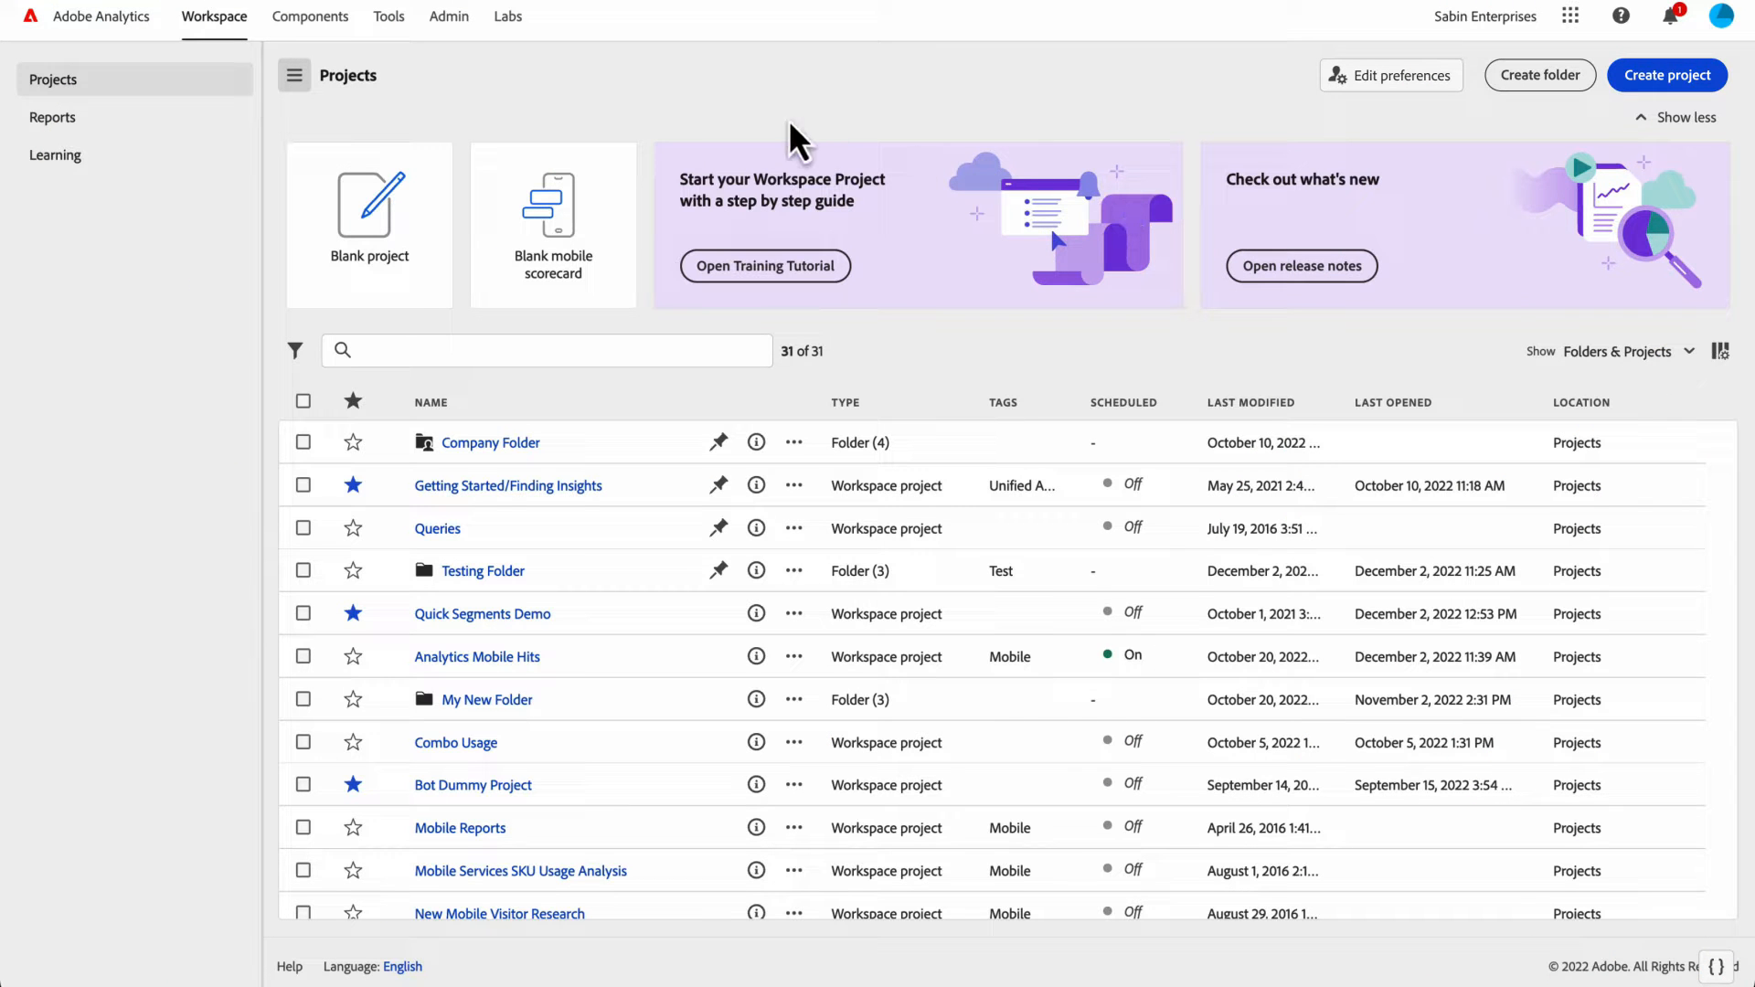
mouse_move(545, 101)
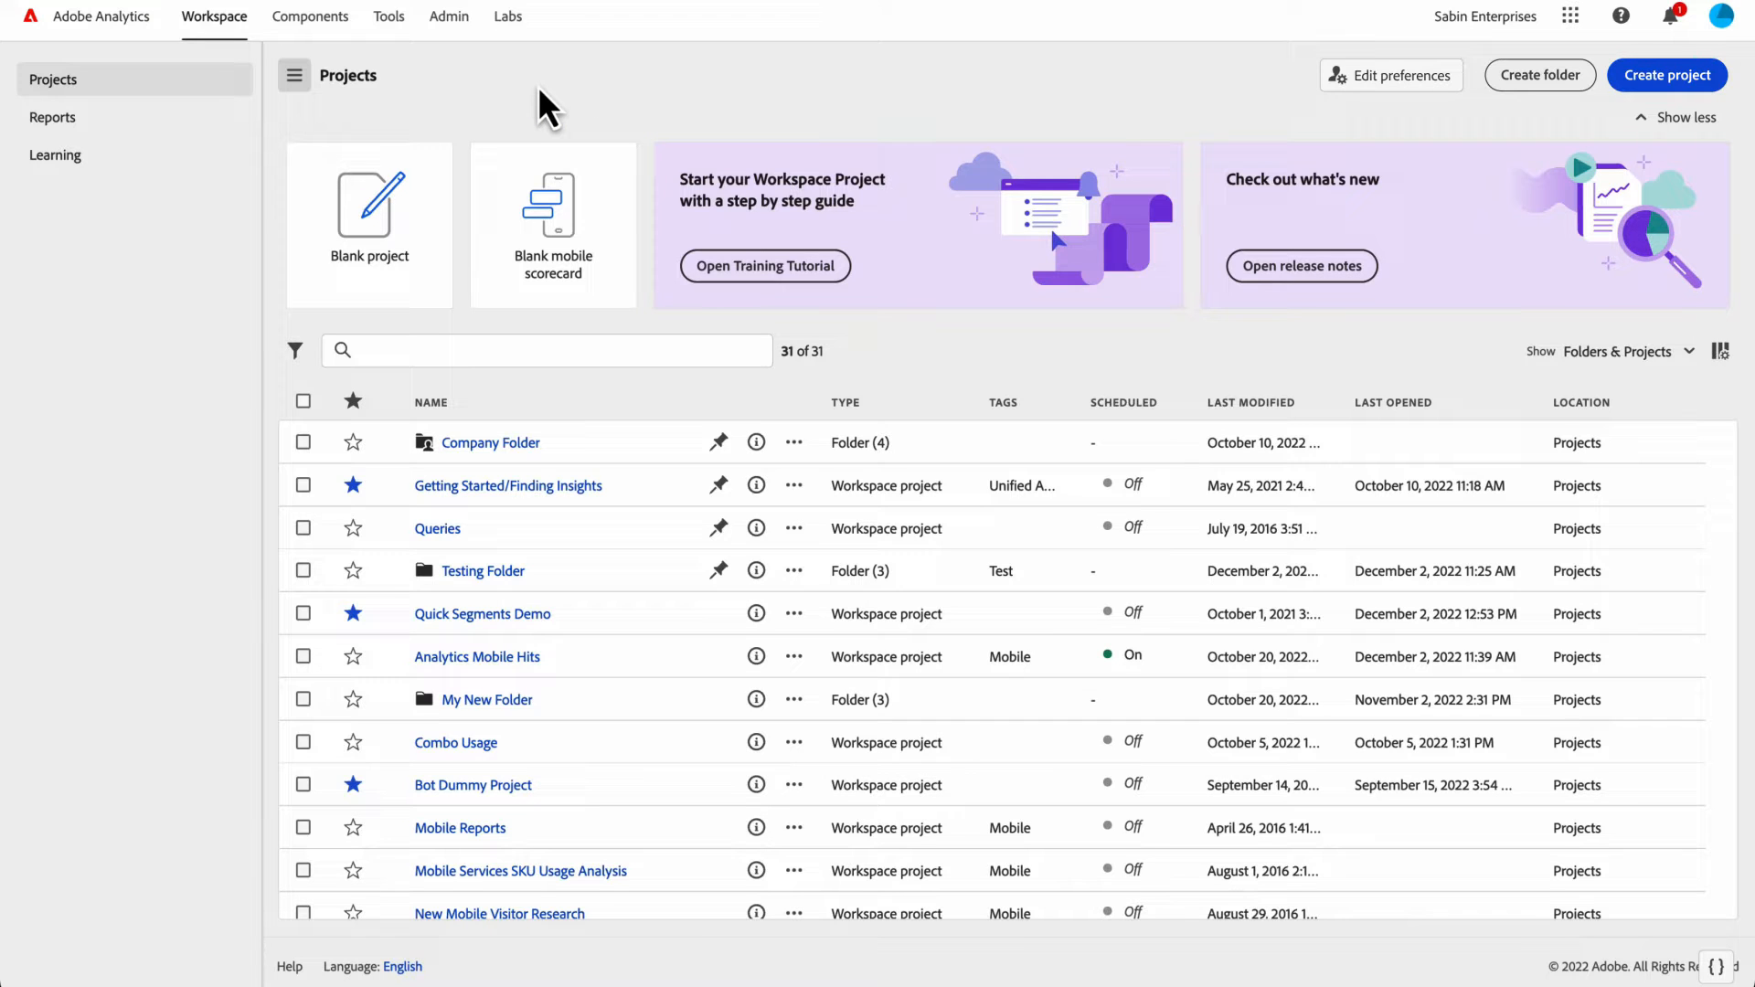
mouse_move(397, 256)
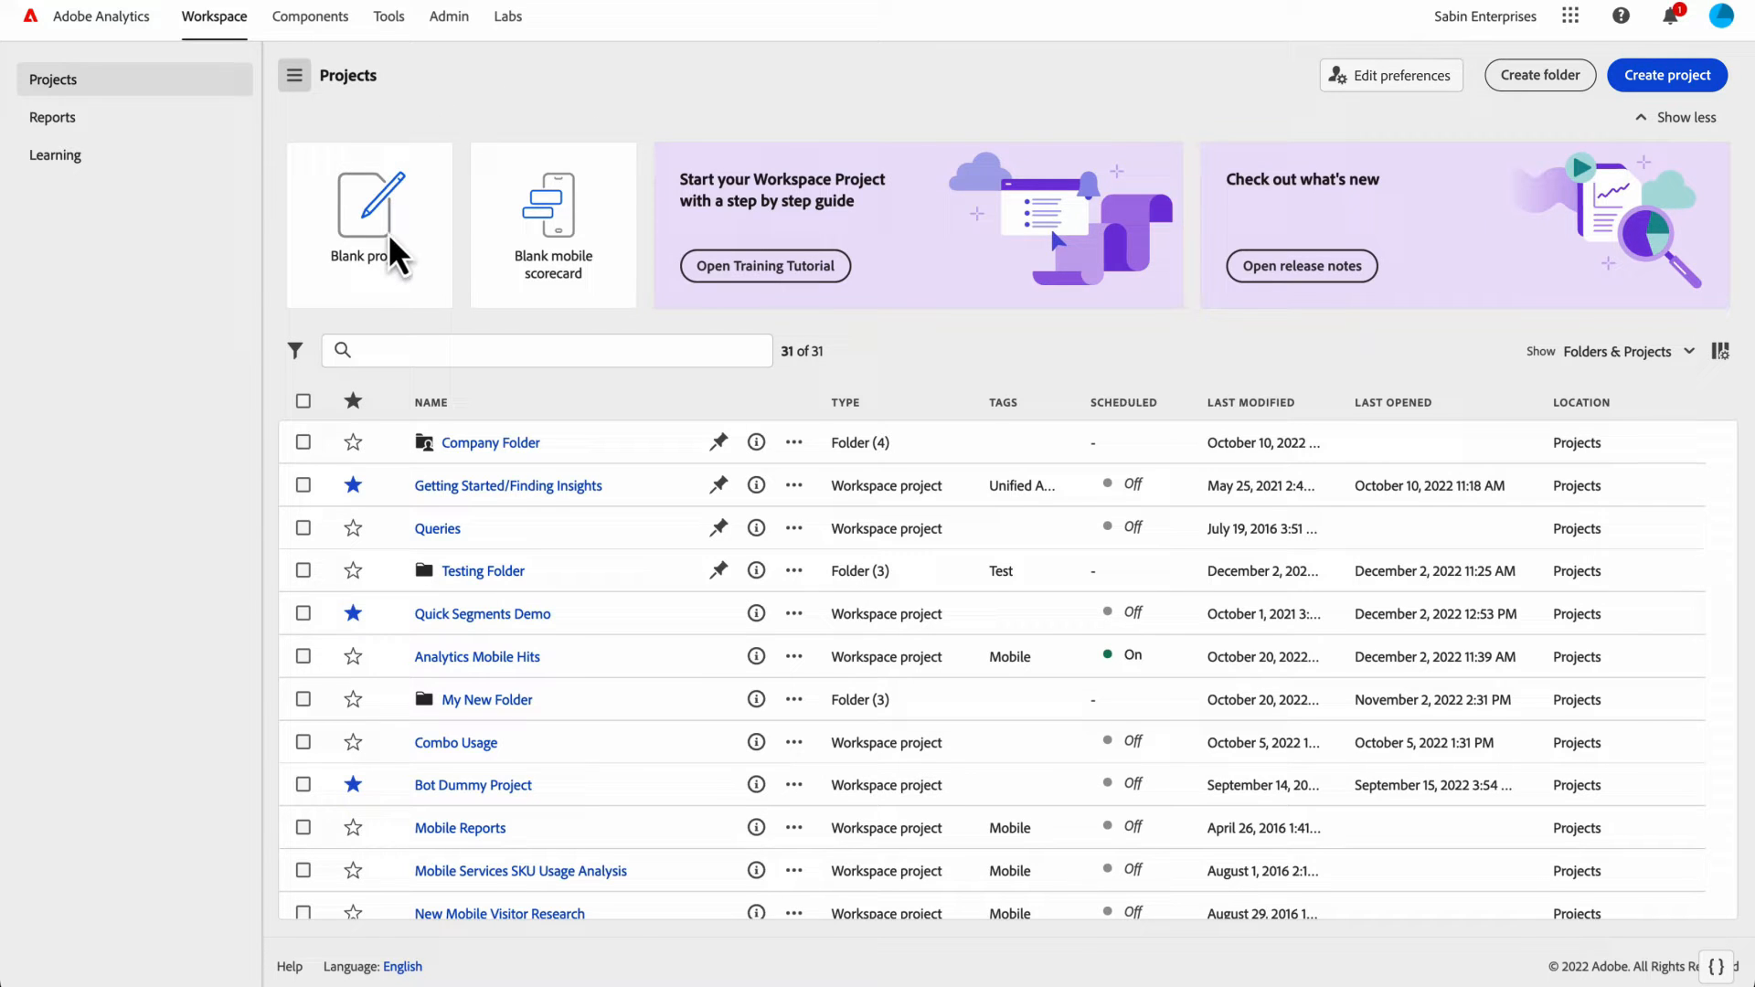
mouse_move(481, 542)
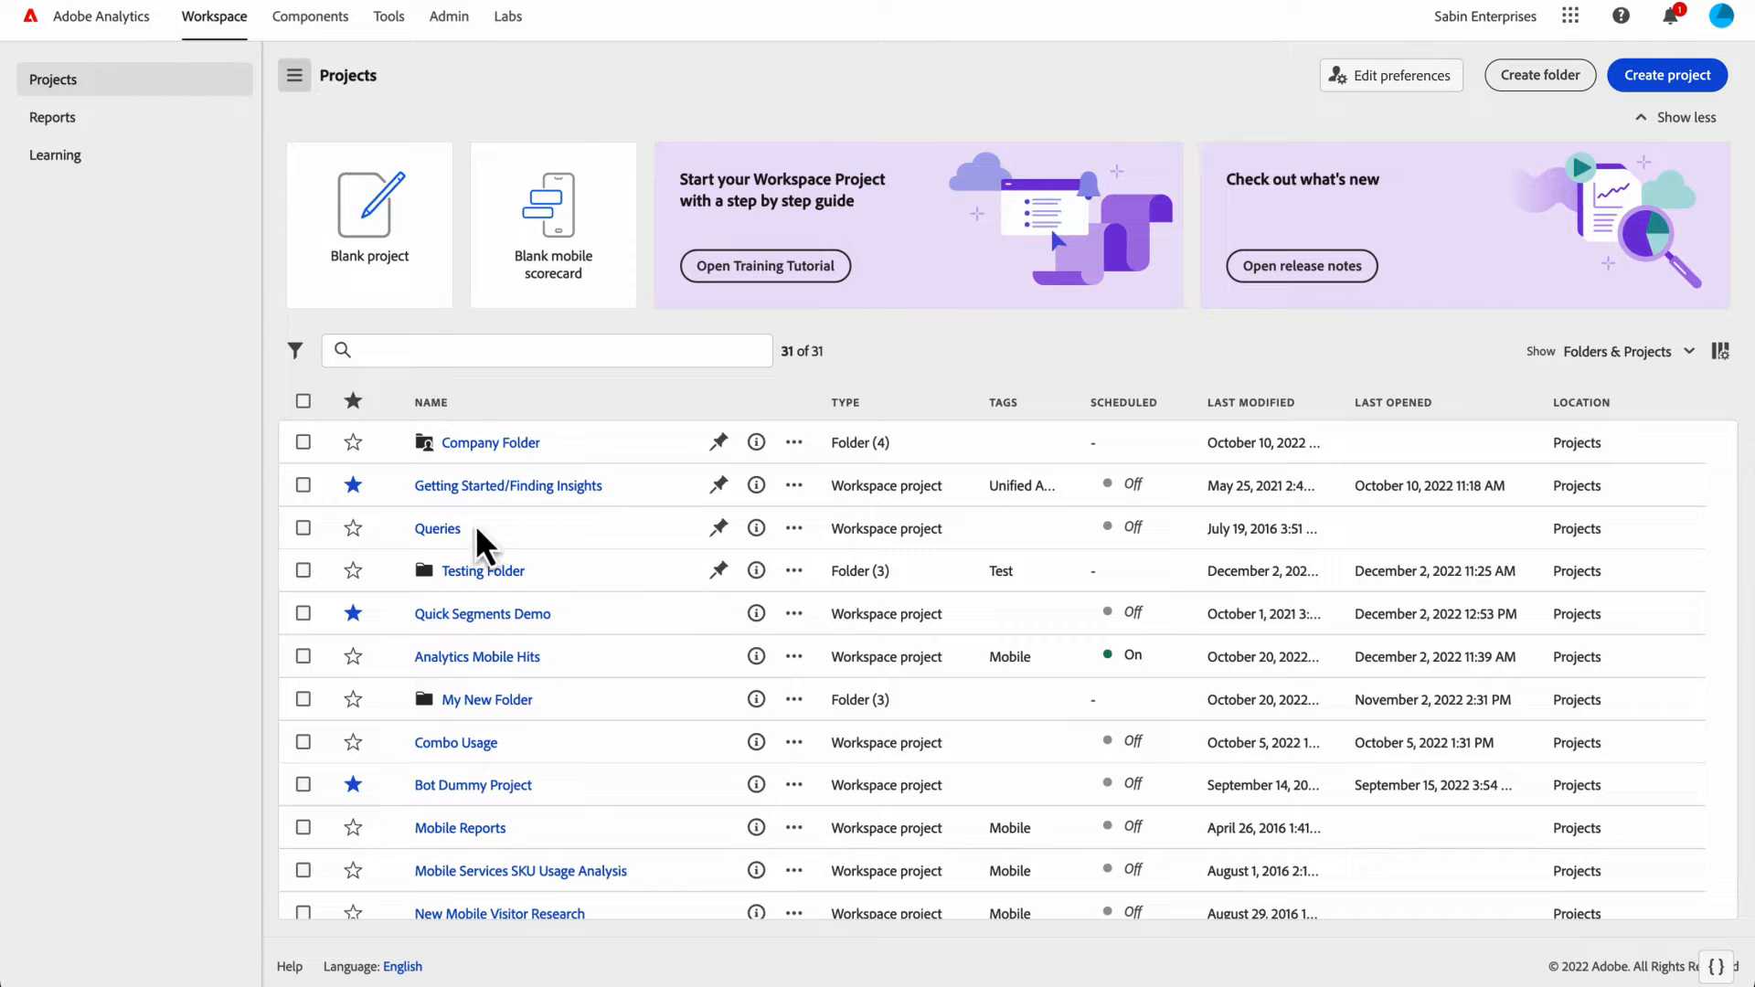
mouse_move(337, 108)
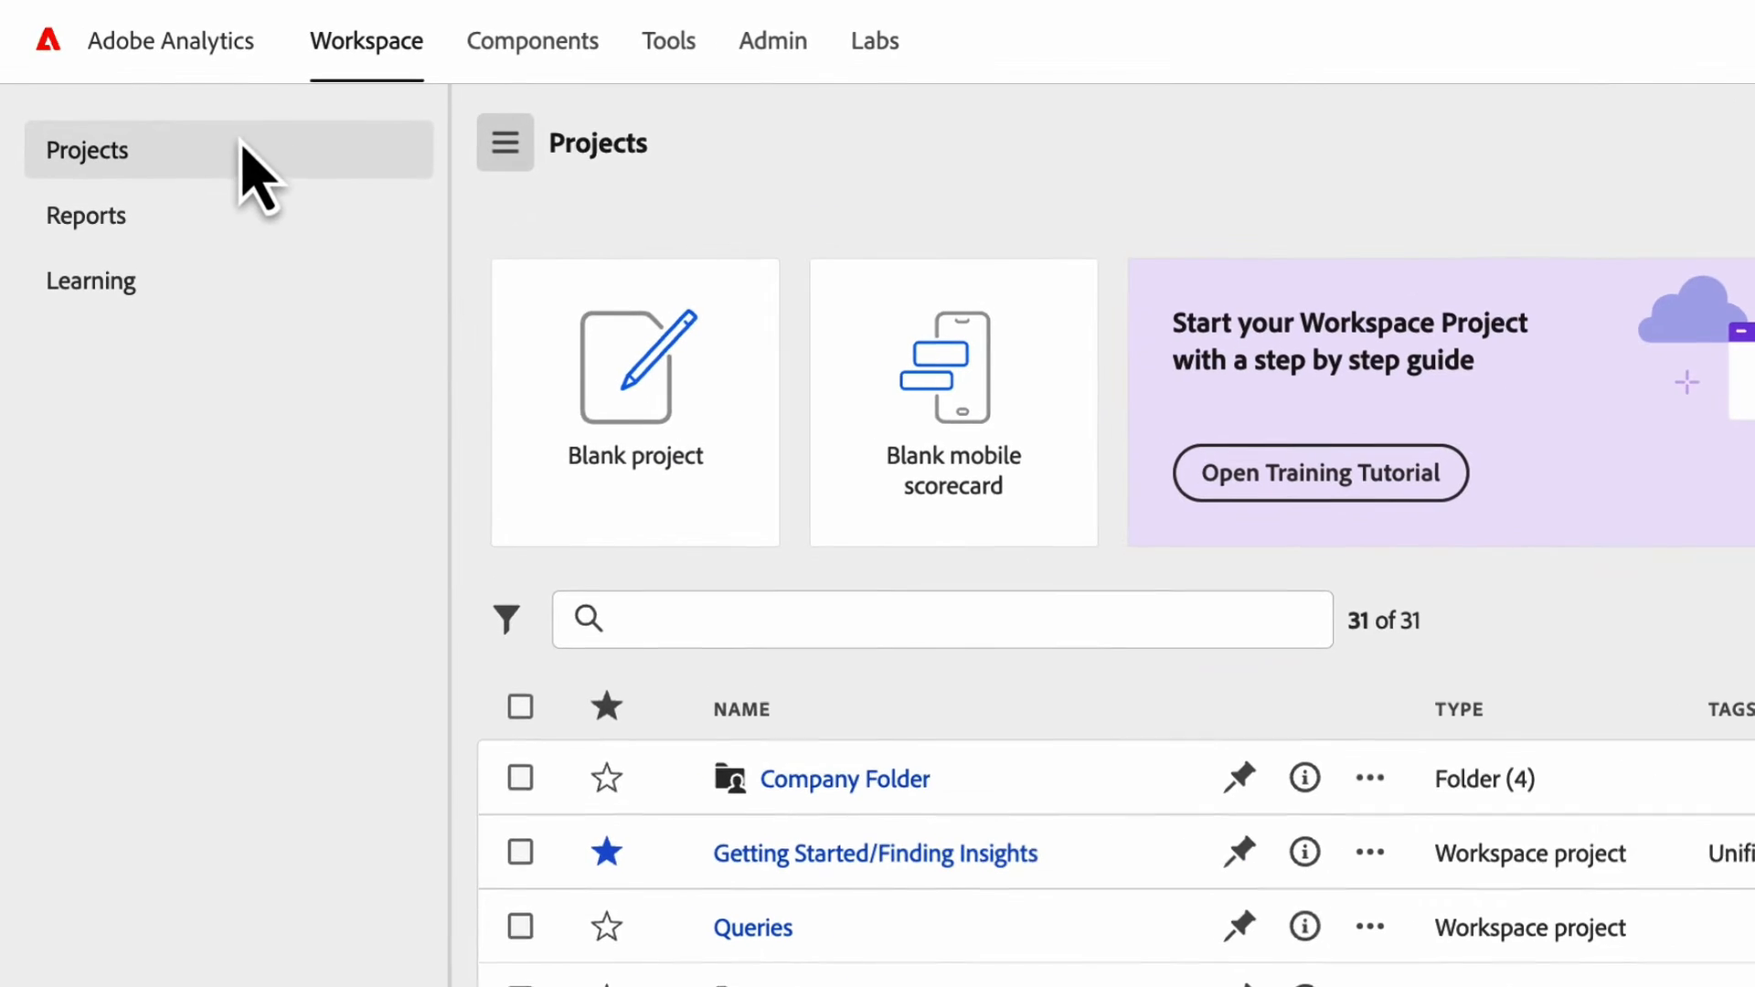
mouse_move(141, 316)
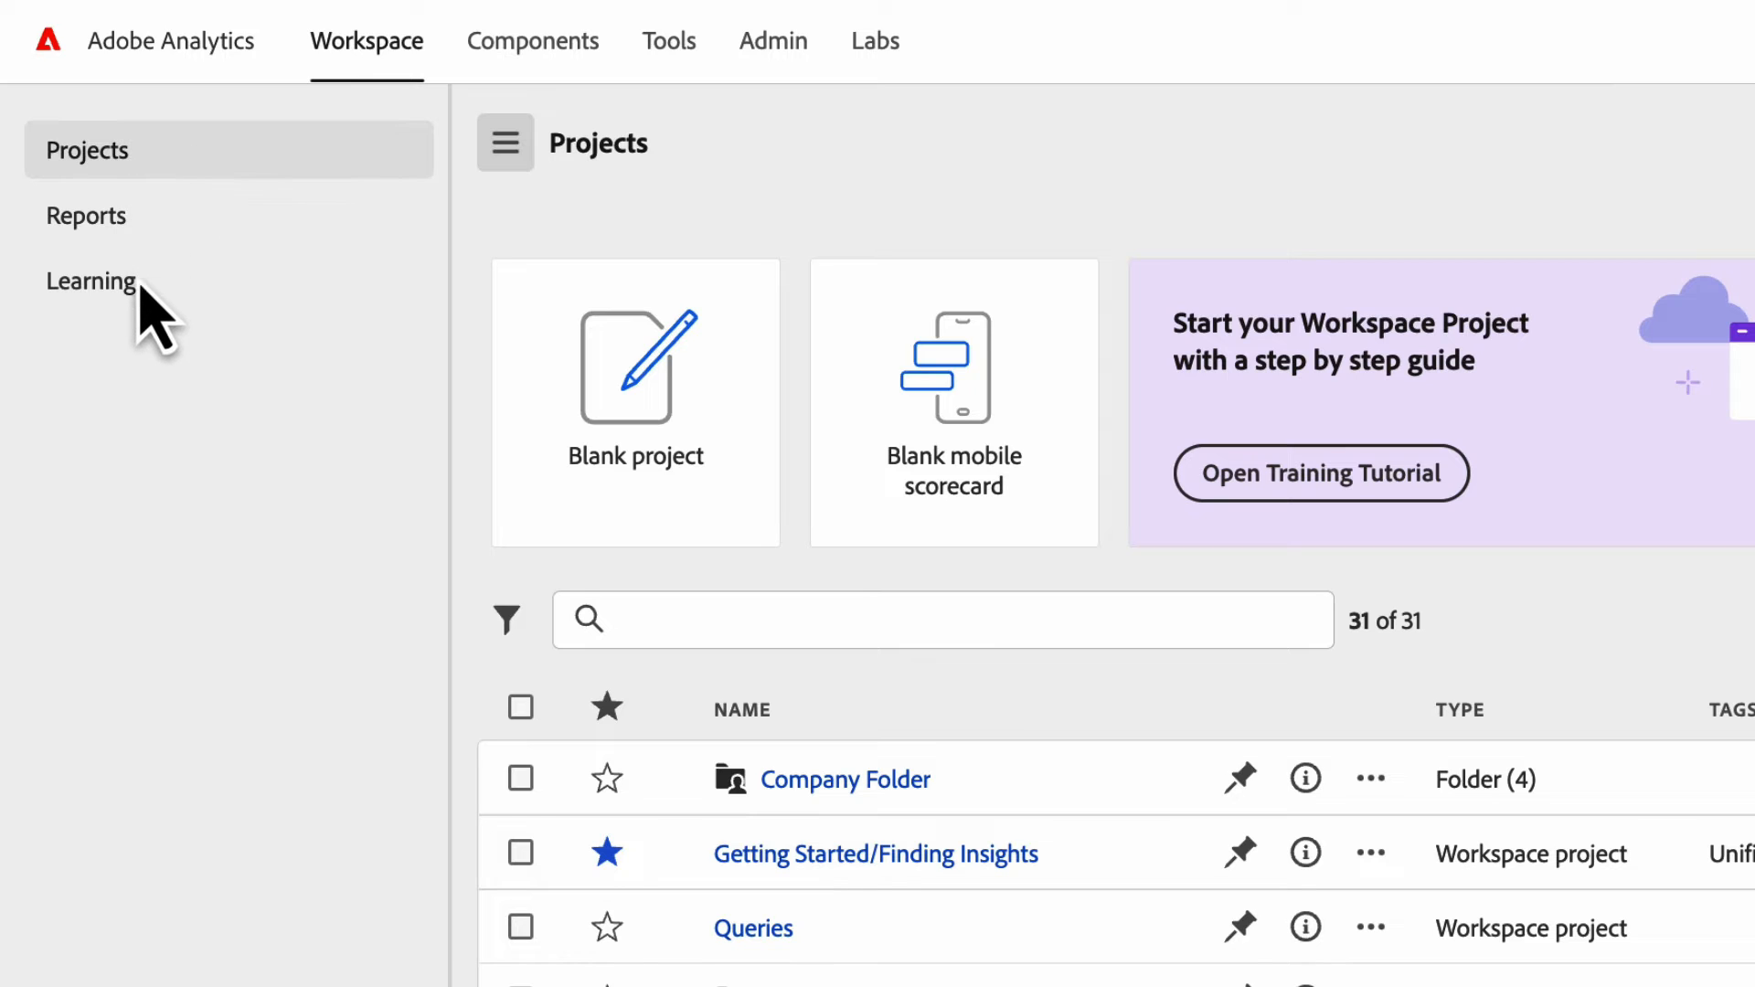
mouse_move(128, 265)
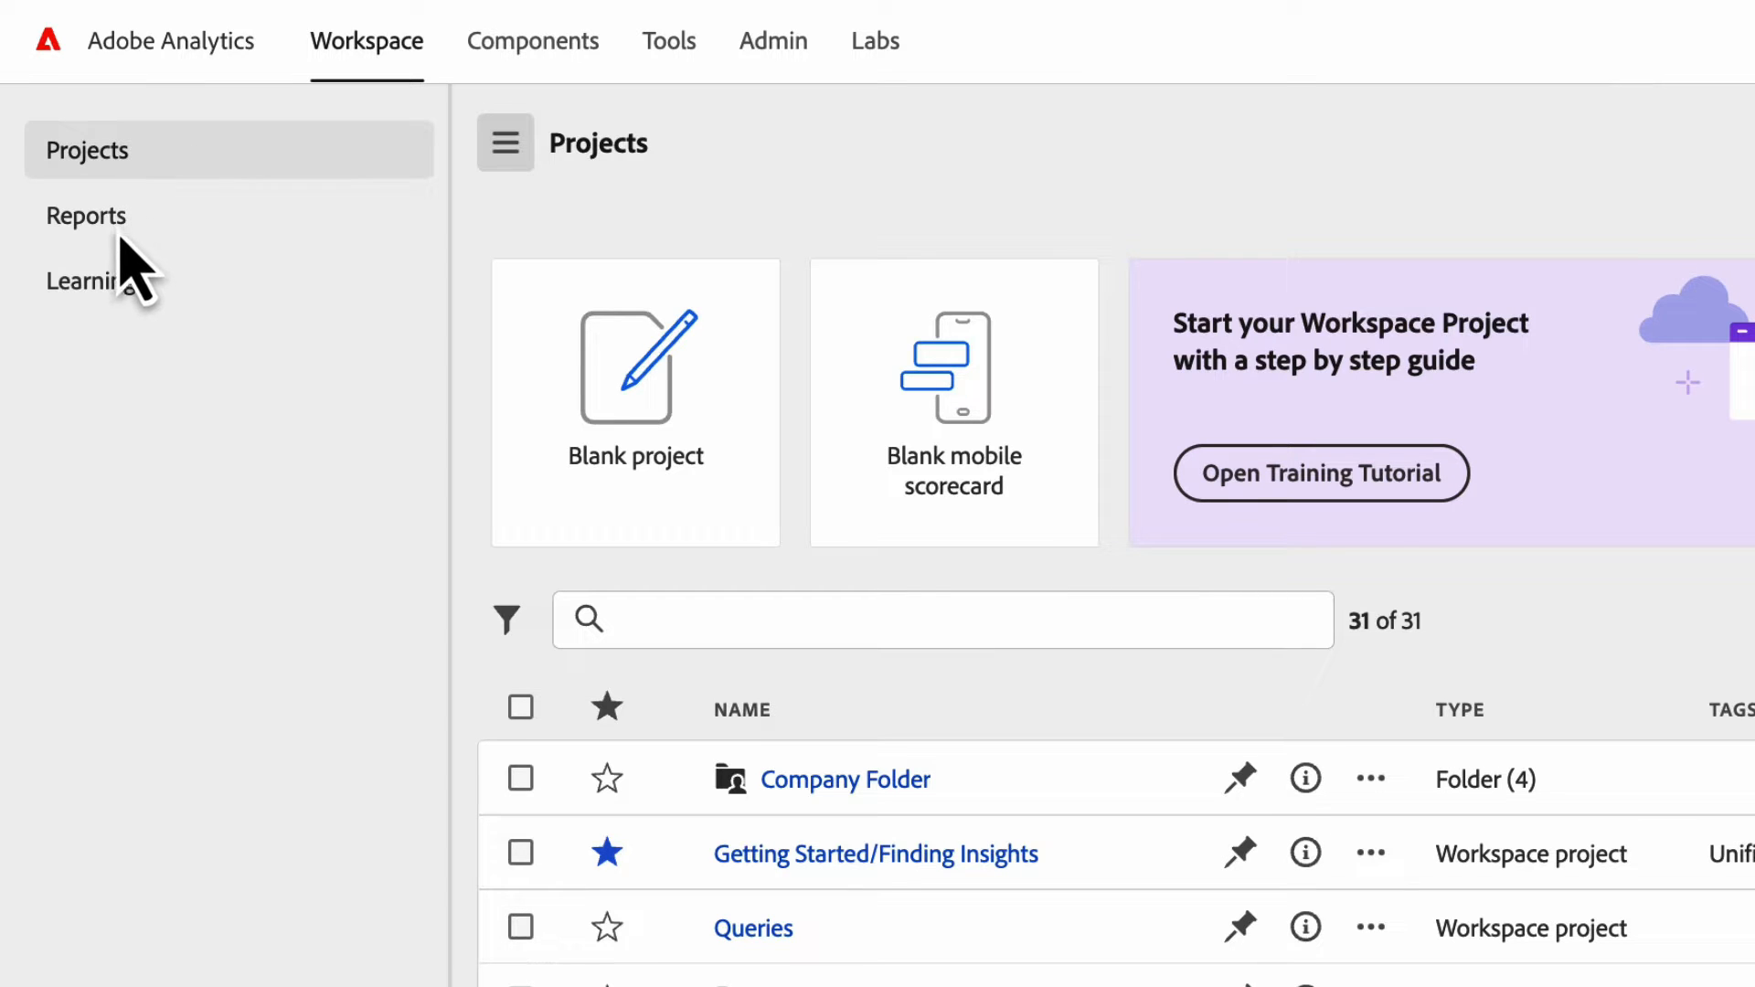
mouse_move(144, 324)
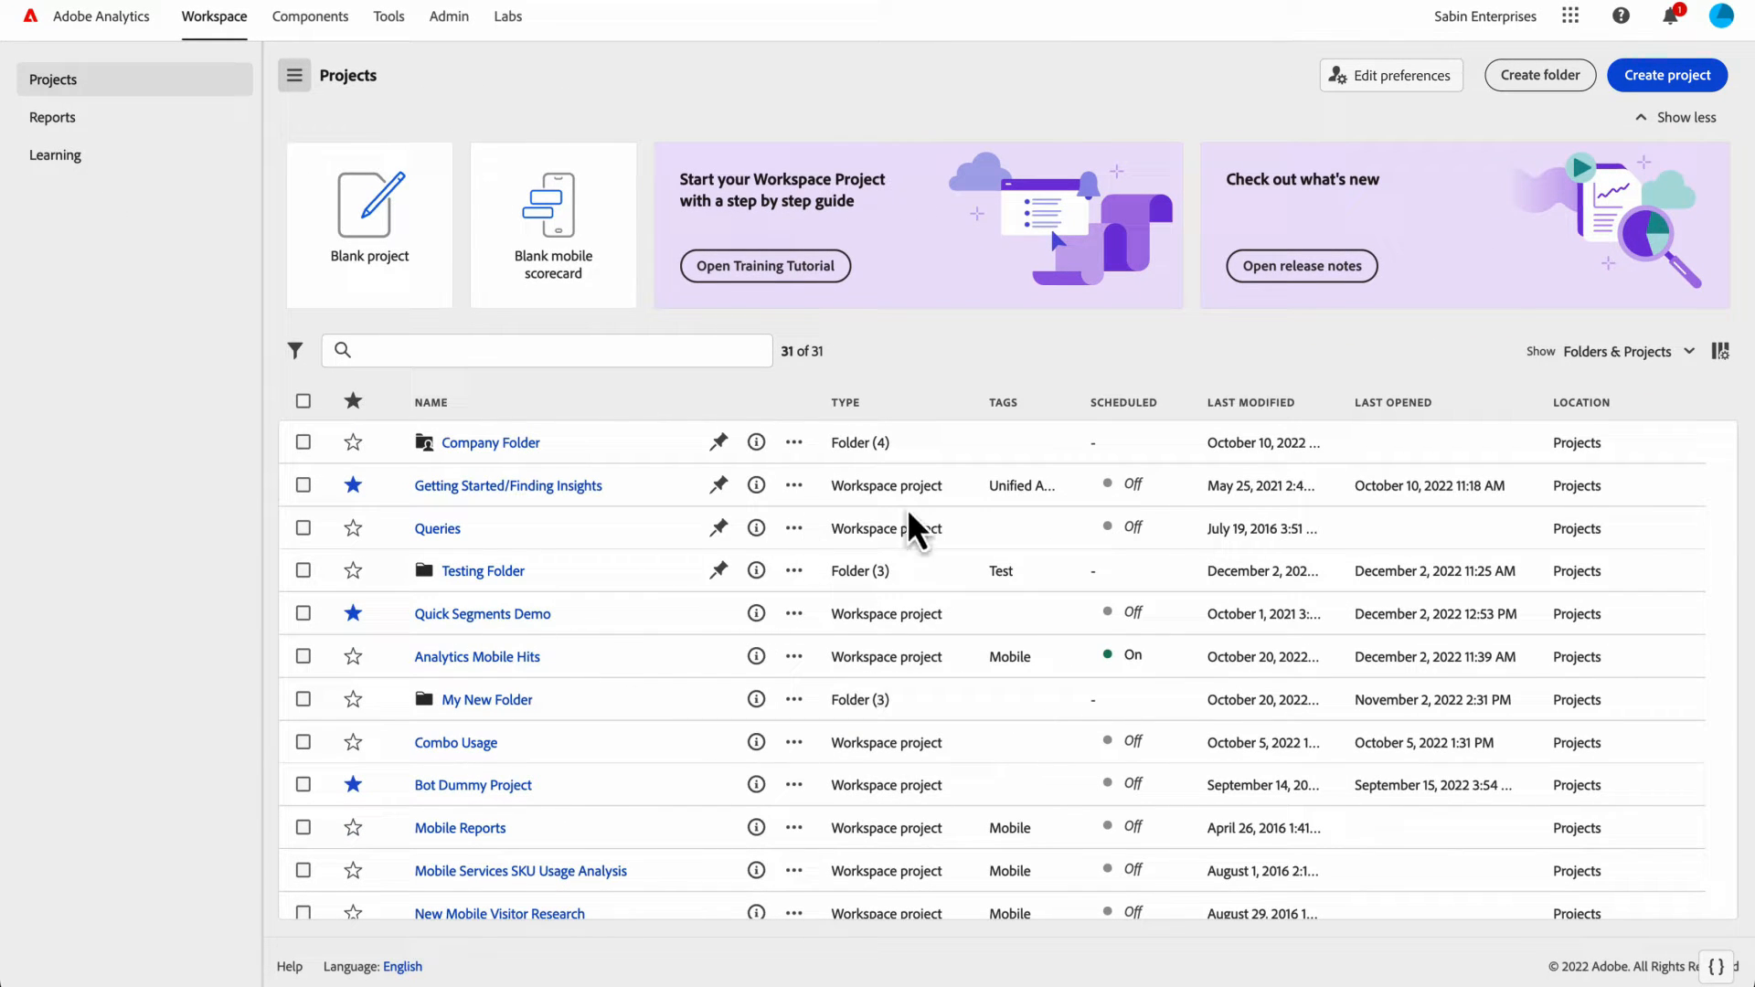
mouse_move(240, 89)
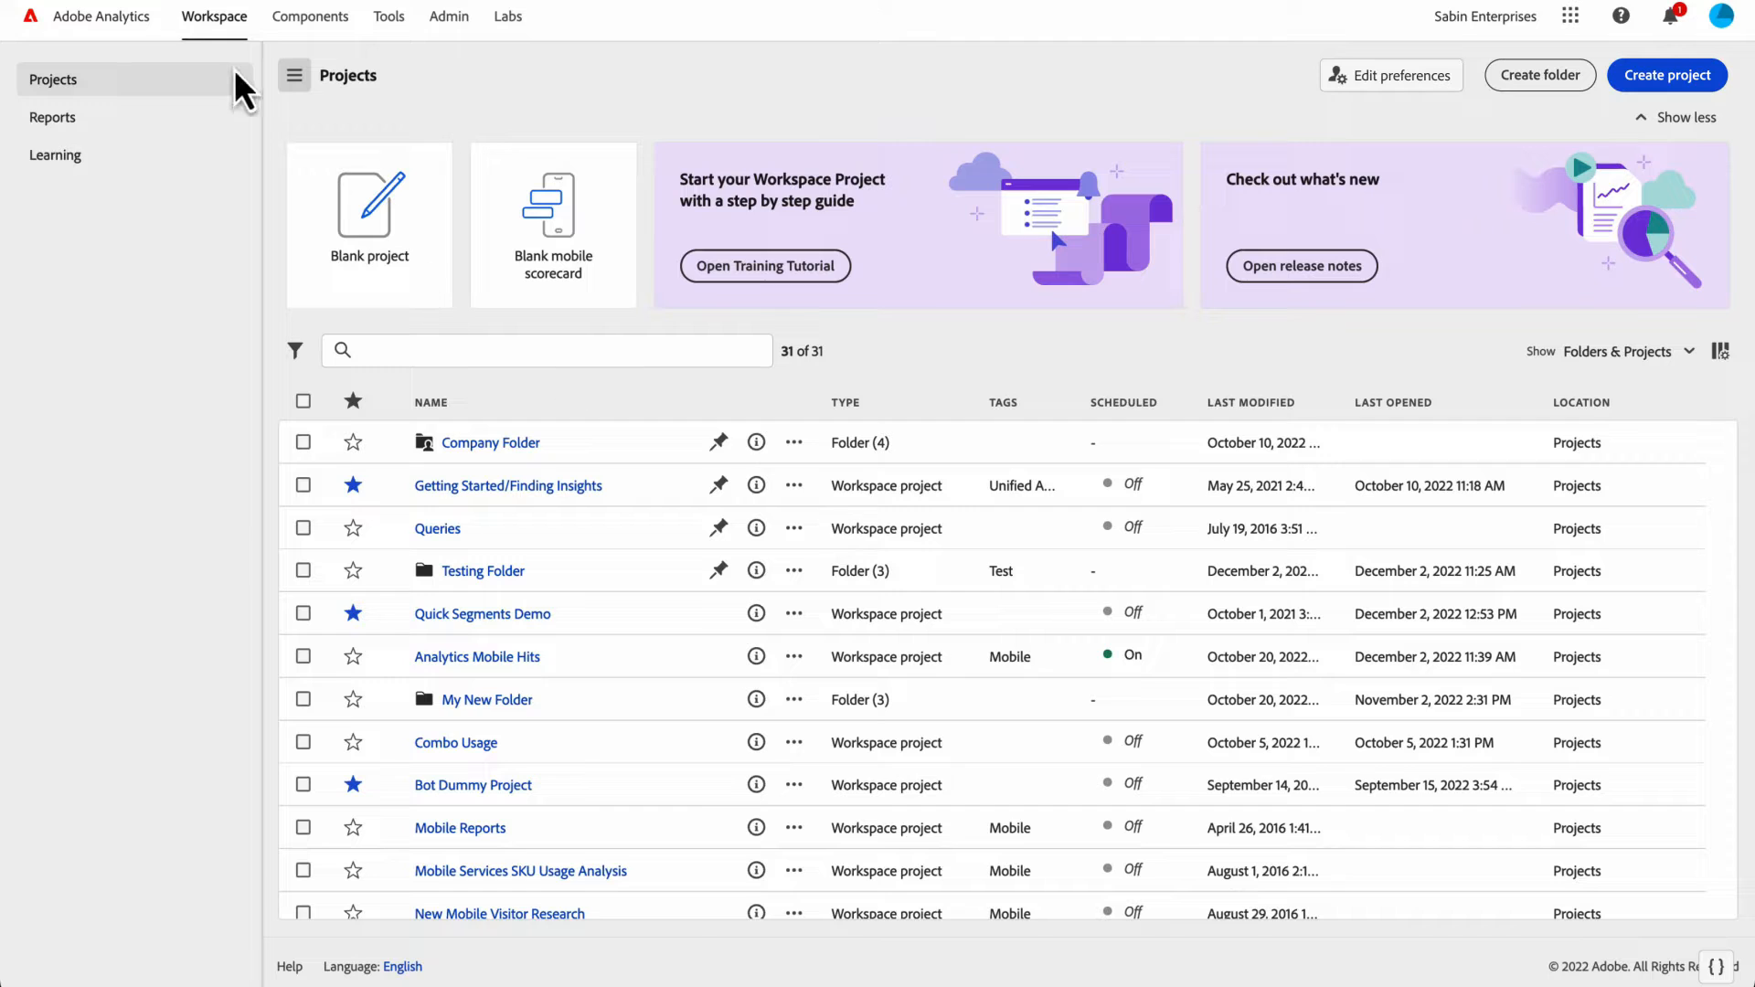
- Tour the Reports and Learning pages, then hide and restore the side navigation
click(51, 117)
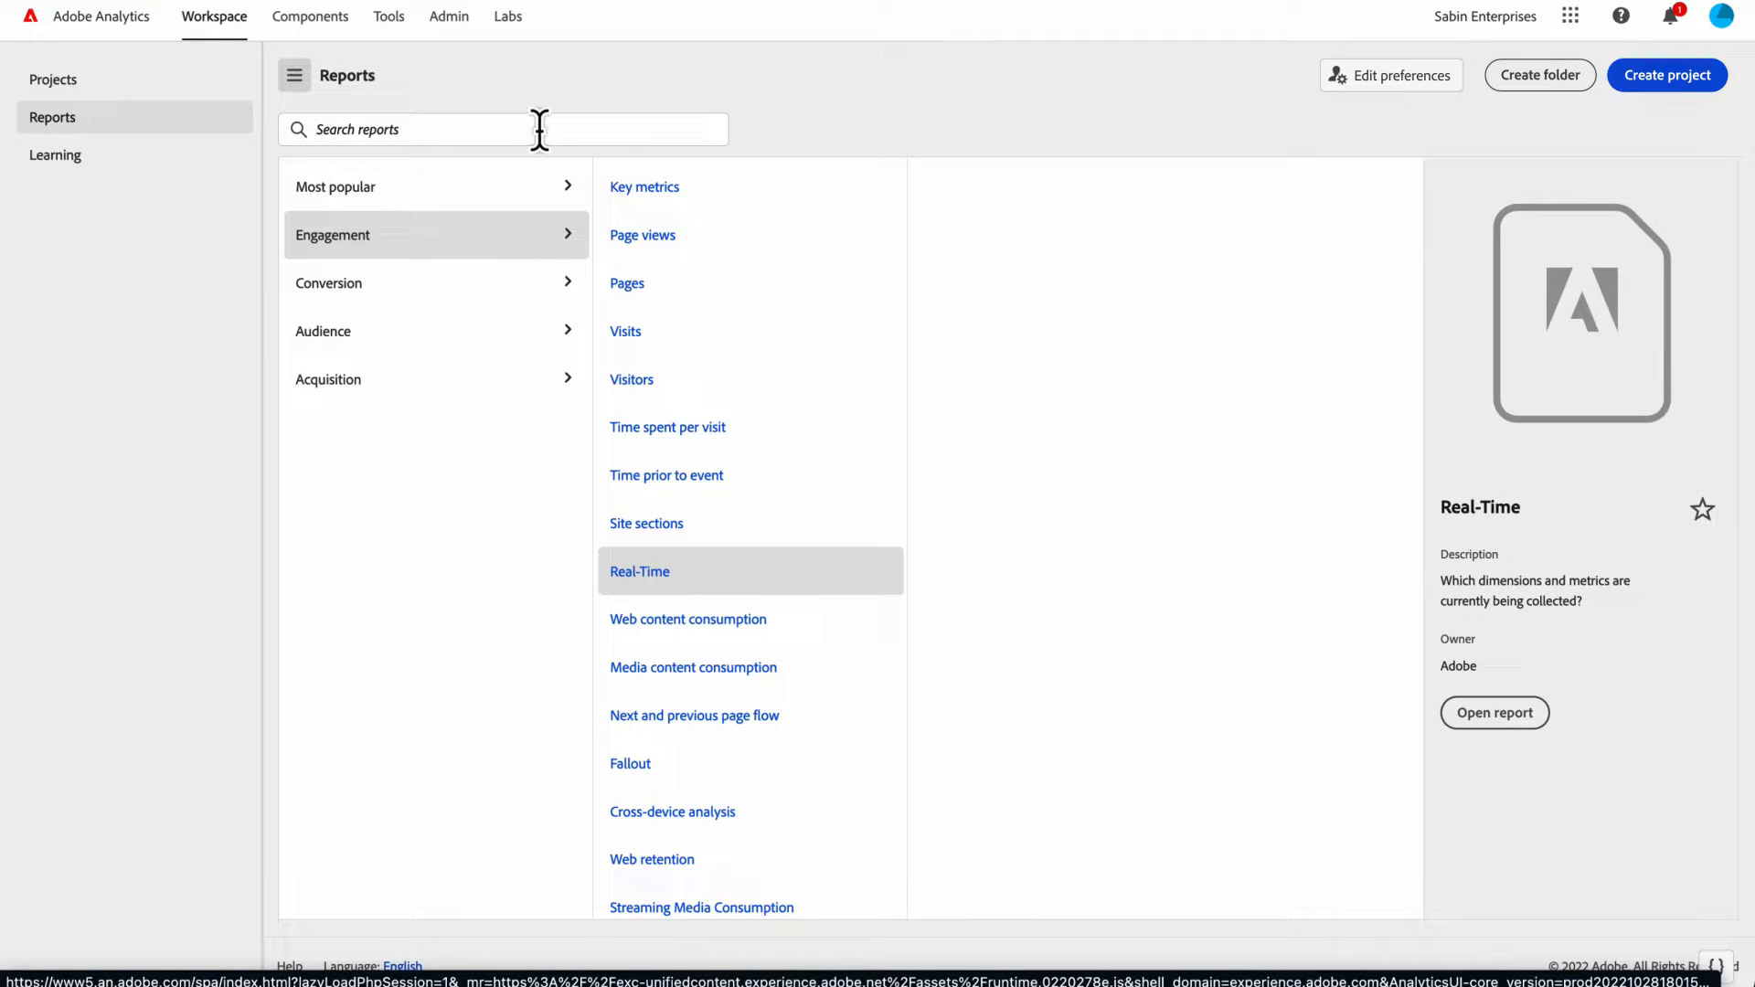
mouse_move(644, 256)
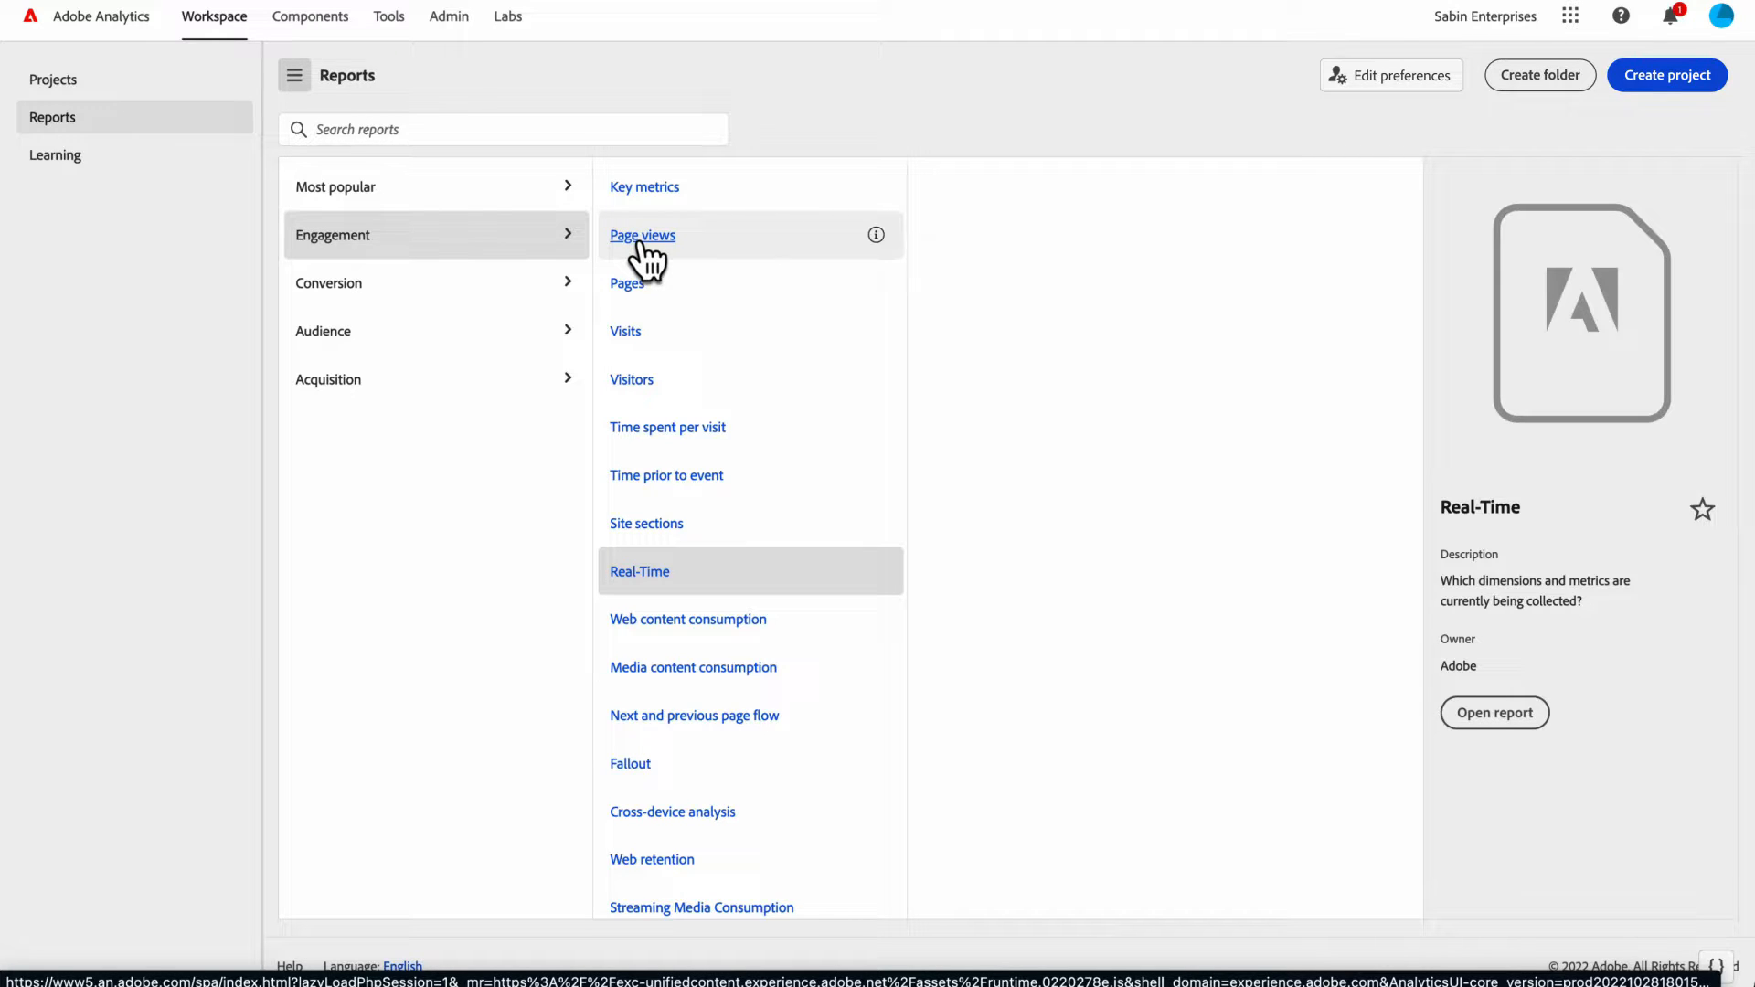
click(56, 154)
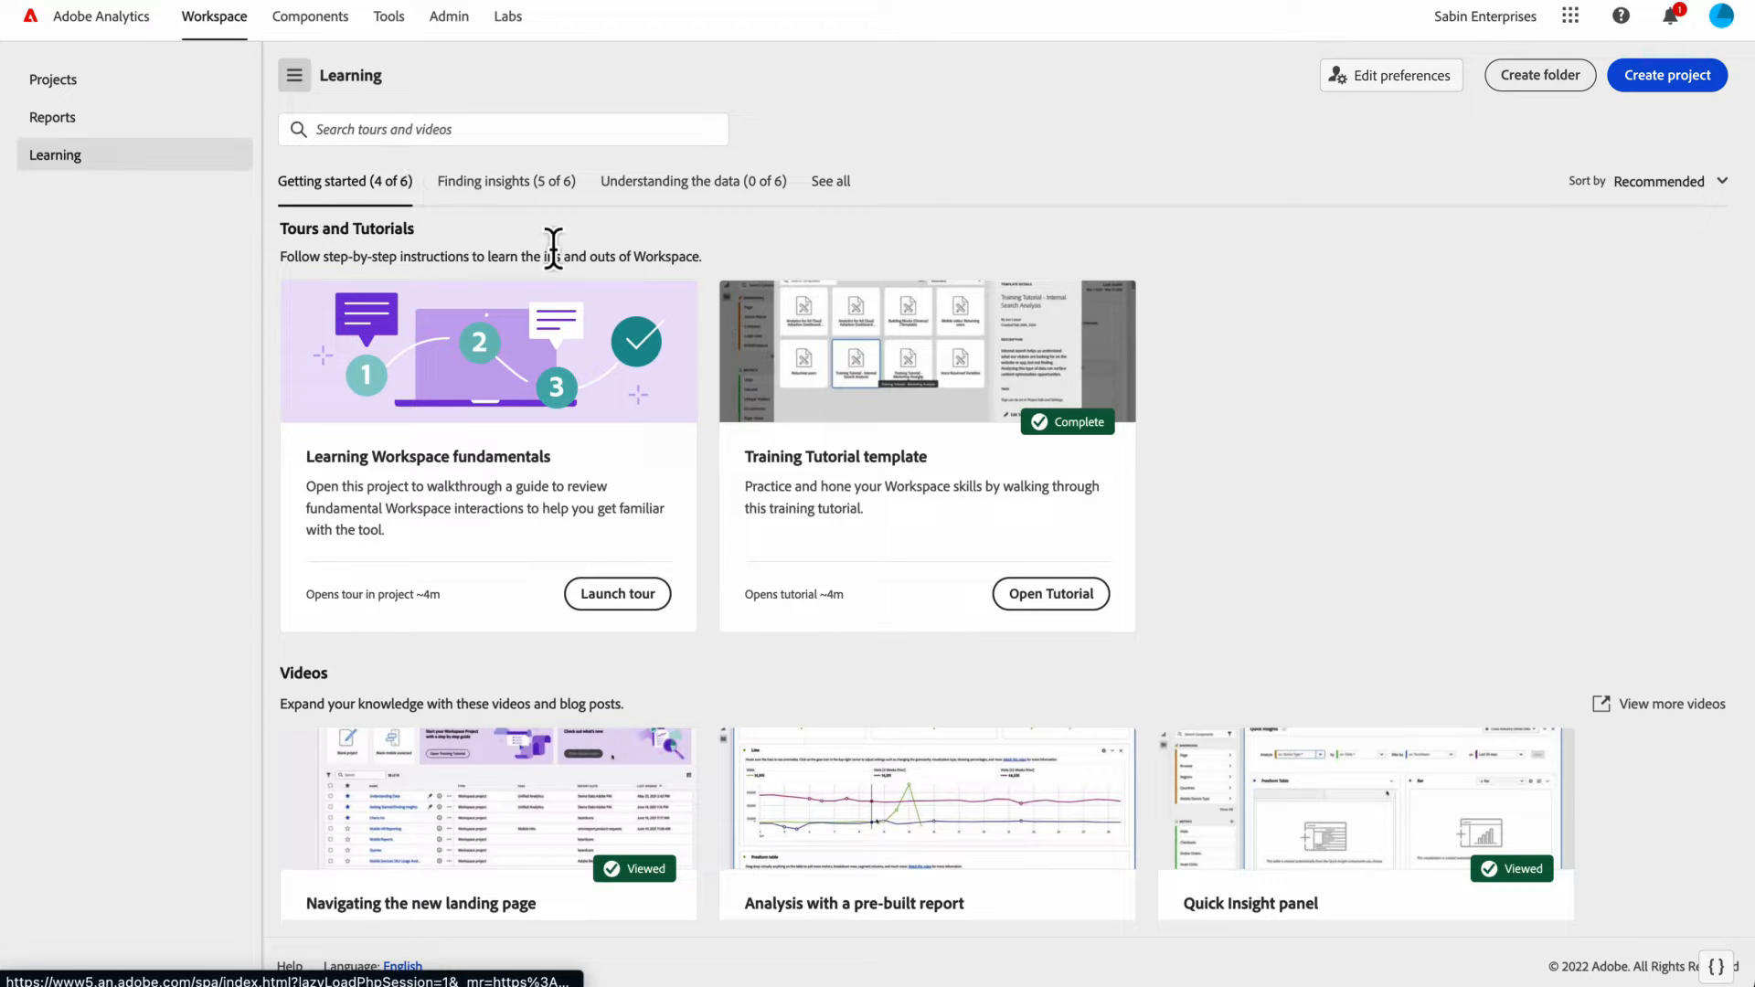
click(52, 80)
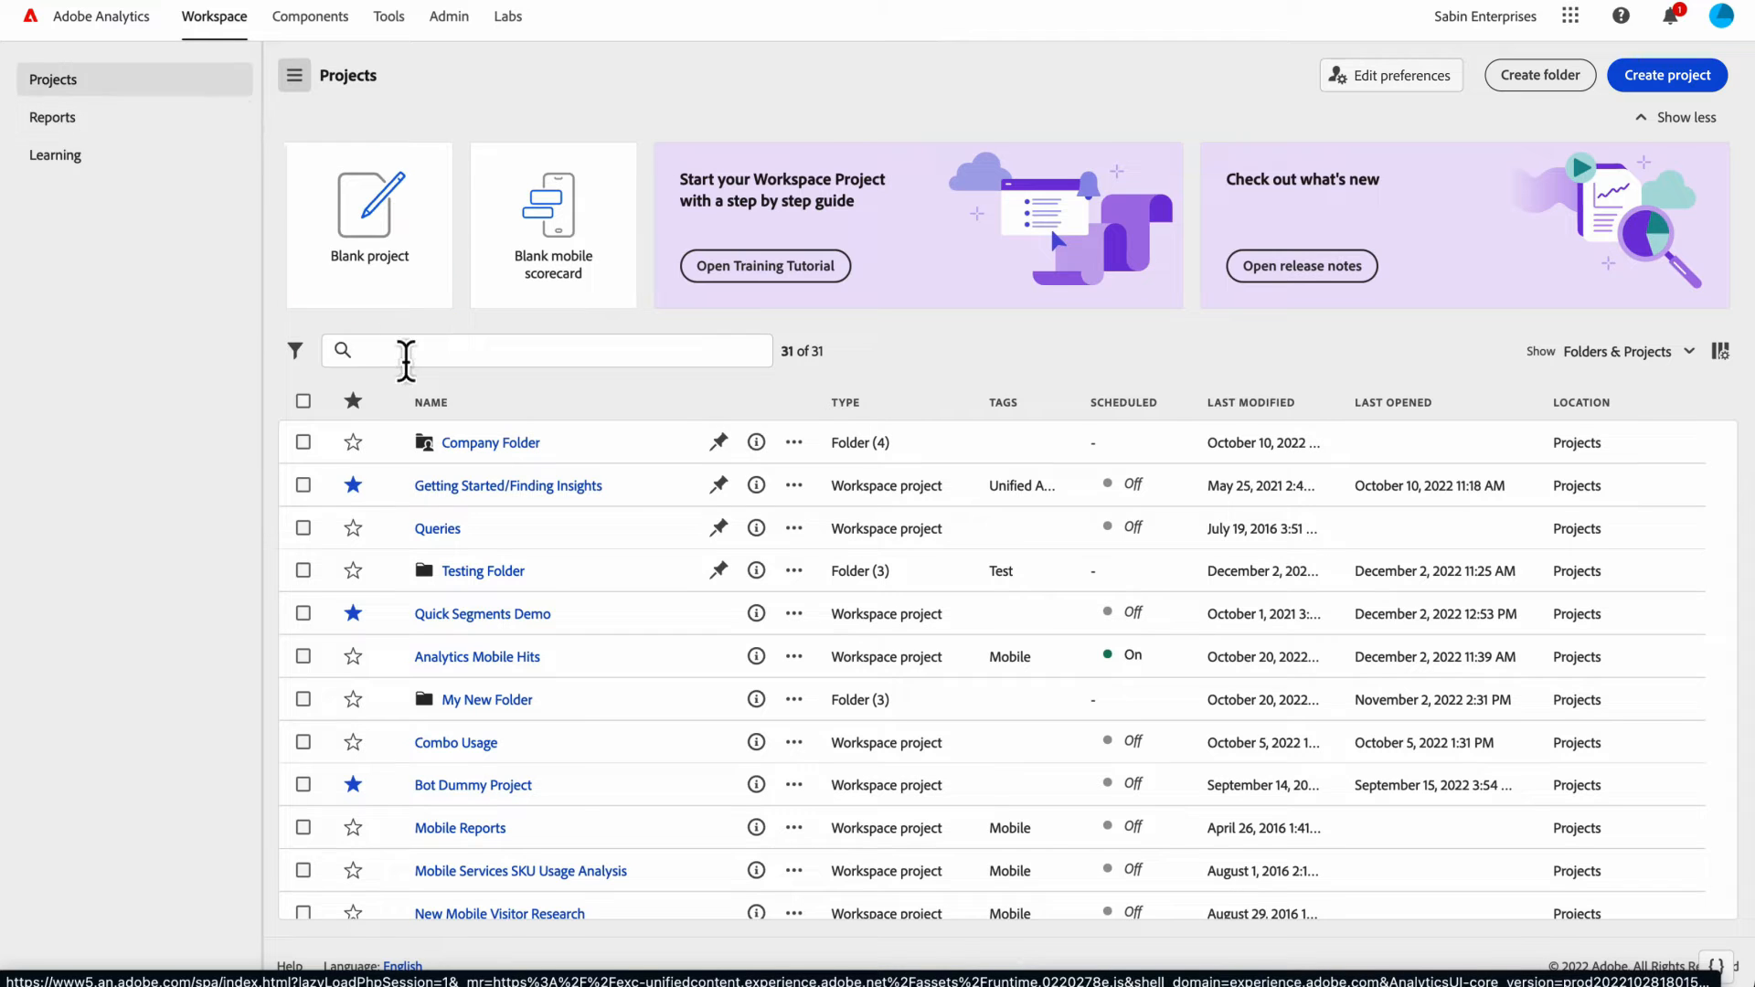
mouse_move(636, 500)
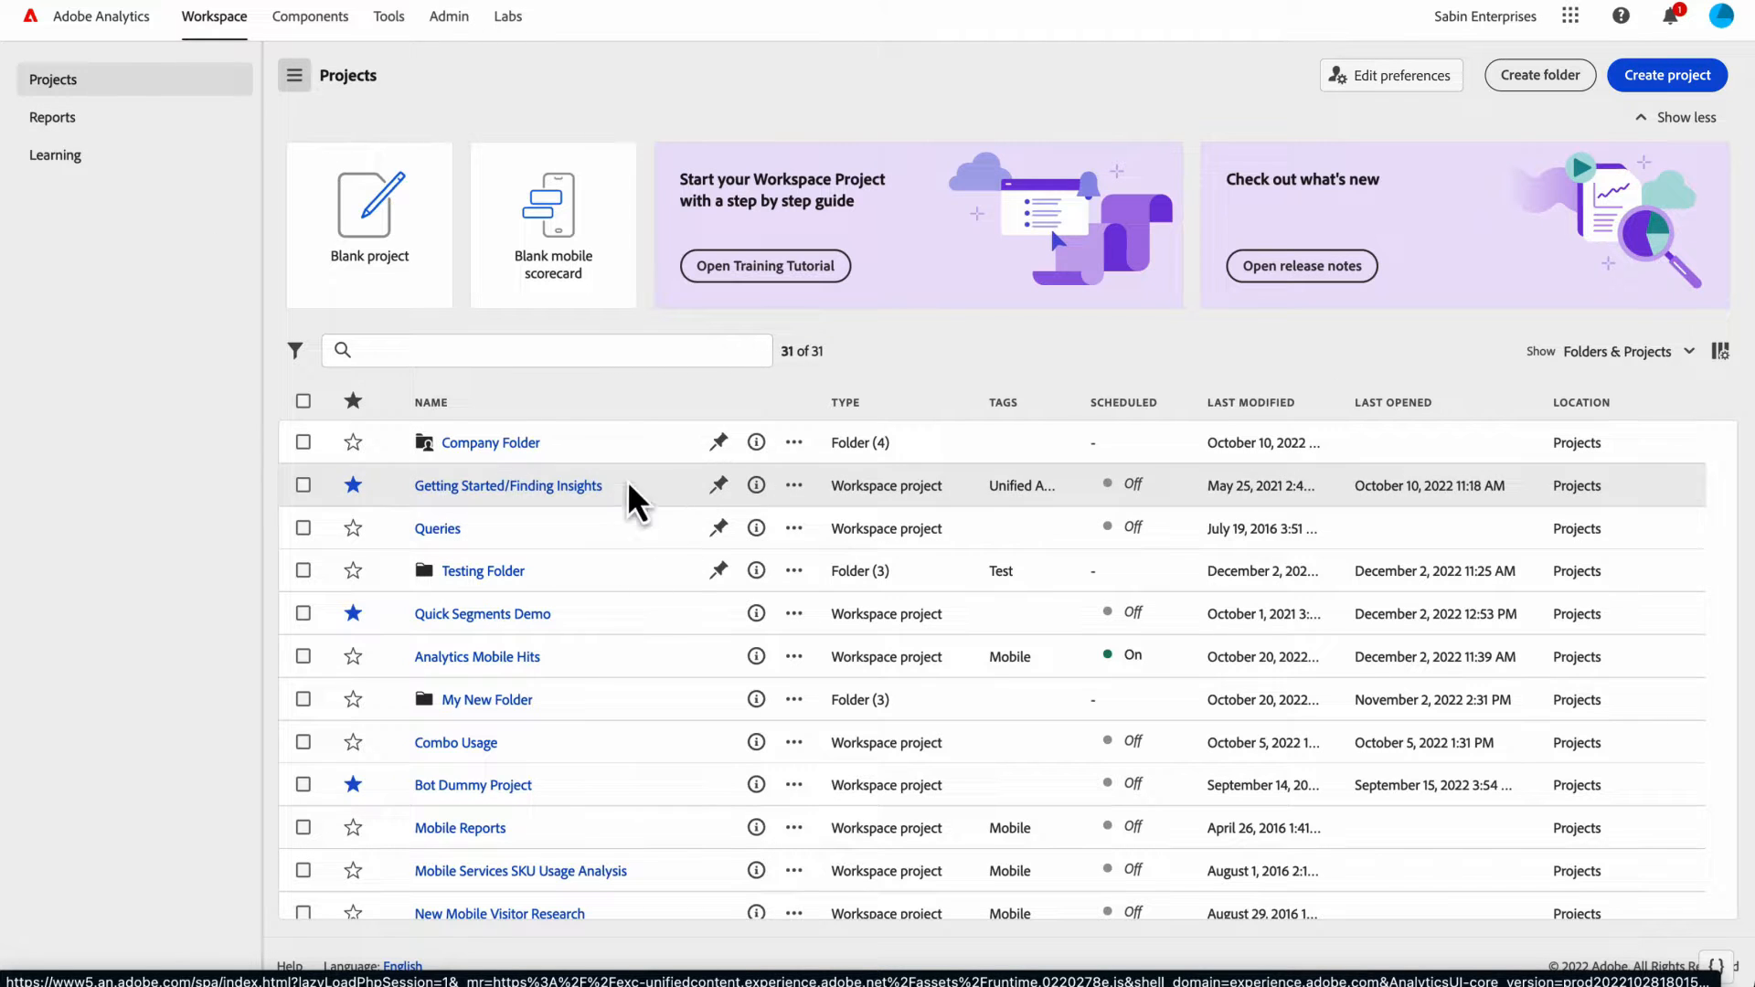
click(293, 75)
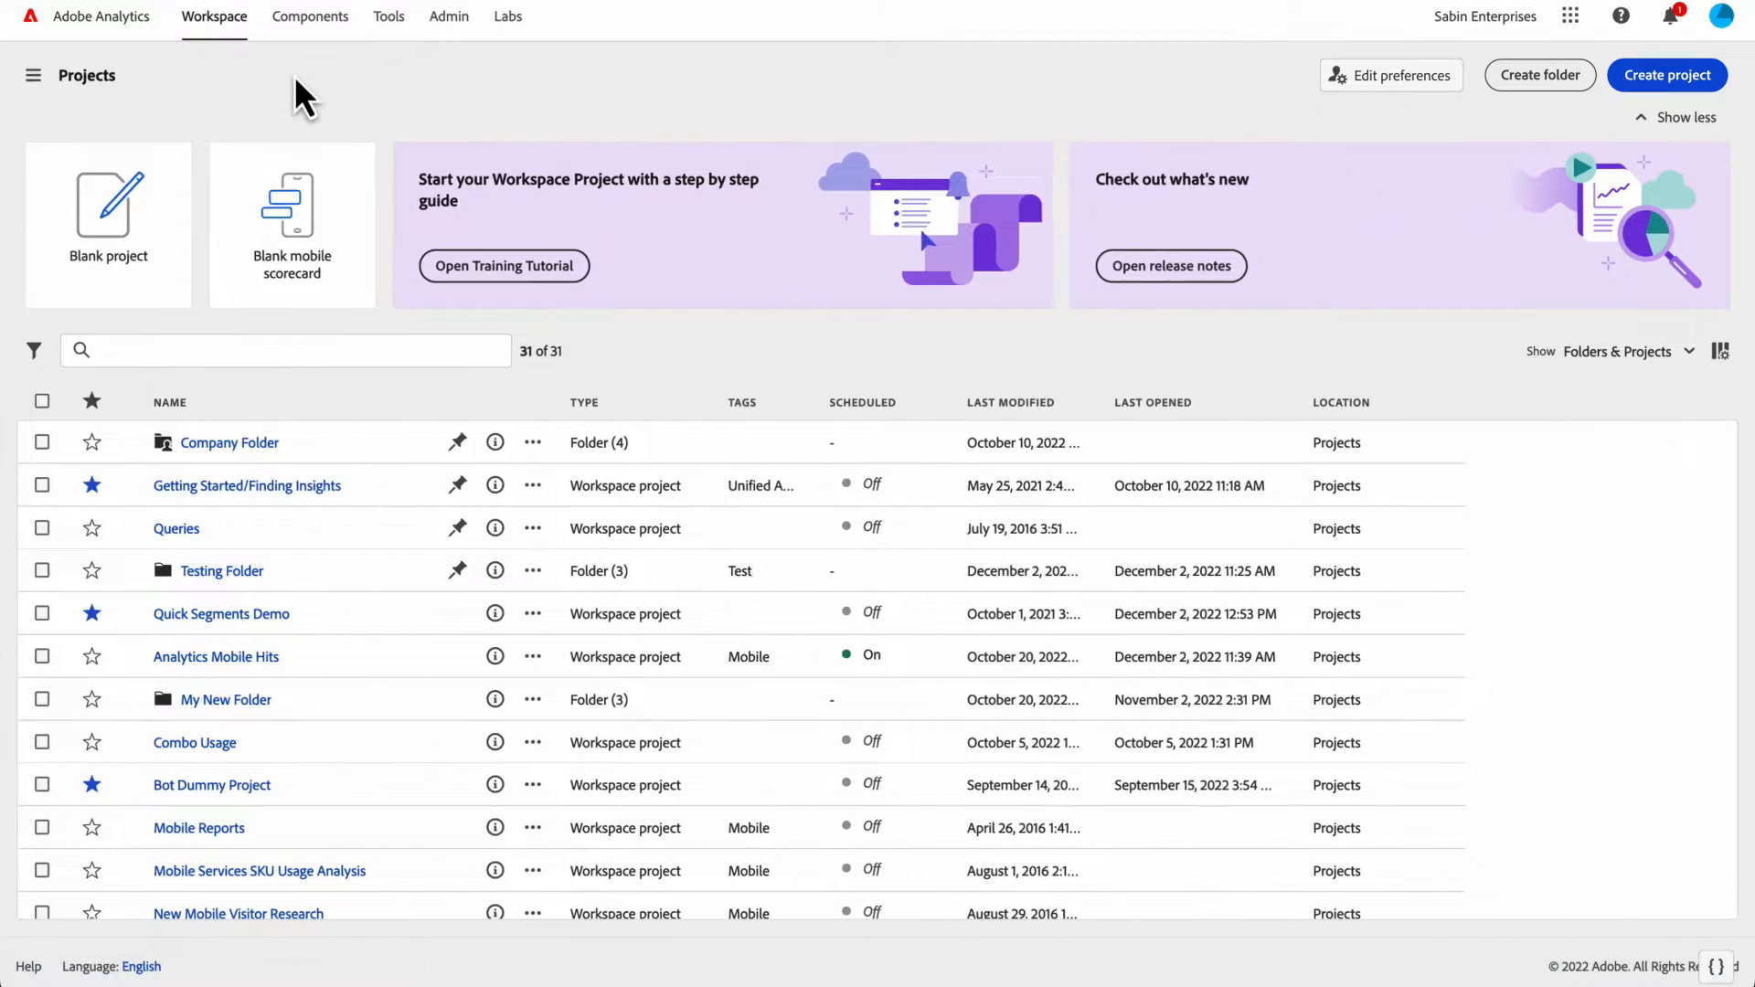
mouse_move(163, 85)
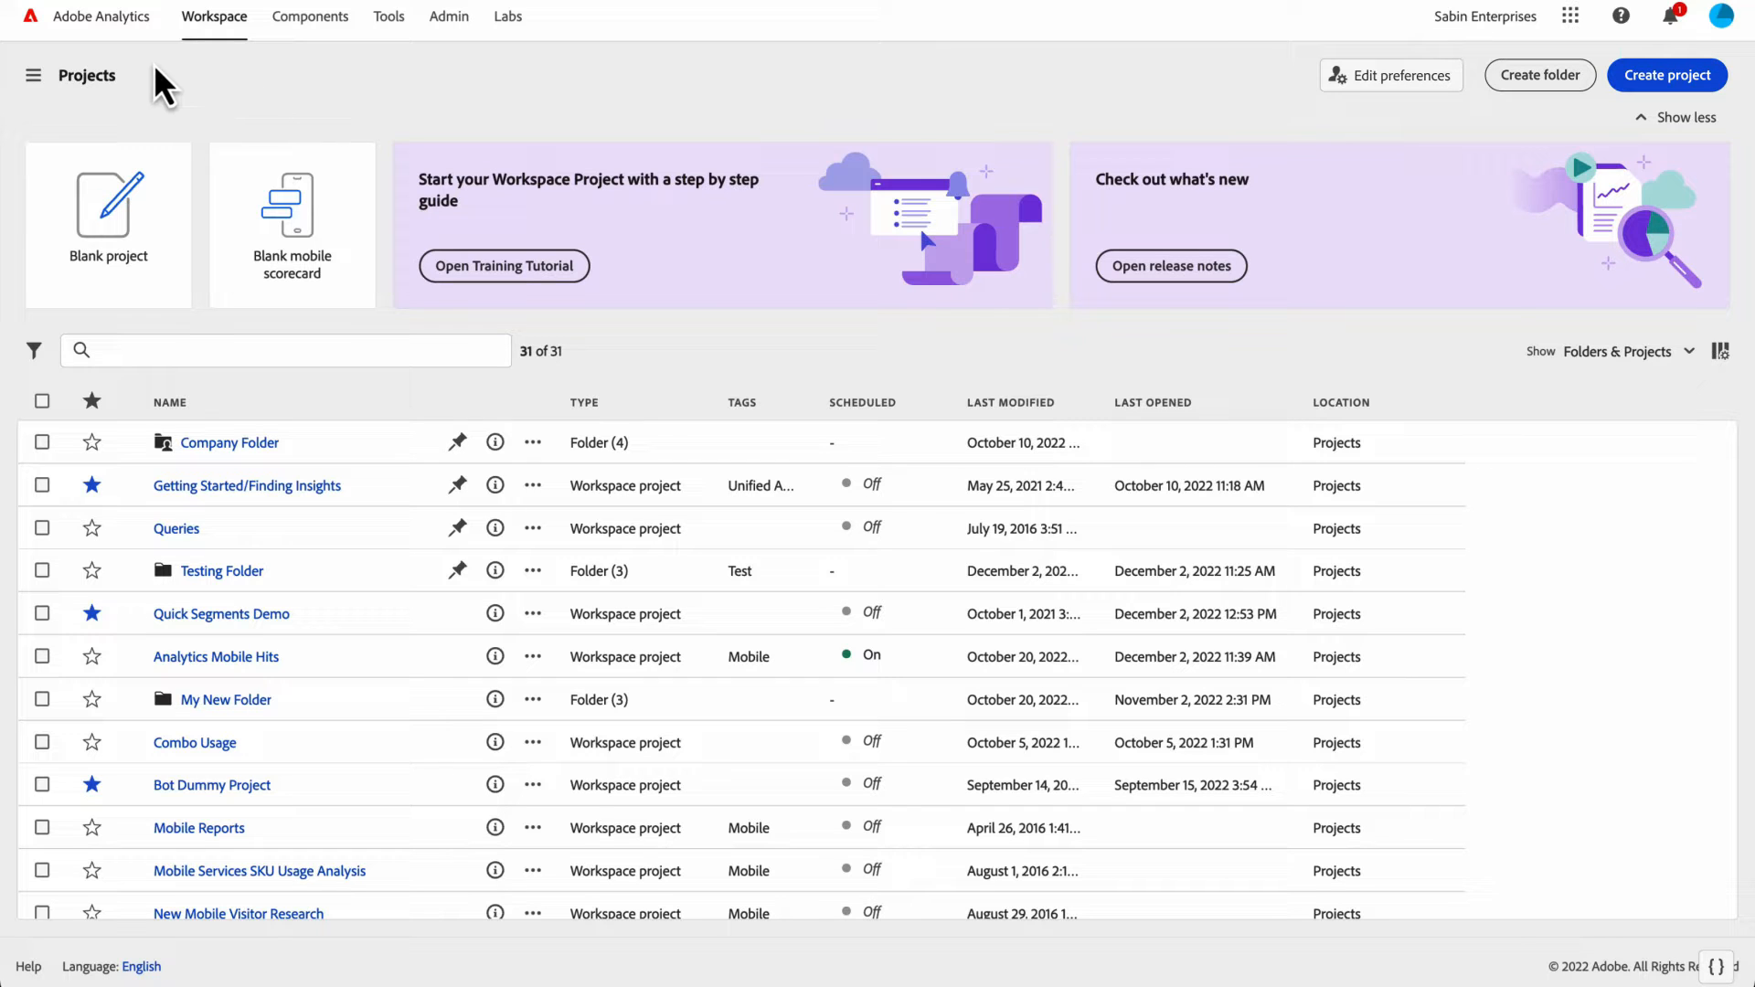
mouse_move(689, 585)
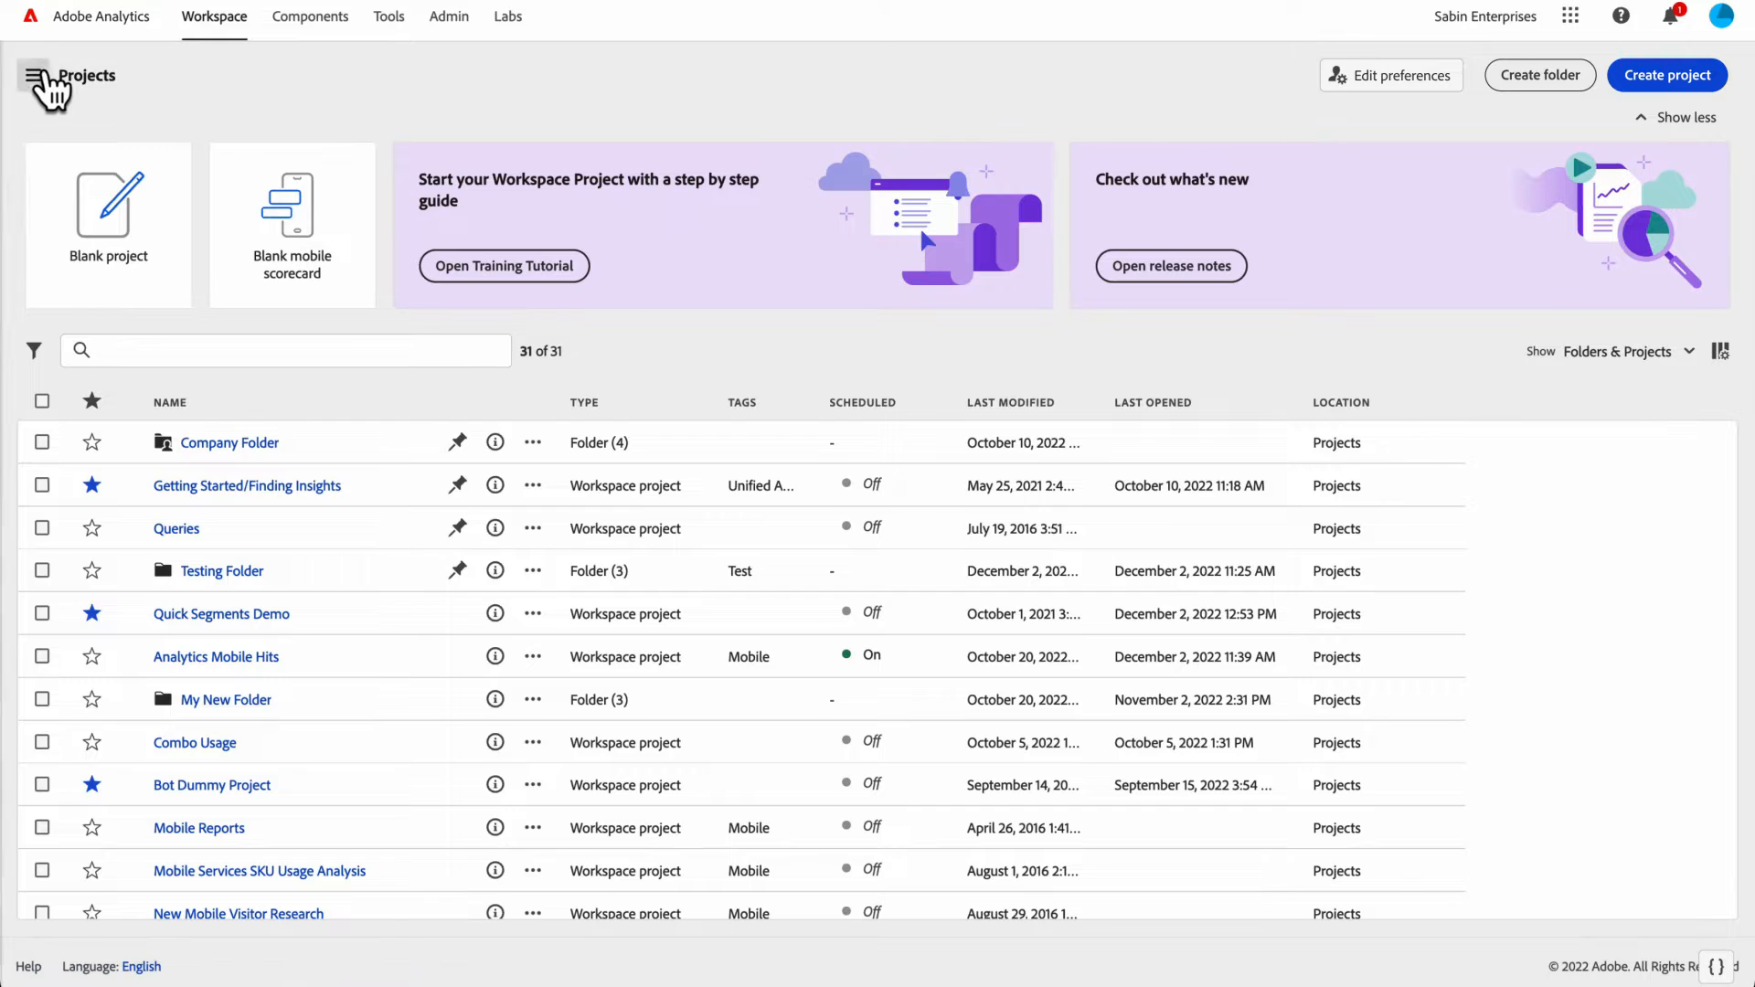
click(40, 76)
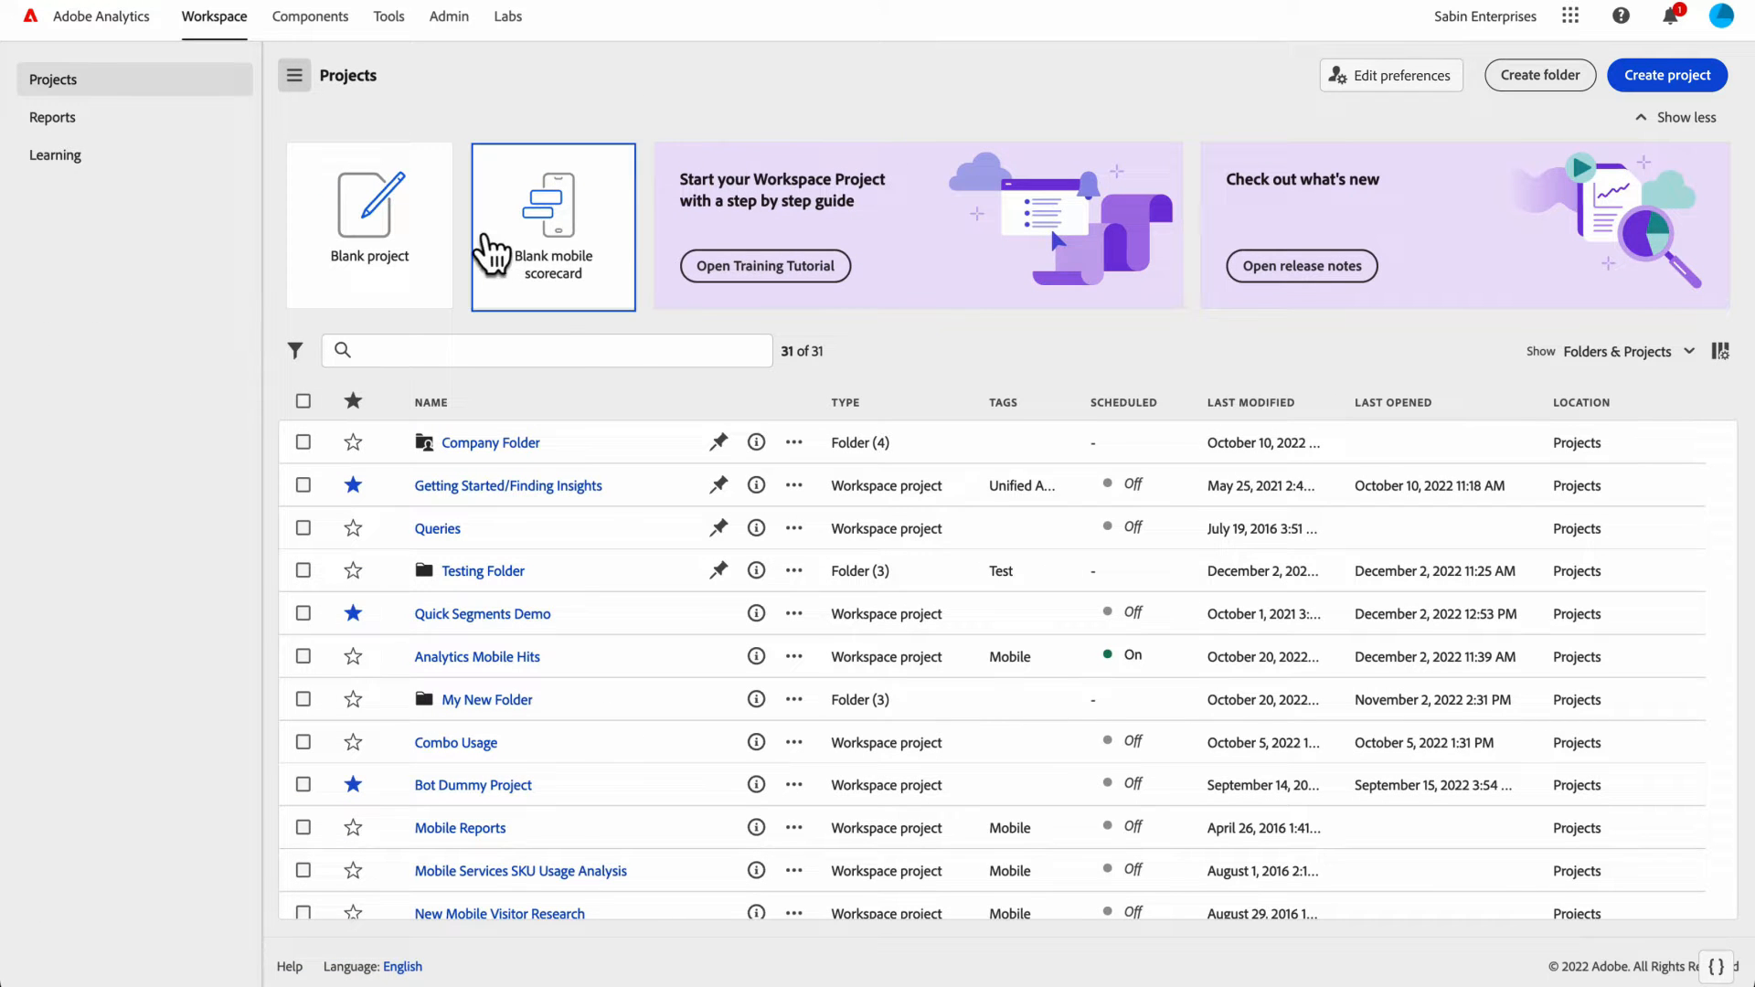
mouse_move(1106, 222)
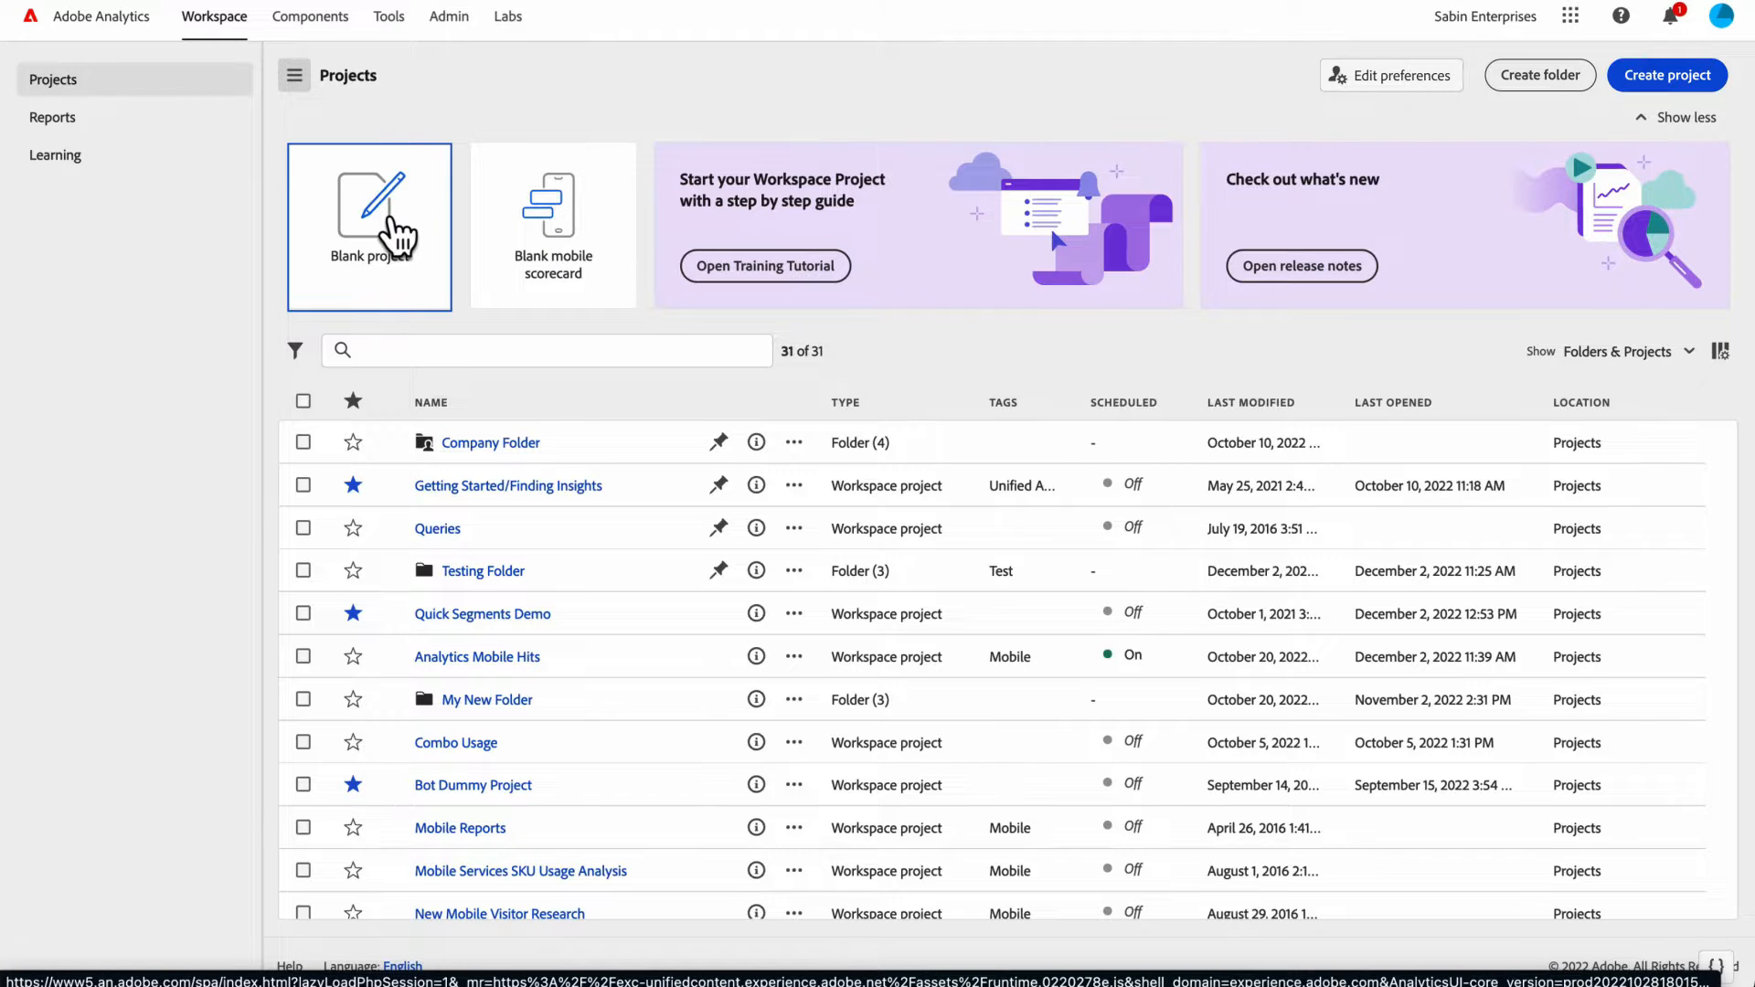
- Briefly open a blank project, the Workspace tutorial, and the release notes
click(369, 219)
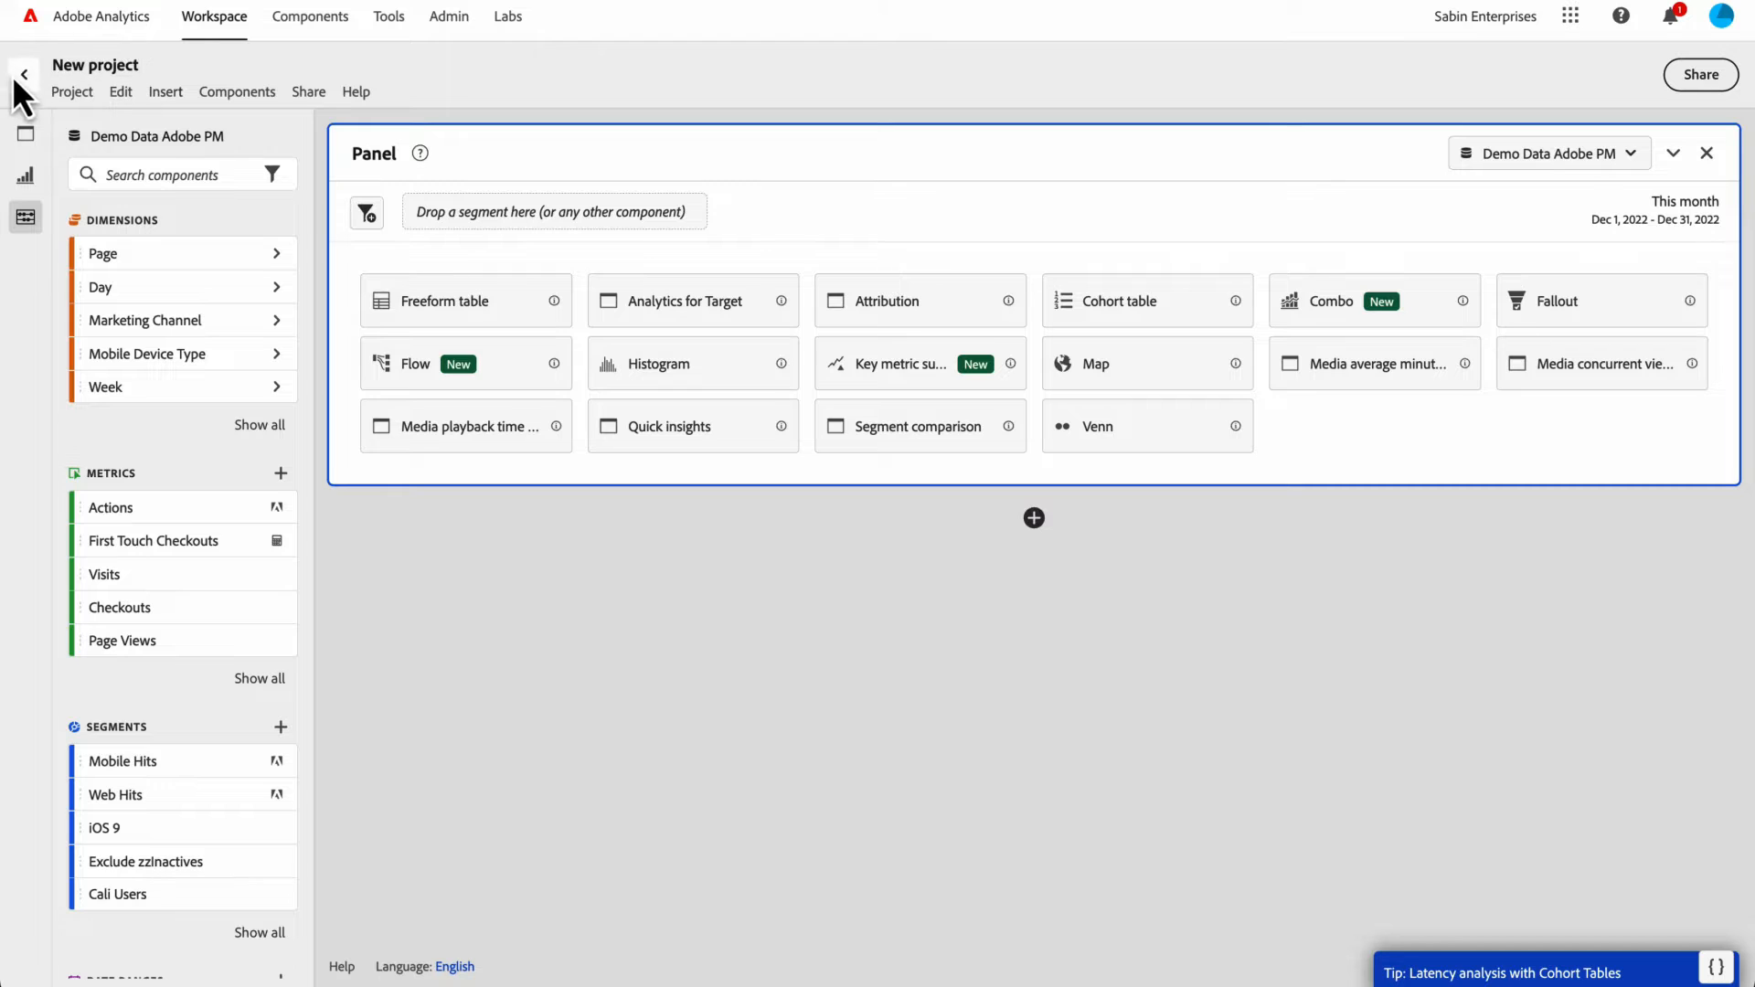
click(23, 75)
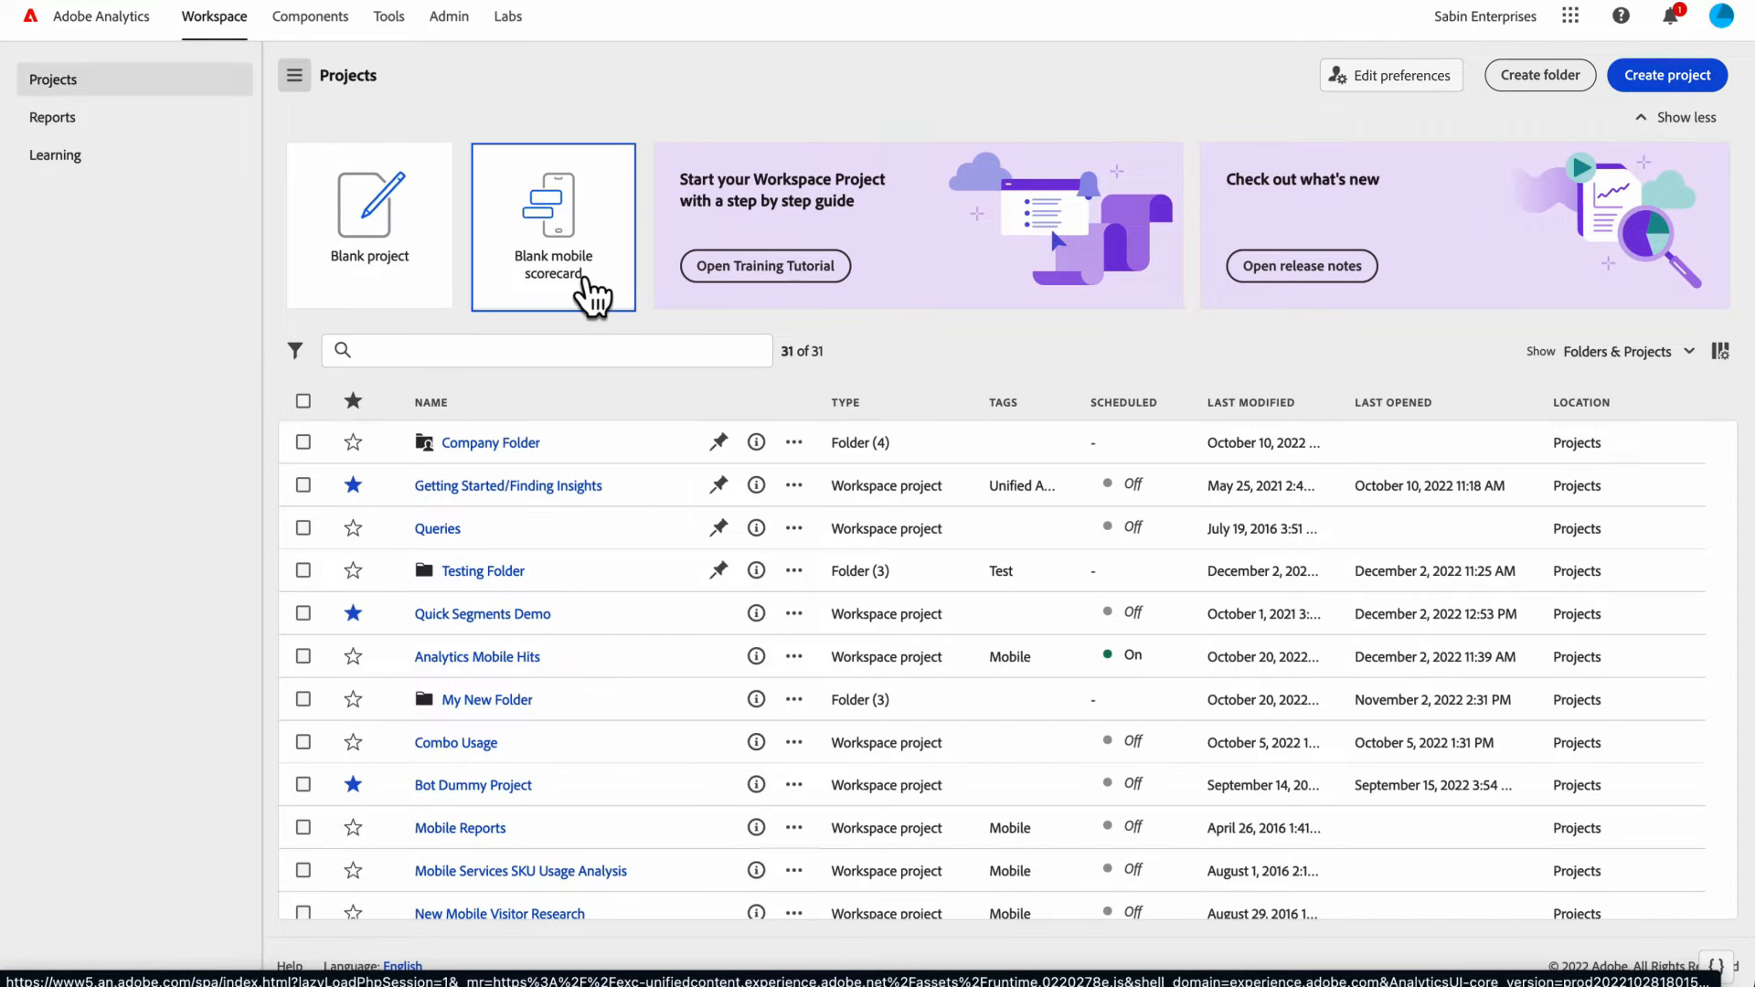
mouse_move(922, 265)
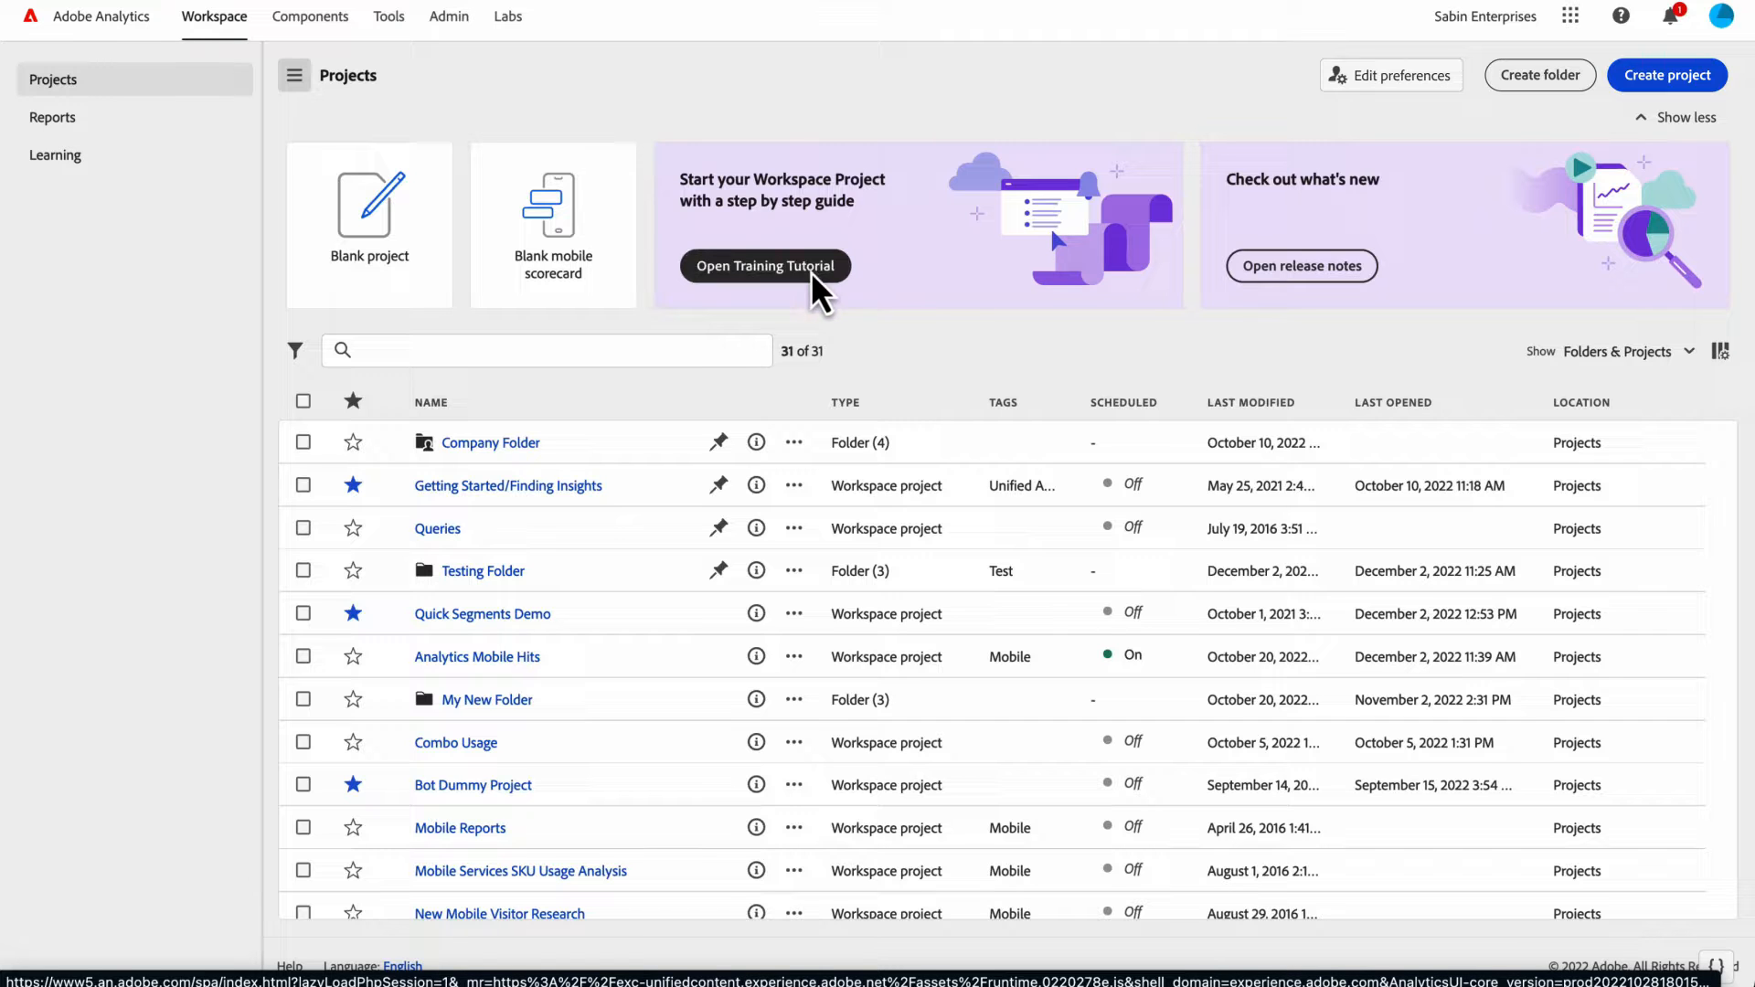
click(765, 266)
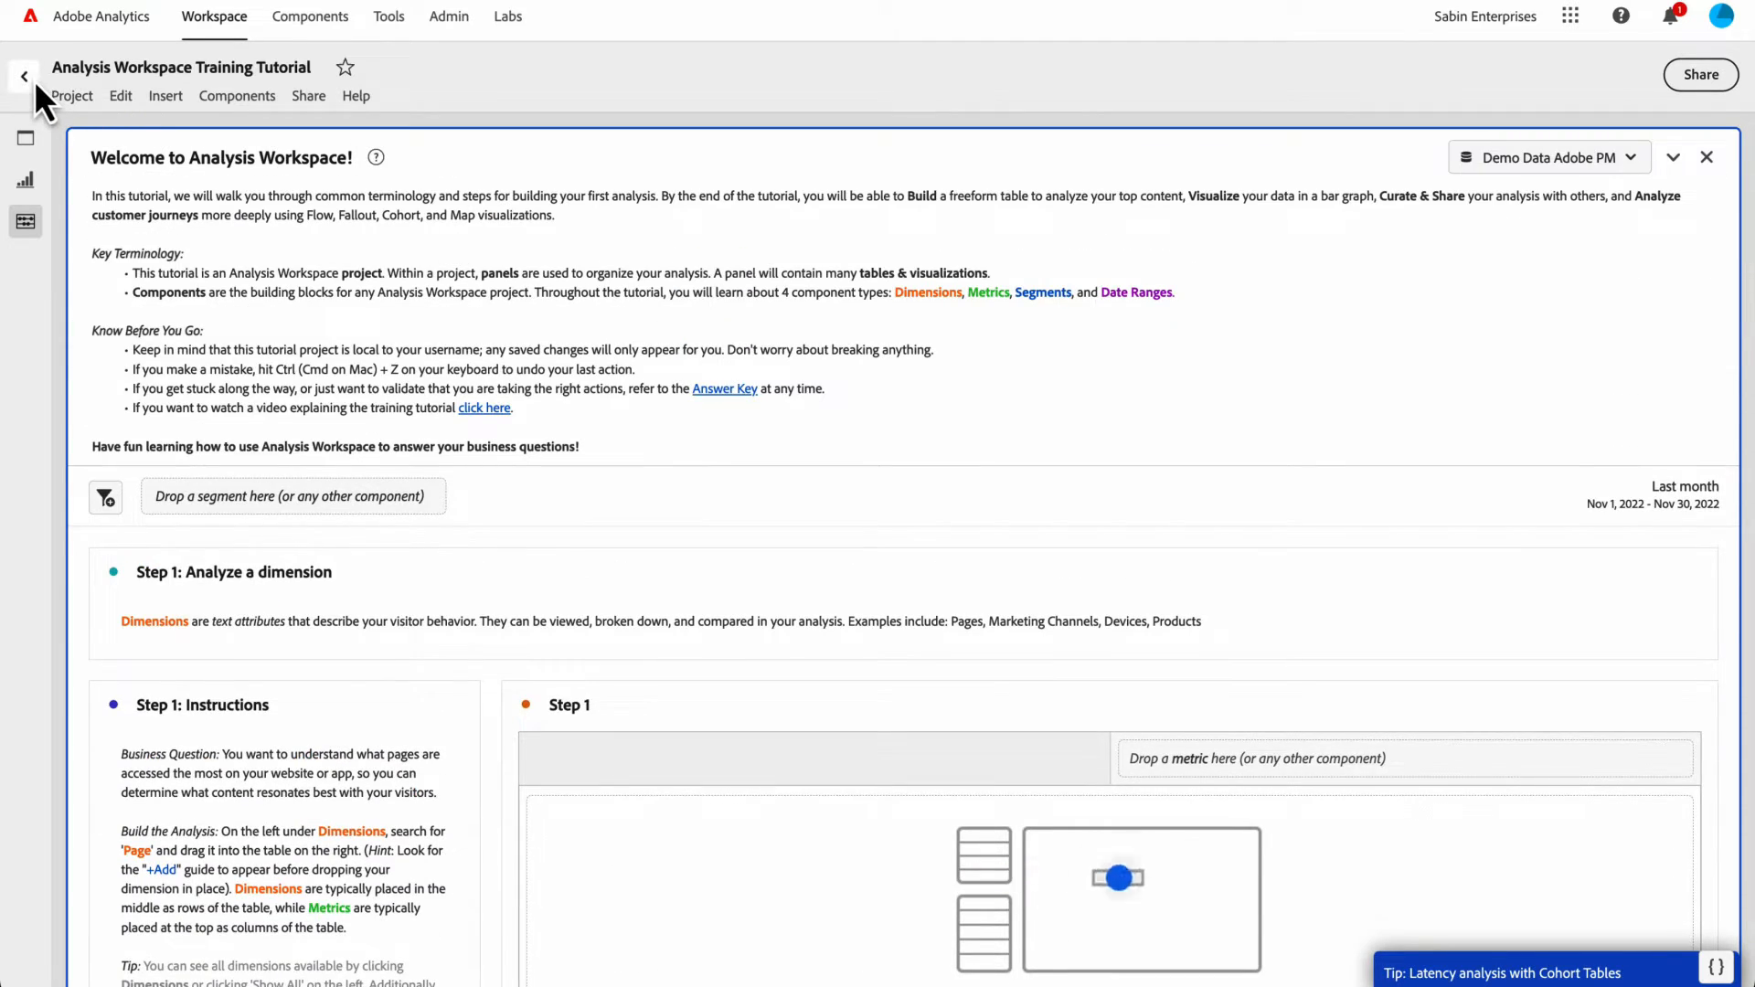
click(36, 77)
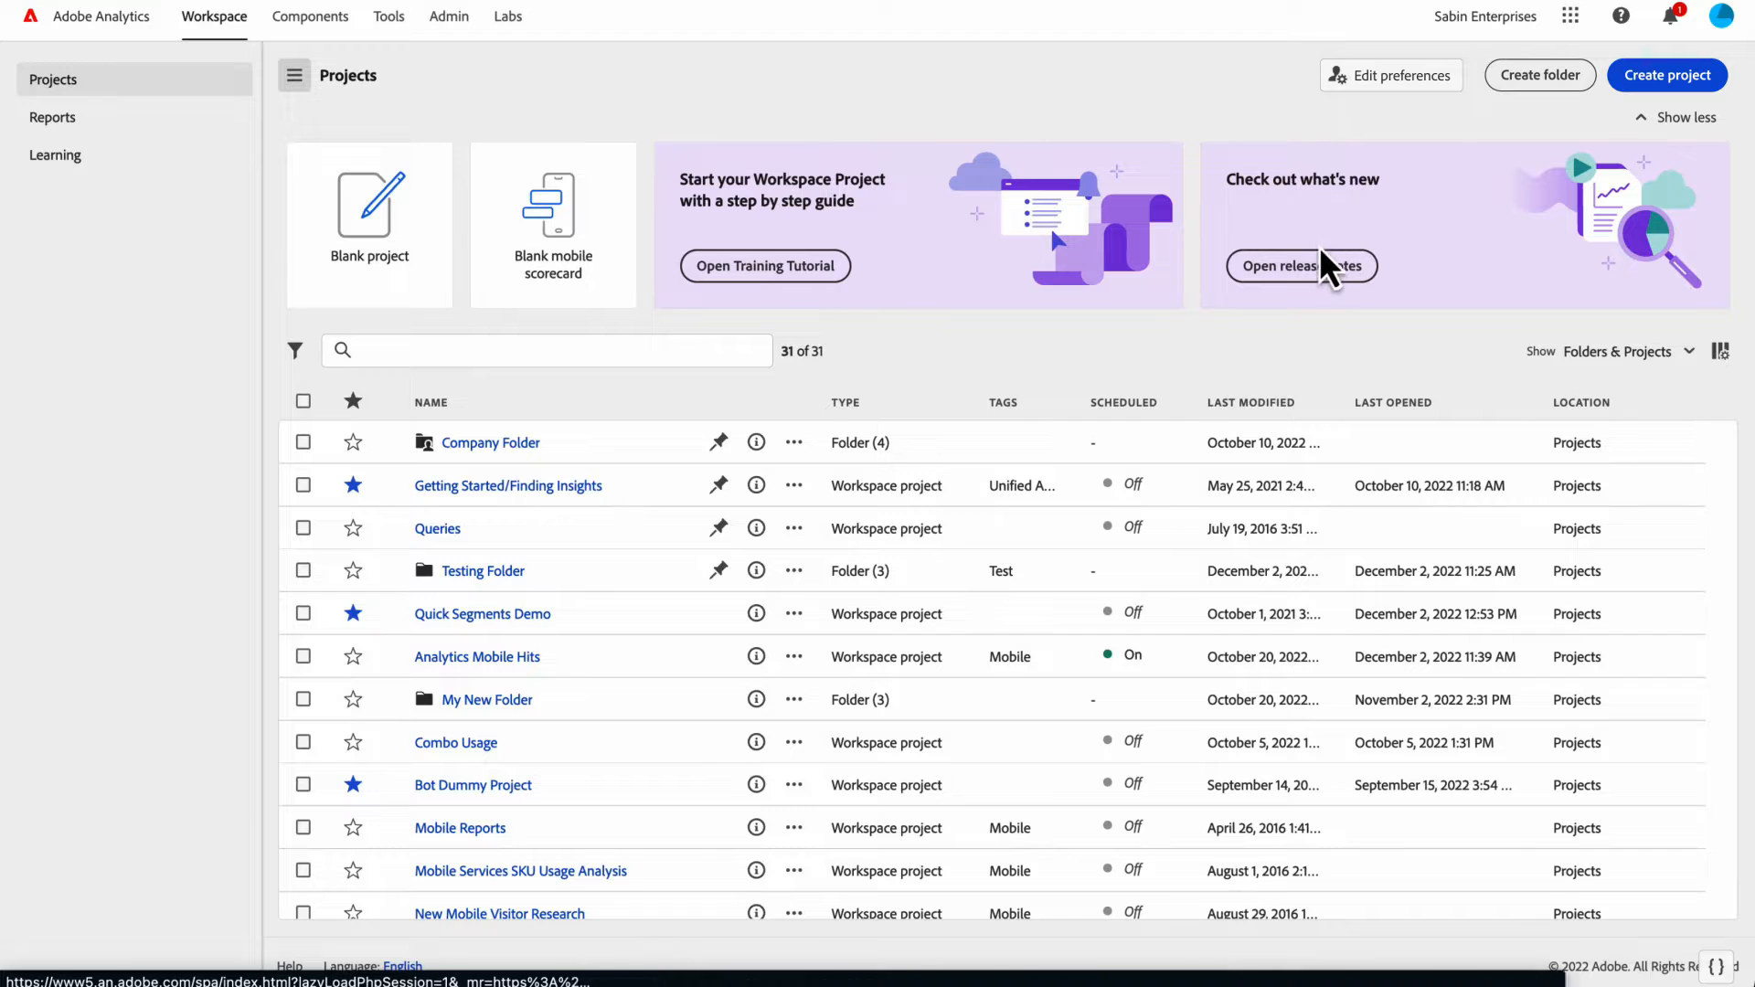
click(1302, 266)
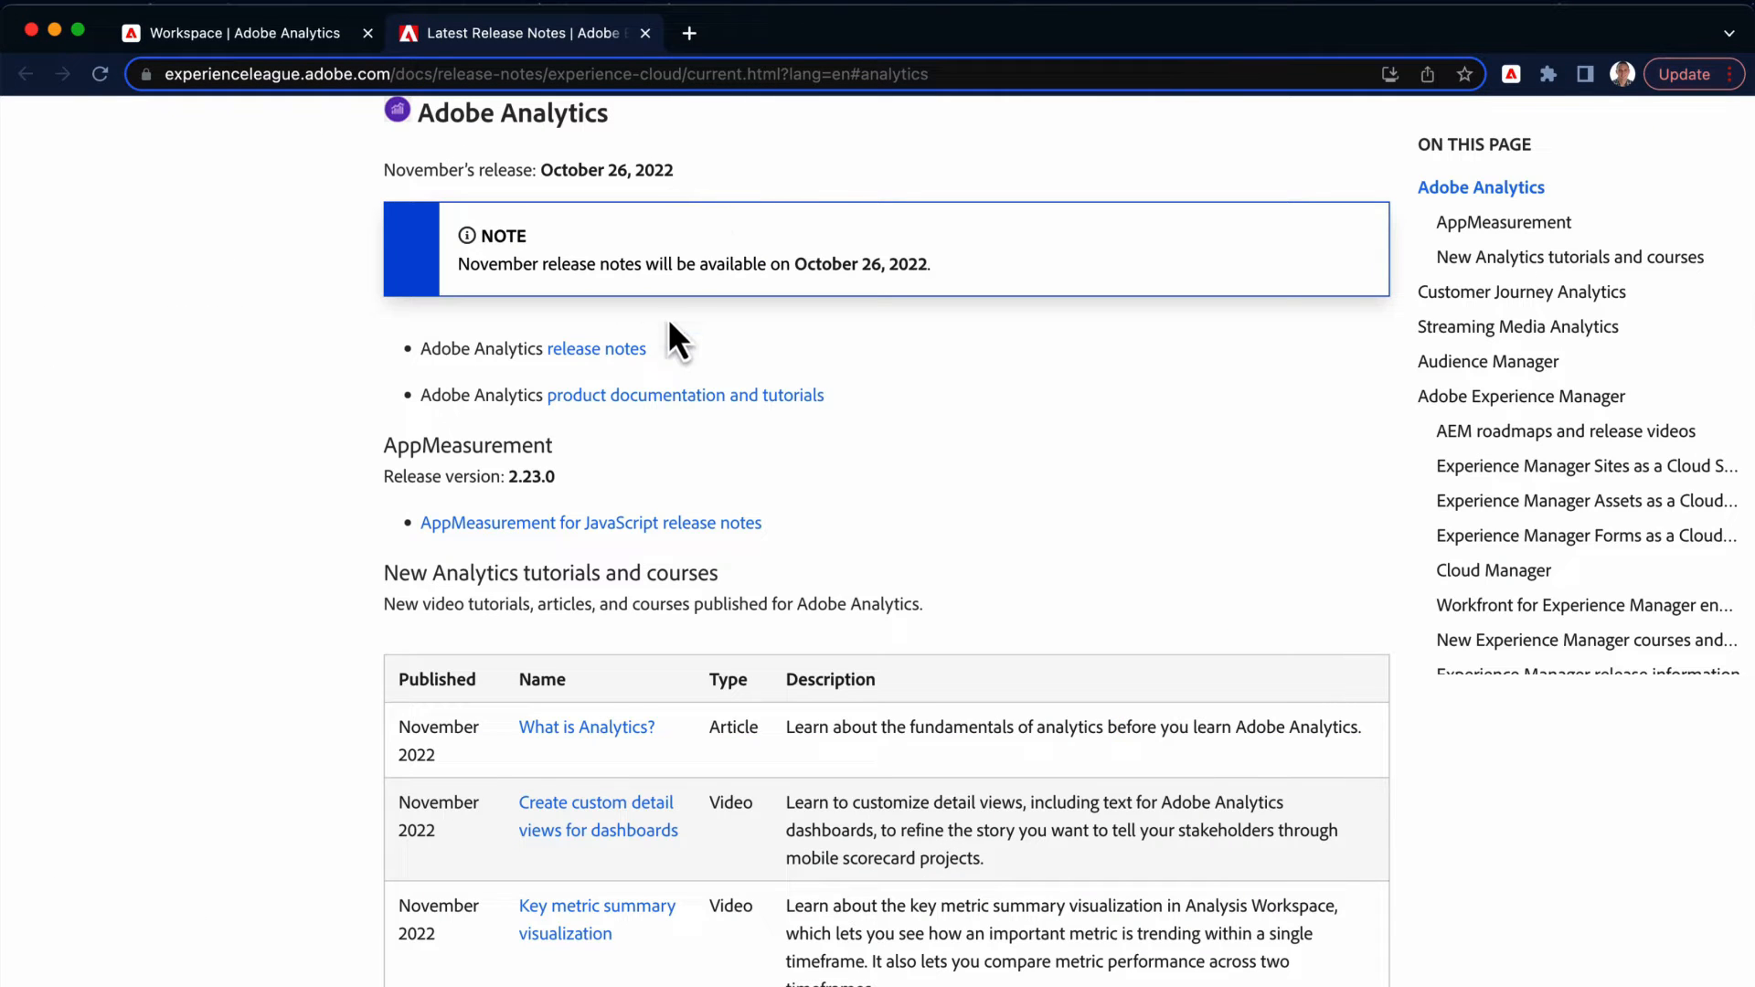
mouse_move(426, 160)
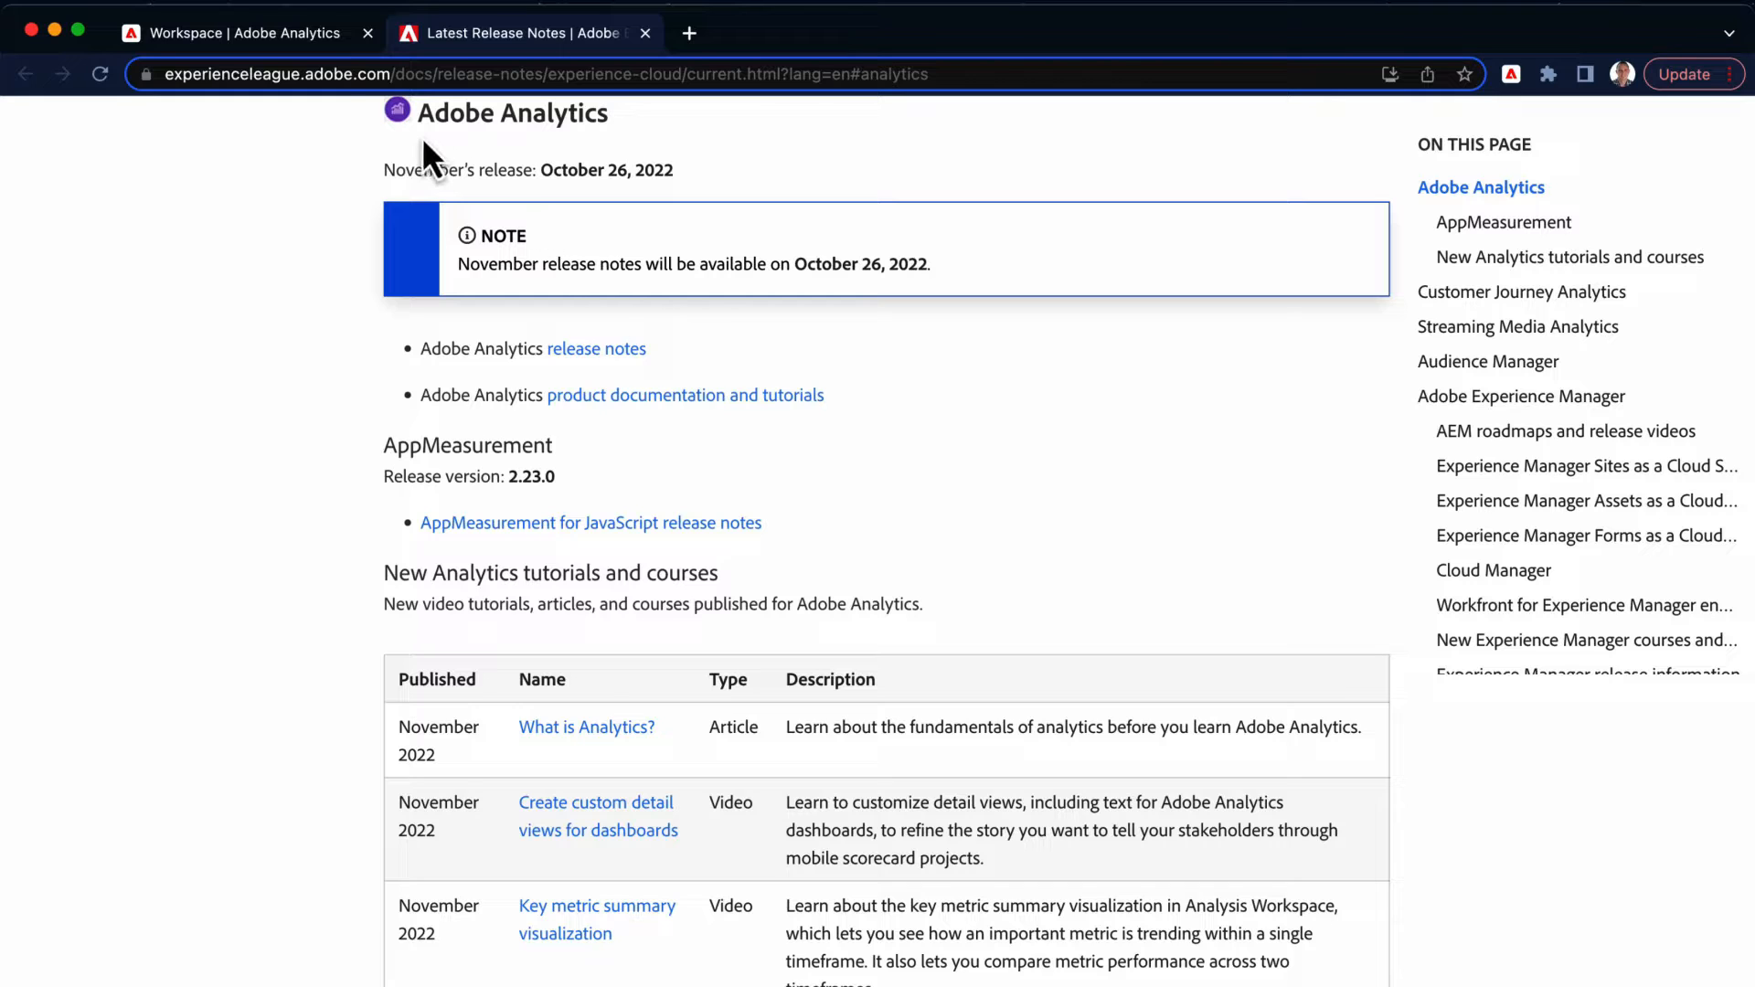
click(247, 32)
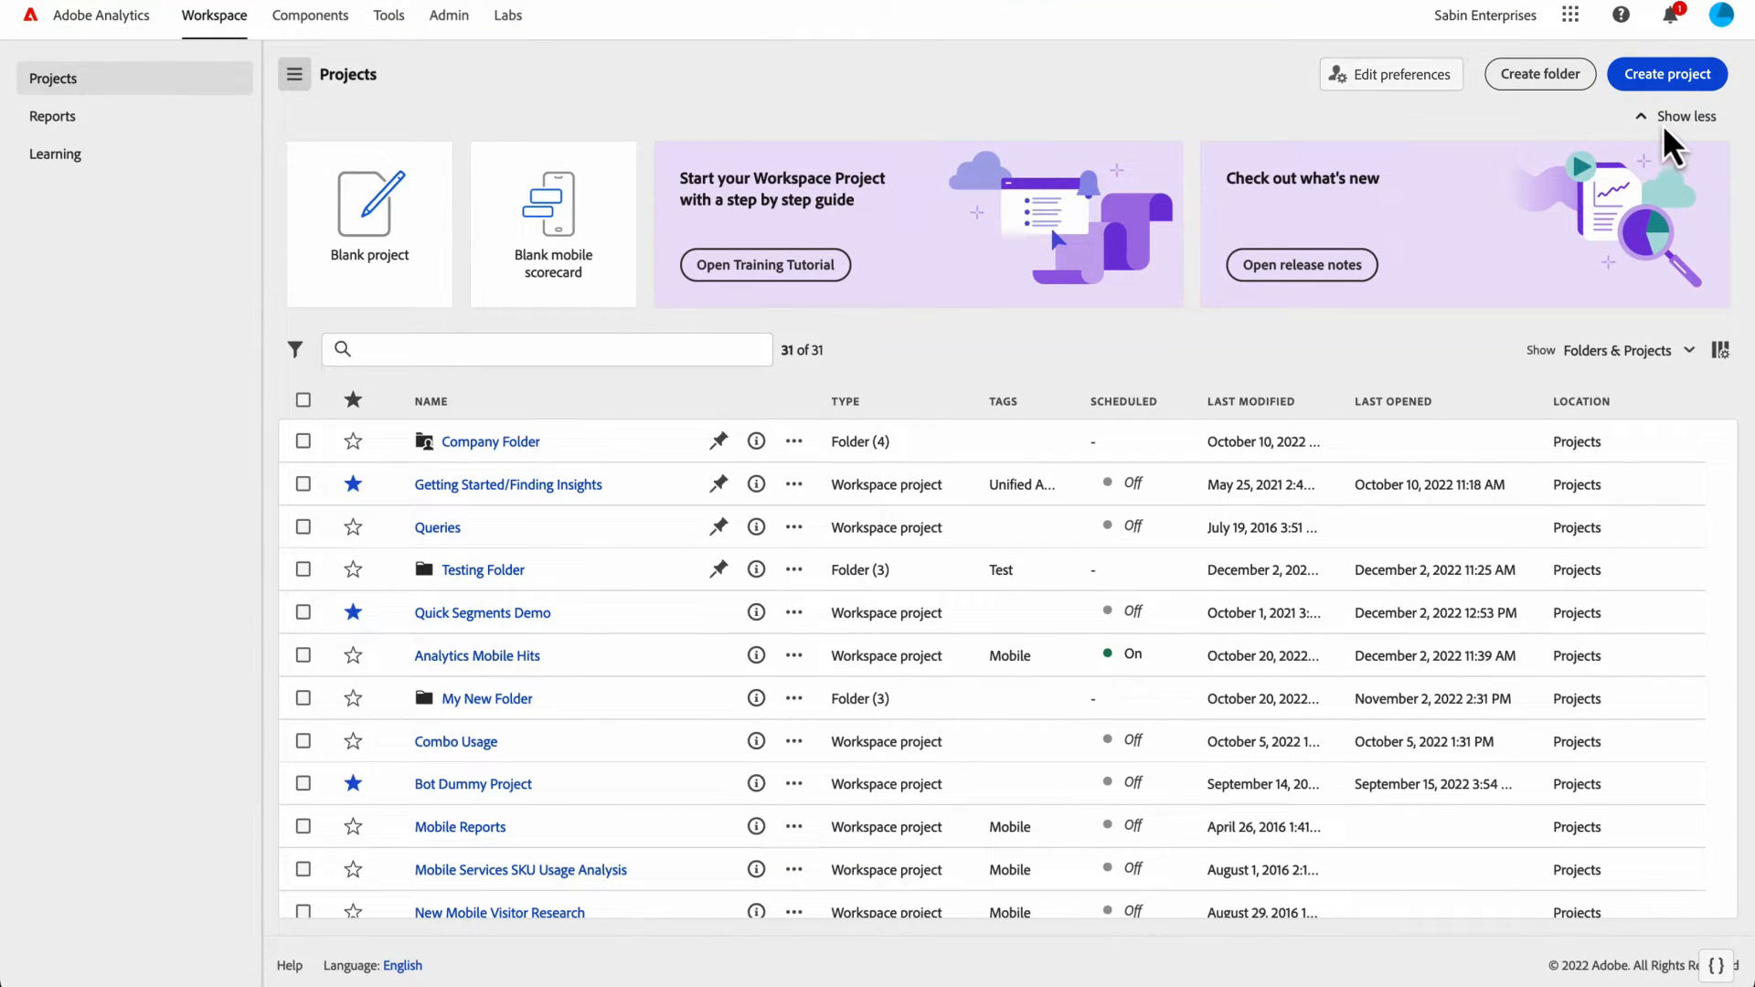
- Collapse and expand the shortcuts banner, and preview the new-project templates without creating one
click(1683, 116)
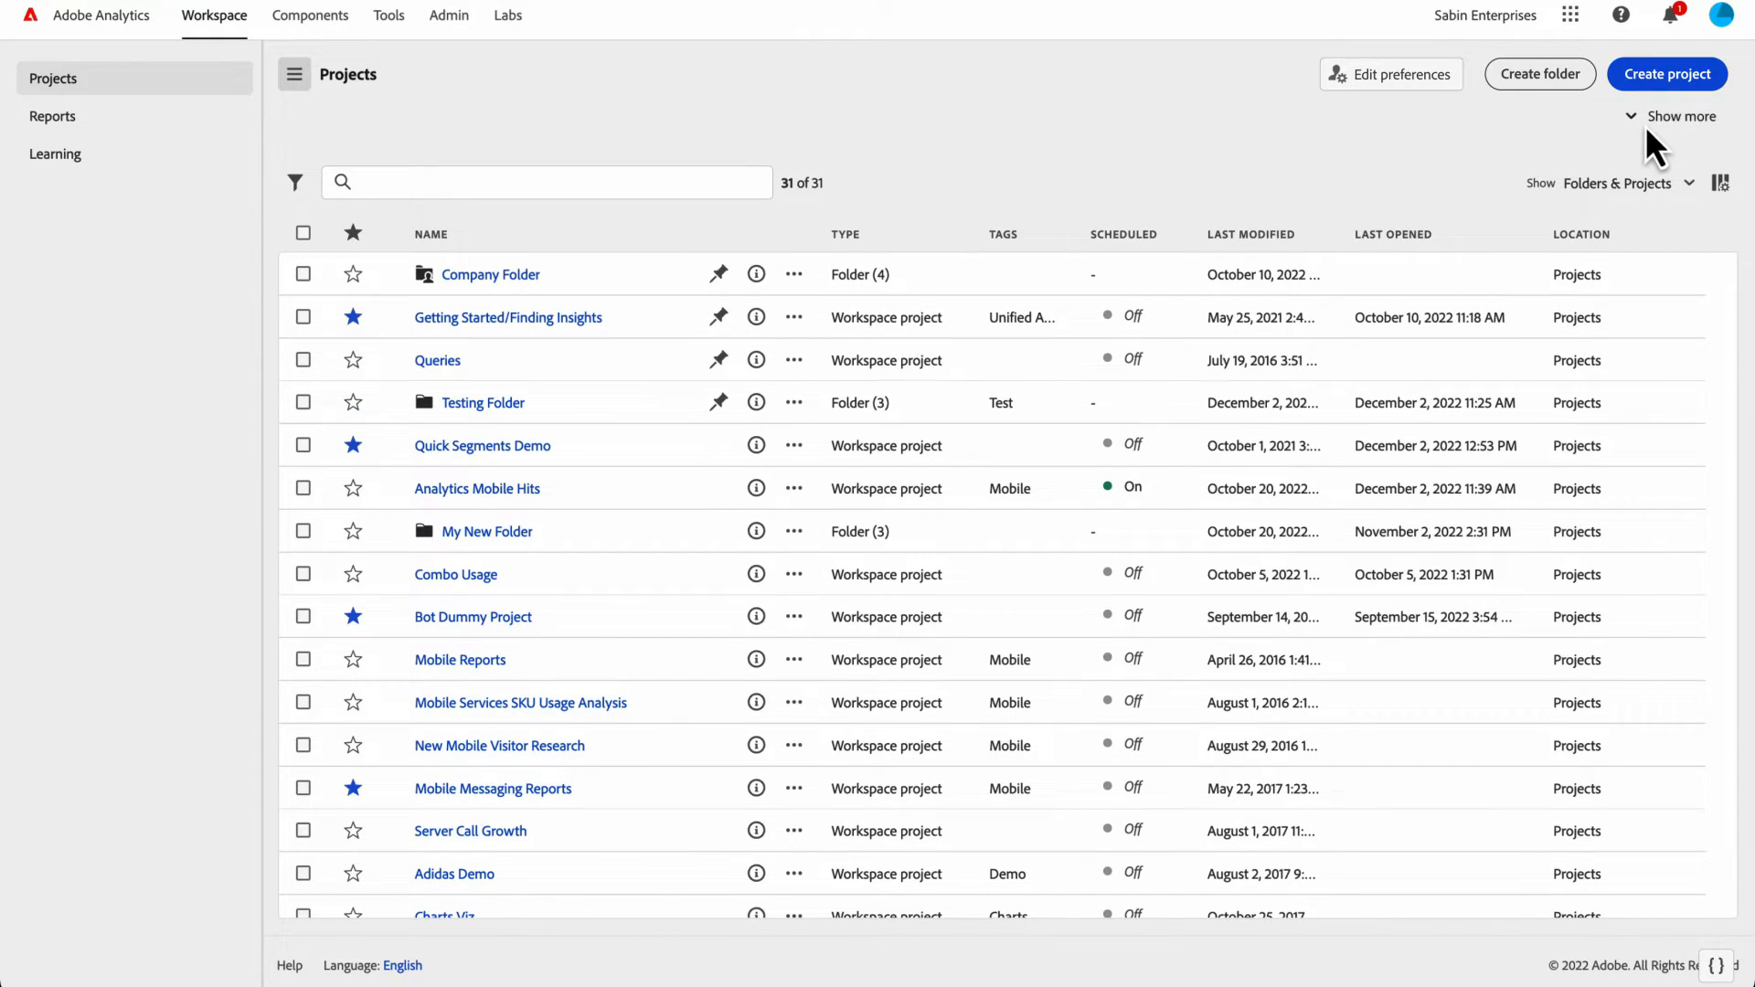
click(1685, 116)
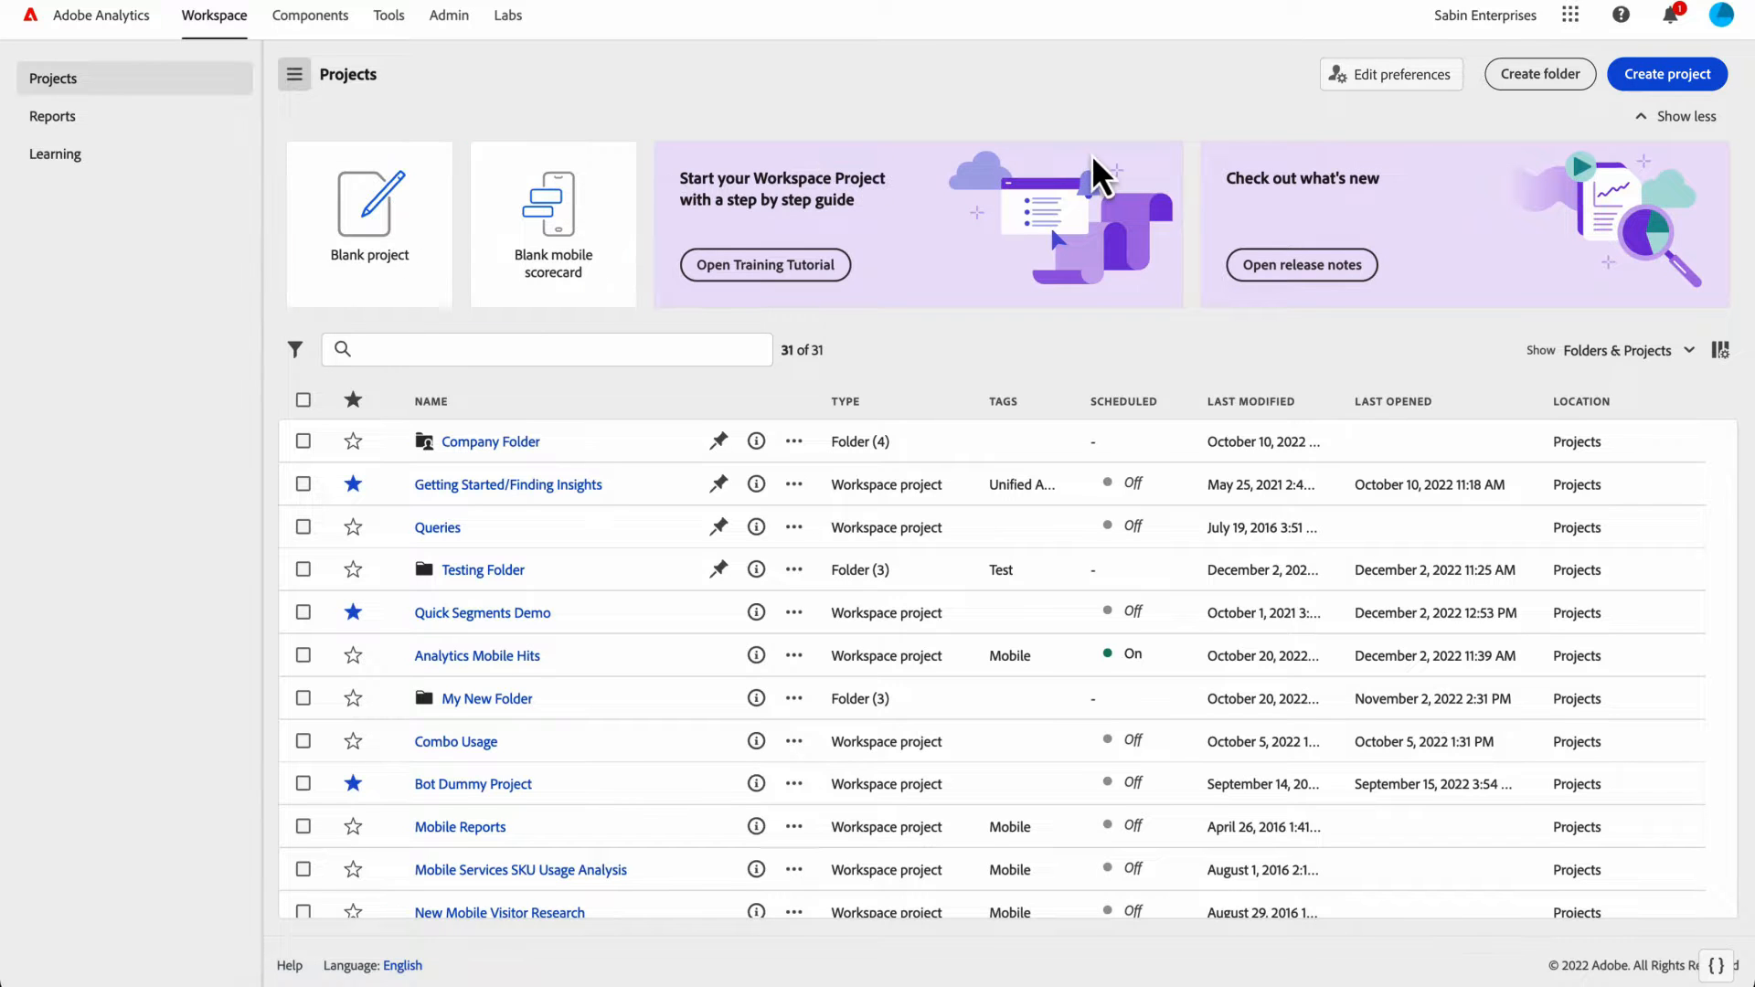
mouse_move(1476, 165)
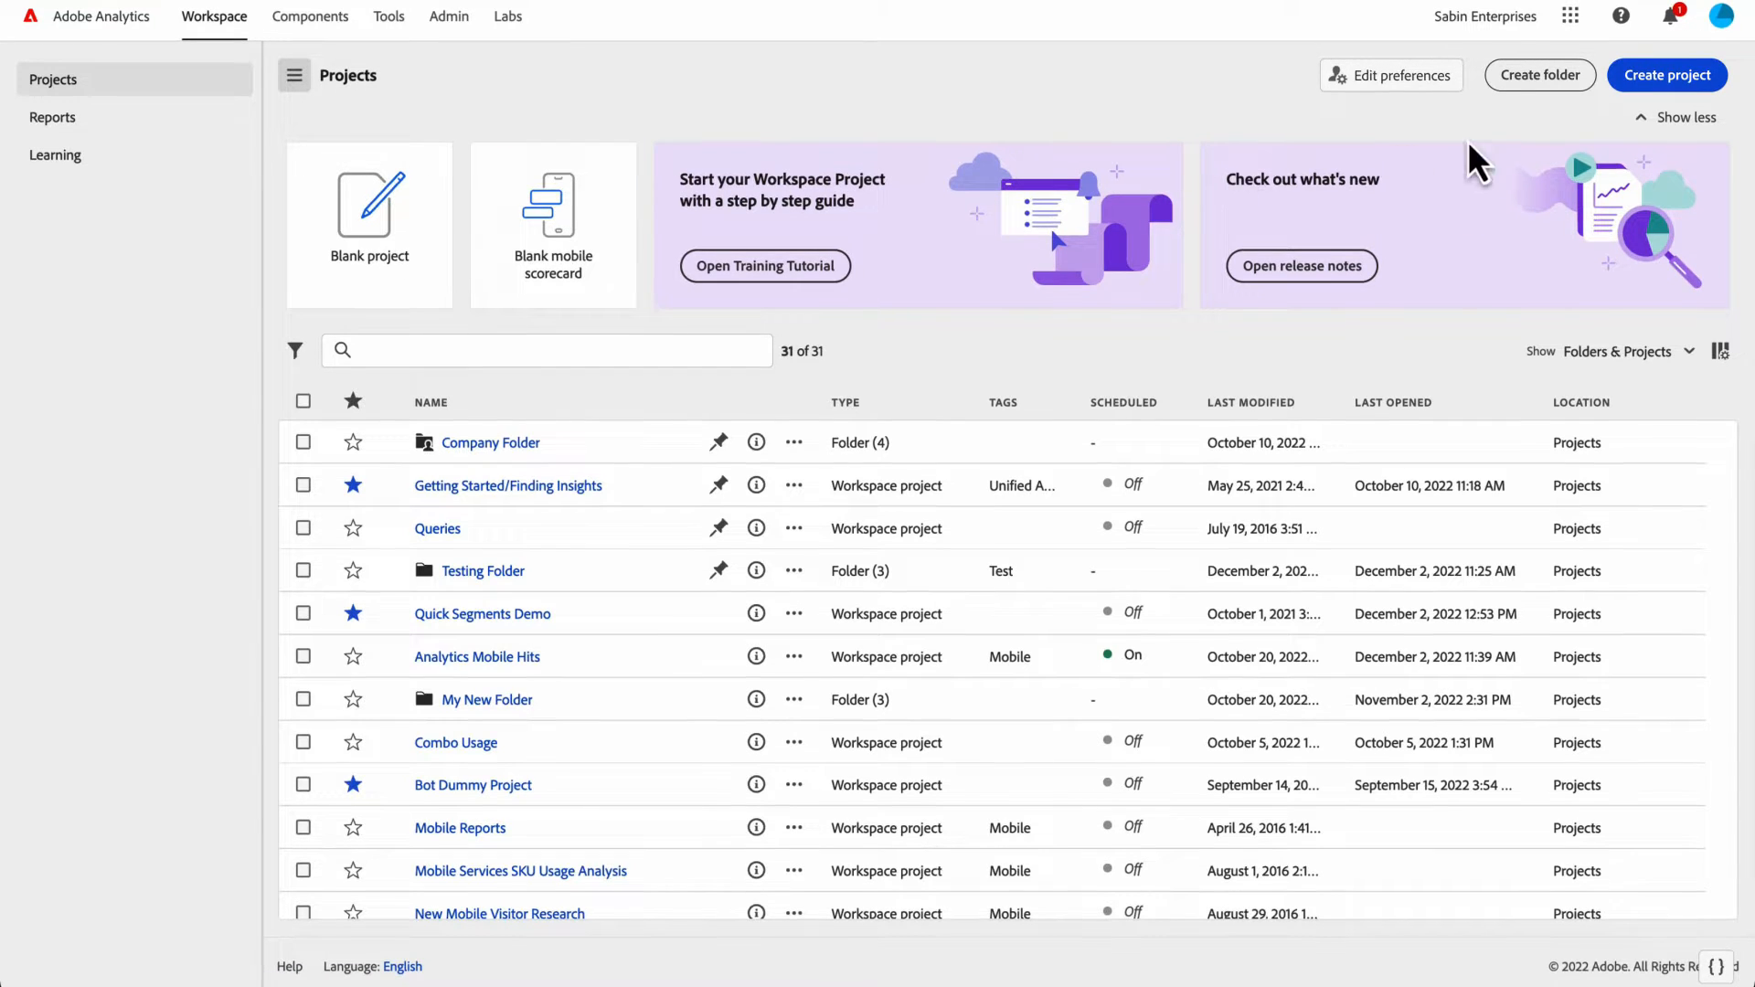
mouse_move(924, 169)
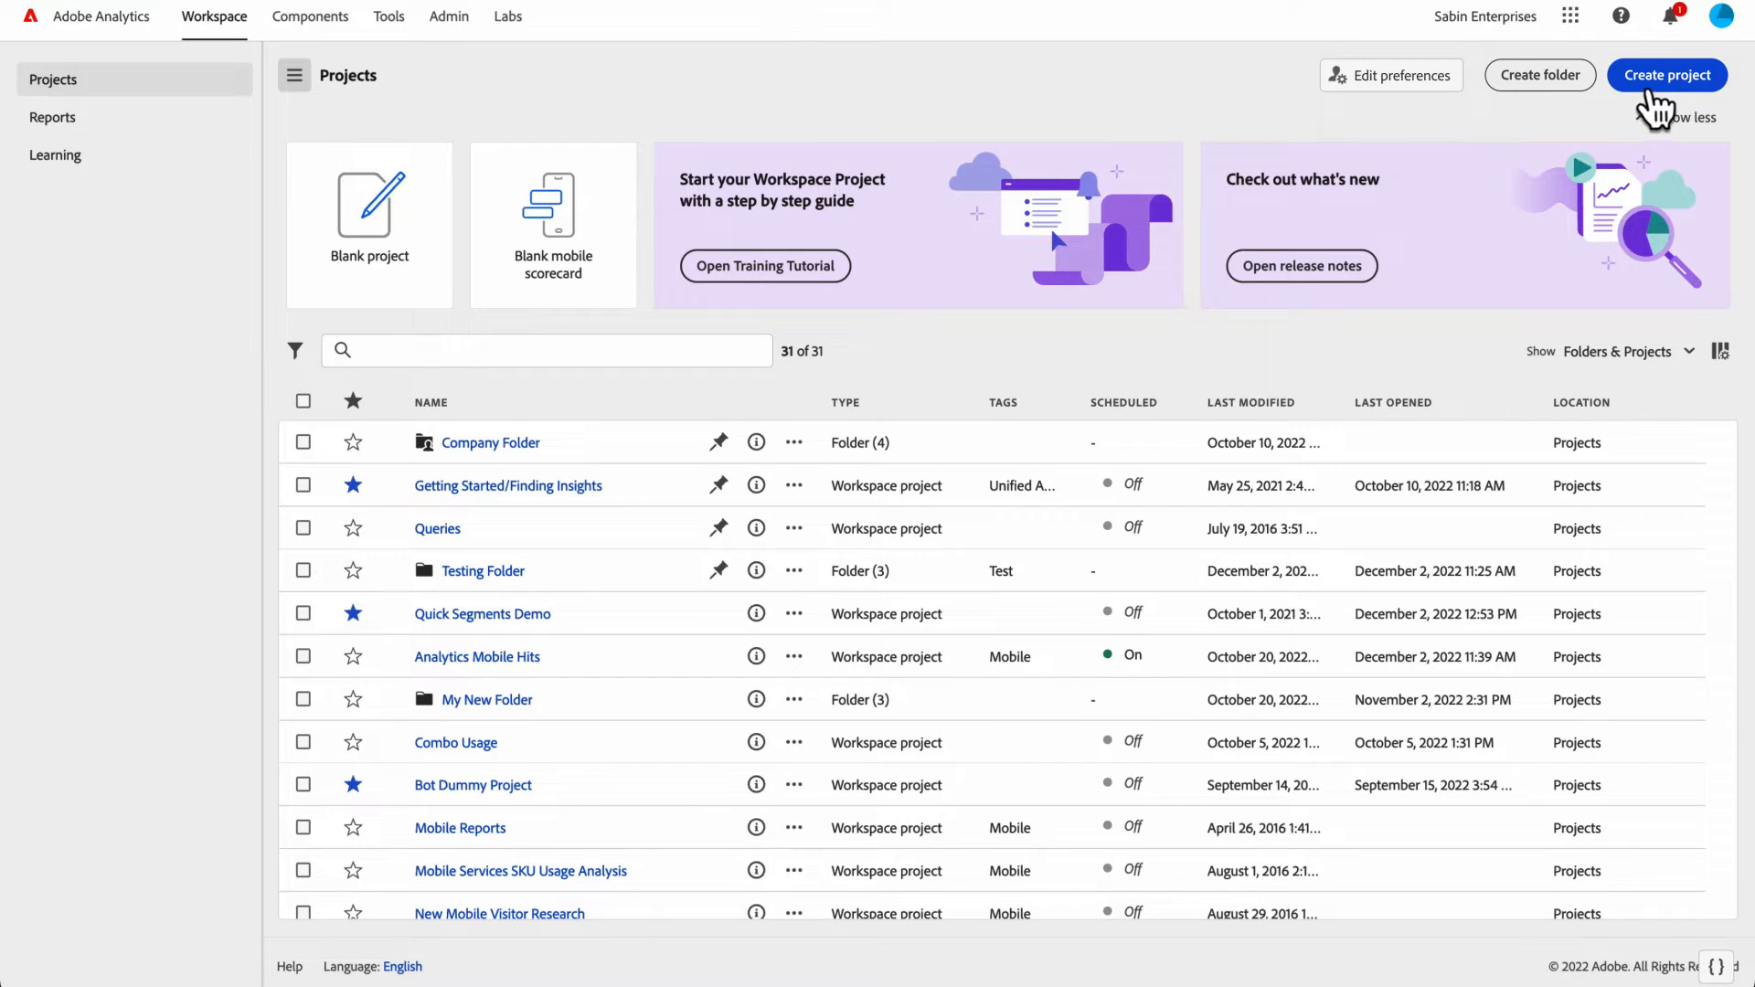
click(1666, 75)
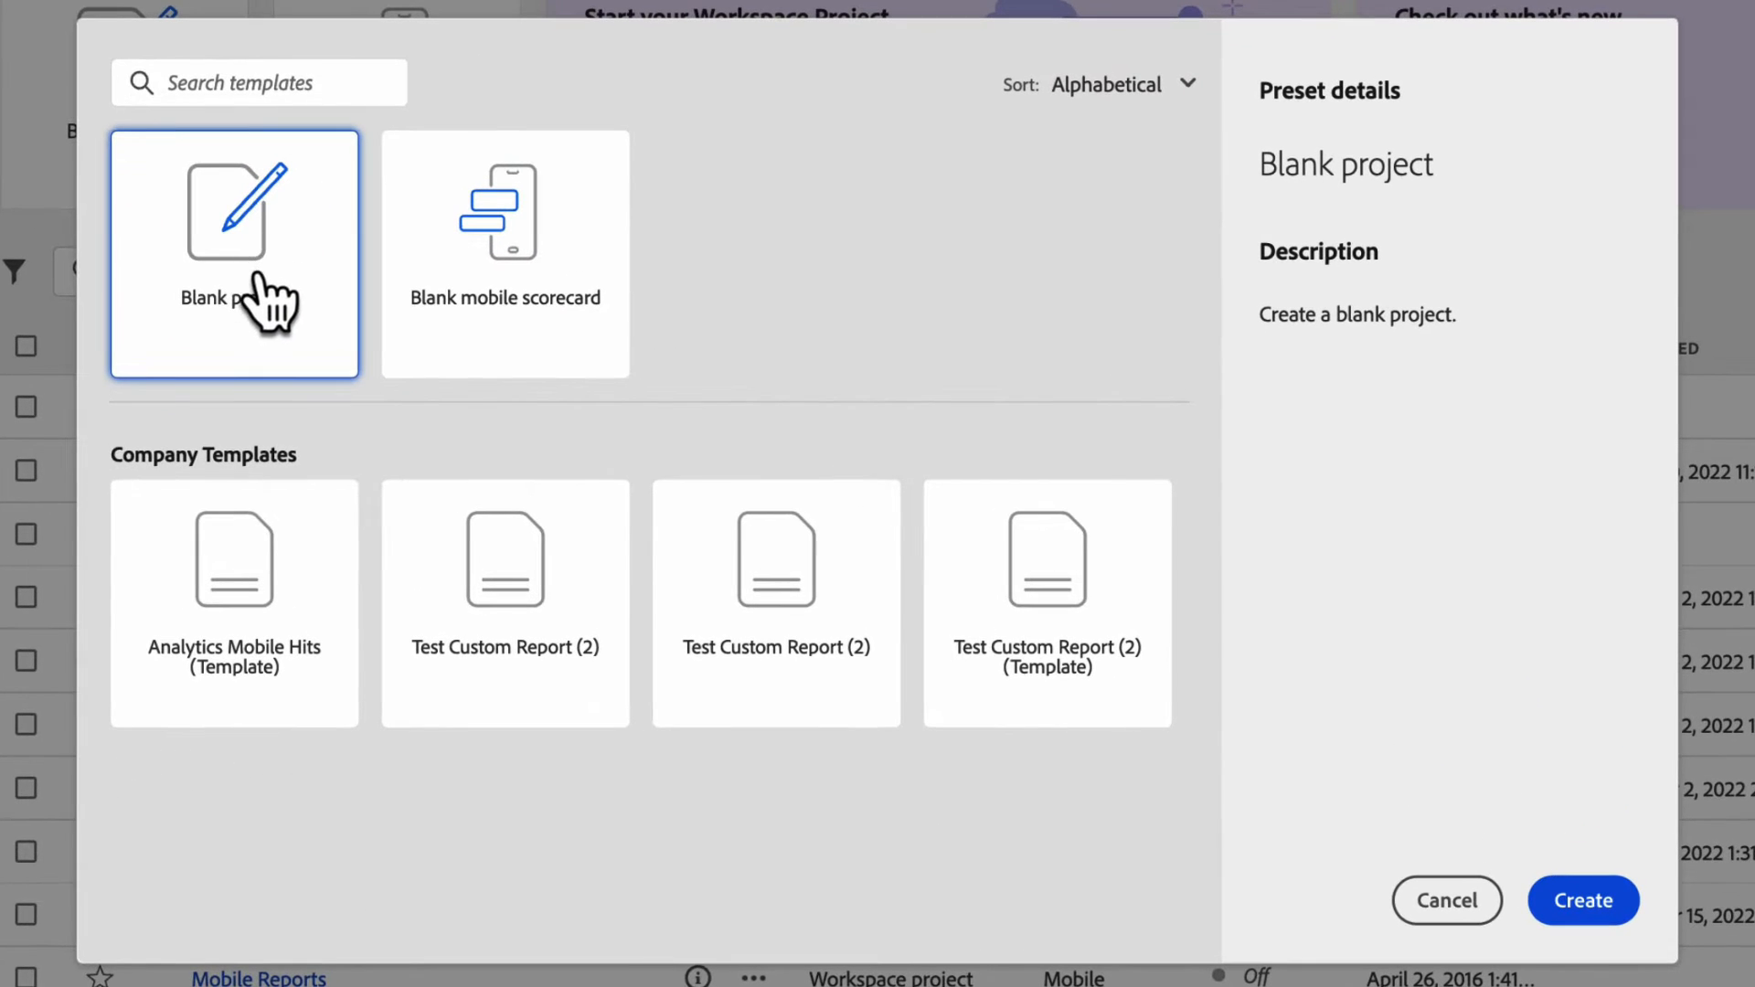
mouse_move(675, 311)
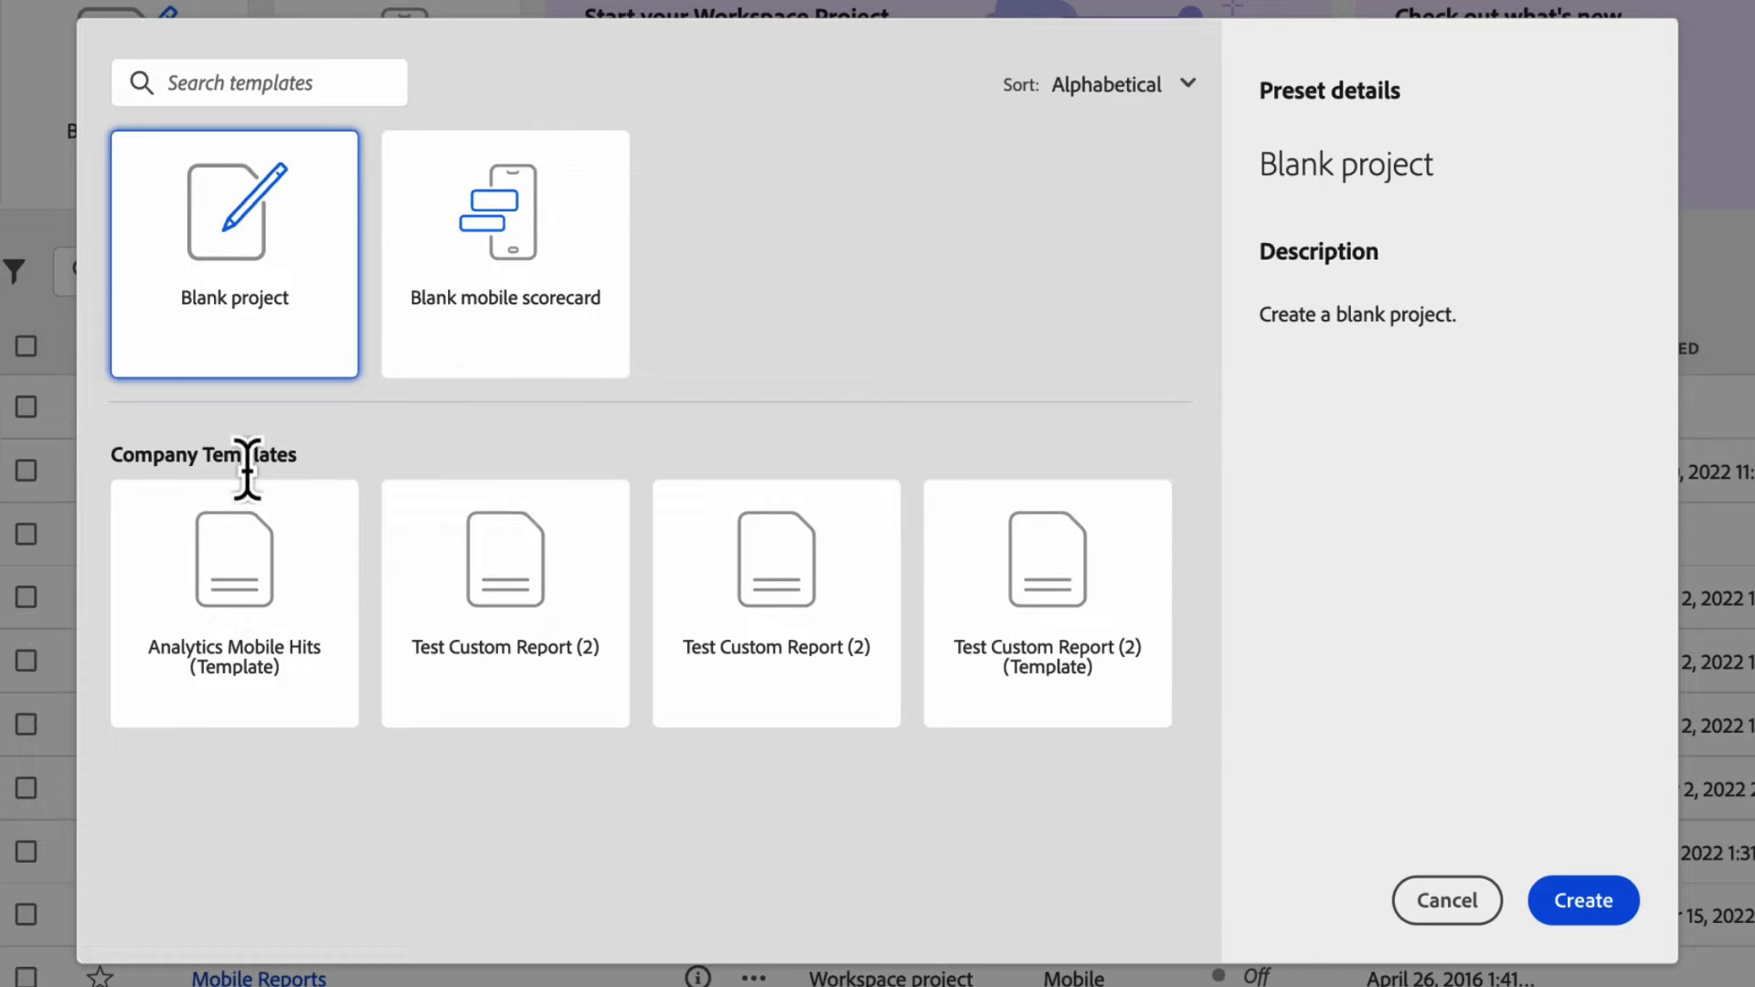
mouse_move(243, 576)
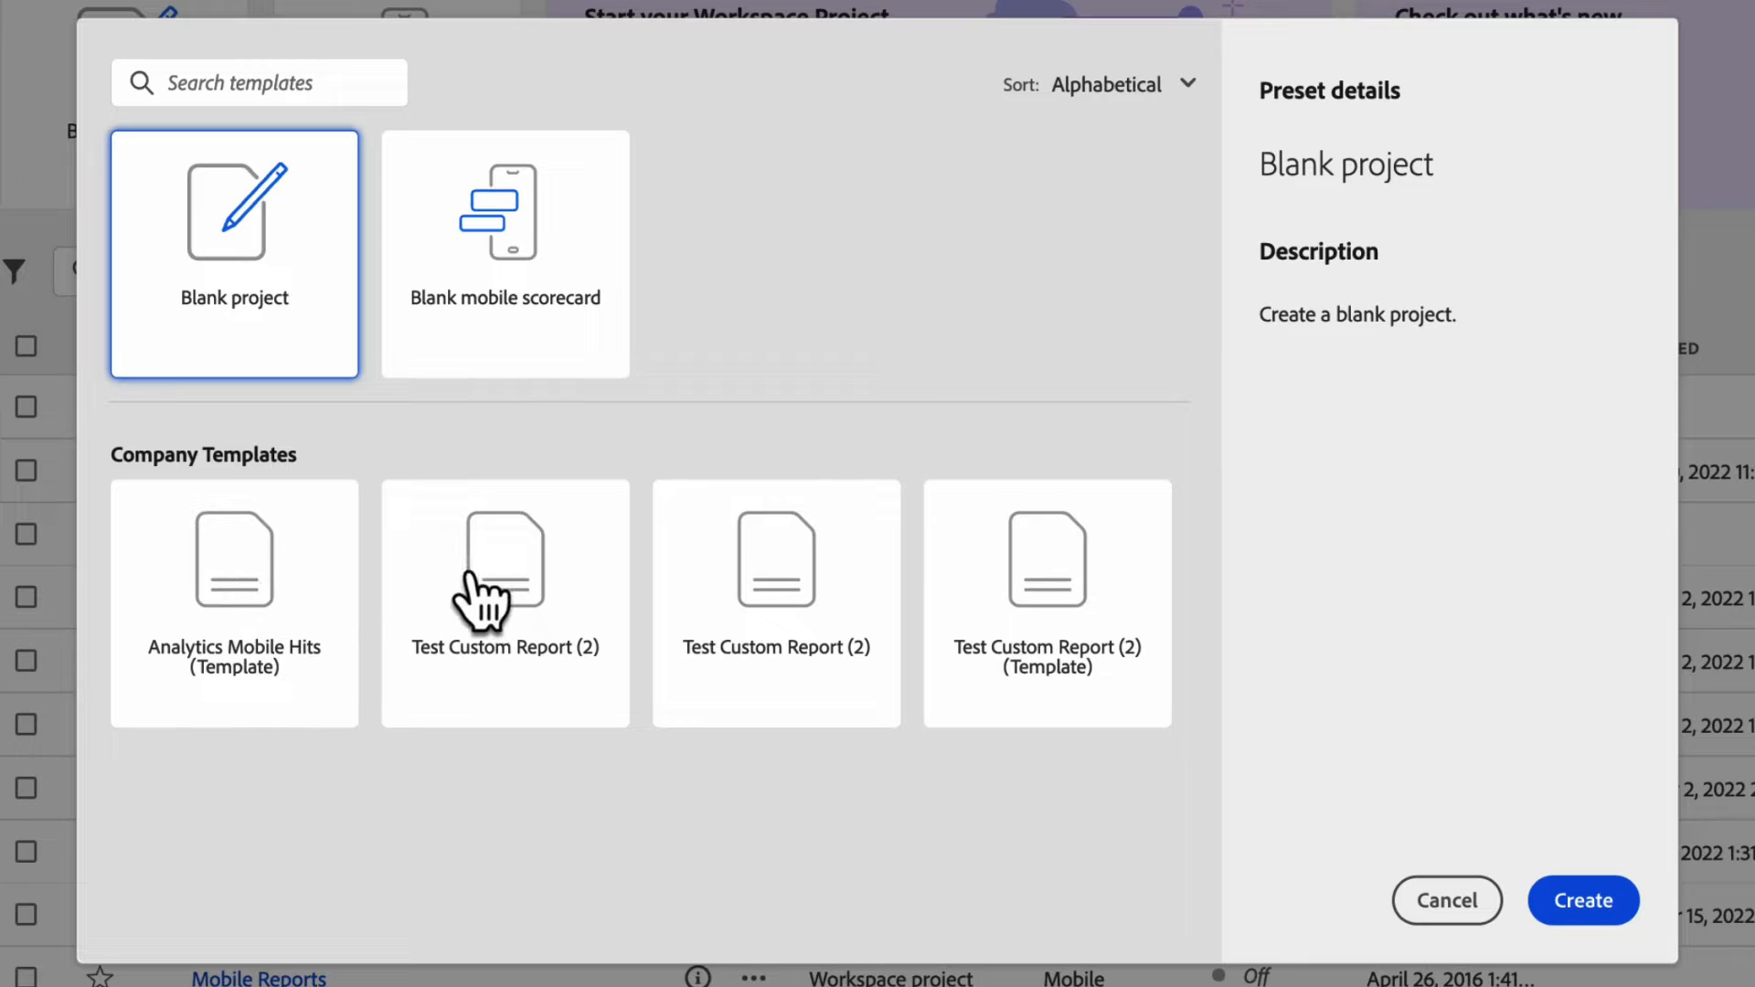
mouse_move(532, 586)
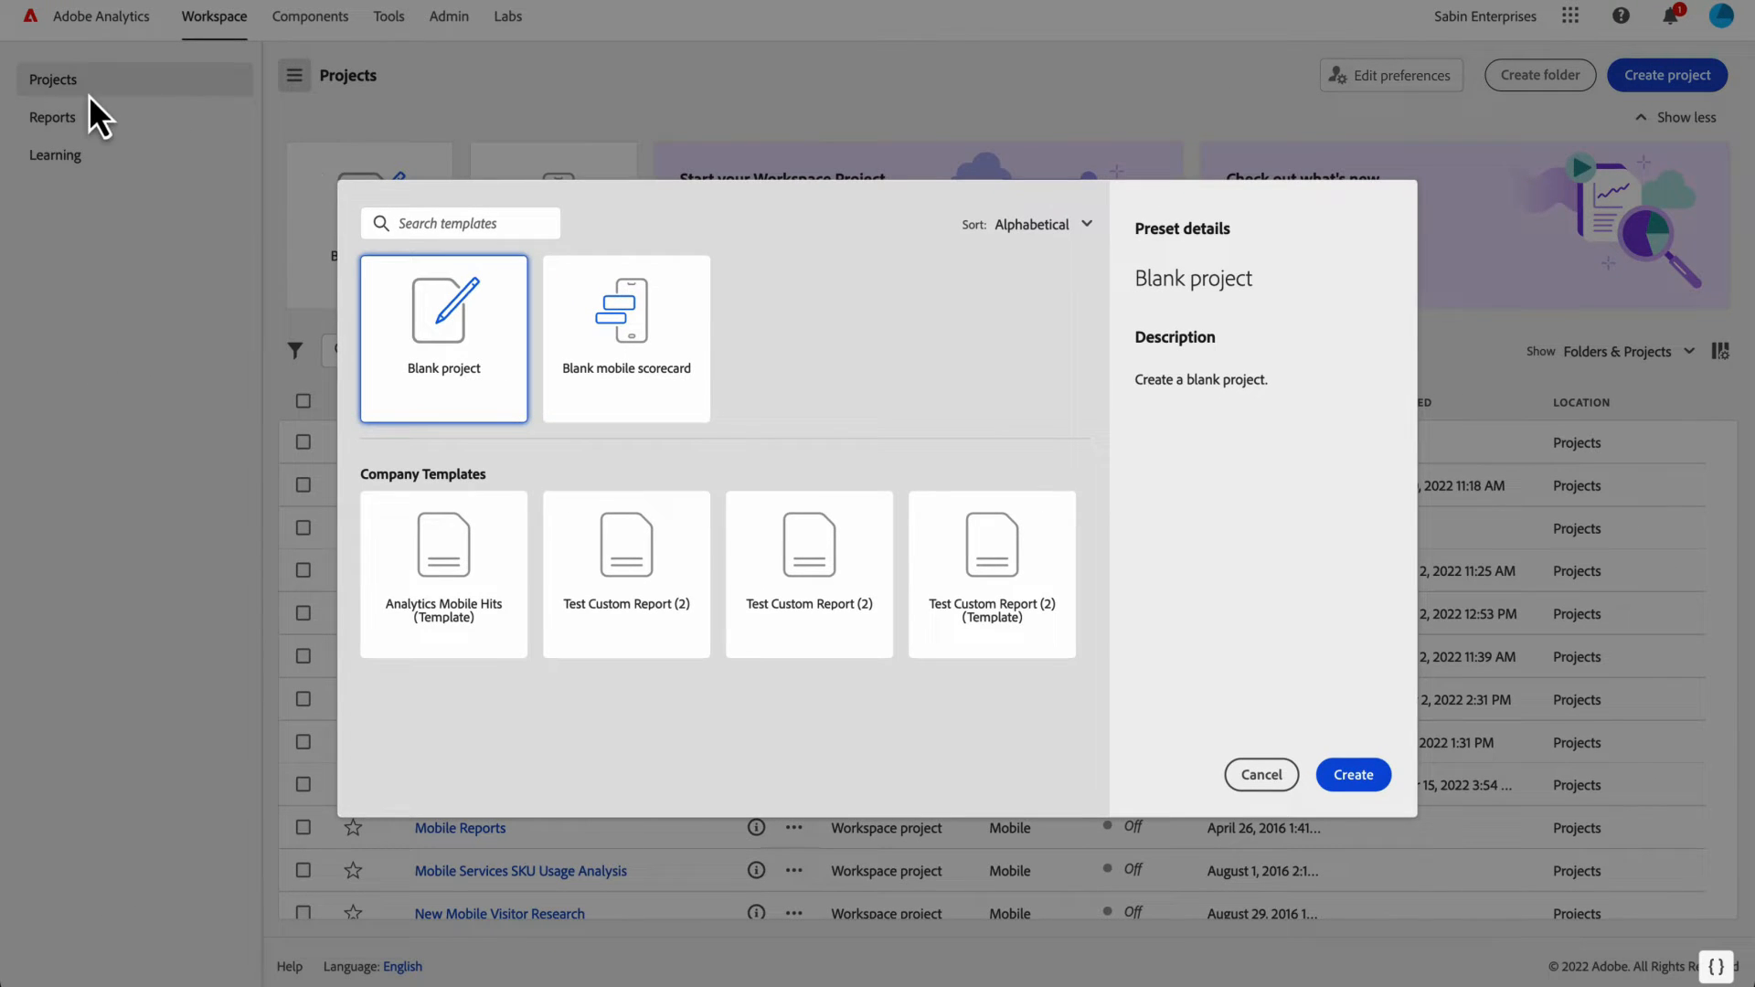
mouse_move(64, 146)
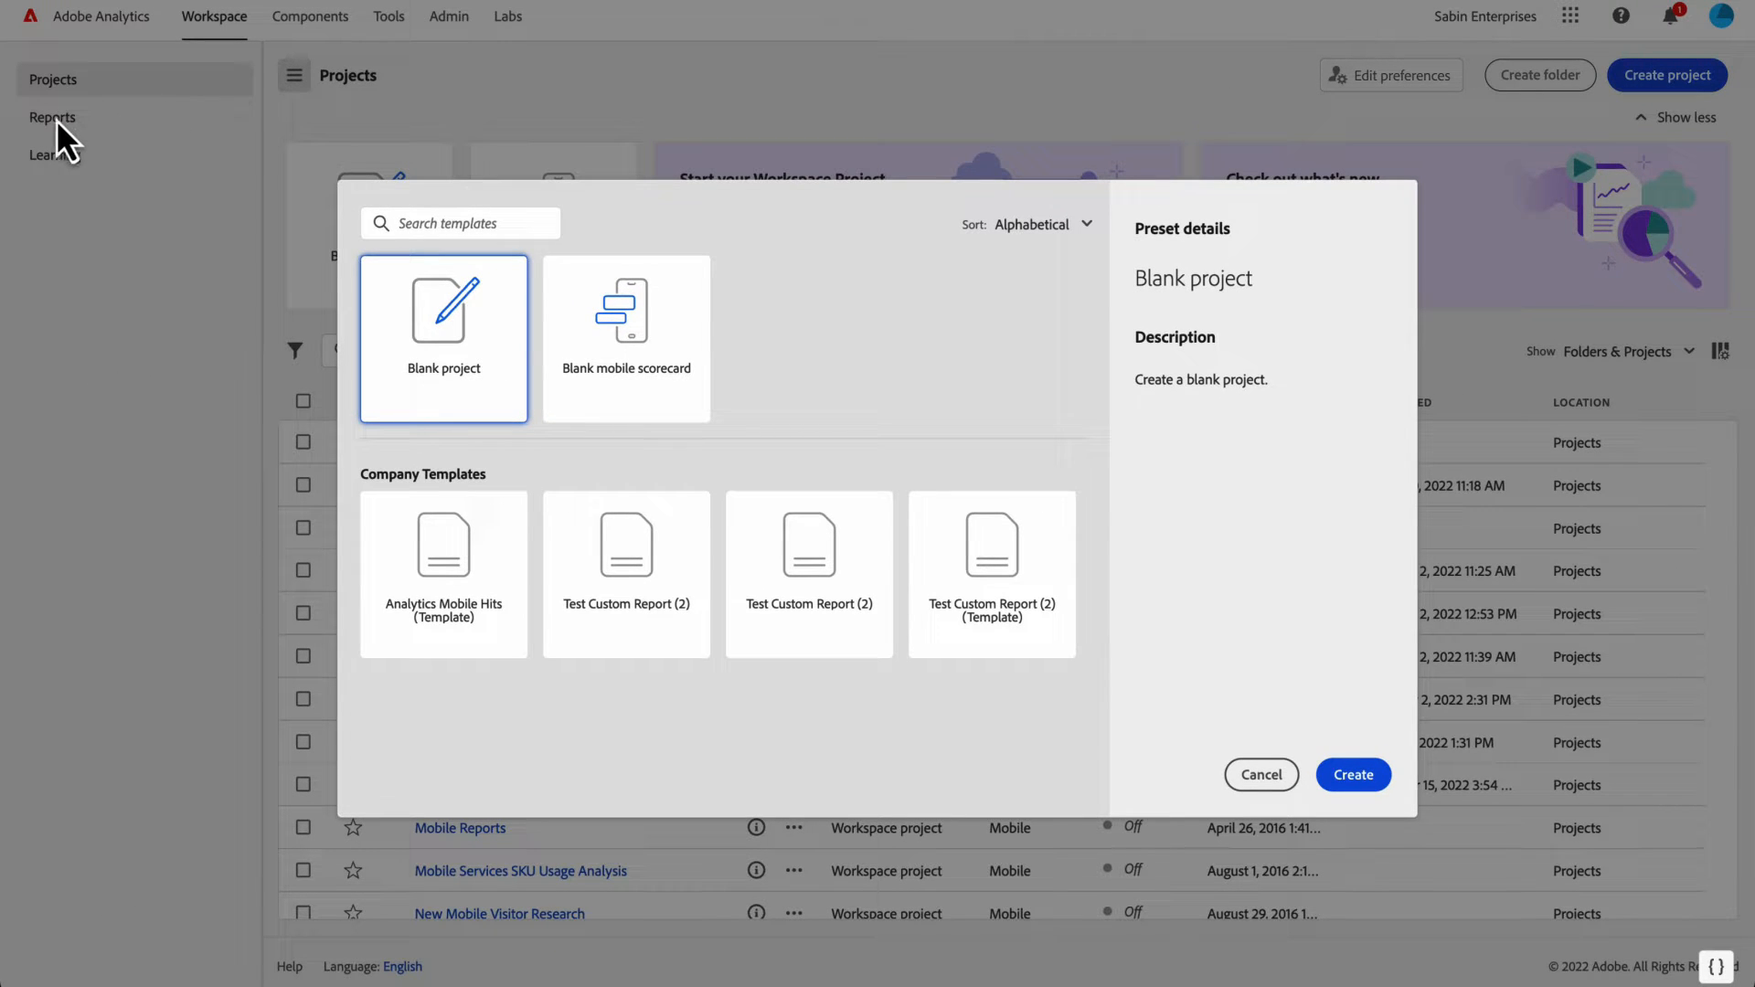
mouse_move(212, 136)
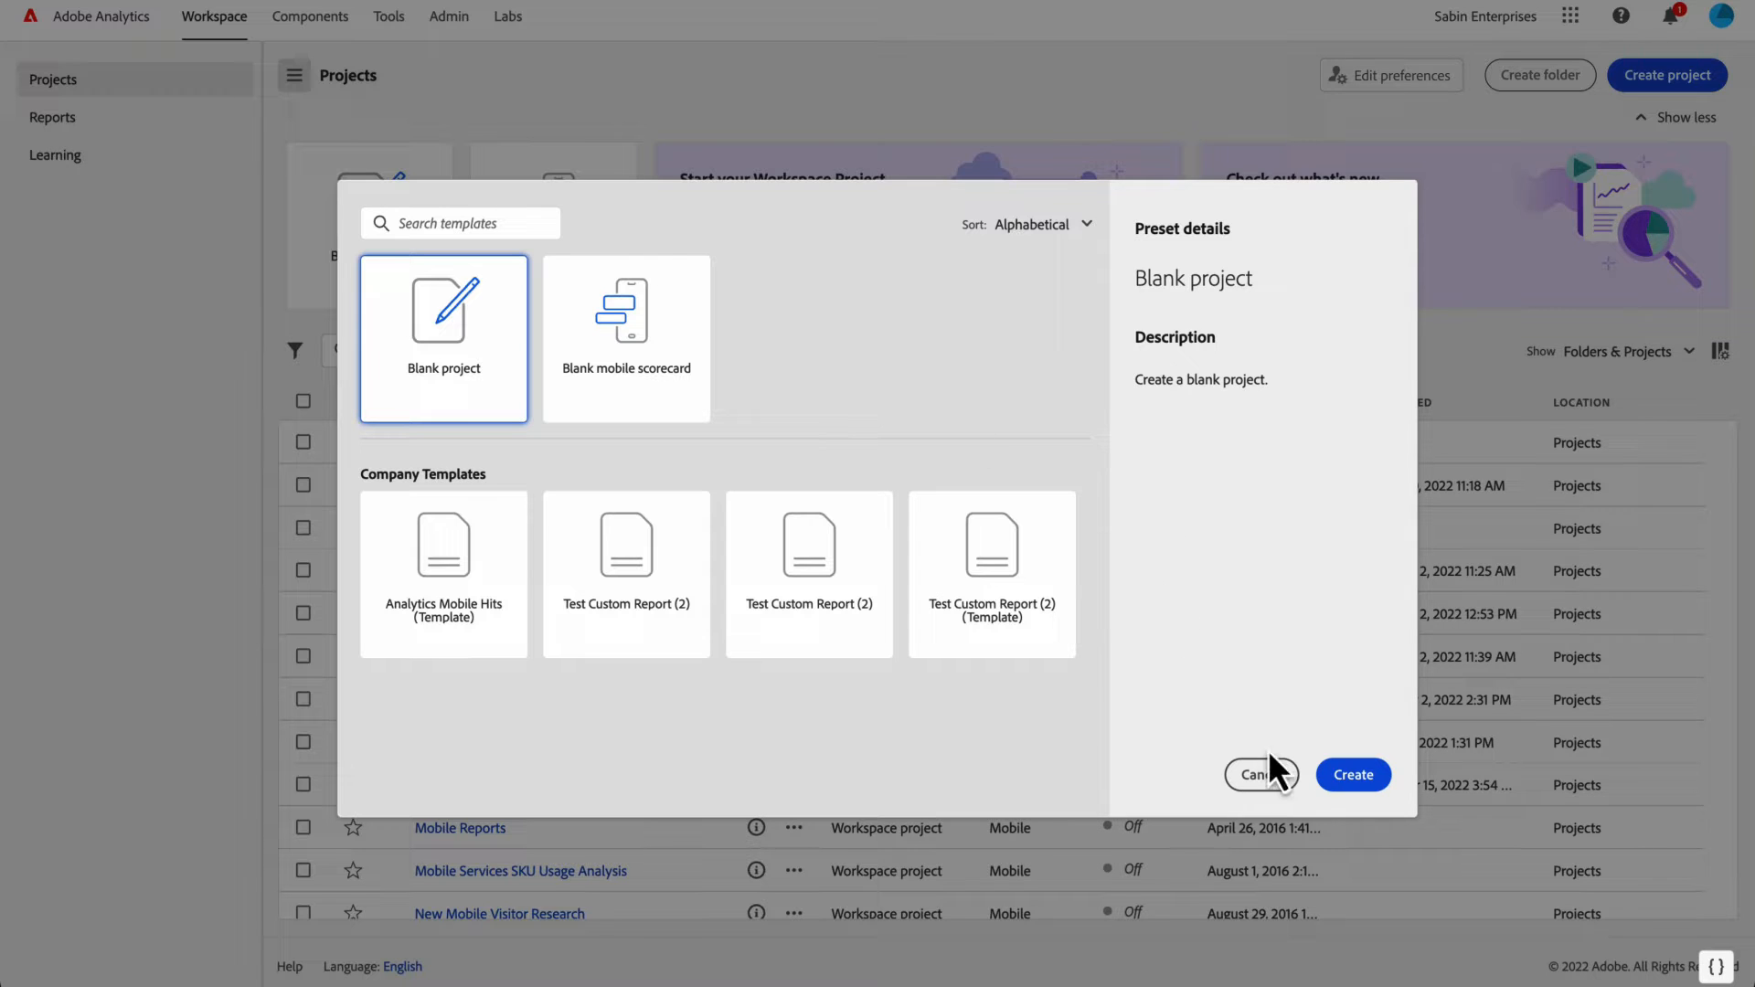
click(1260, 775)
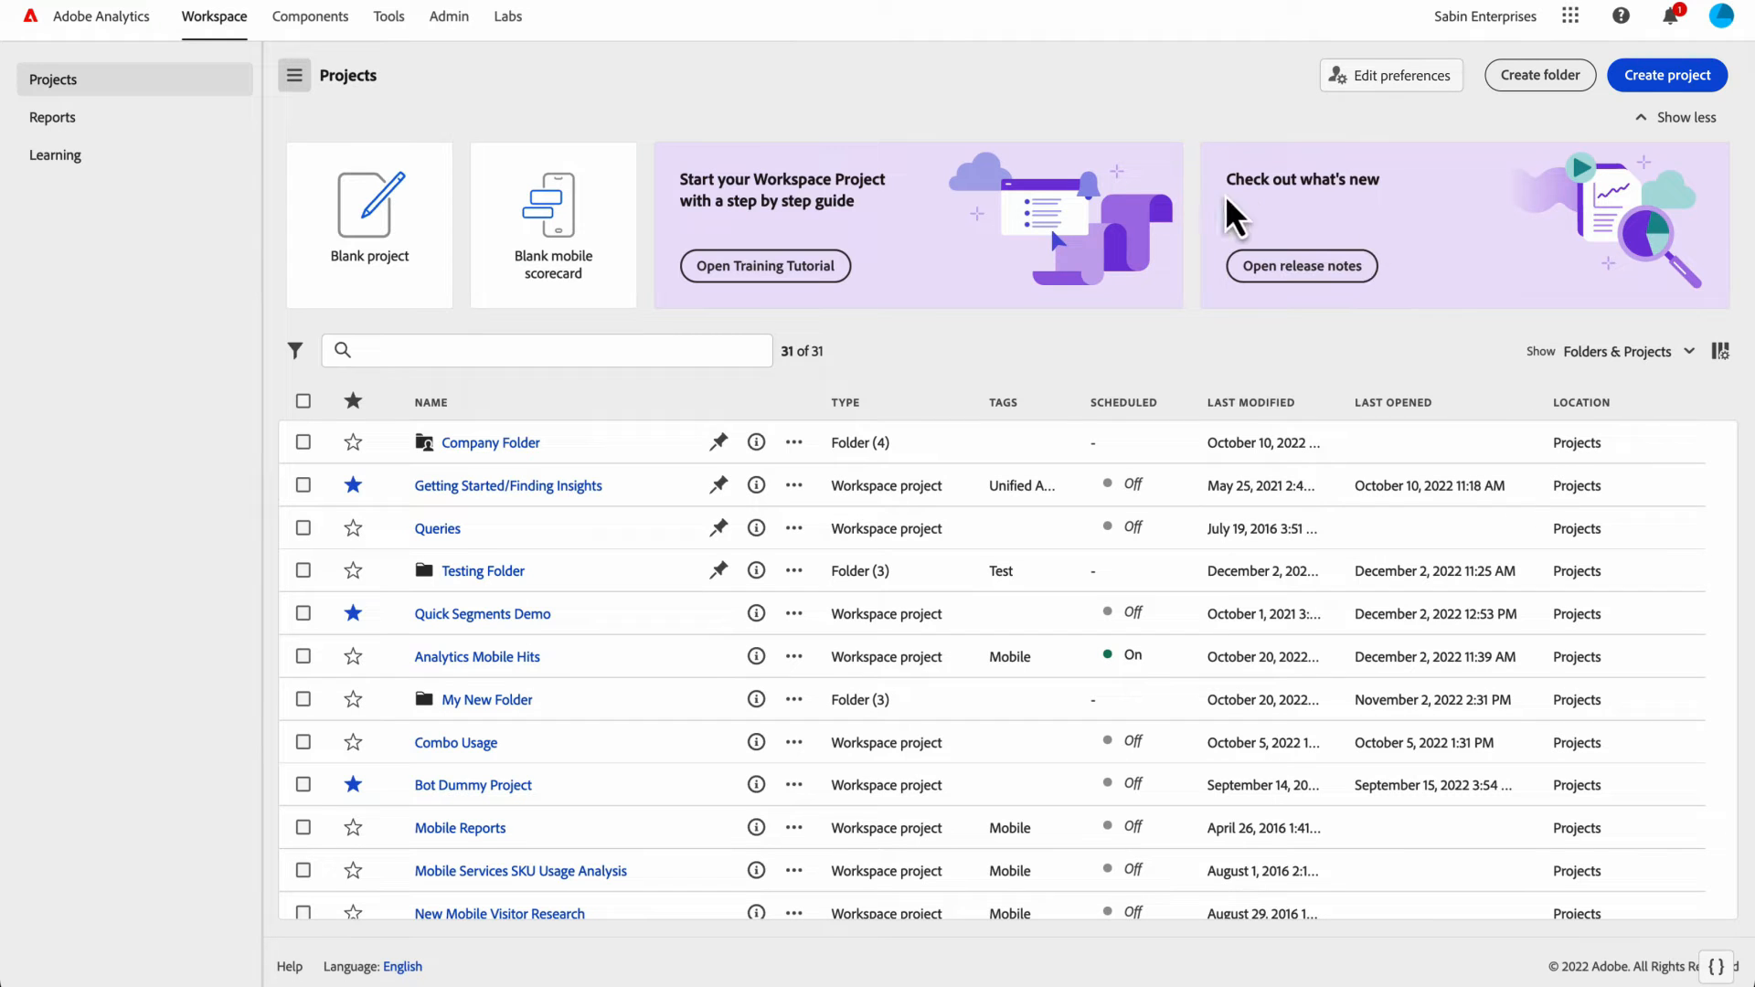
mouse_move(682, 710)
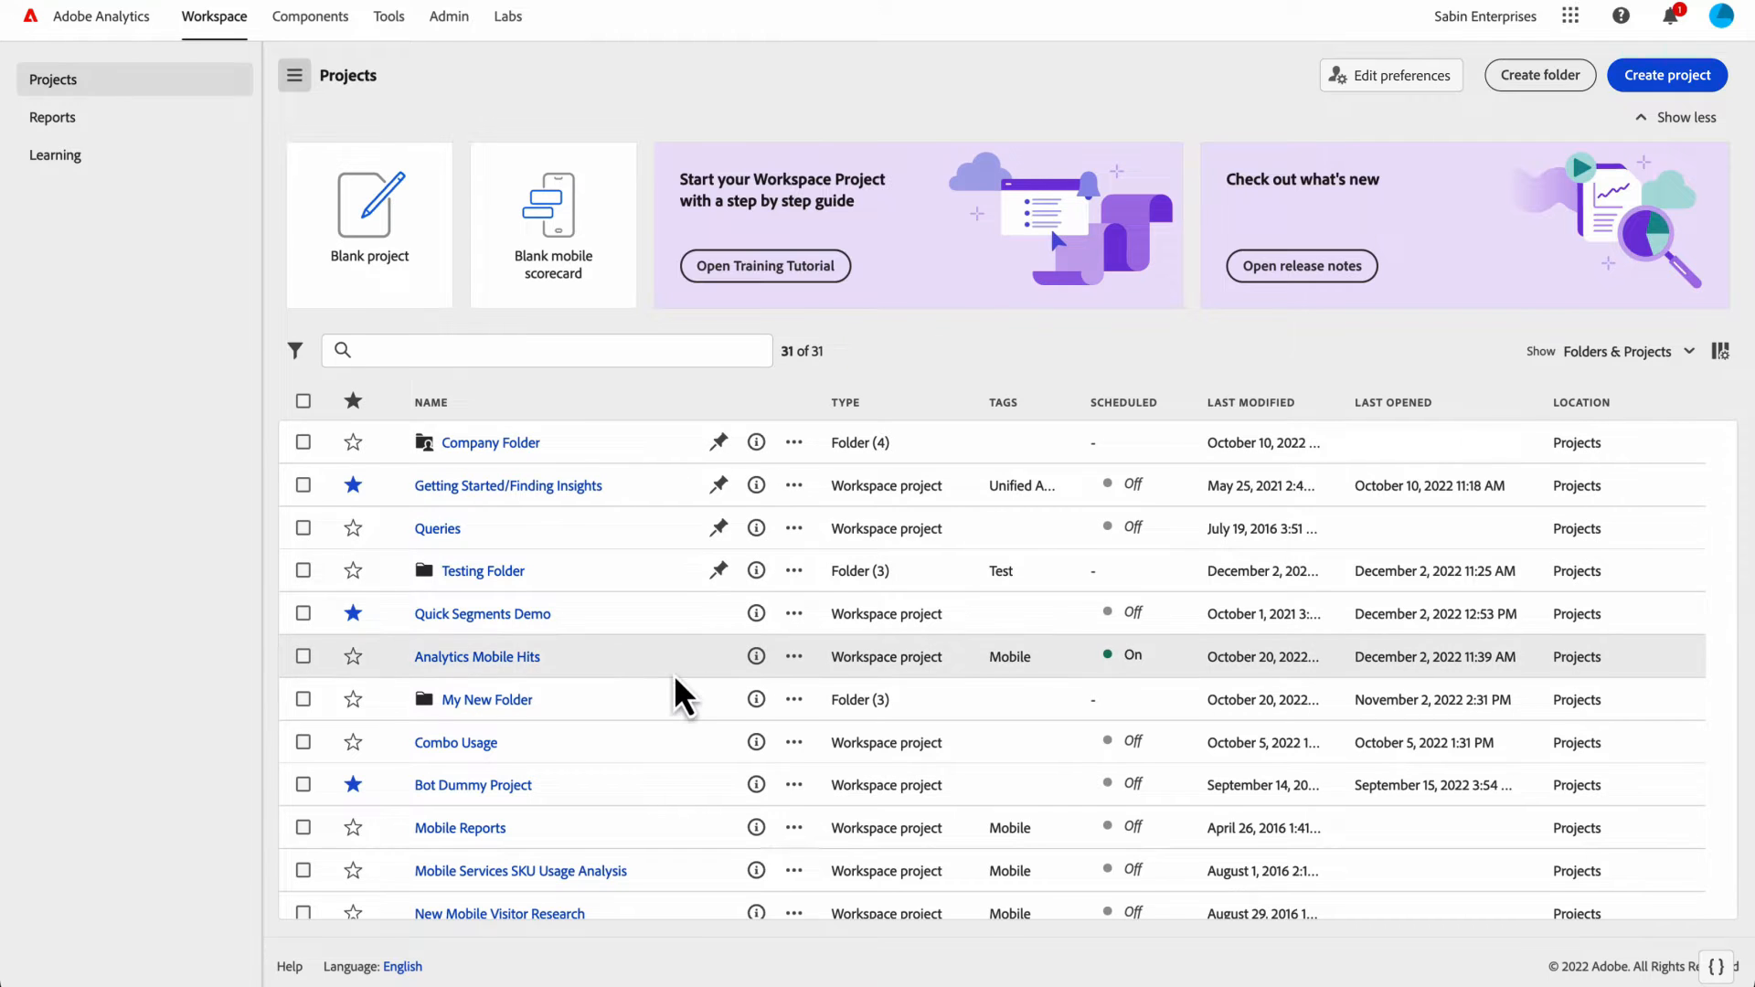
mouse_move(819, 457)
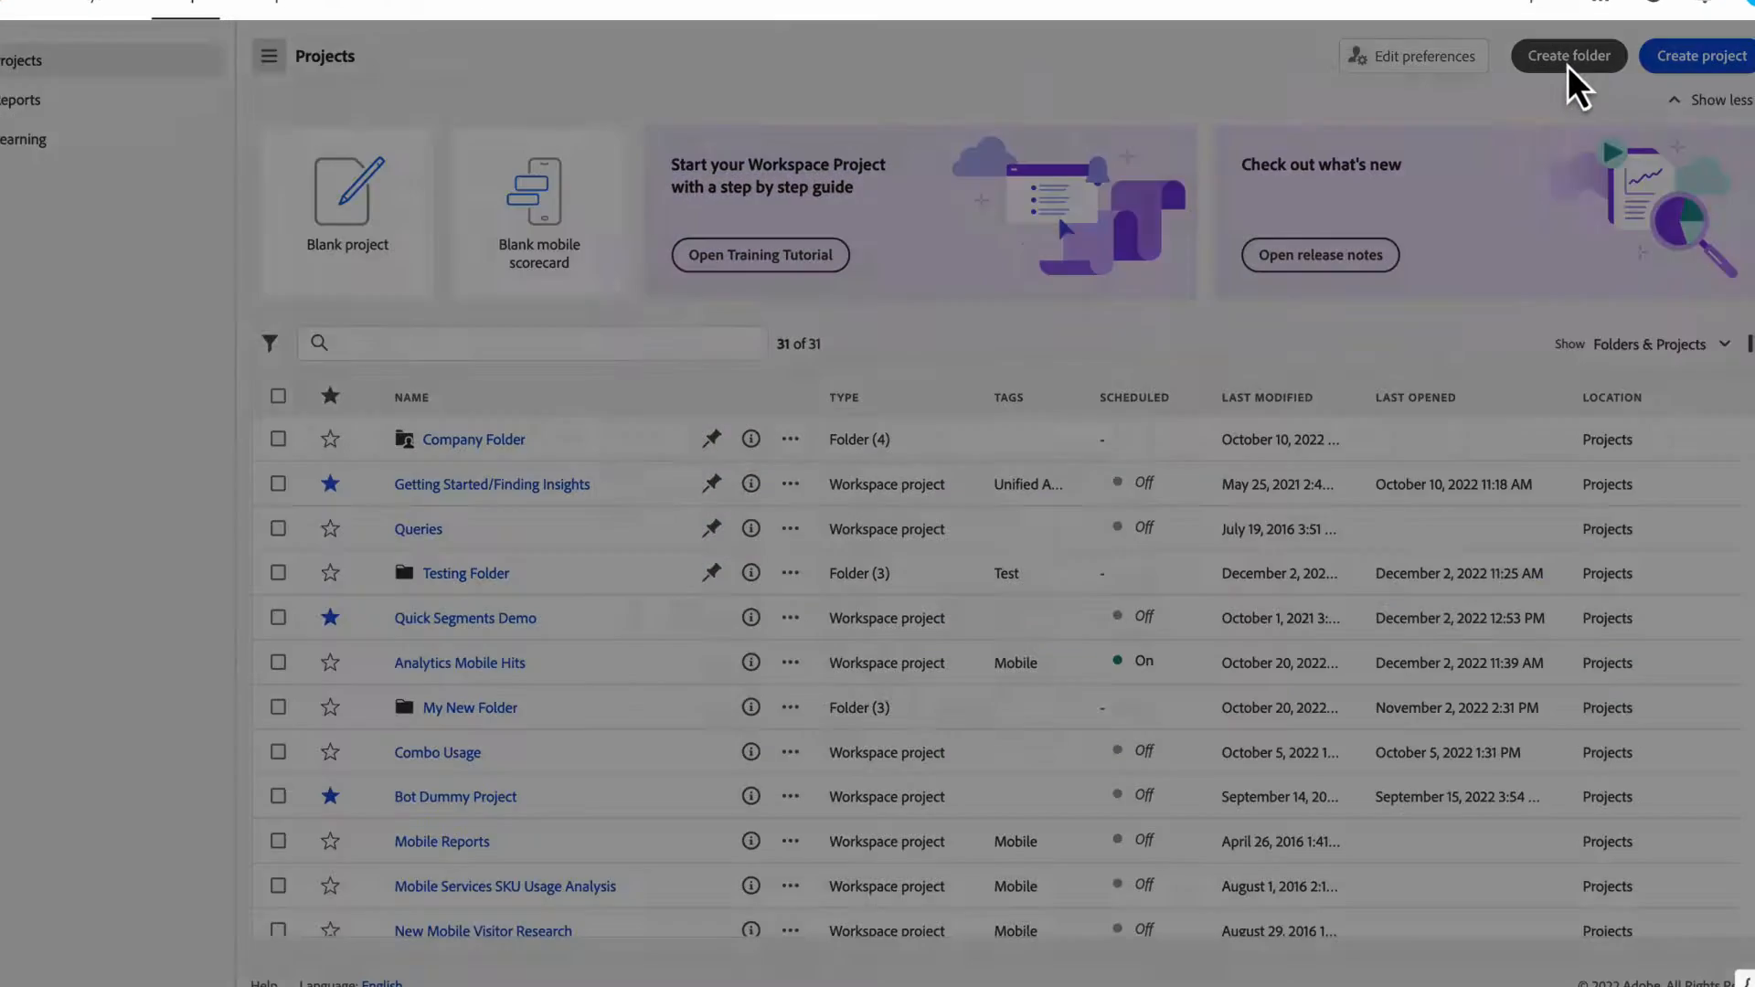
- Create a folder named Demo Folder, then open Company Folder to see its items
click(1571, 55)
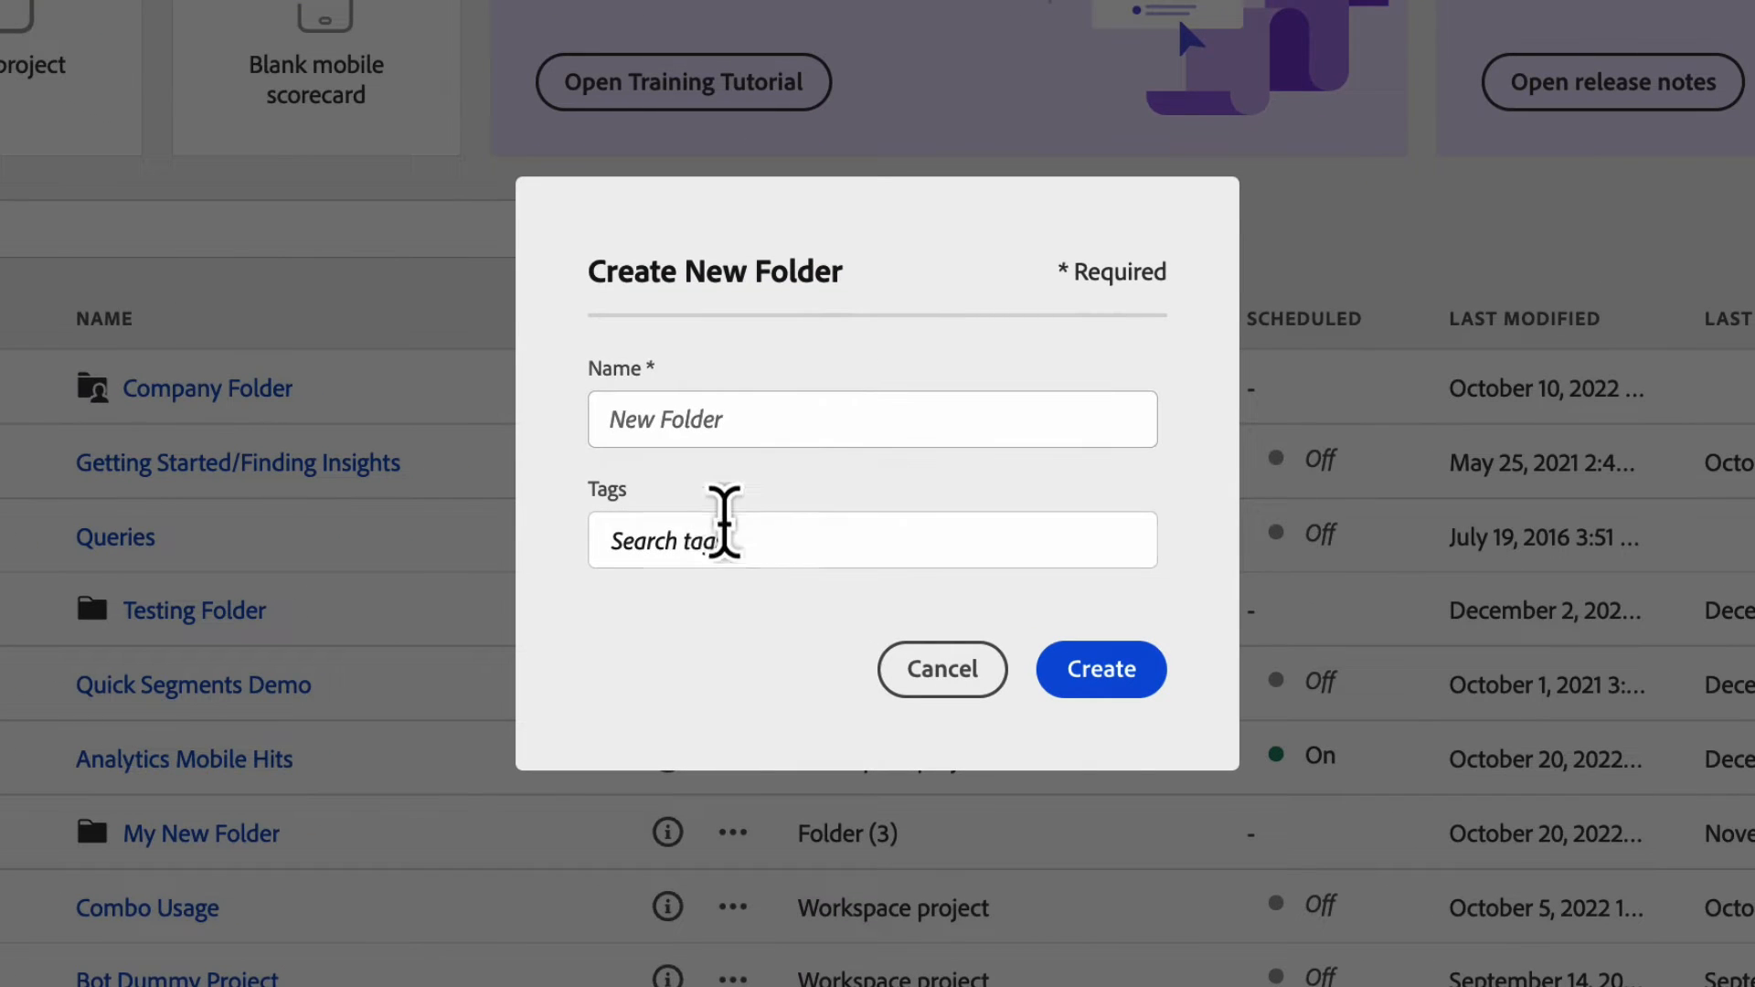
text(D)
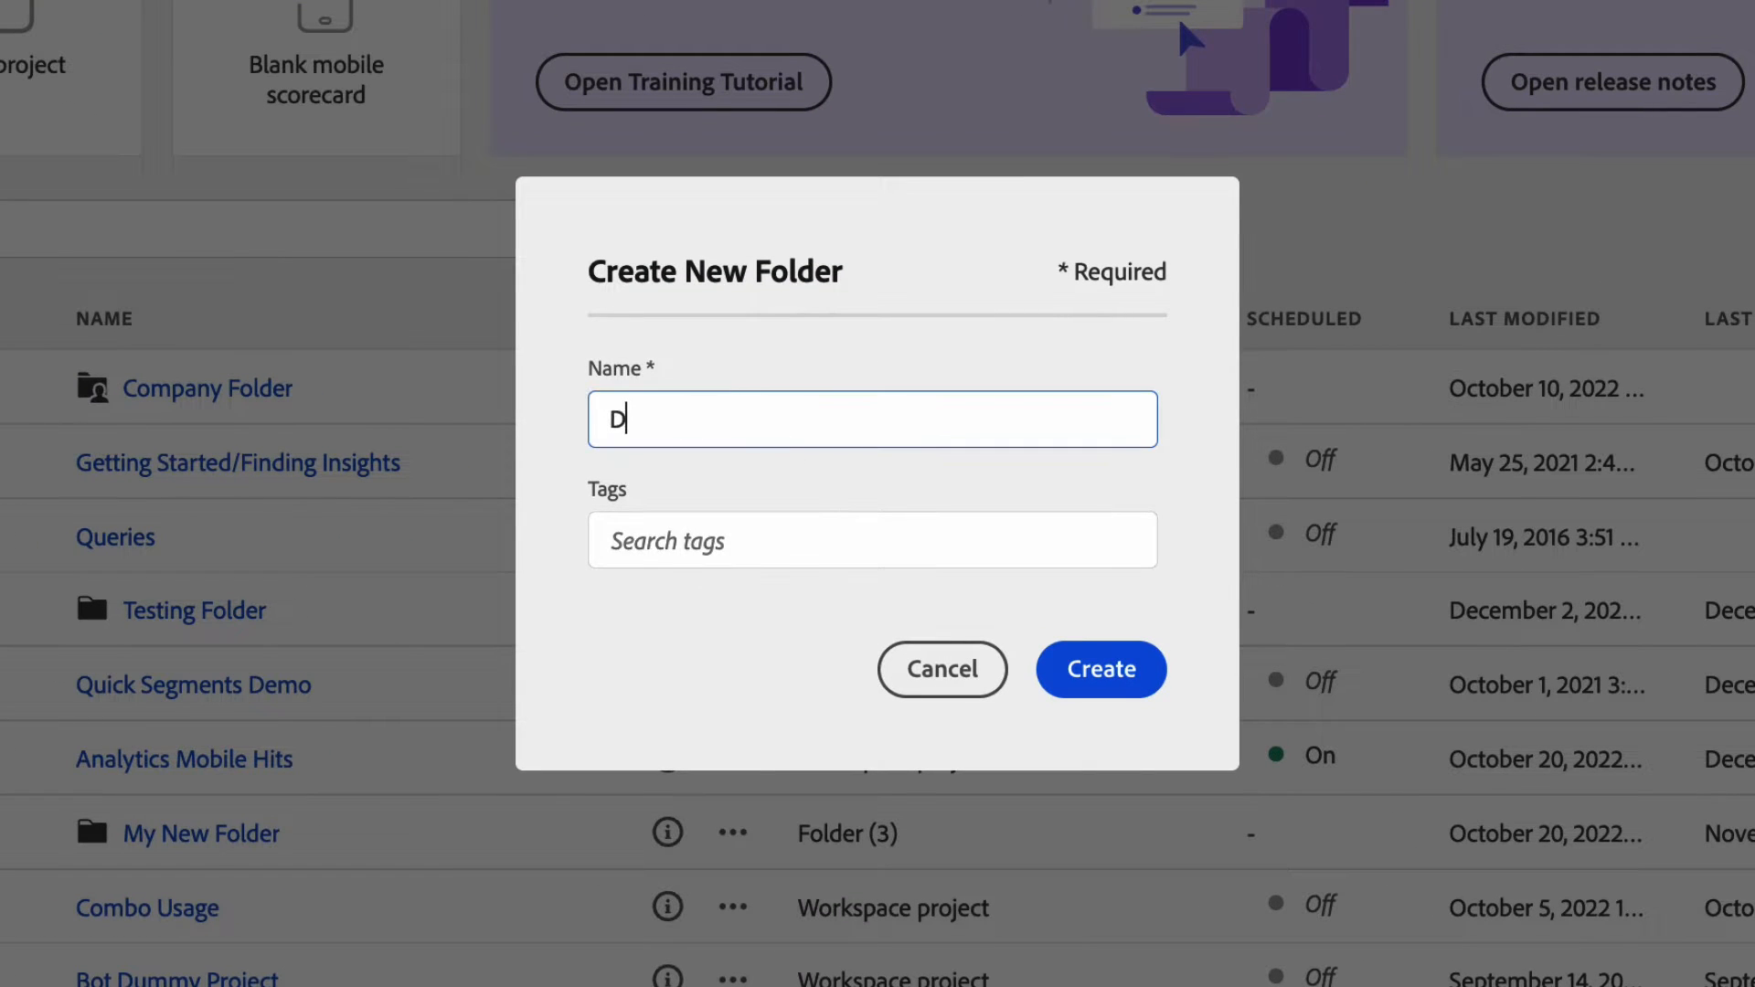
text(emo T)
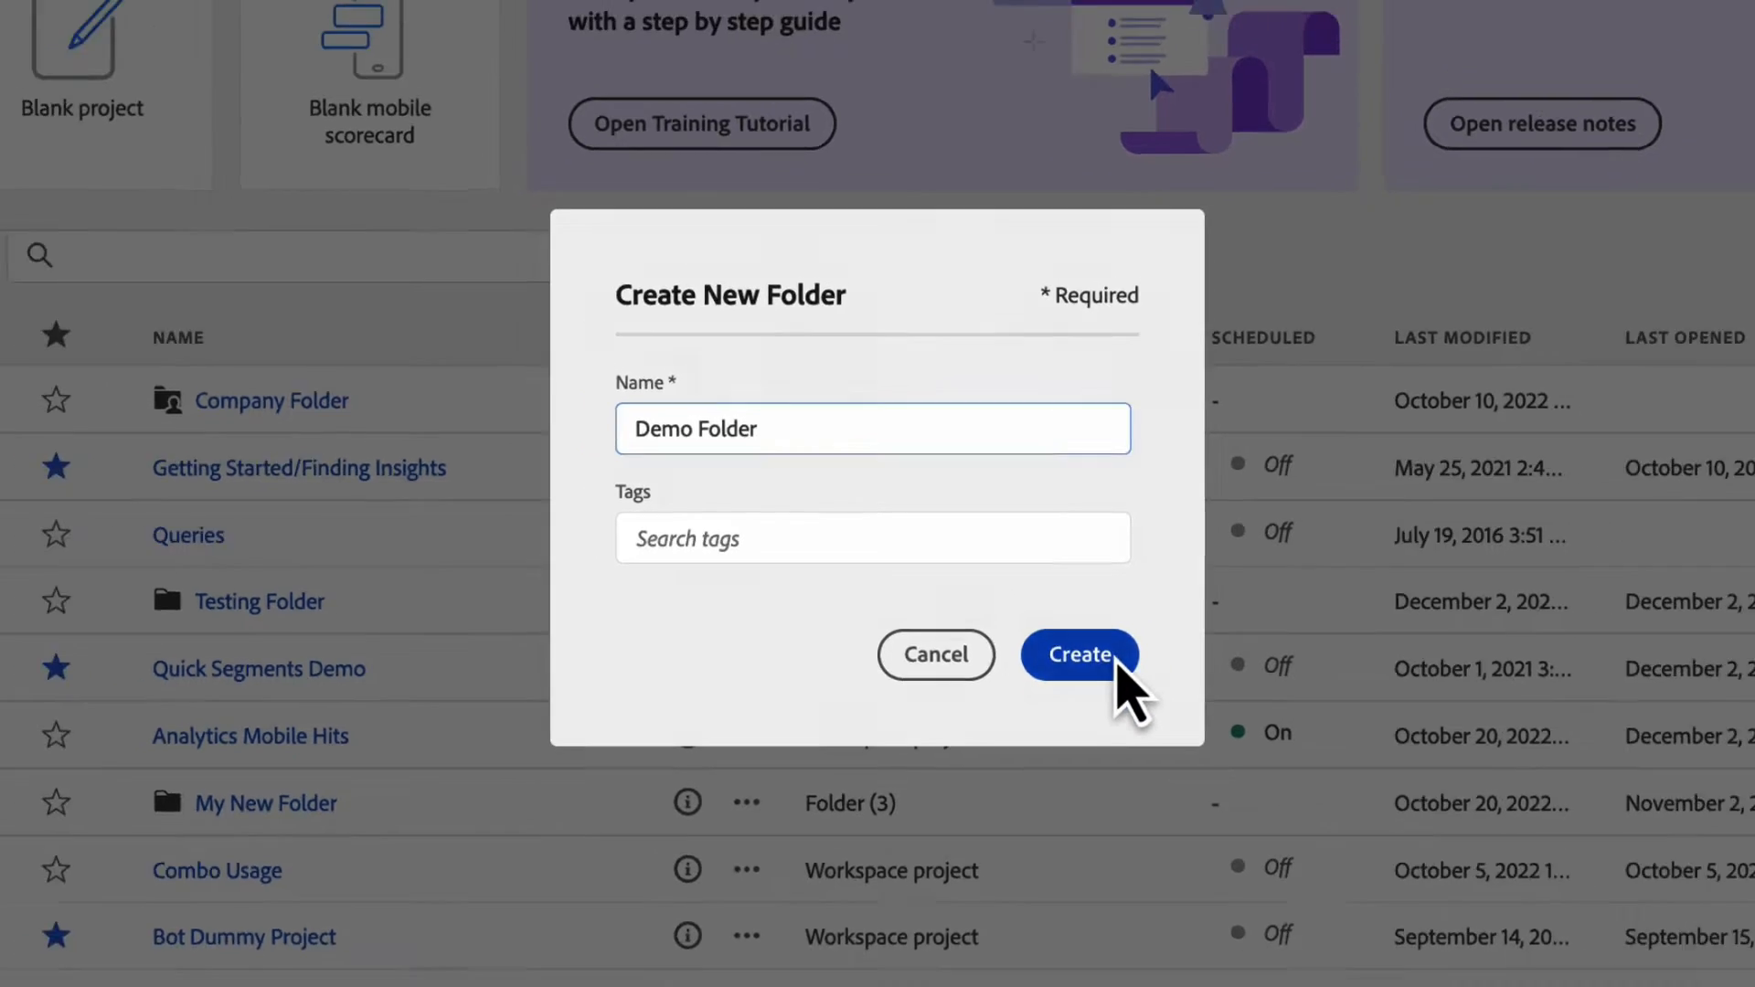
click(1080, 654)
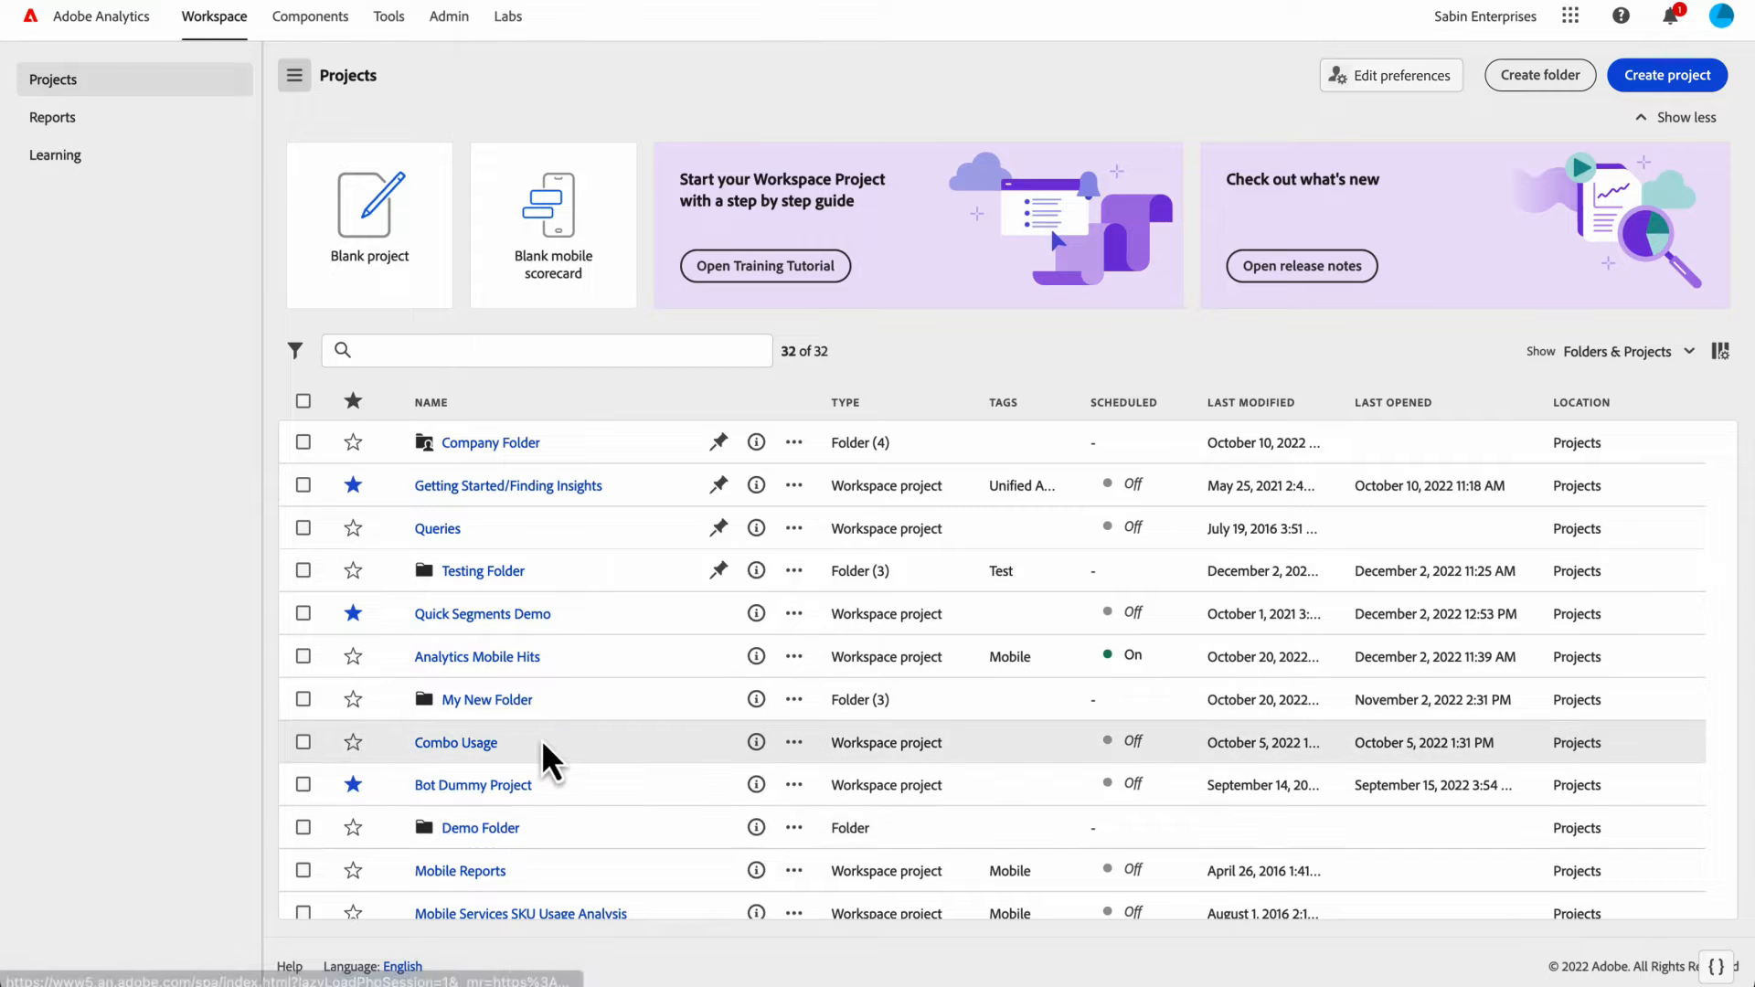
mouse_move(640, 592)
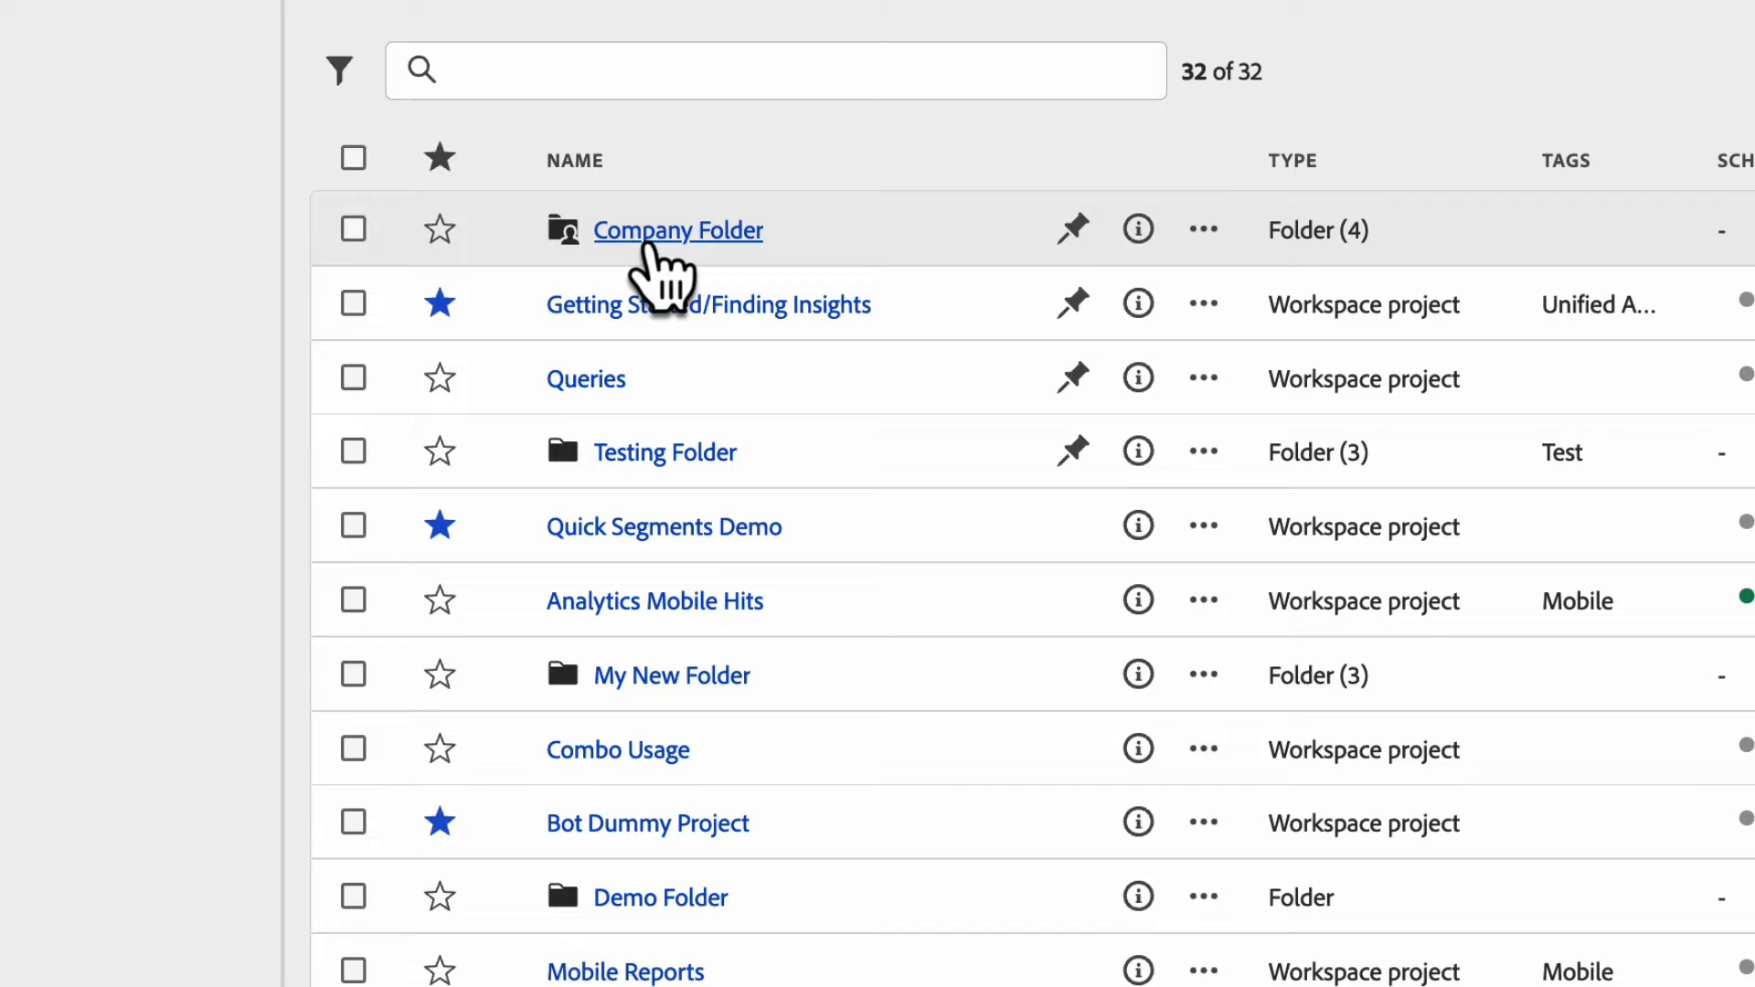
mouse_move(725, 275)
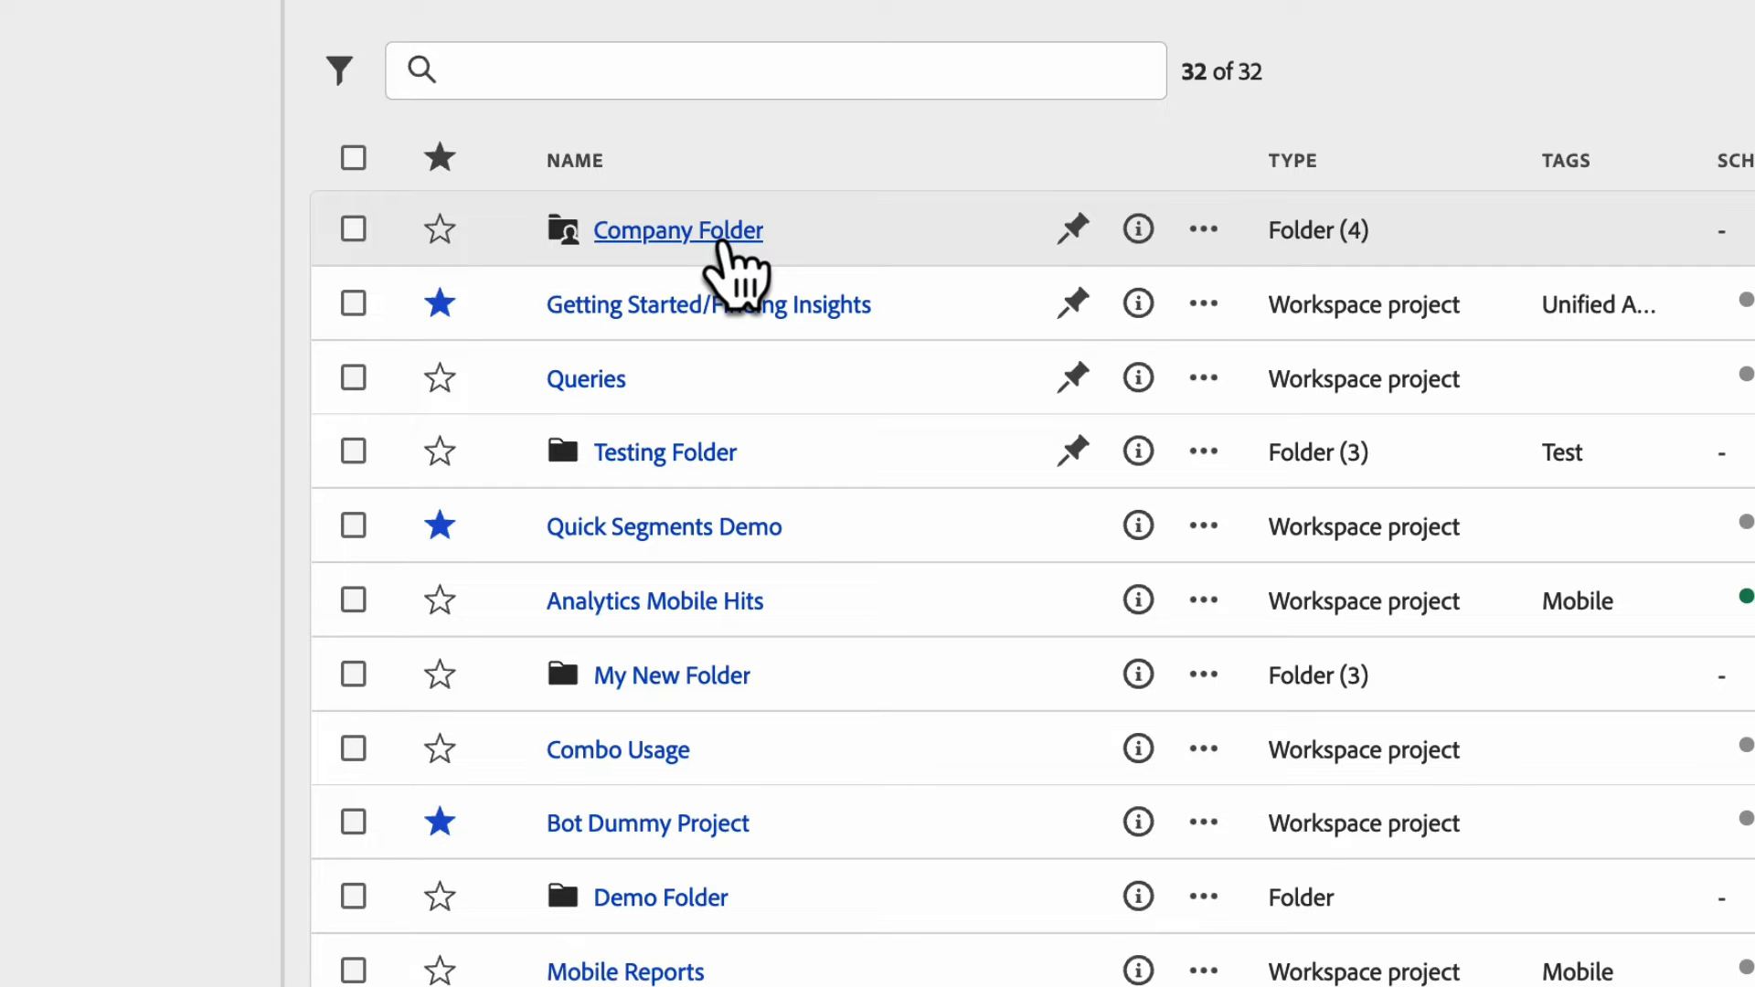
click(677, 230)
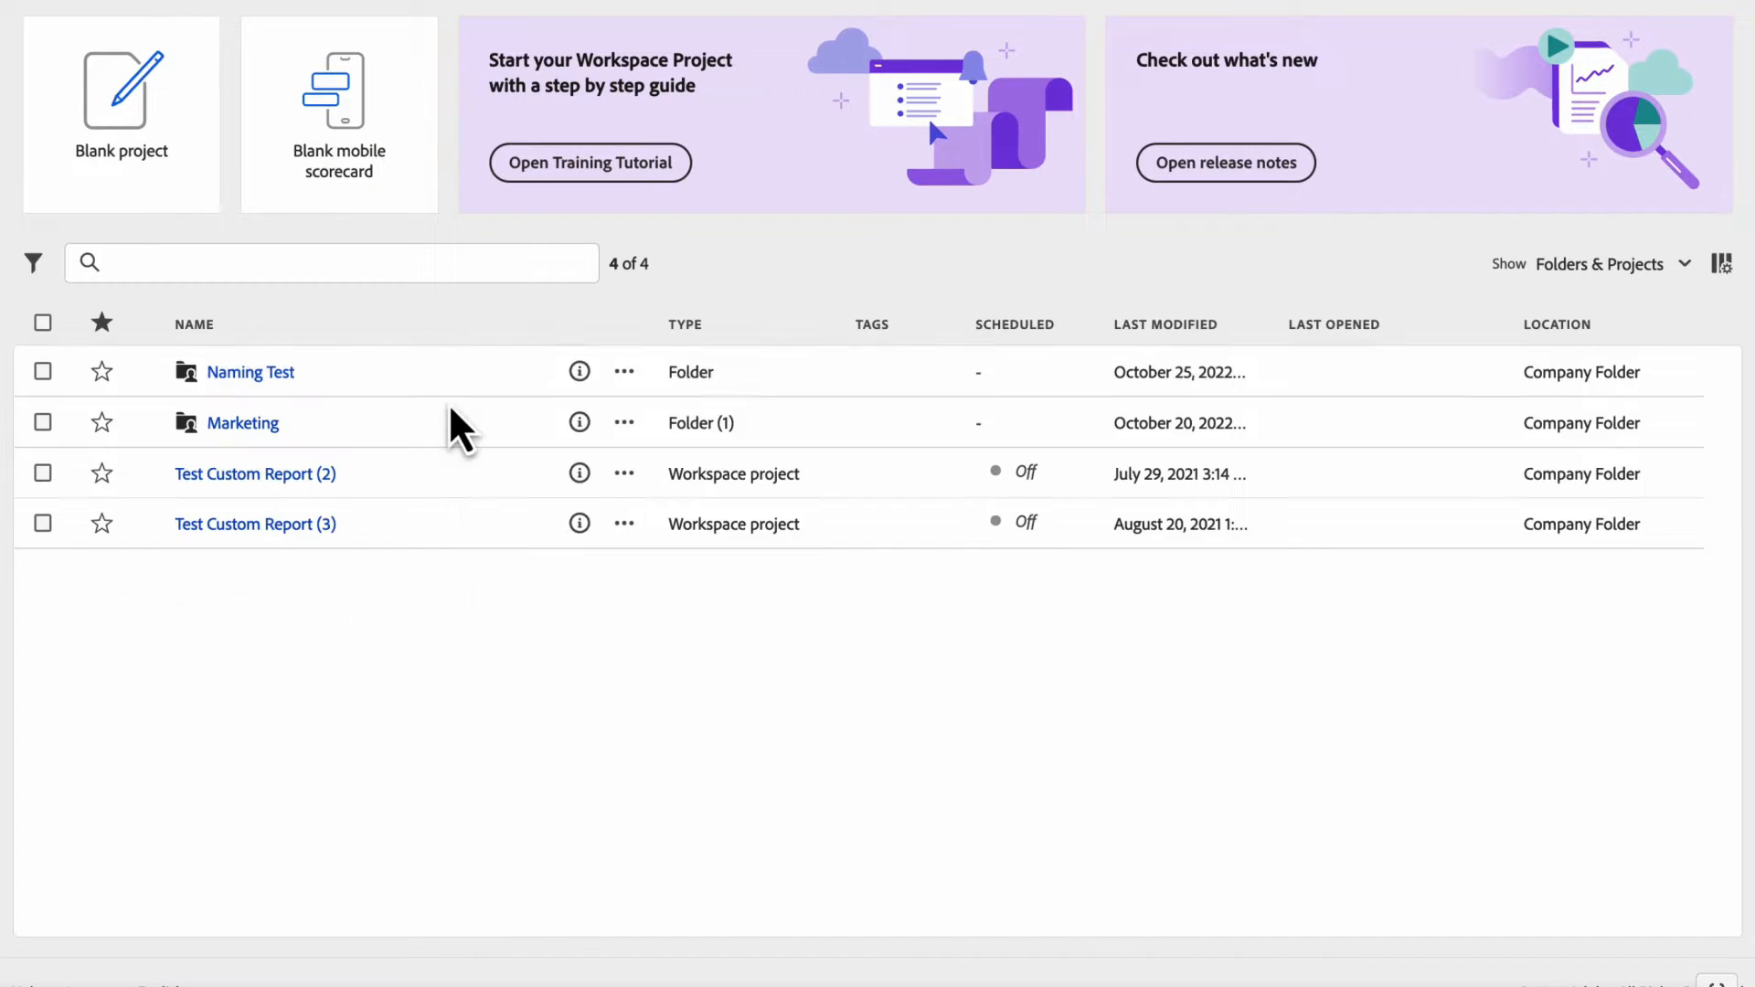
mouse_move(260, 444)
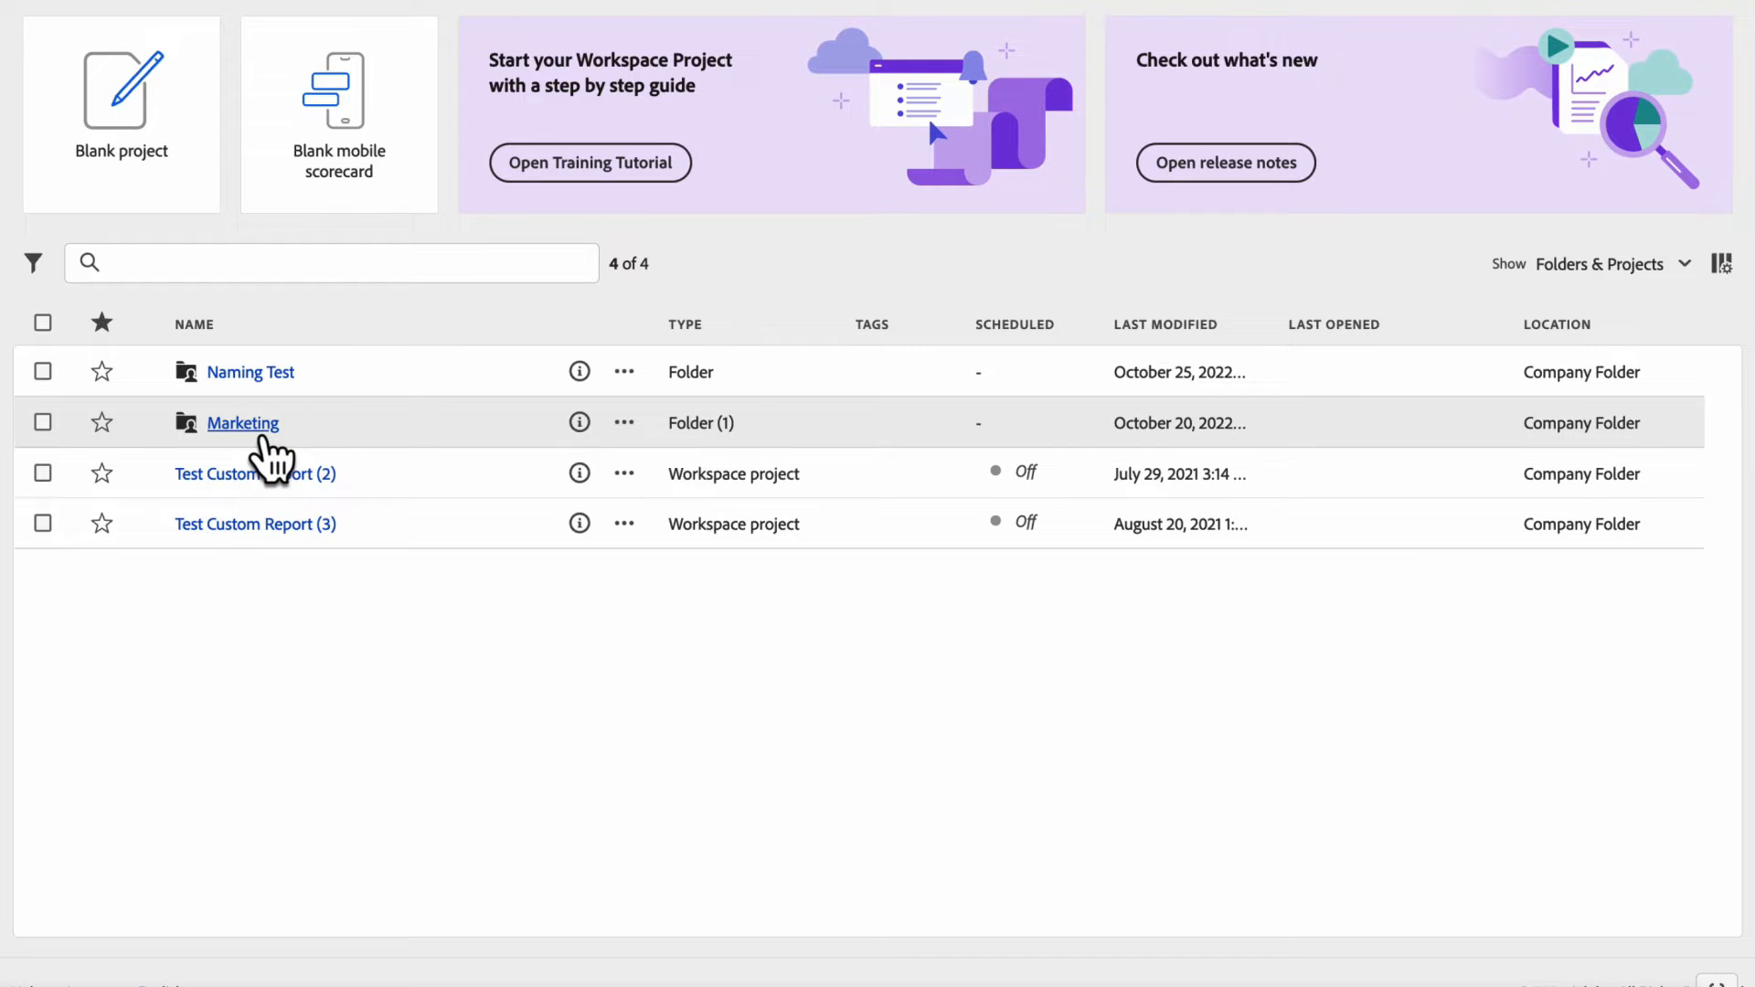
mouse_move(574, 275)
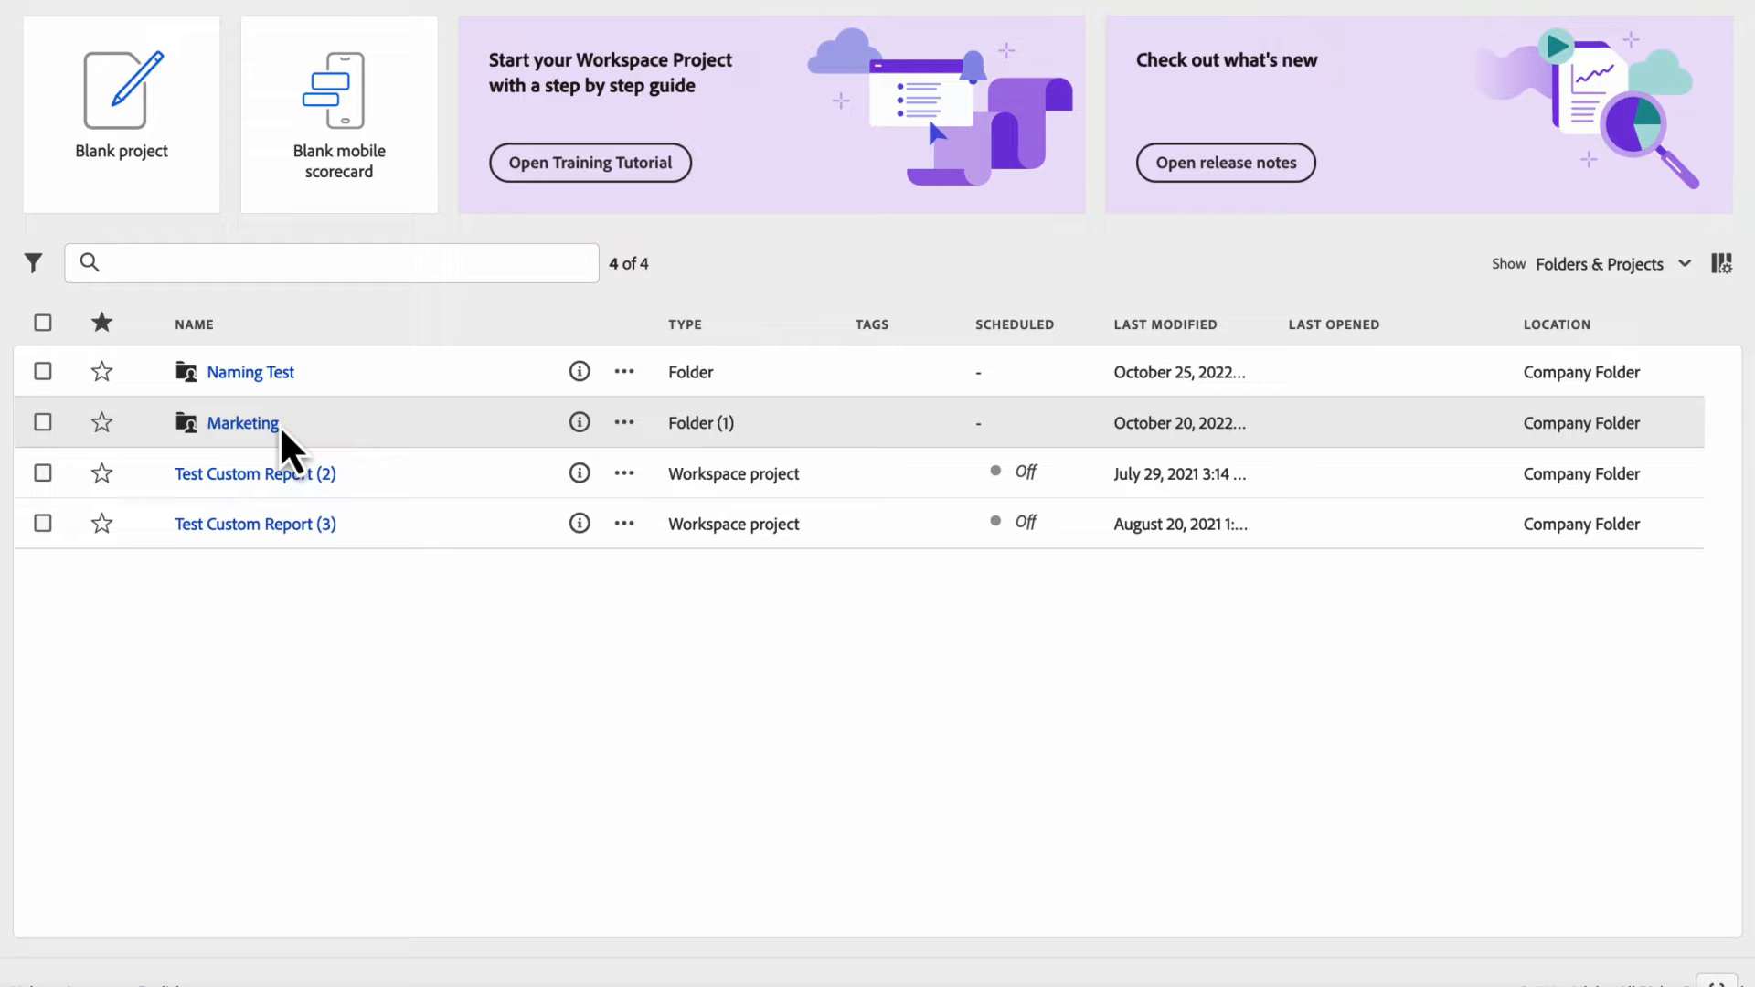
mouse_move(271, 390)
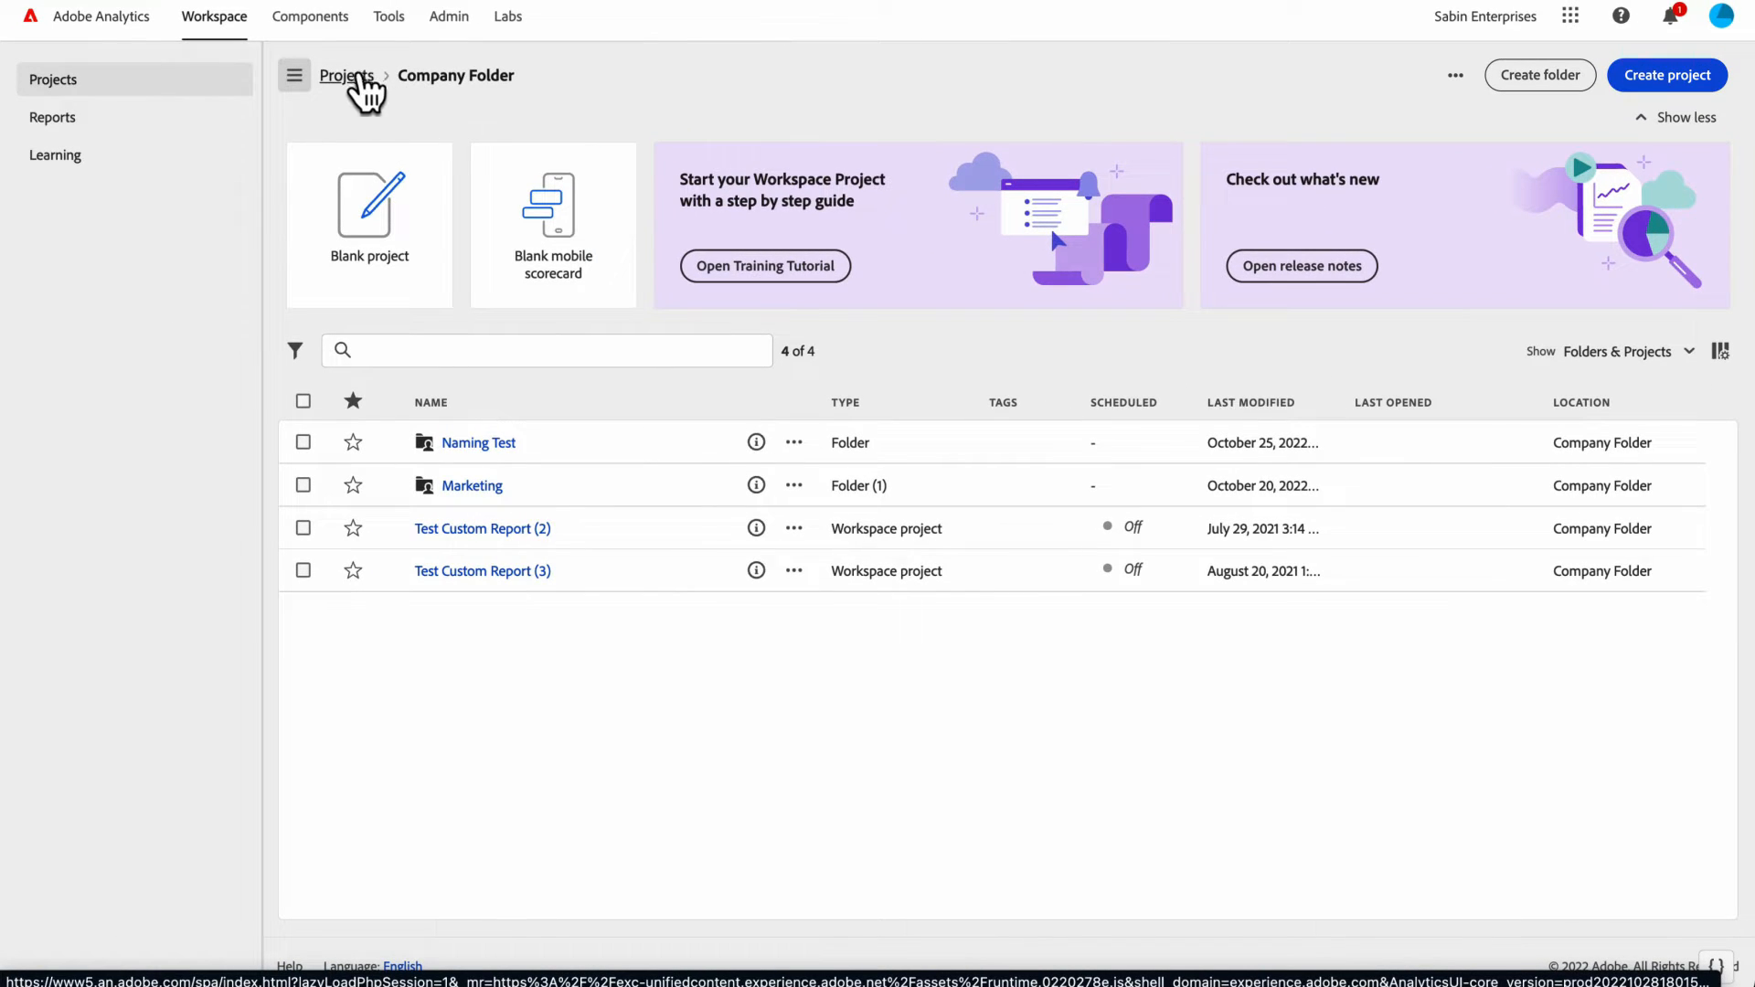
- Return to the top-level Projects list and scroll through the 35 projects
click(345, 75)
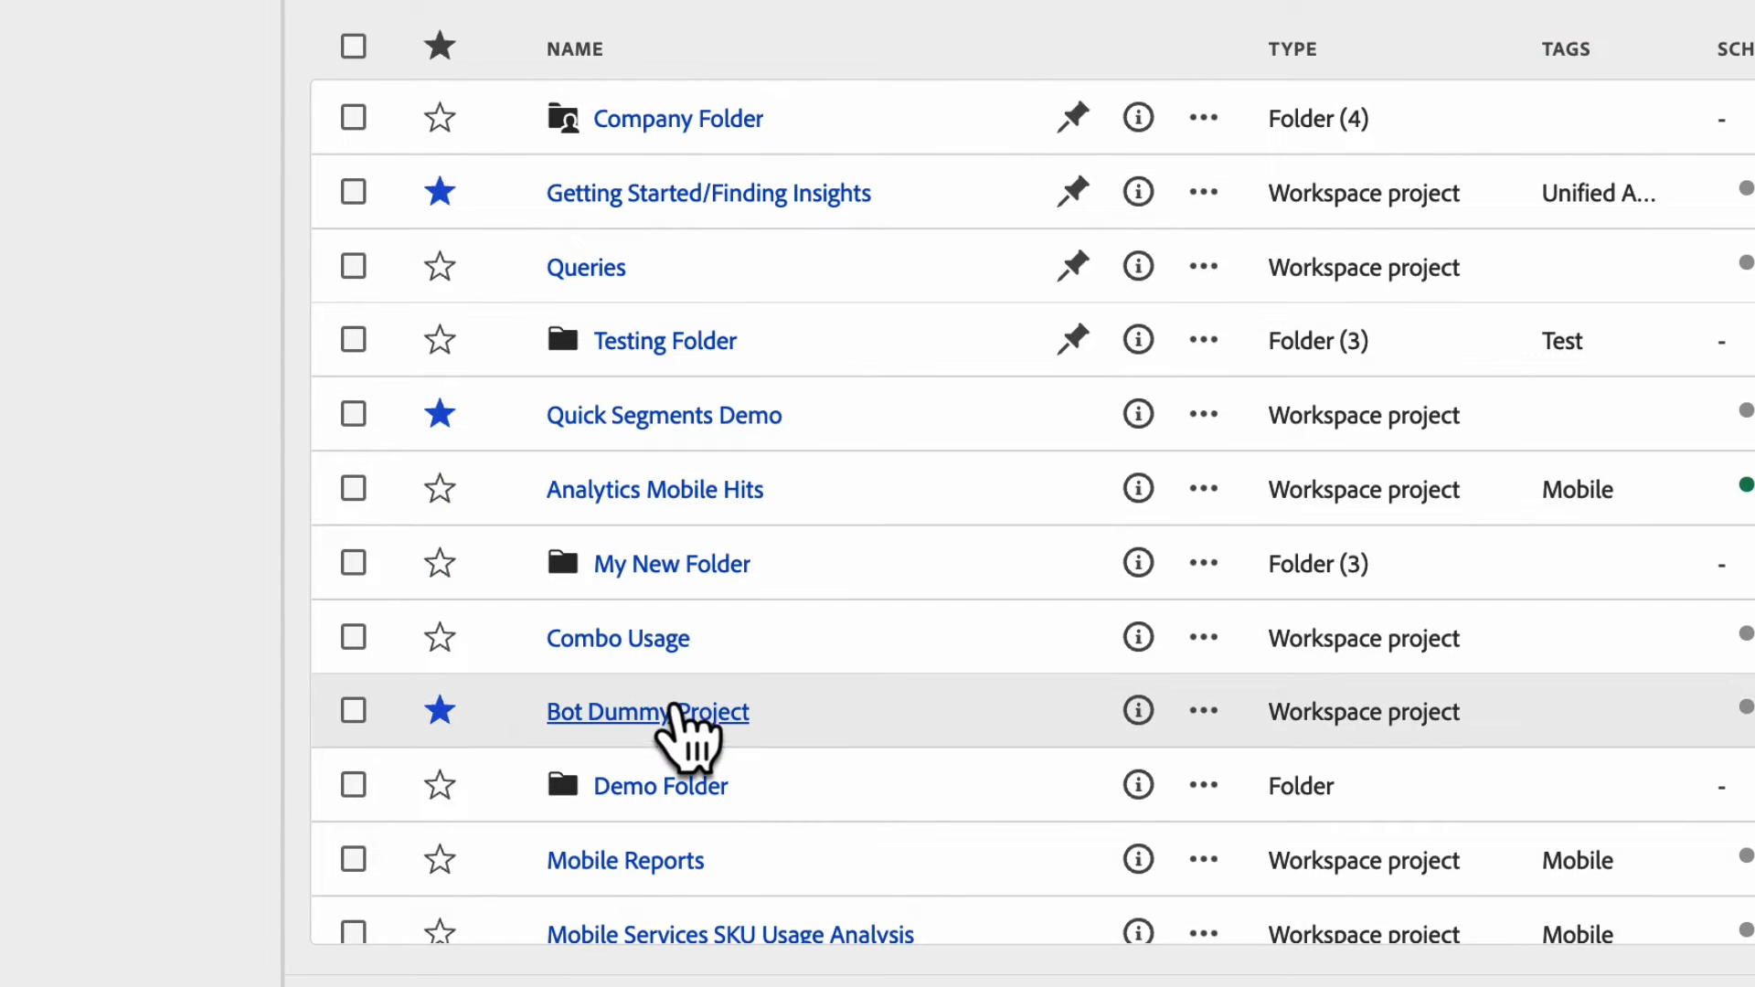
mouse_move(678, 343)
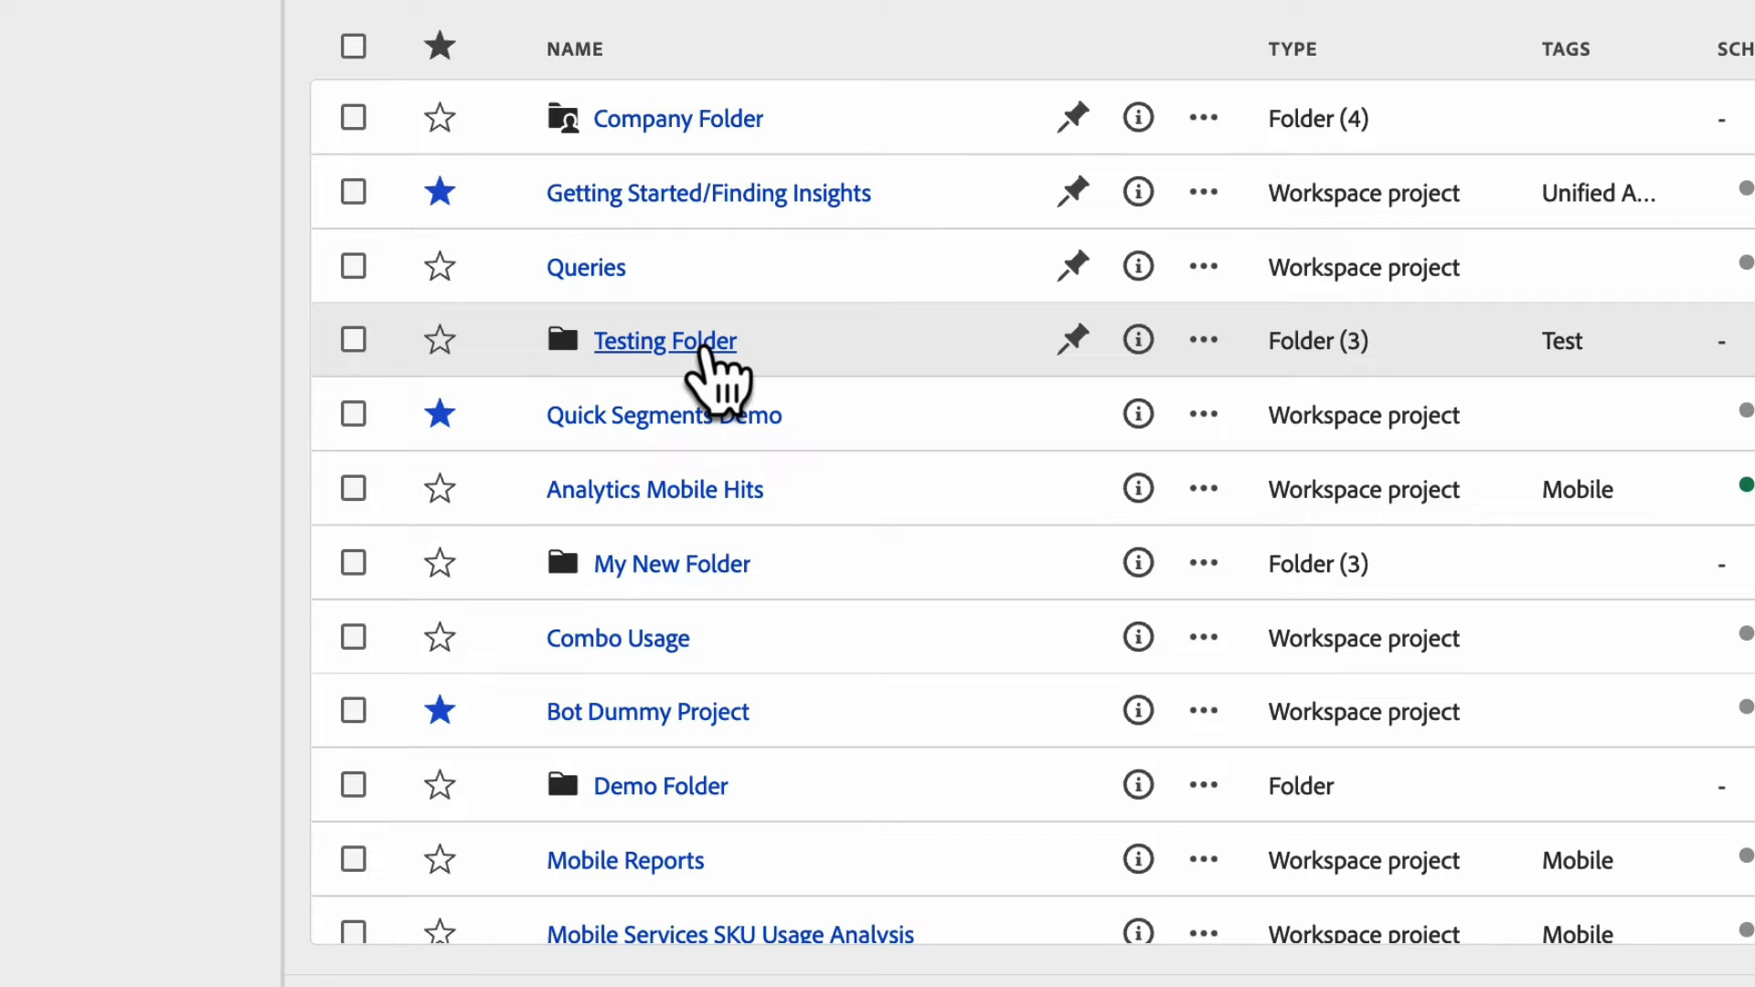
mouse_move(689, 275)
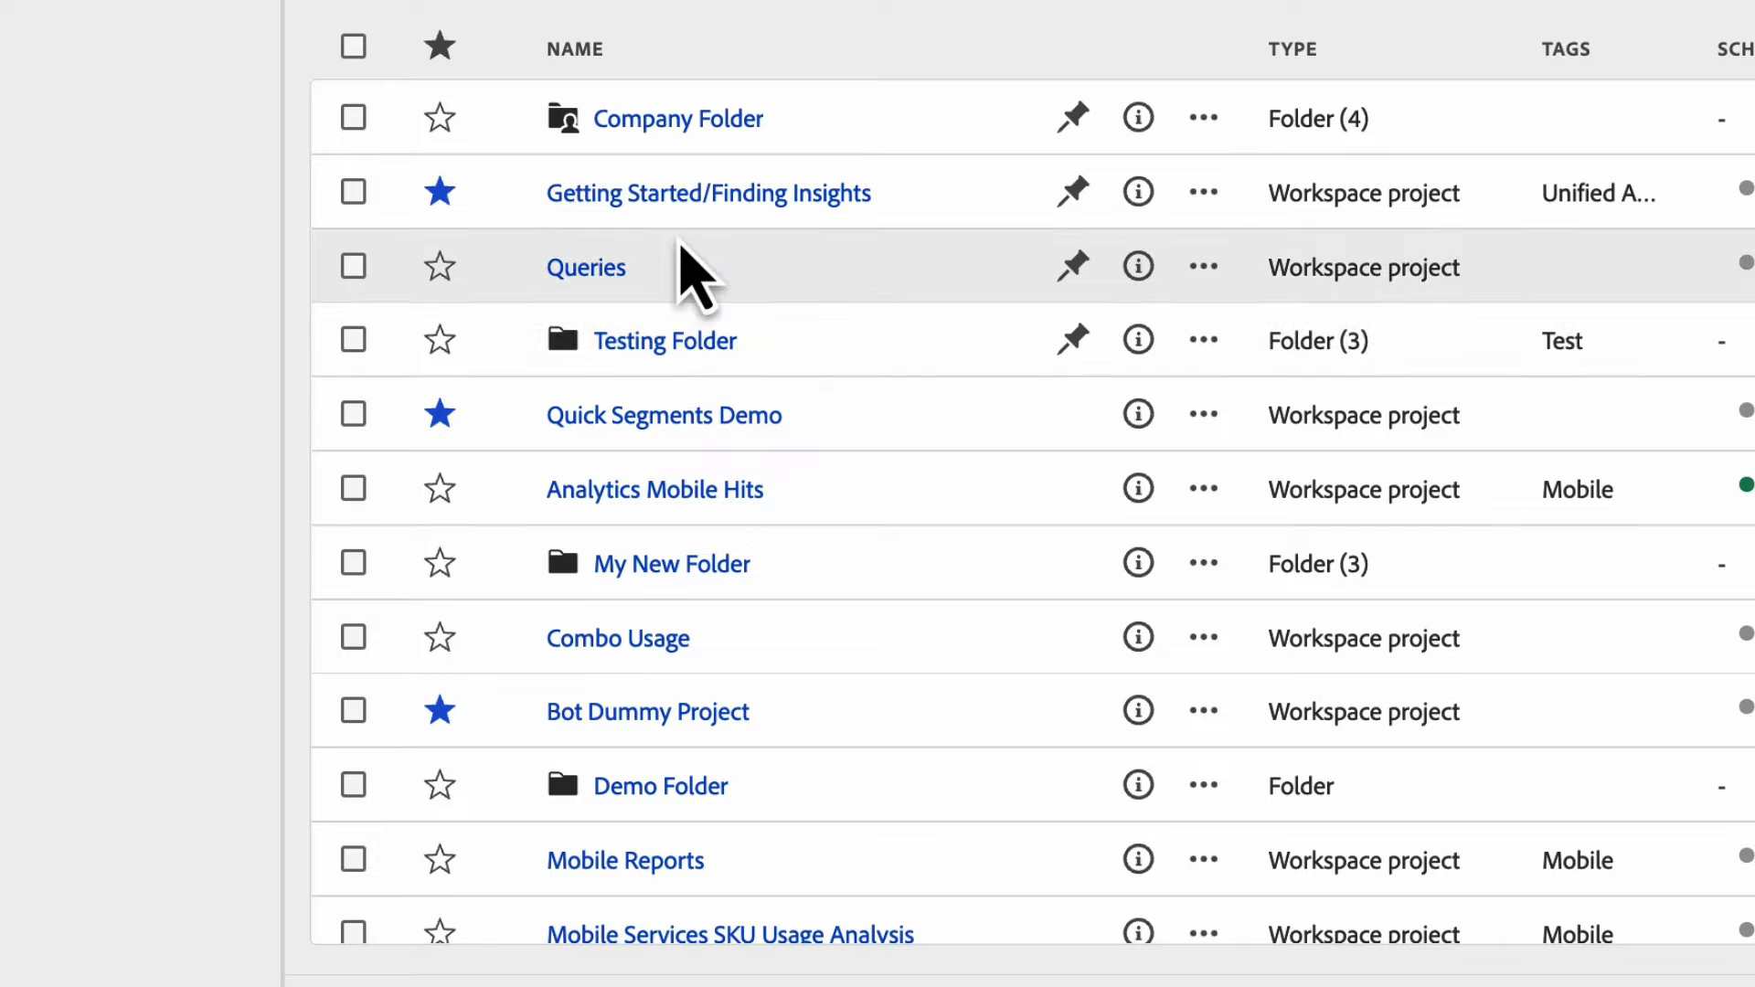
scroll(down, 3)
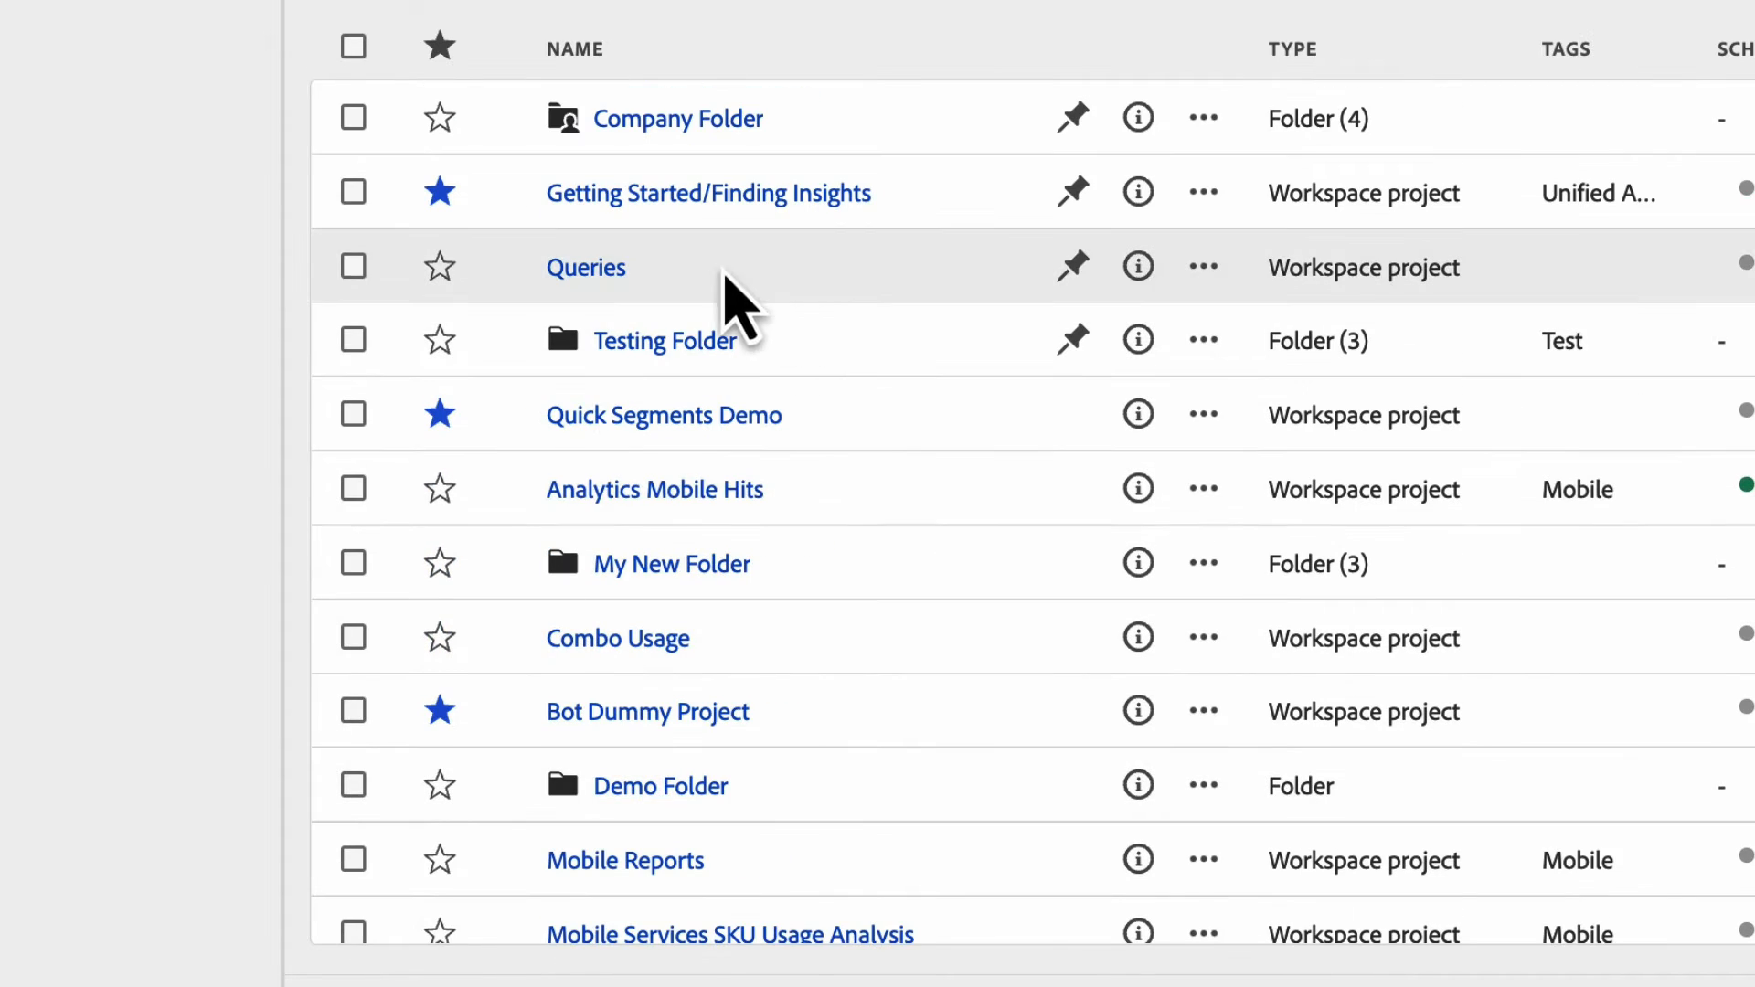
mouse_move(730, 709)
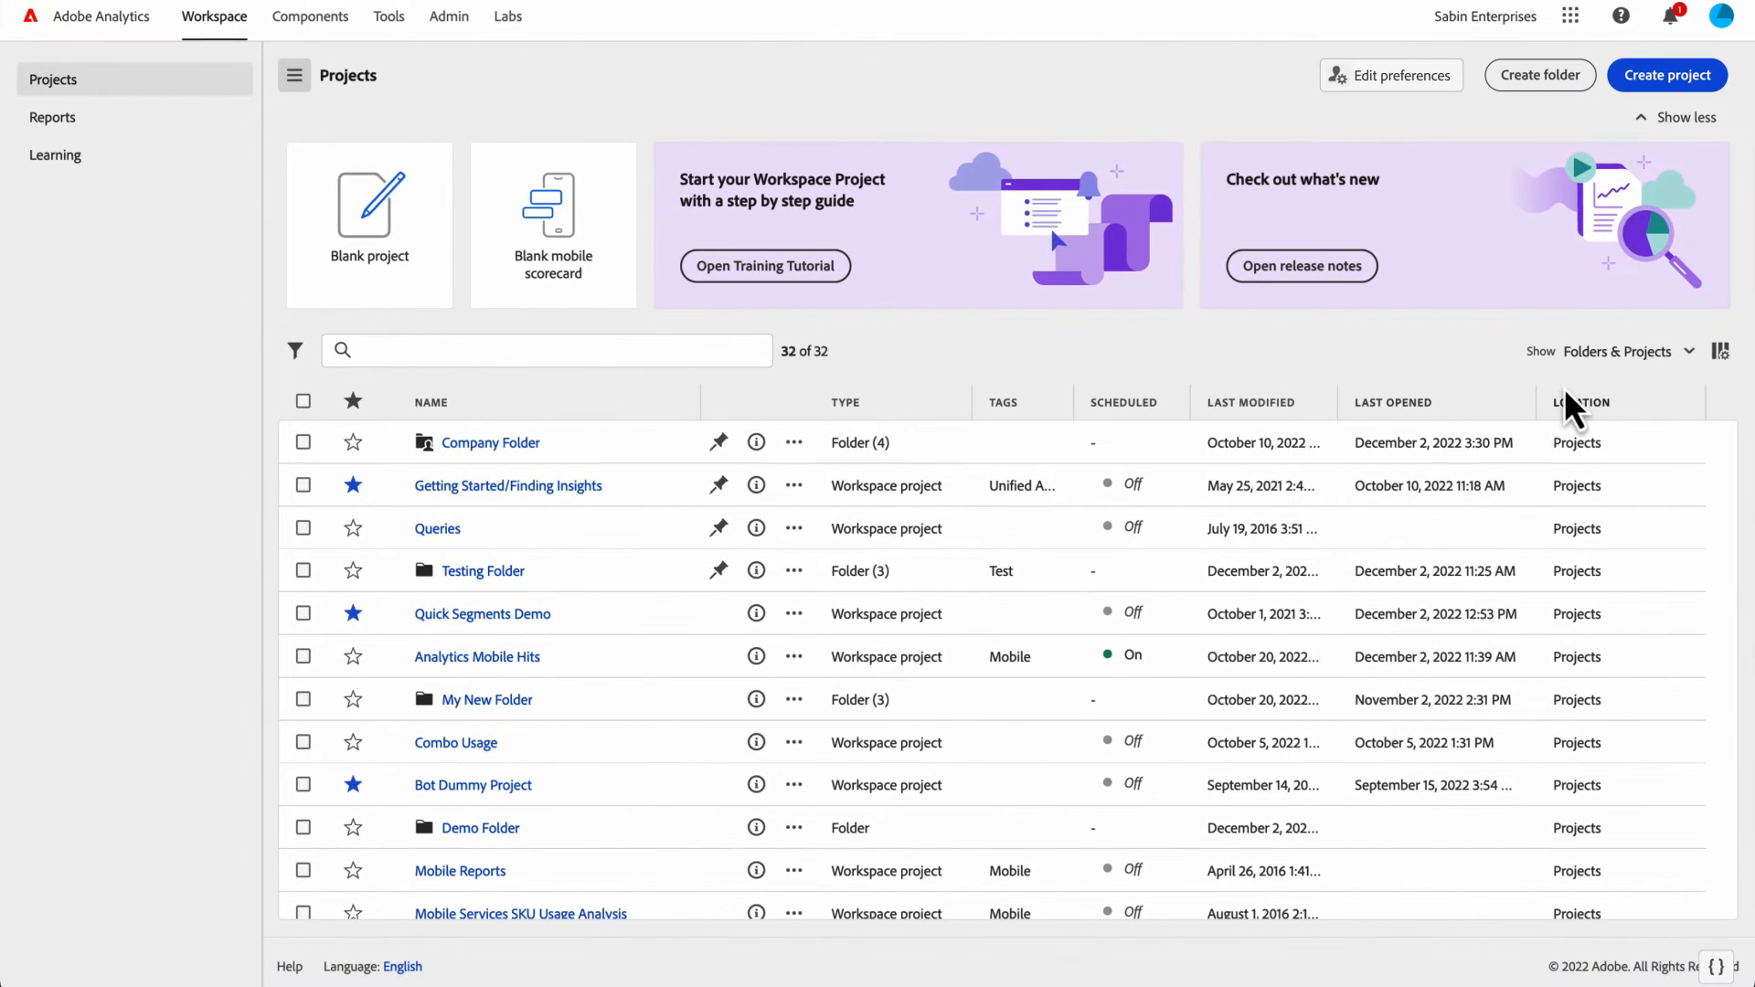
mouse_move(615, 496)
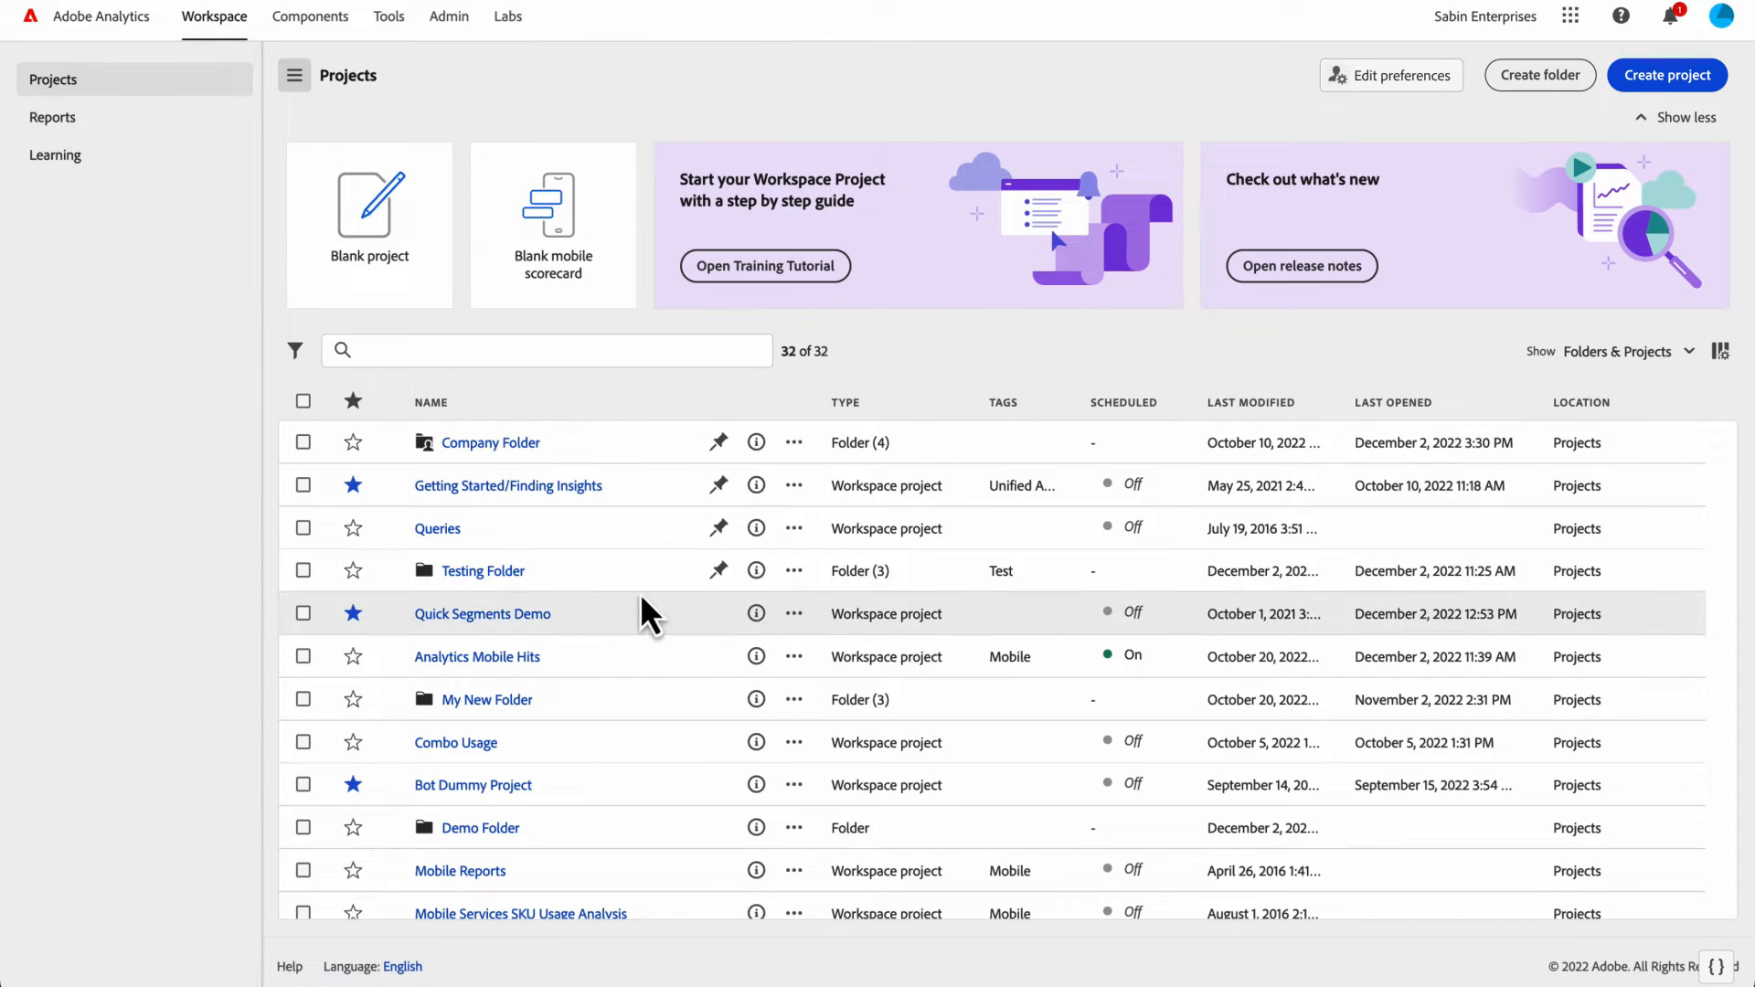
mouse_move(946, 509)
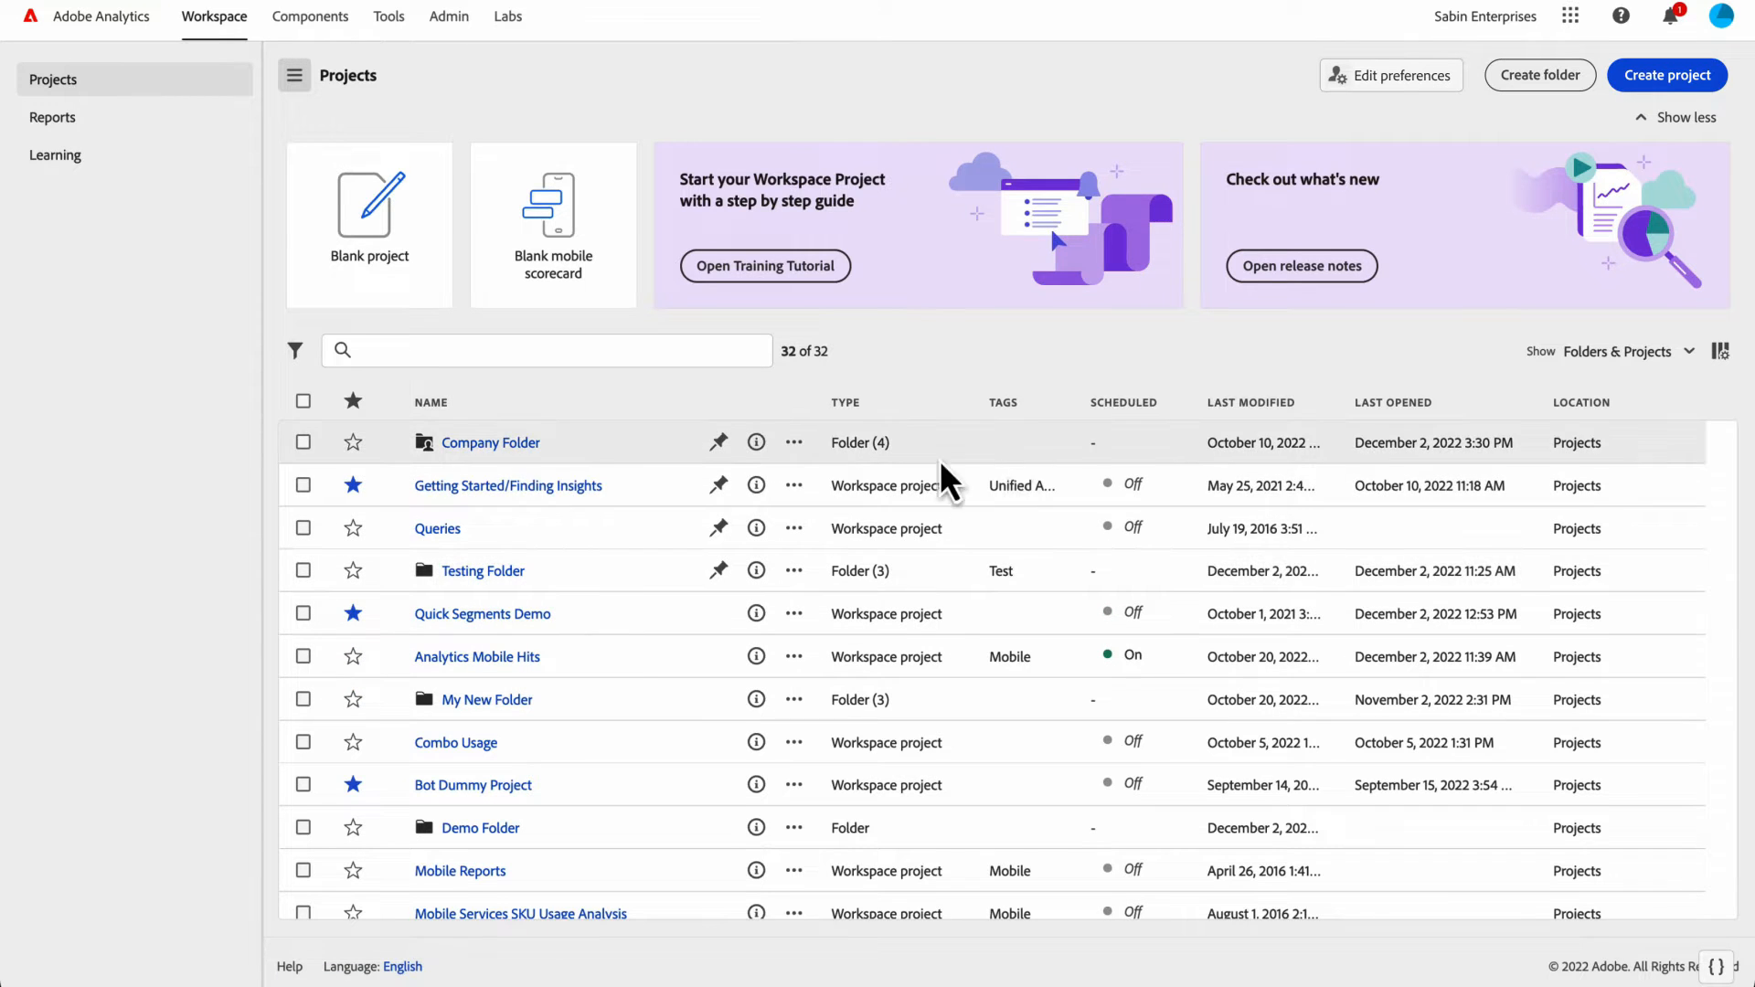
mouse_move(793, 486)
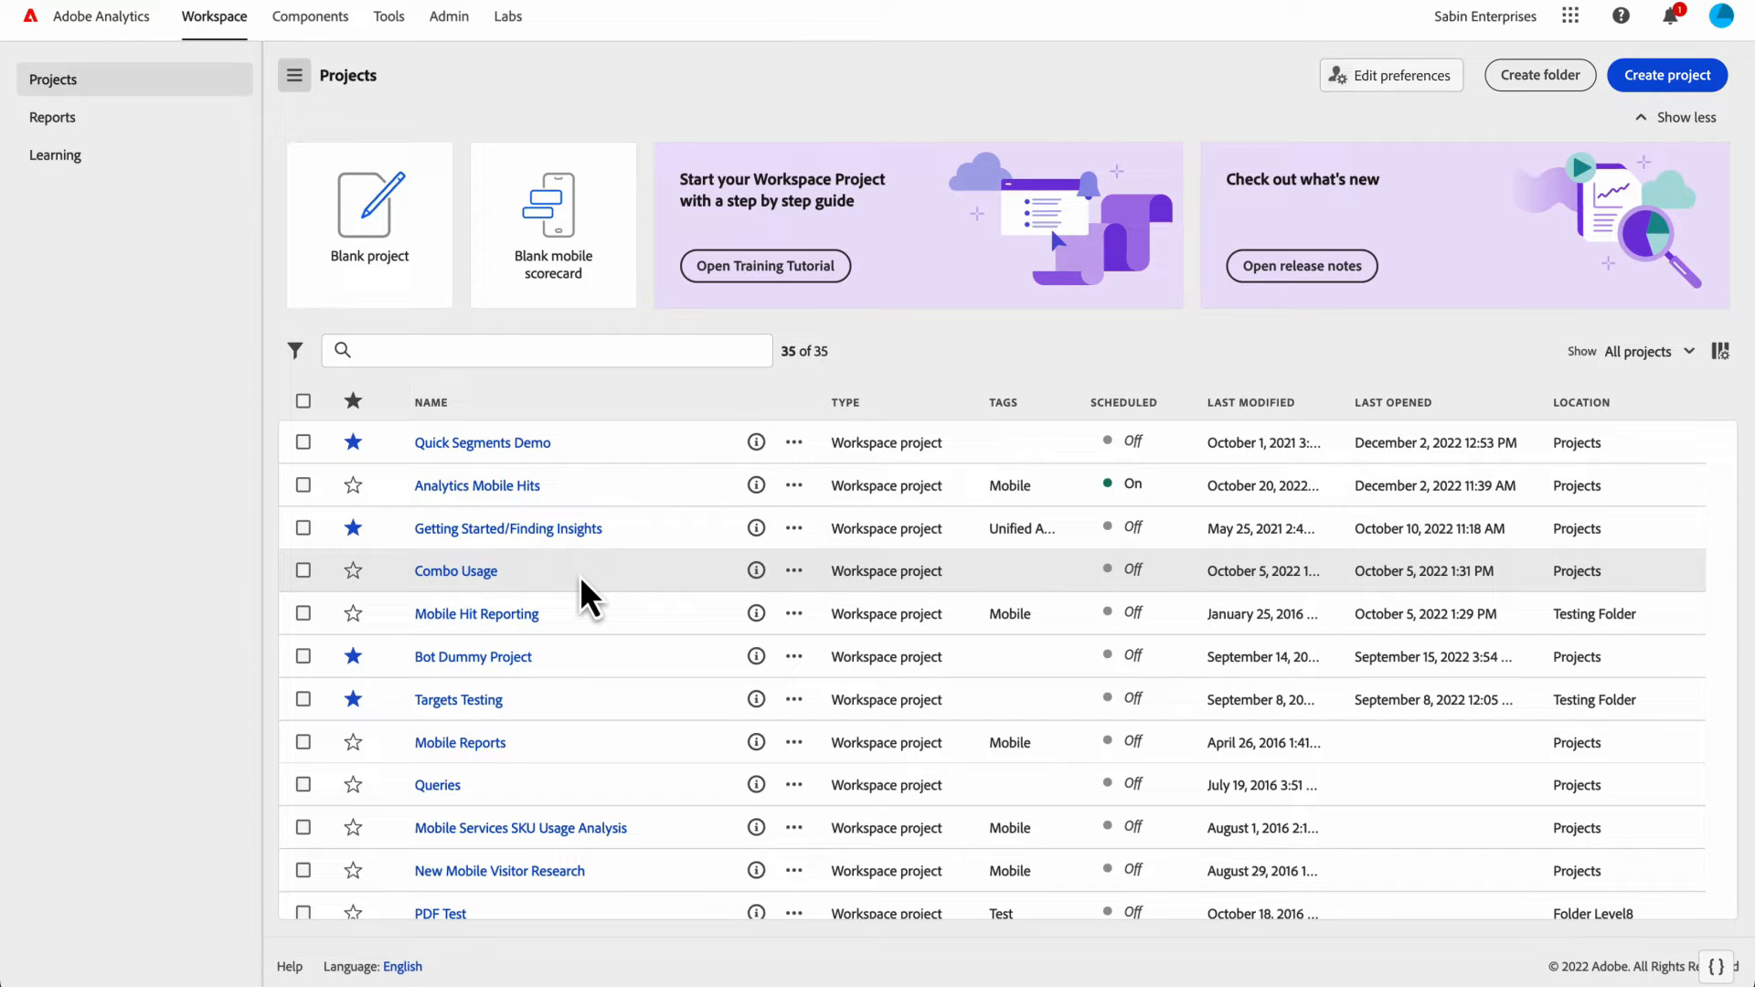
mouse_move(560, 508)
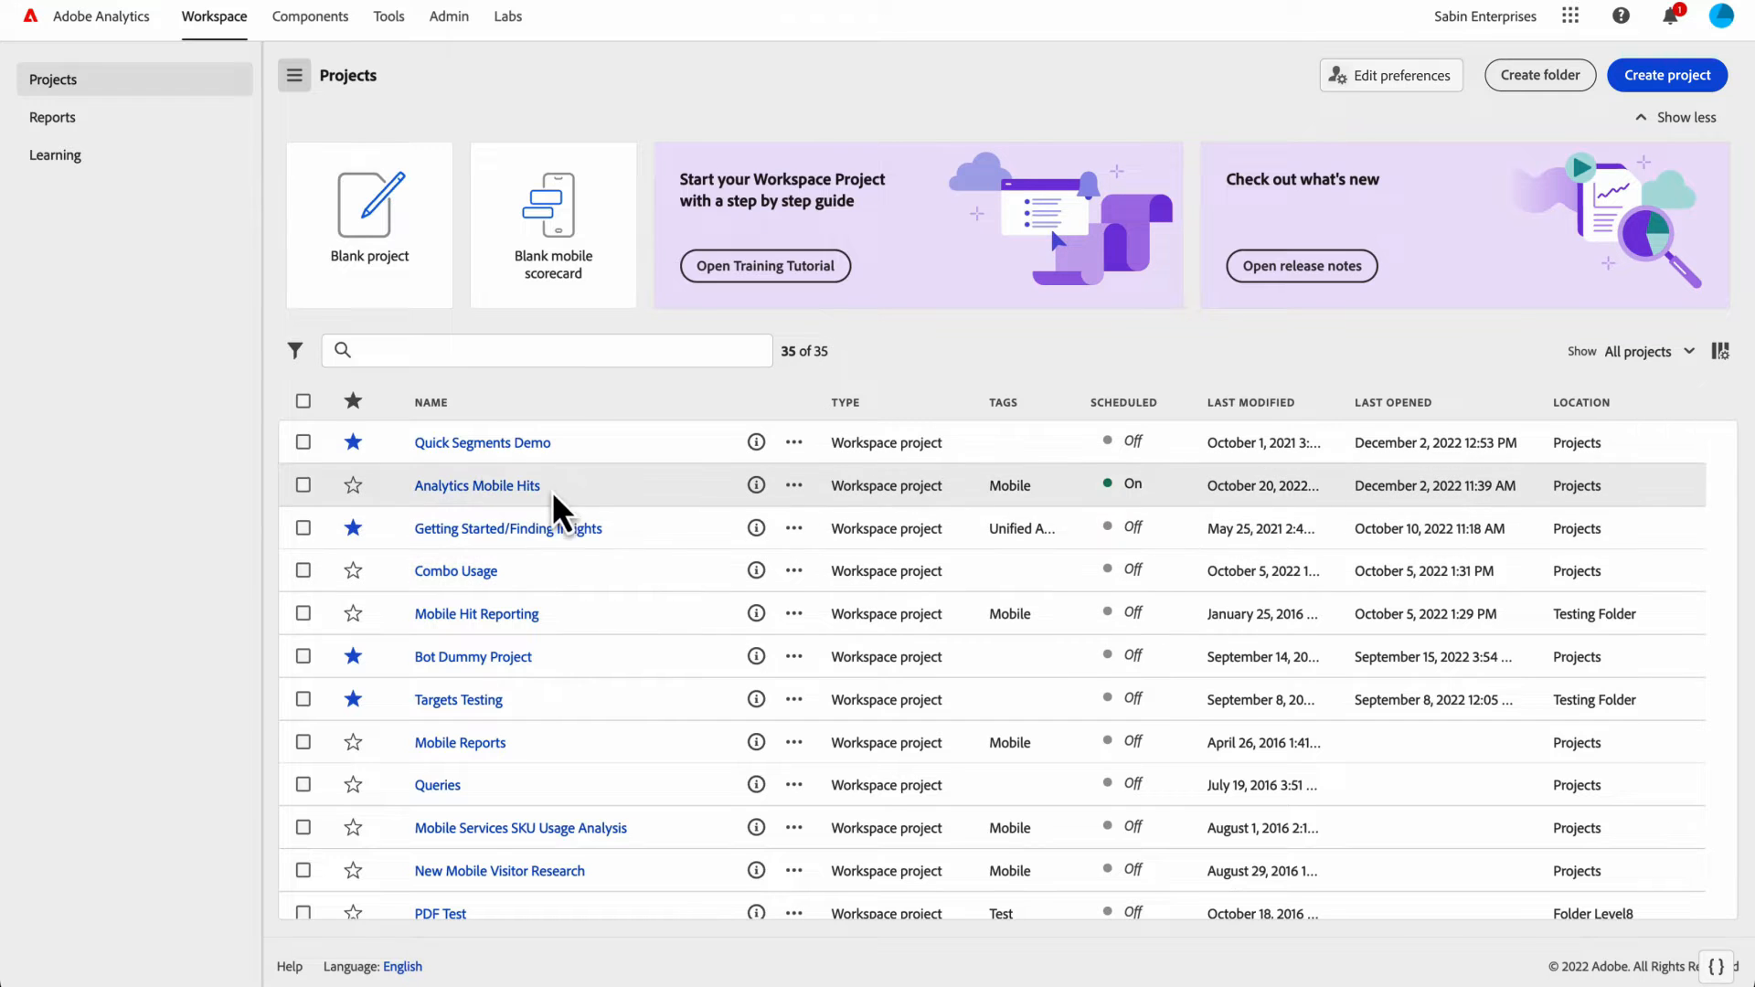
mouse_move(566, 676)
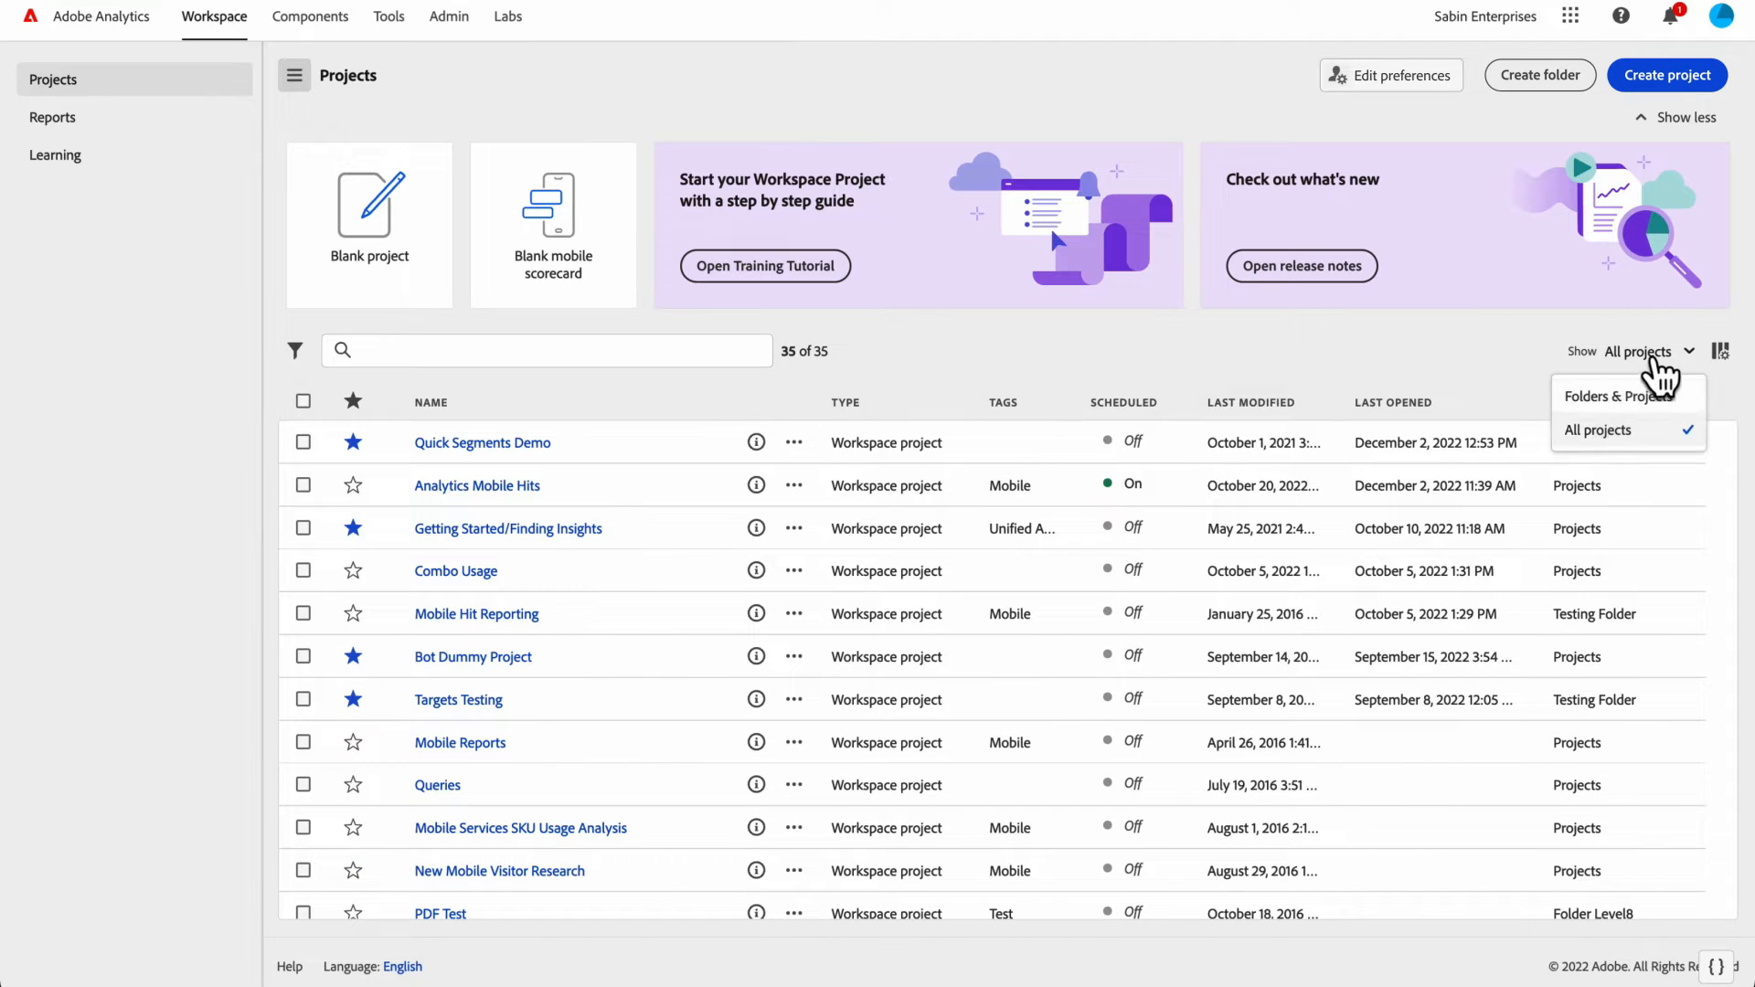
- Switch to Folders & Projects and move Analytics Mobile Hits and Combo Usage into Demo Folder
click(1609, 396)
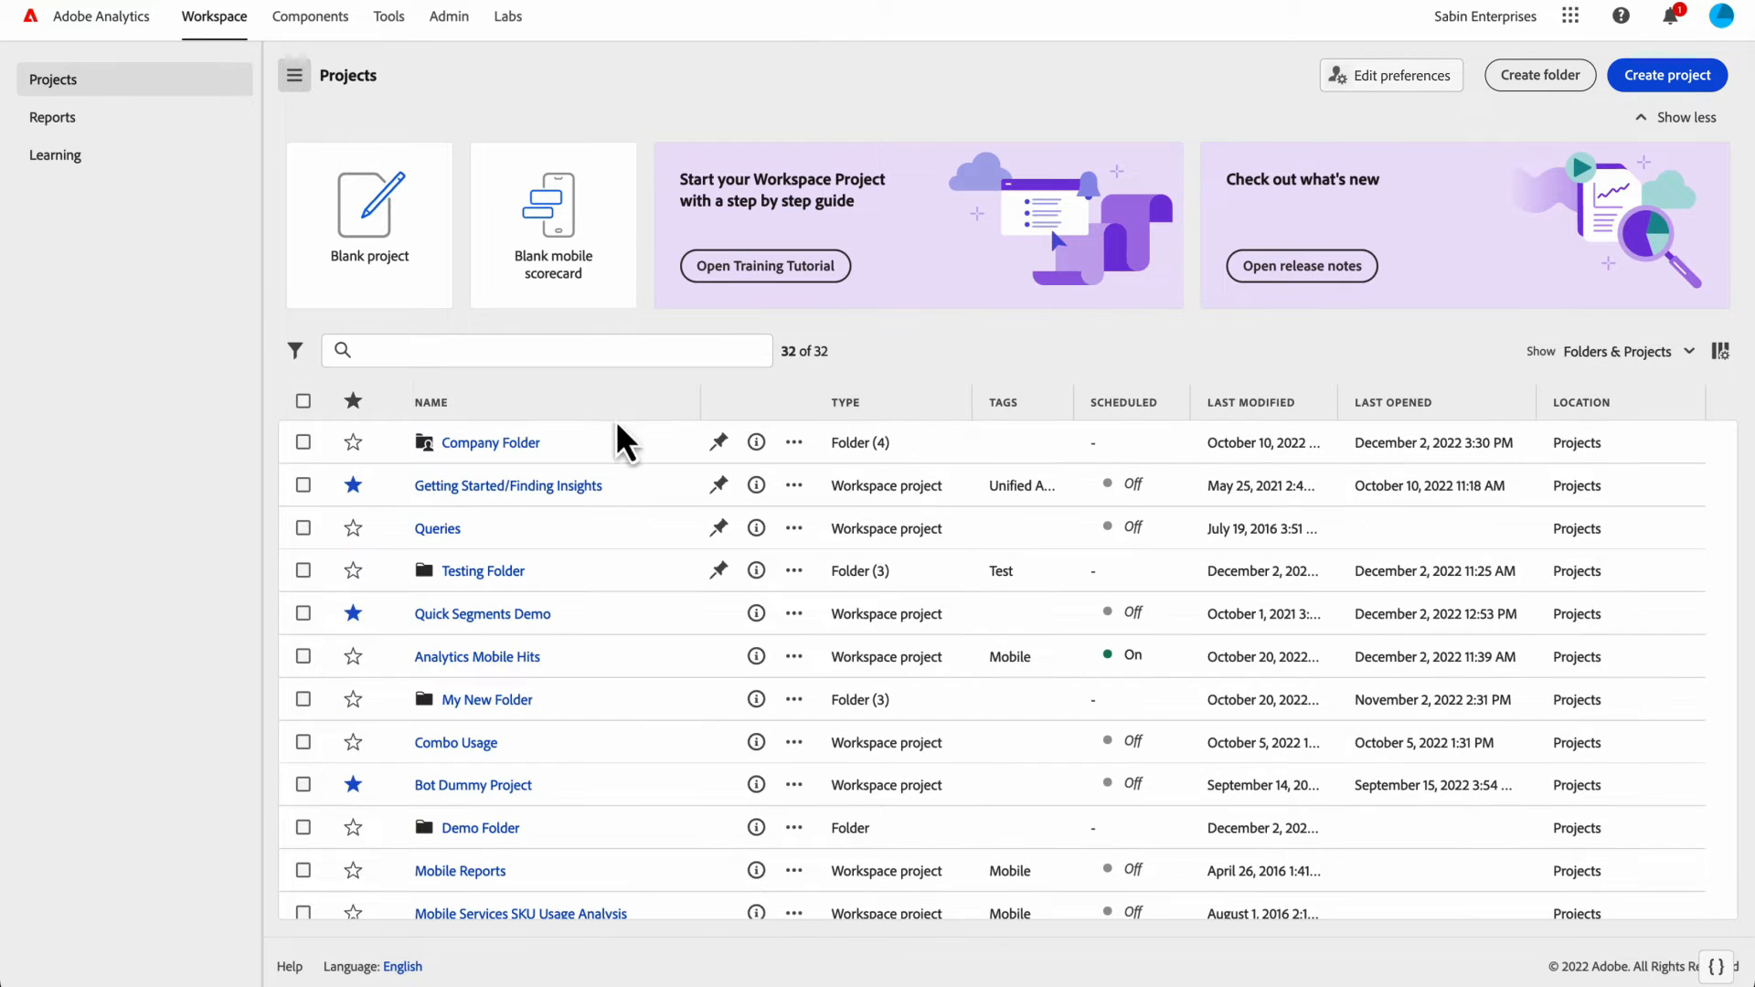
mouse_move(565, 605)
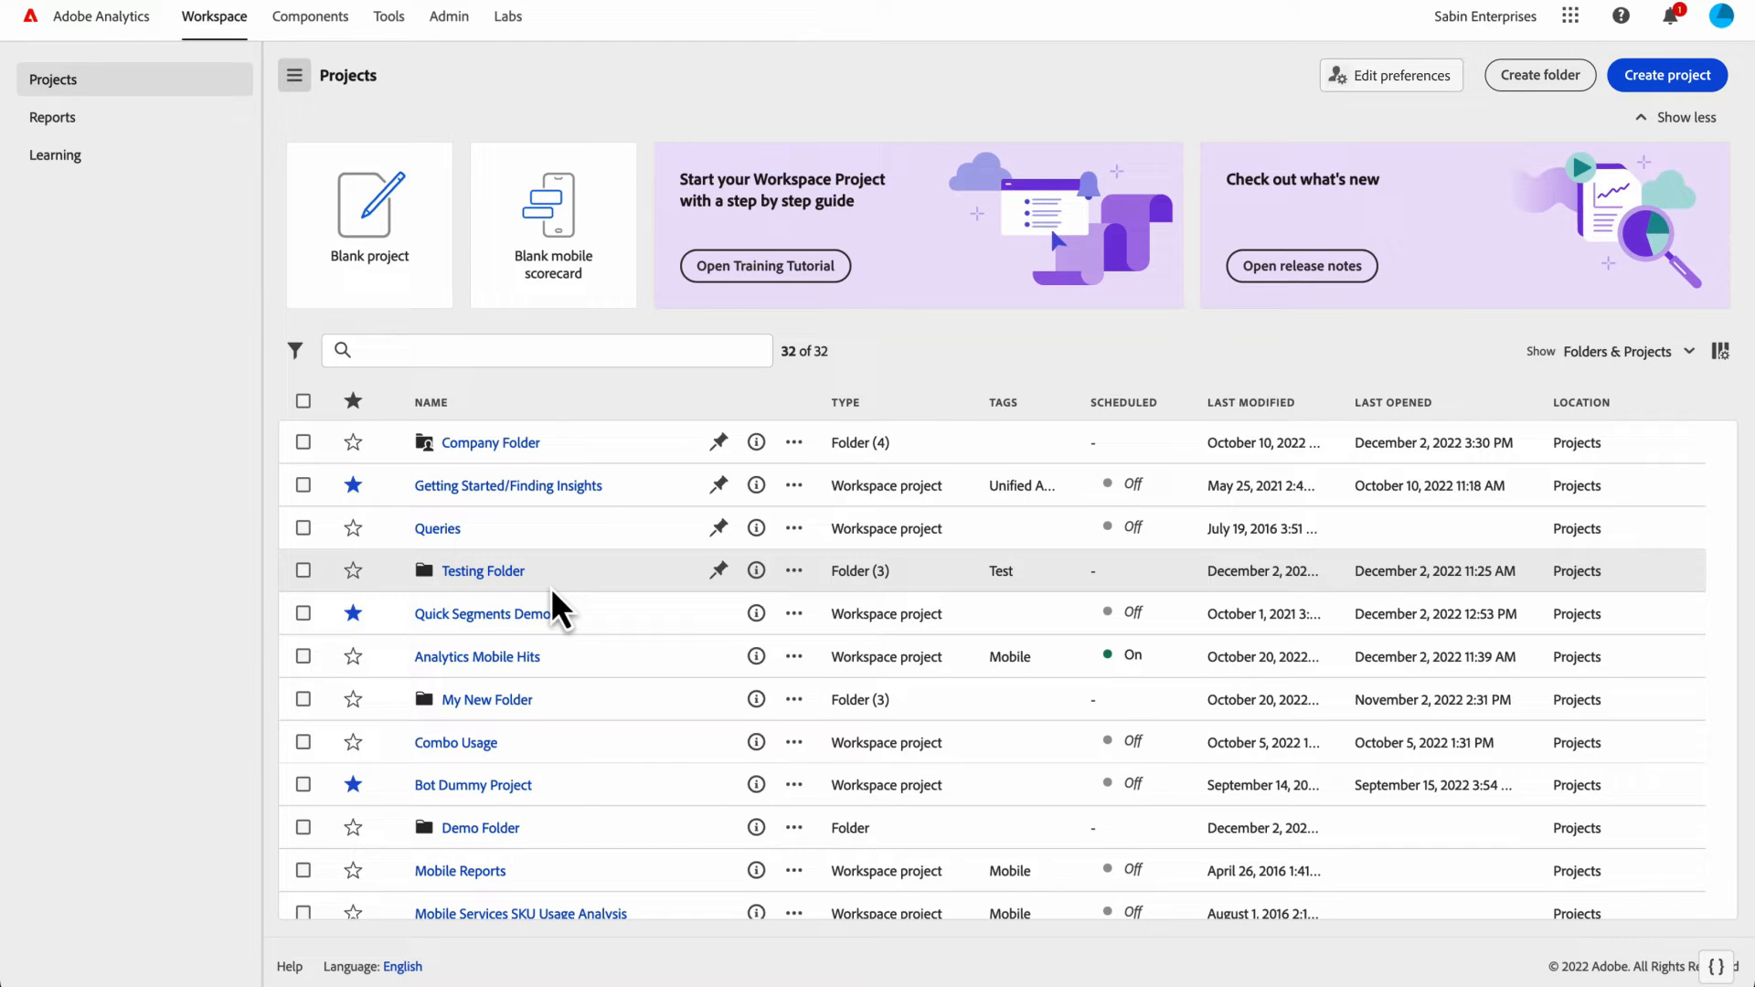
click(303, 657)
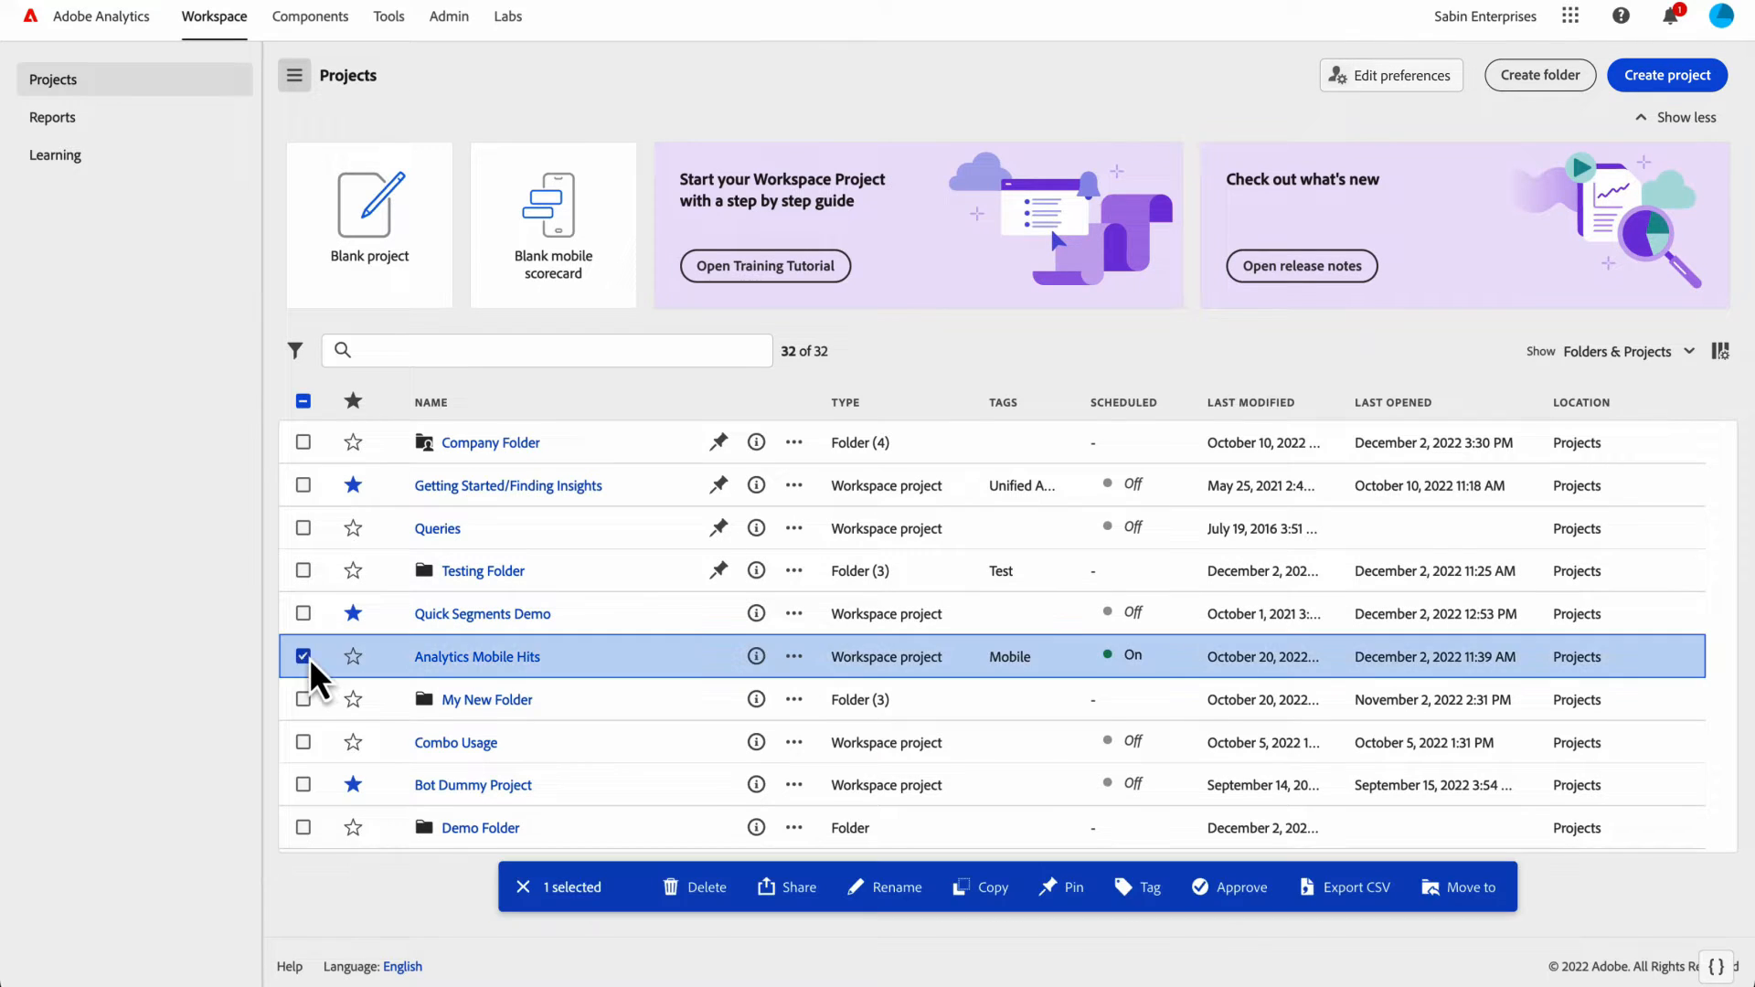
click(303, 742)
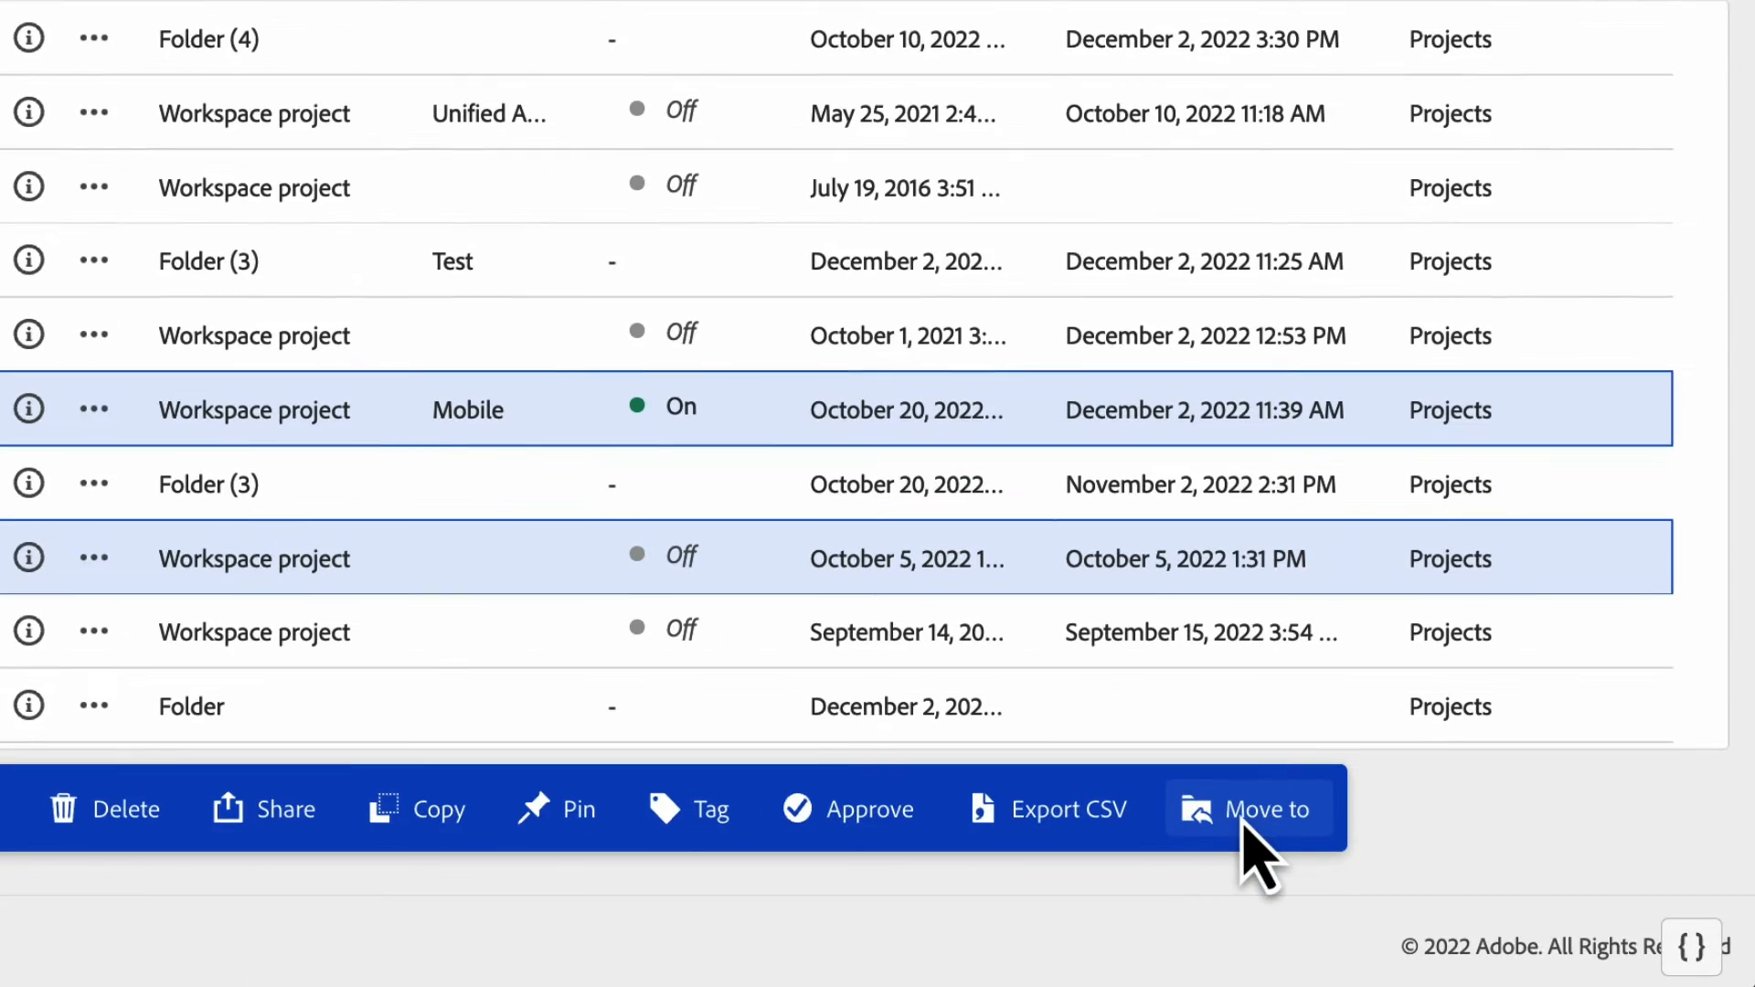
click(1265, 810)
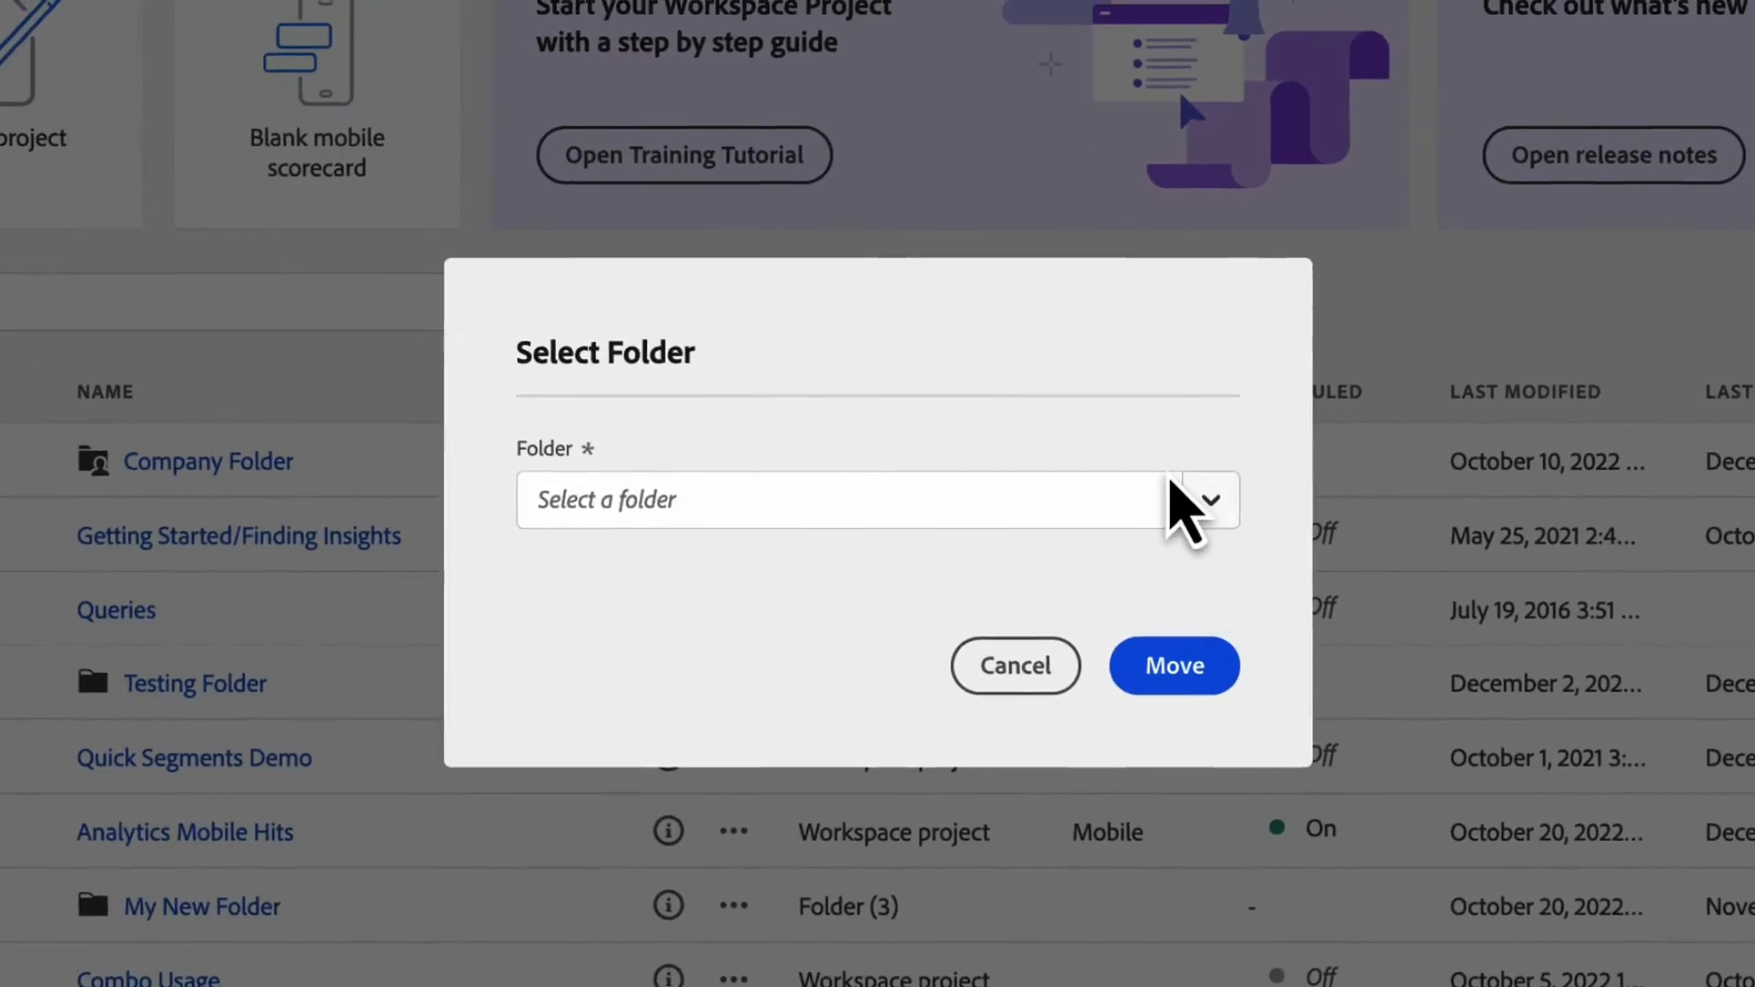
click(1211, 499)
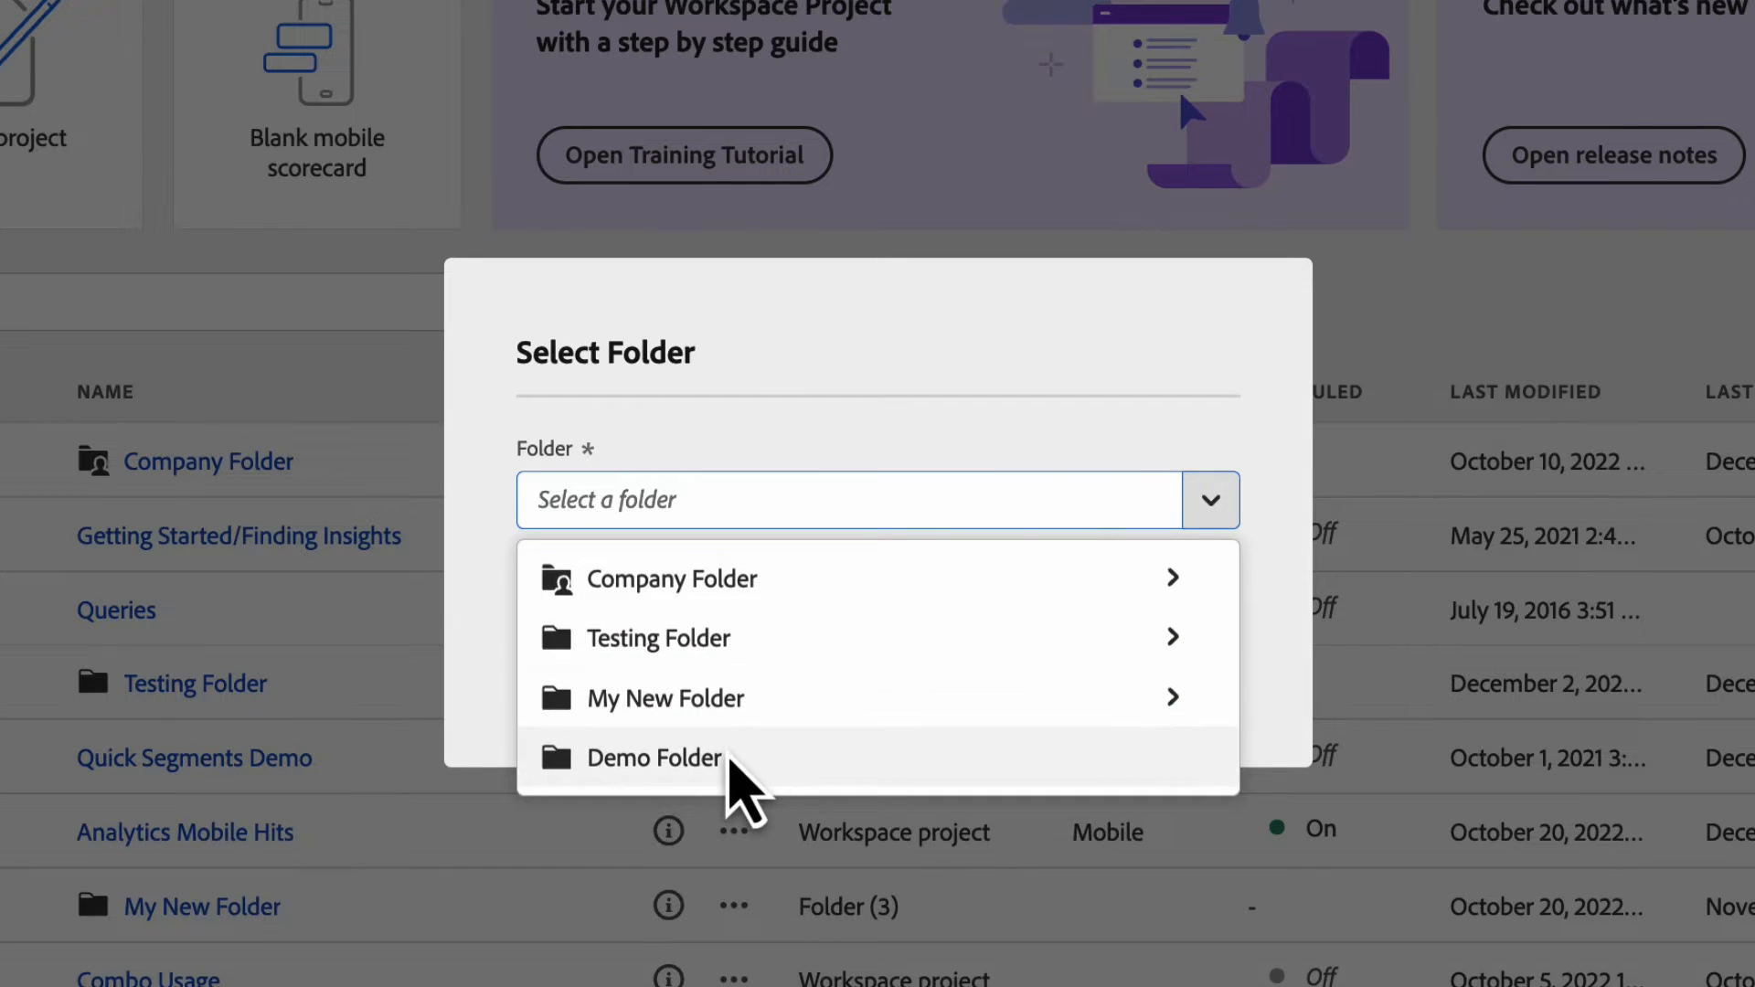
click(654, 758)
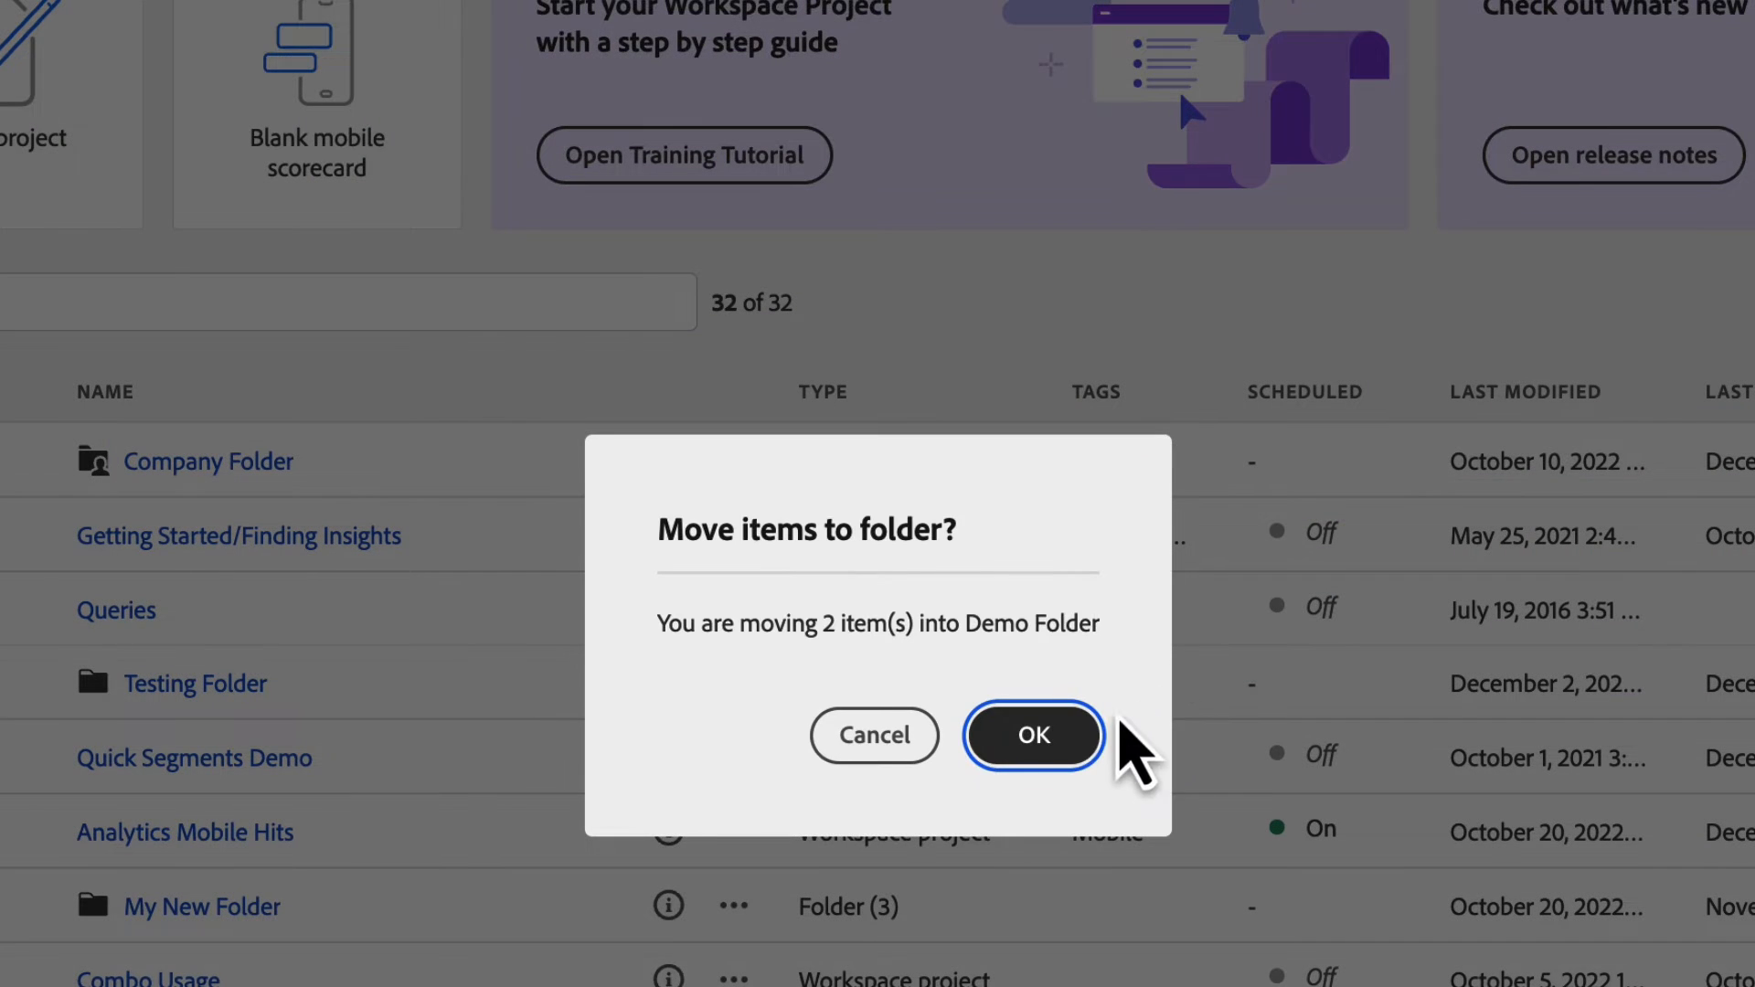
click(1034, 735)
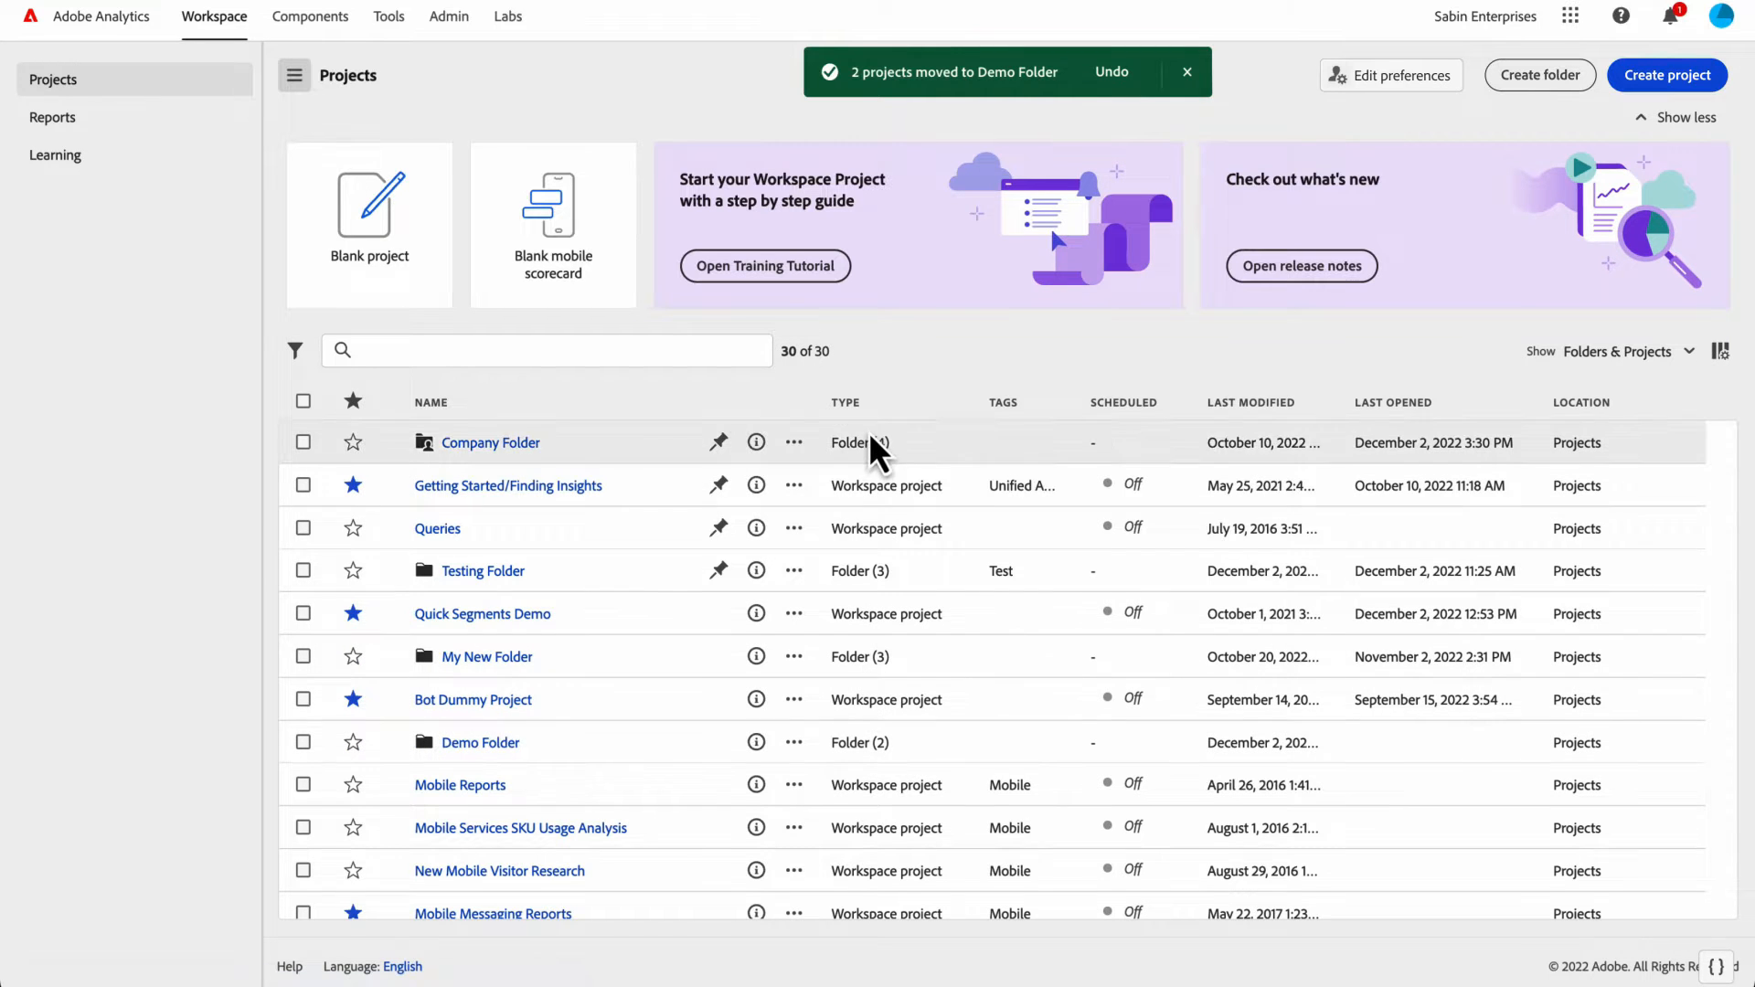
mouse_move(891, 773)
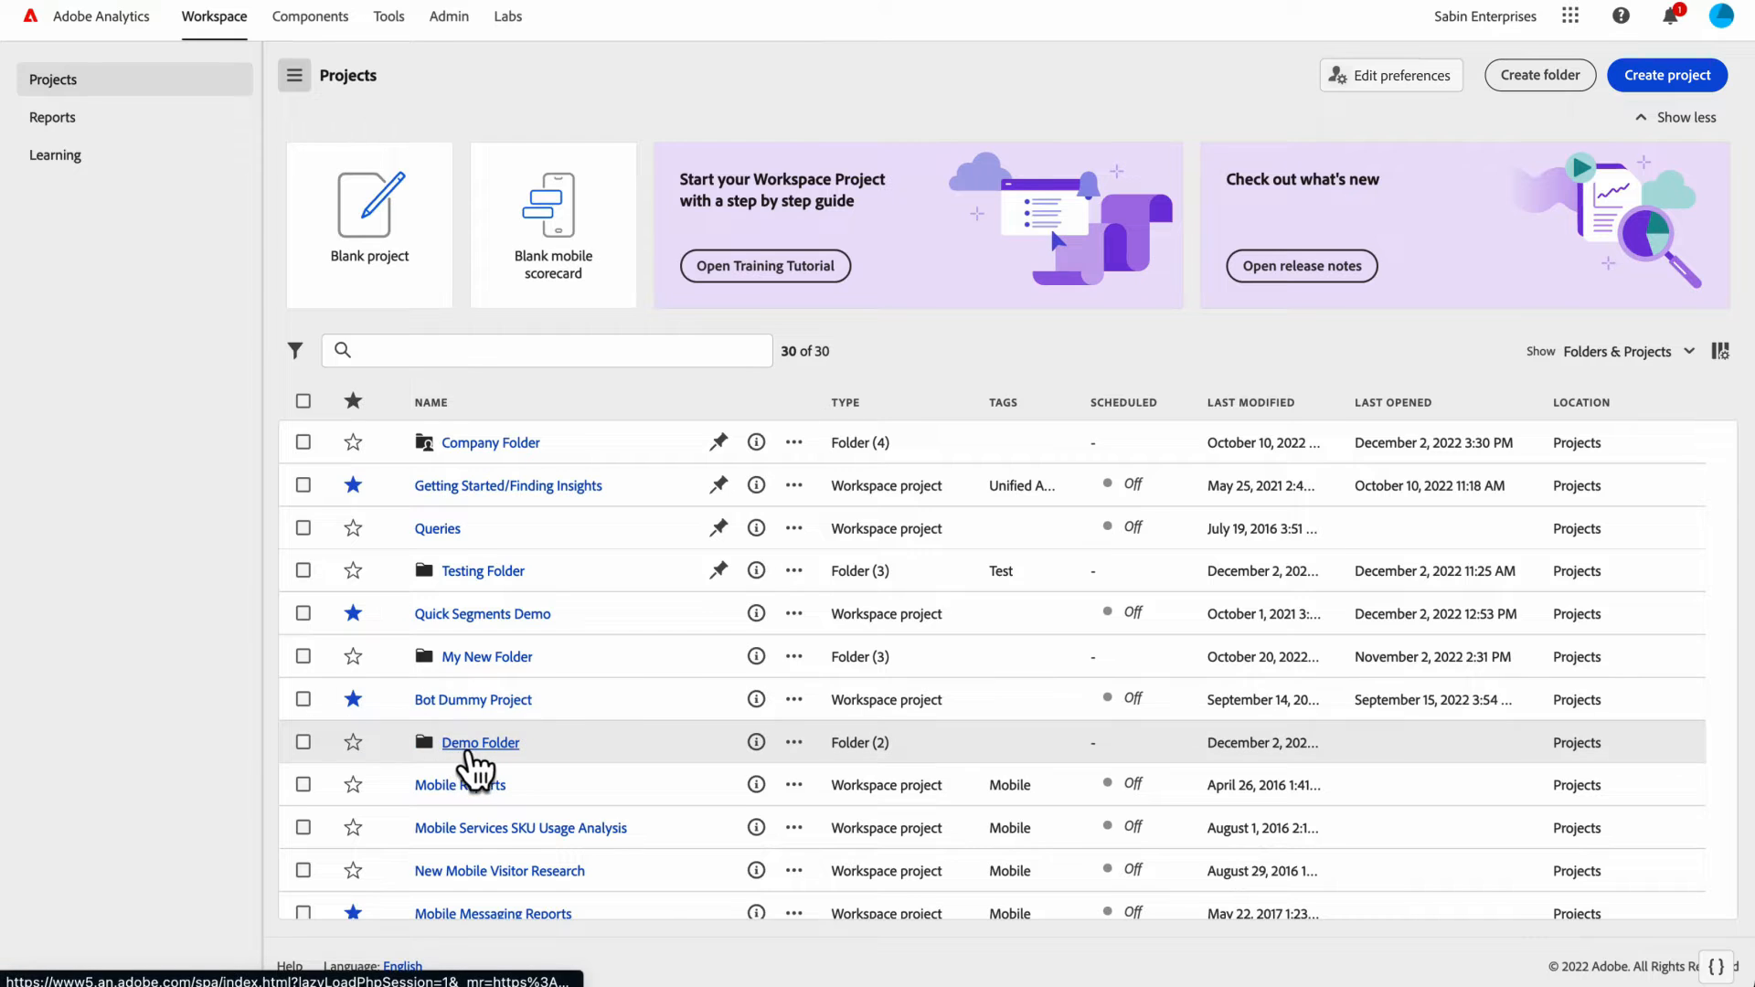
click(480, 743)
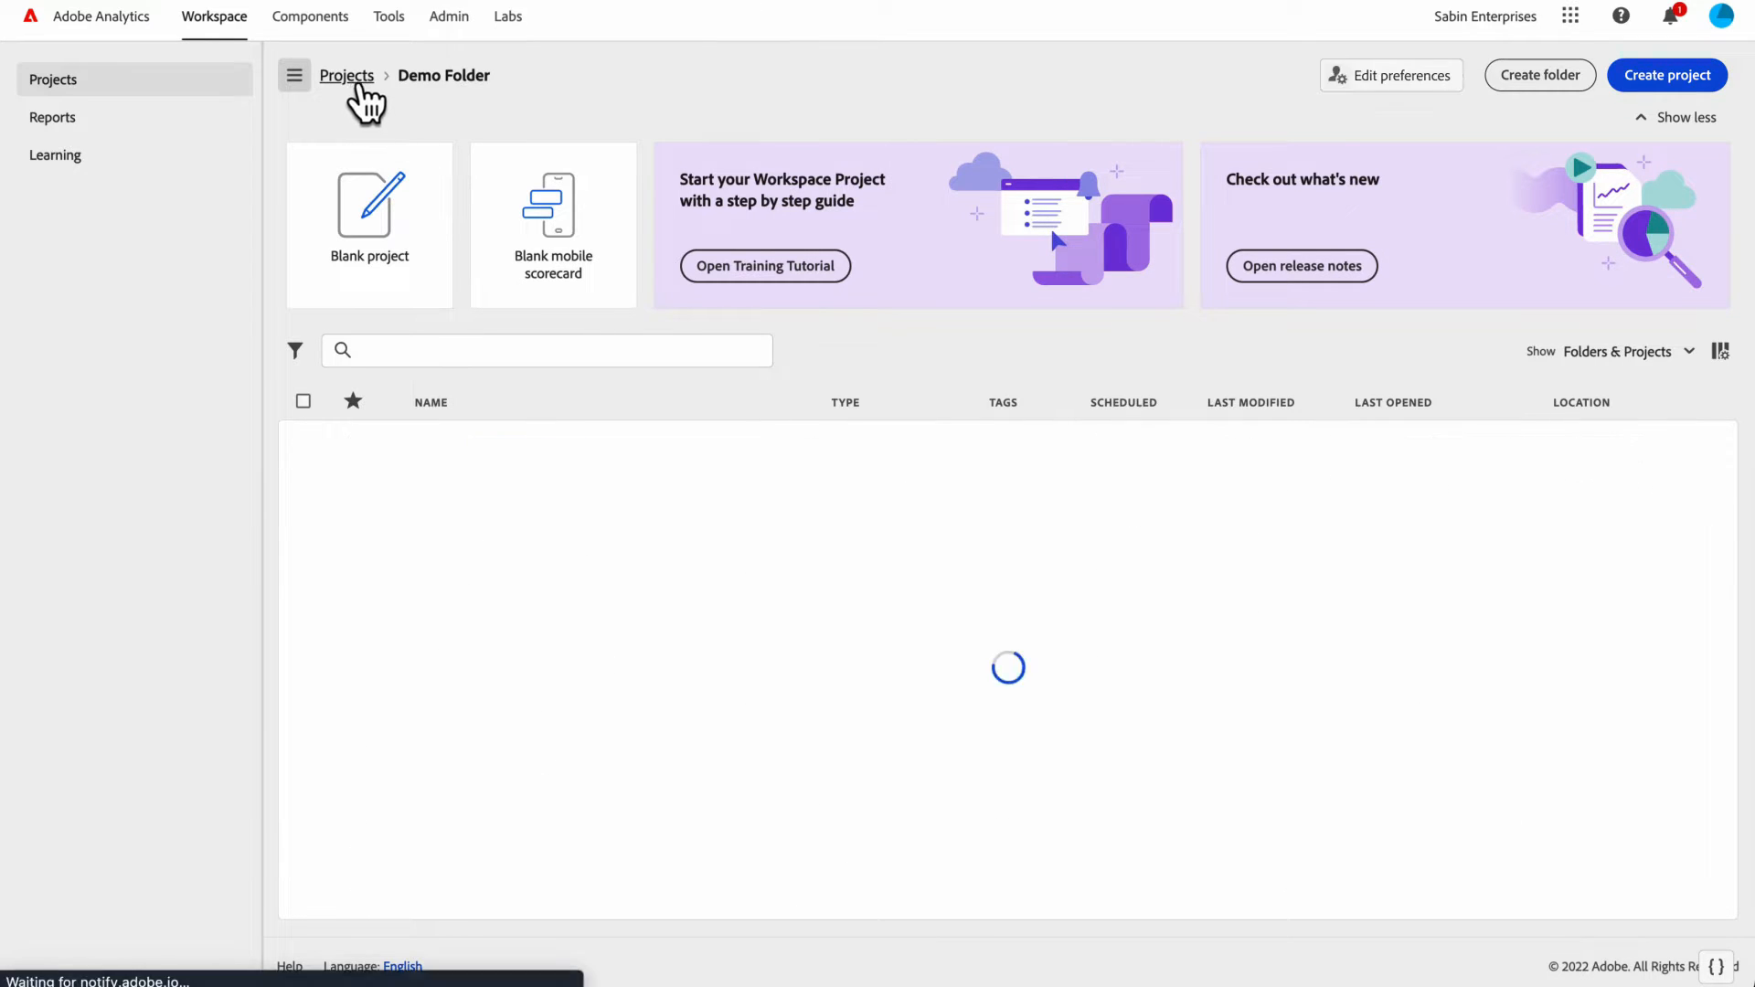
click(345, 76)
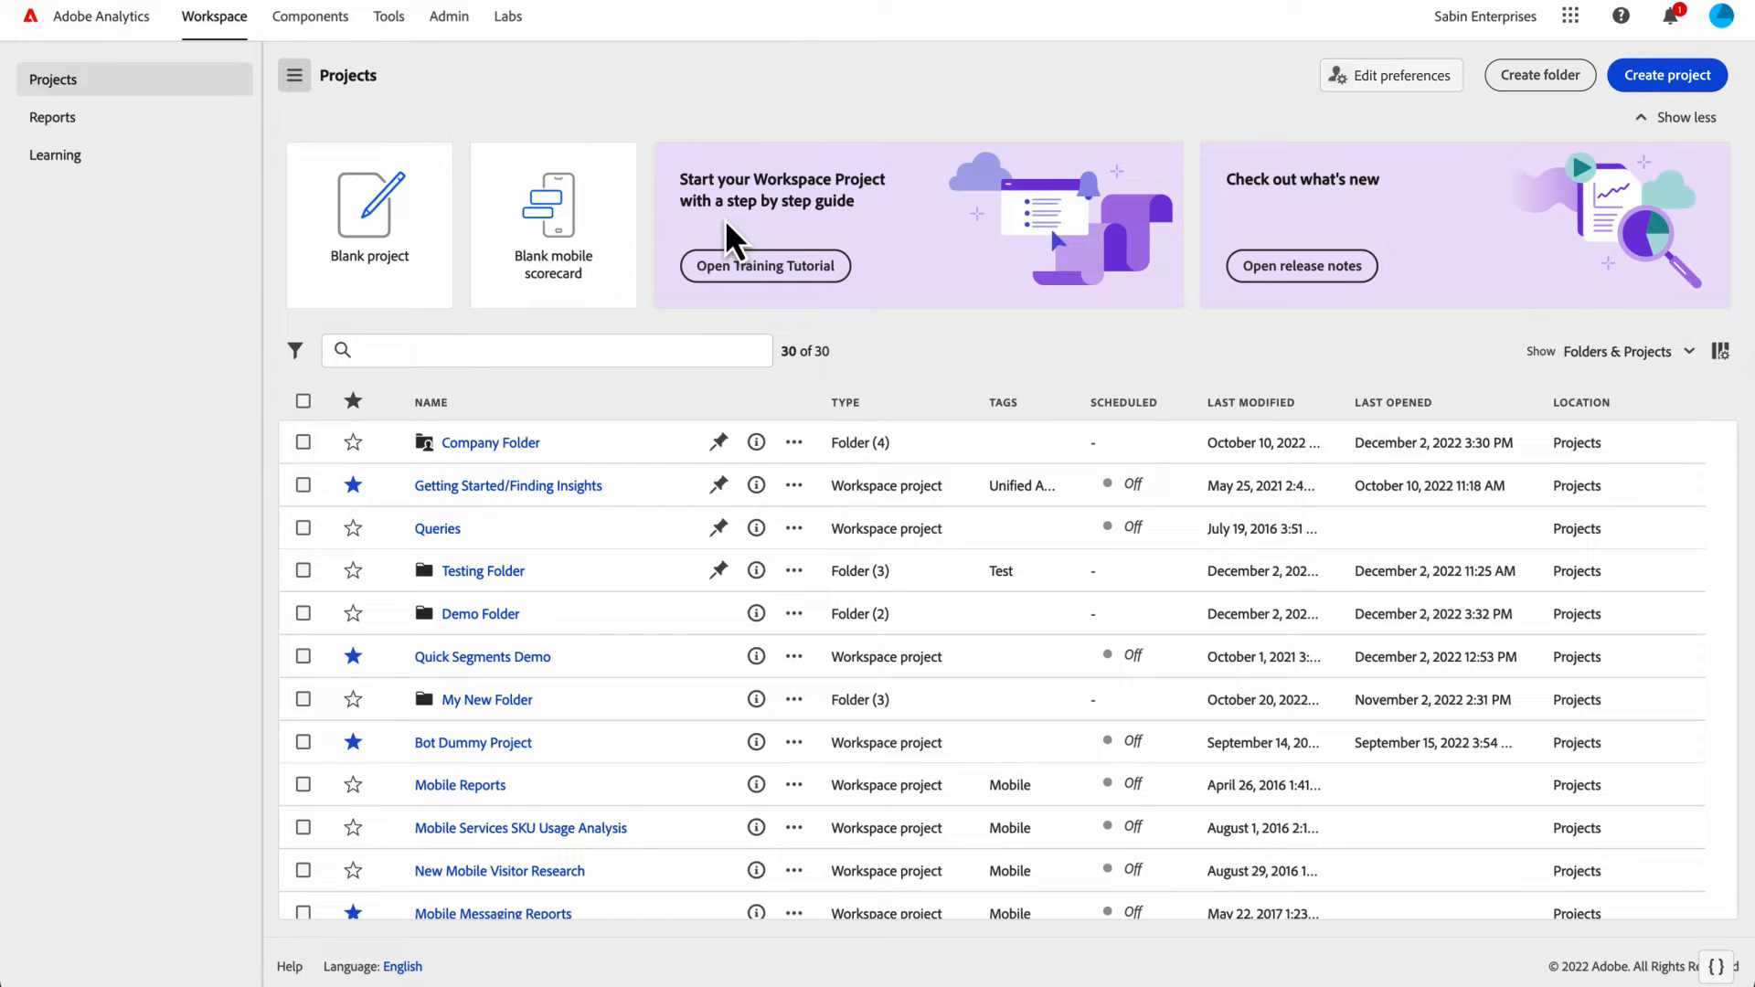
scroll(down, 3)
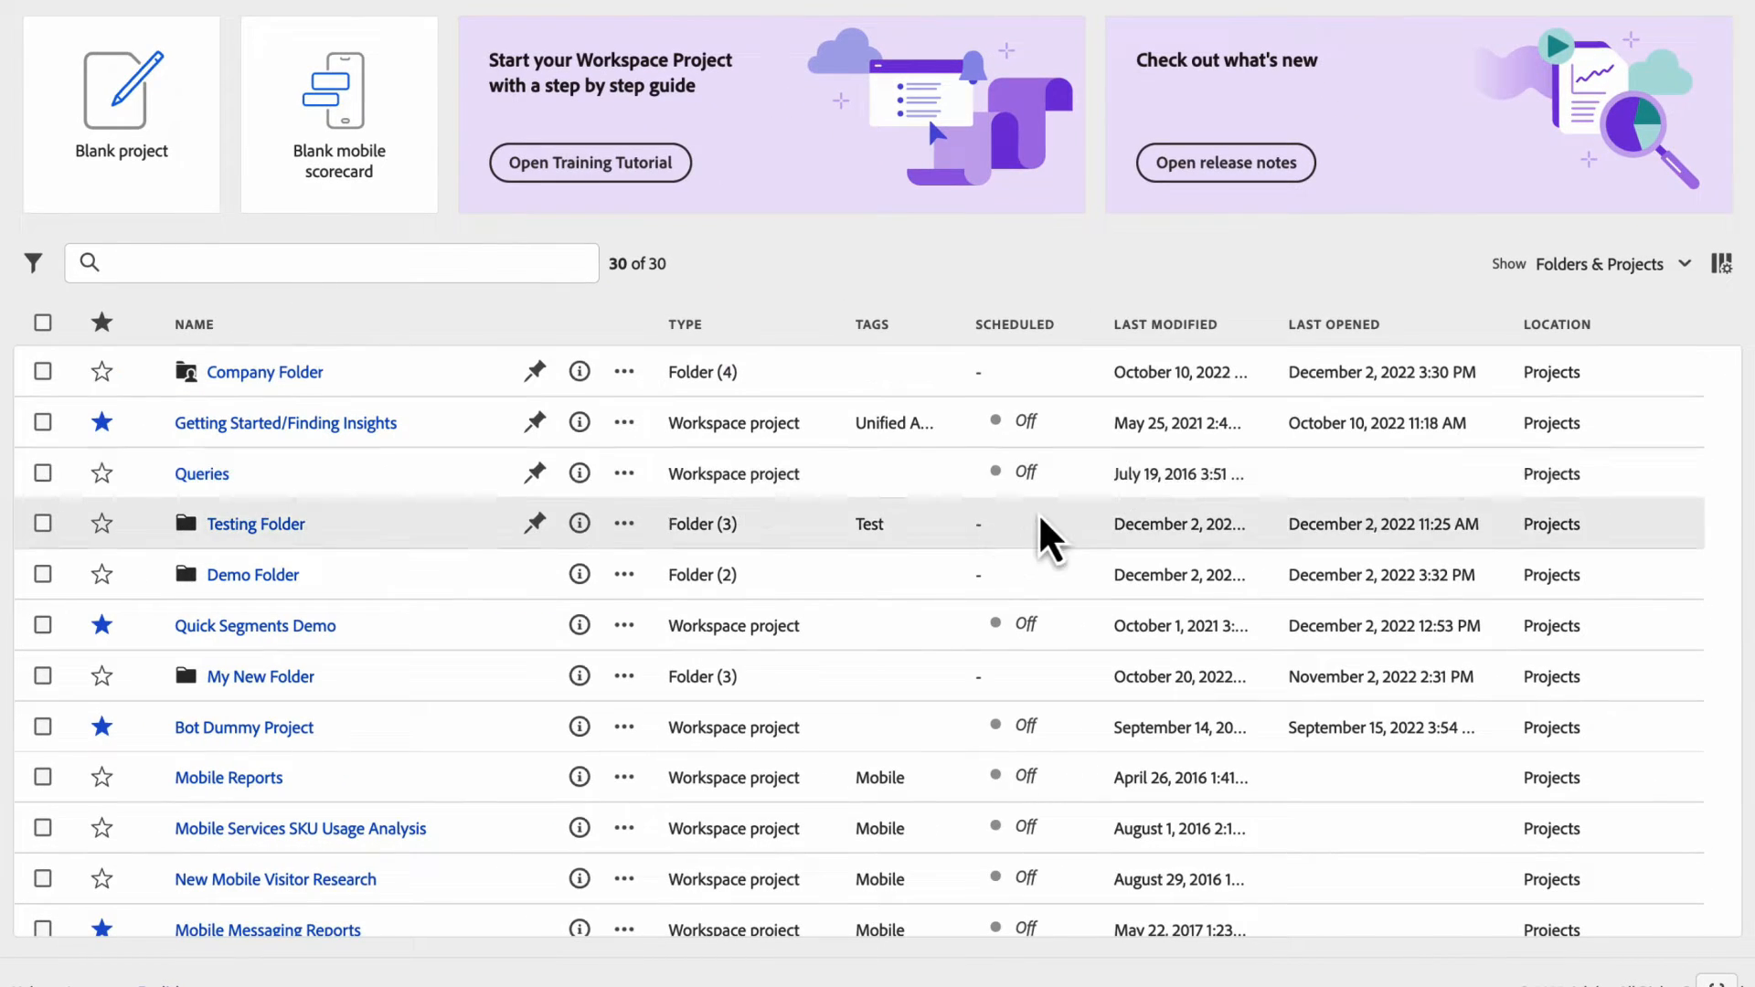
mouse_move(884, 486)
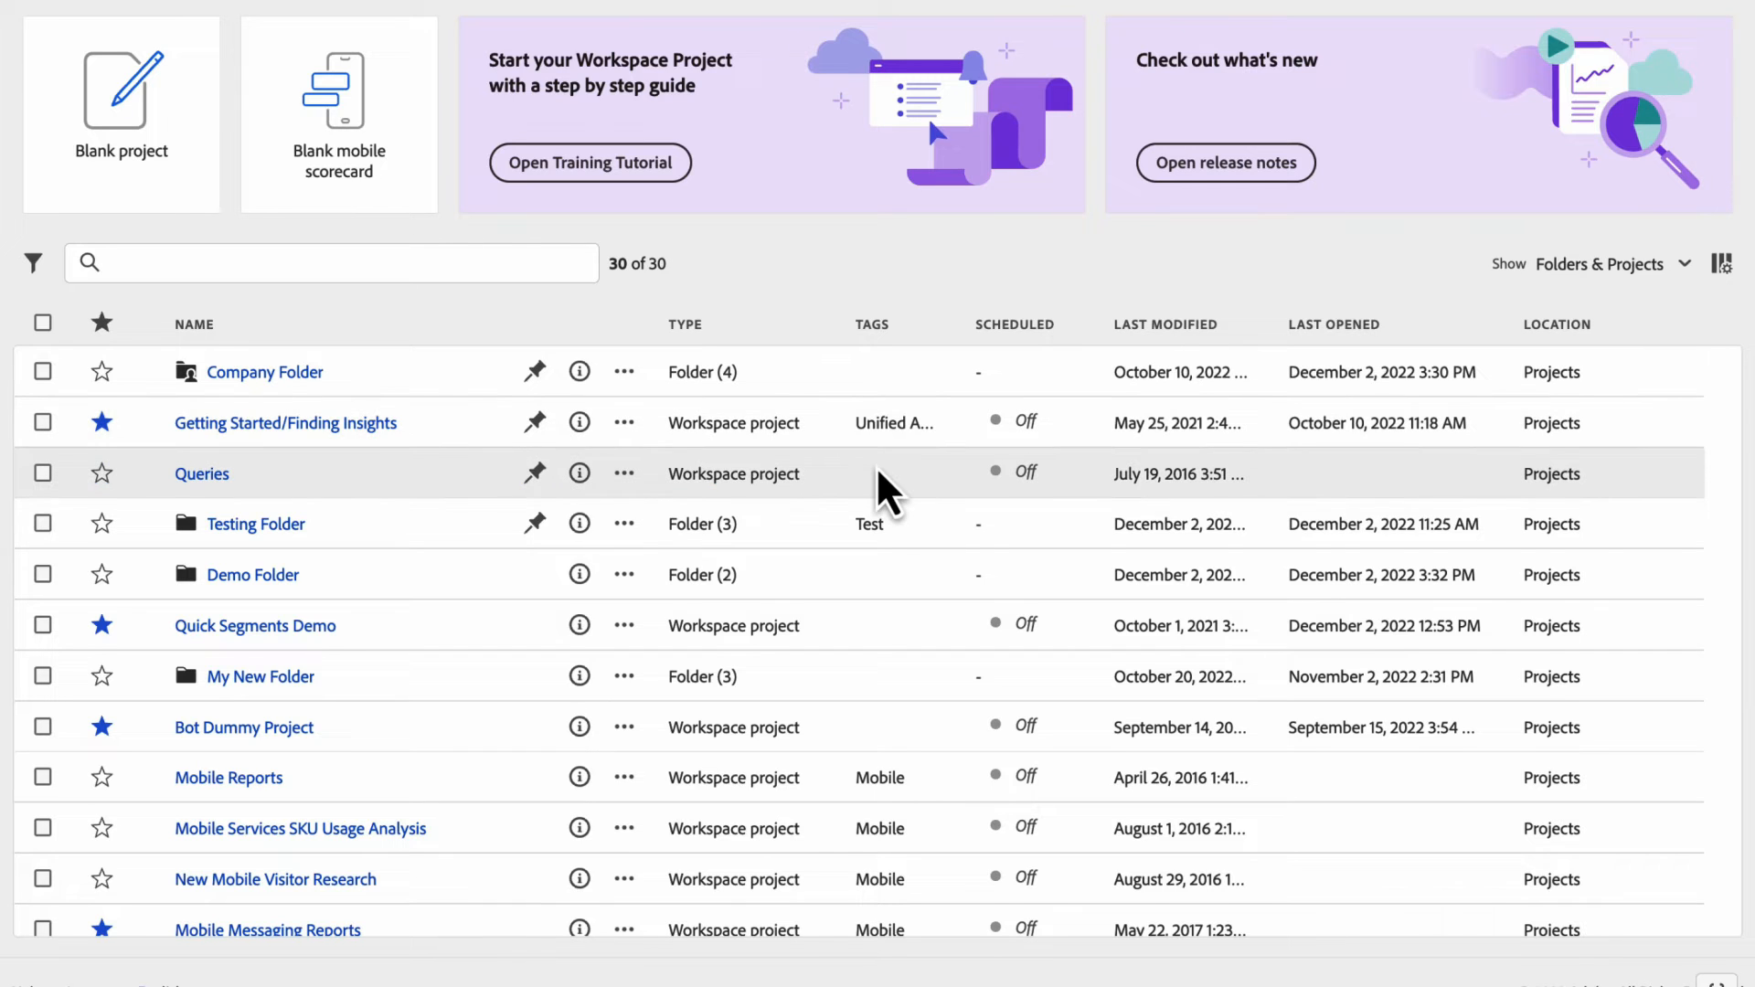
mouse_move(787, 486)
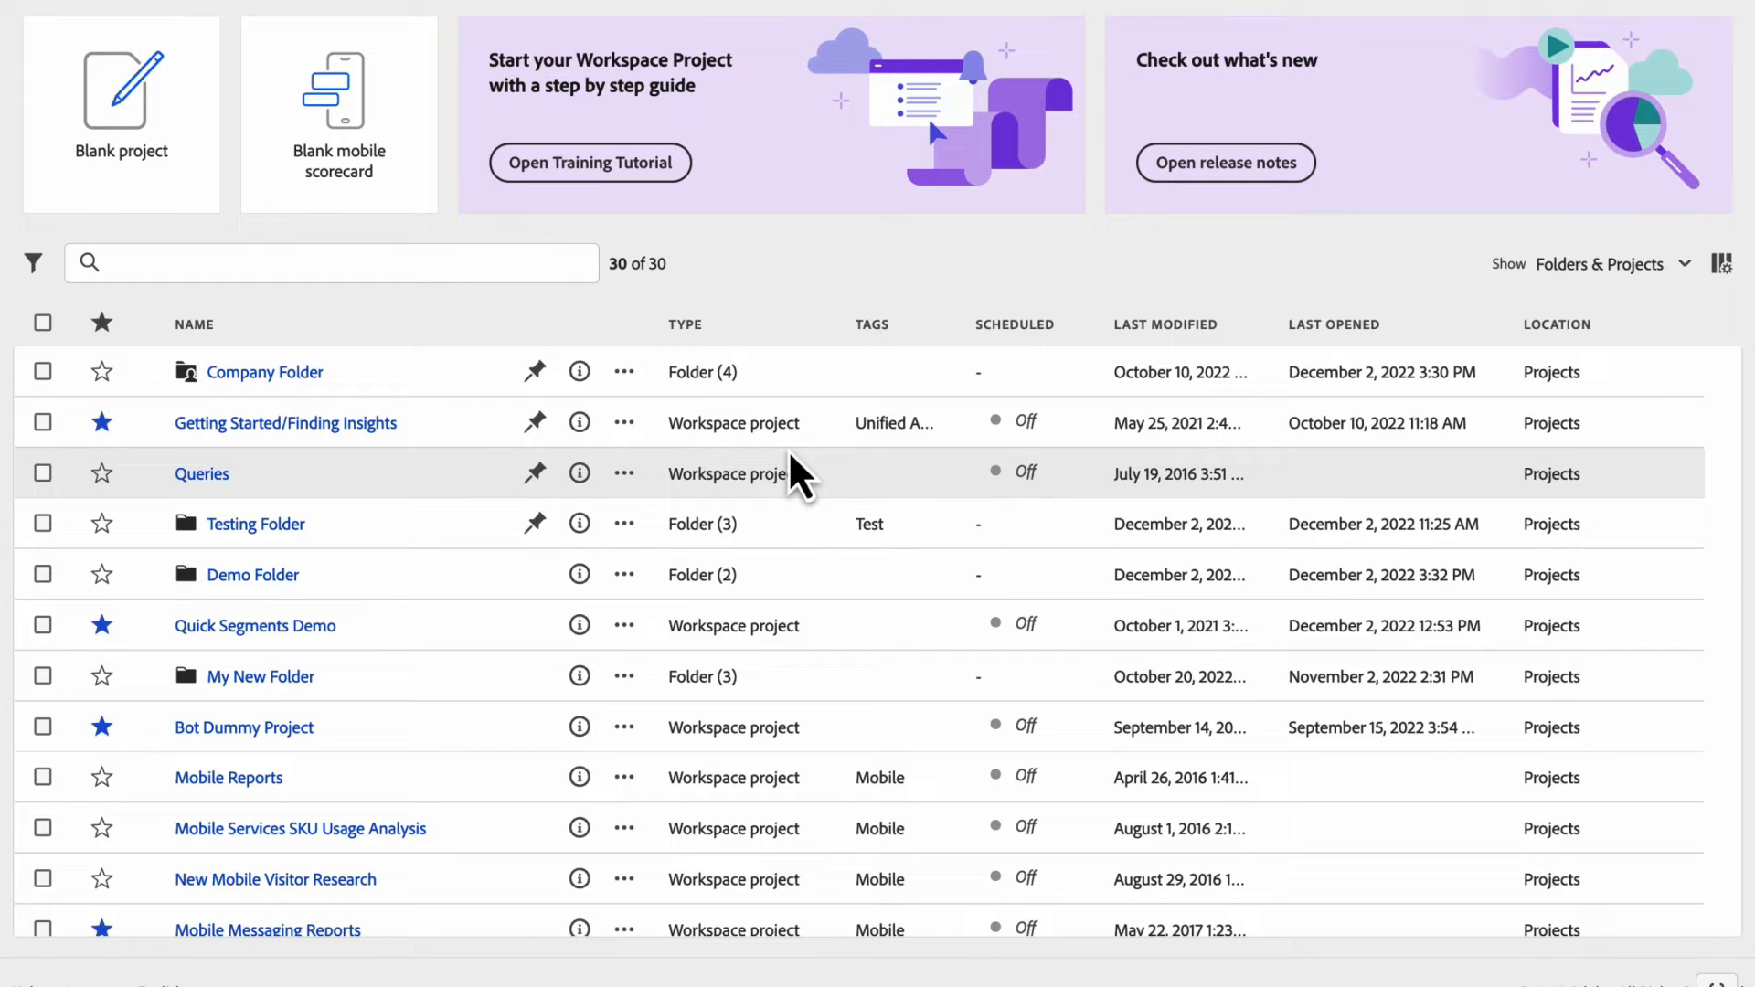
mouse_move(541, 528)
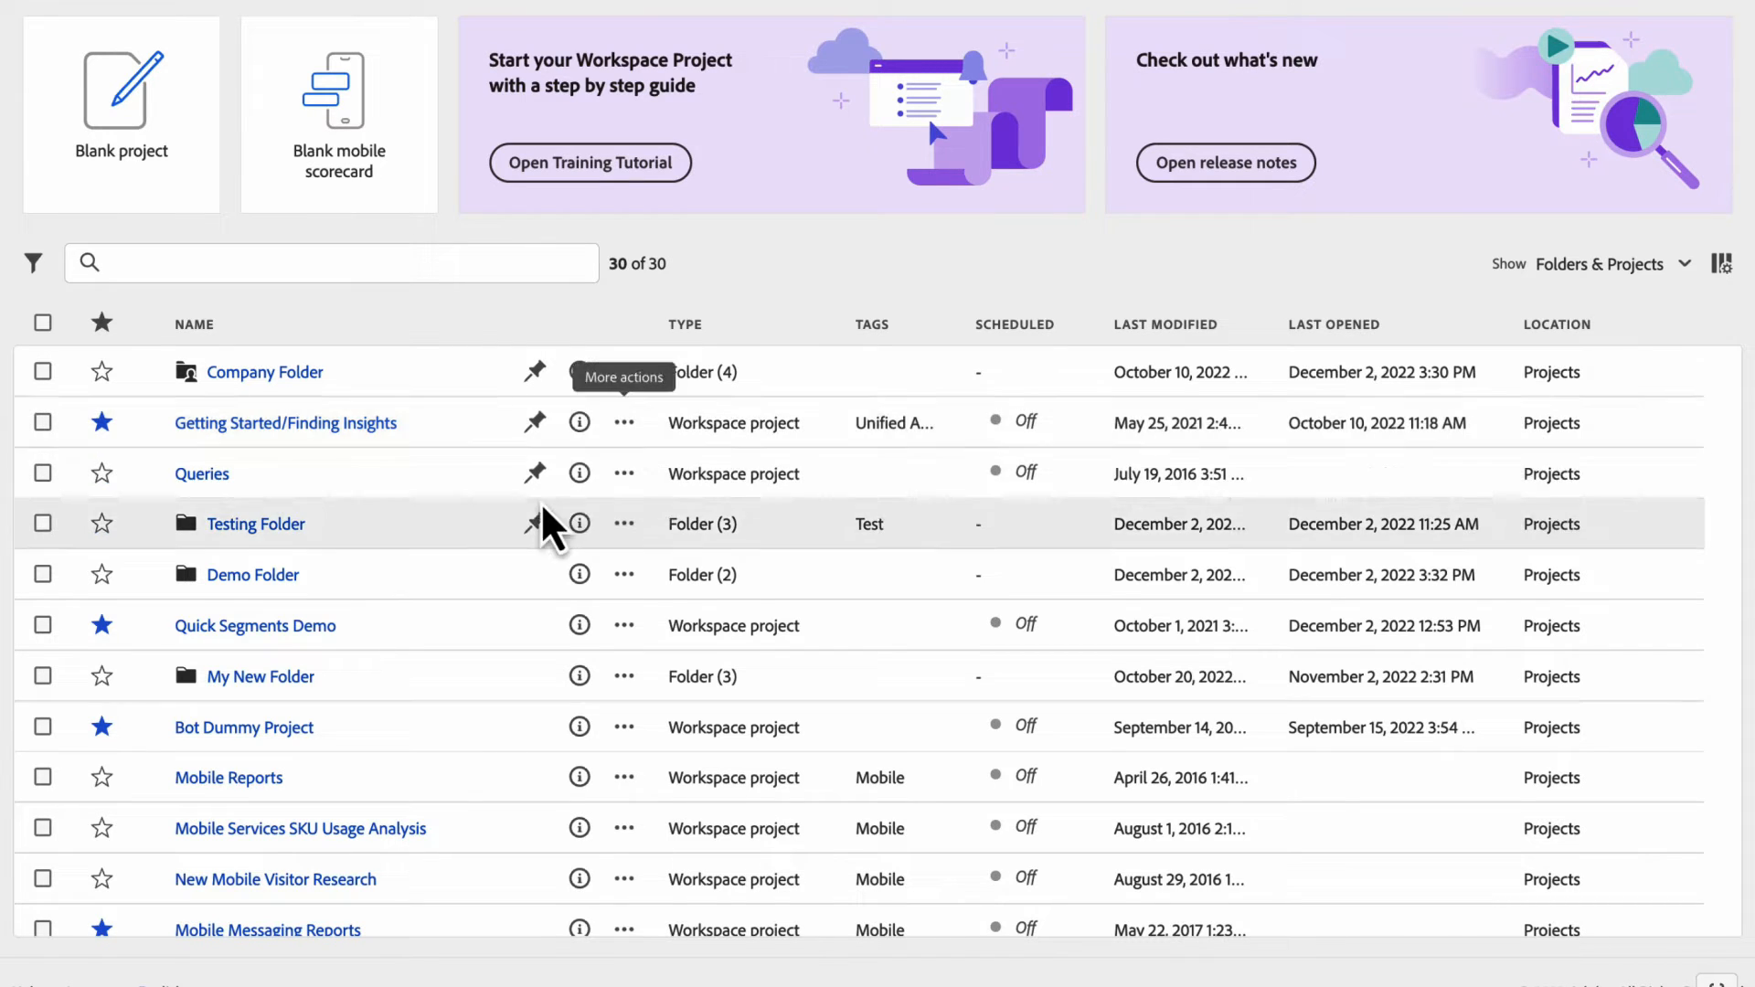
mouse_move(434, 532)
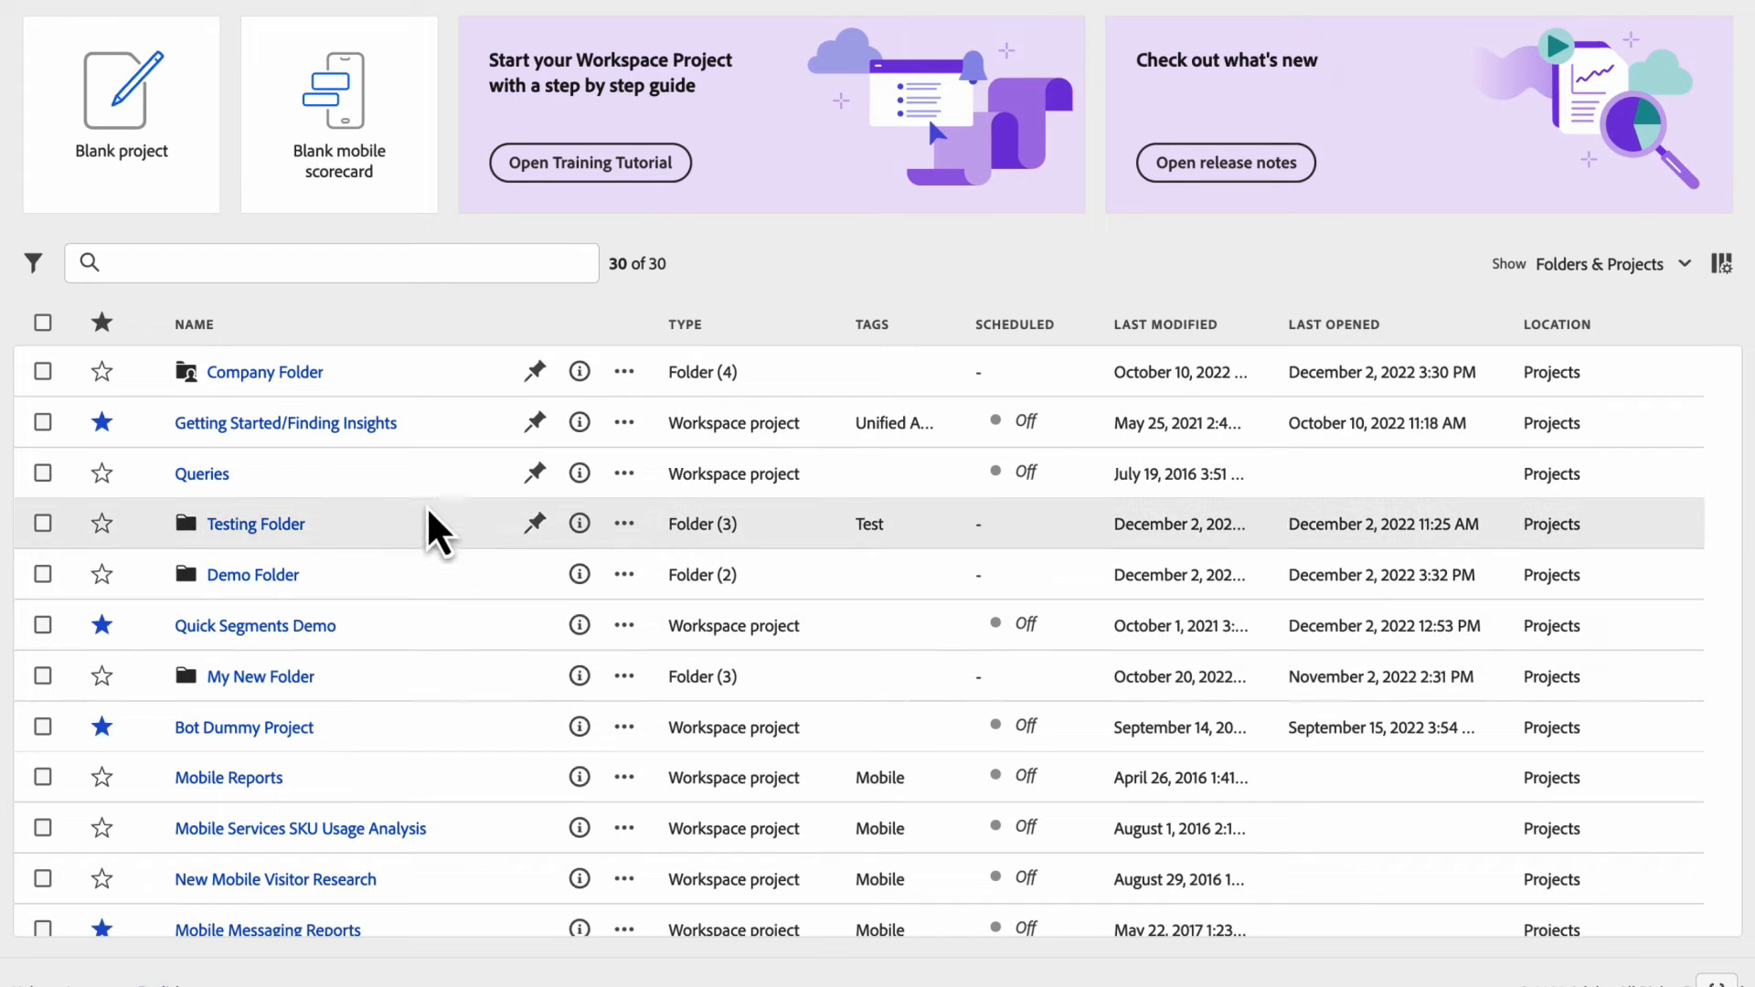
mouse_move(404, 647)
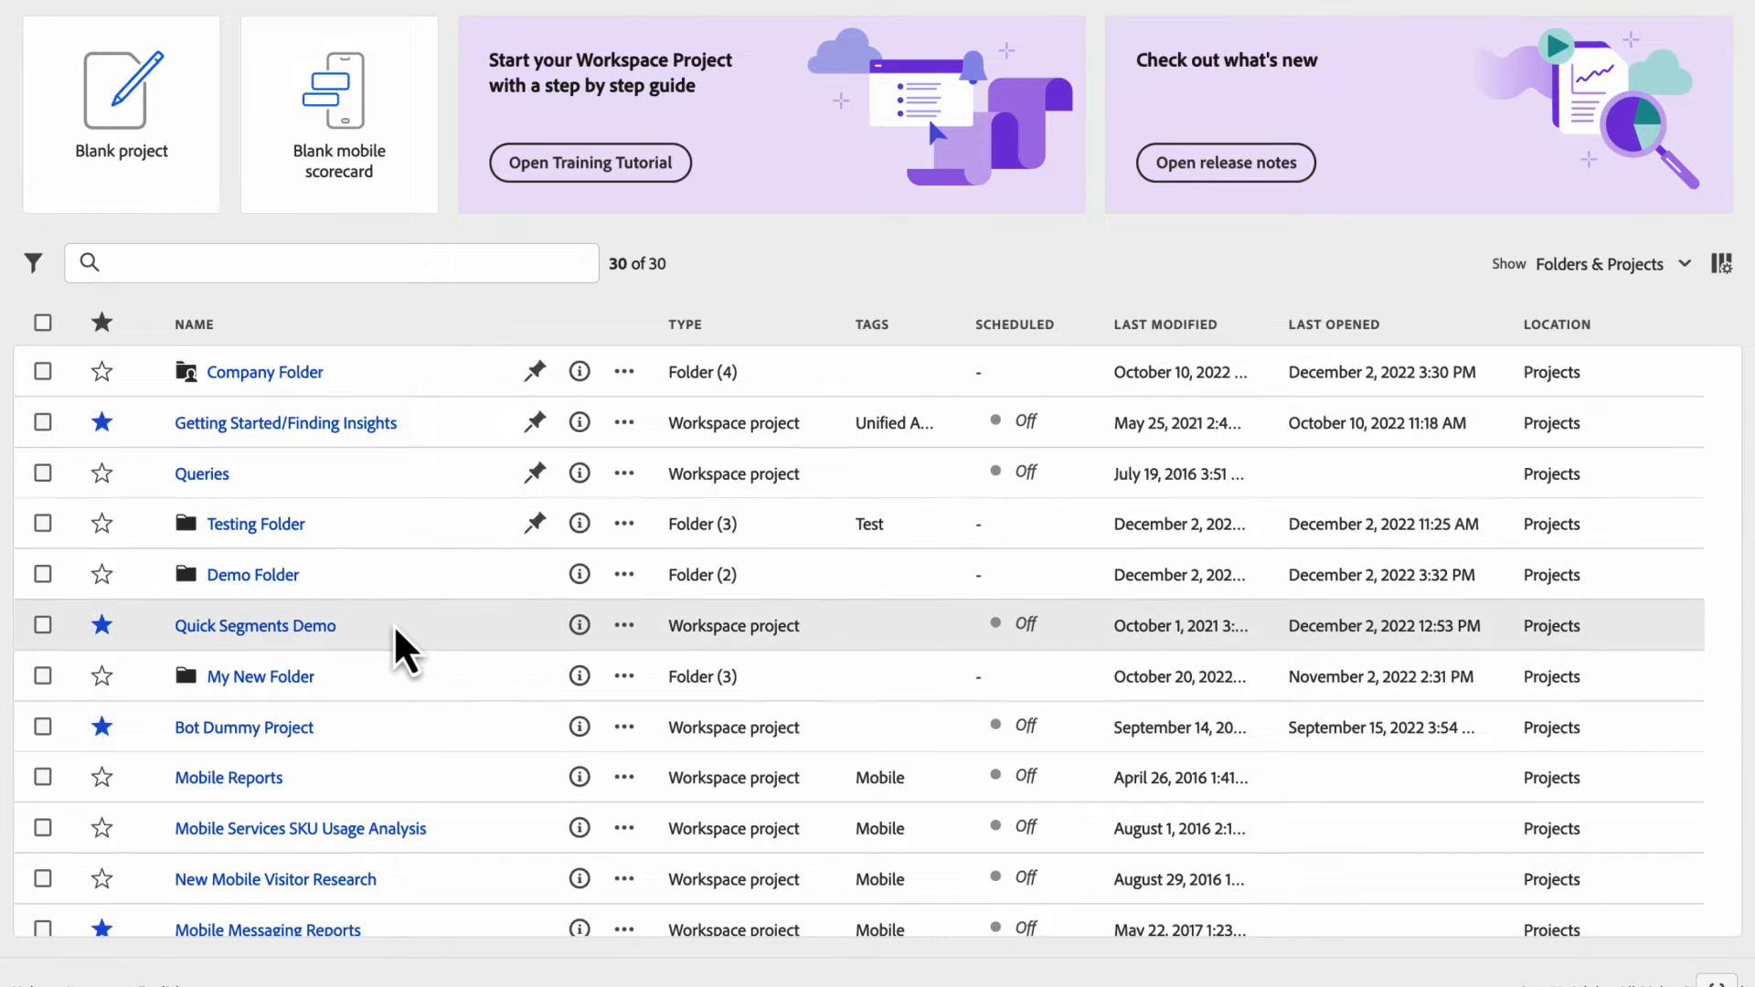
mouse_move(544, 573)
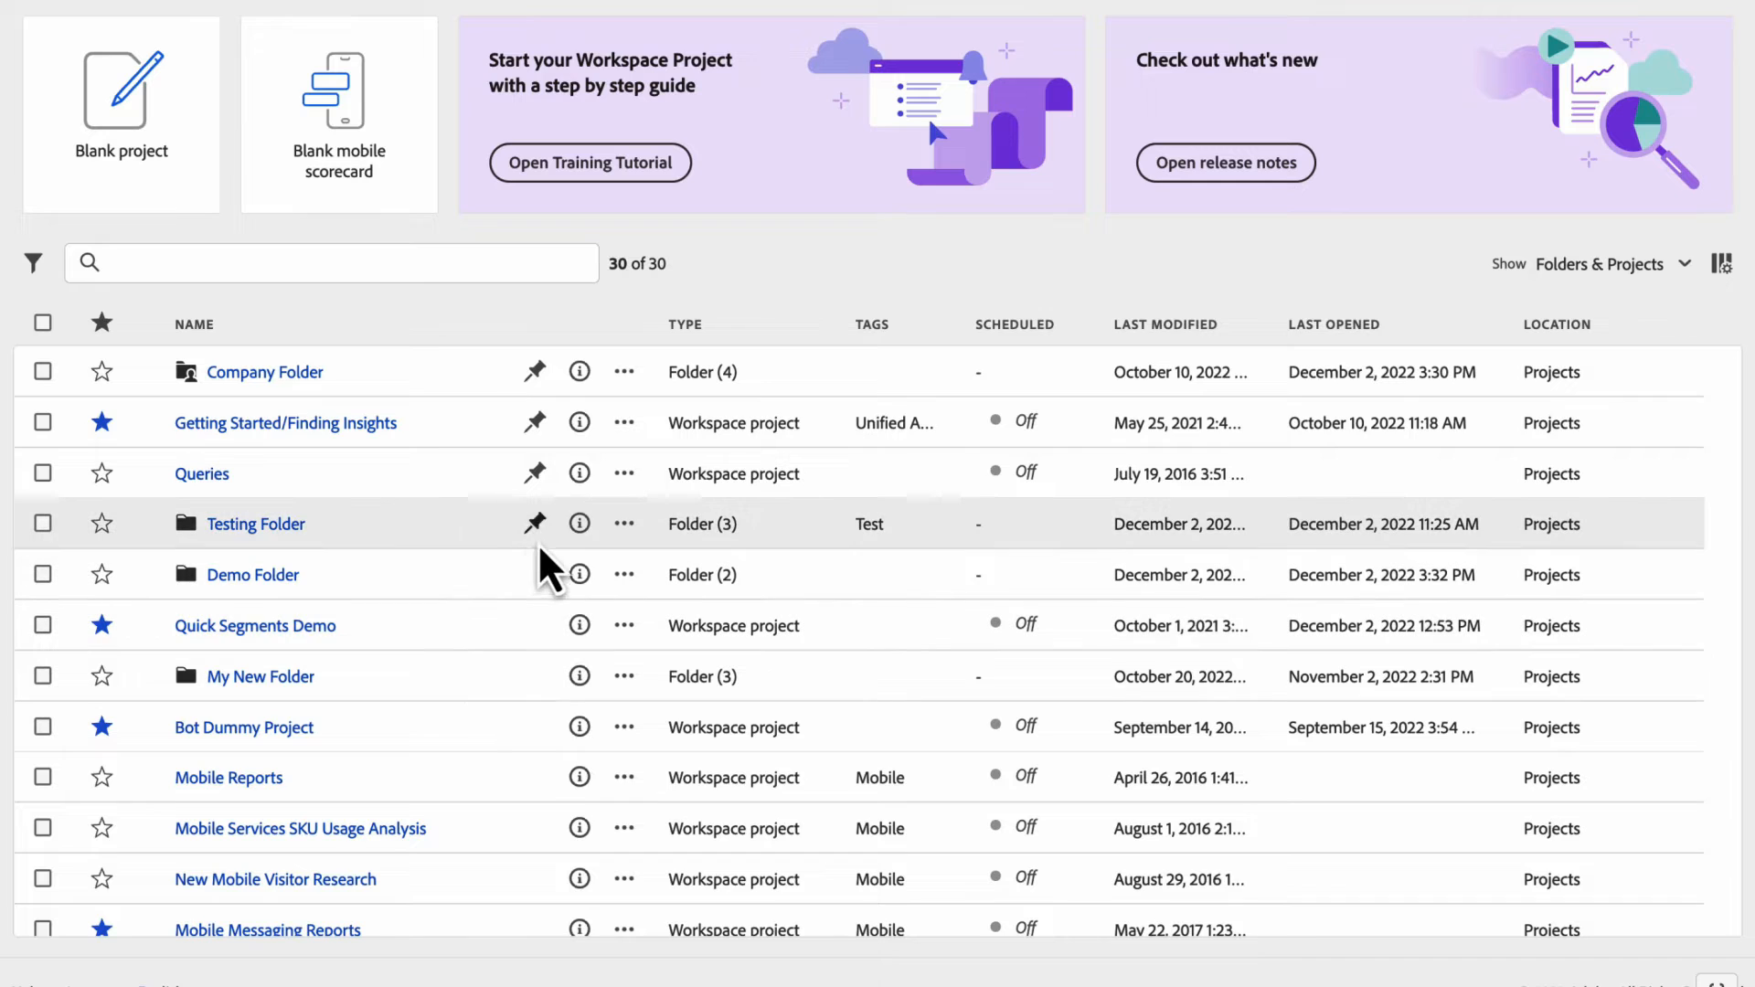
mouse_move(544, 554)
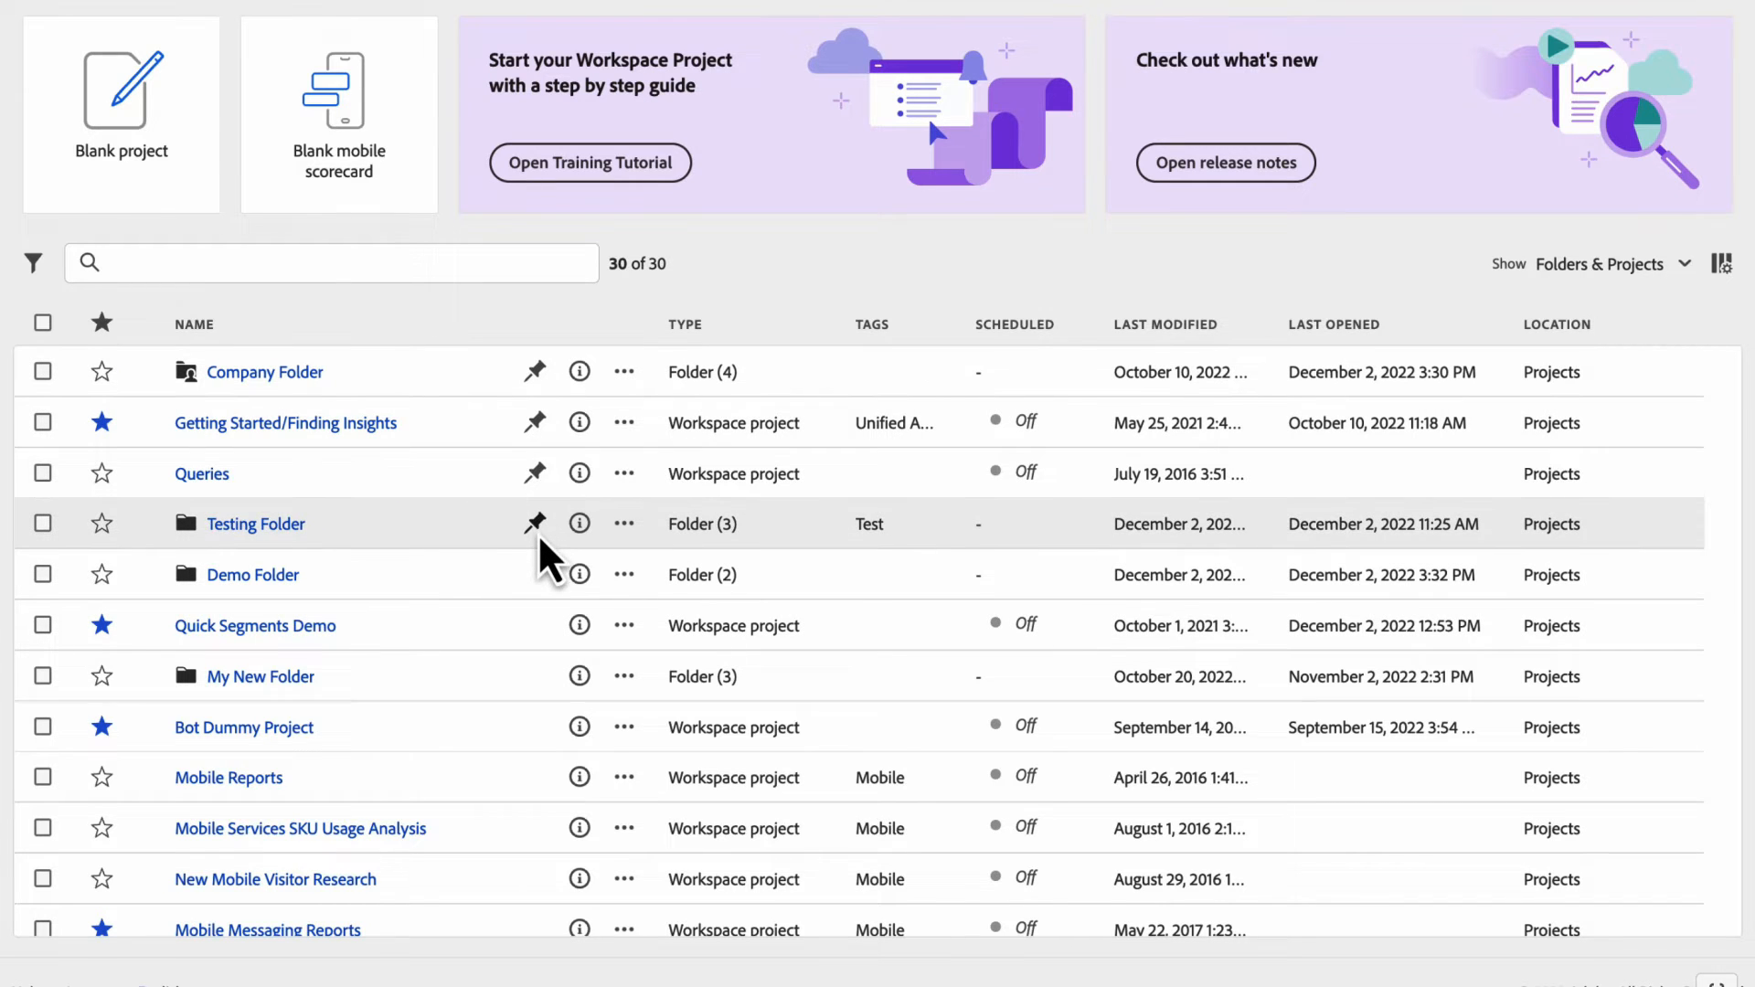
mouse_move(544, 571)
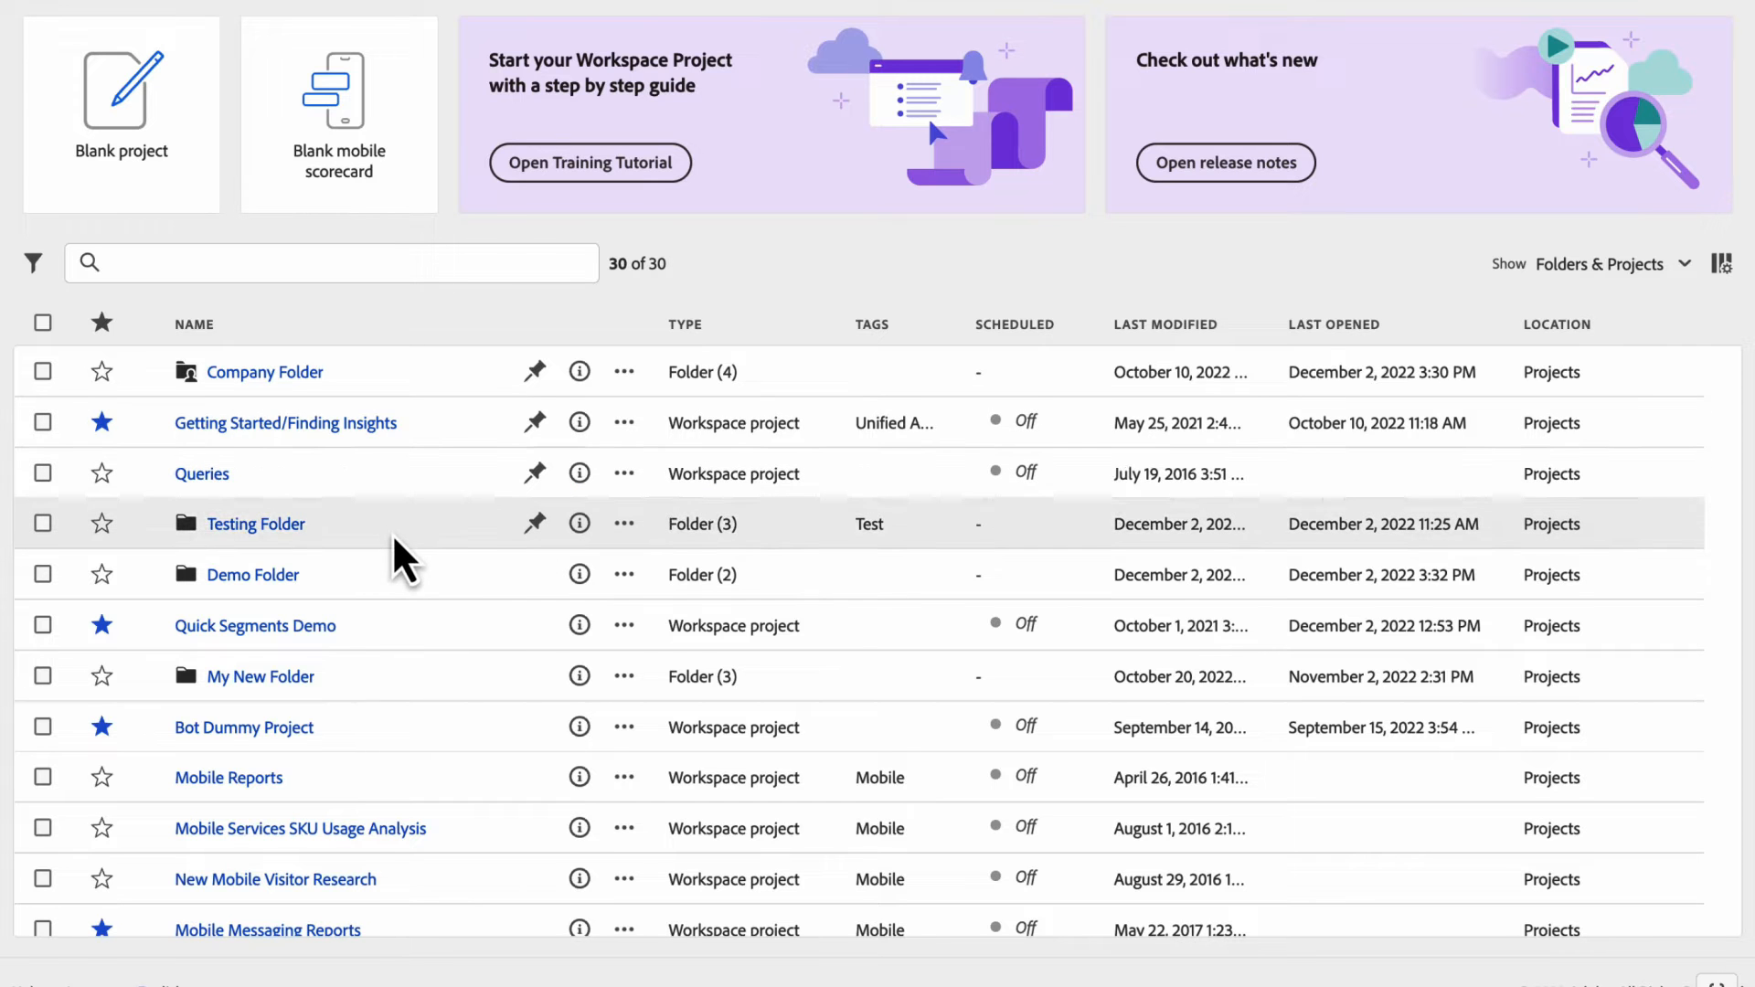
mouse_move(523, 590)
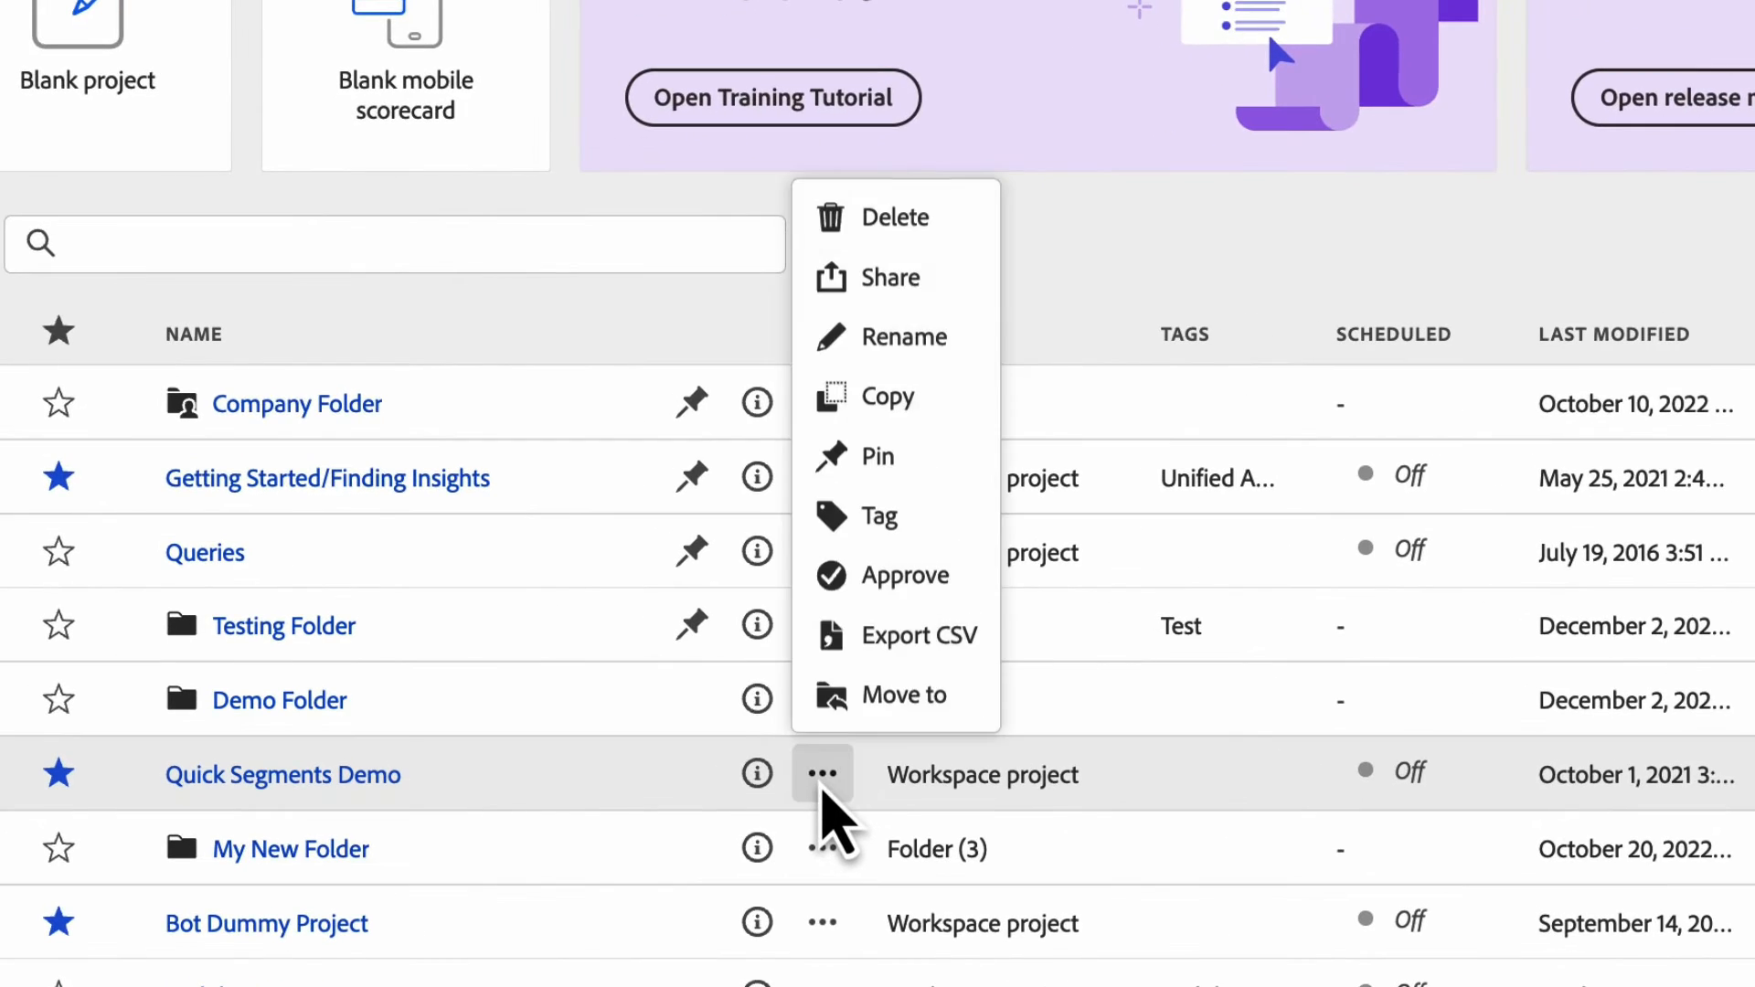
mouse_move(885, 519)
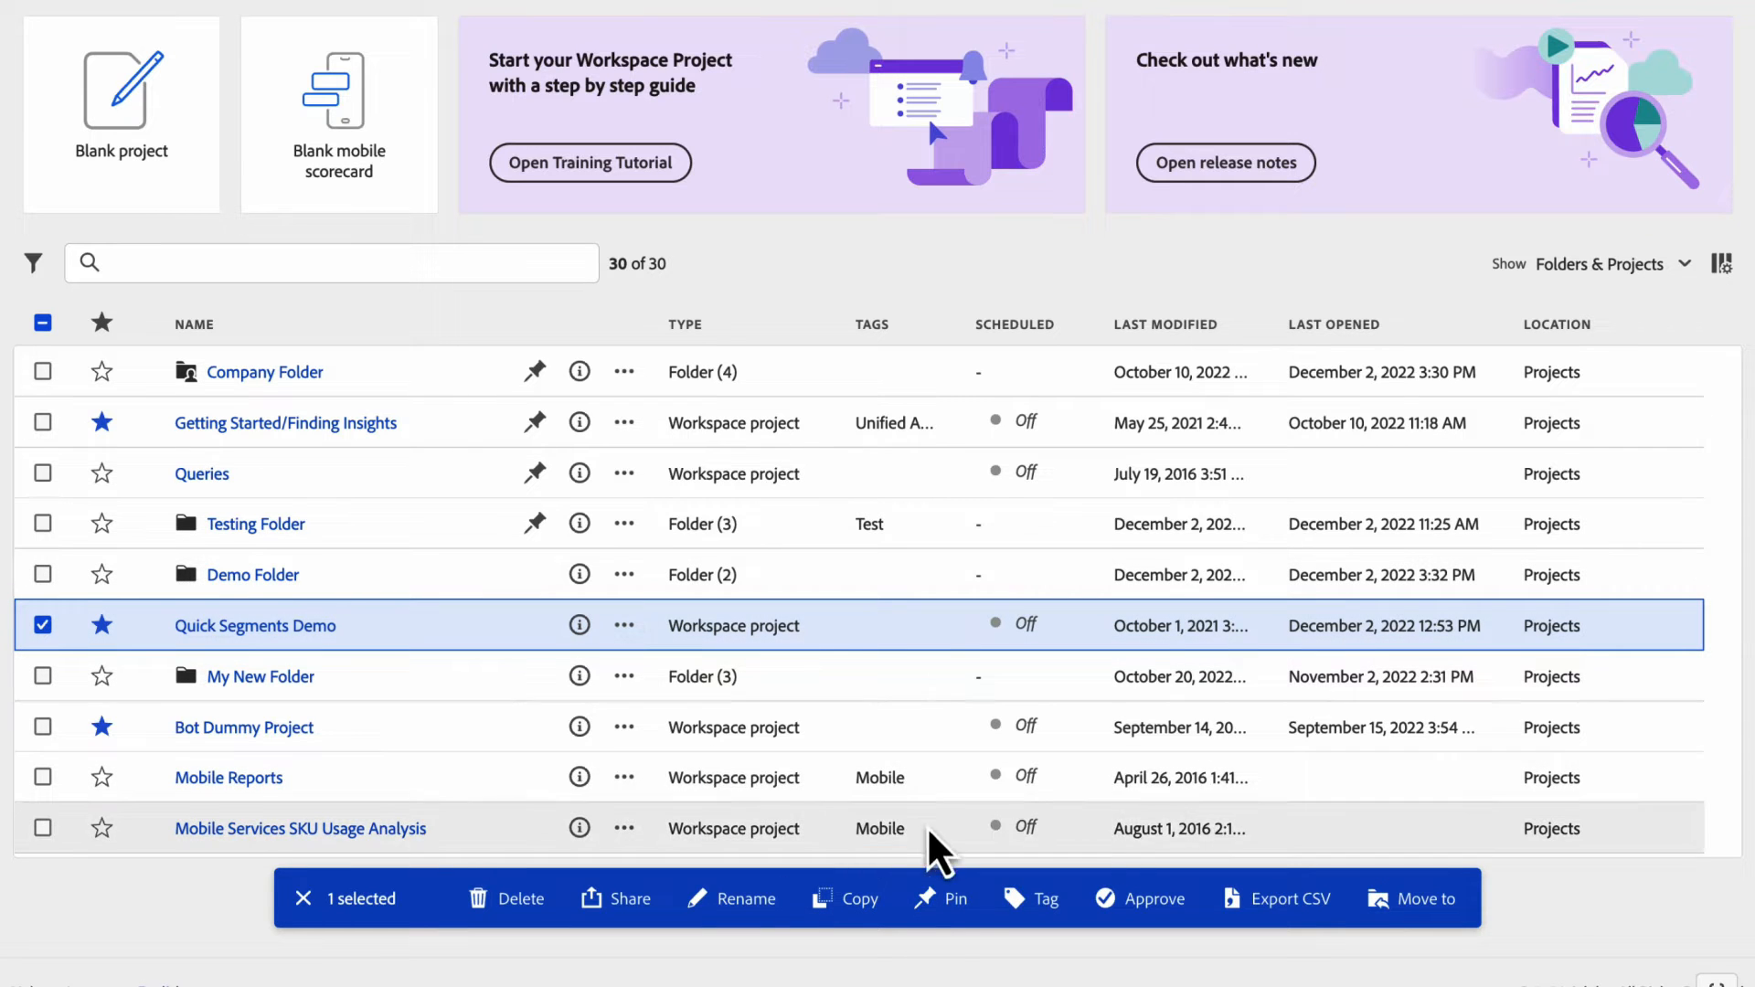
click(42, 626)
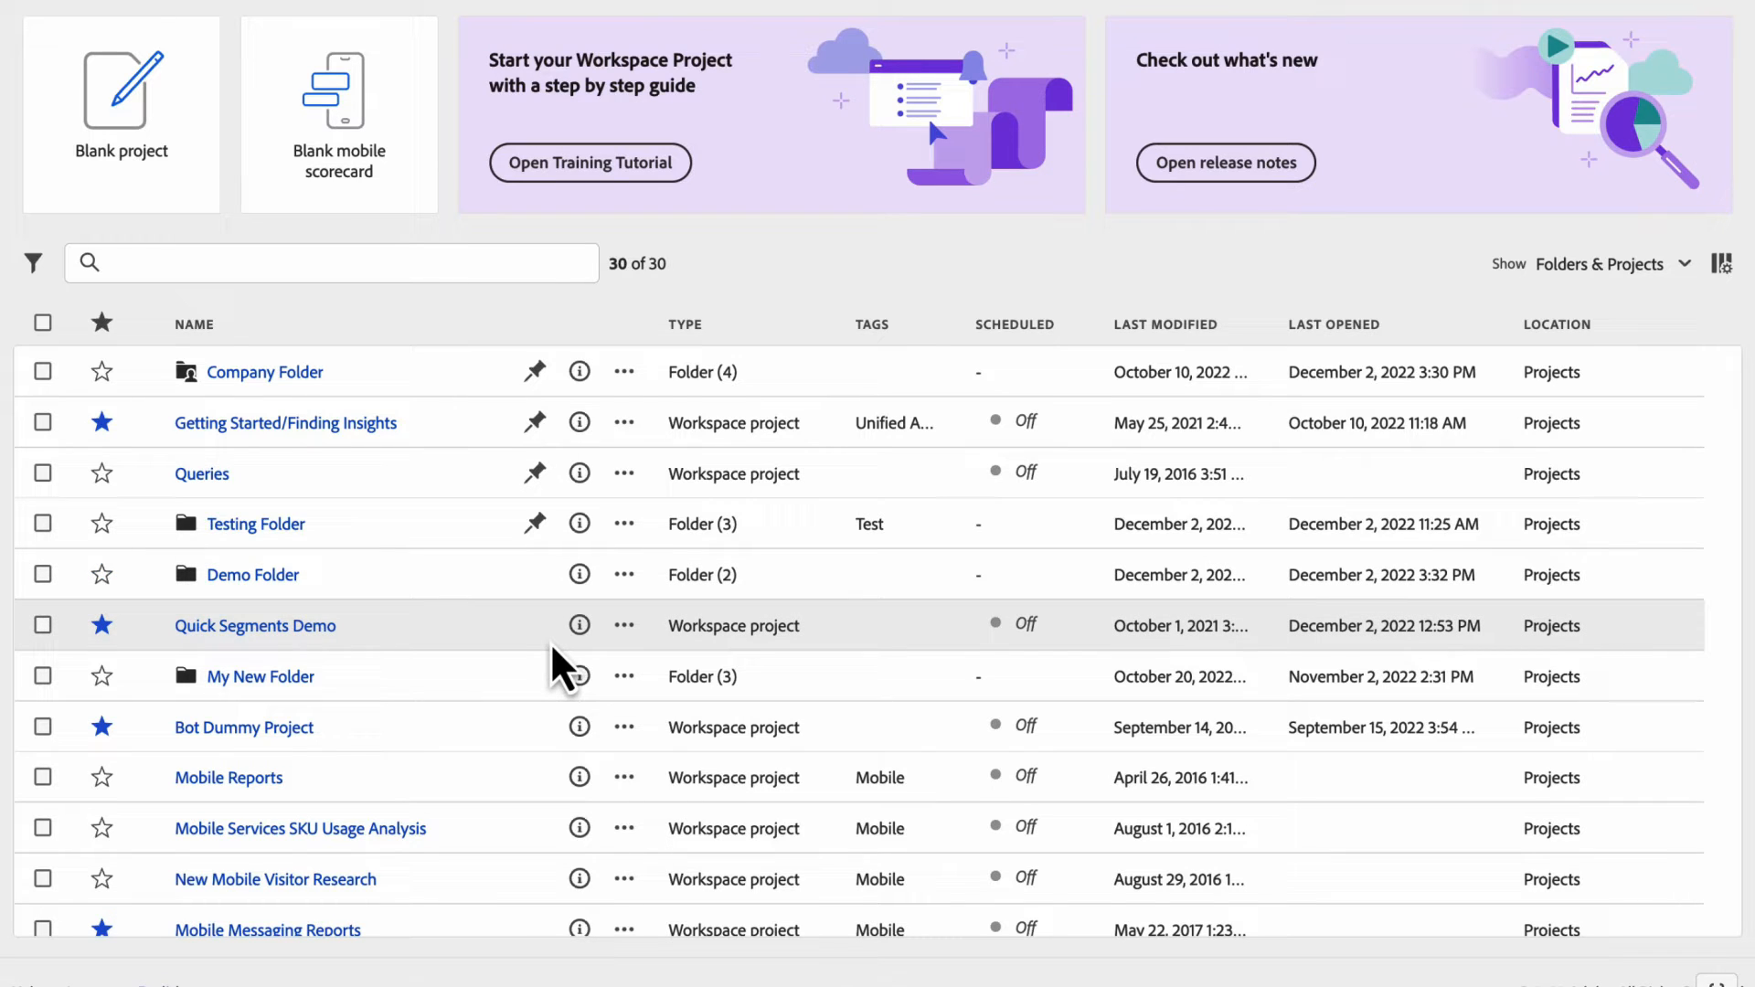
mouse_move(544, 457)
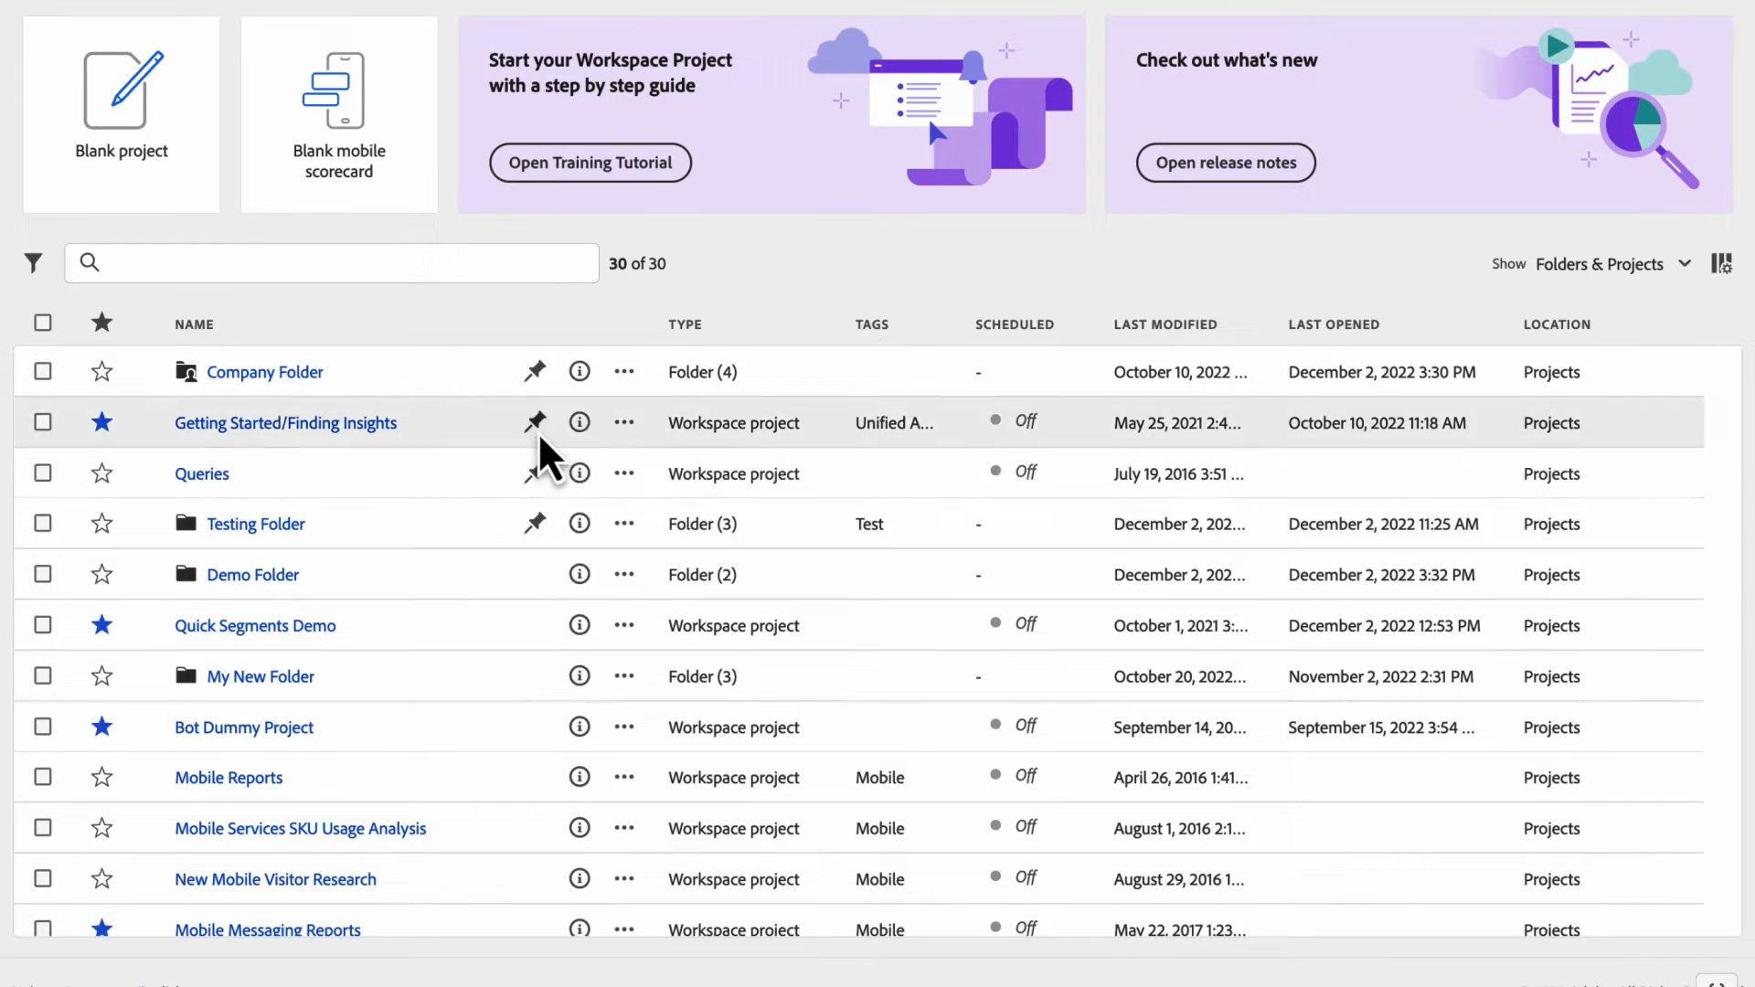
mouse_move(481, 504)
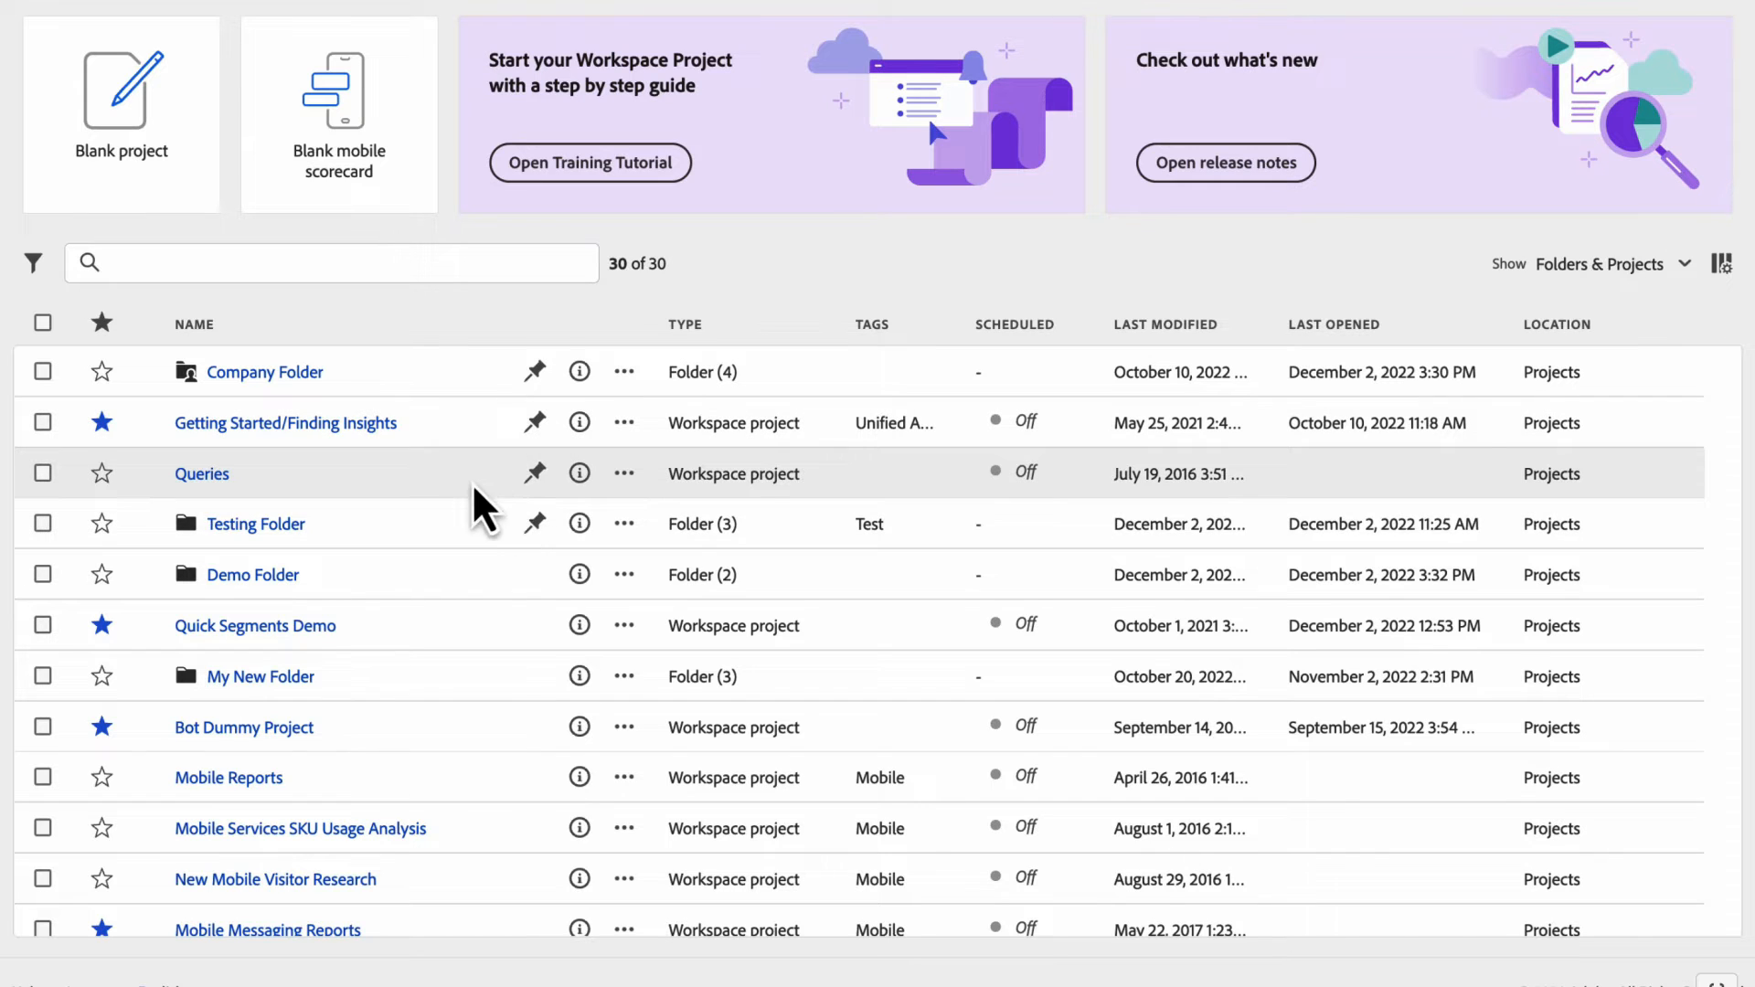
mouse_move(623, 474)
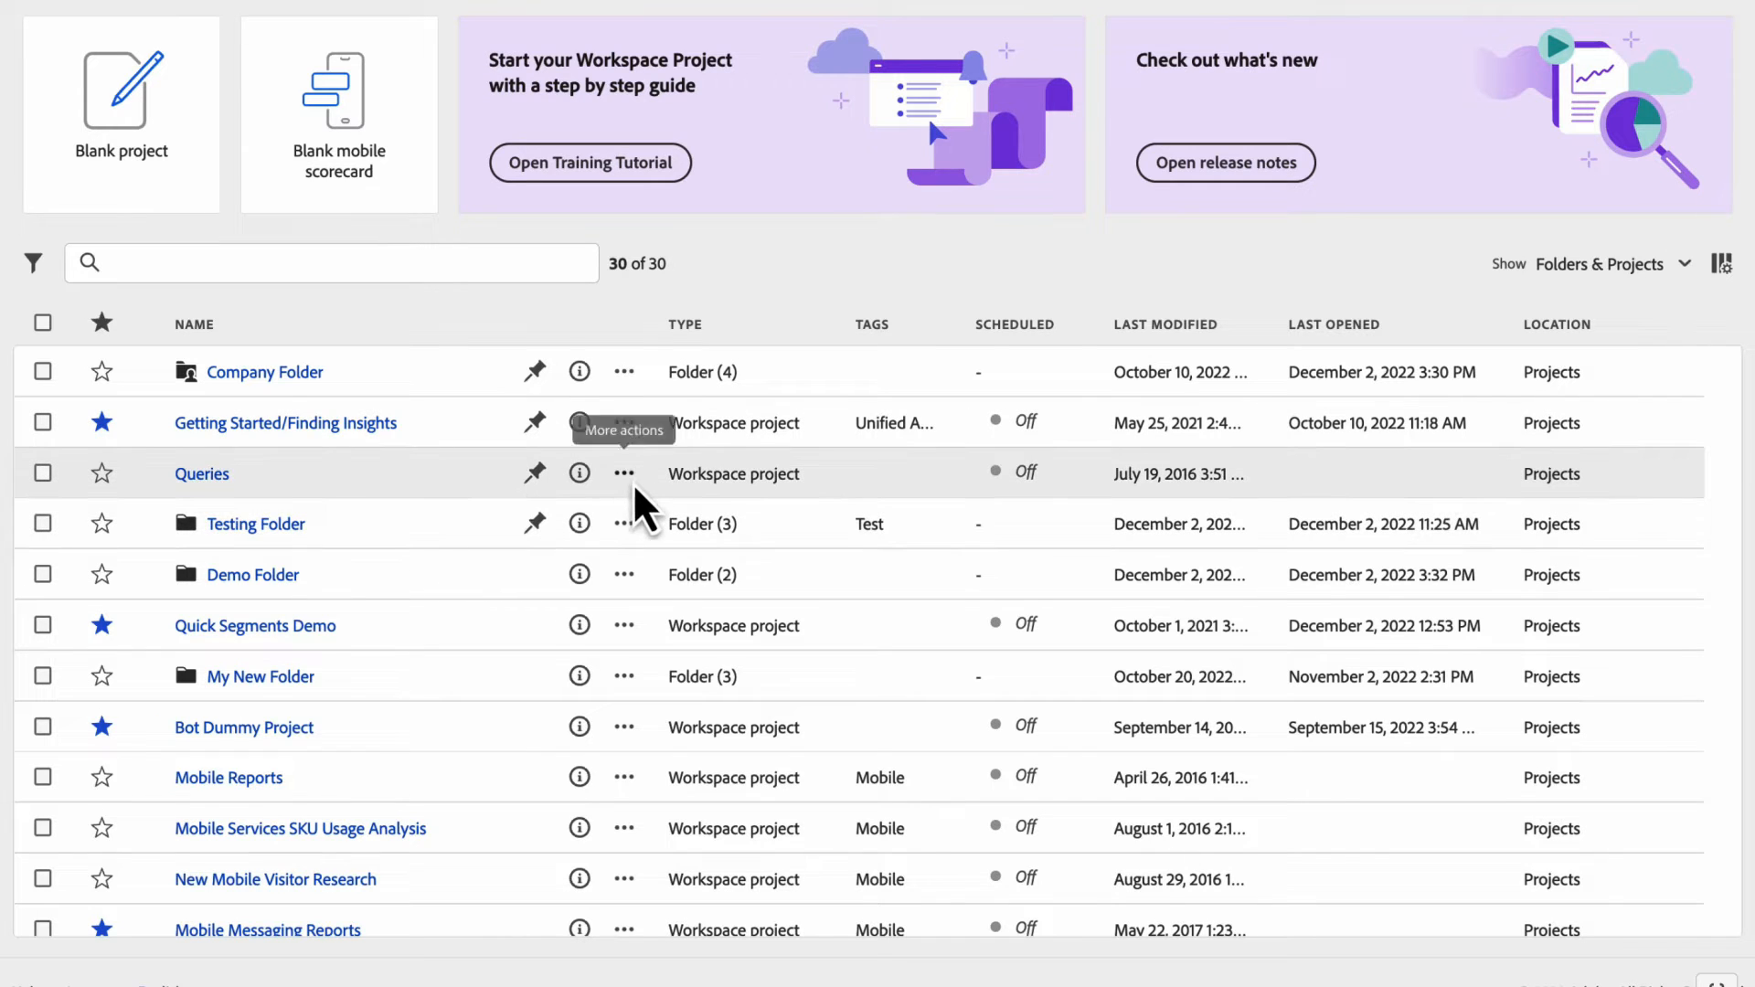
mouse_move(592, 494)
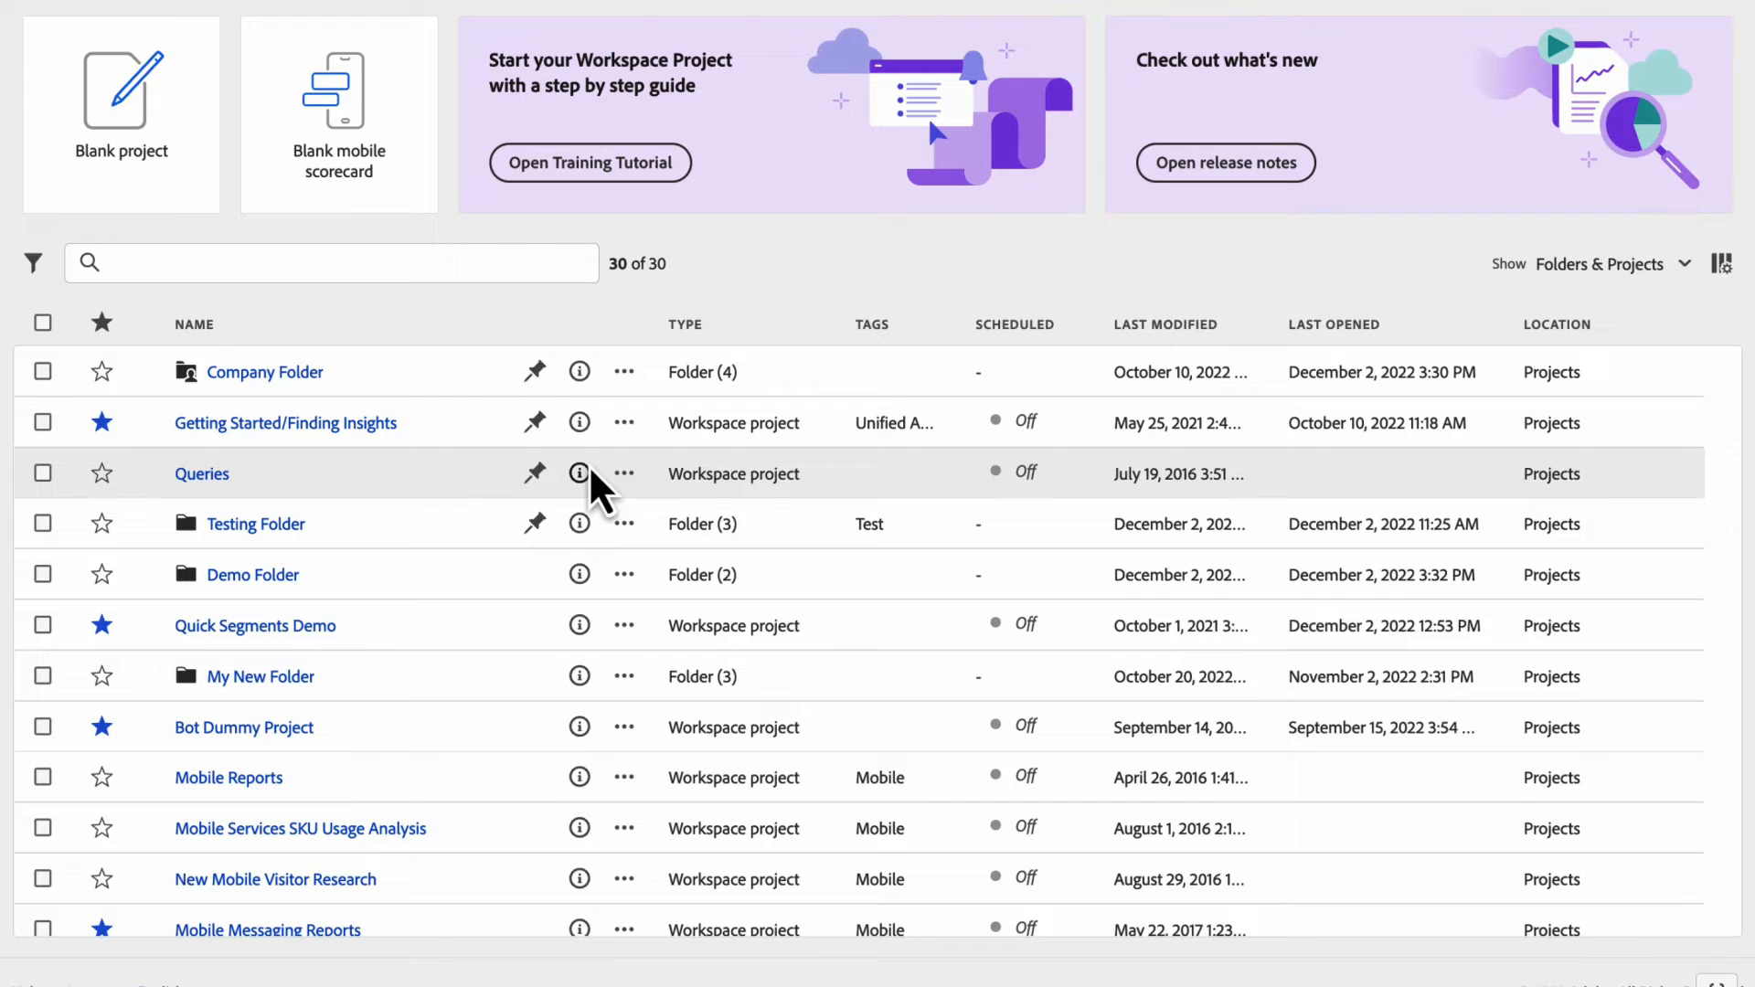
mouse_move(487, 534)
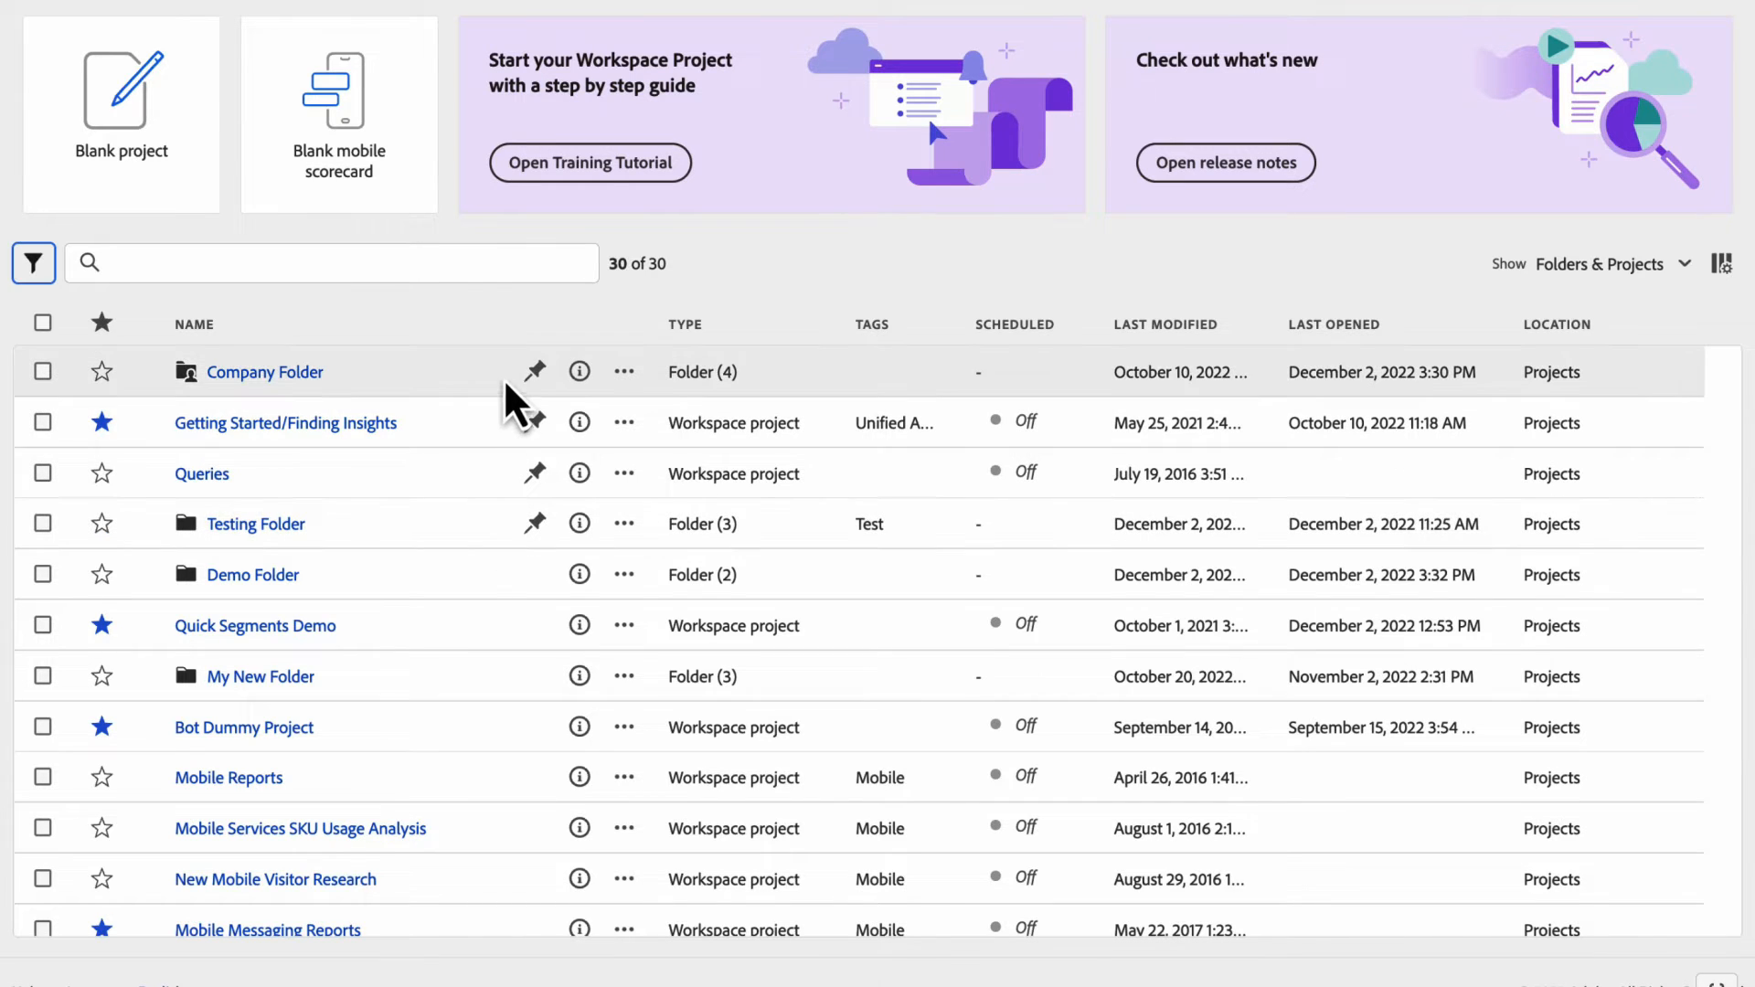
mouse_move(516, 536)
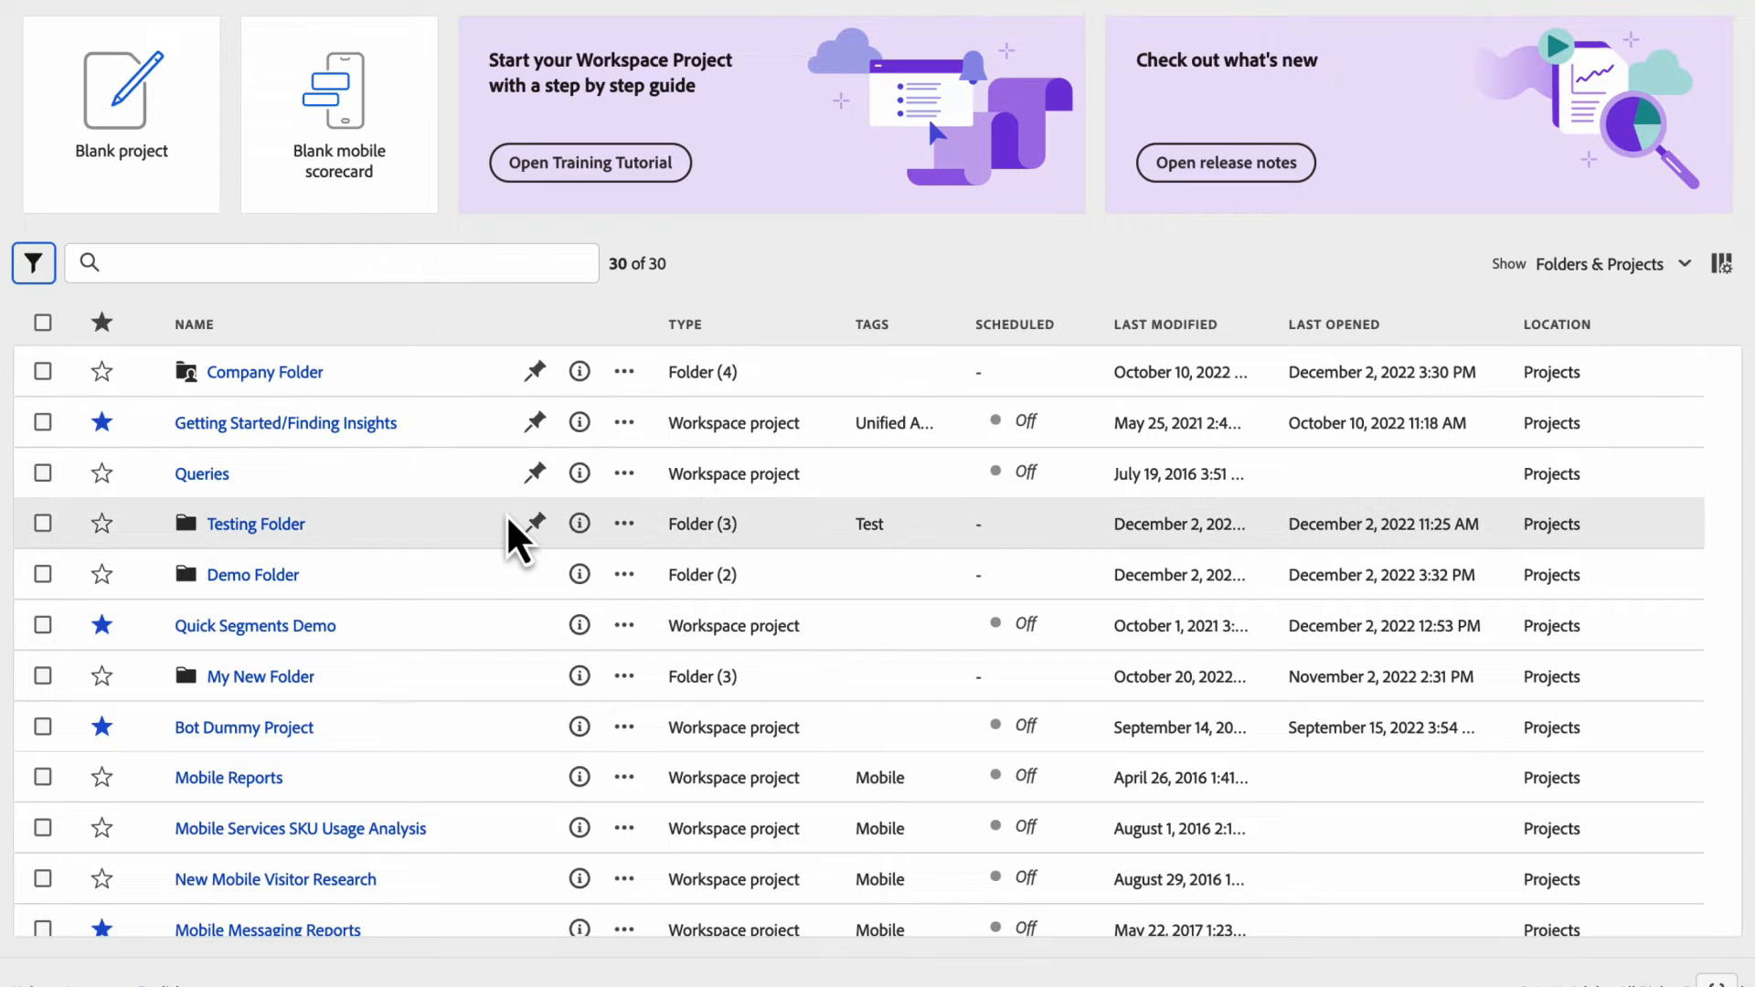
mouse_move(475, 486)
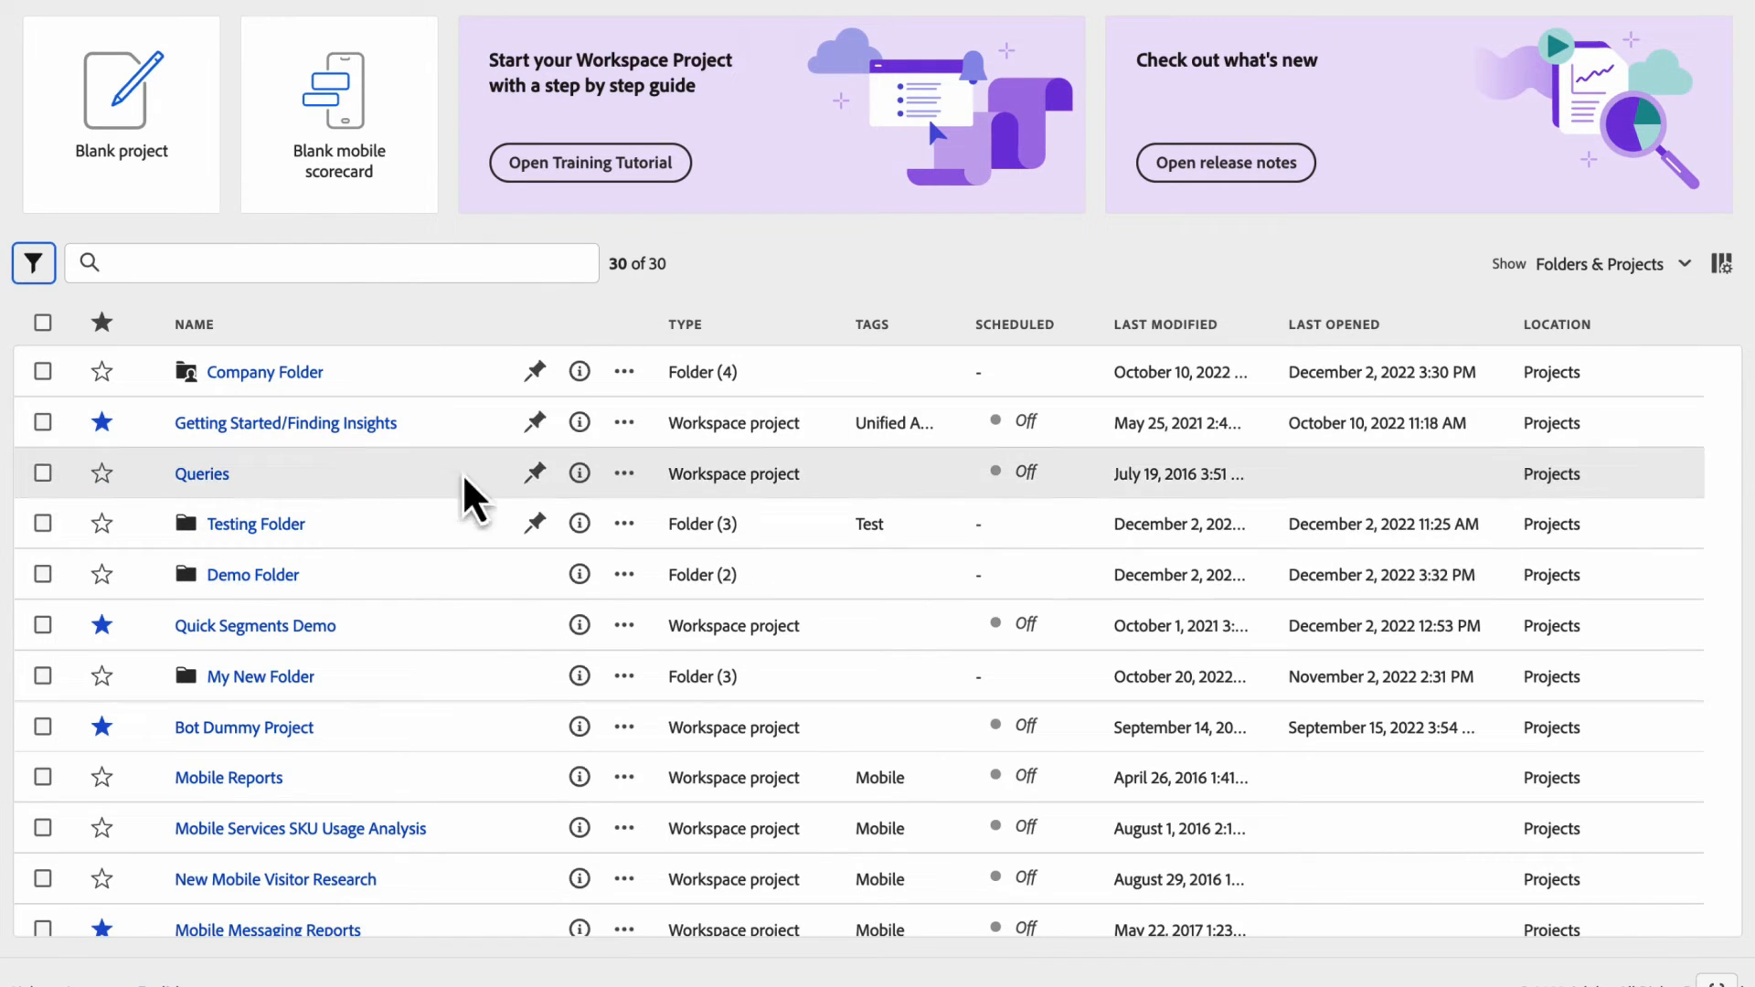
mouse_move(109, 428)
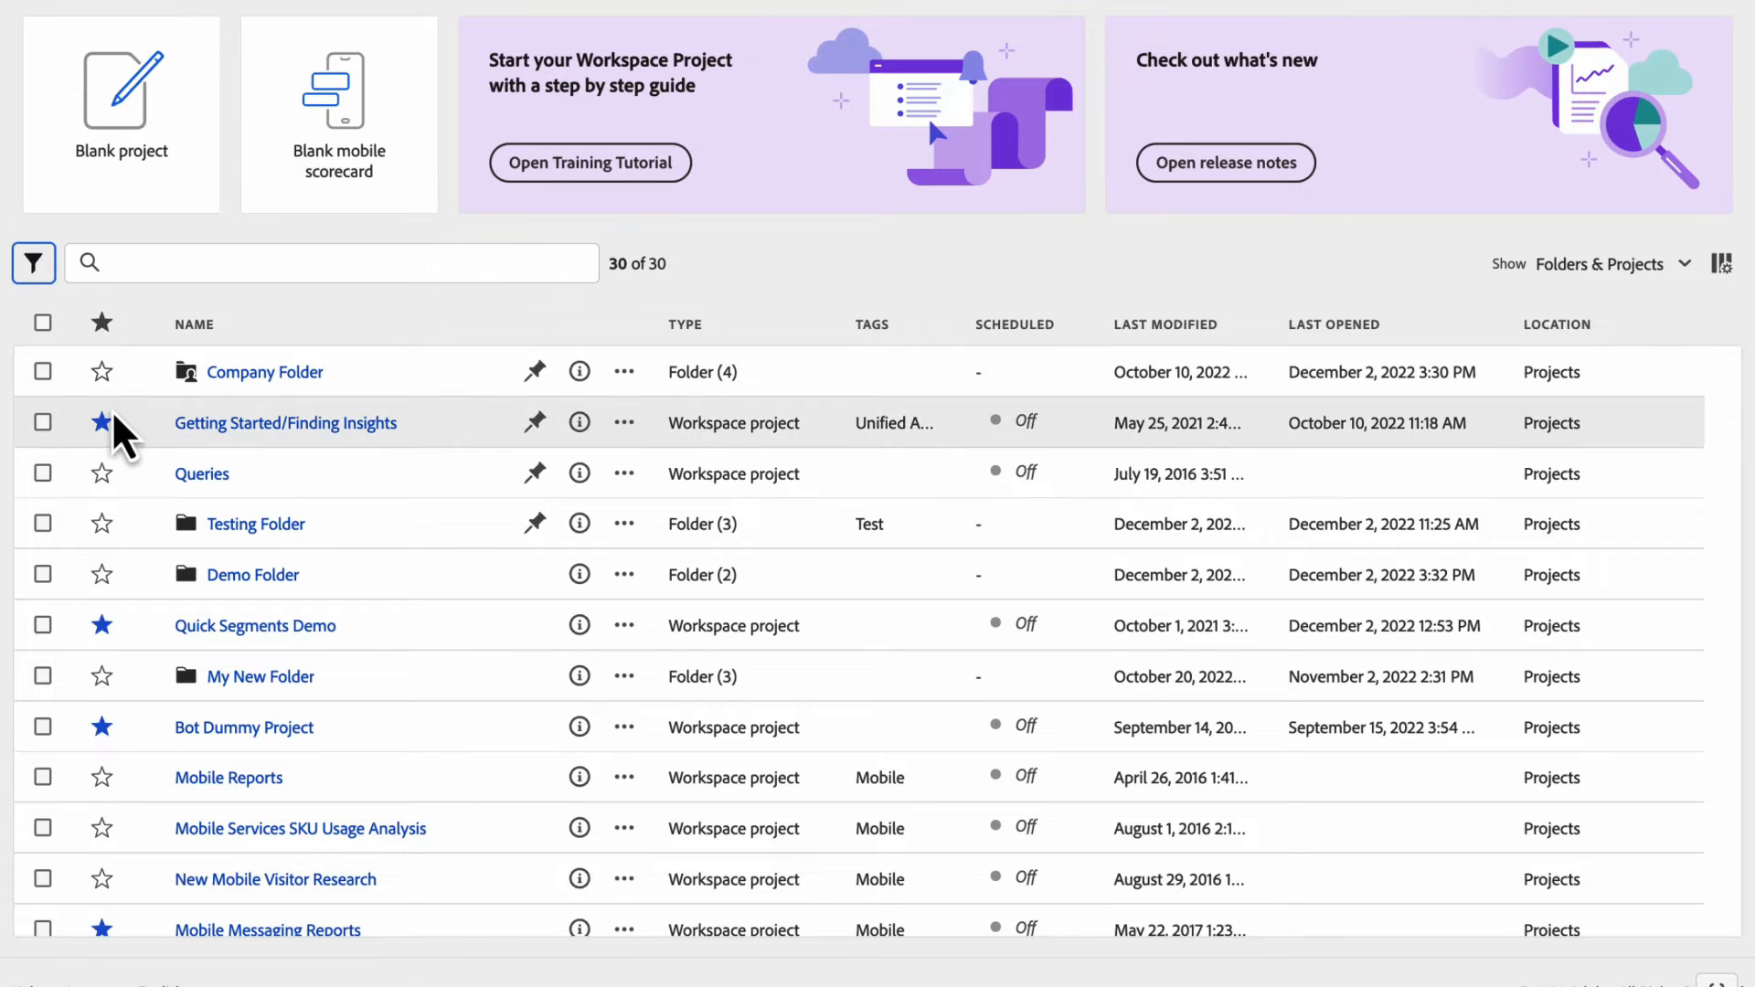
mouse_move(124, 381)
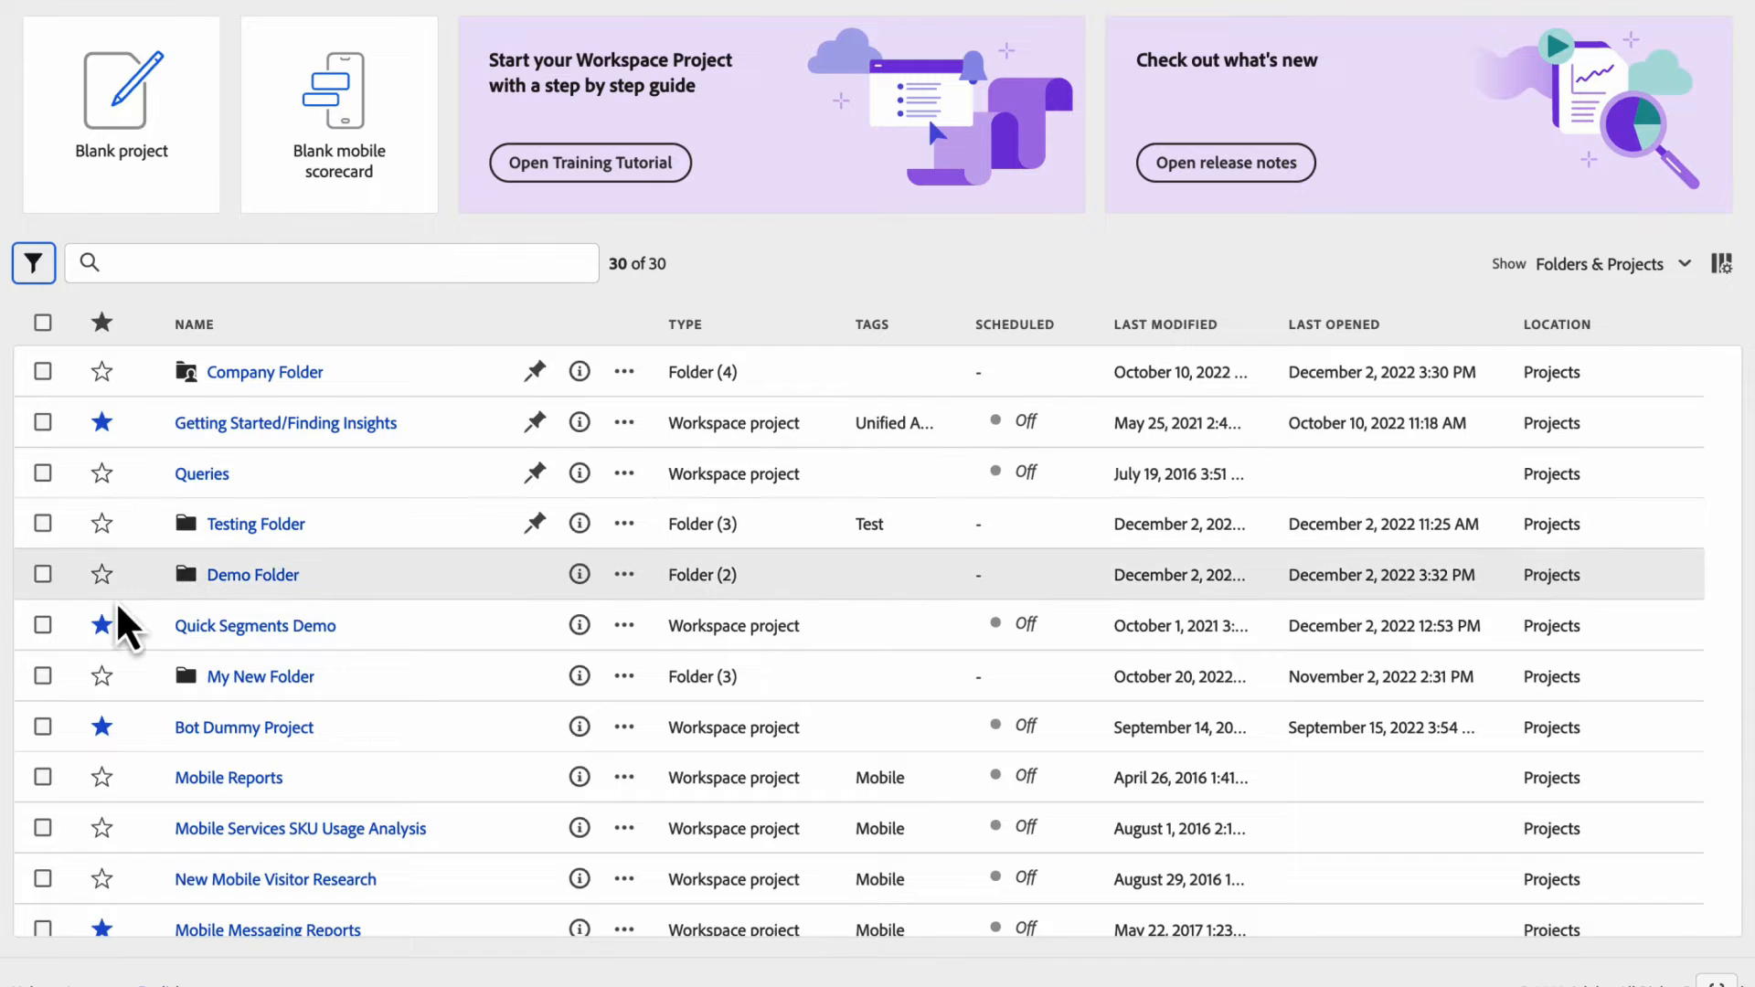
- Sort projects by the favorites star column, descending, and scroll the list
click(104, 323)
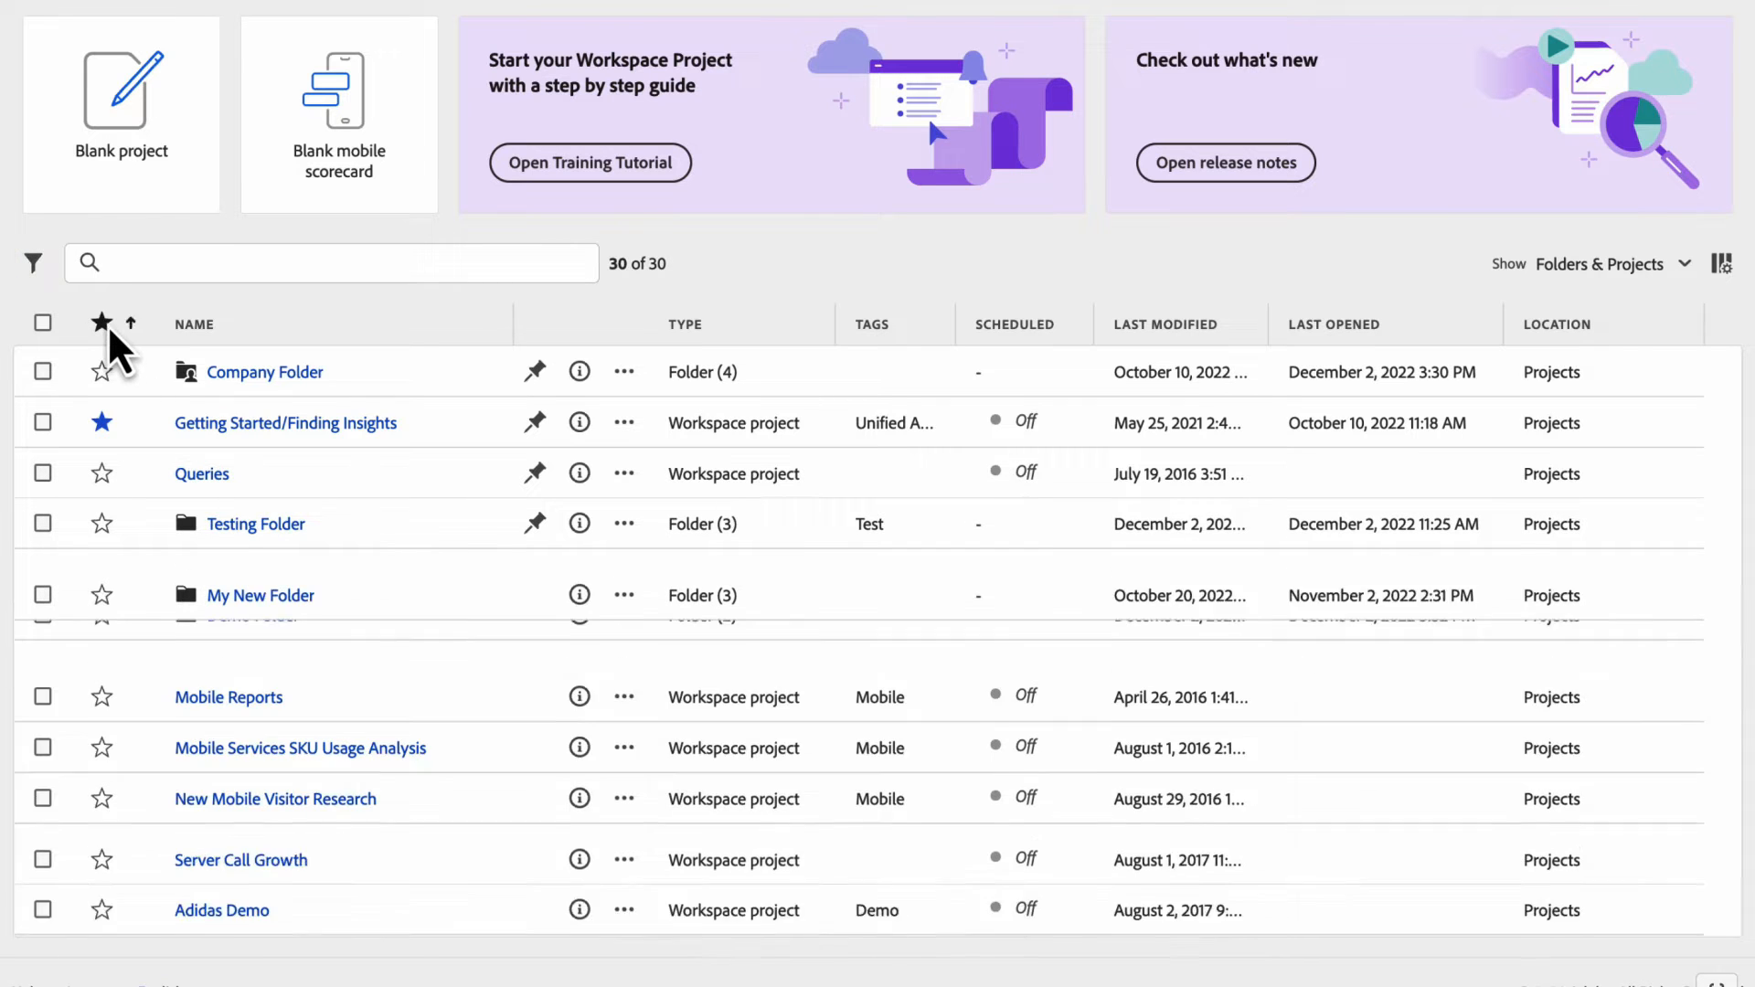
click(98, 323)
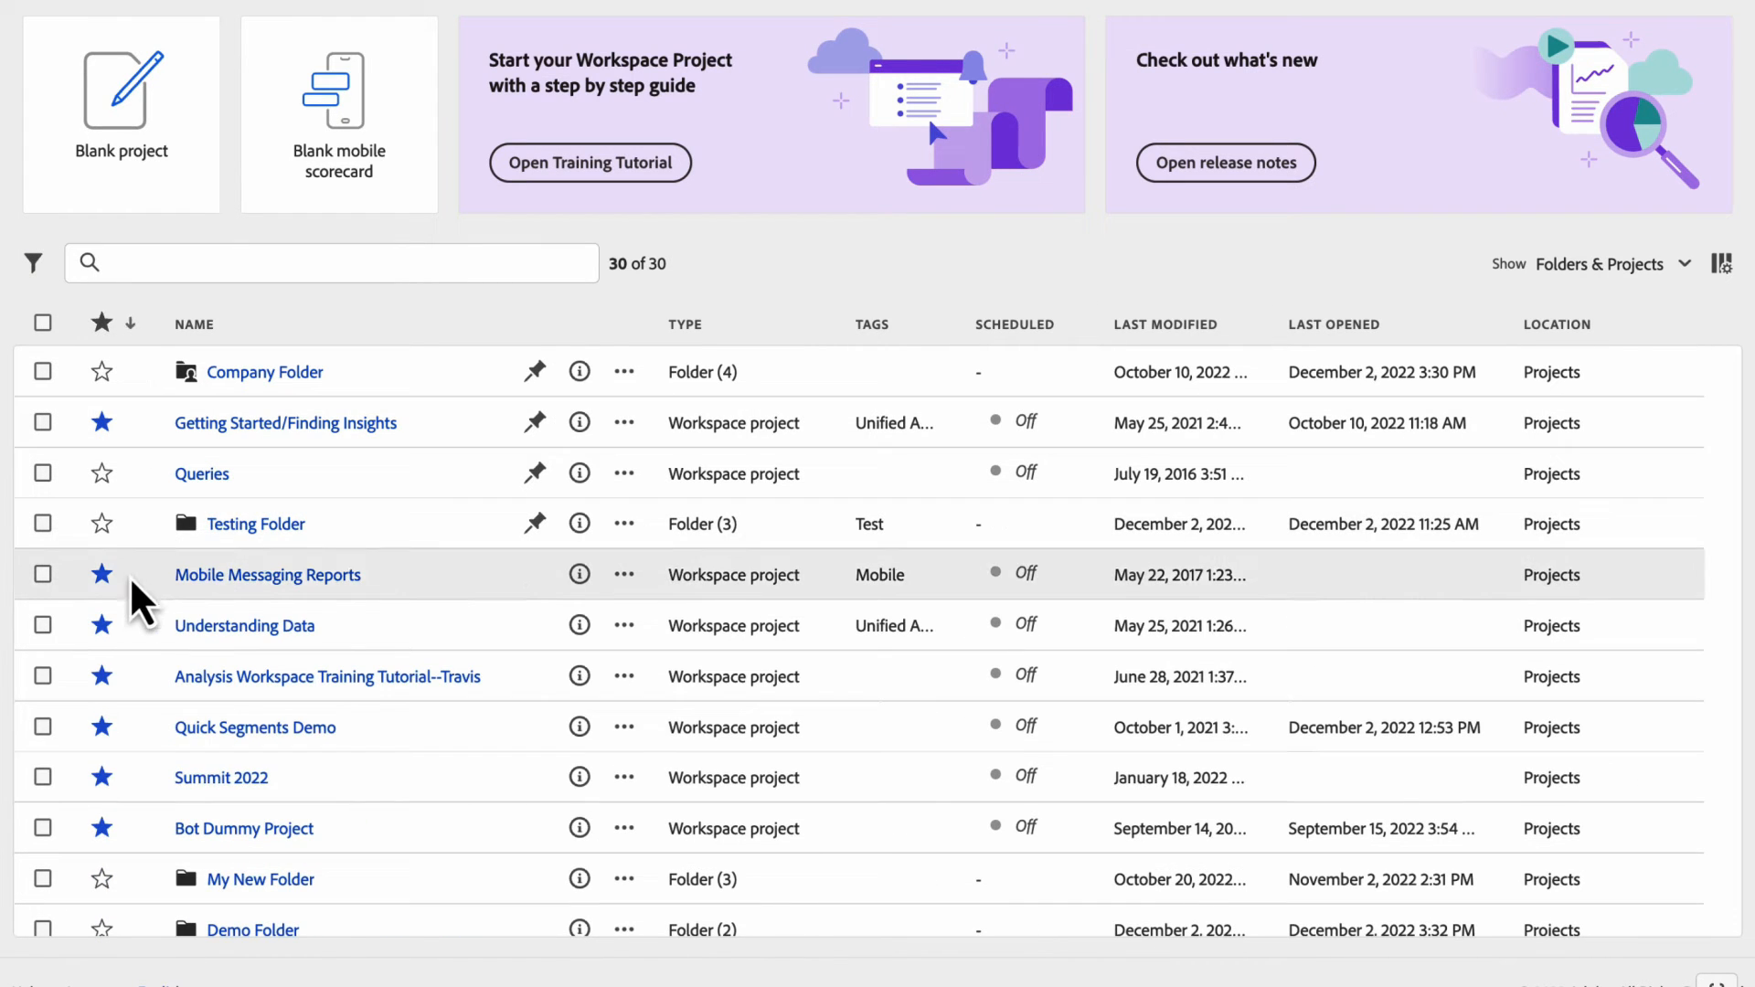
scroll(down, 3)
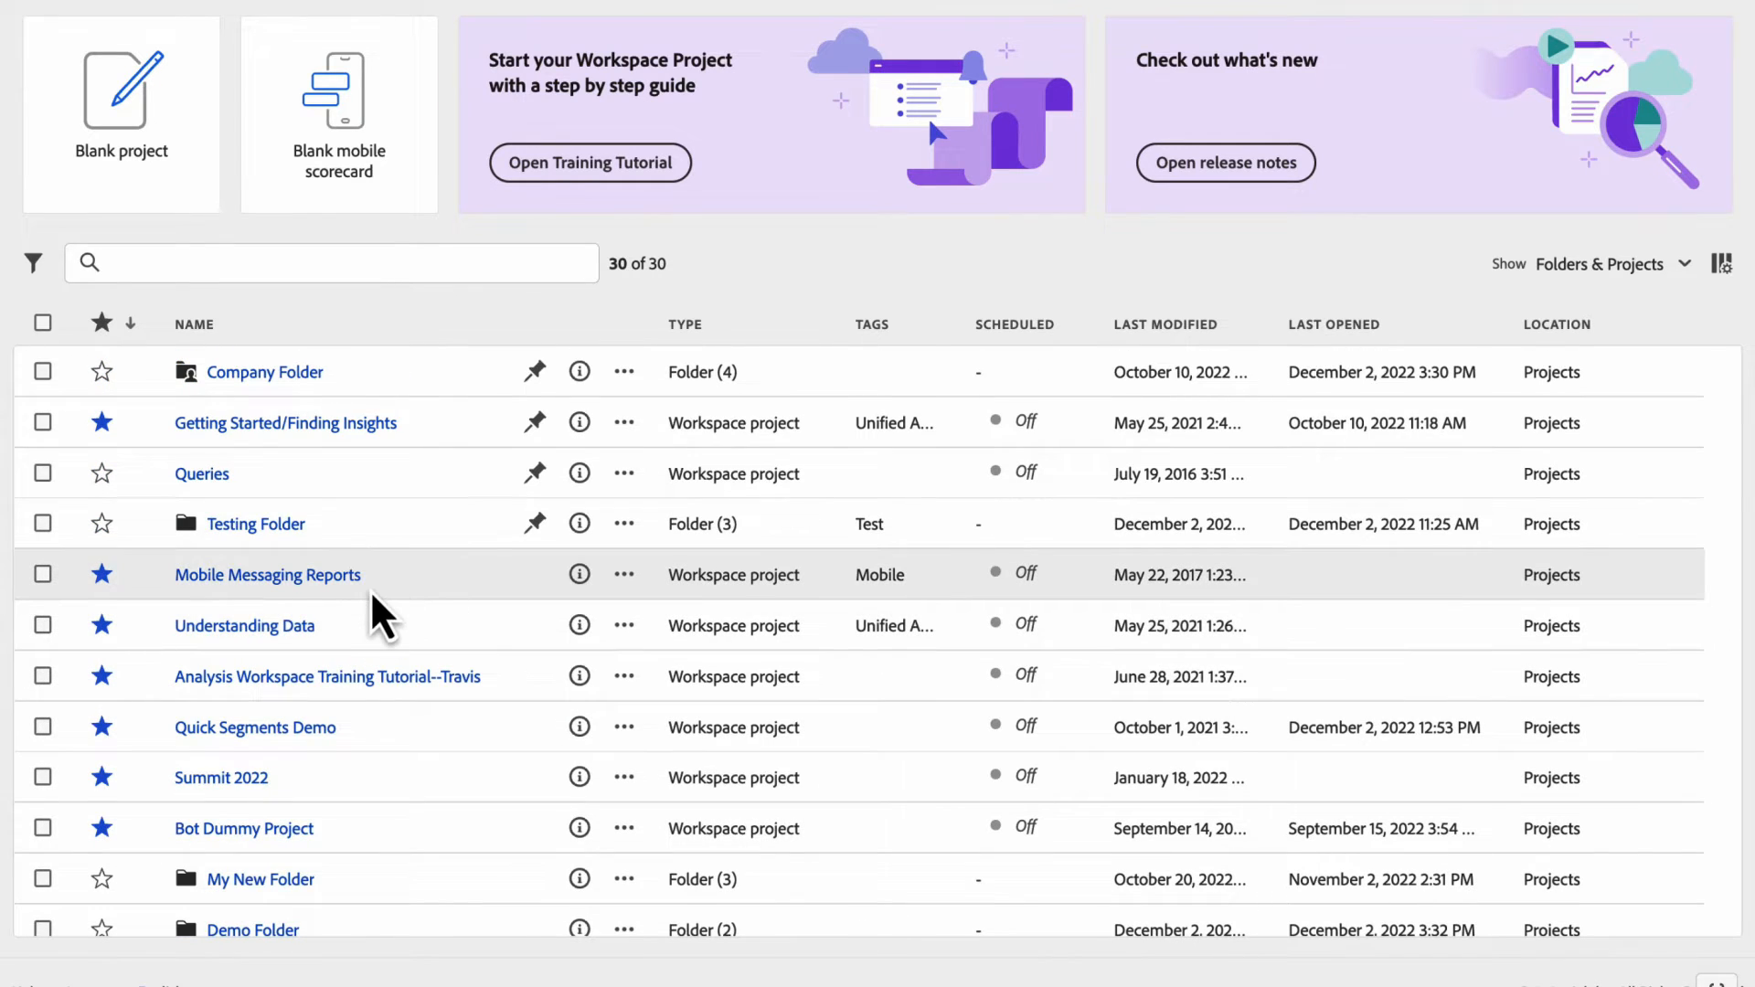
mouse_move(943, 377)
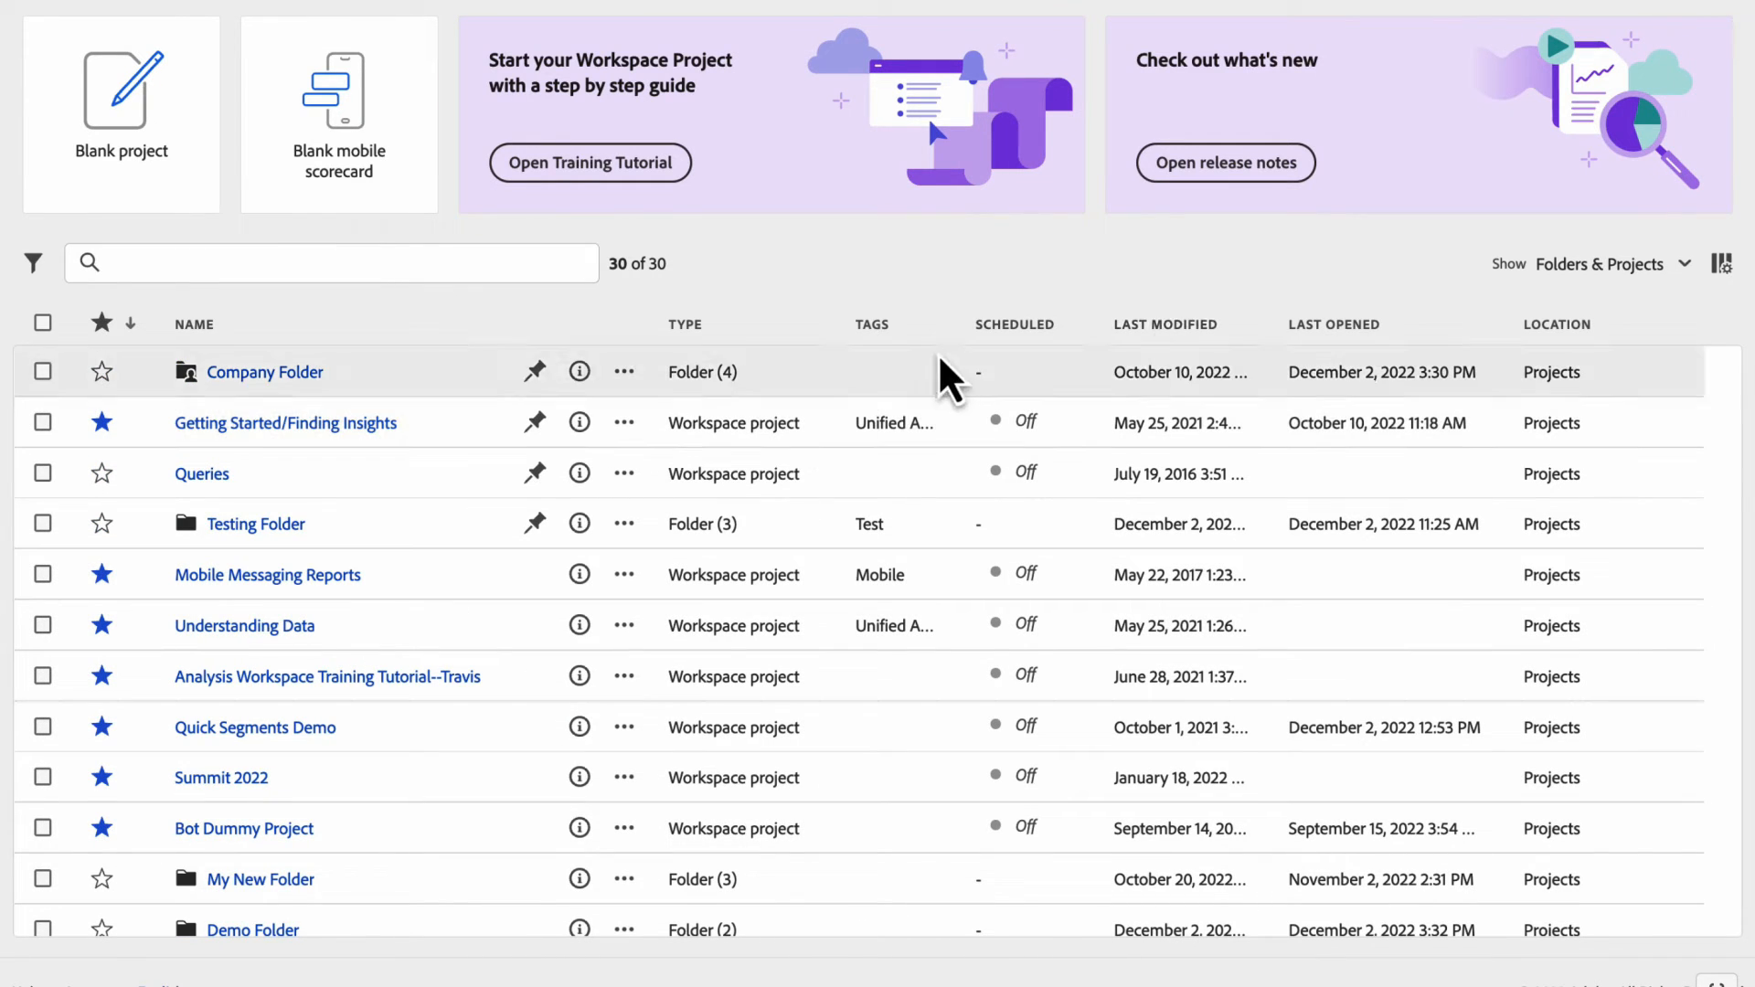
mouse_move(1265, 428)
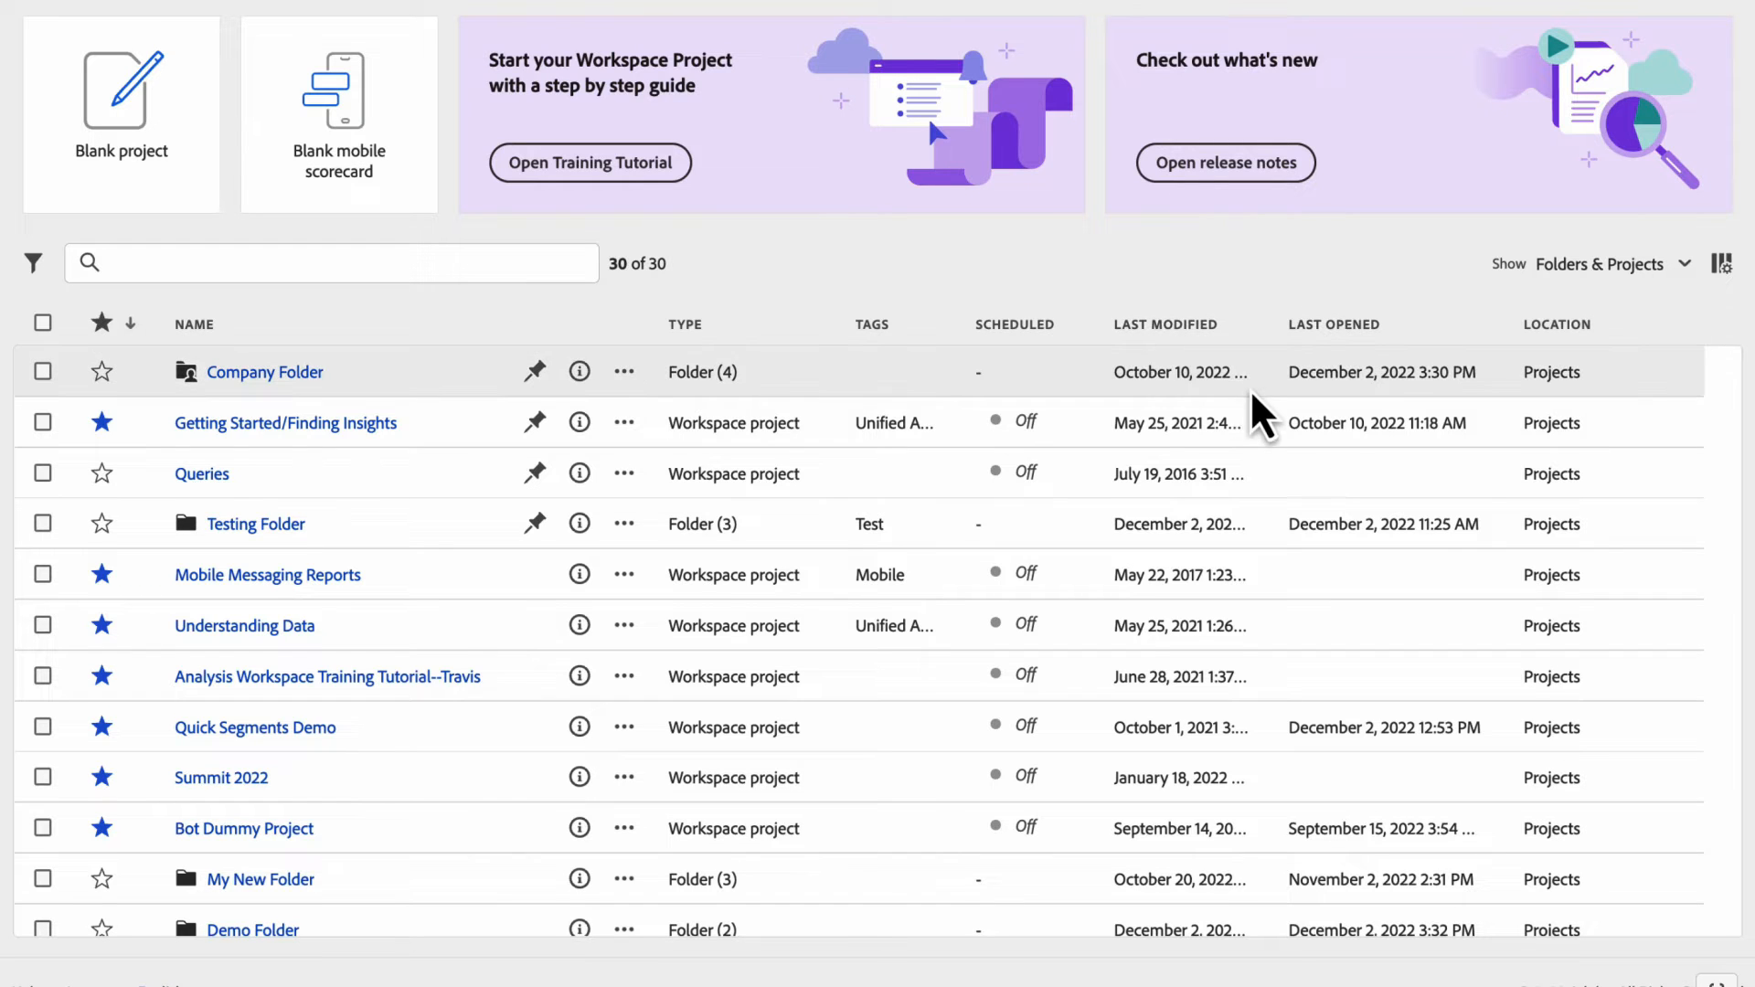
- Sort the projects list by Last Opened date
click(1334, 325)
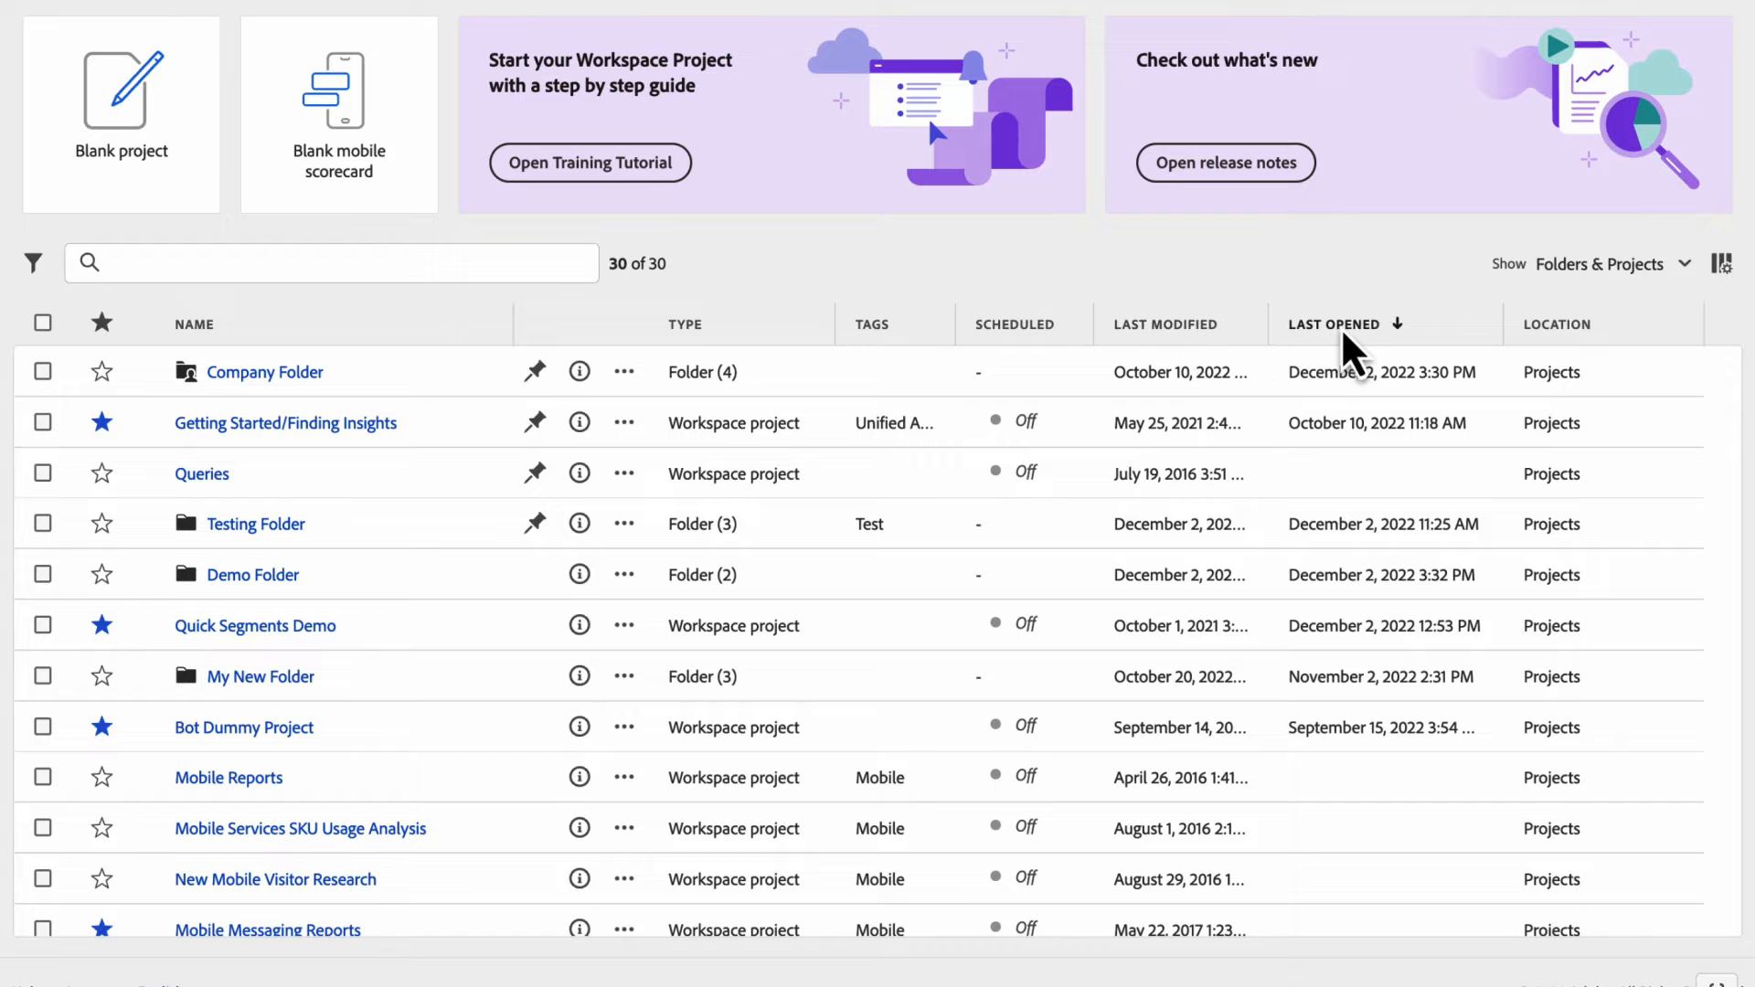
mouse_move(1382, 563)
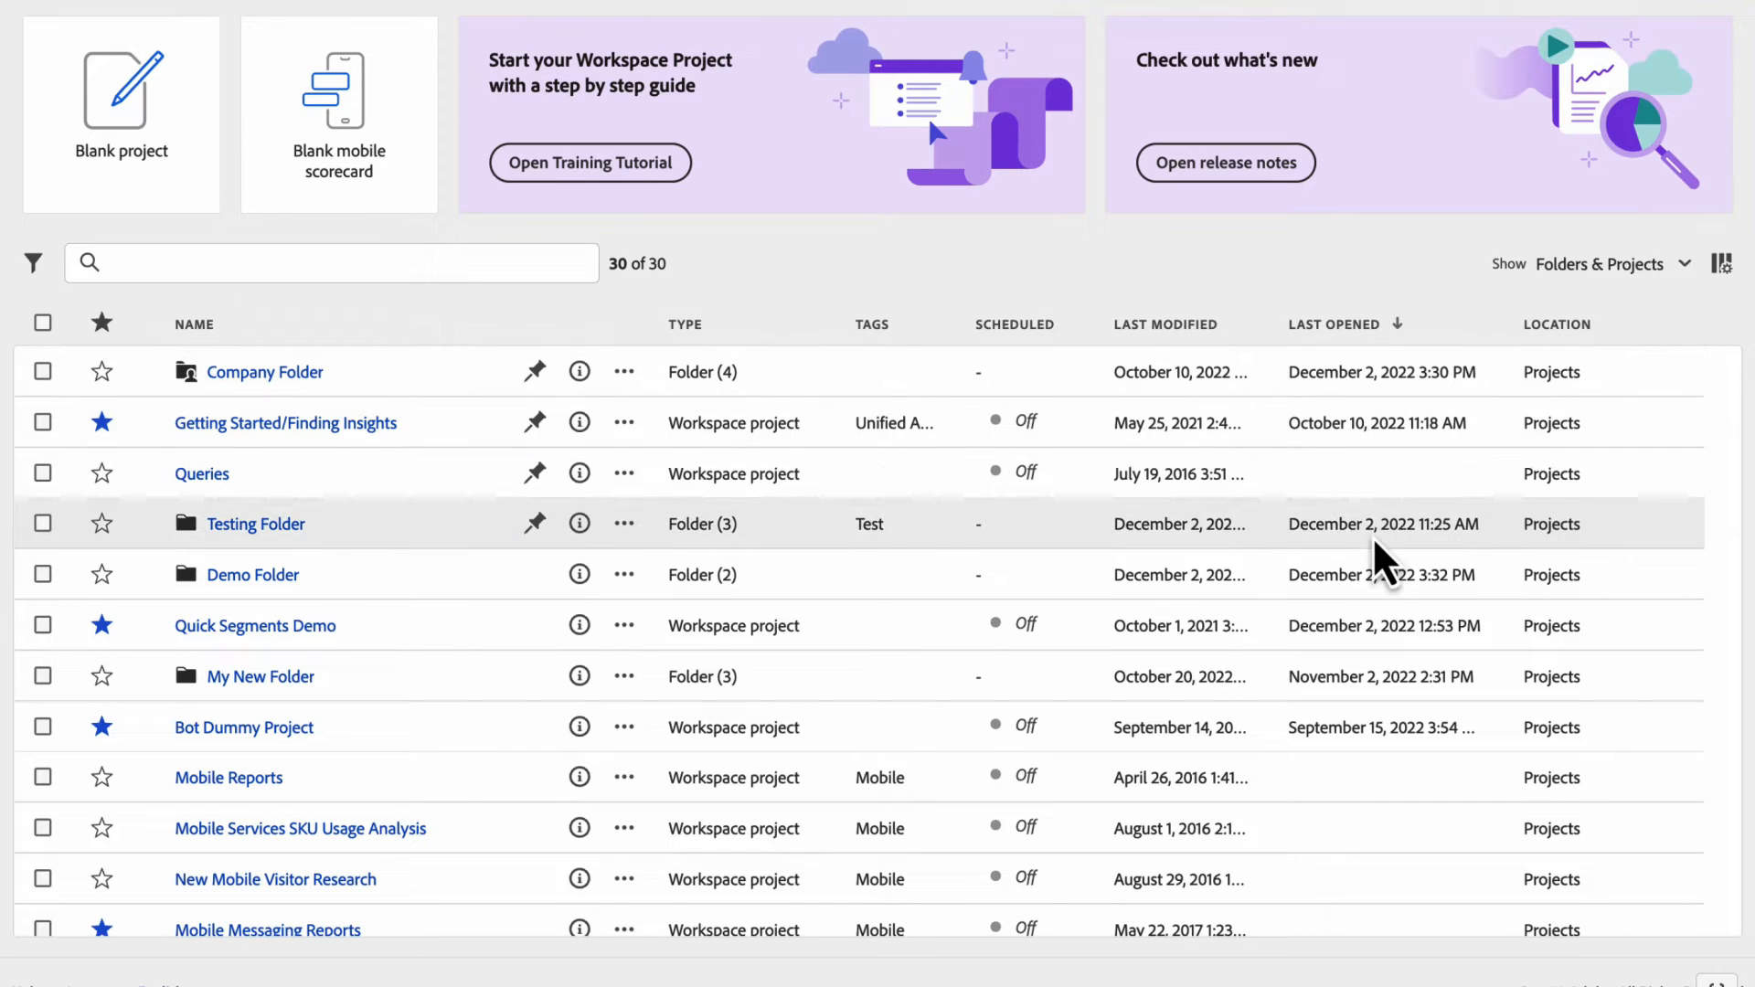
mouse_move(1377, 637)
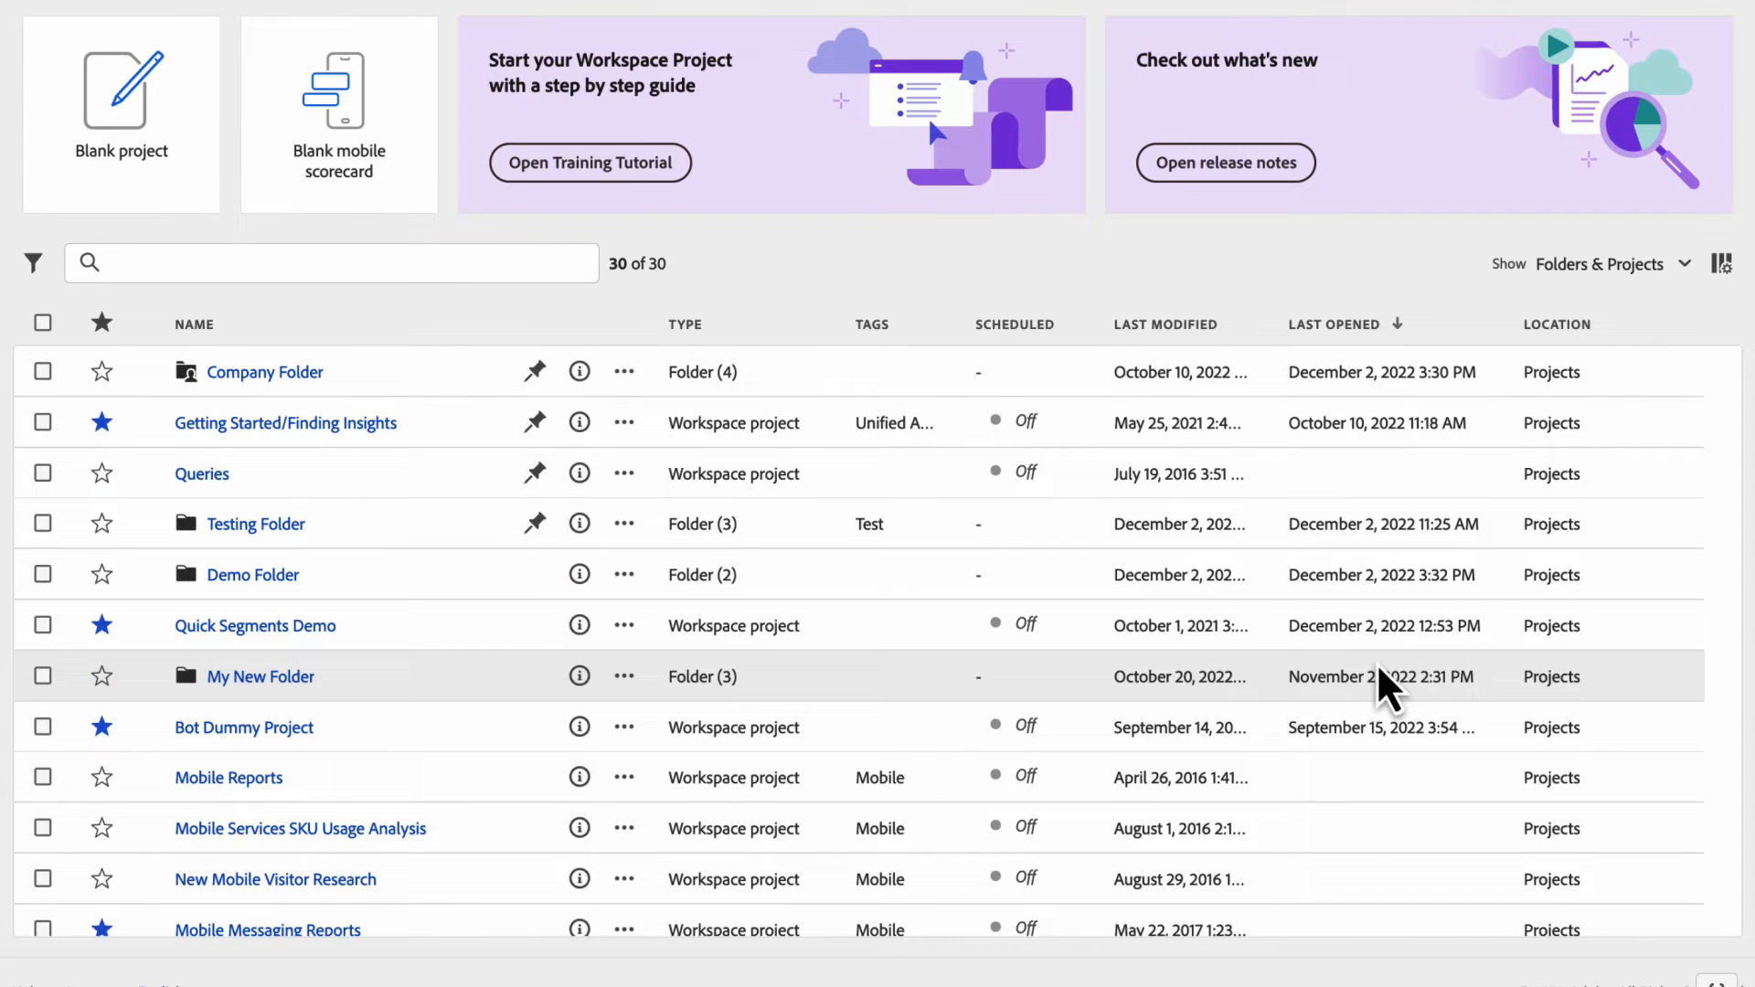
mouse_move(1368, 533)
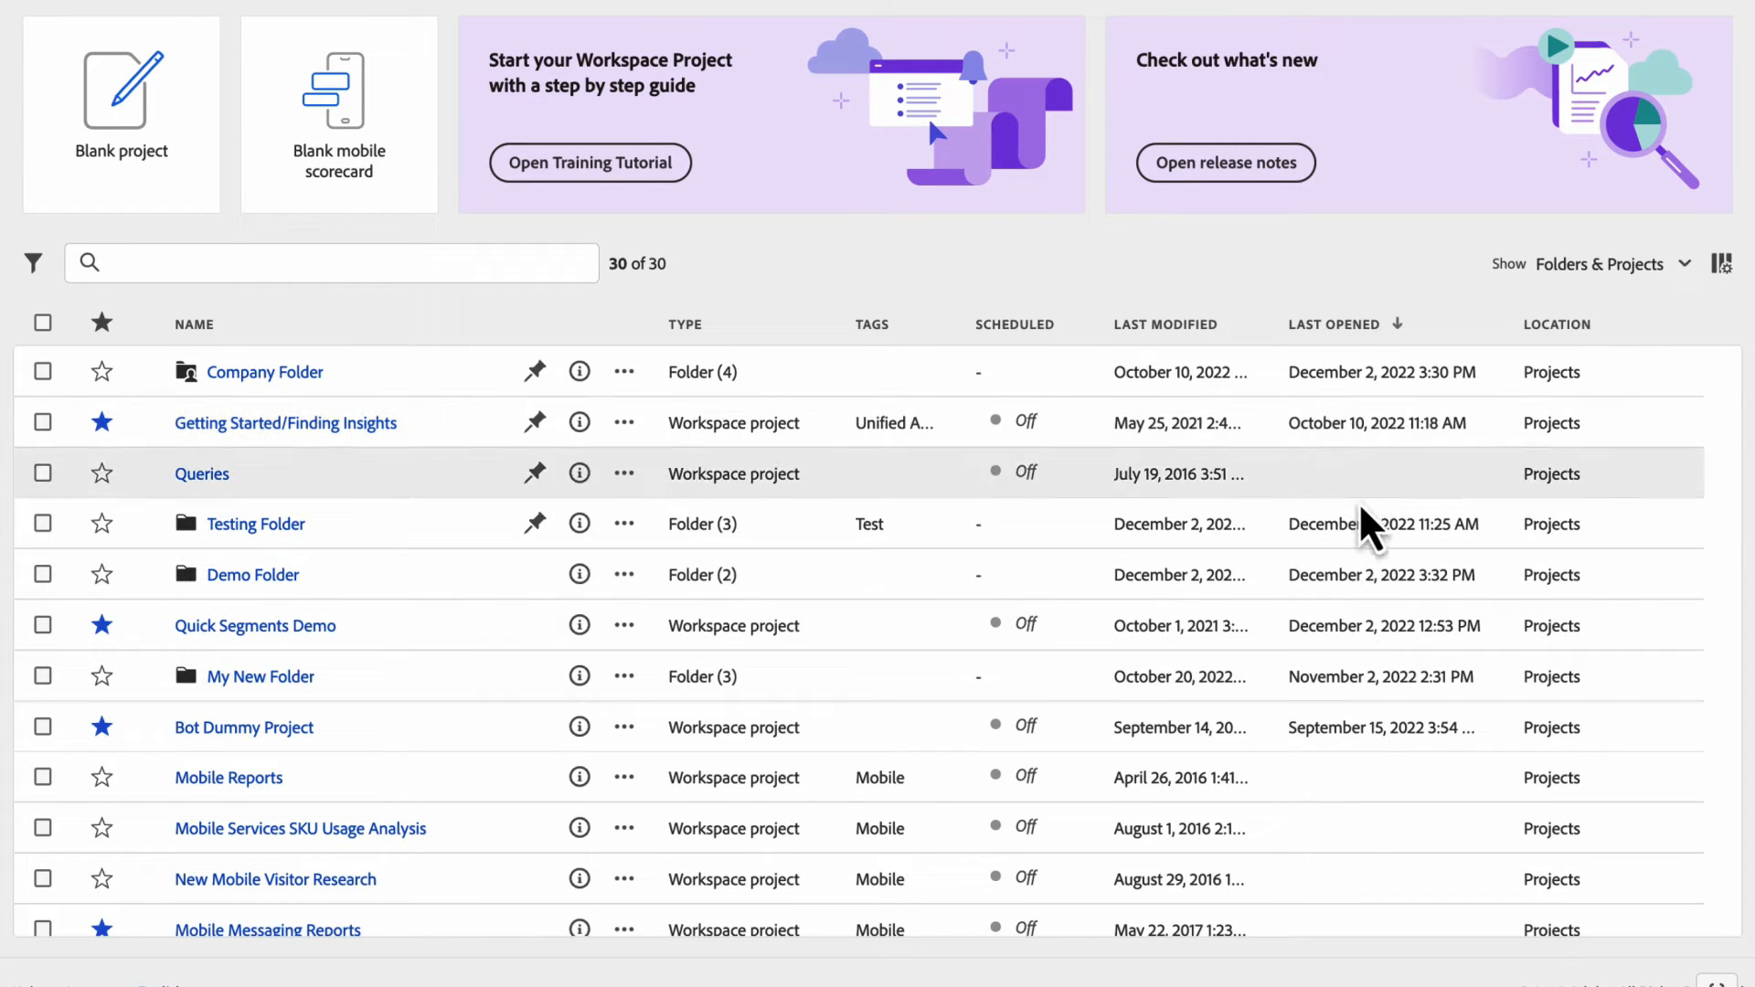
mouse_move(1282, 452)
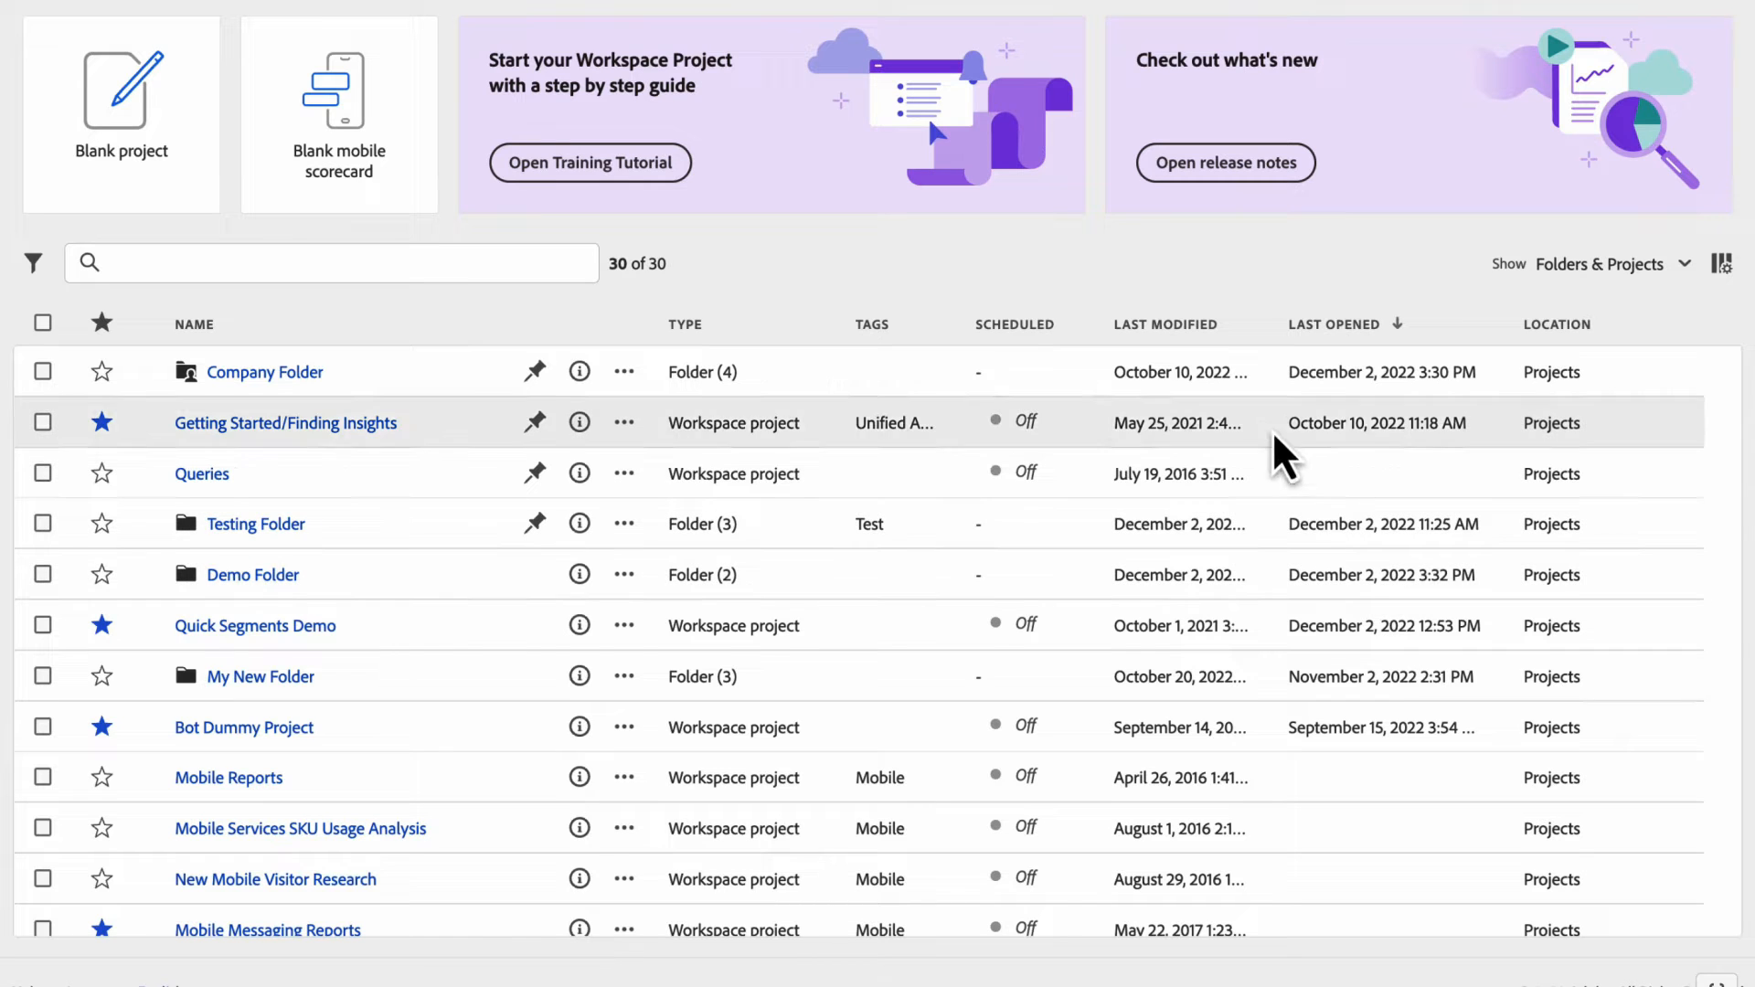
mouse_move(1046, 361)
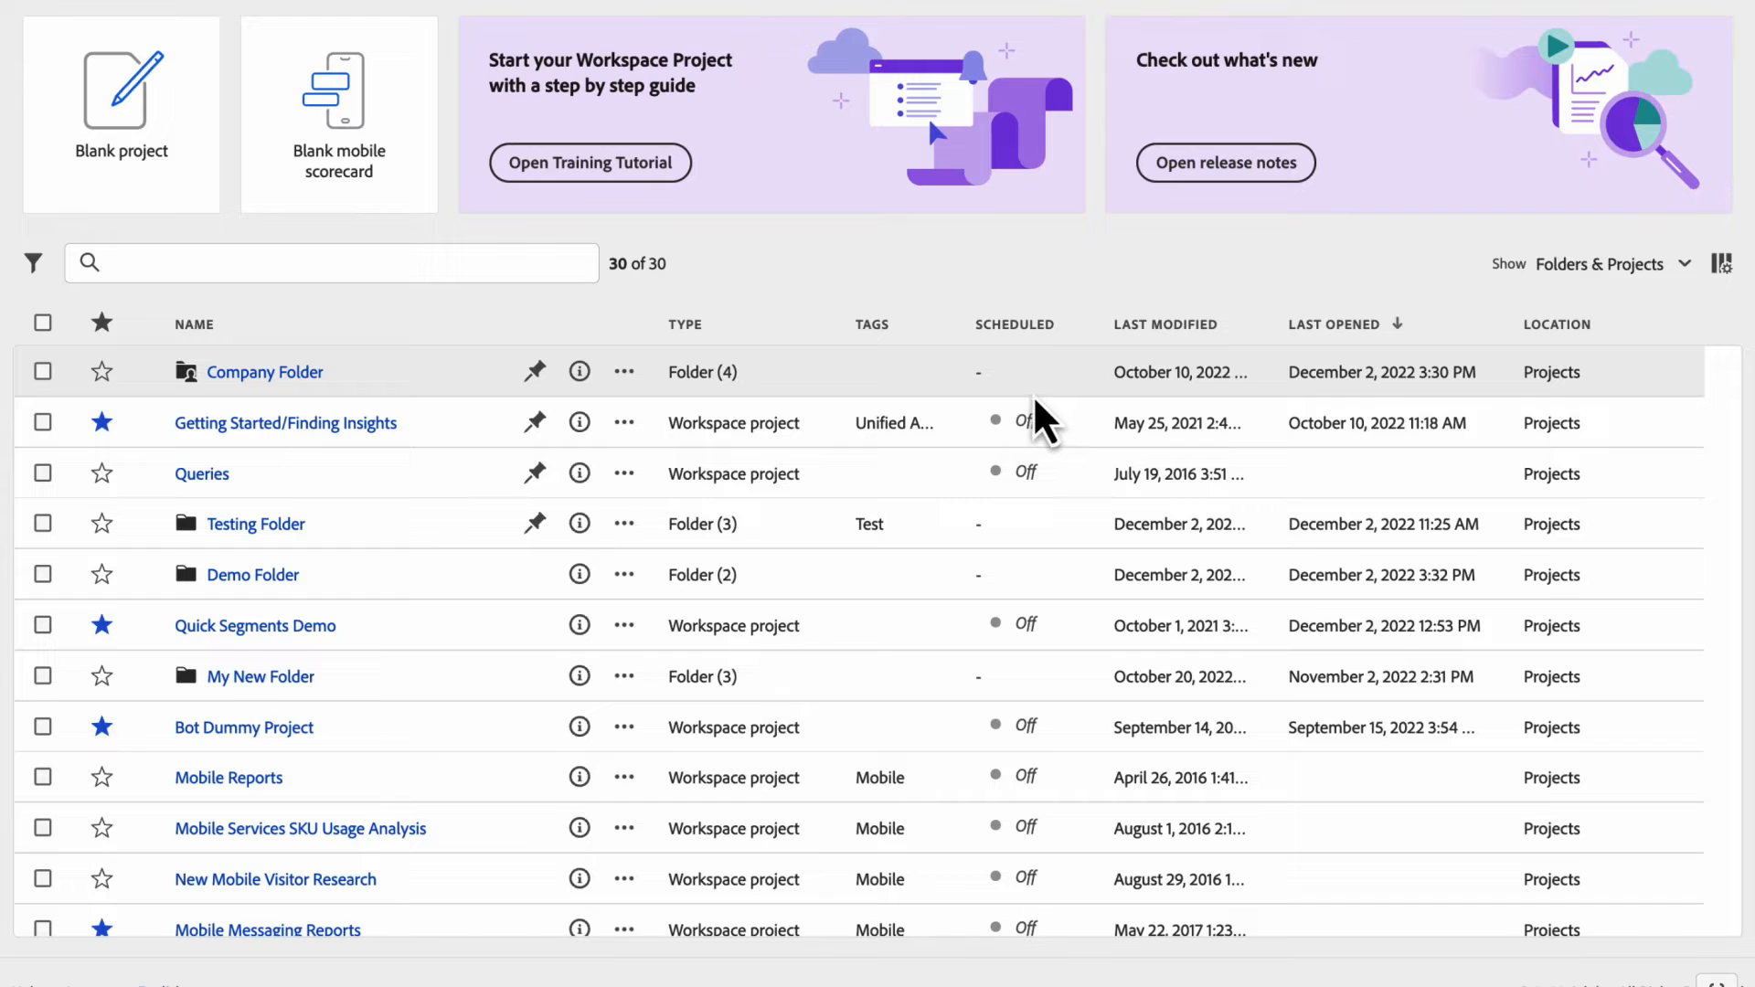
mouse_move(293, 592)
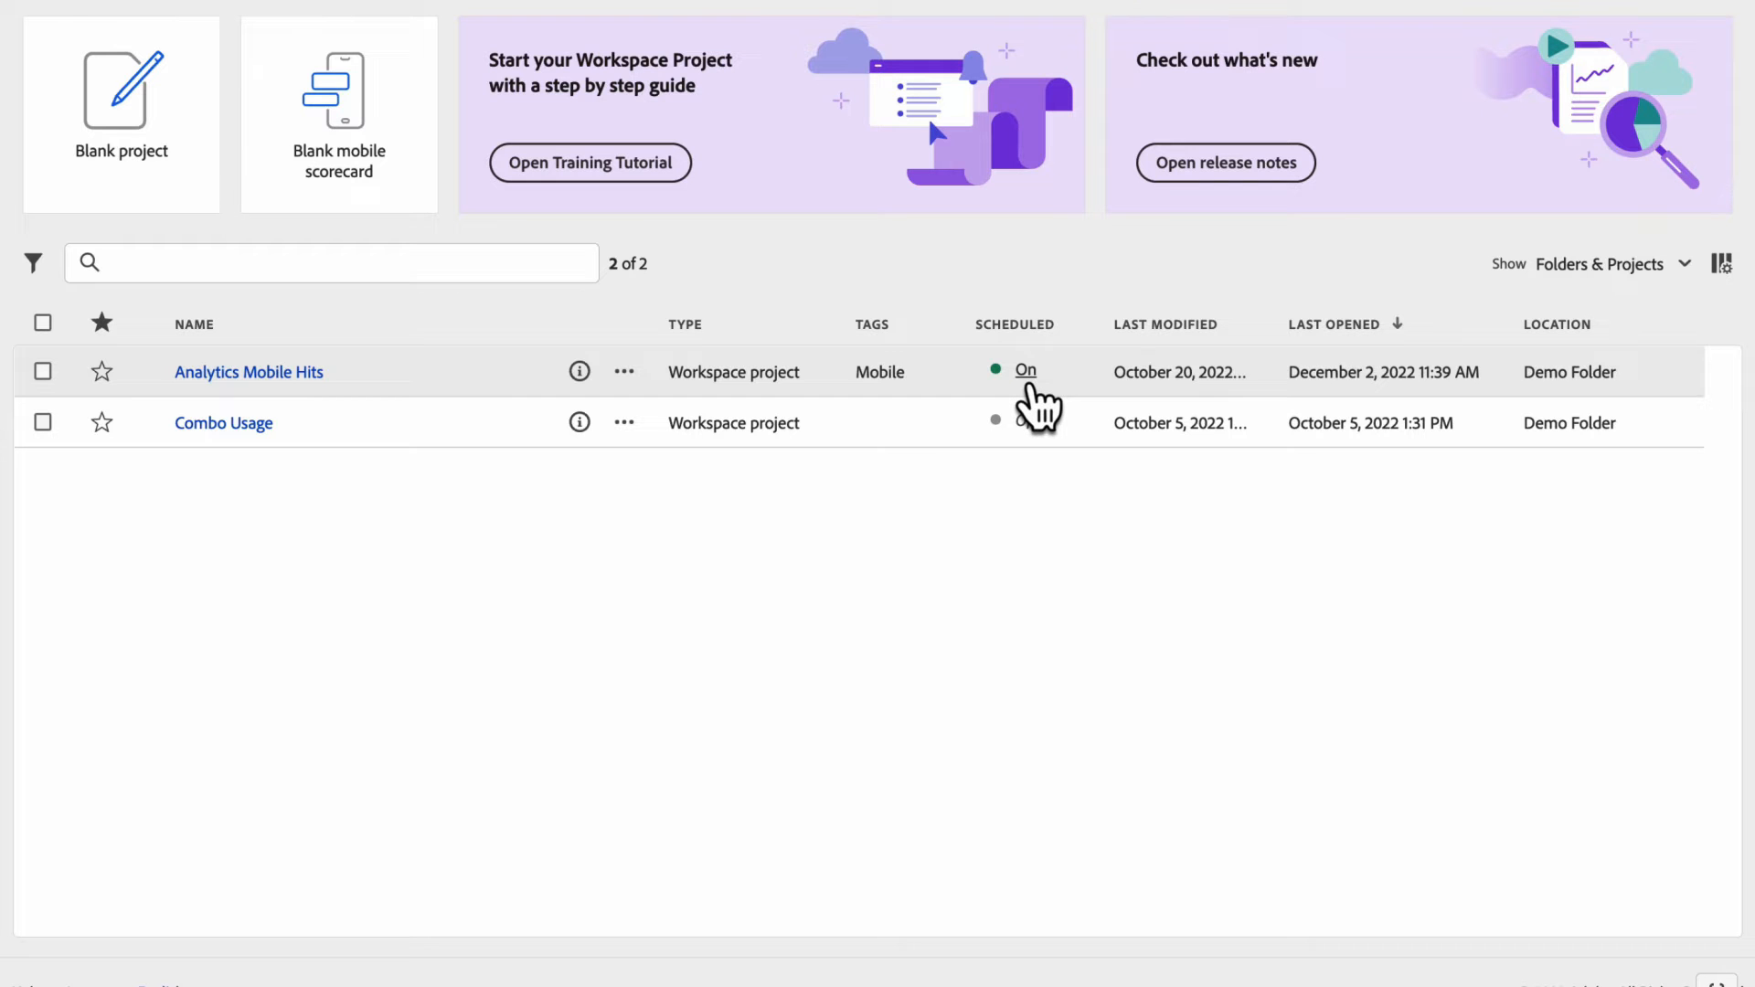
- Review the Analytics Mobile Hits monthly CSV schedule and cancel editing it
click(1025, 370)
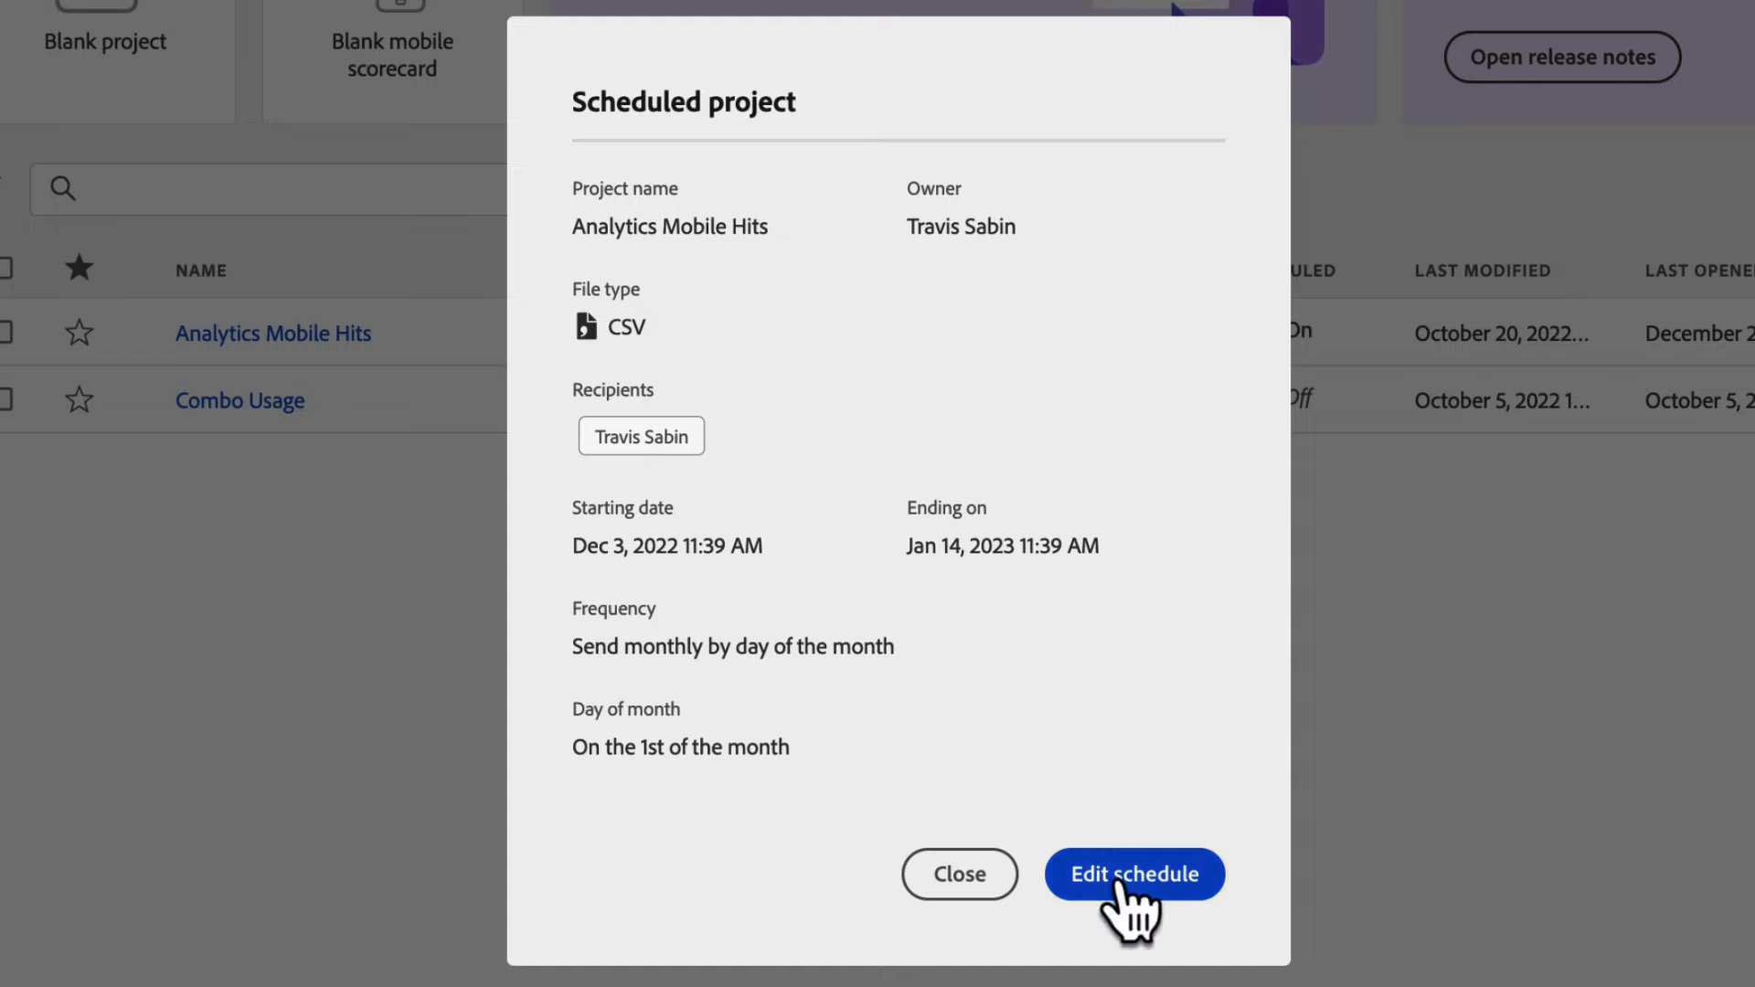
click(1134, 874)
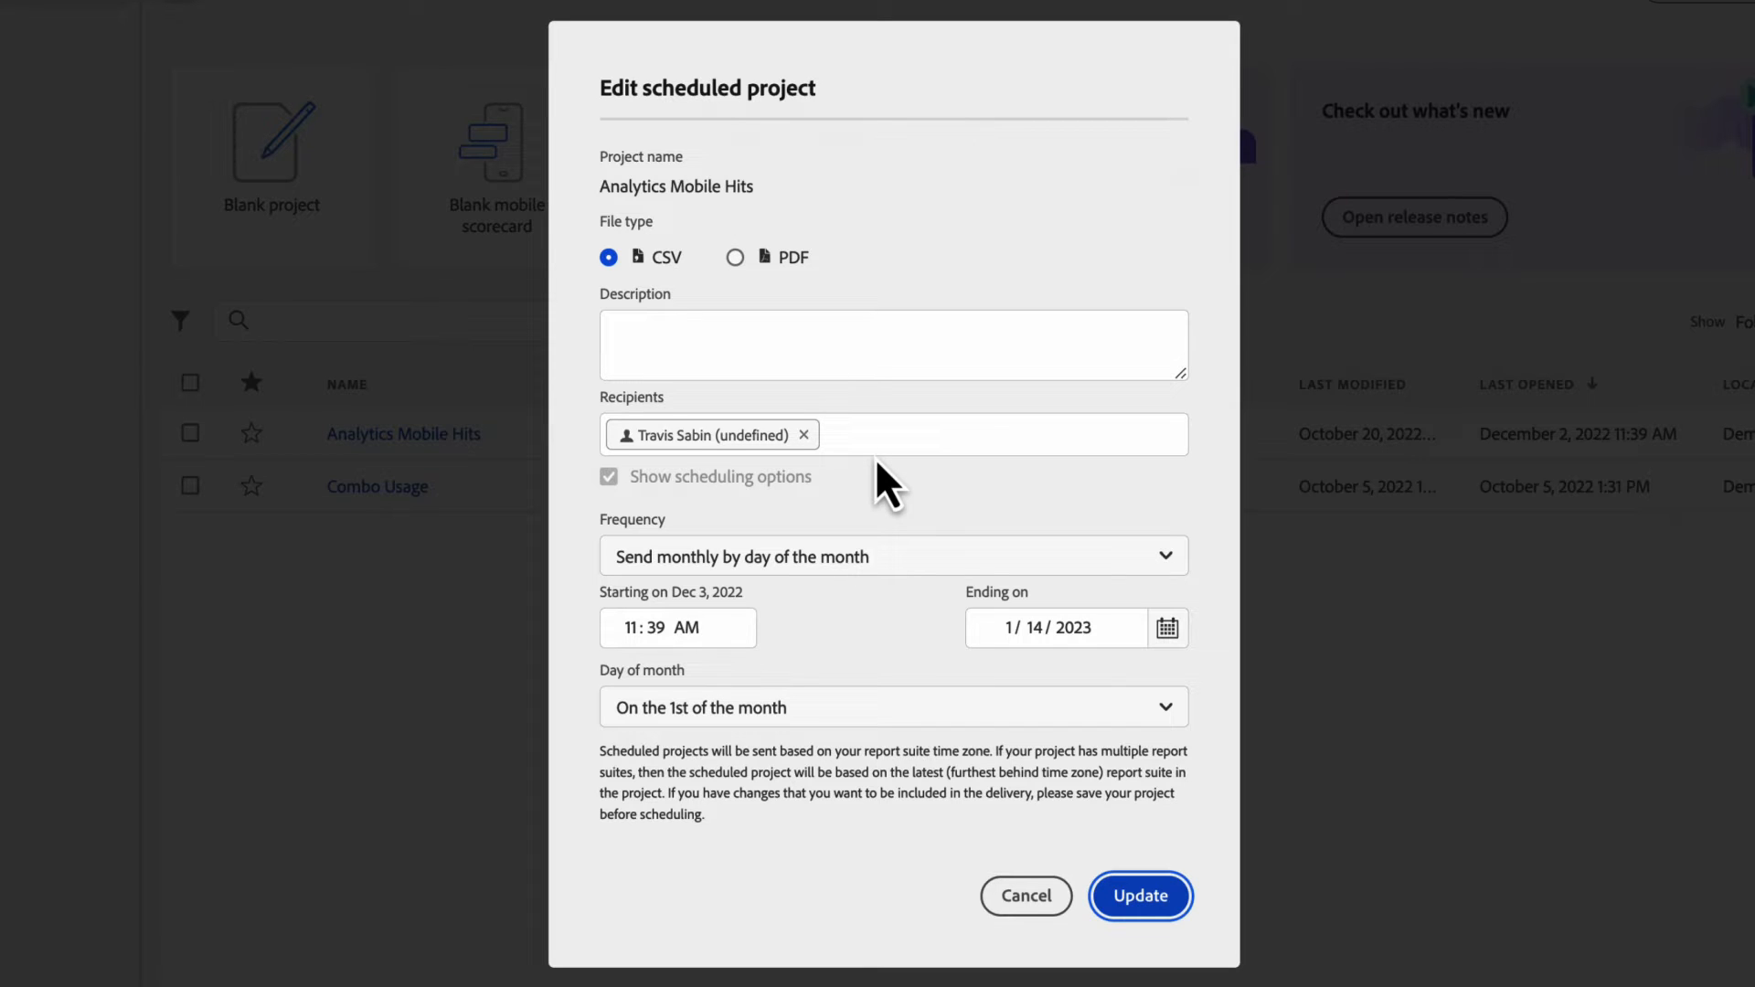
mouse_move(1026, 896)
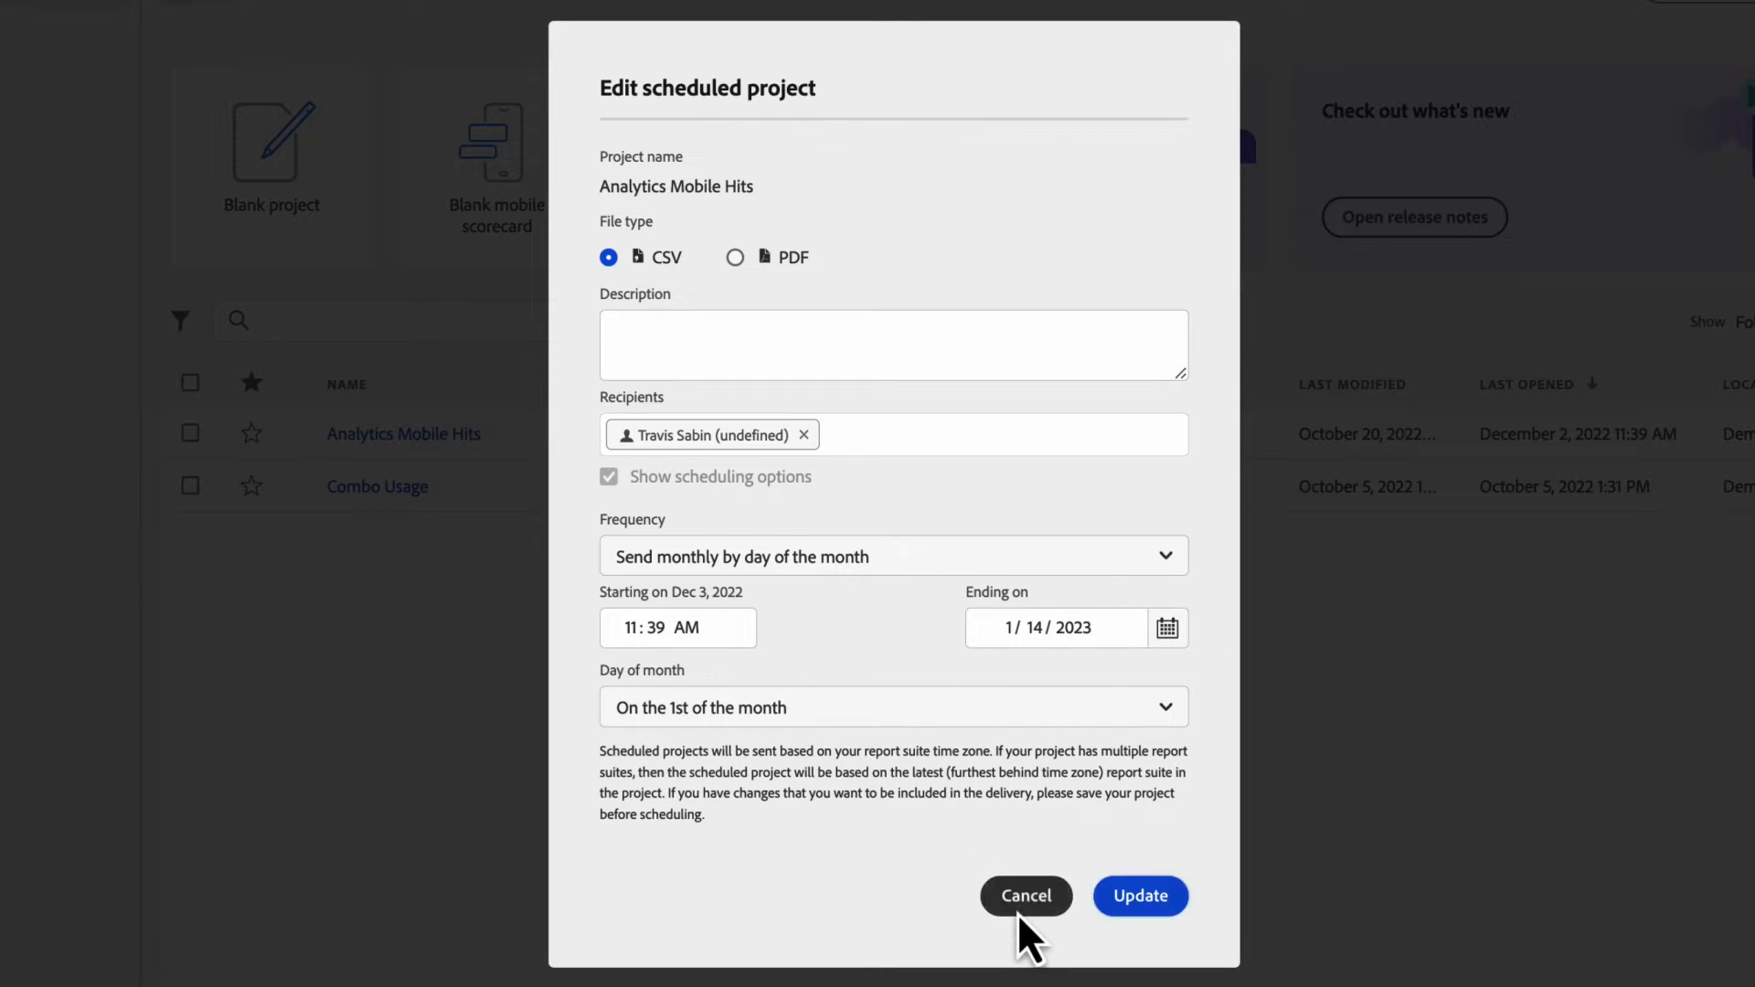
click(1026, 896)
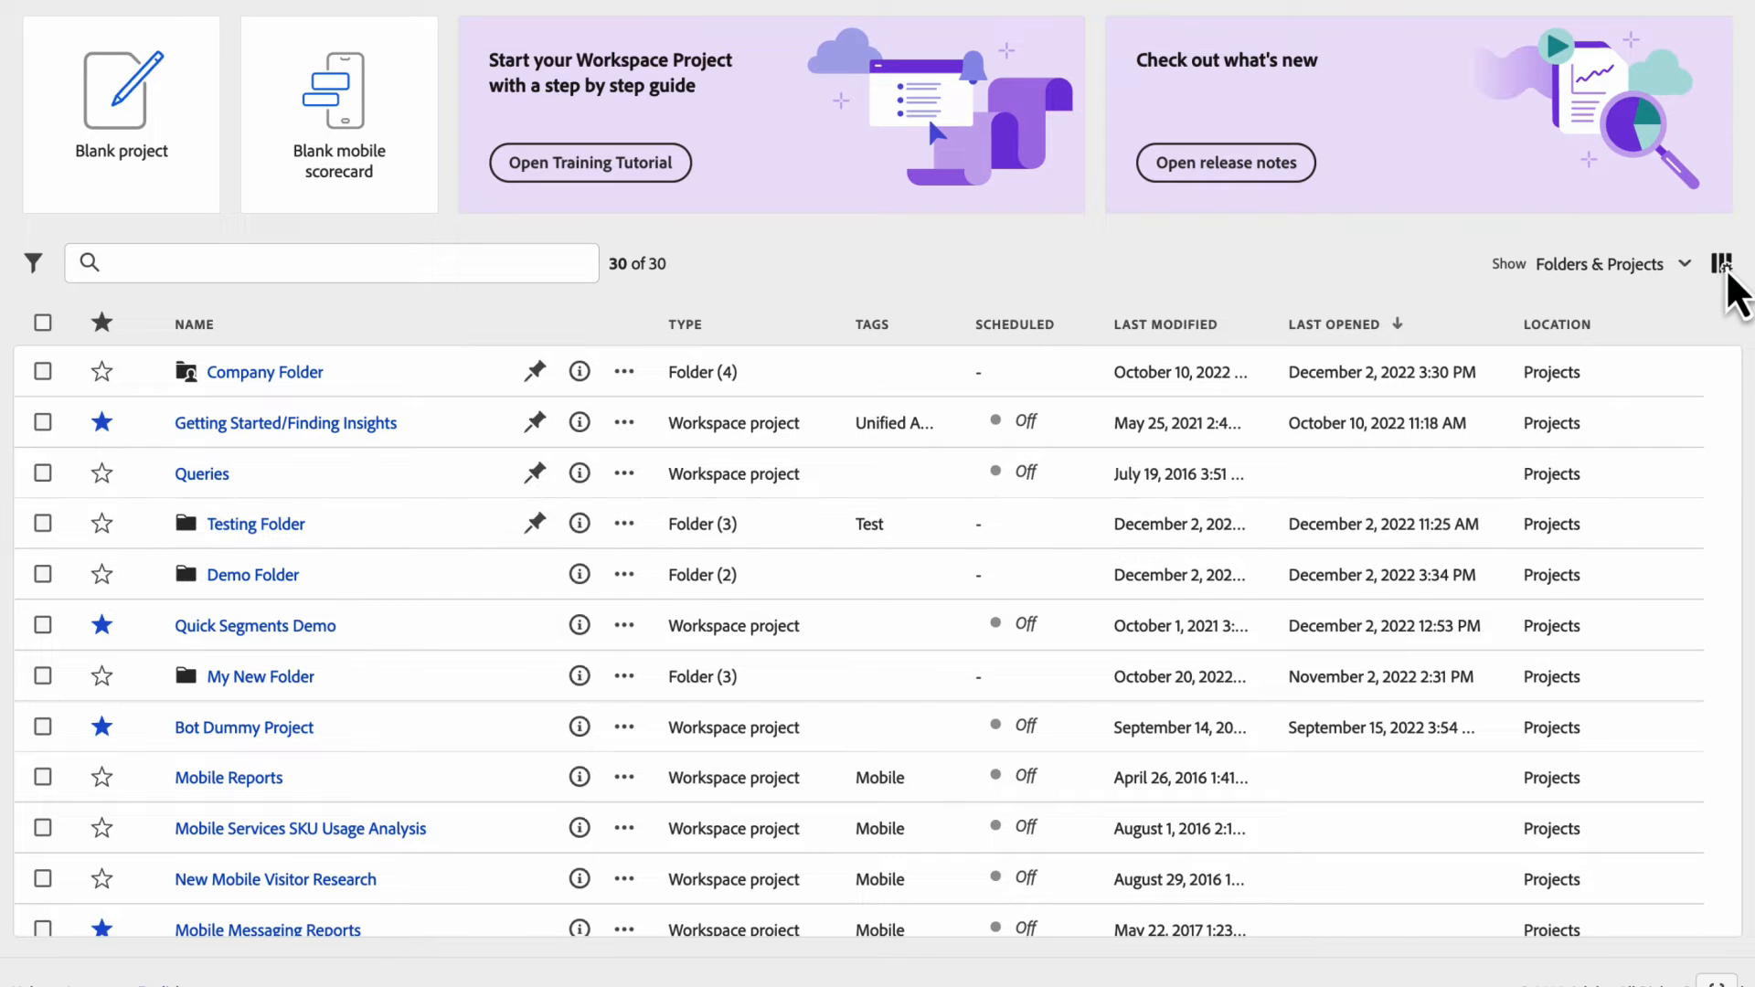
click(1721, 264)
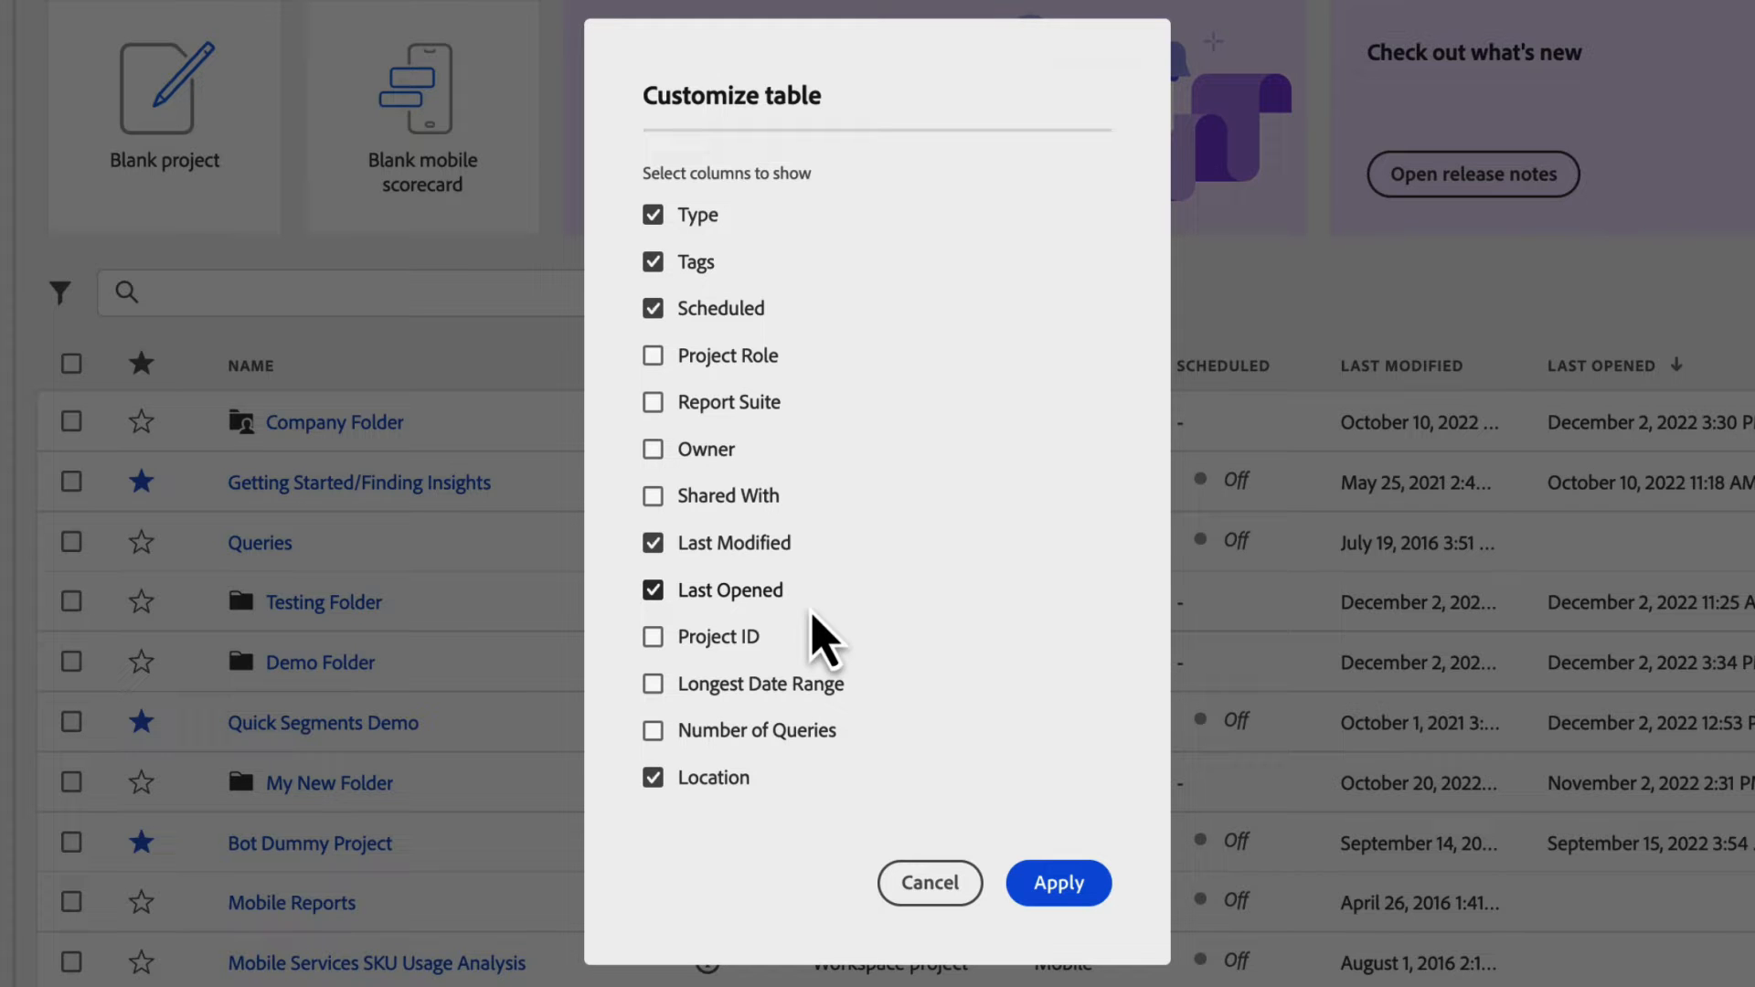
click(1058, 884)
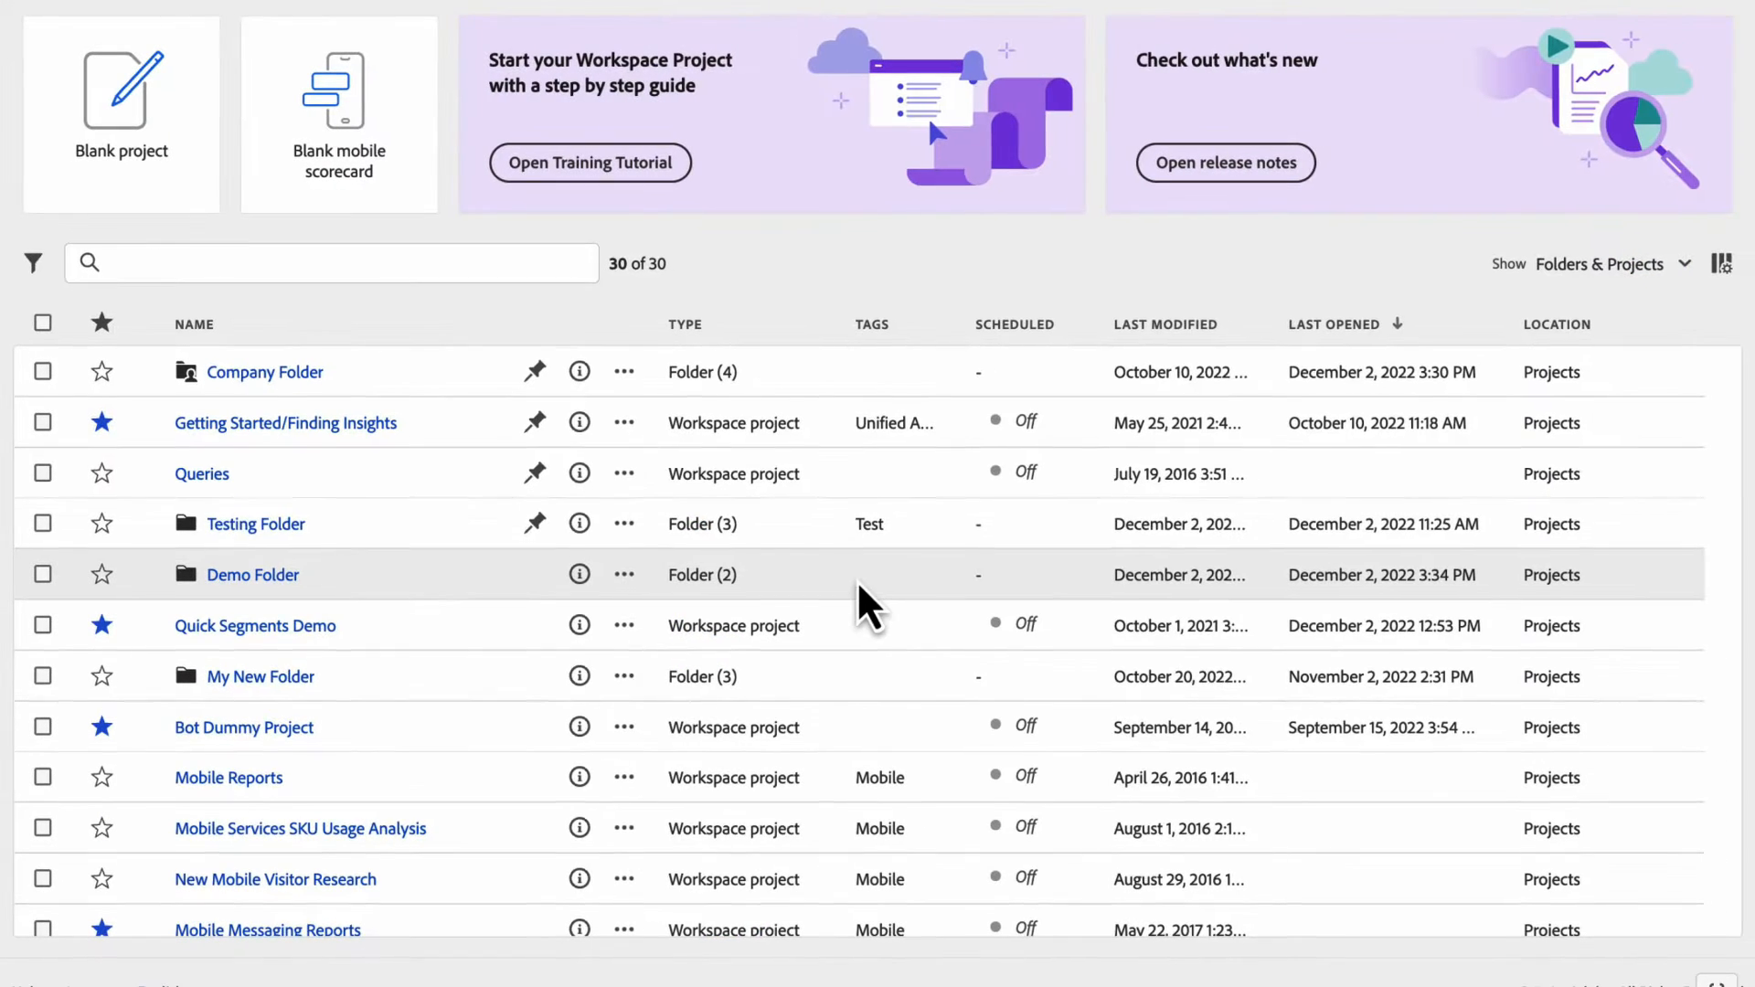
mouse_move(716, 461)
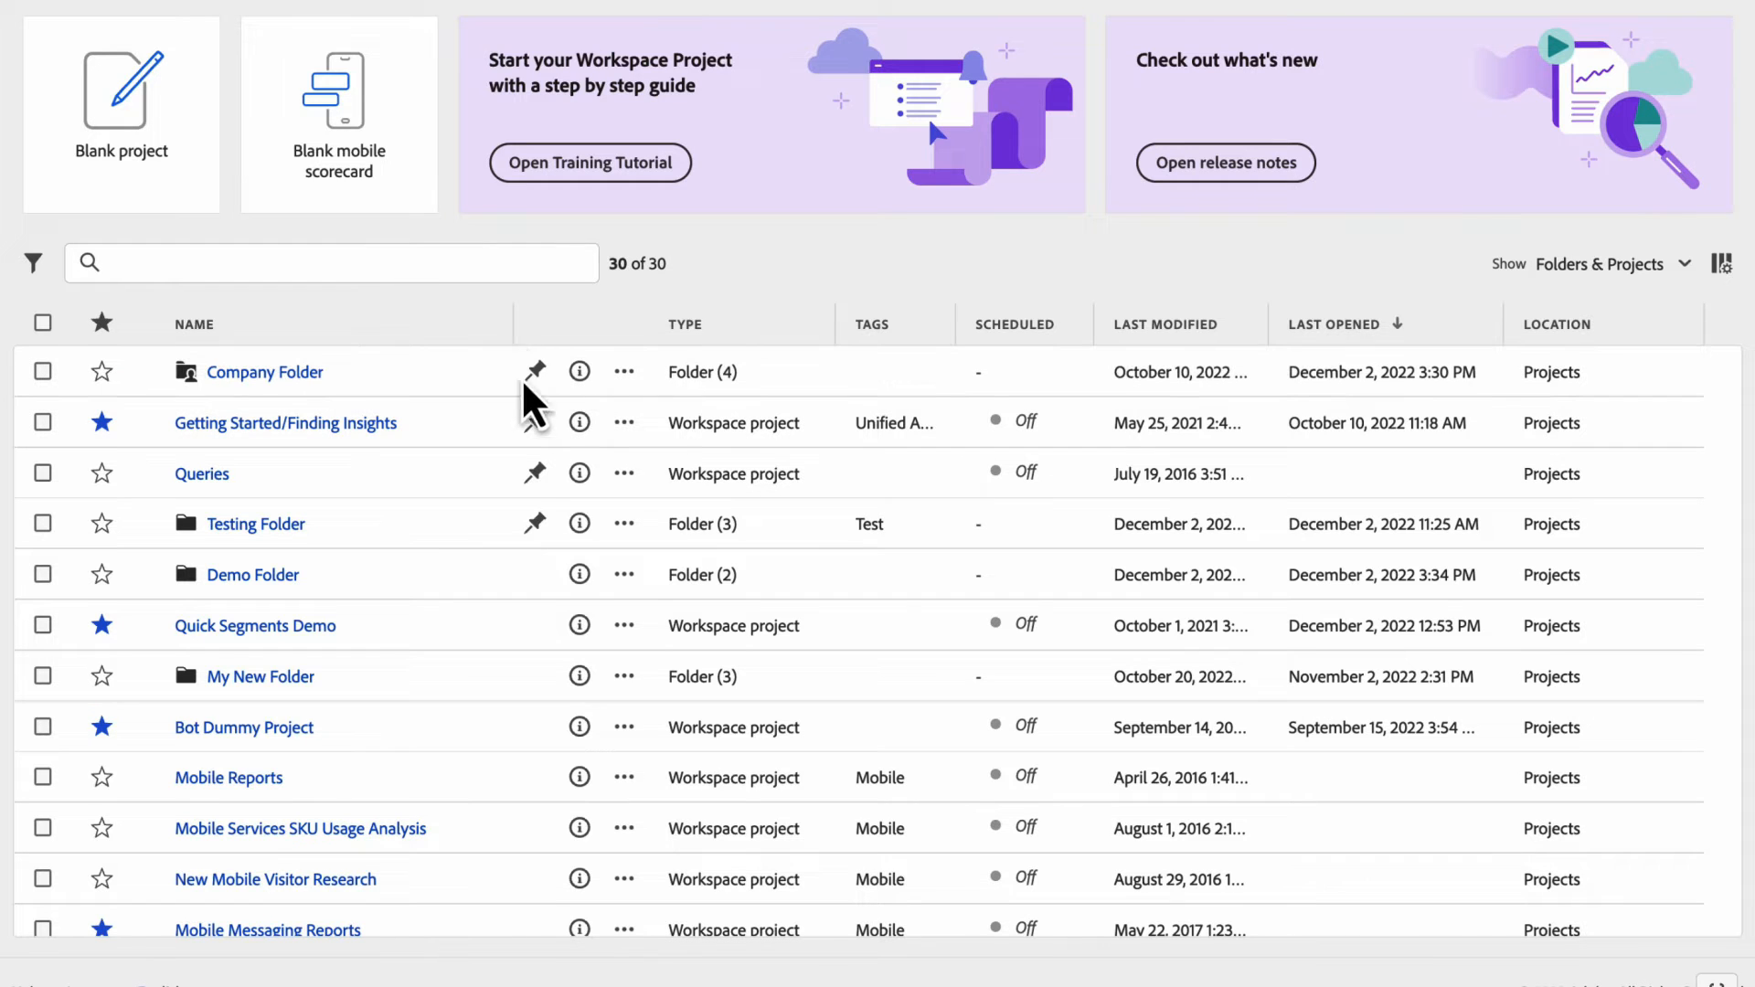
mouse_move(584, 391)
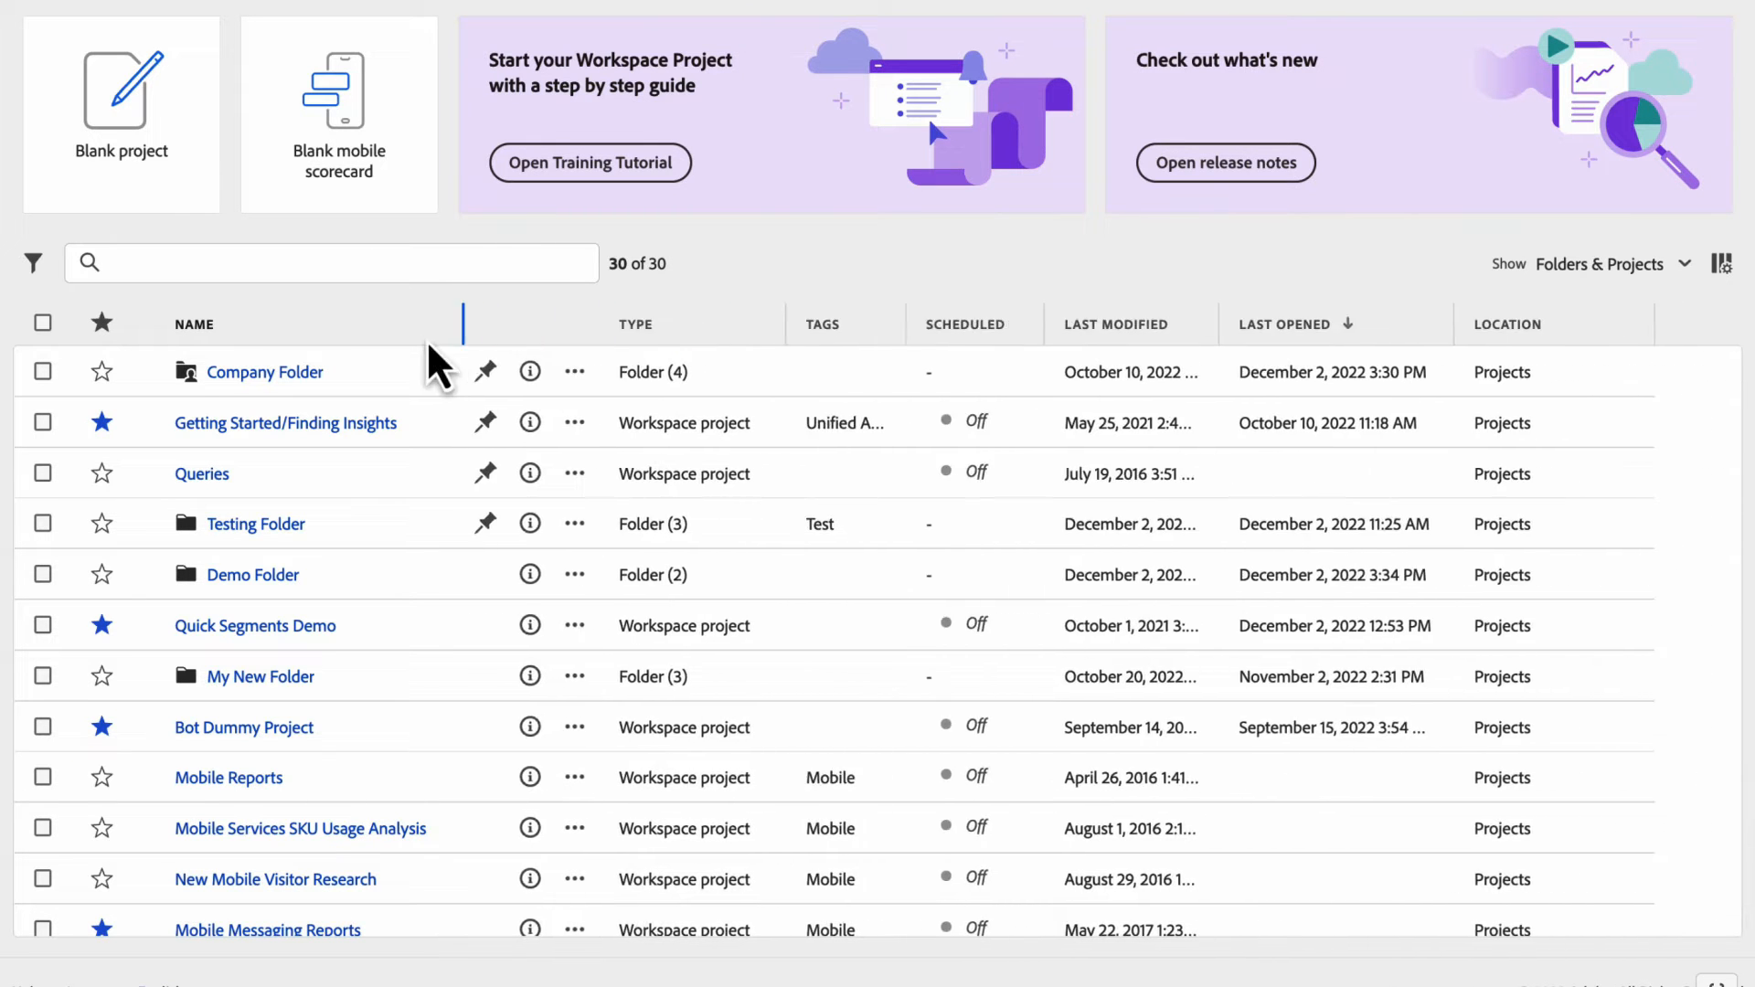
mouse_move(787, 321)
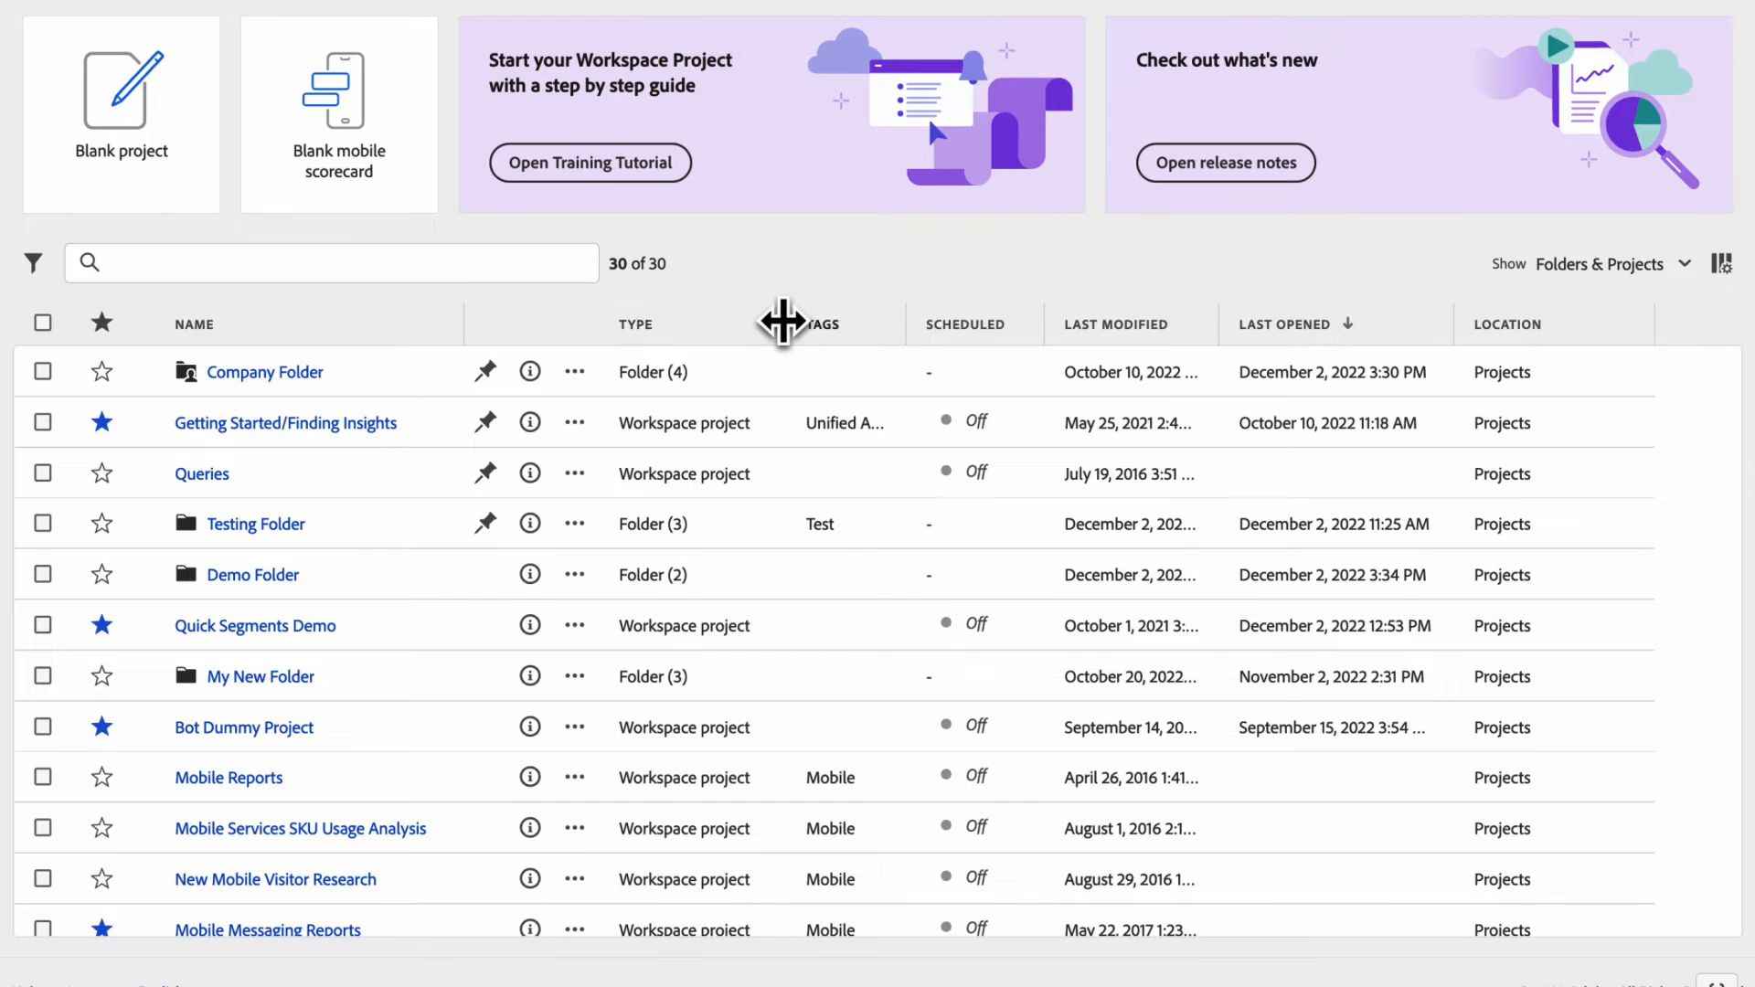
drag(784, 324, 694, 348)
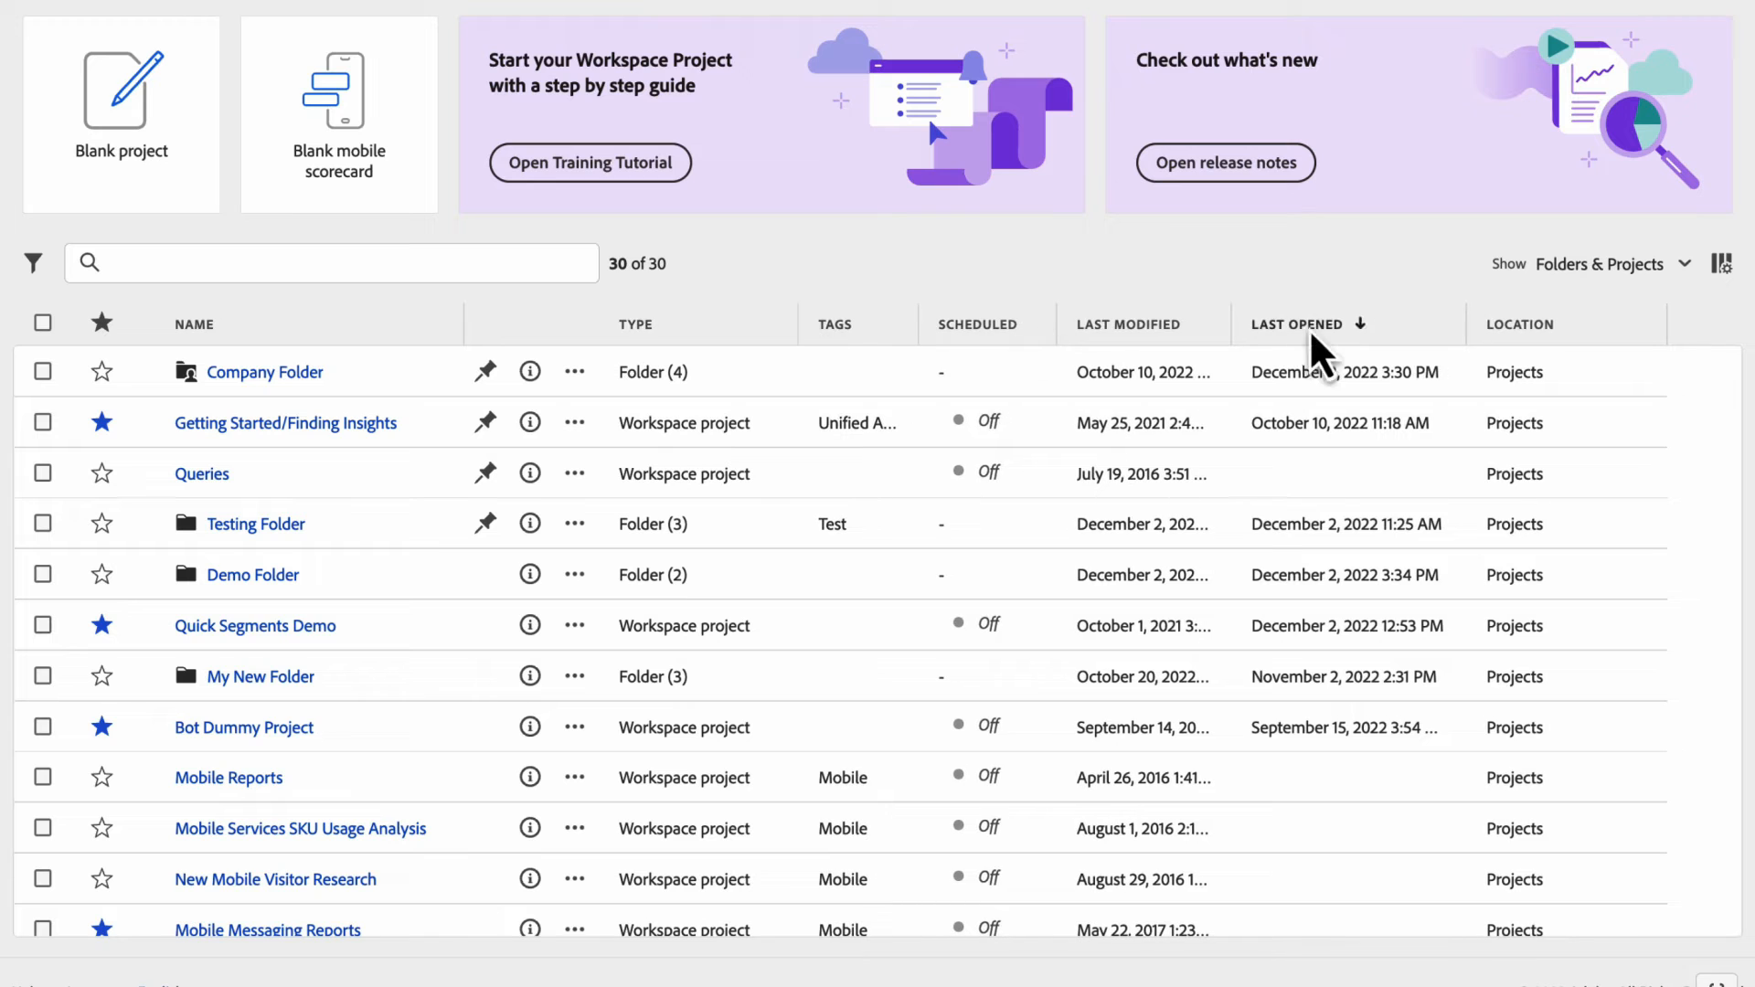
mouse_move(655, 341)
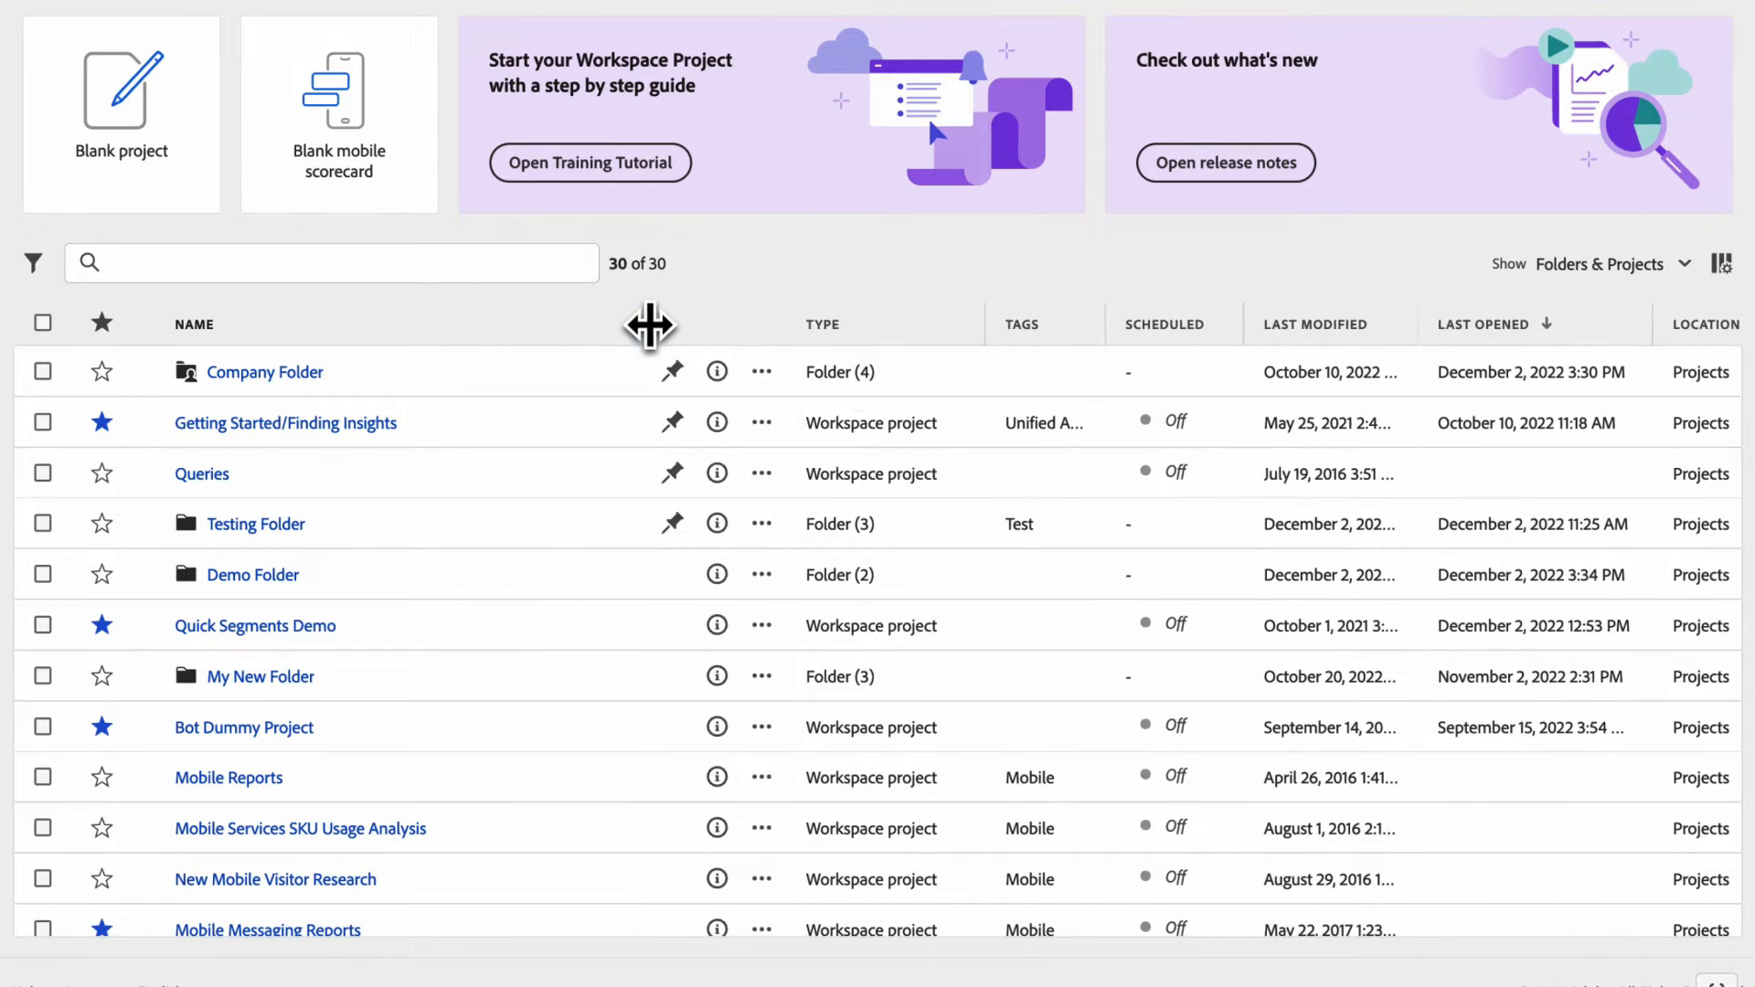
mouse_move(1652, 591)
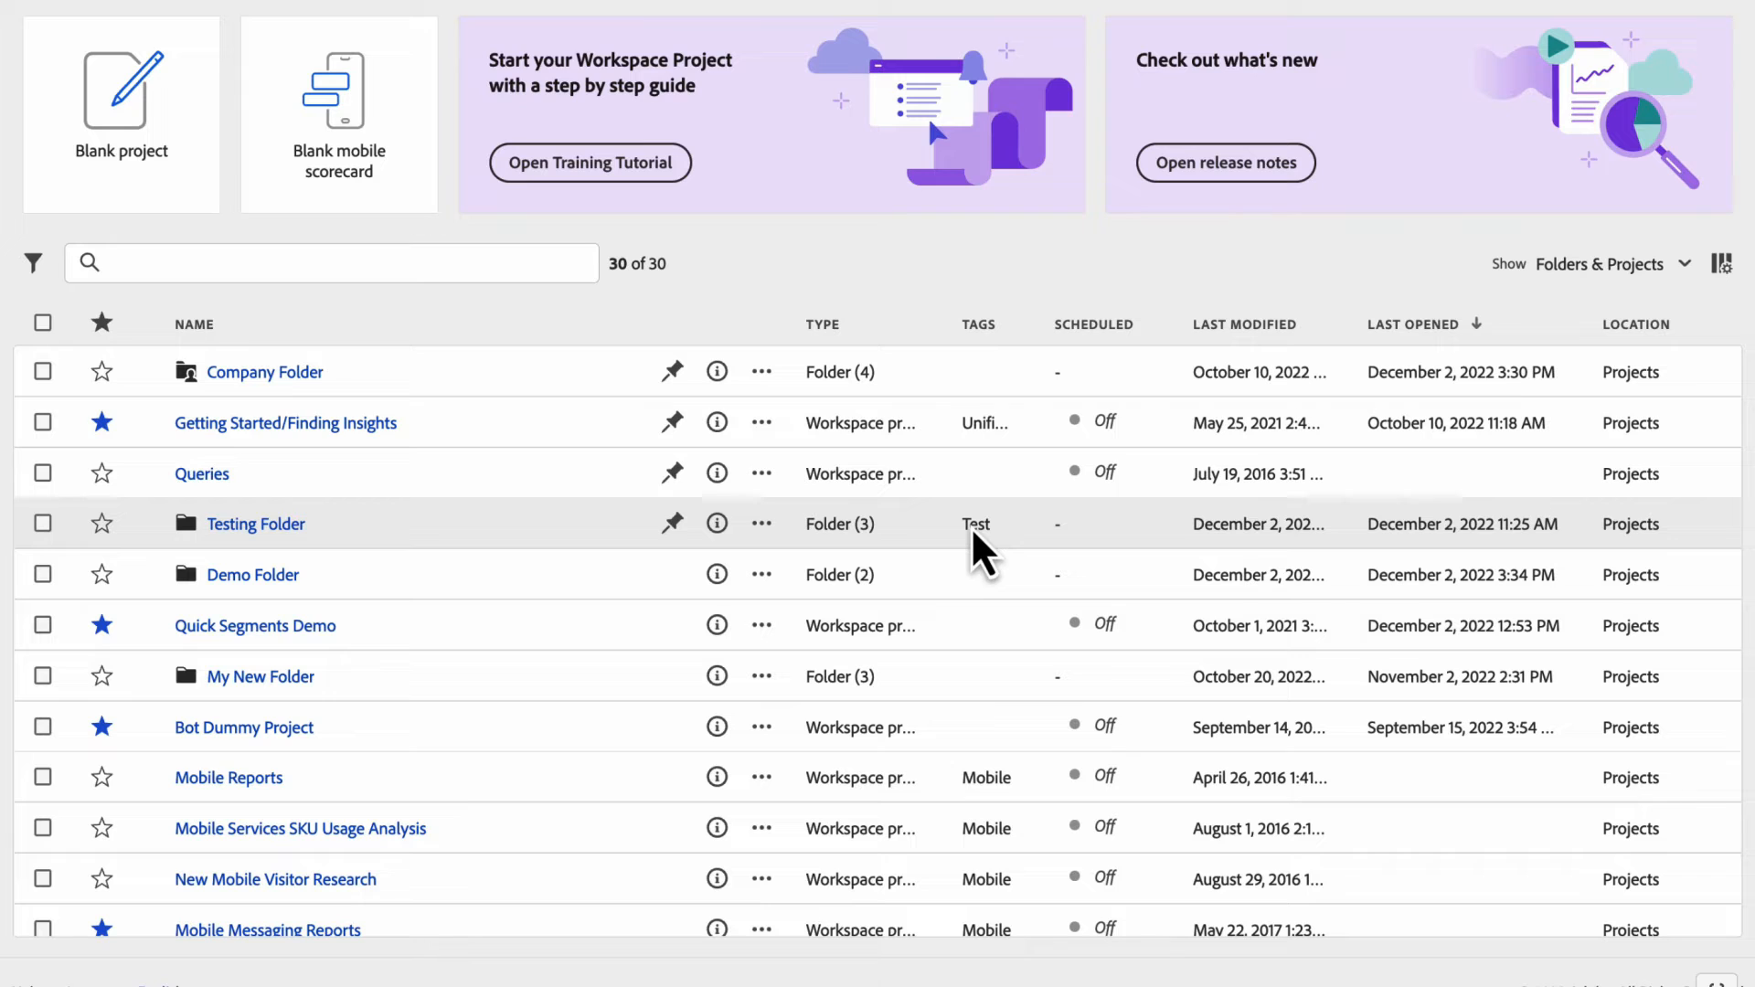
mouse_move(1153, 544)
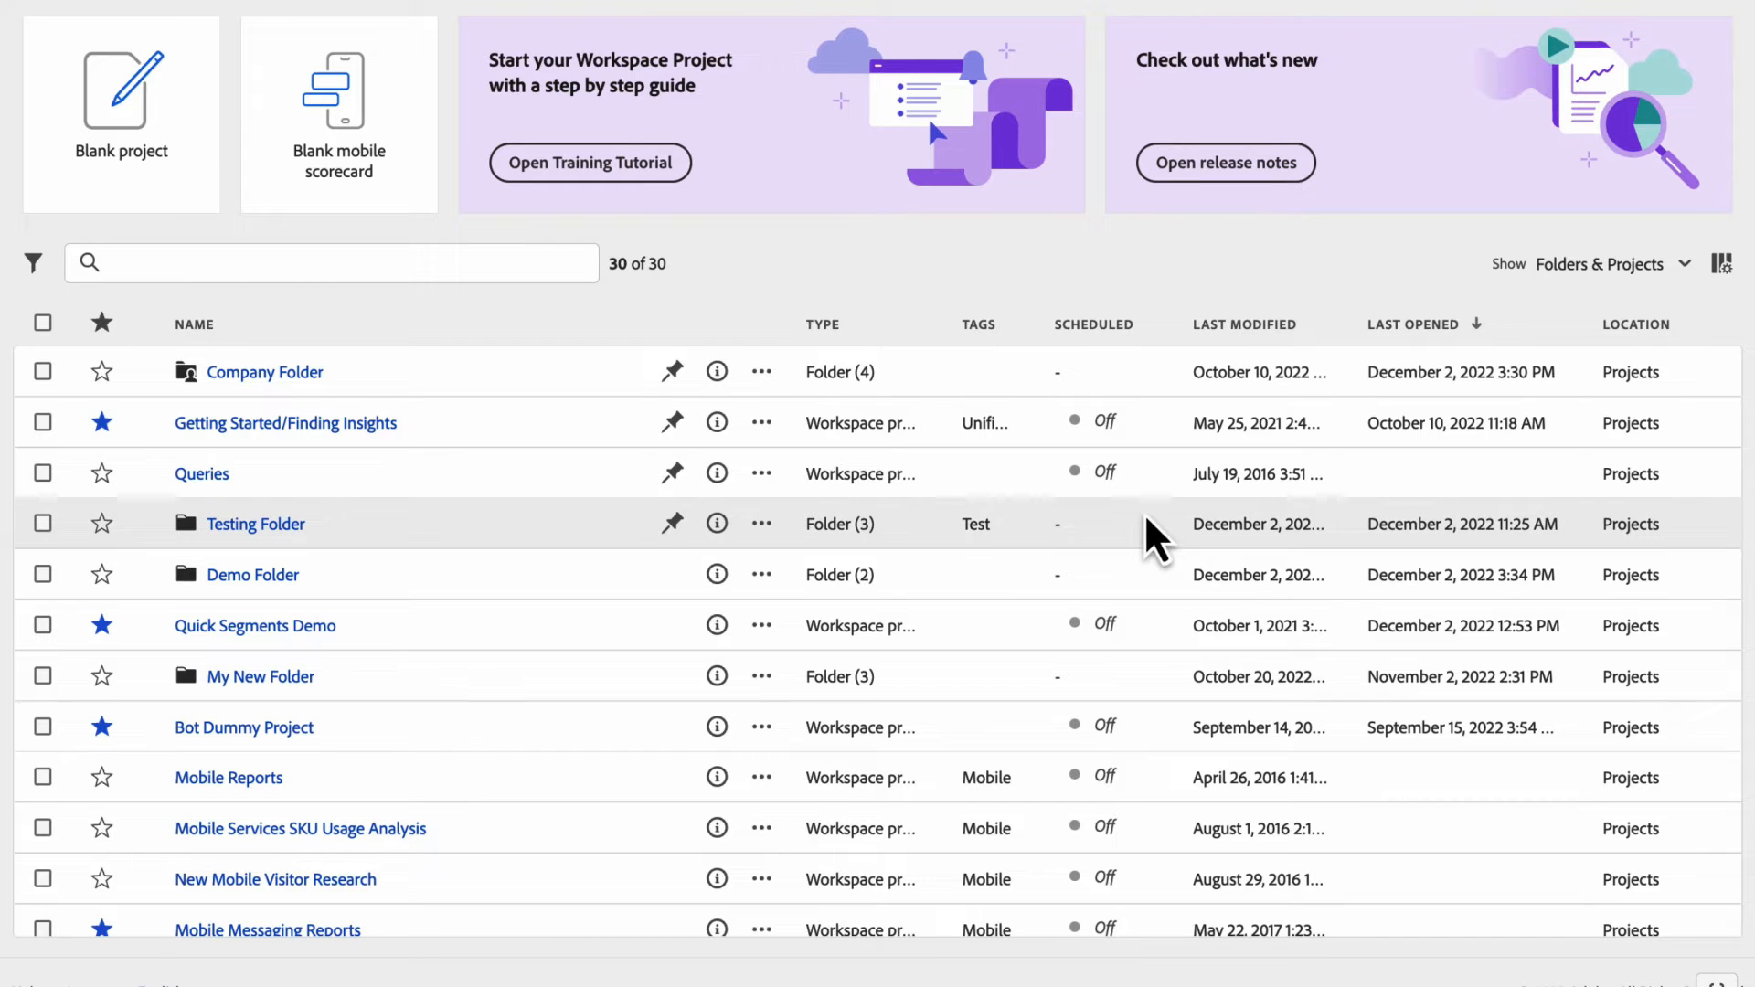
mouse_move(523, 329)
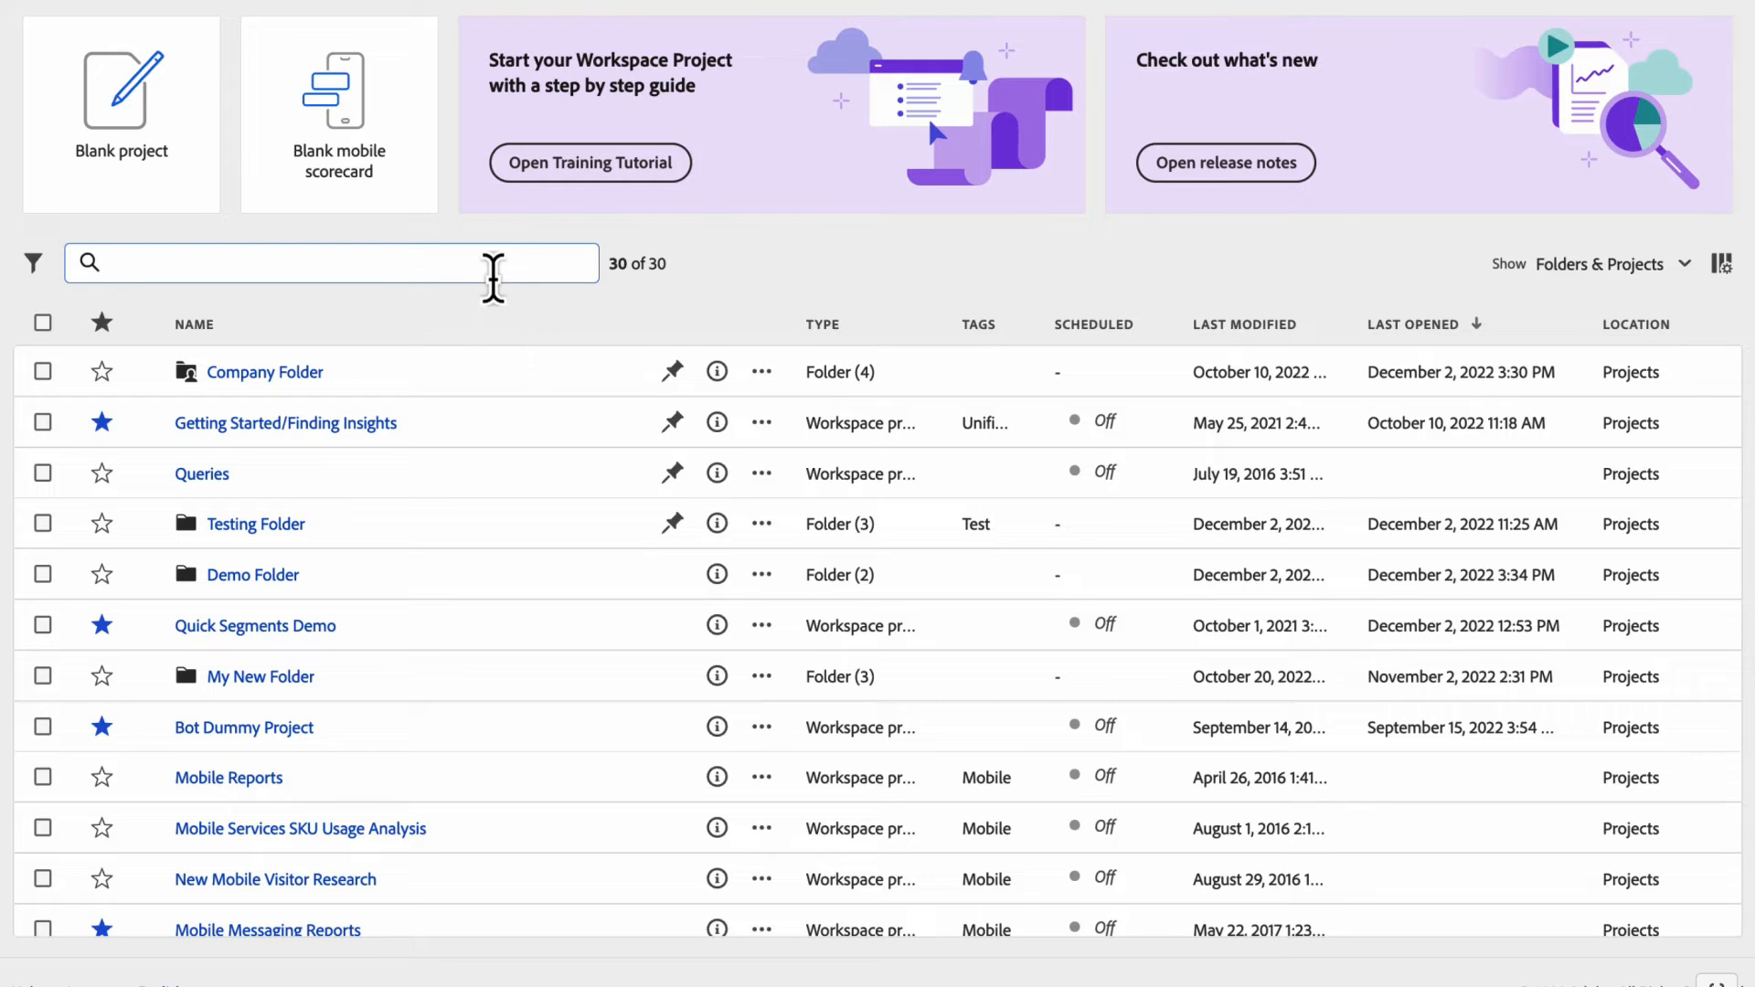
text(hit)
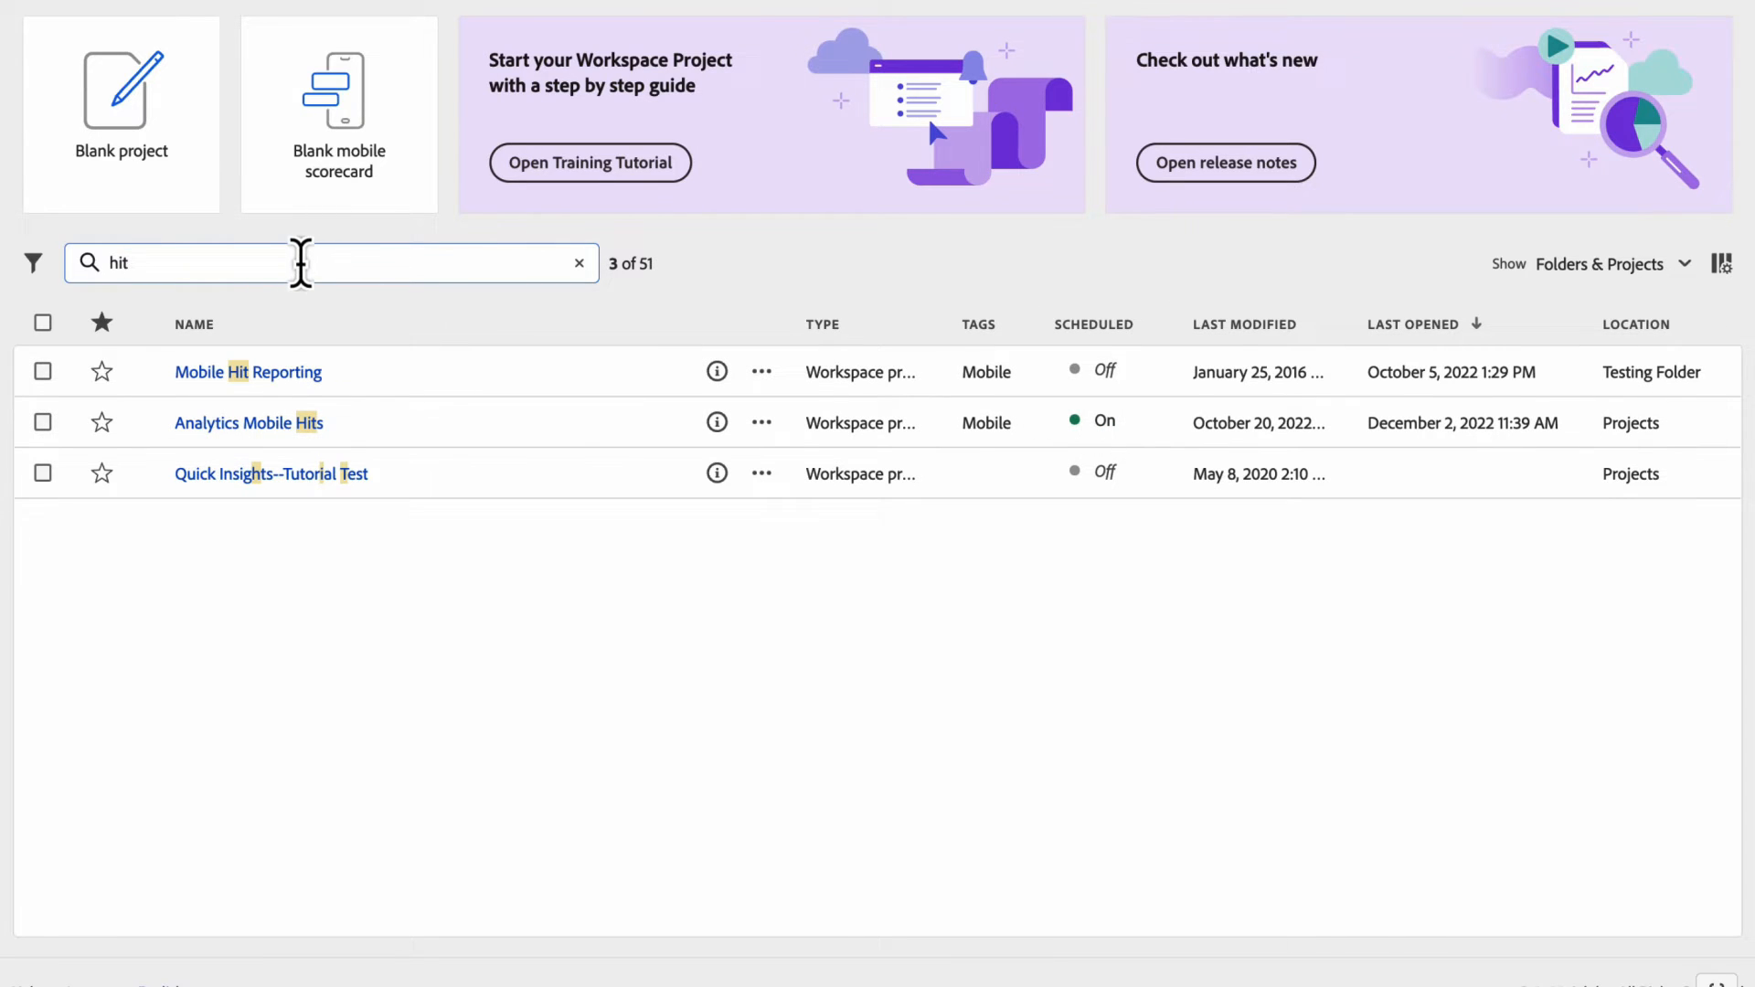
mouse_move(248, 394)
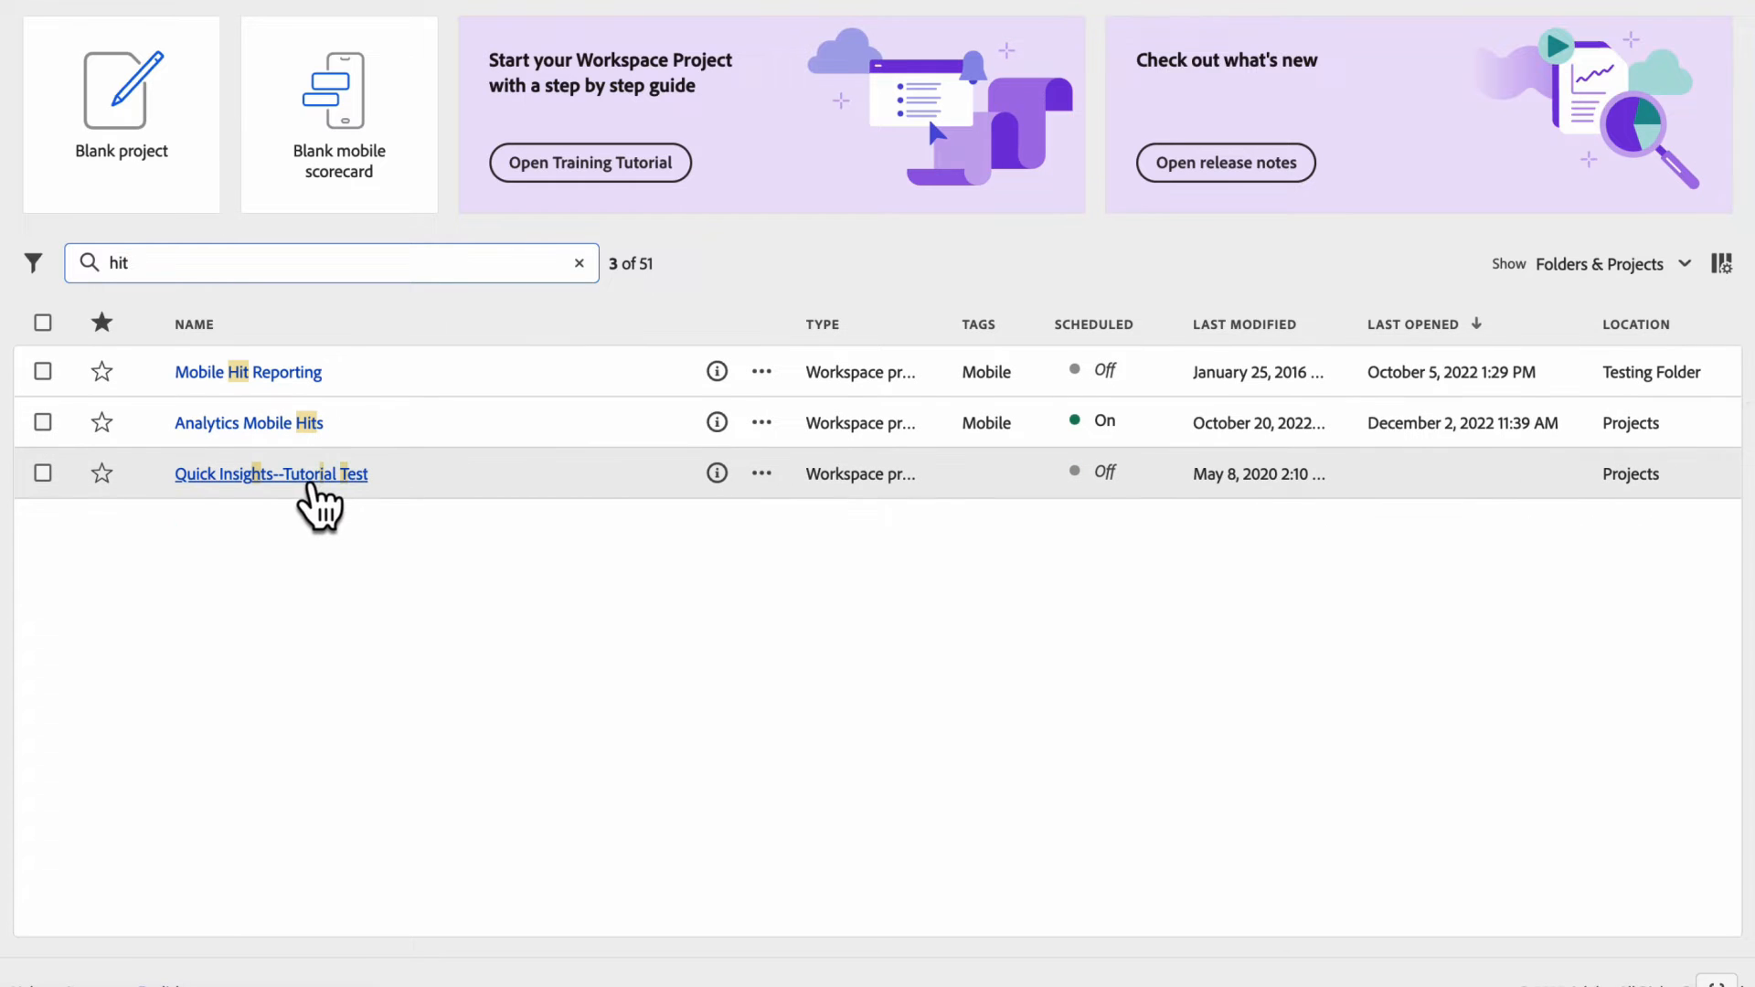
mouse_move(334, 514)
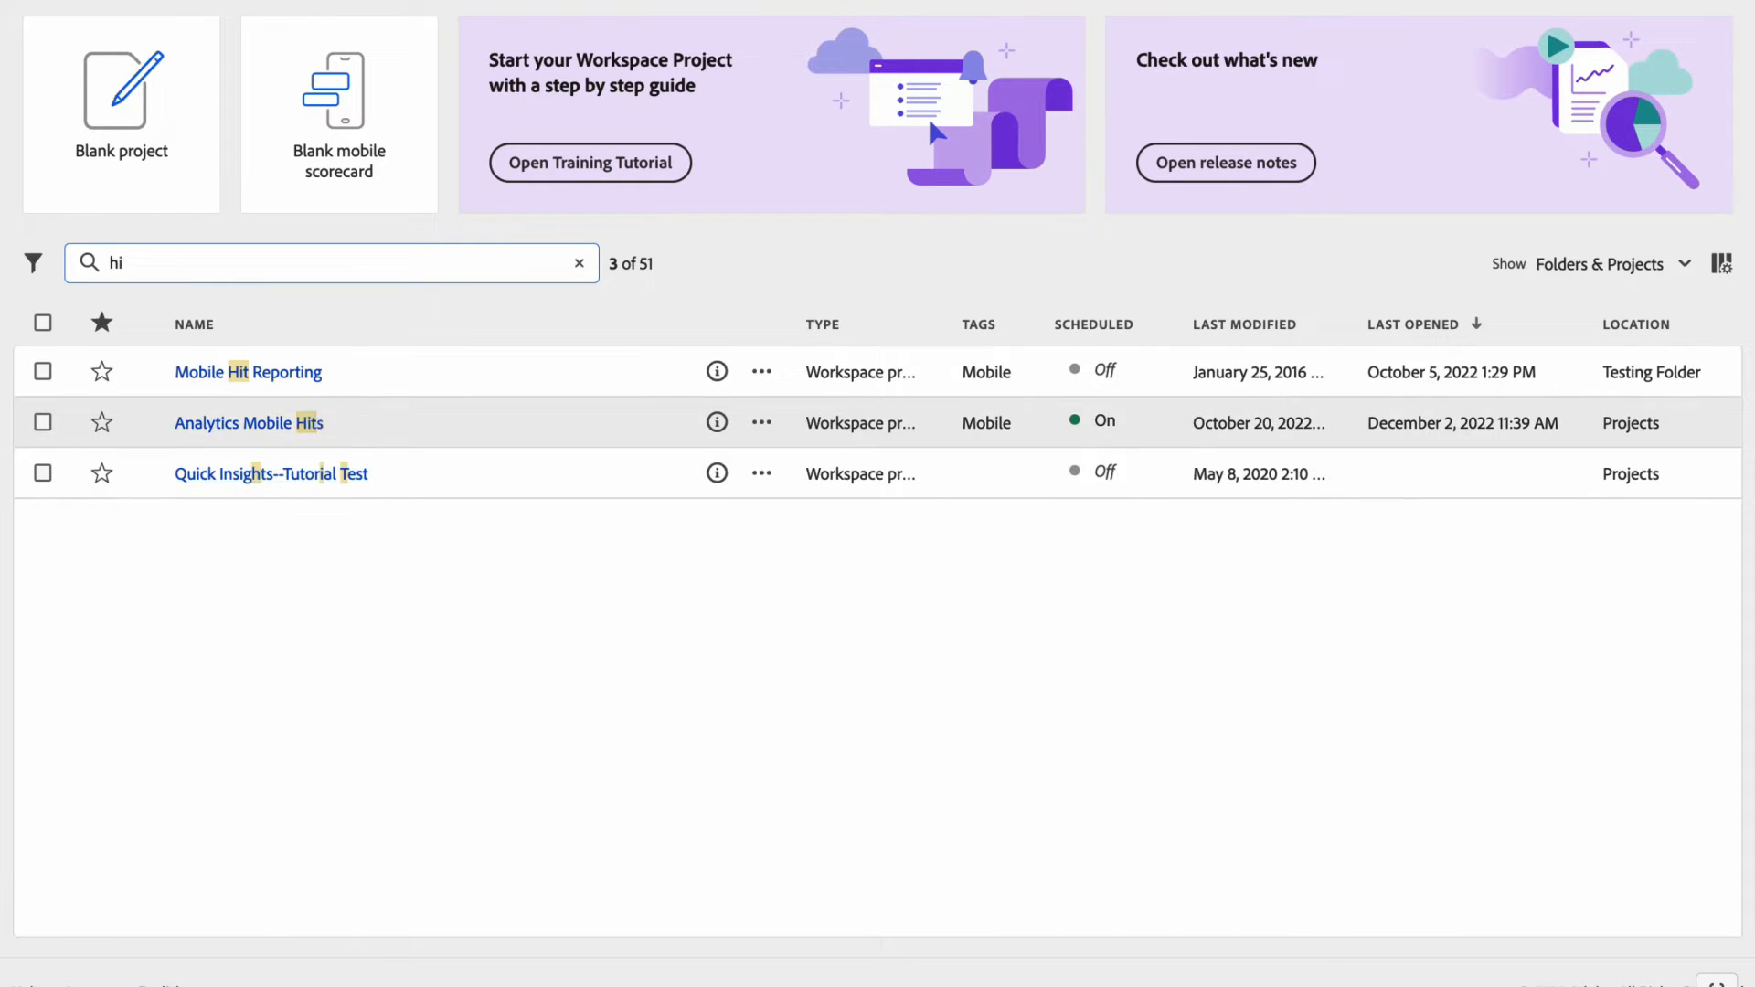
text(mobil)
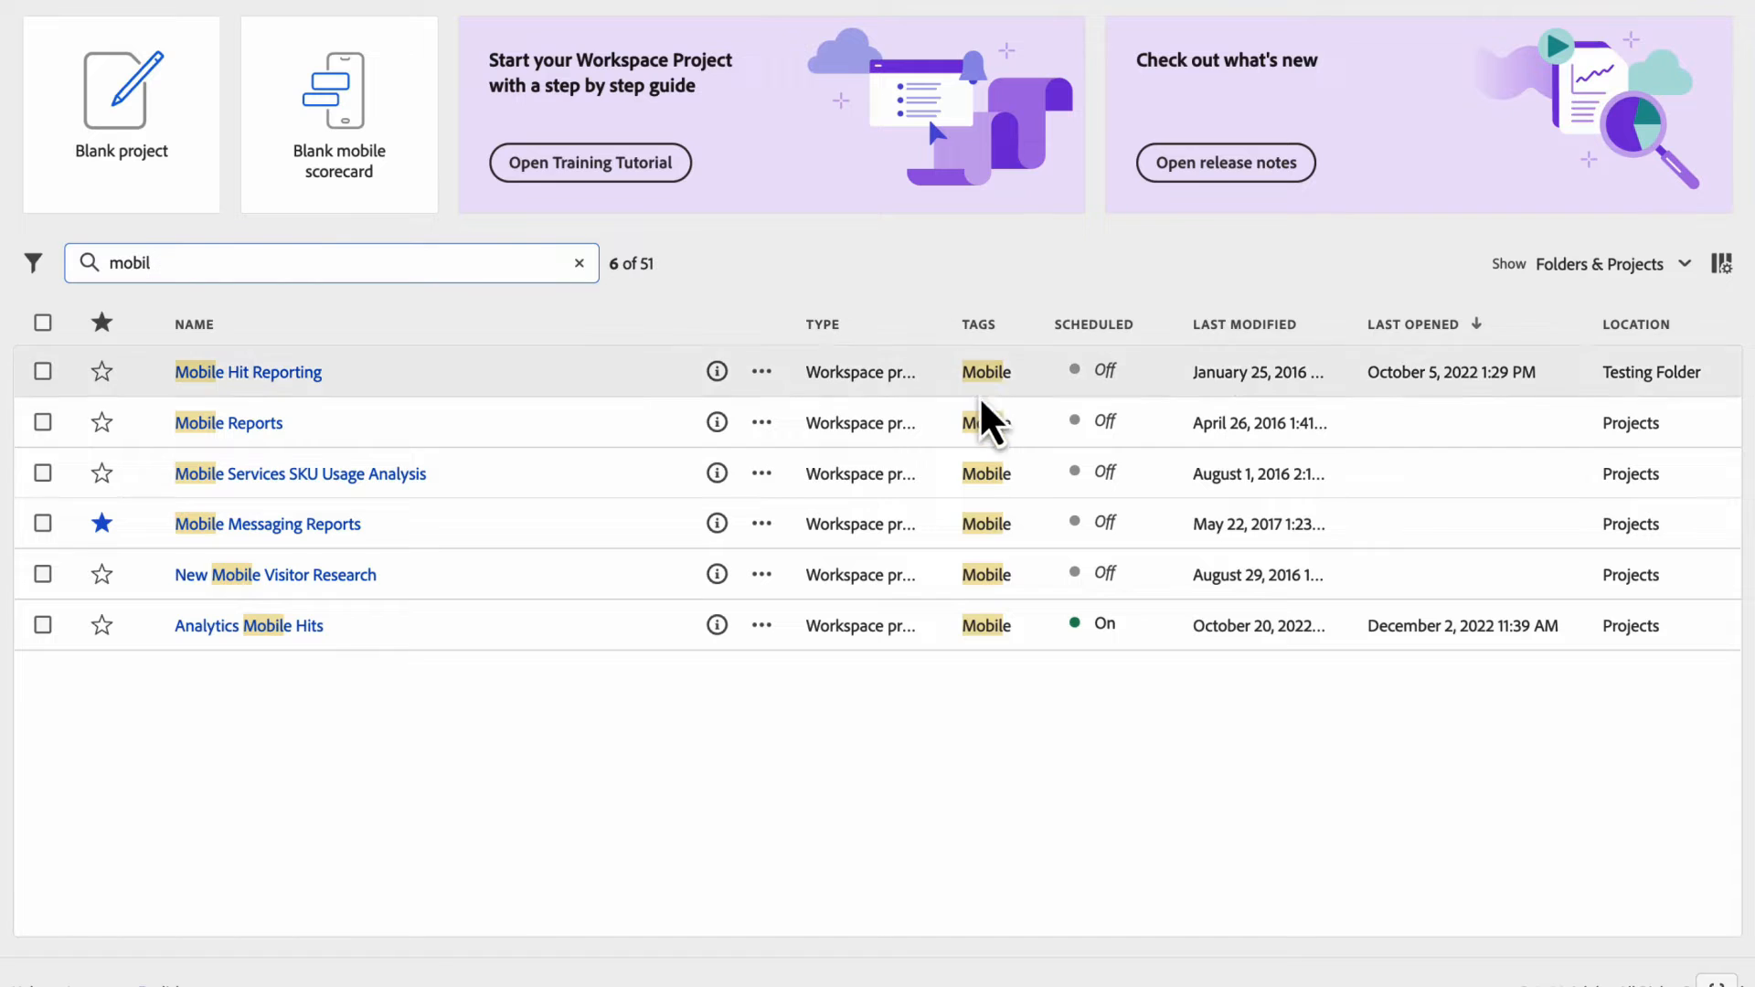
mouse_move(508, 428)
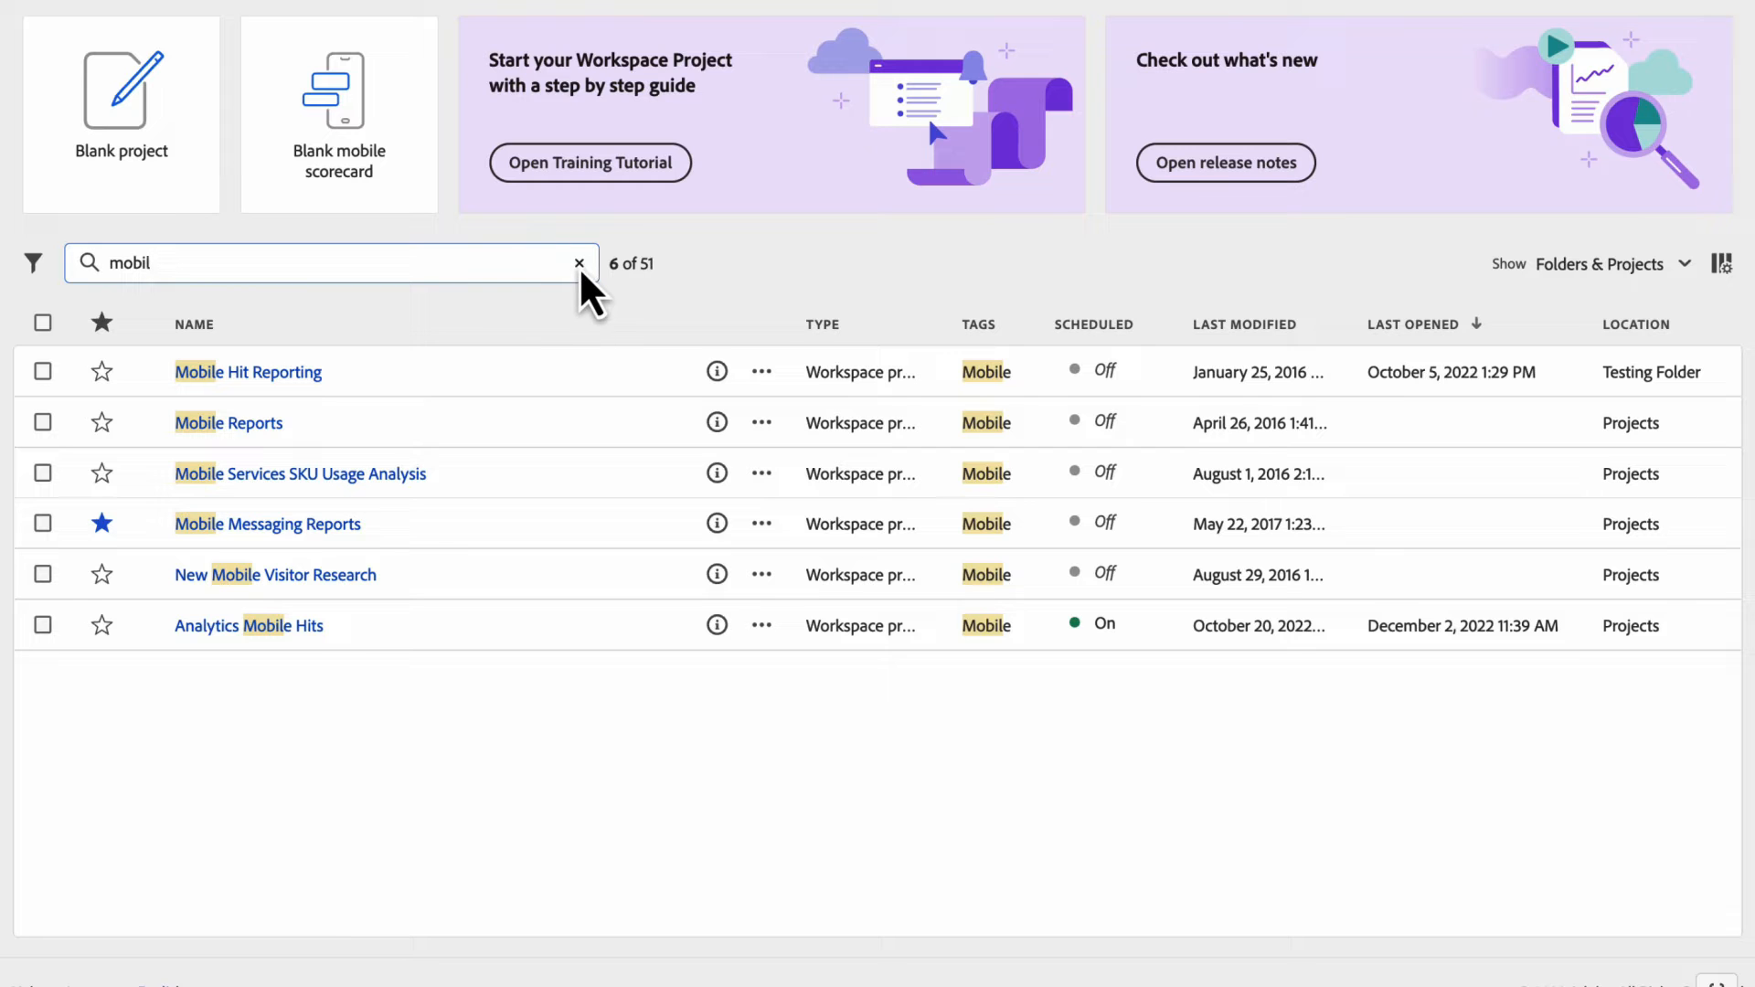
click(579, 264)
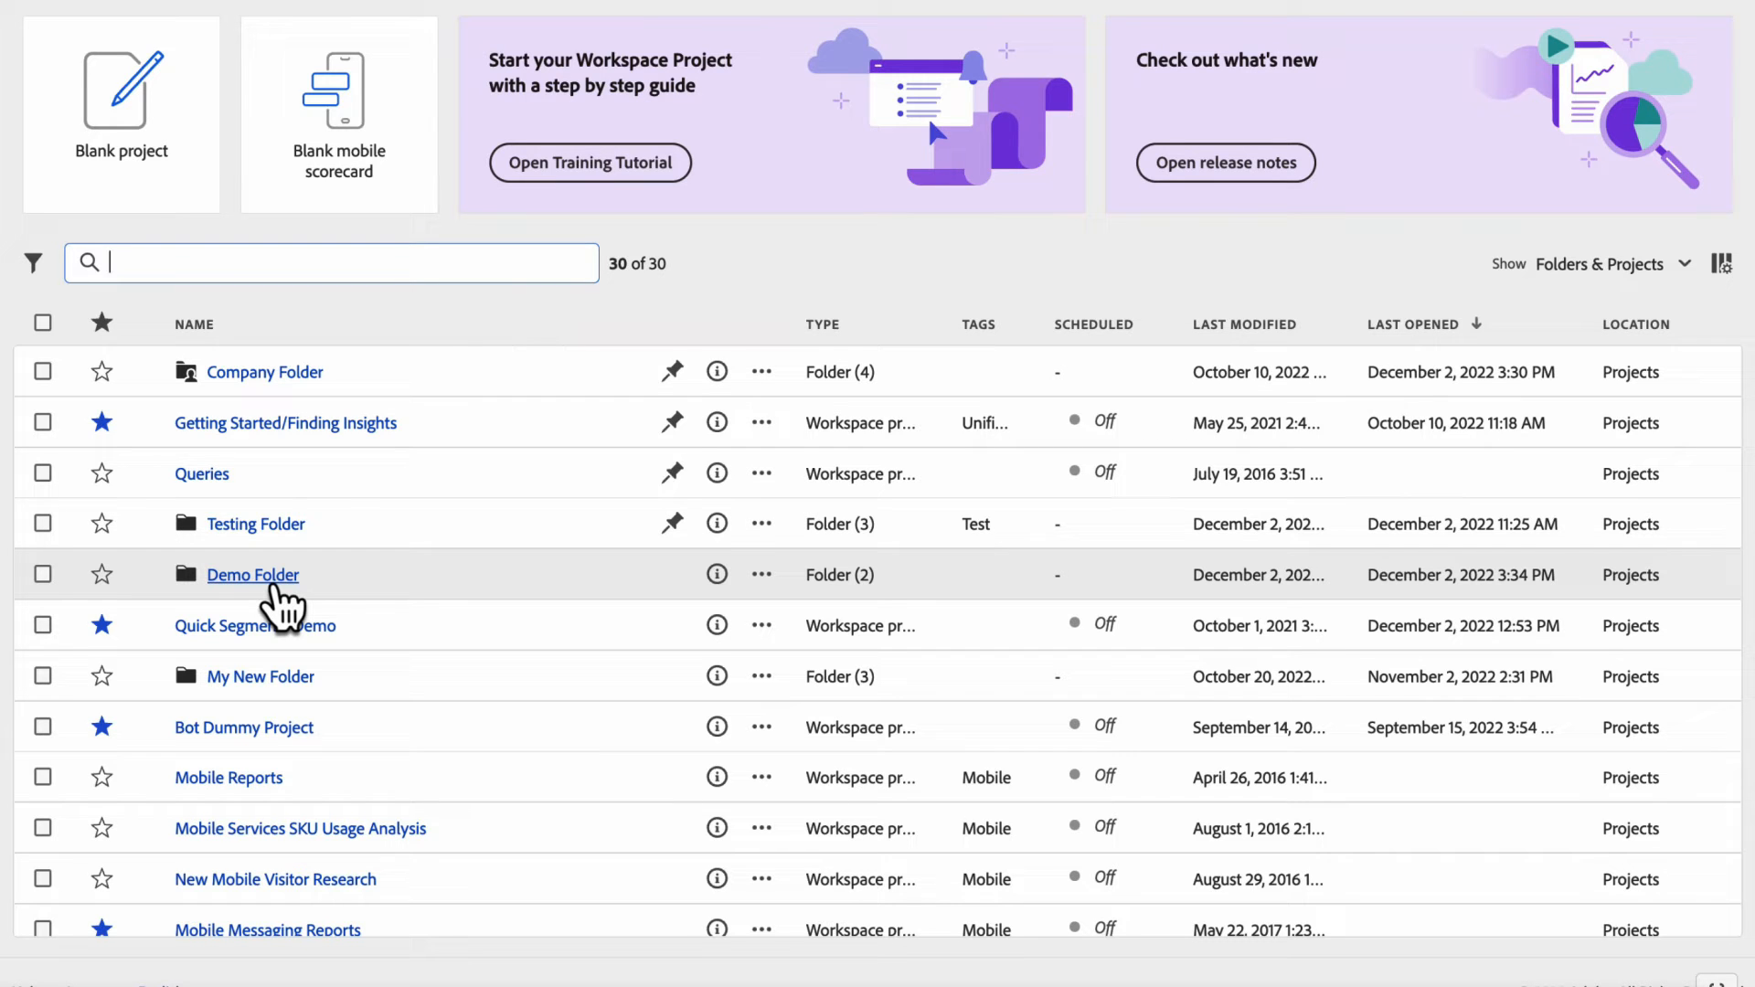
mouse_move(214, 264)
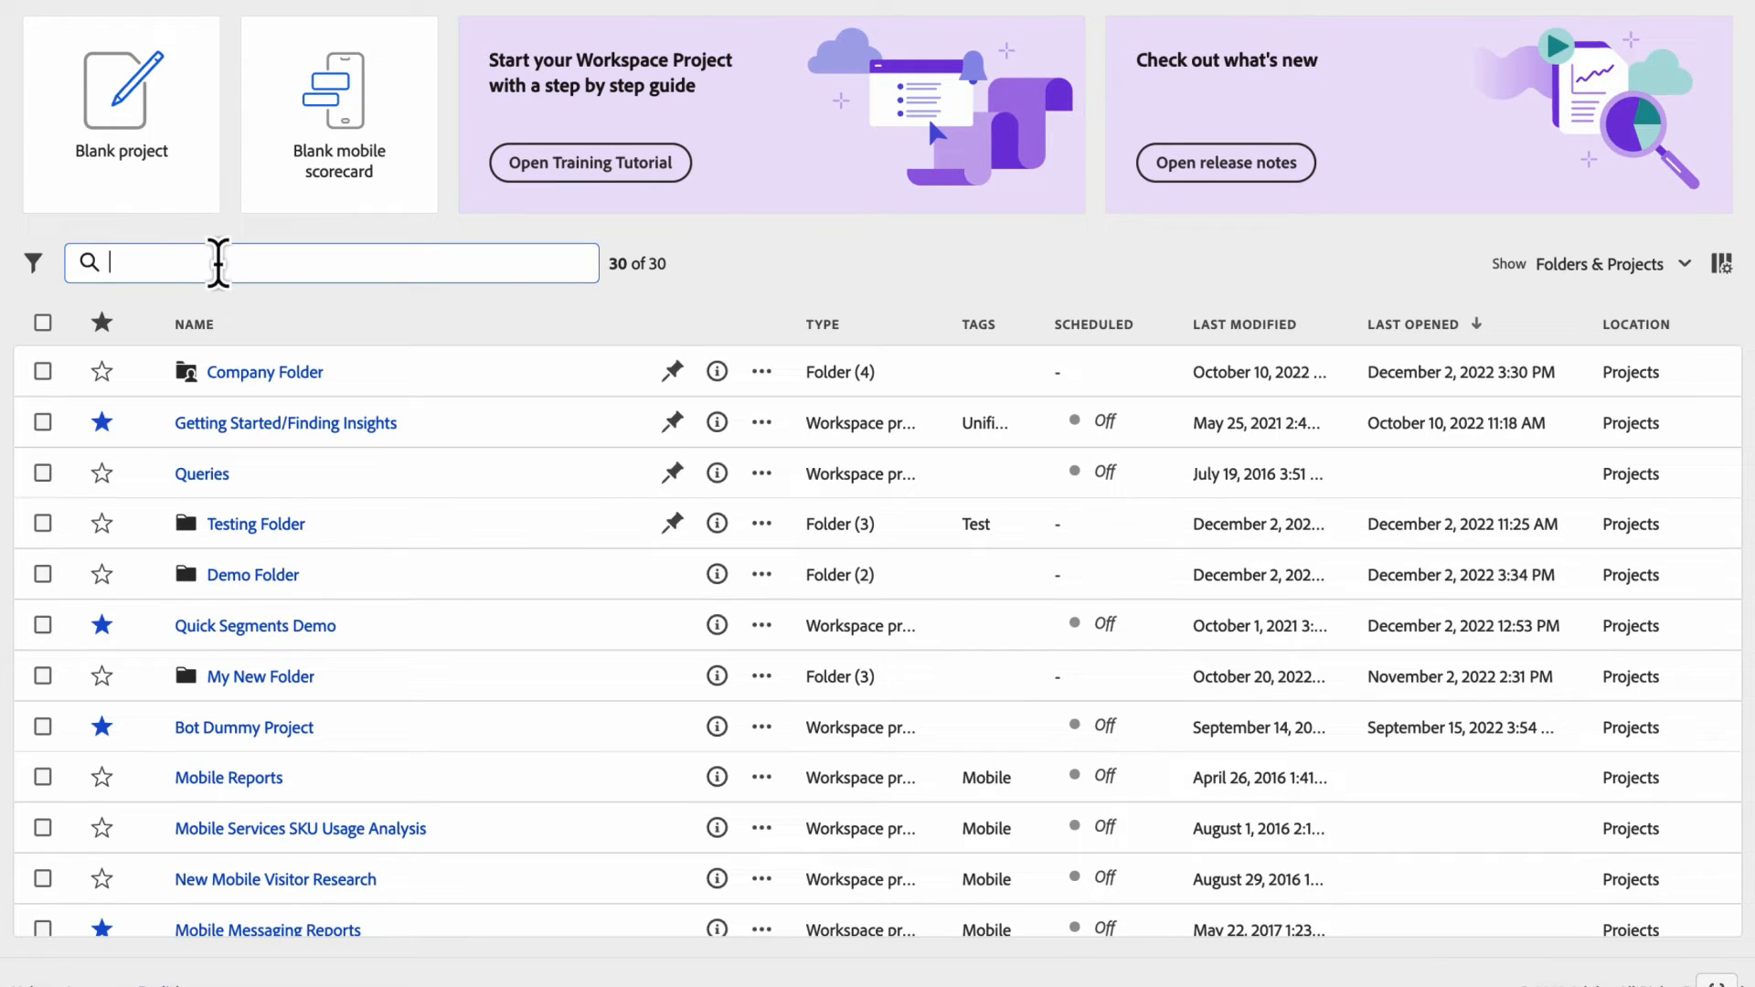
mouse_move(33, 264)
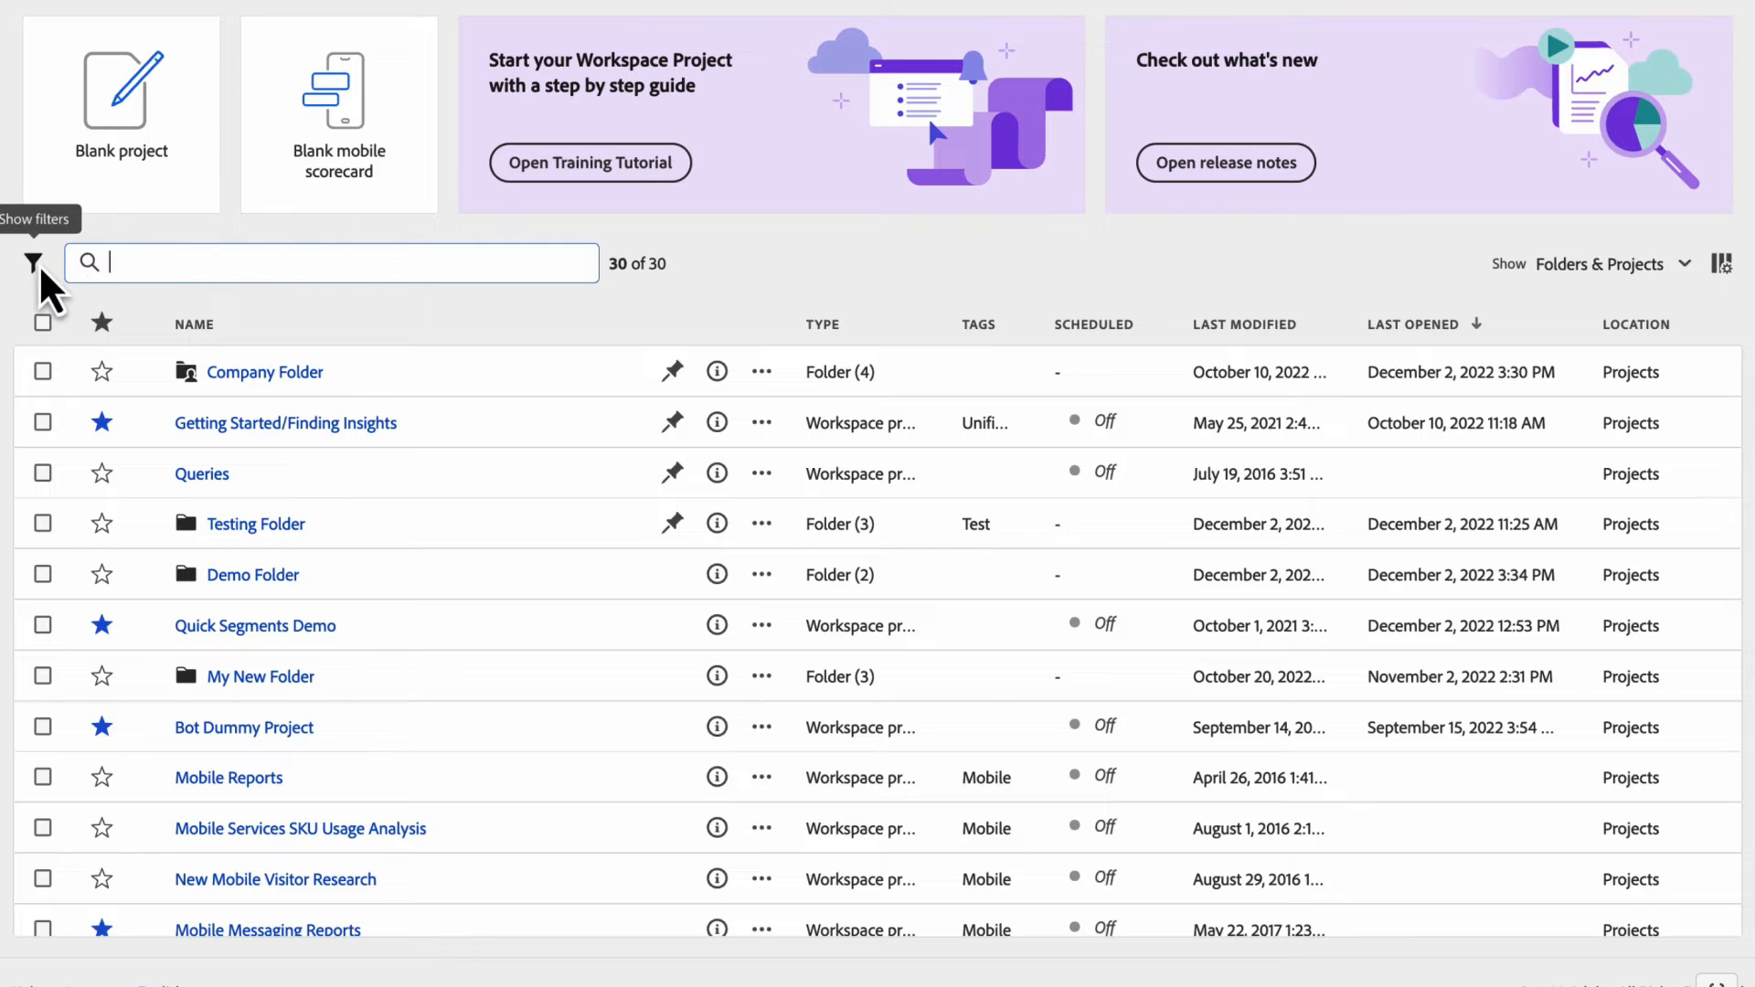
- Filter projects to the Demo Data Adobe PM report suite, showing 16 of 30, then hide filters
click(34, 263)
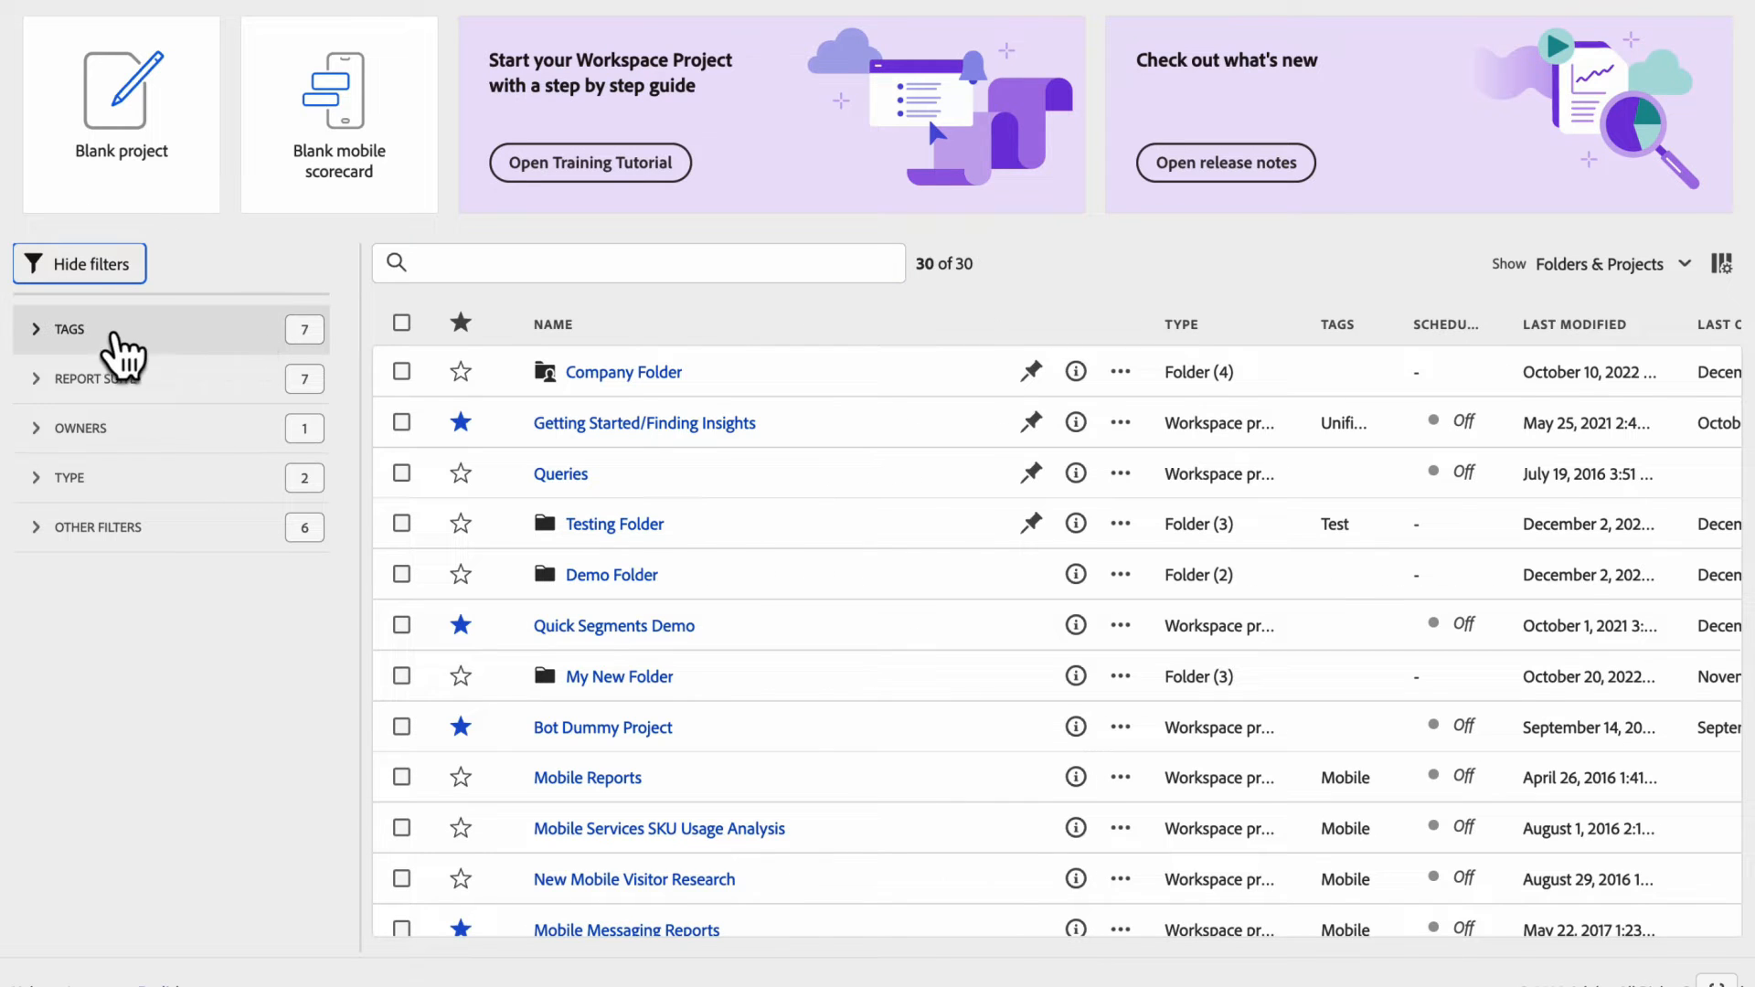
click(66, 328)
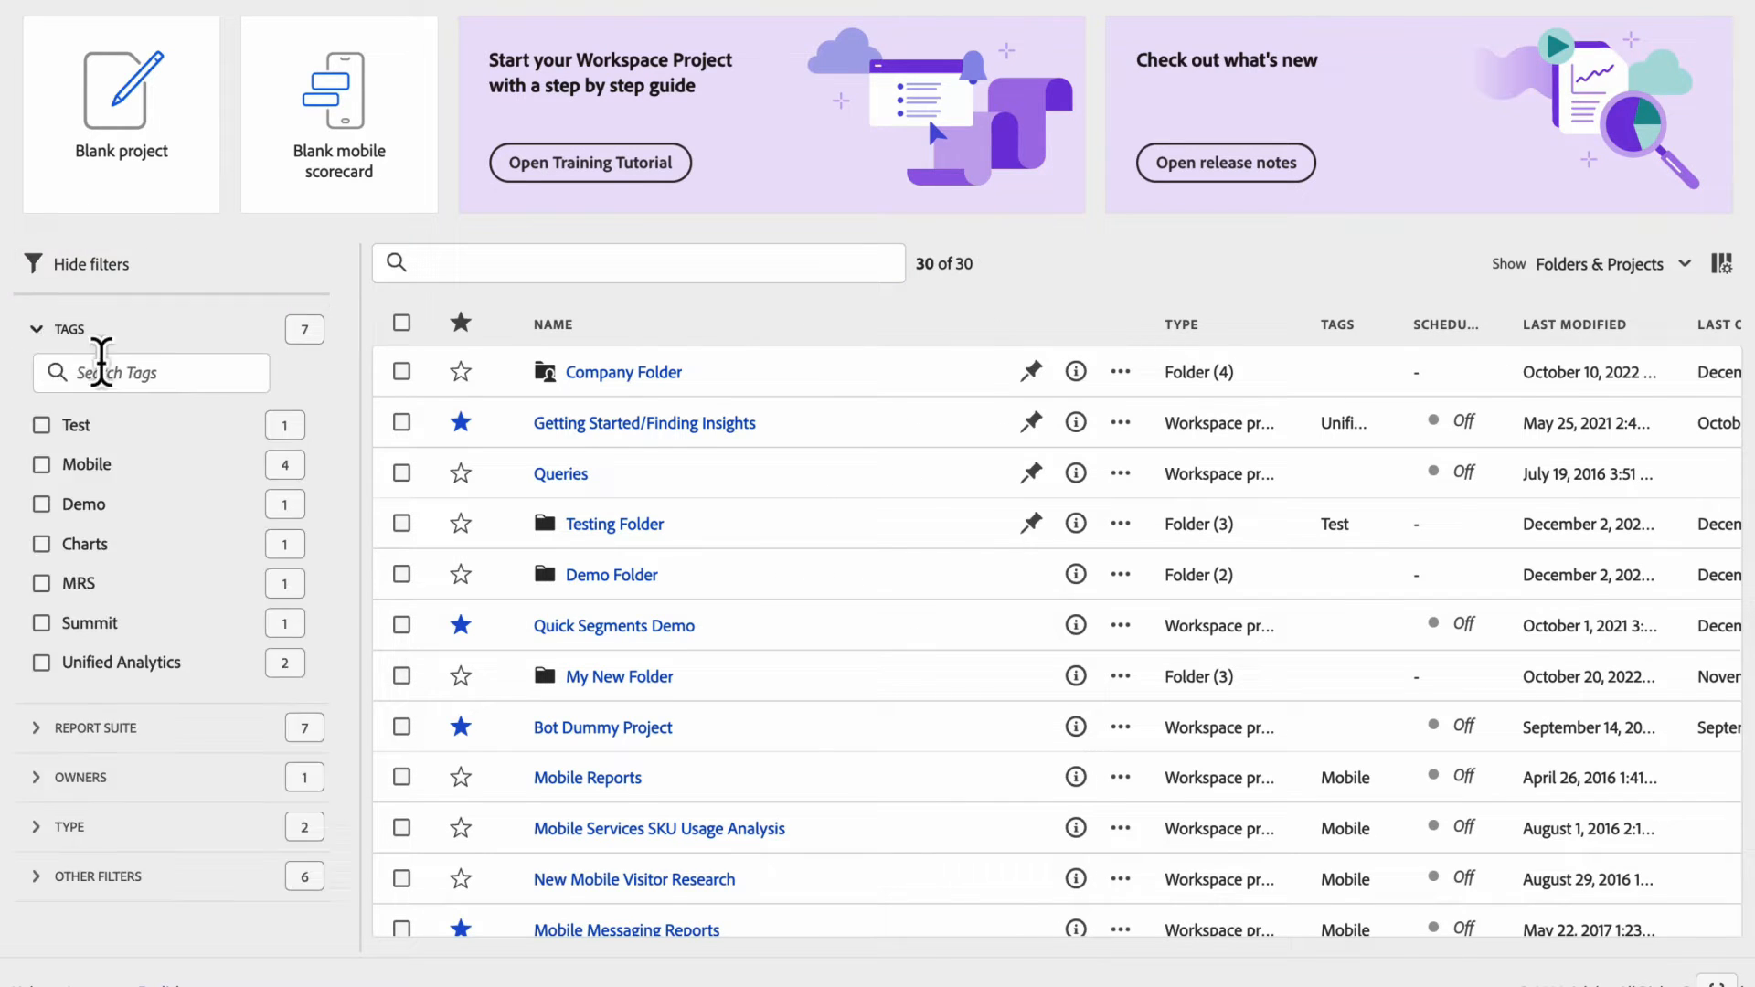
click(41, 464)
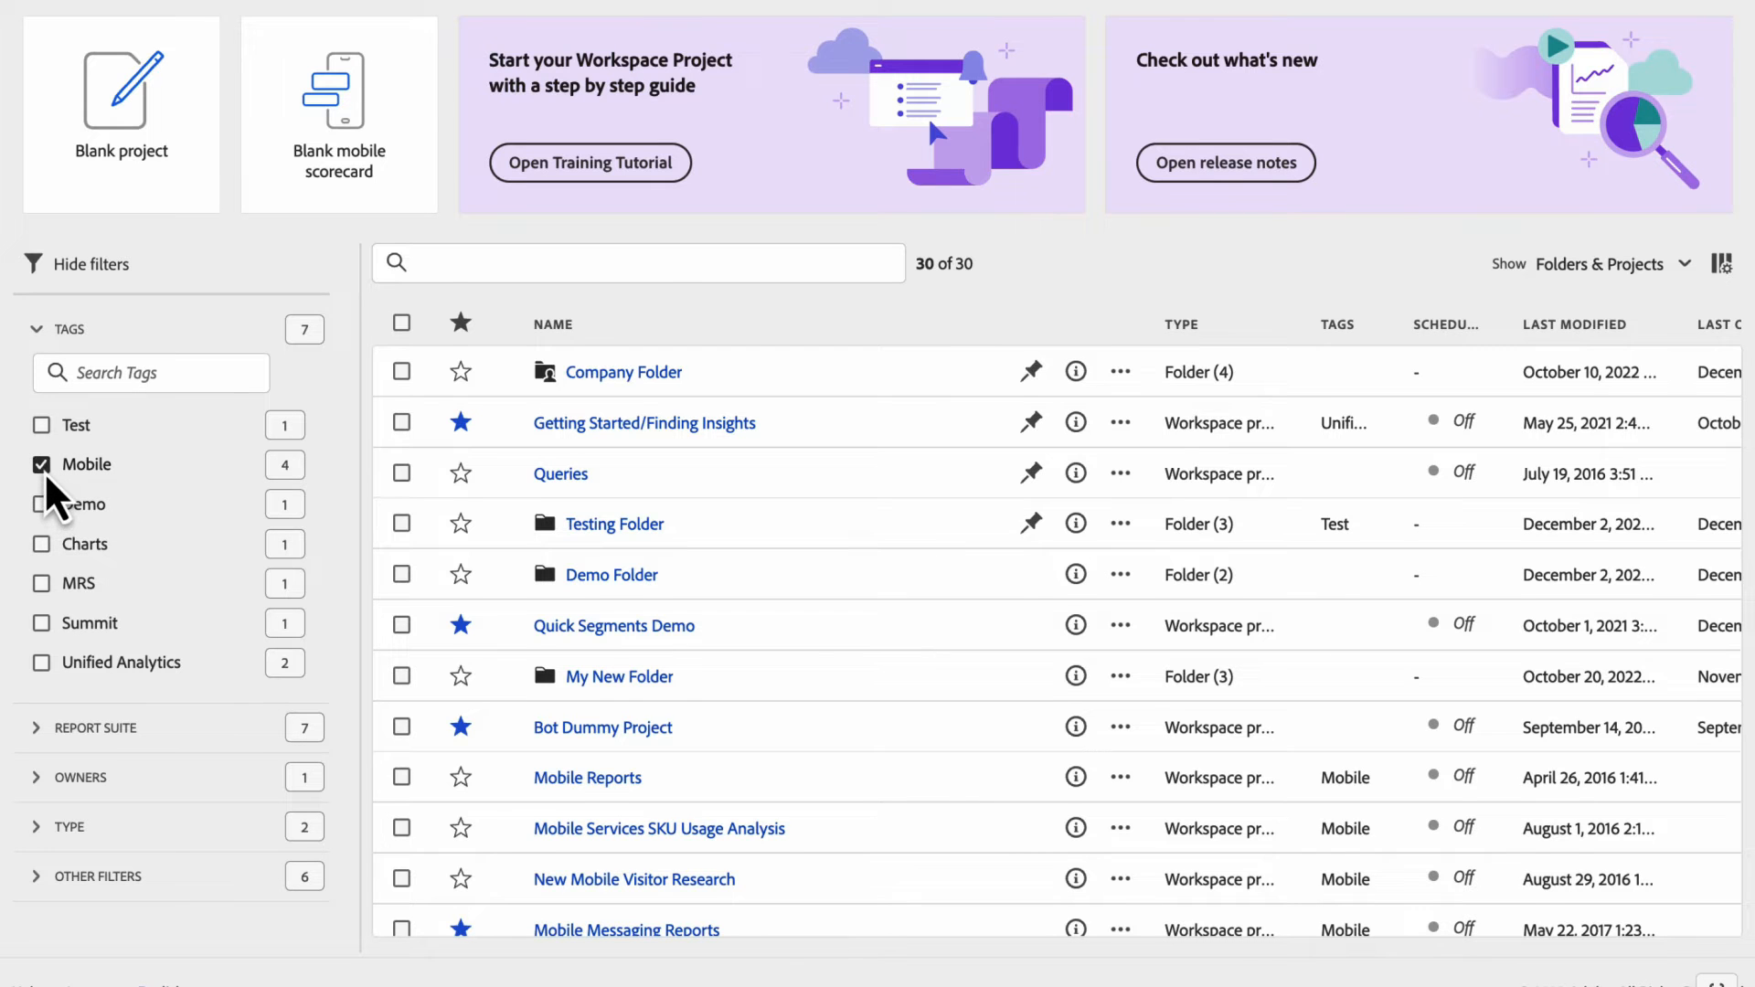
click(41, 465)
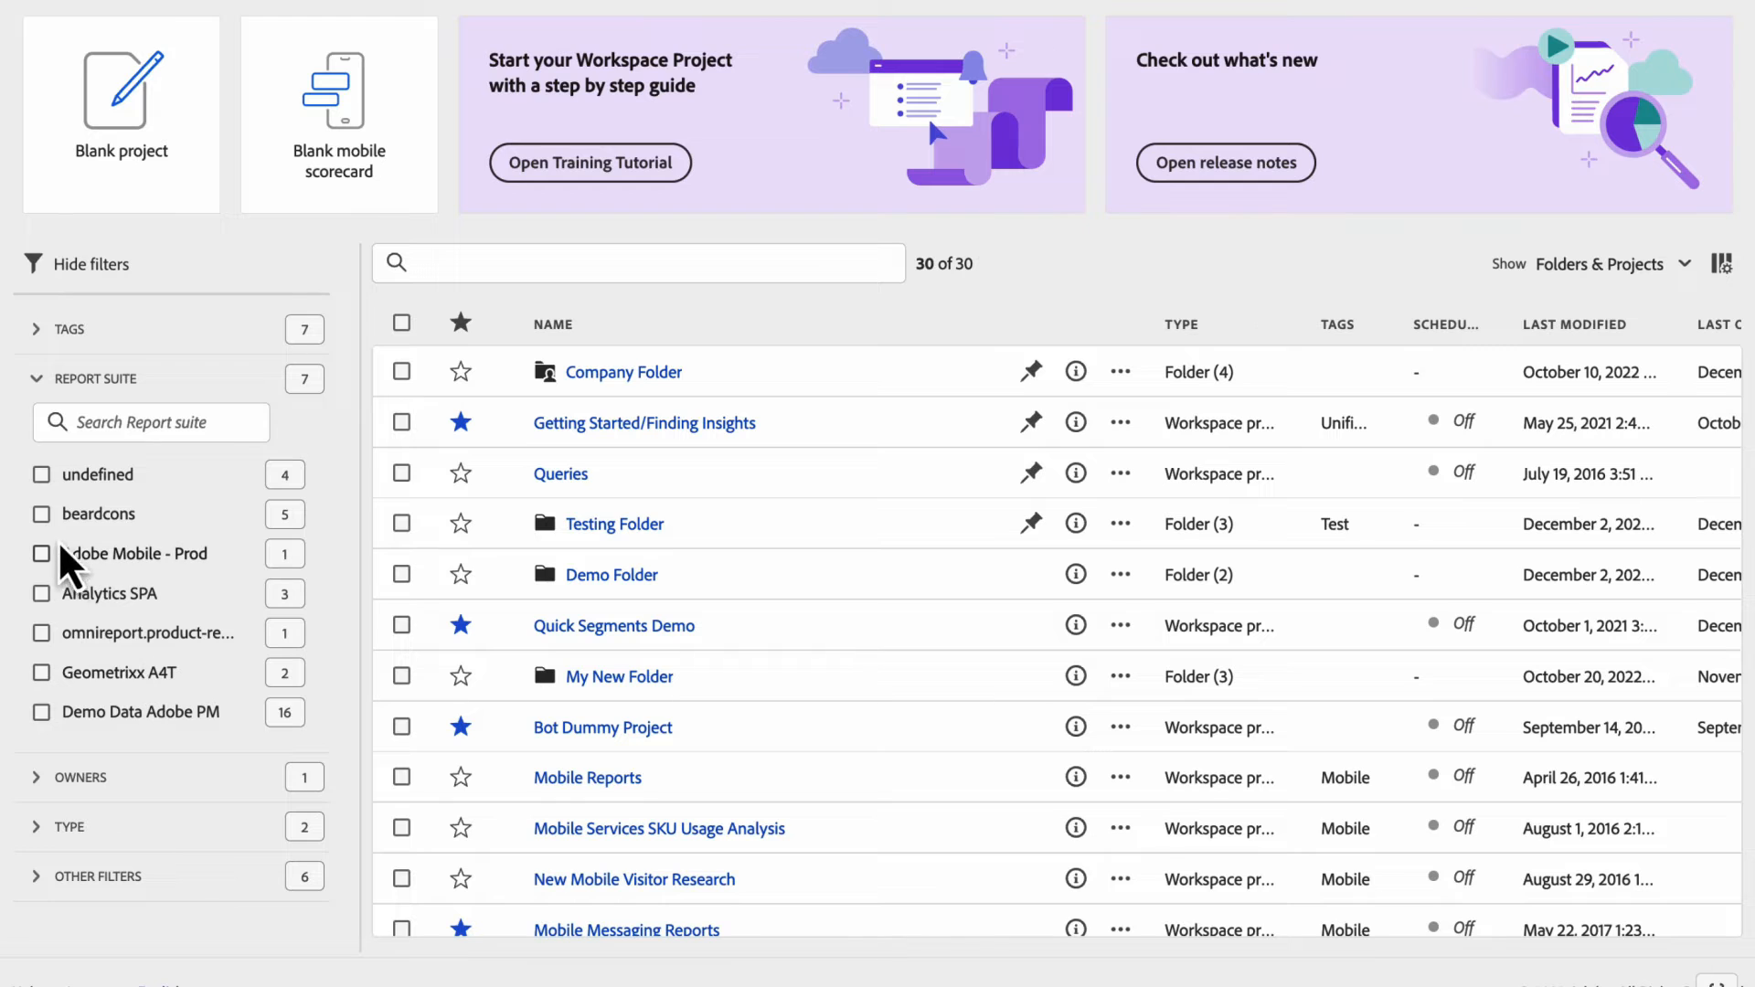
click(40, 712)
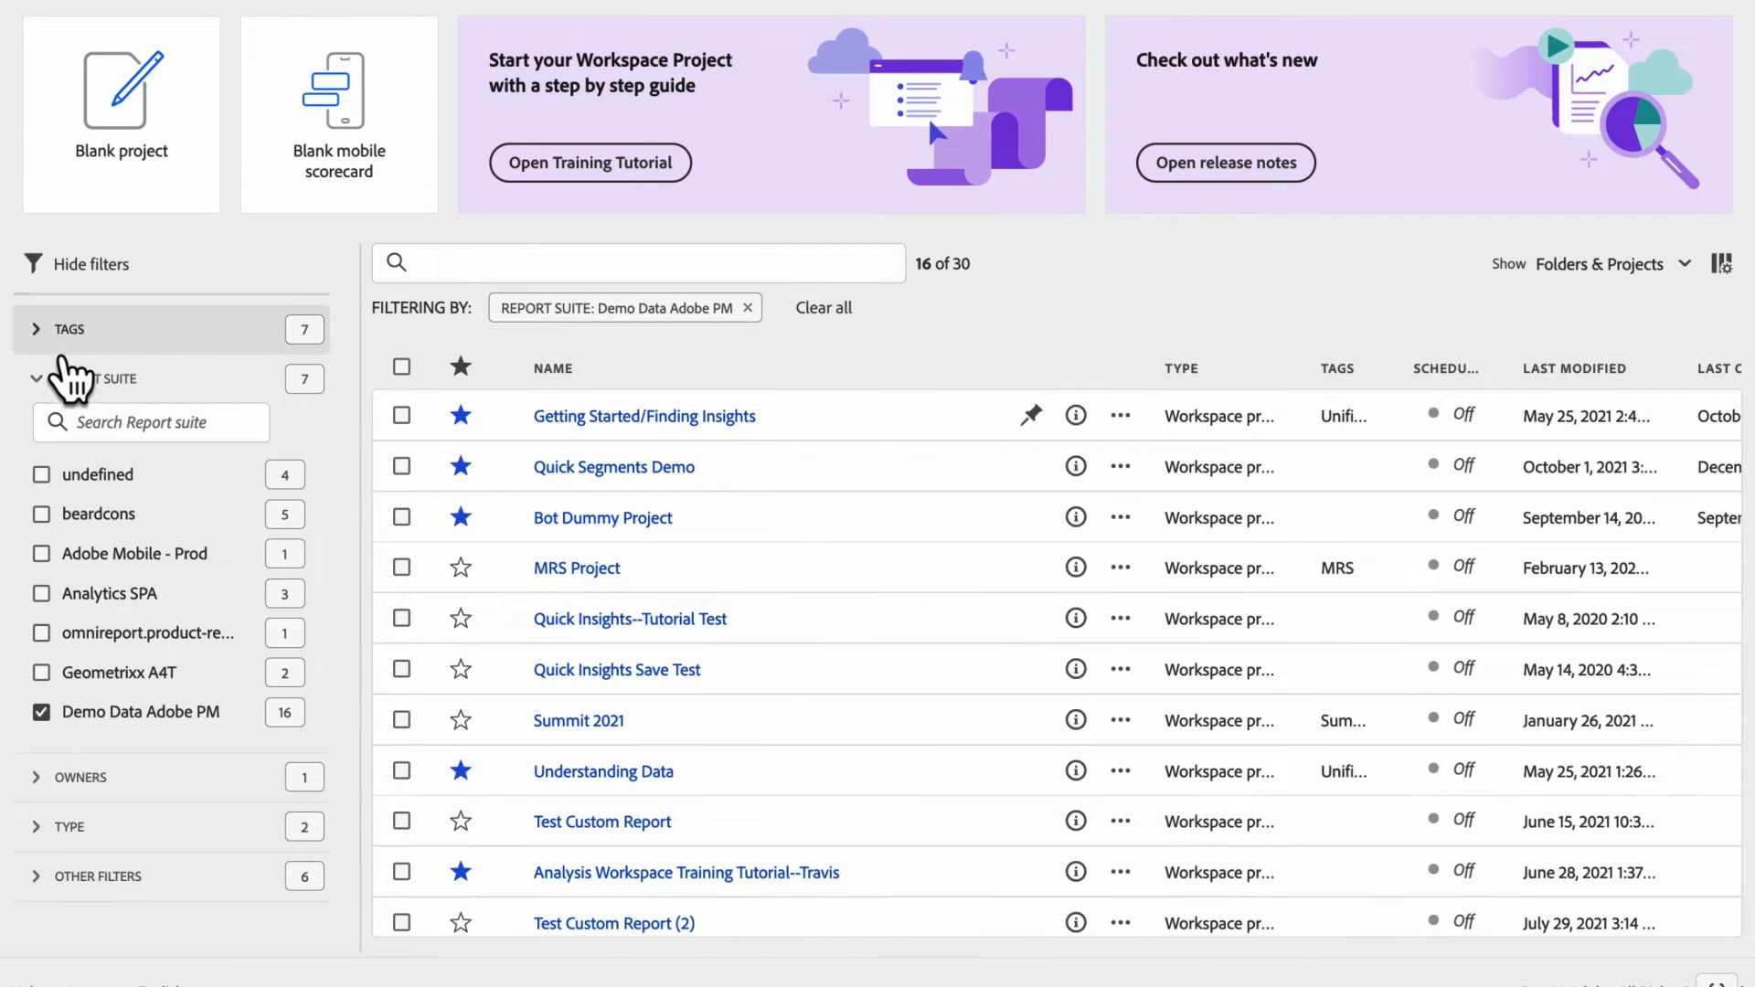
click(66, 329)
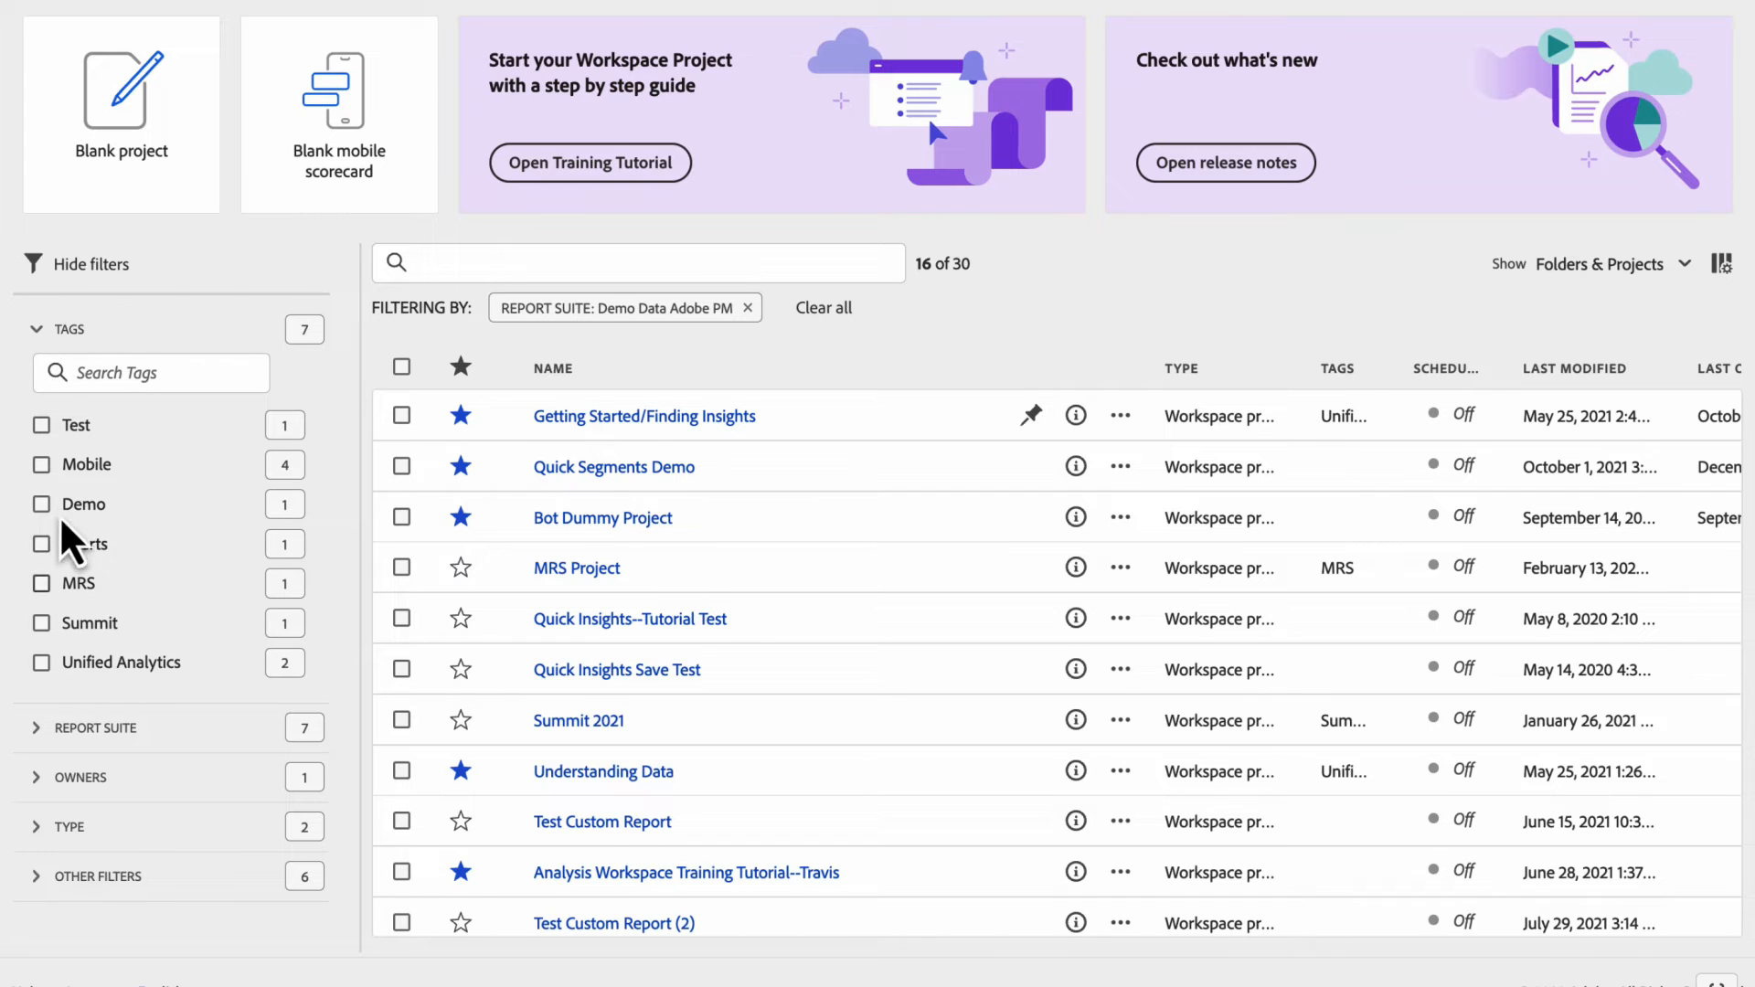
click(41, 504)
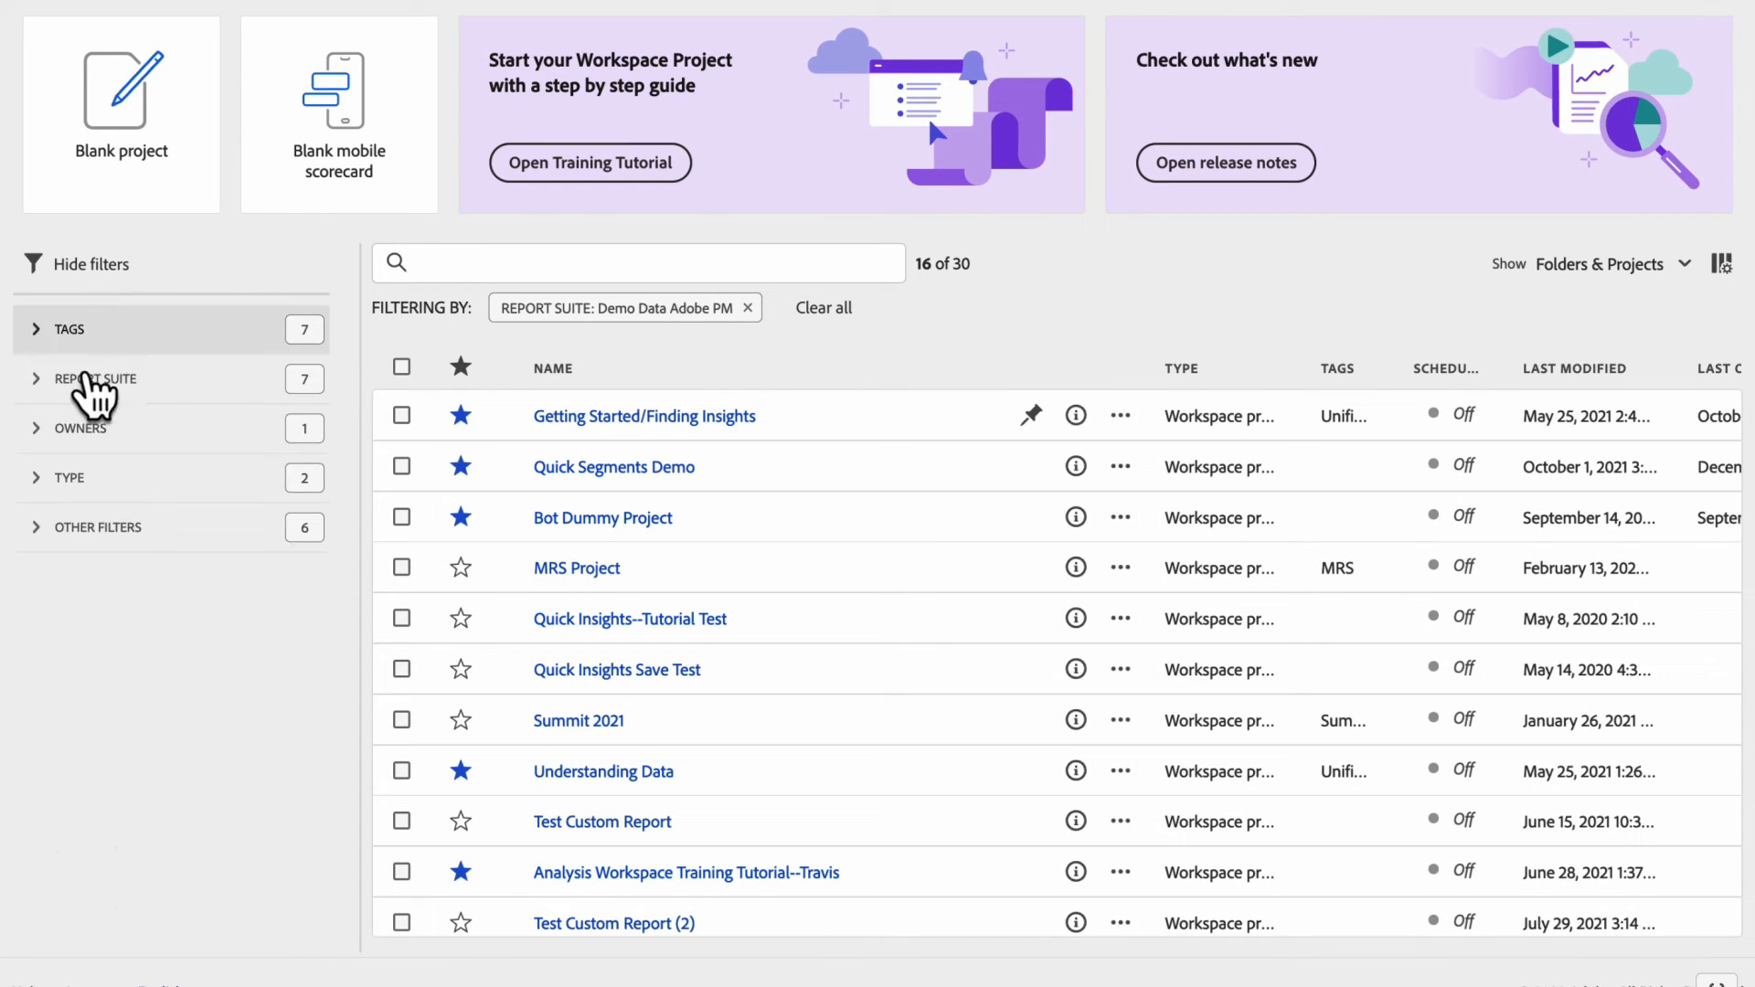
click(97, 527)
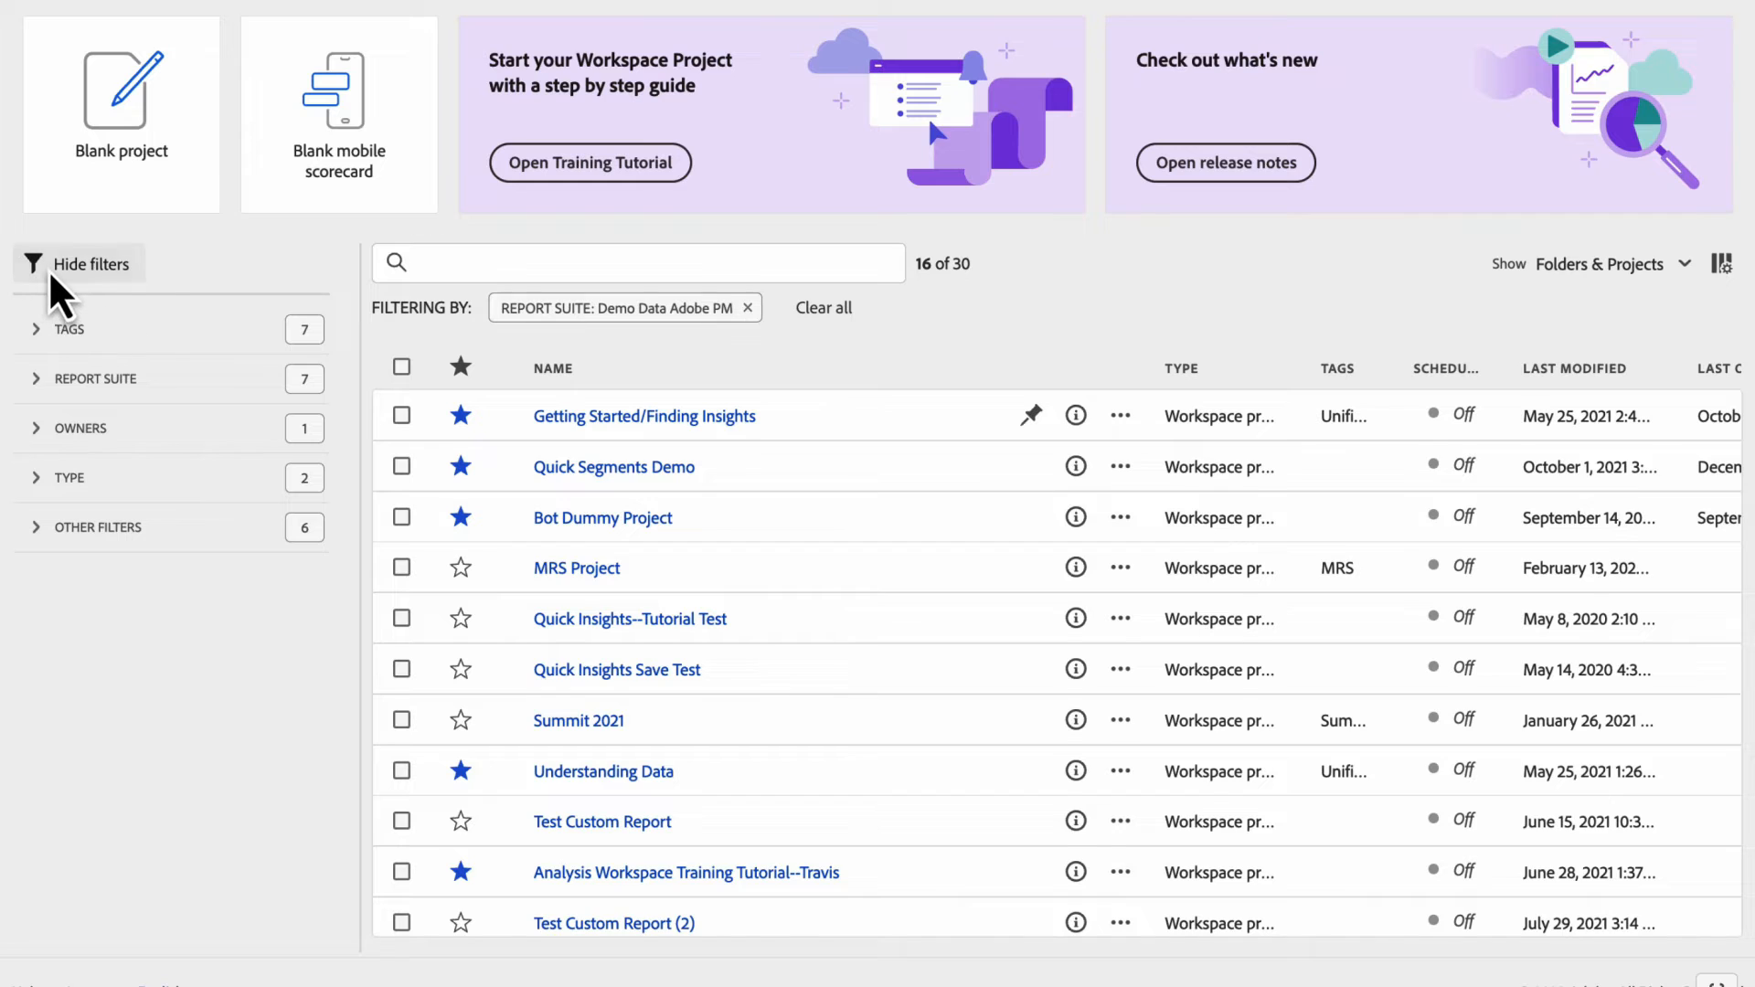
click(36, 264)
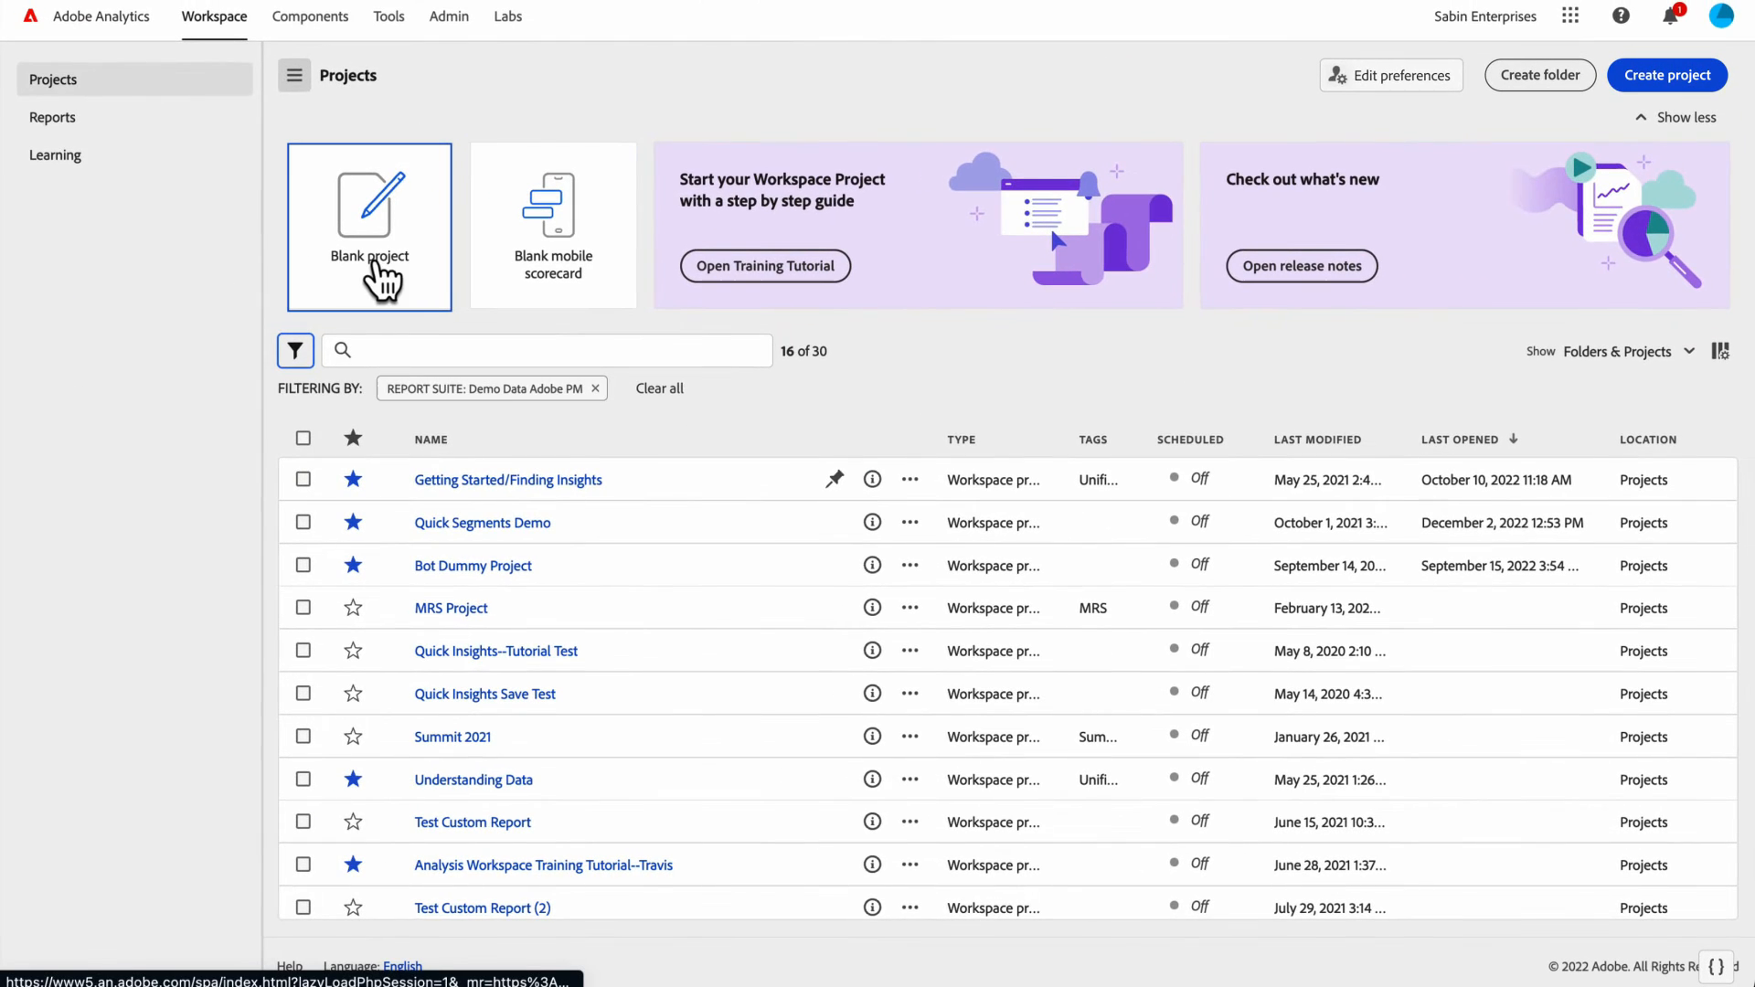
- Open a blank project and exit back to the projects list
click(368, 226)
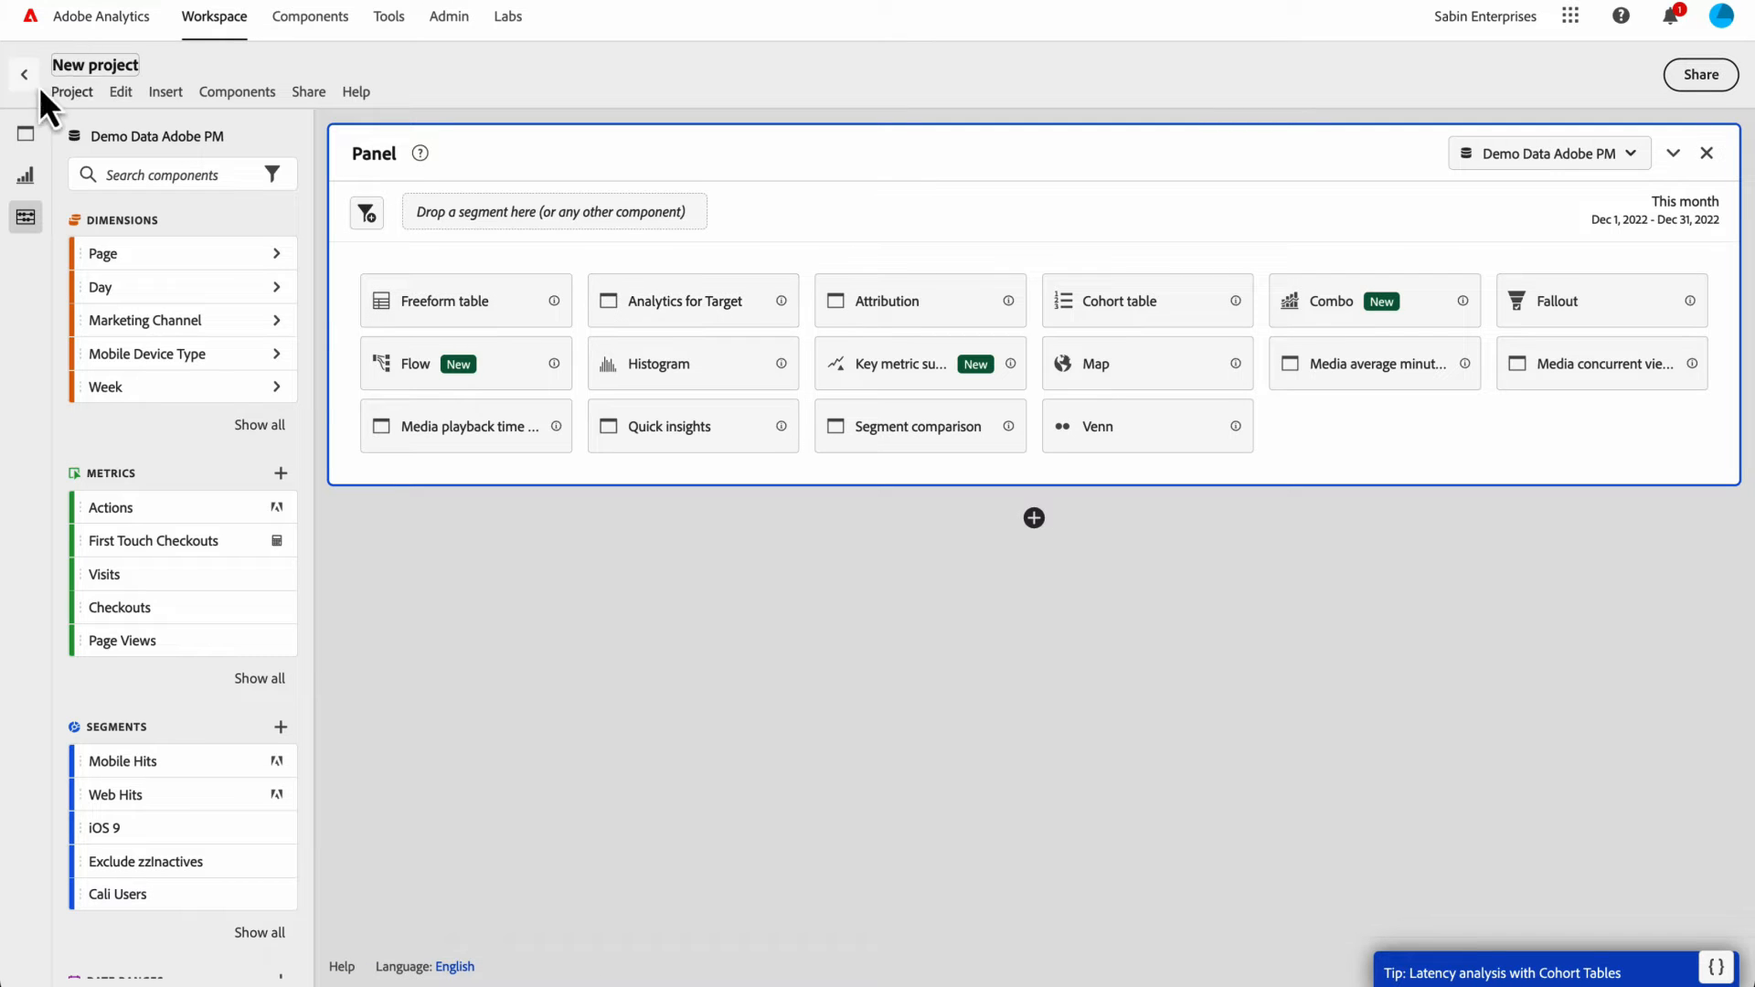
click(34, 73)
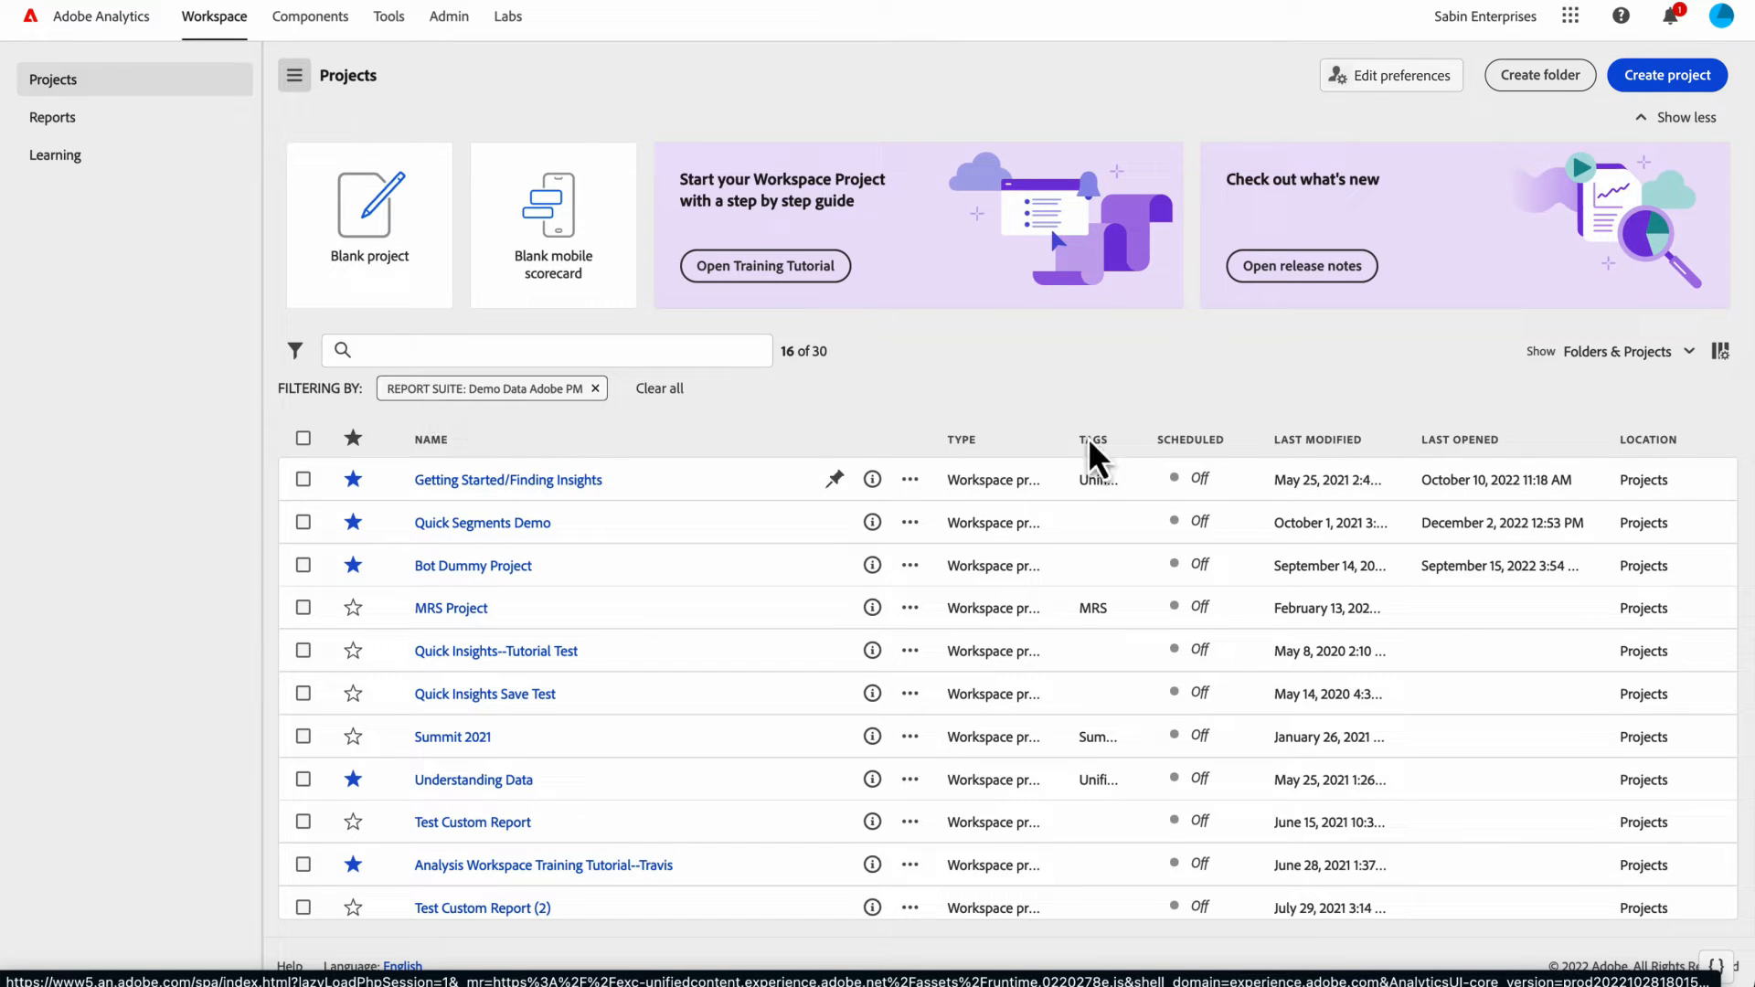
mouse_move(1488, 596)
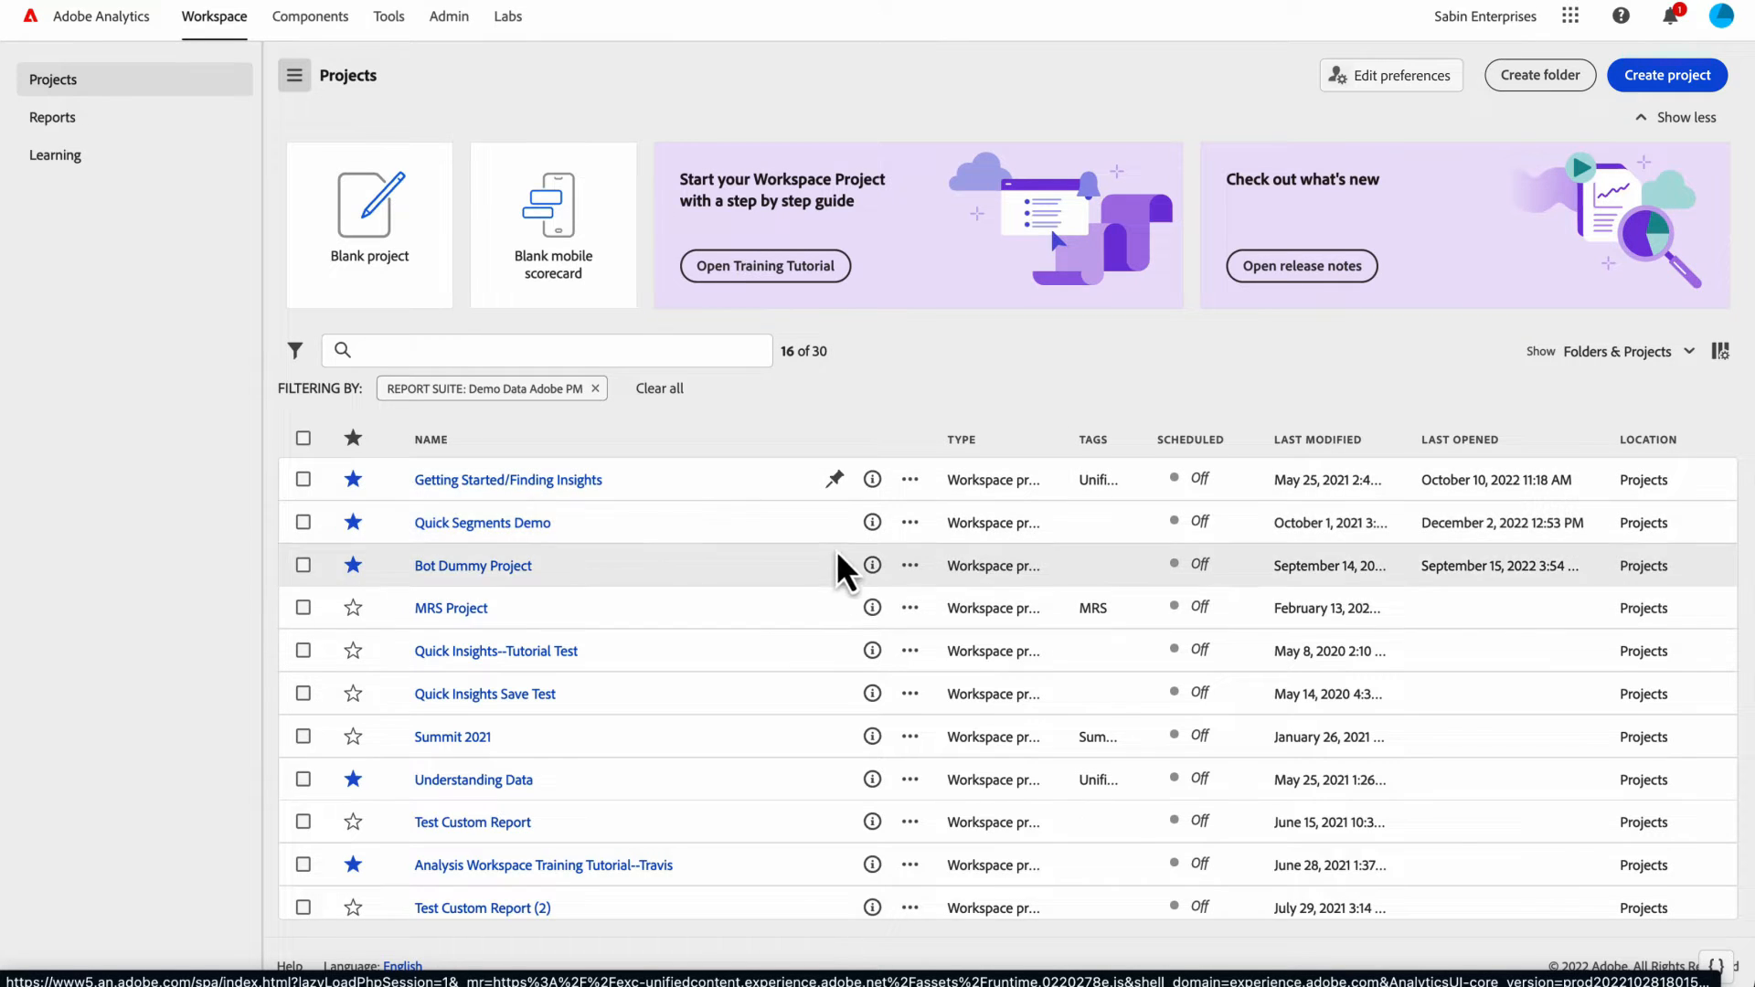
mouse_move(861, 650)
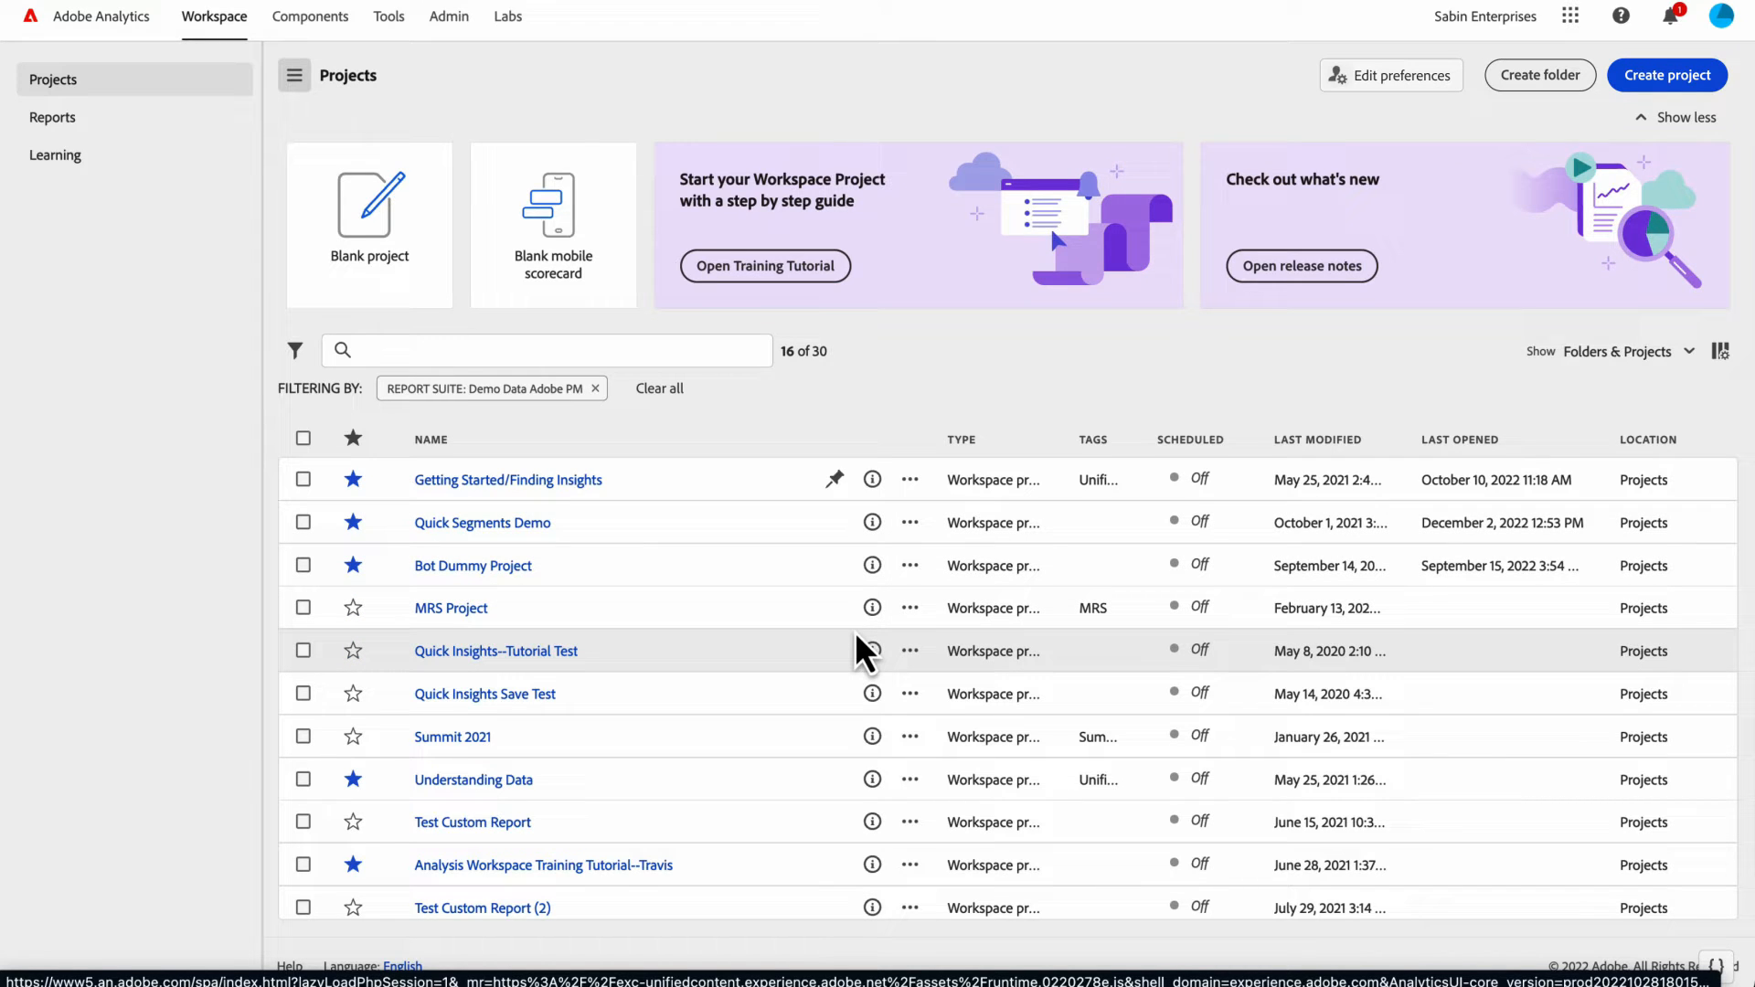
mouse_move(668, 502)
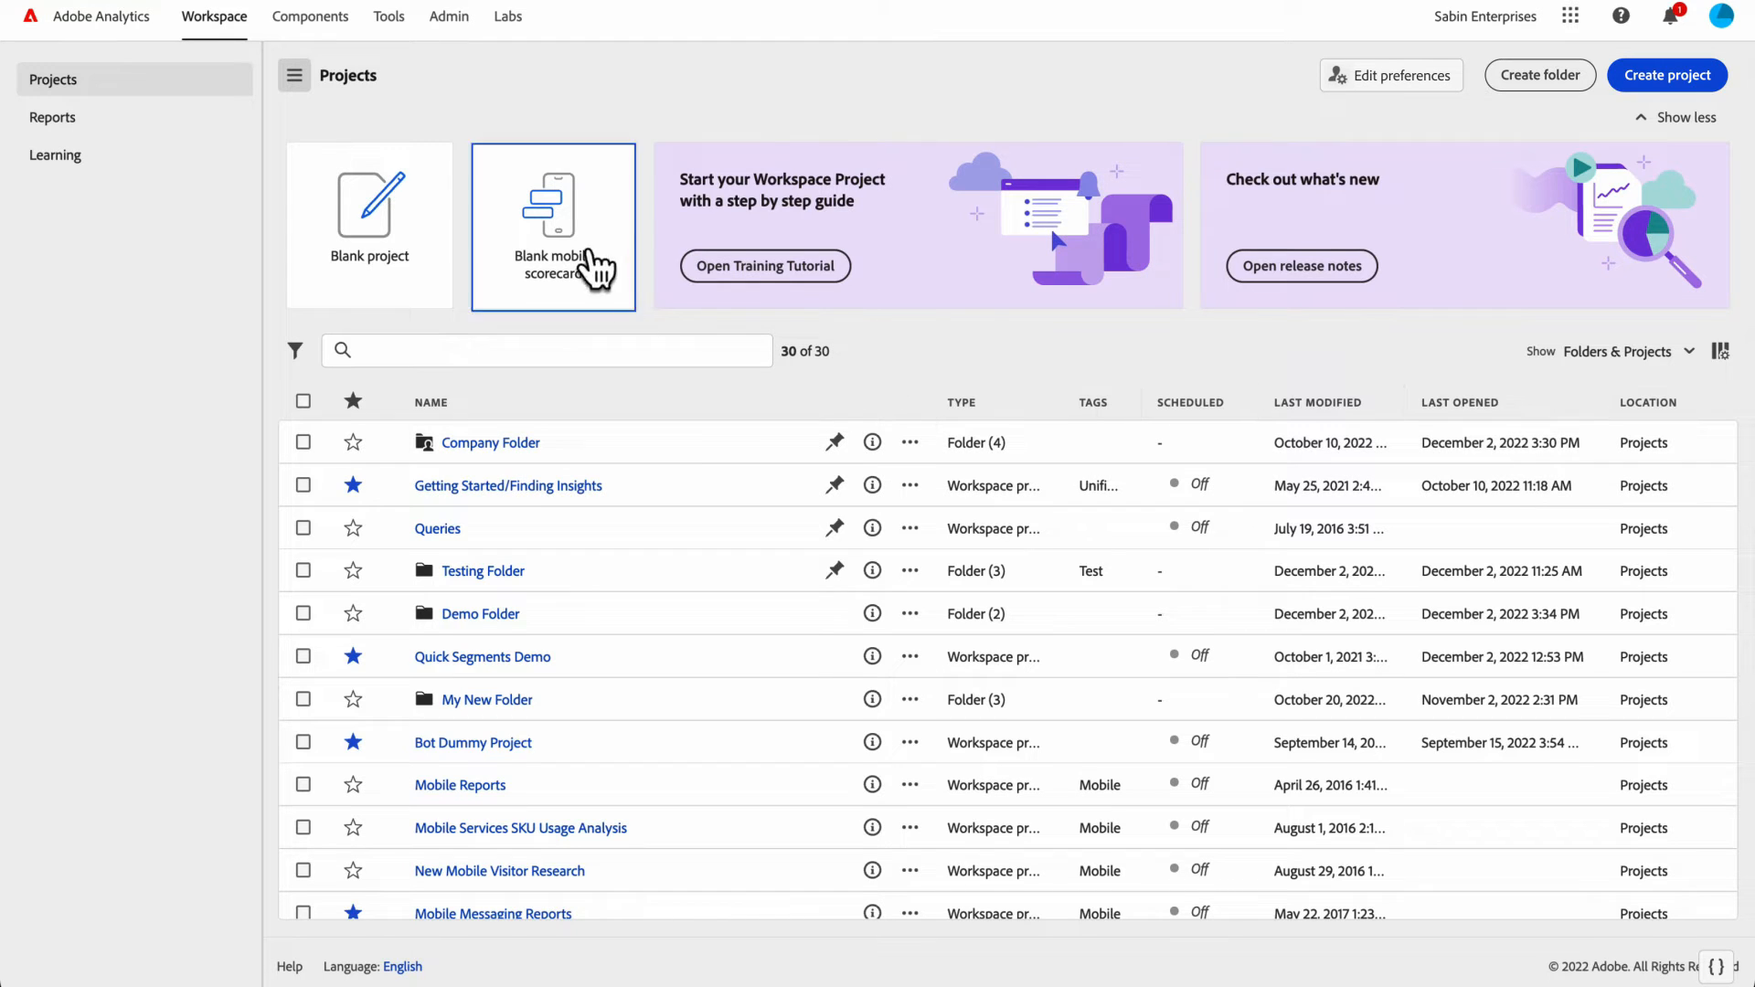
mouse_move(741, 310)
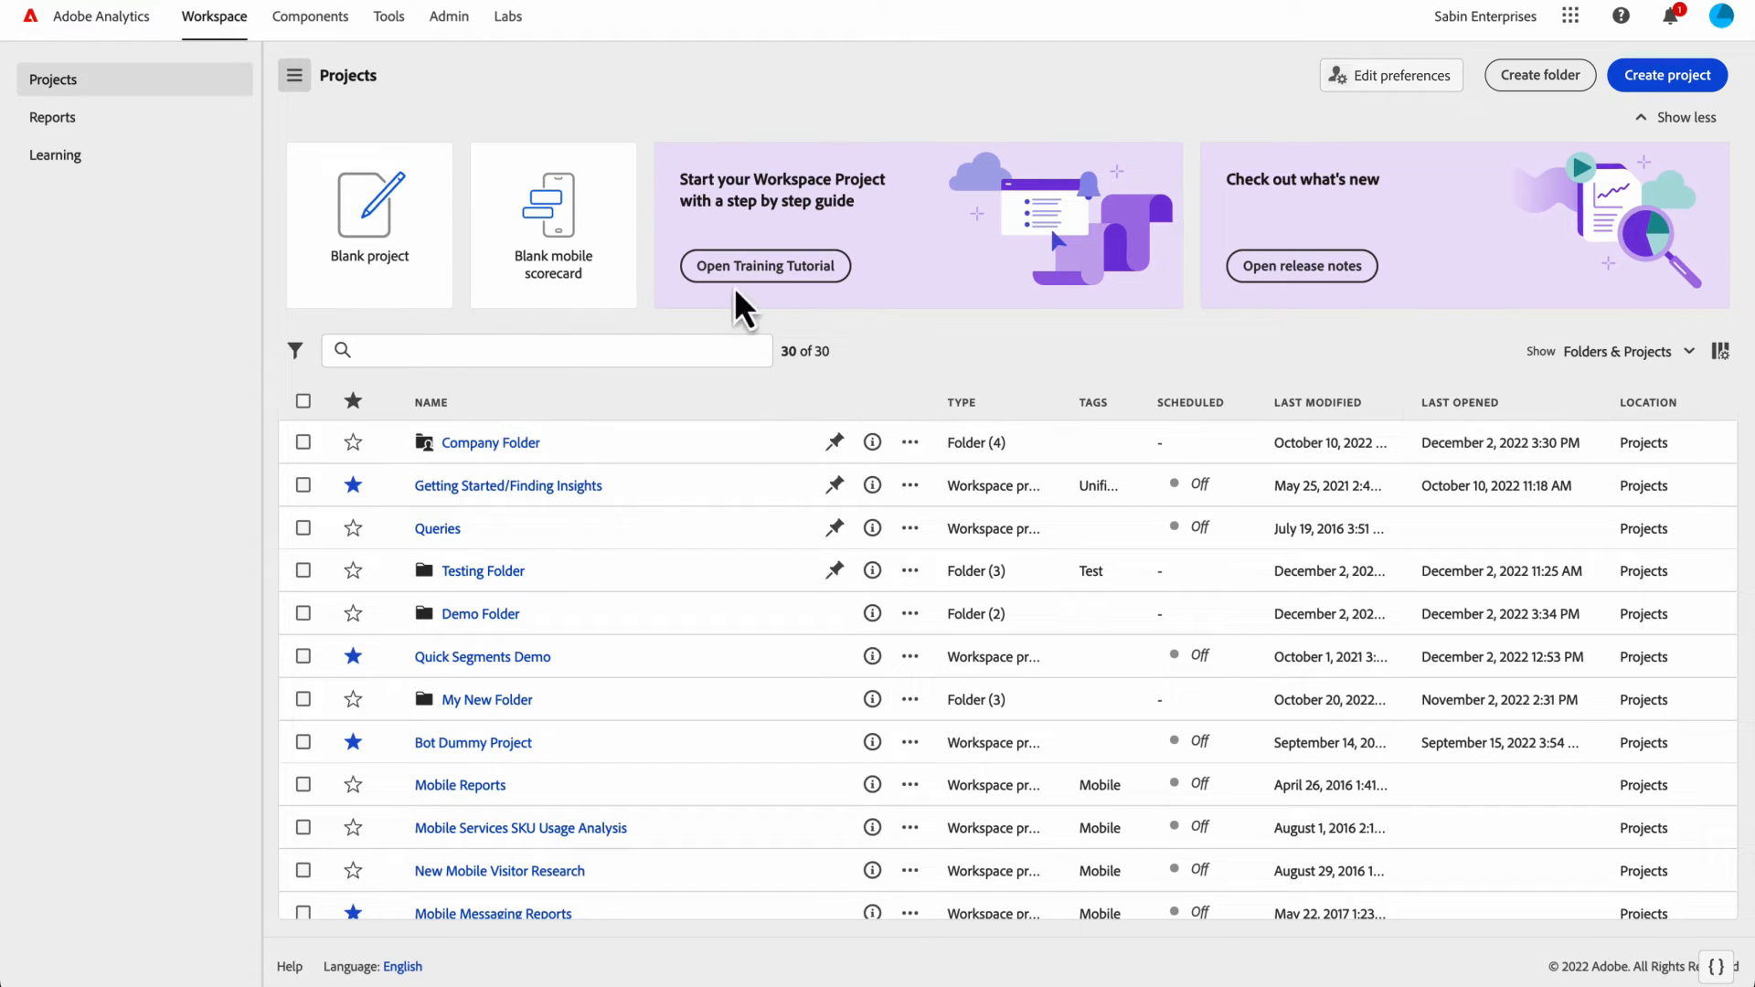
mouse_move(209, 222)
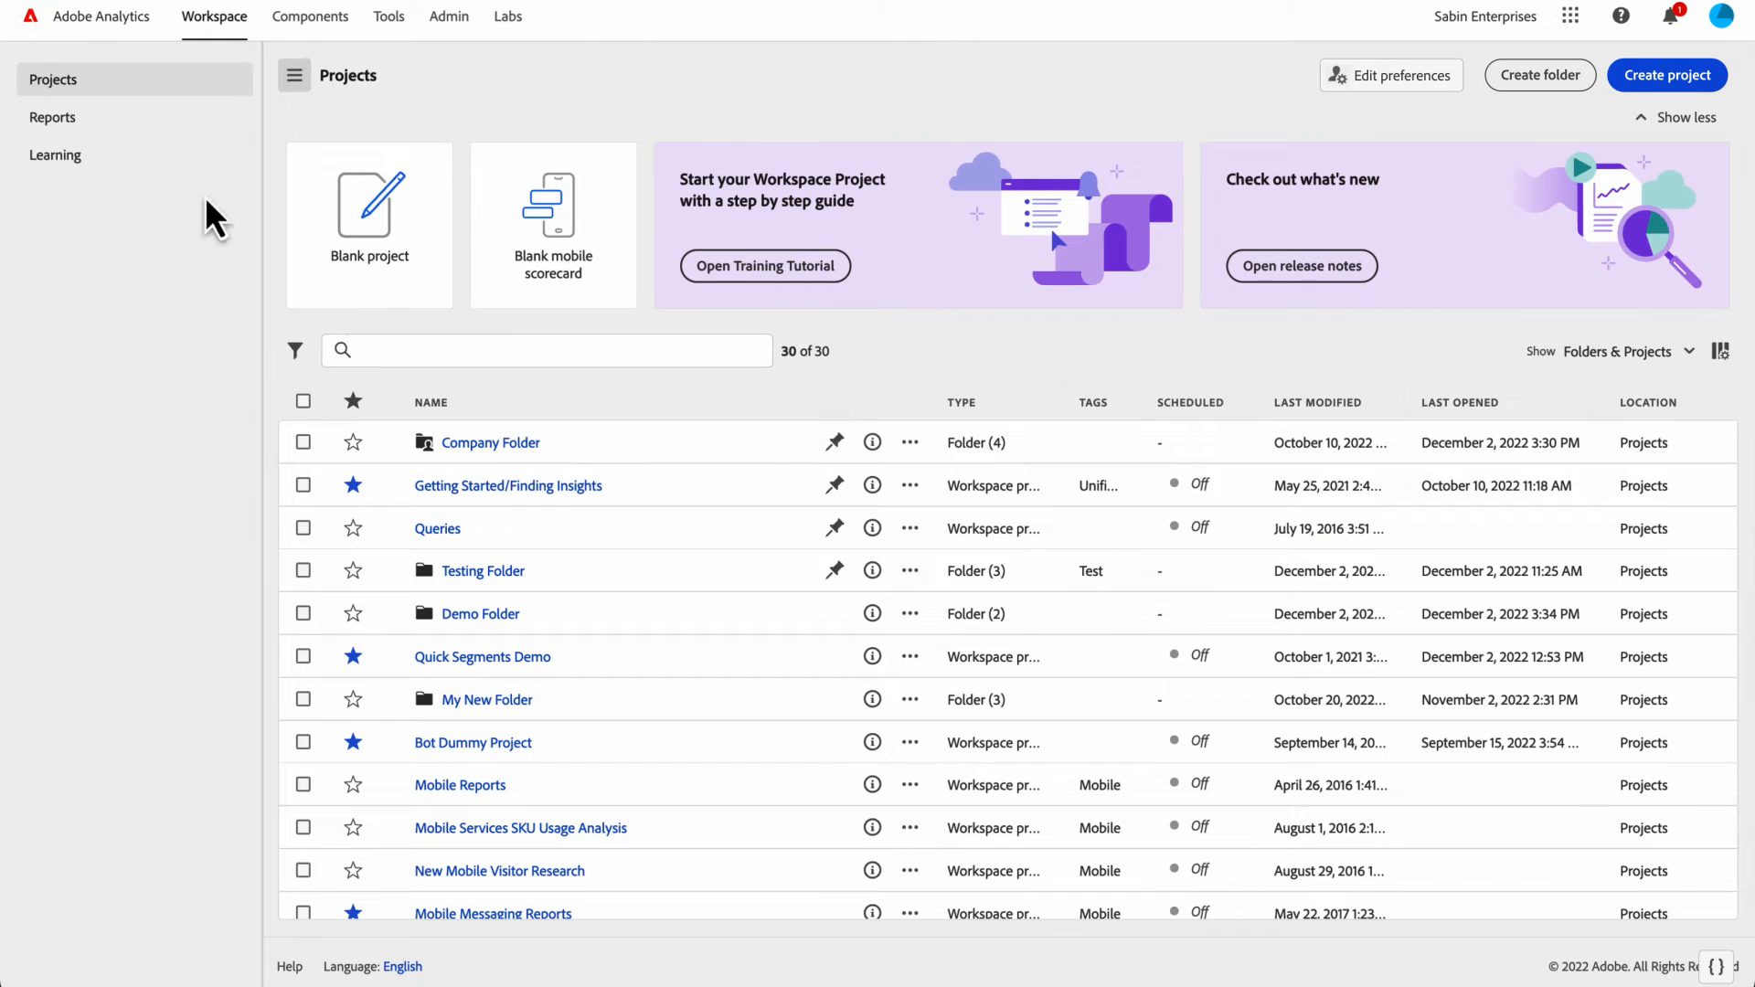
- Browse the Engagement report category and search reports for 'real'
click(52, 117)
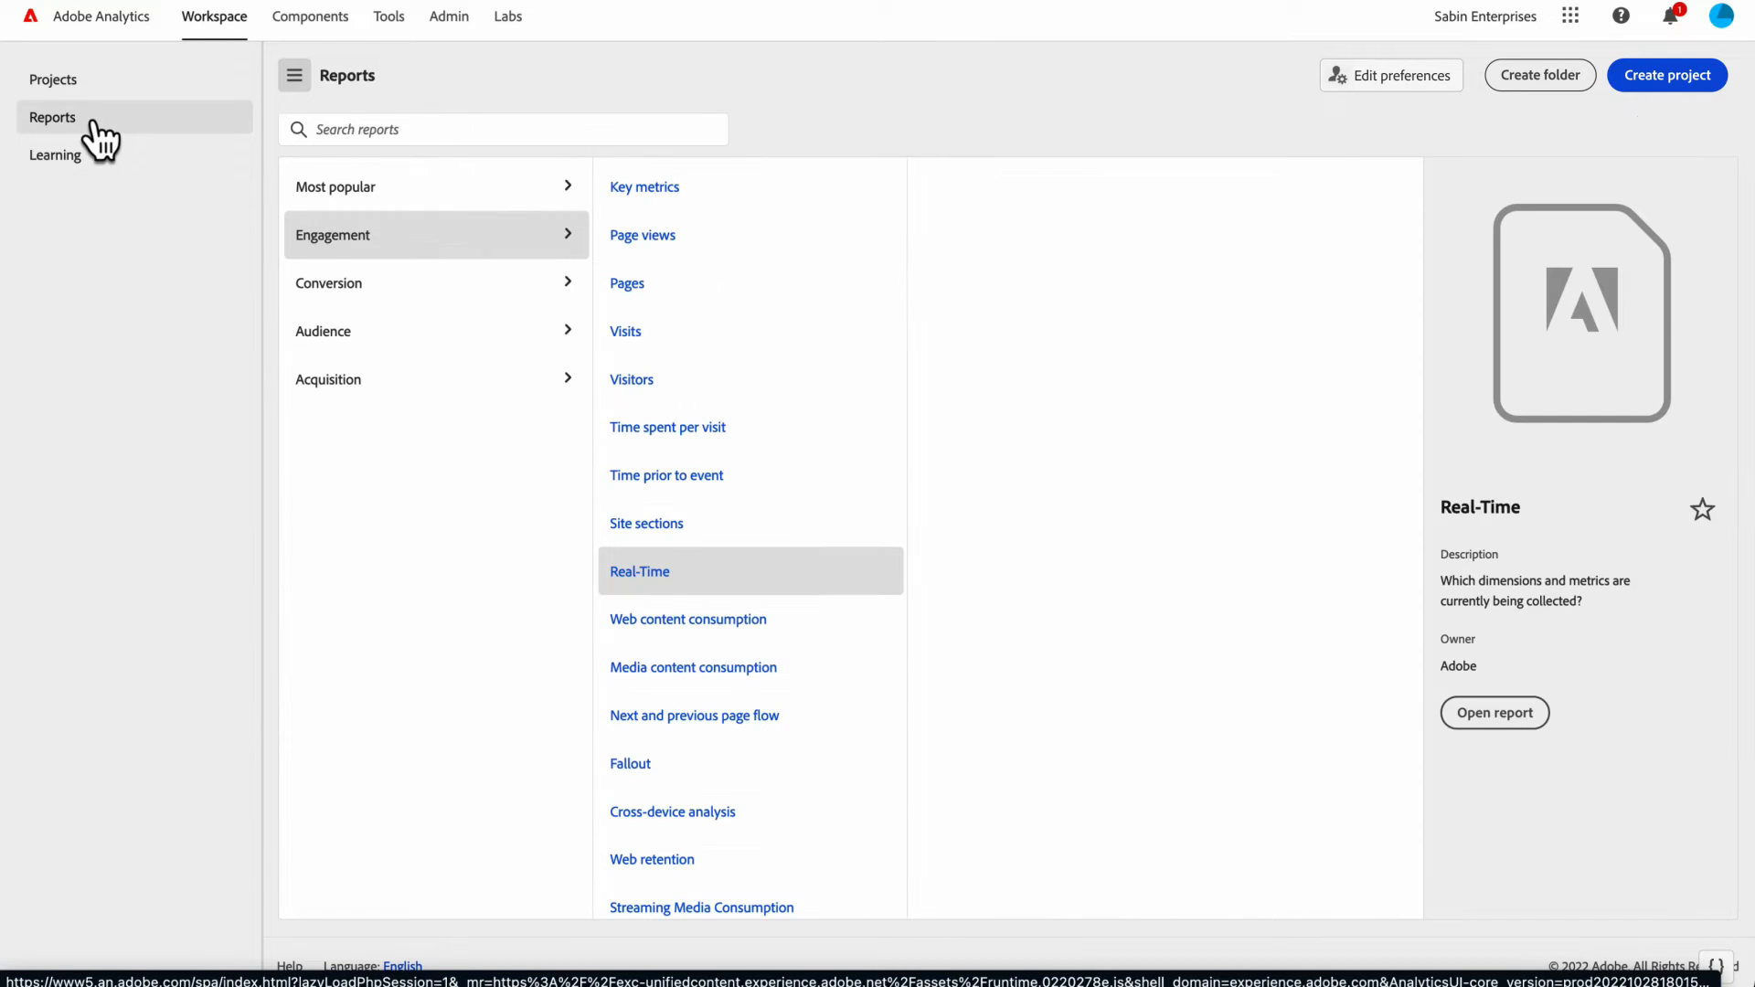
mouse_move(537, 183)
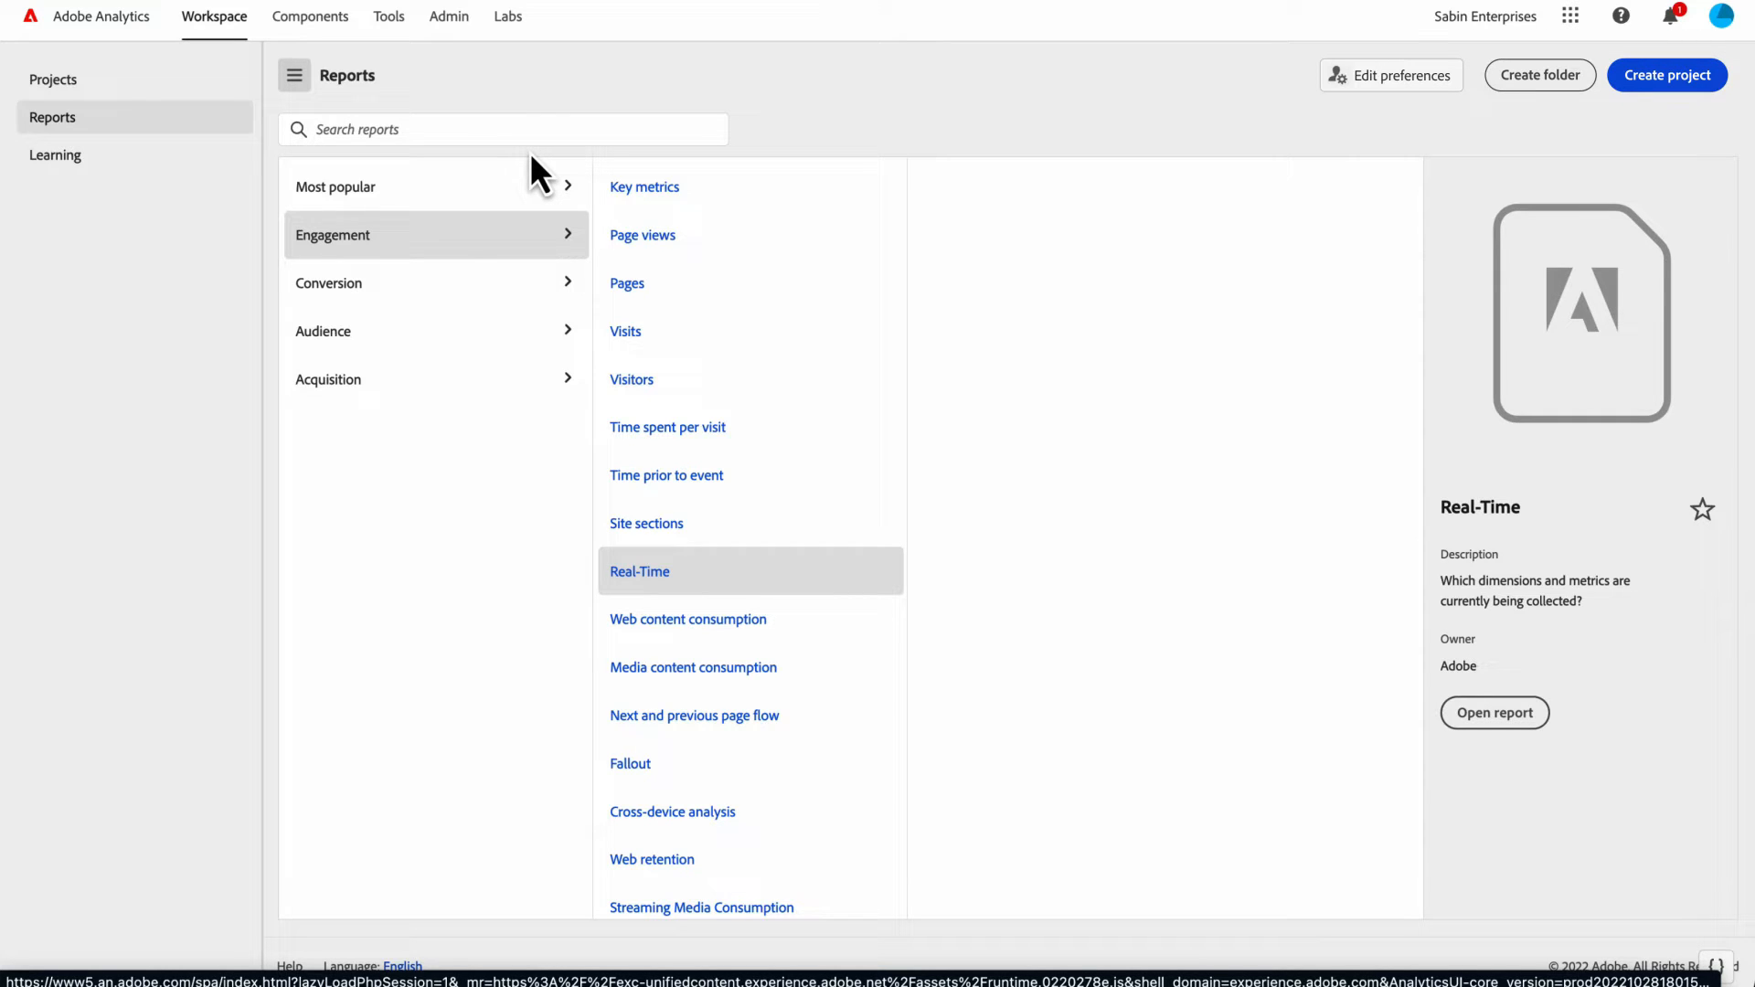
mouse_move(556, 179)
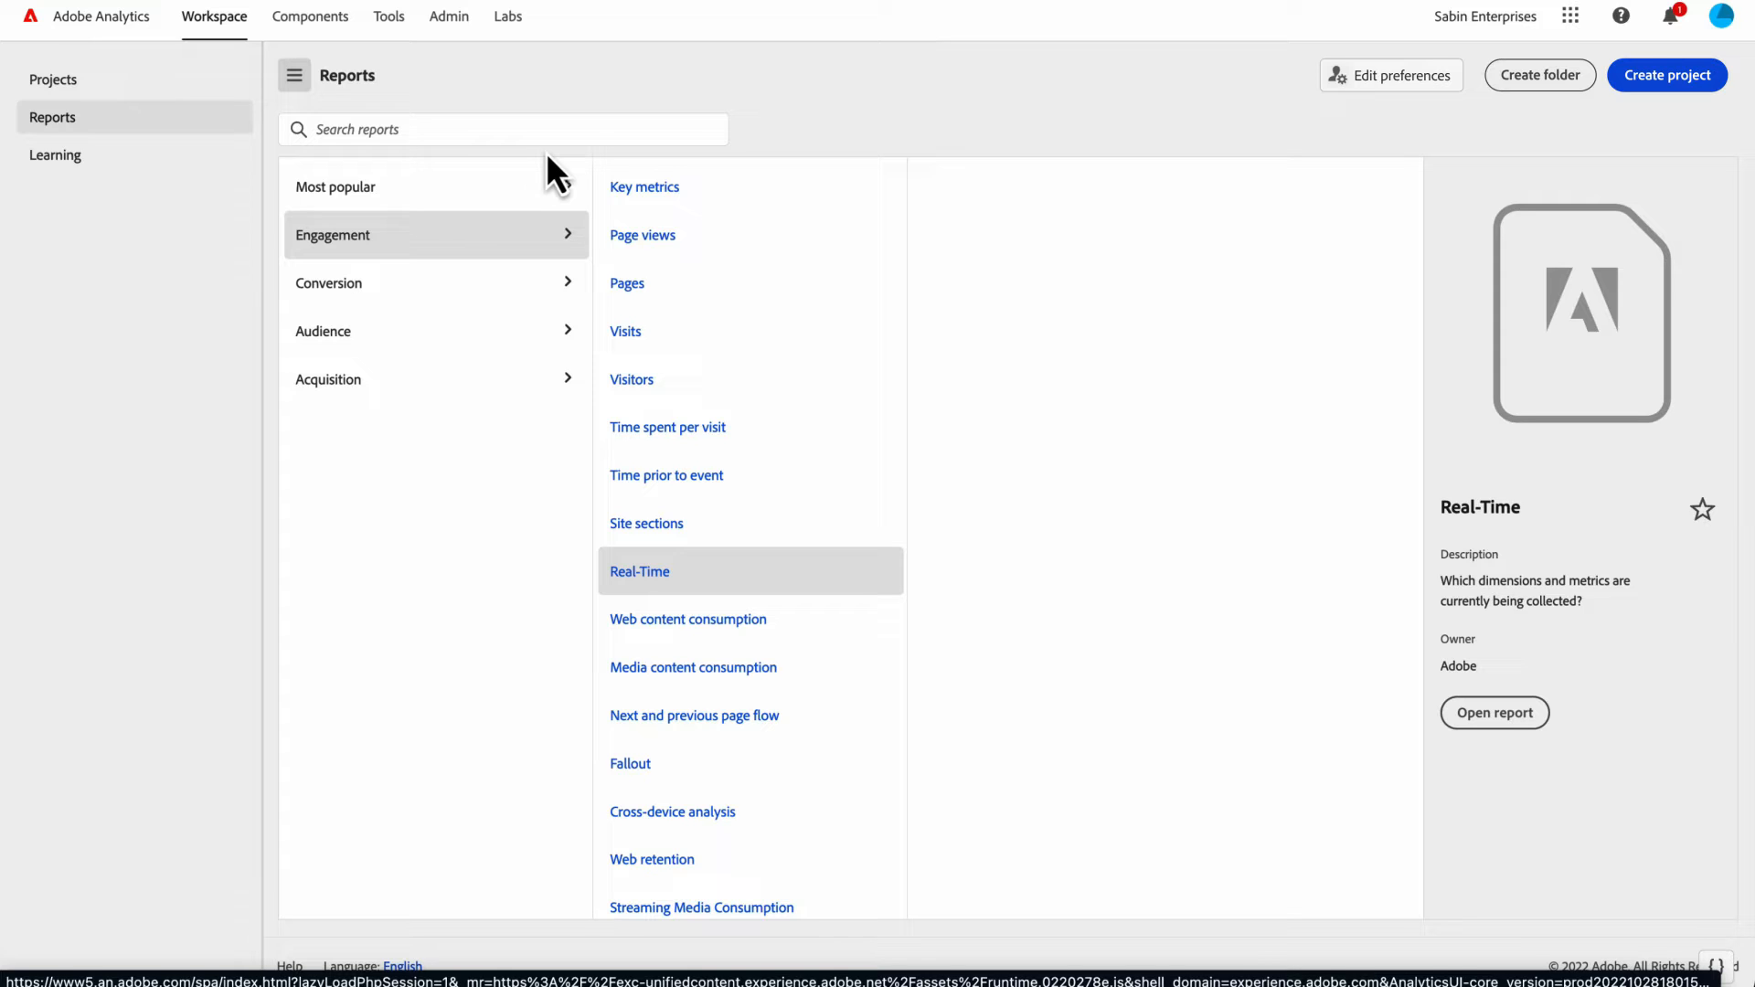
mouse_move(642, 266)
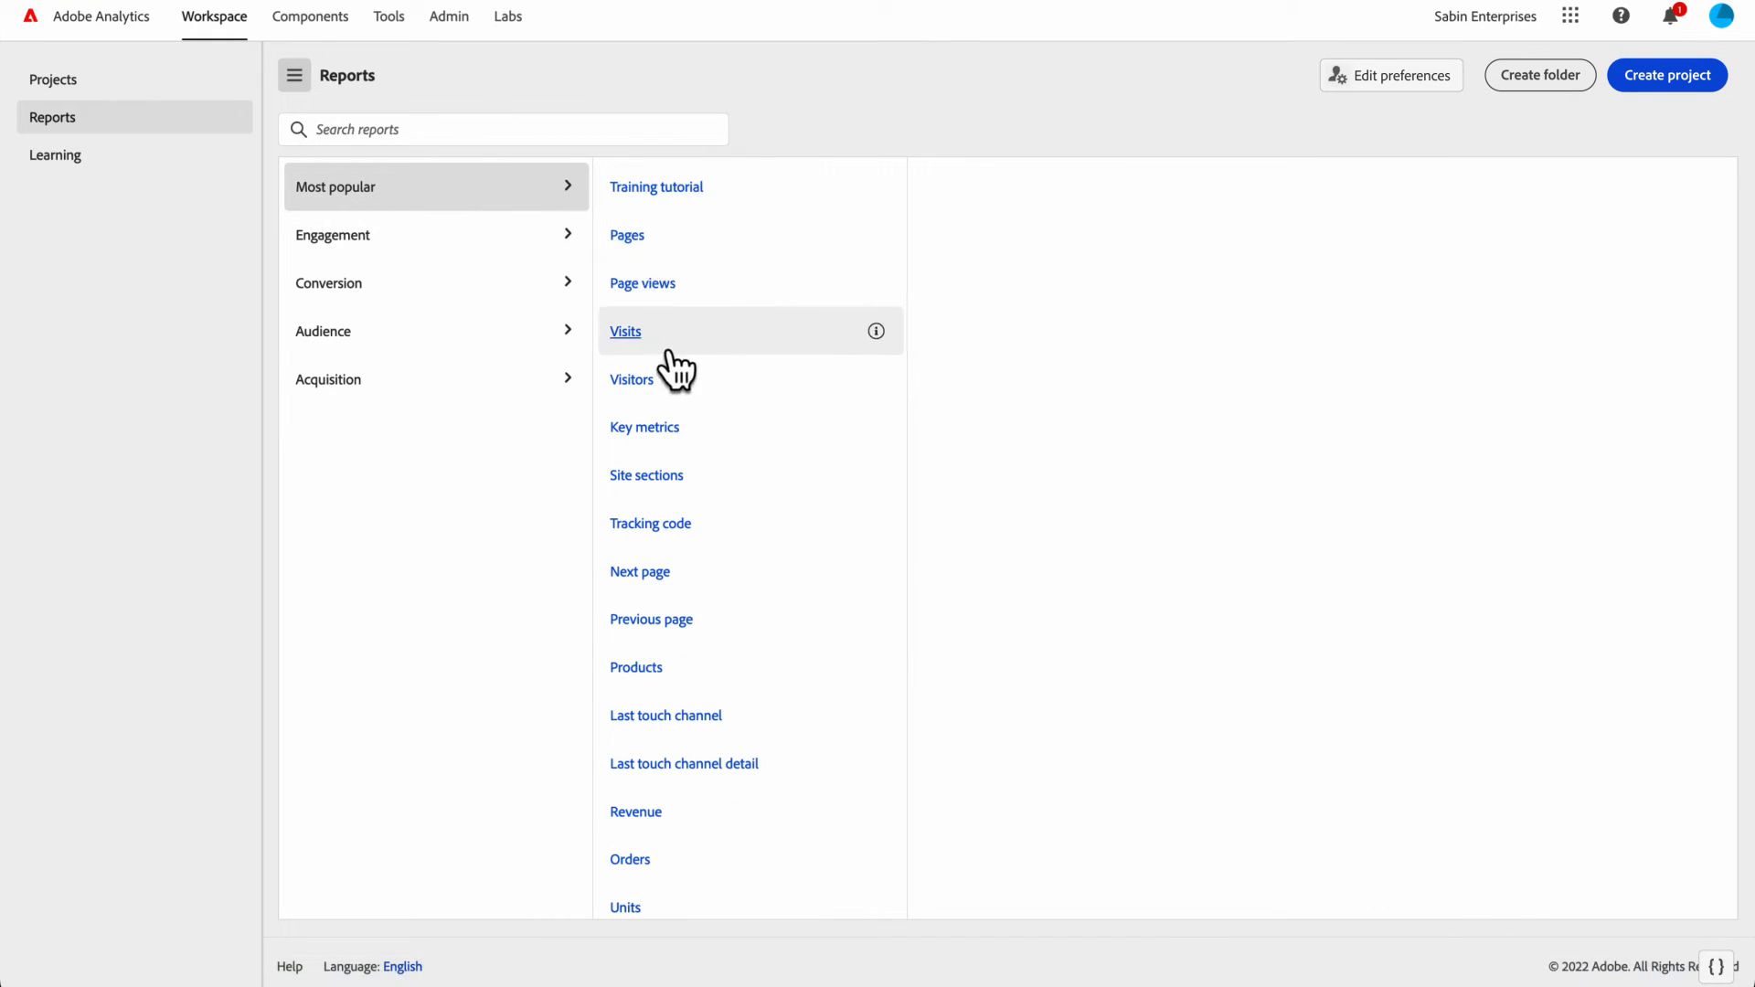
mouse_move(400, 245)
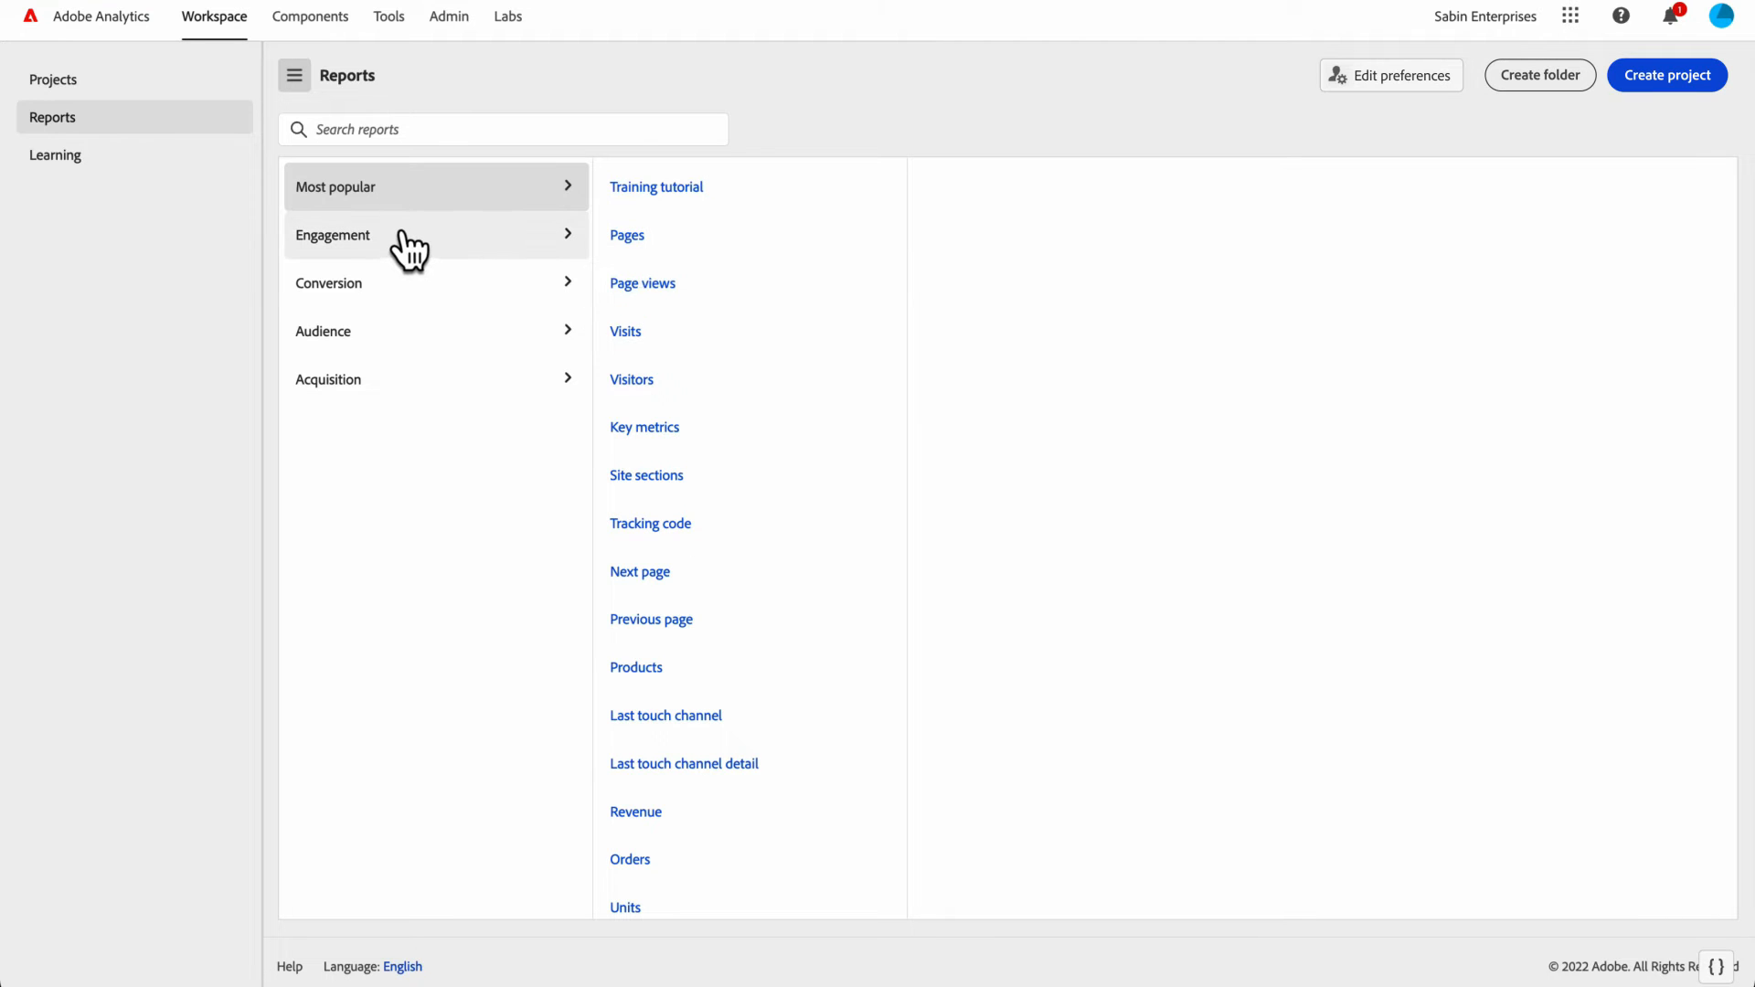
click(333, 235)
text(real)
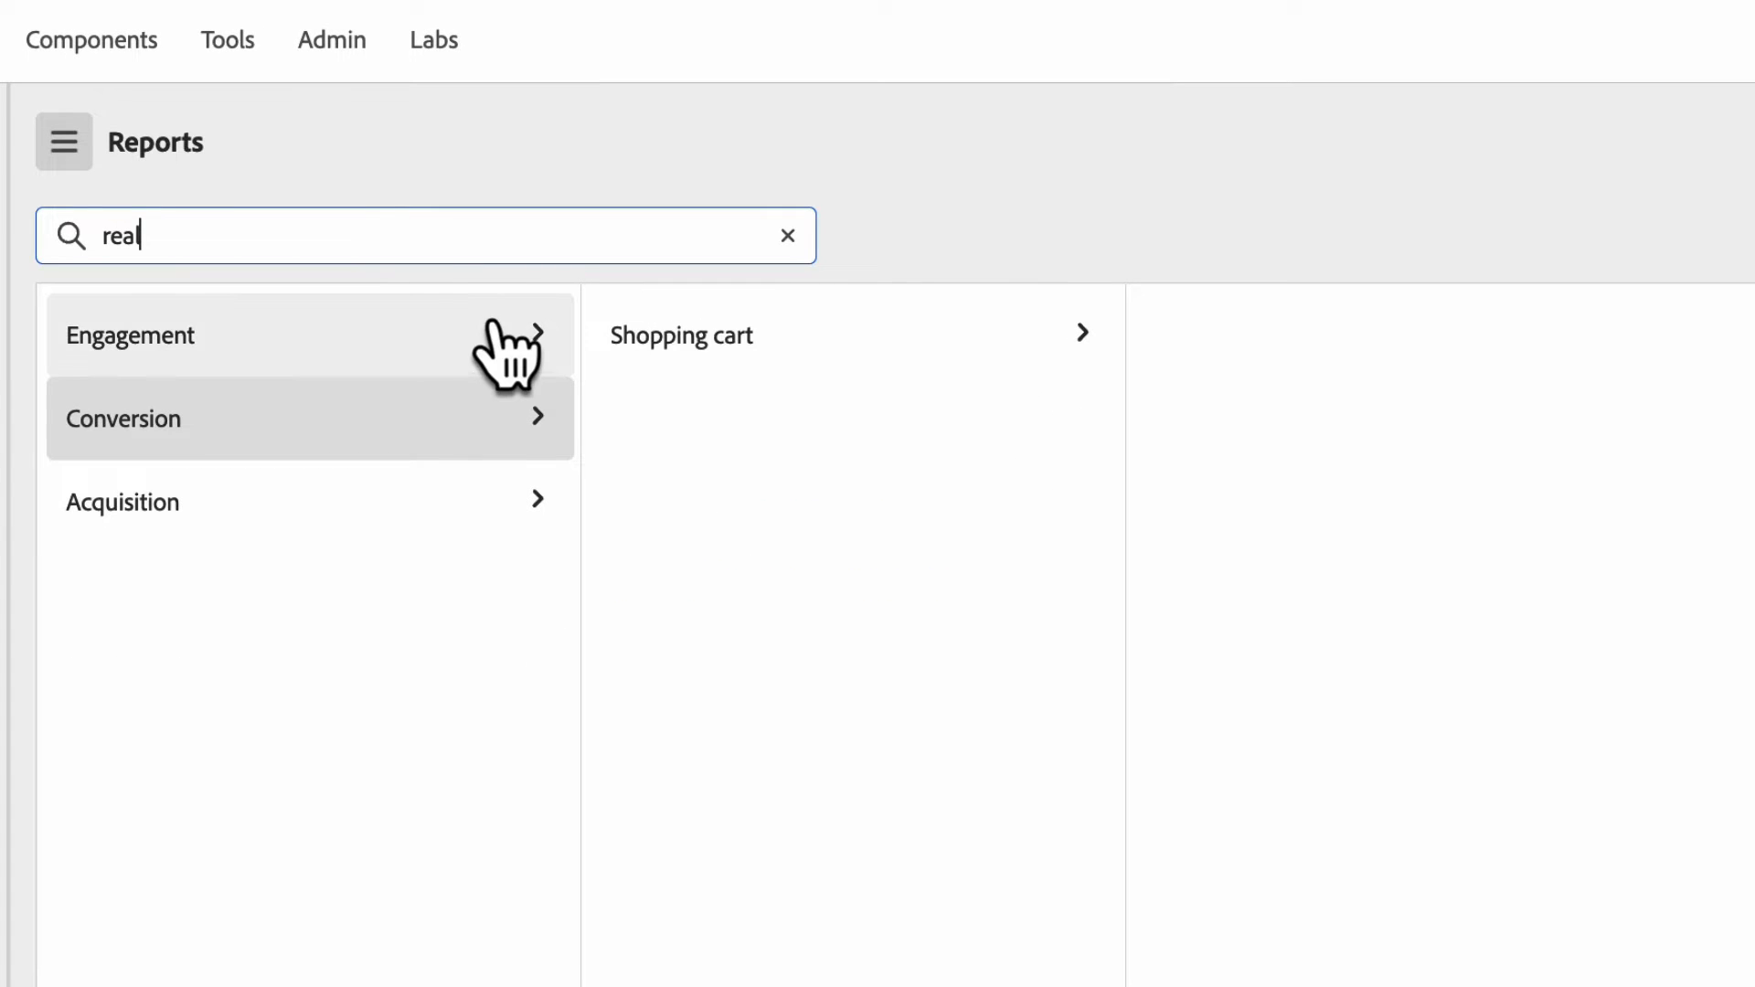
click(130, 336)
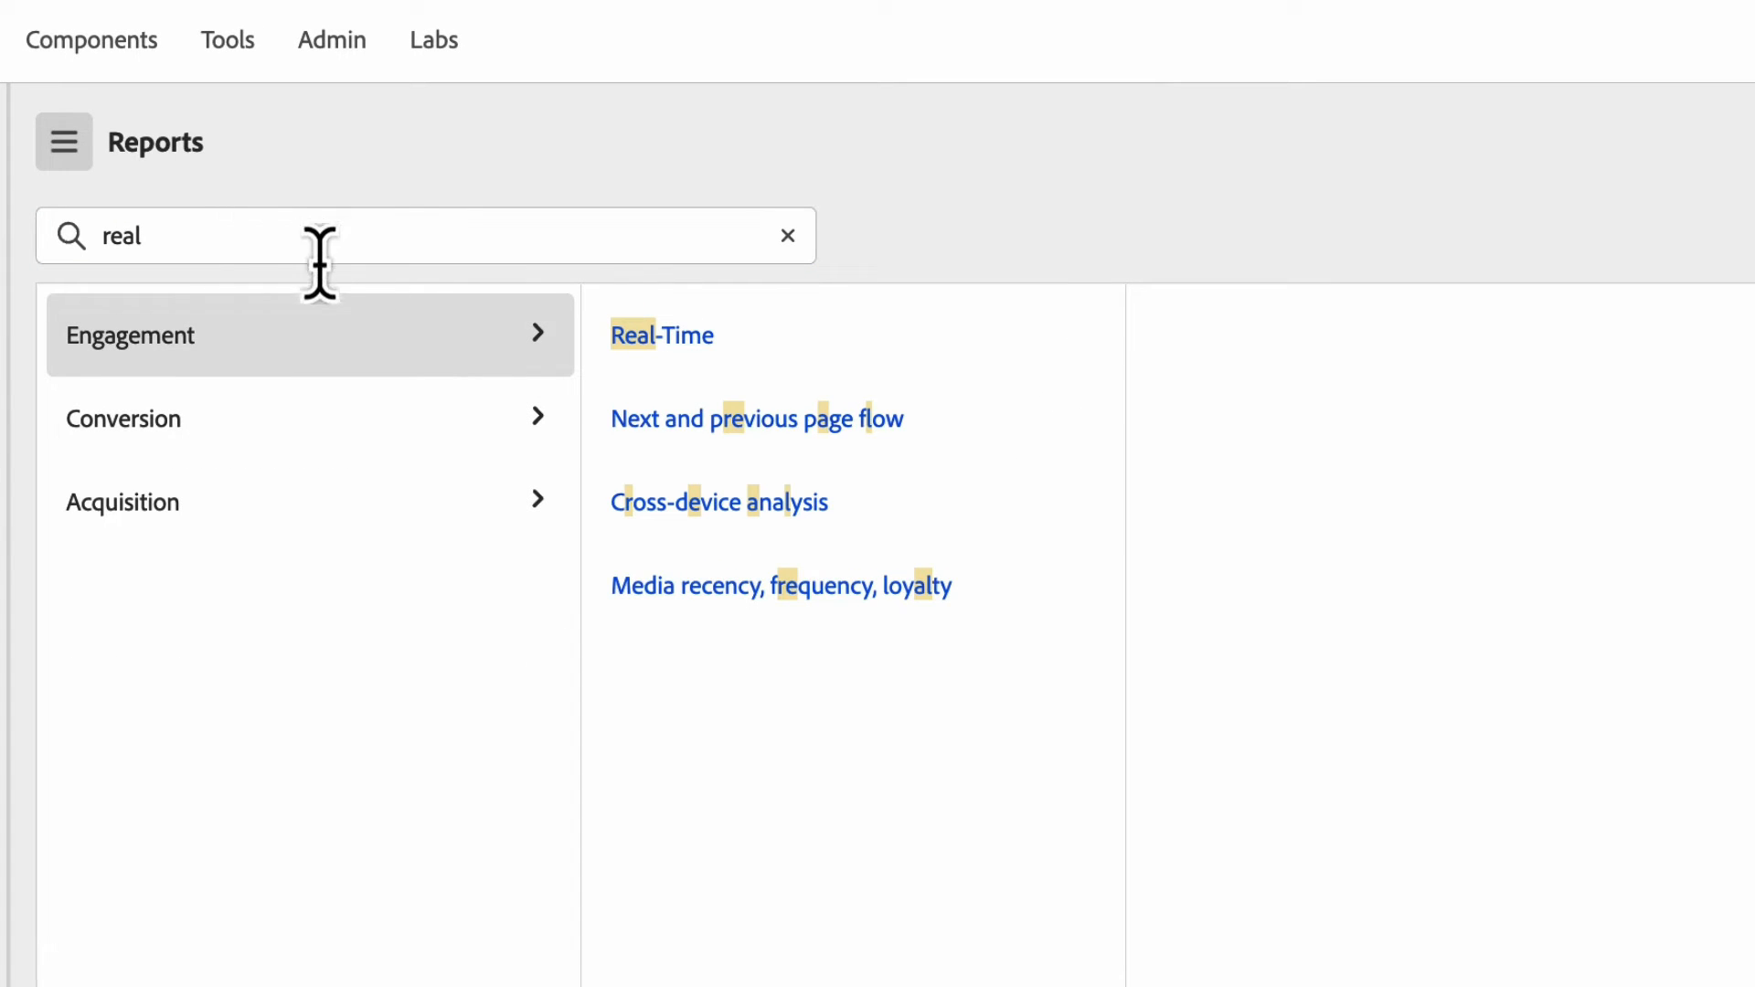
mouse_move(567, 365)
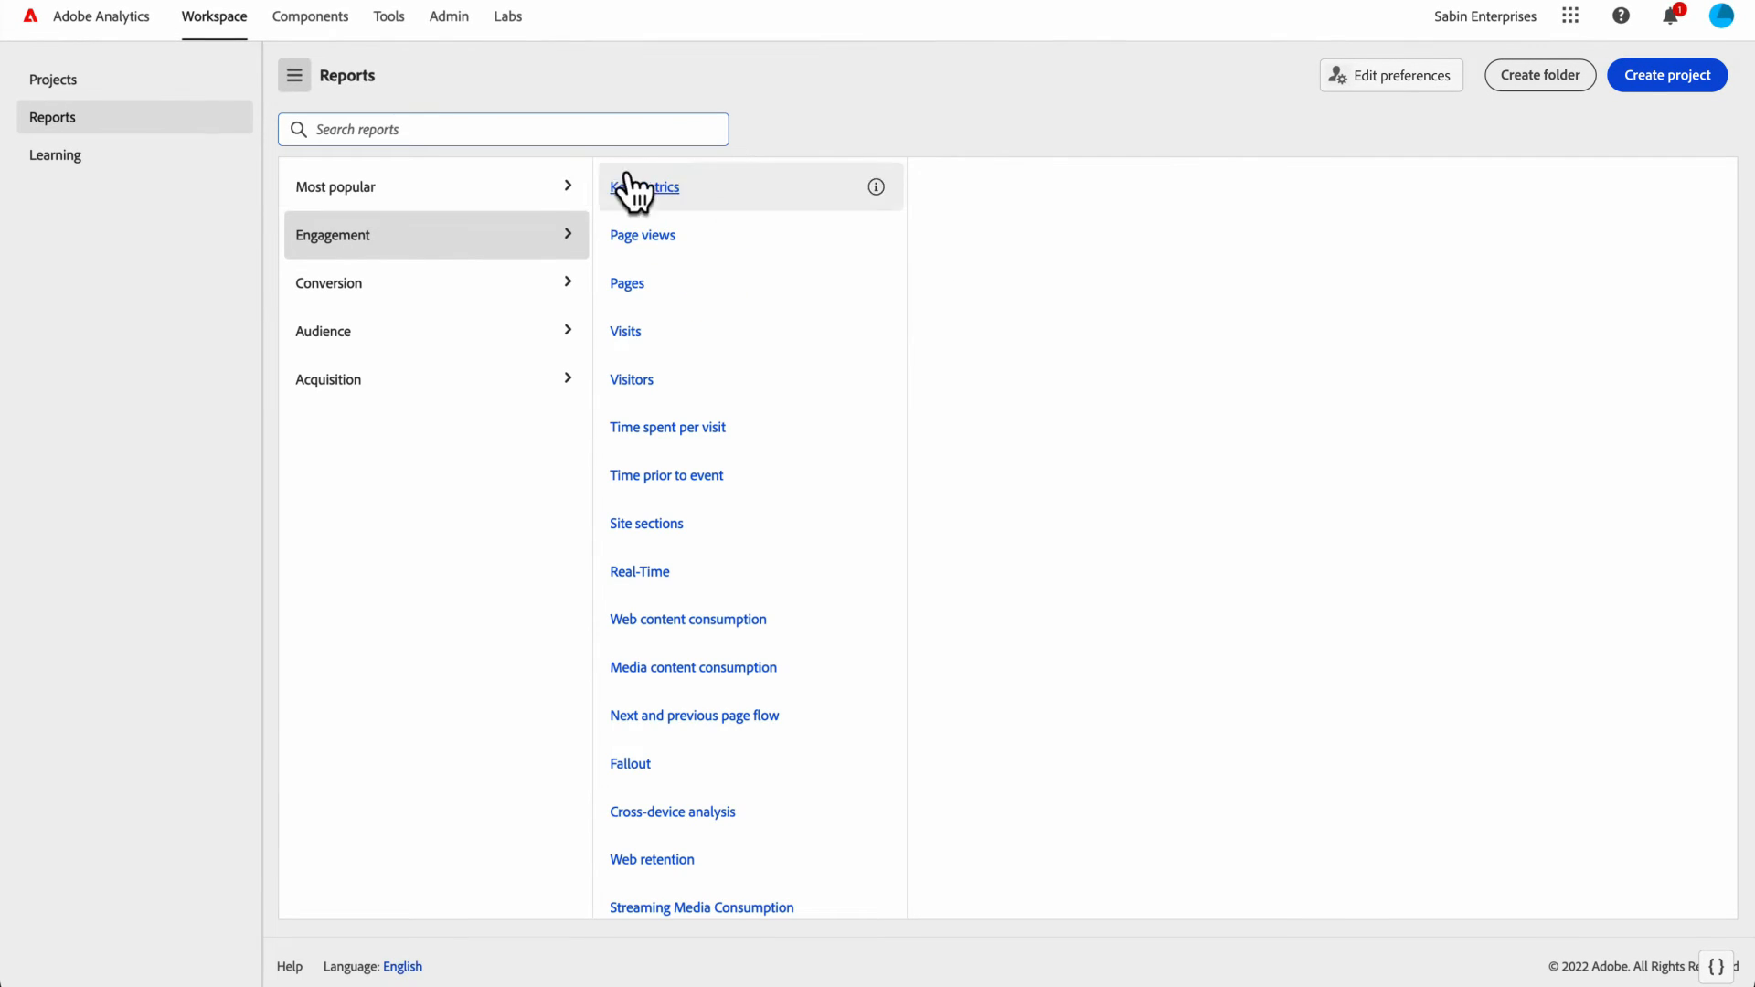
mouse_move(702, 301)
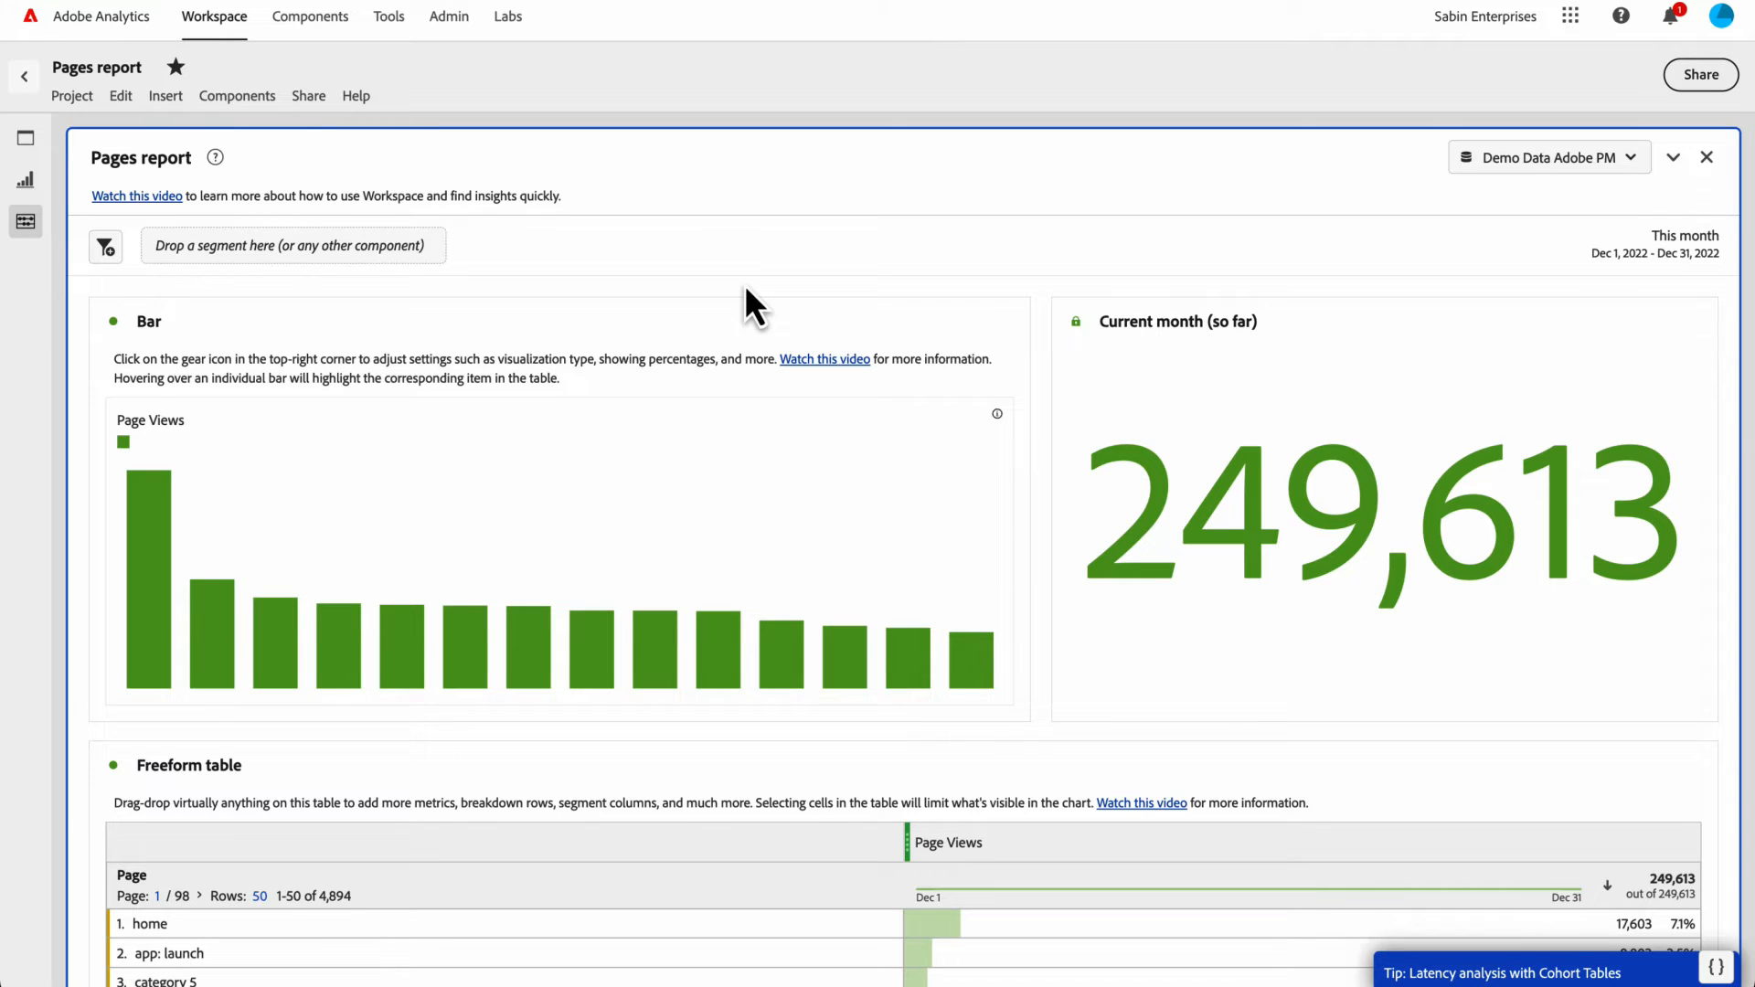
- Scroll through the Pages report's Page Views chart and freeform table
scroll(down, 3)
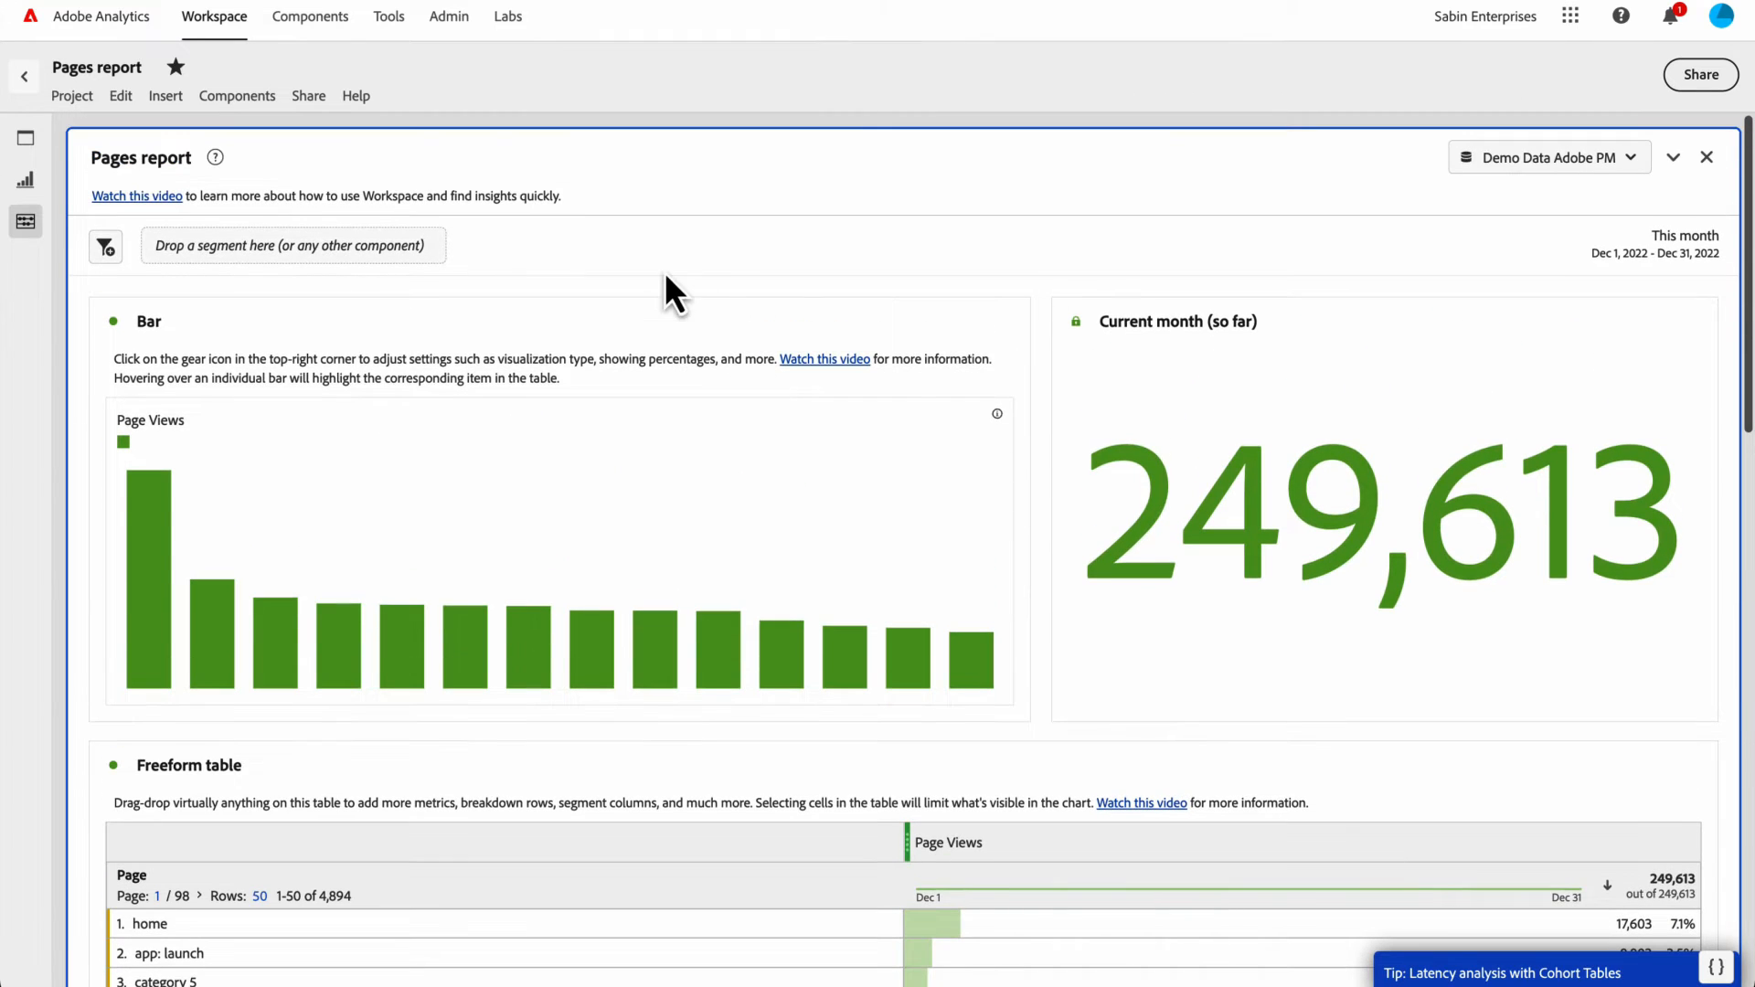
mouse_move(161, 119)
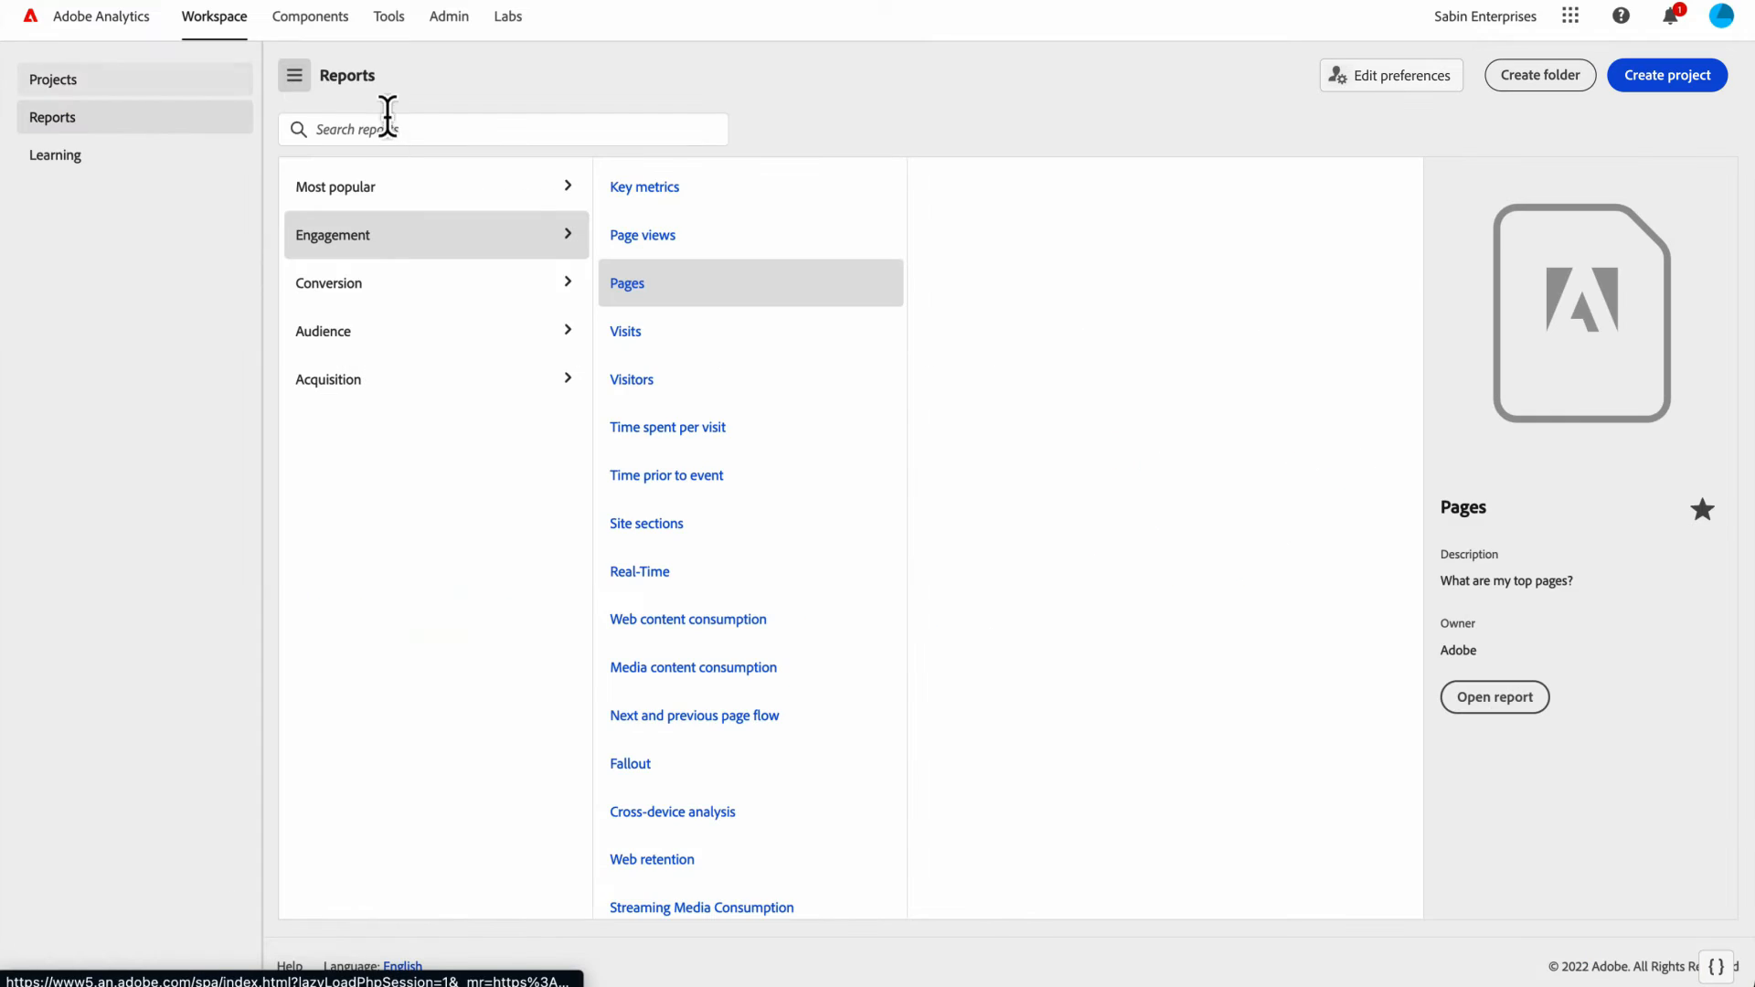
- Open the Visits report and scroll through this month's visits versus 4 and 52 weeks prior
click(1495, 697)
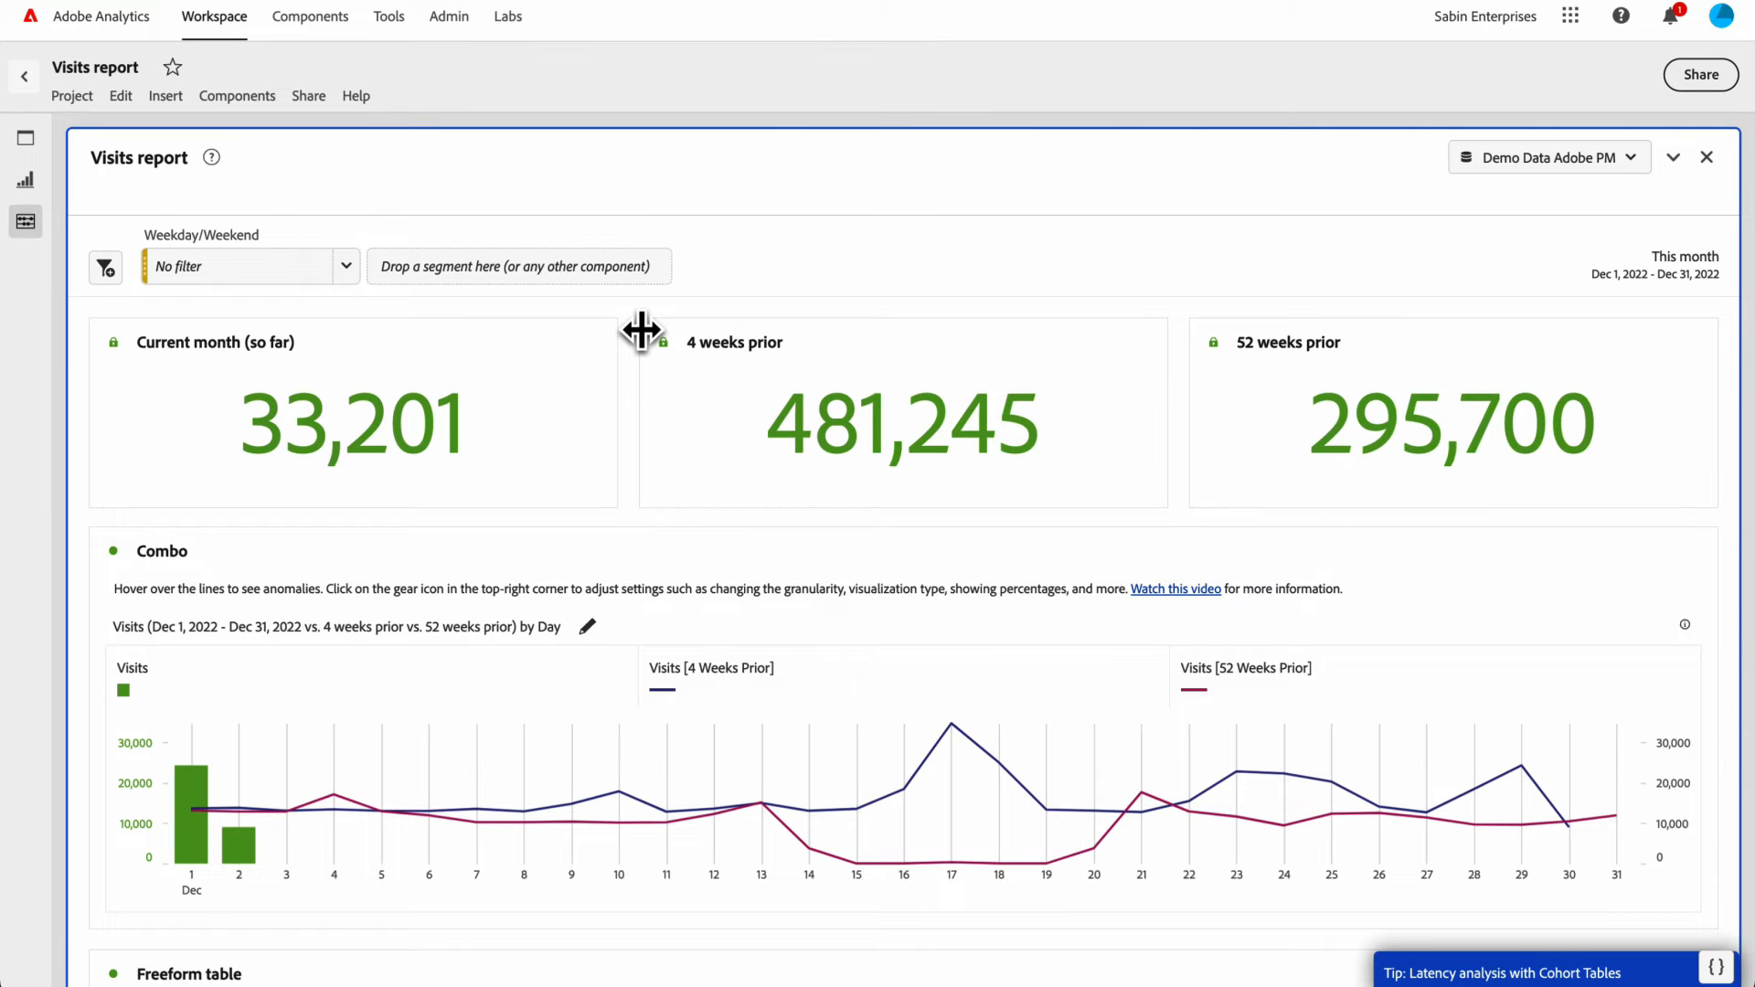
scroll(down, 3)
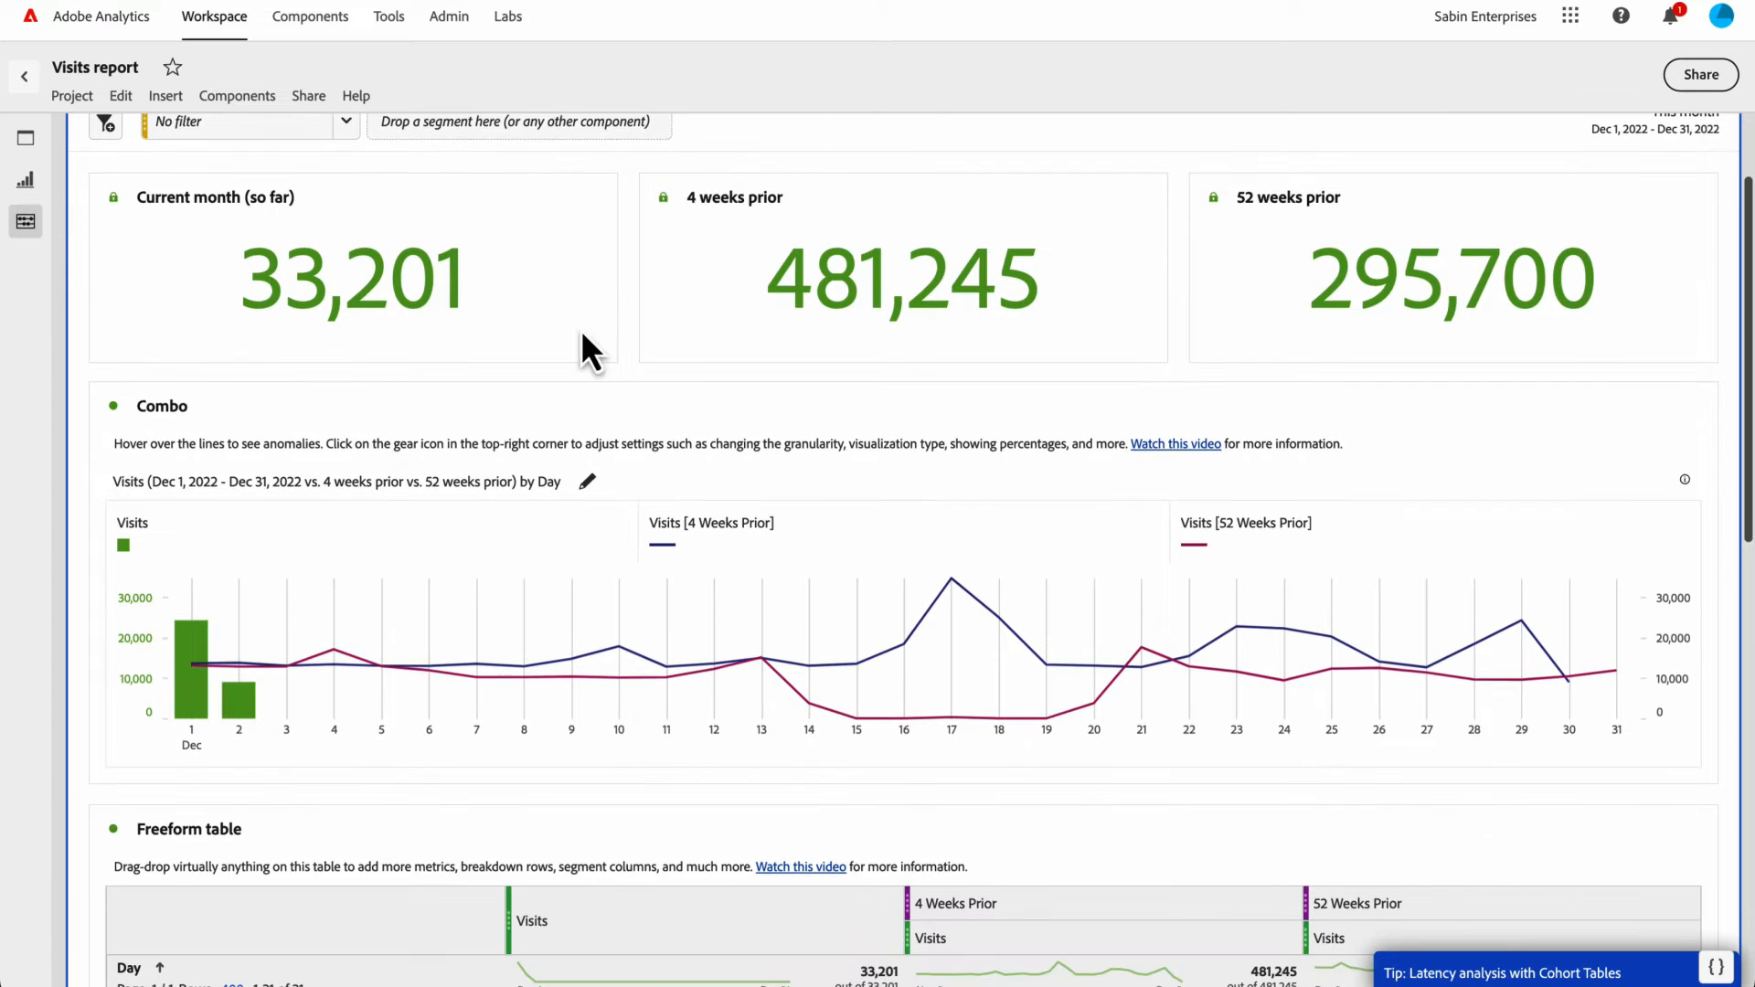
mouse_move(339, 423)
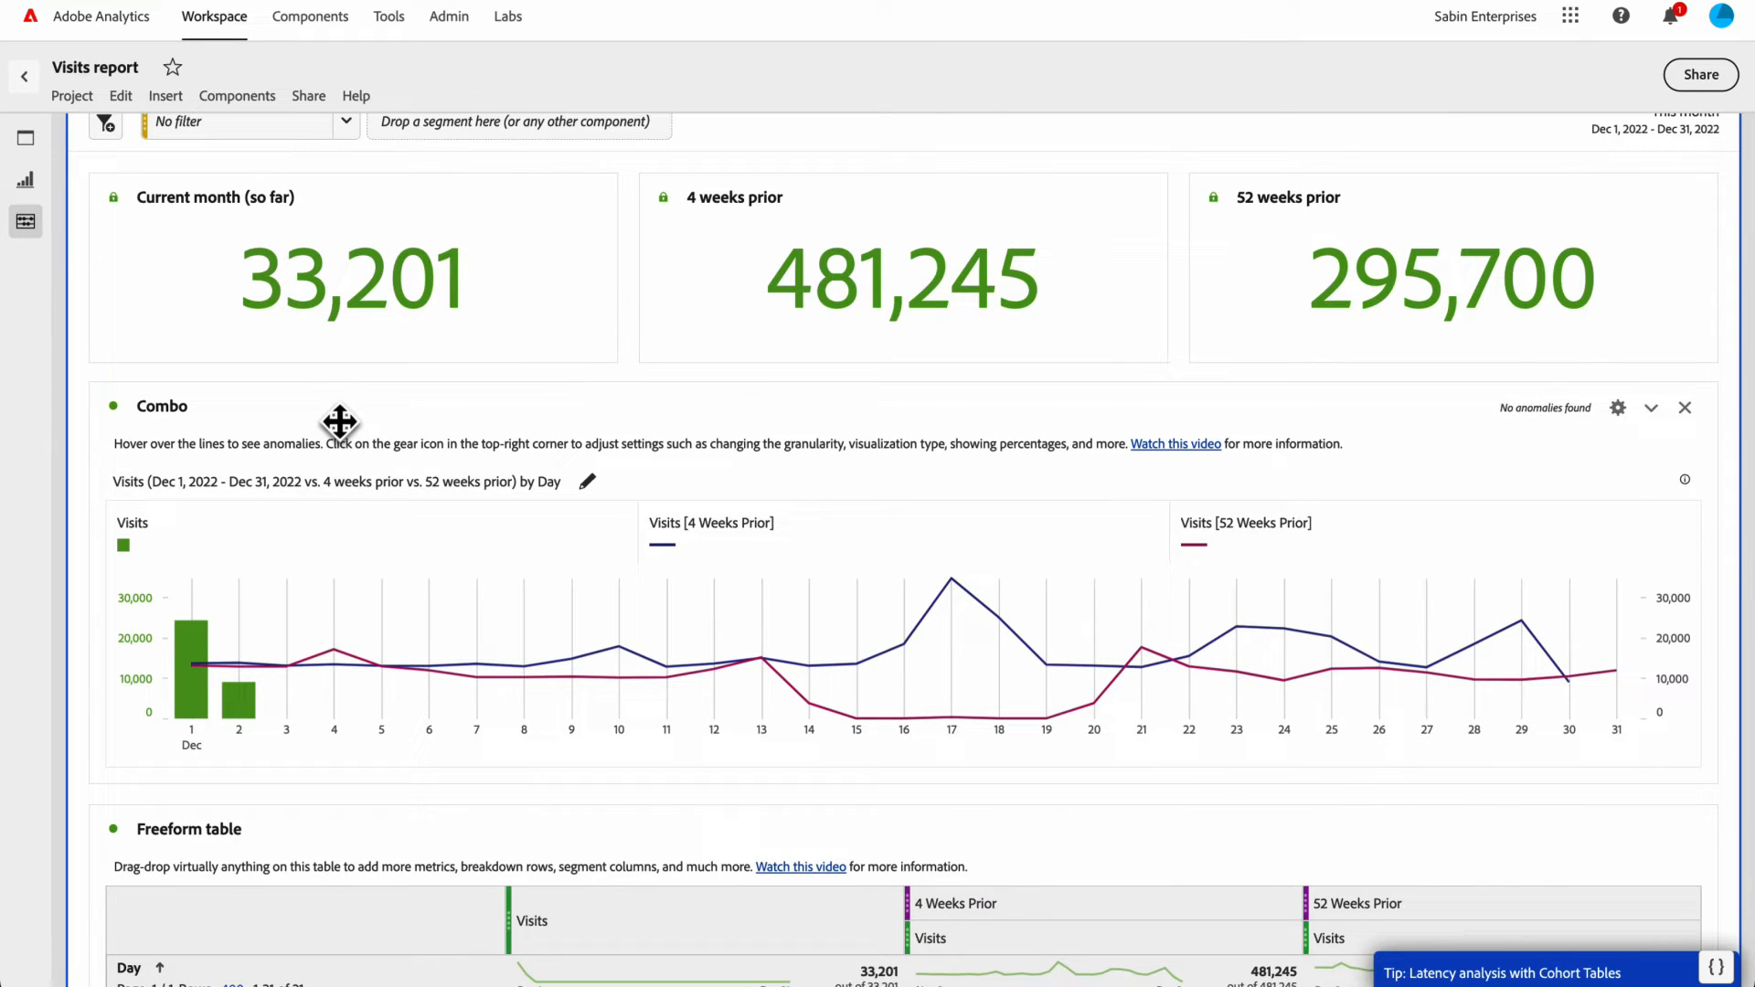
scroll(down, 3)
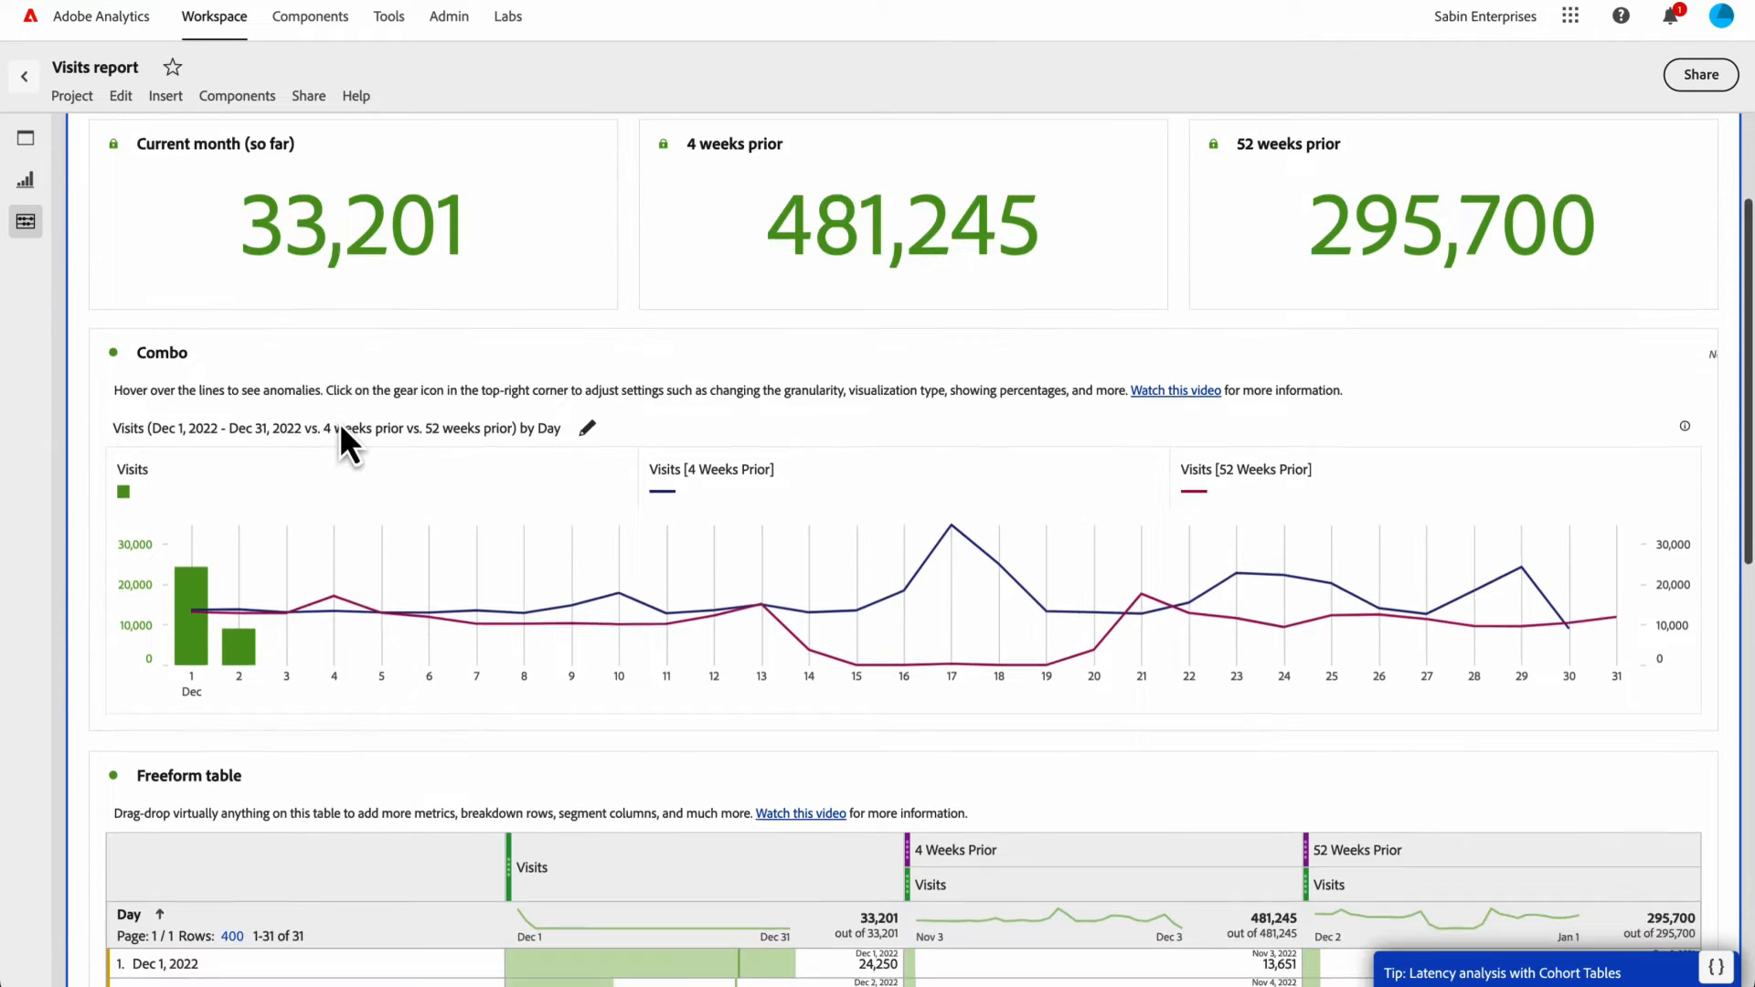
mouse_move(570, 543)
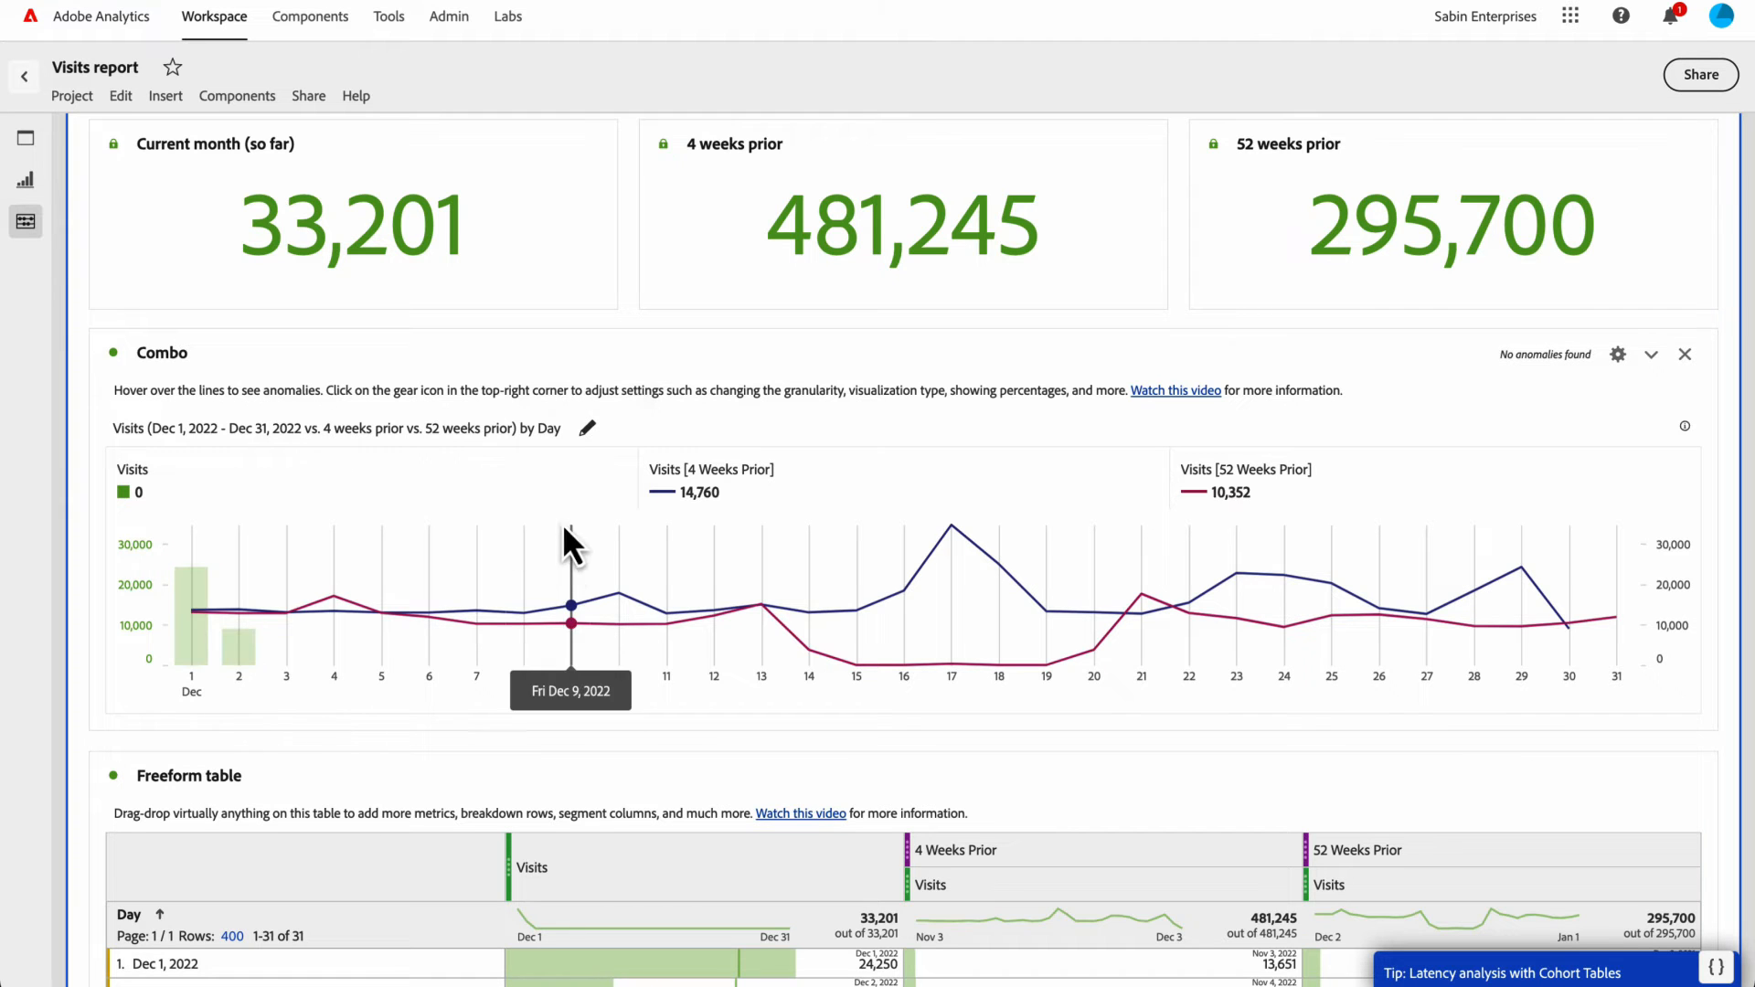
scroll(down, 3)
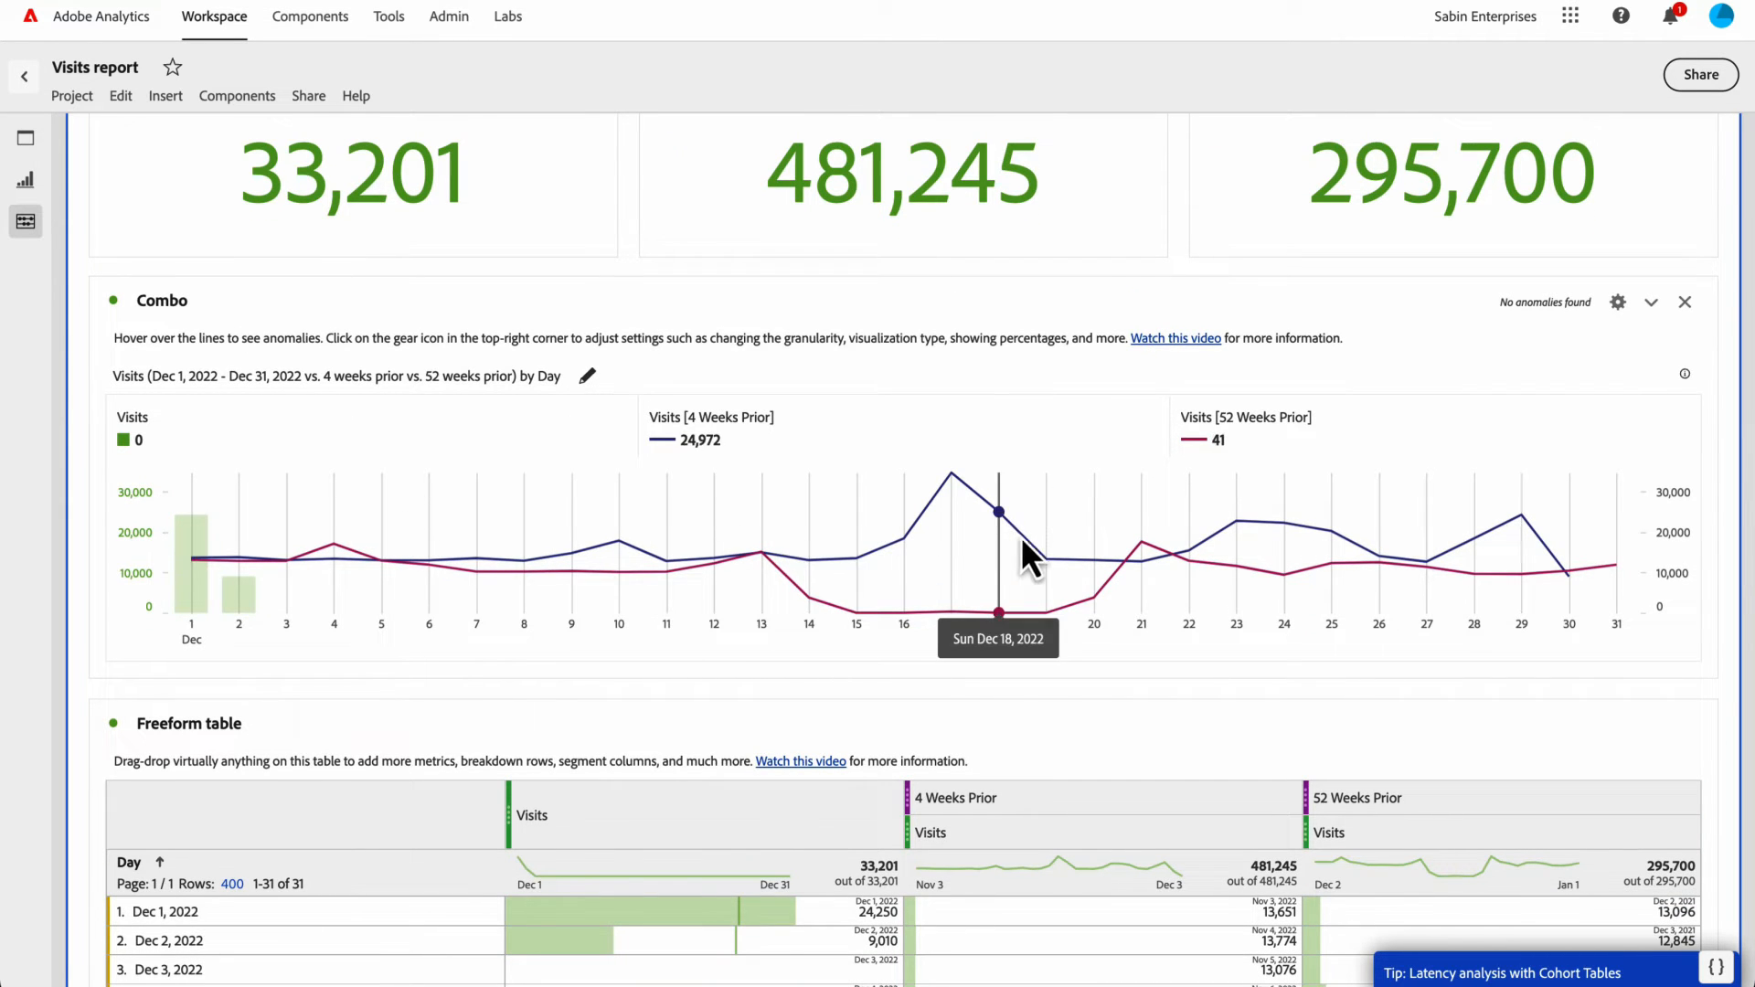
scroll(down, 3)
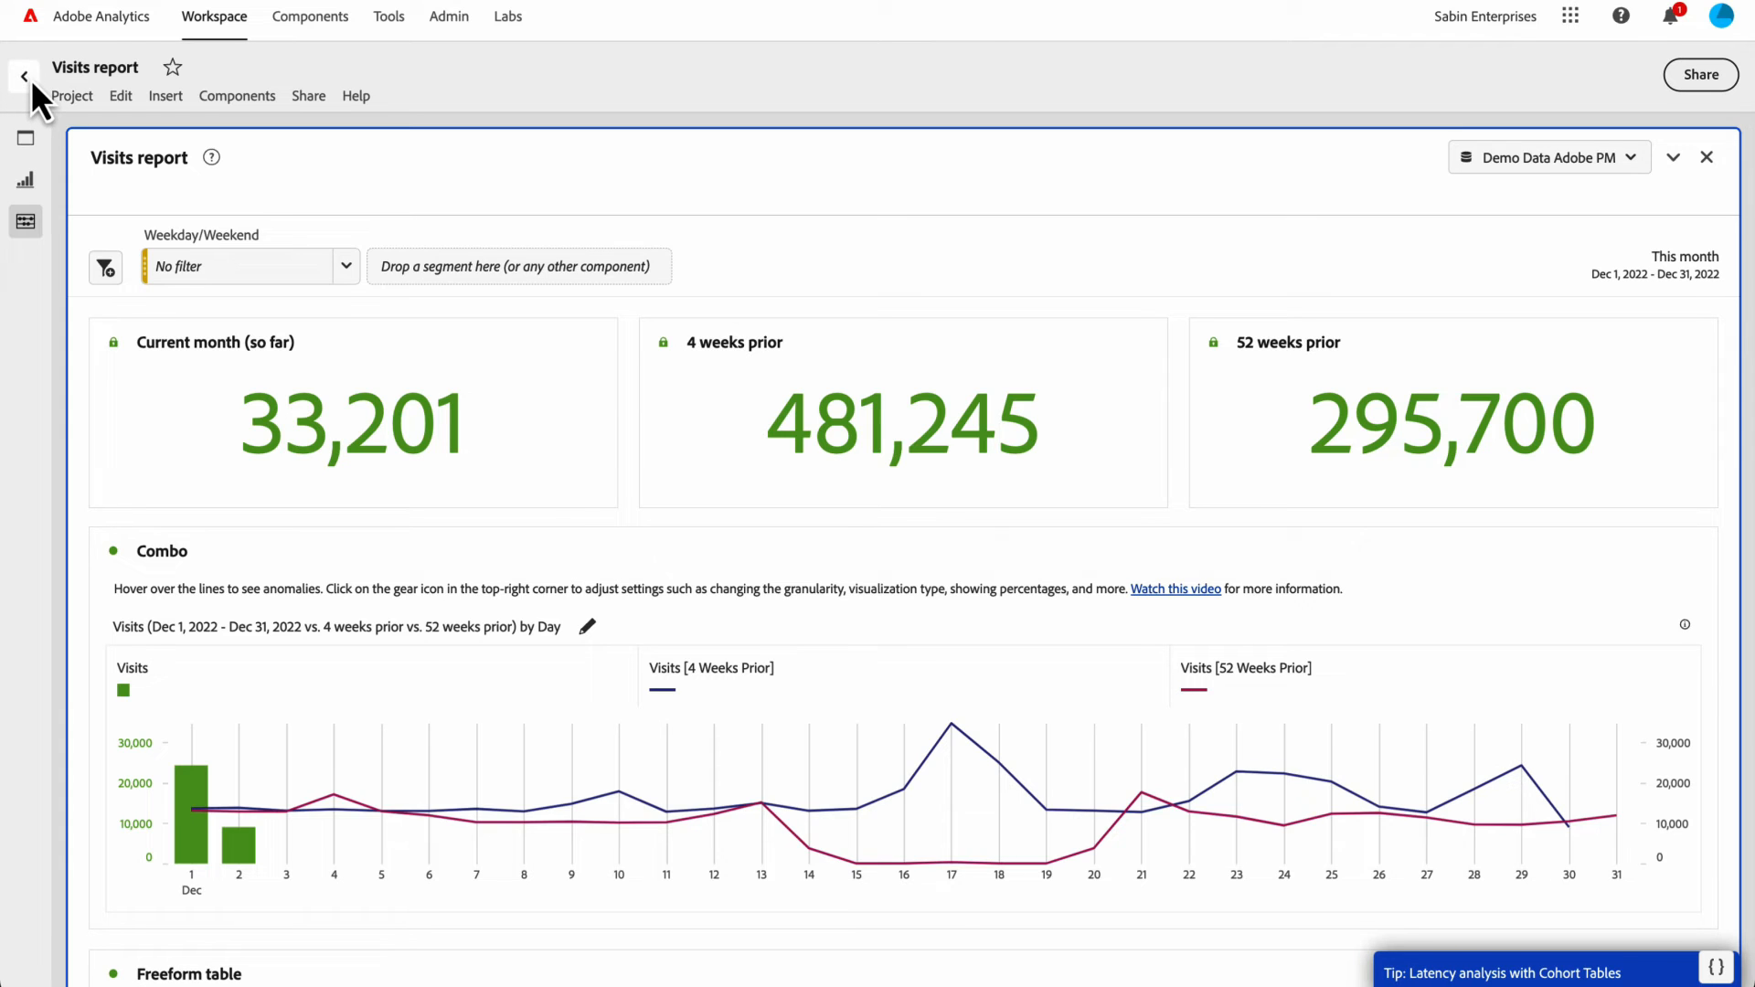
- Return to the reports list and show details of the favorited Visits report
click(22, 76)
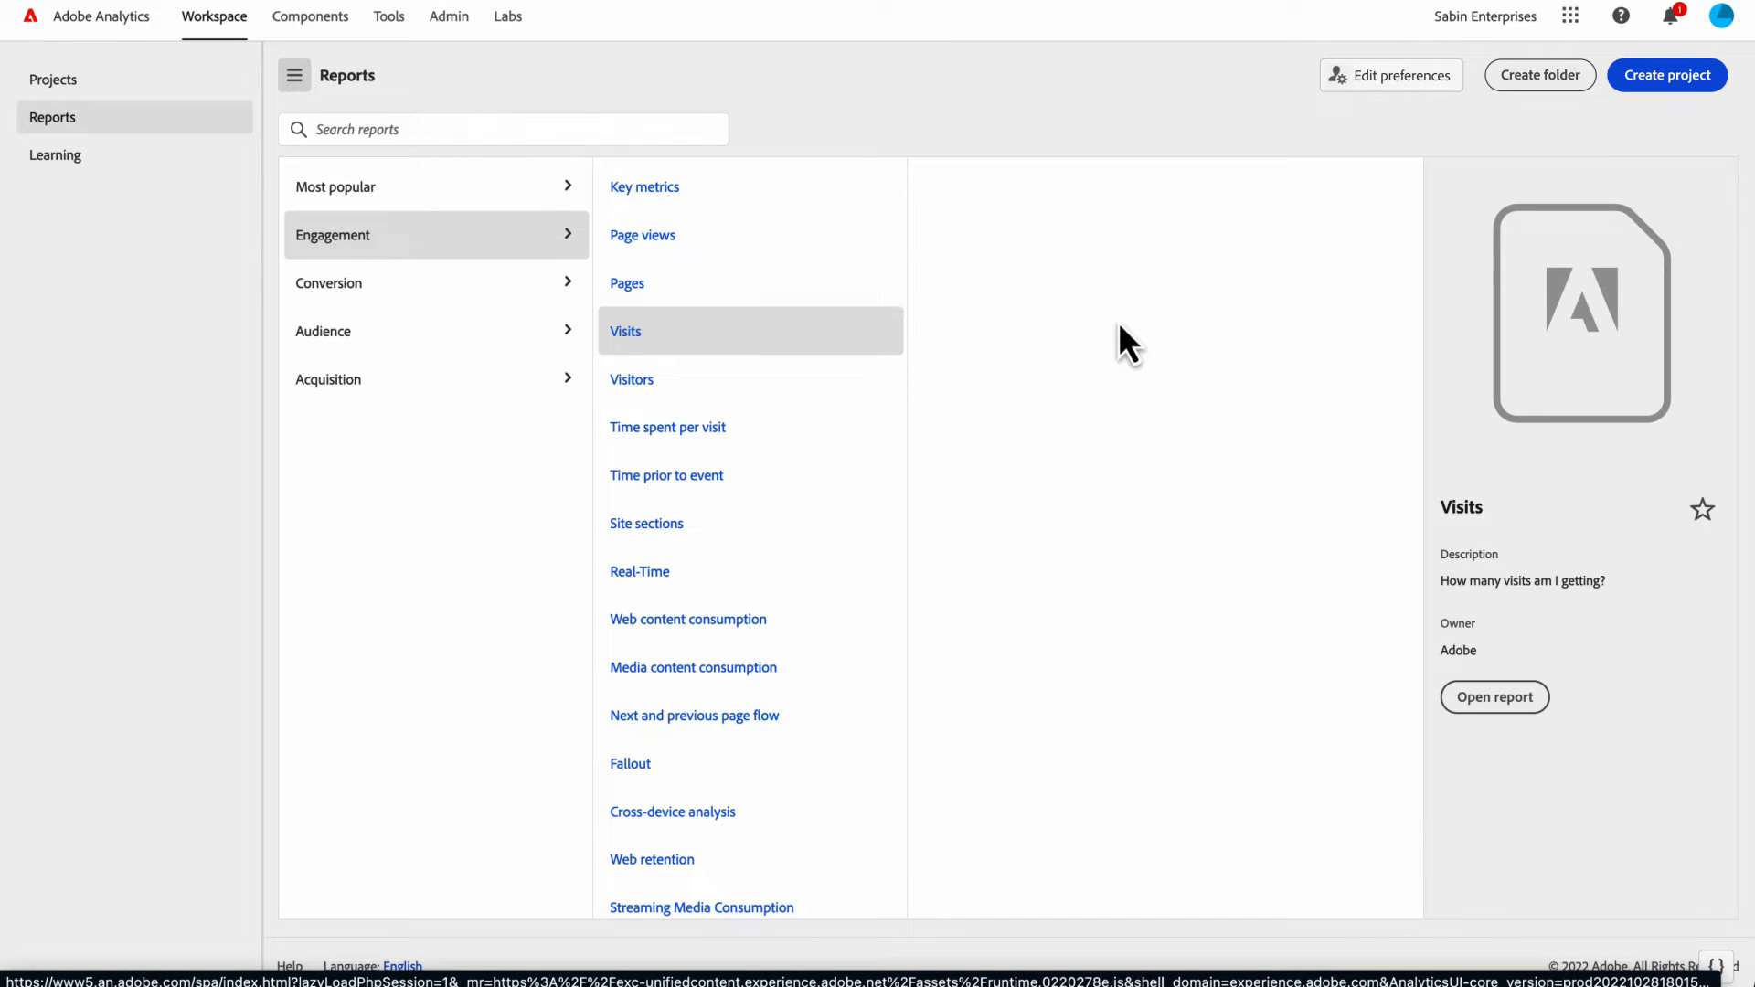
mouse_move(1172, 373)
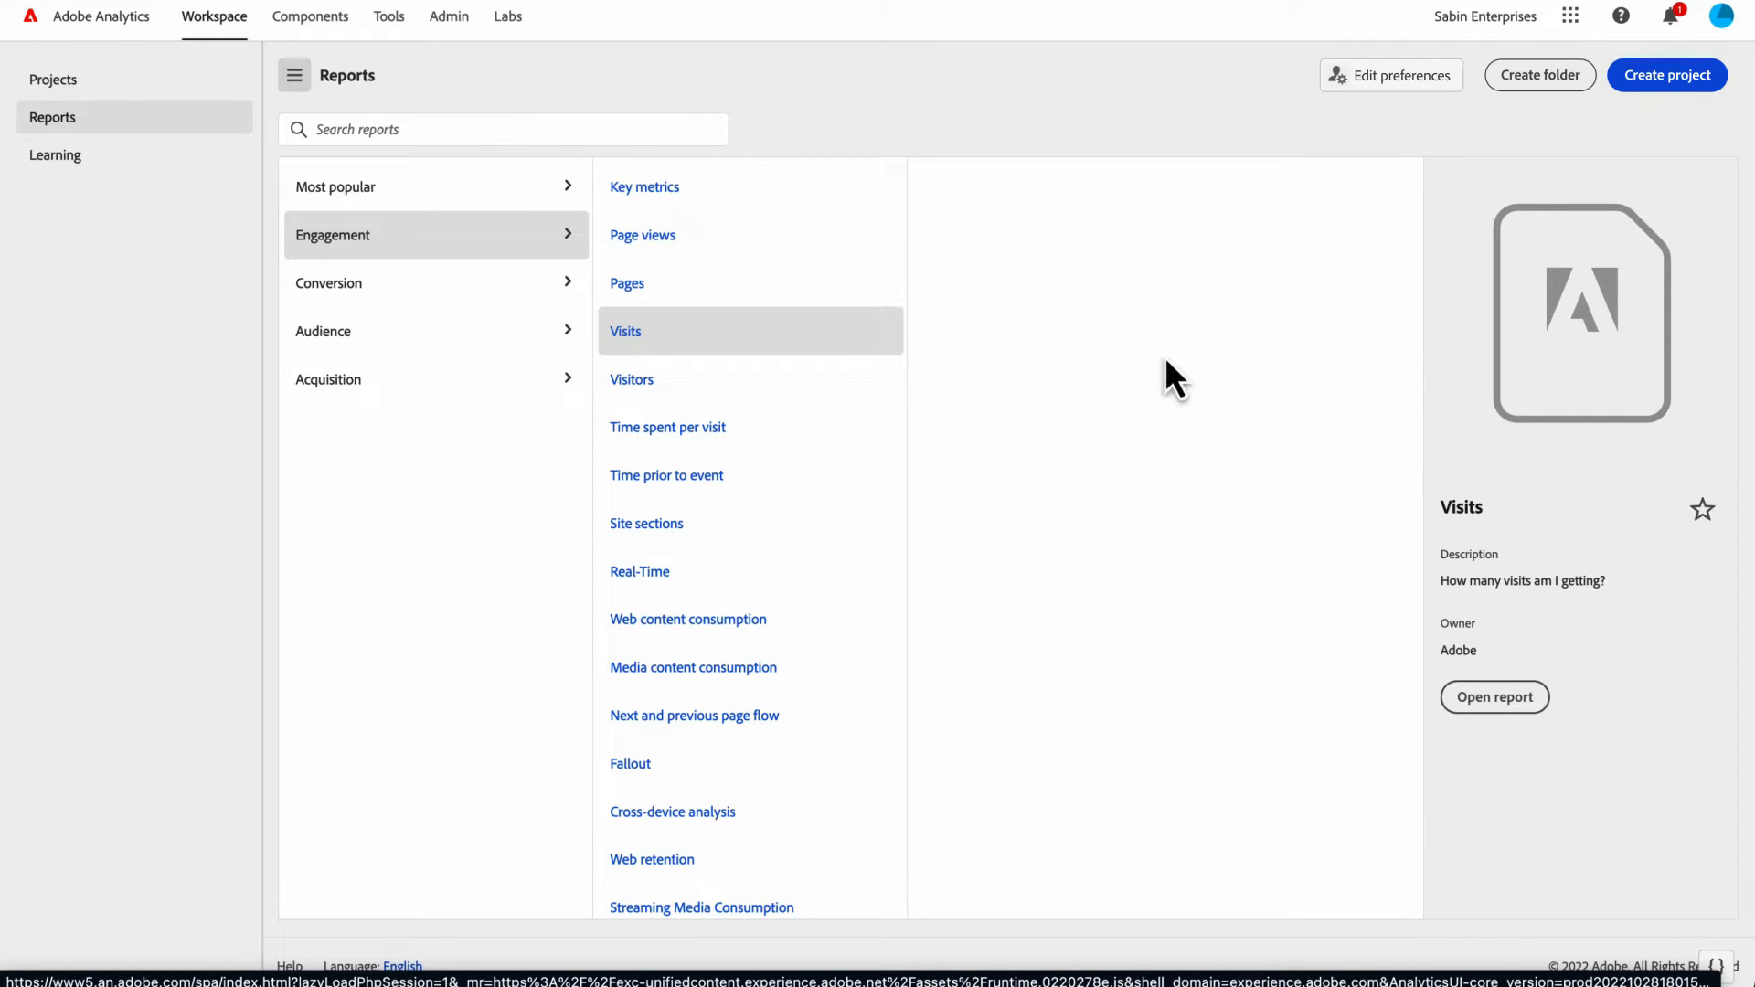
mouse_move(1703, 511)
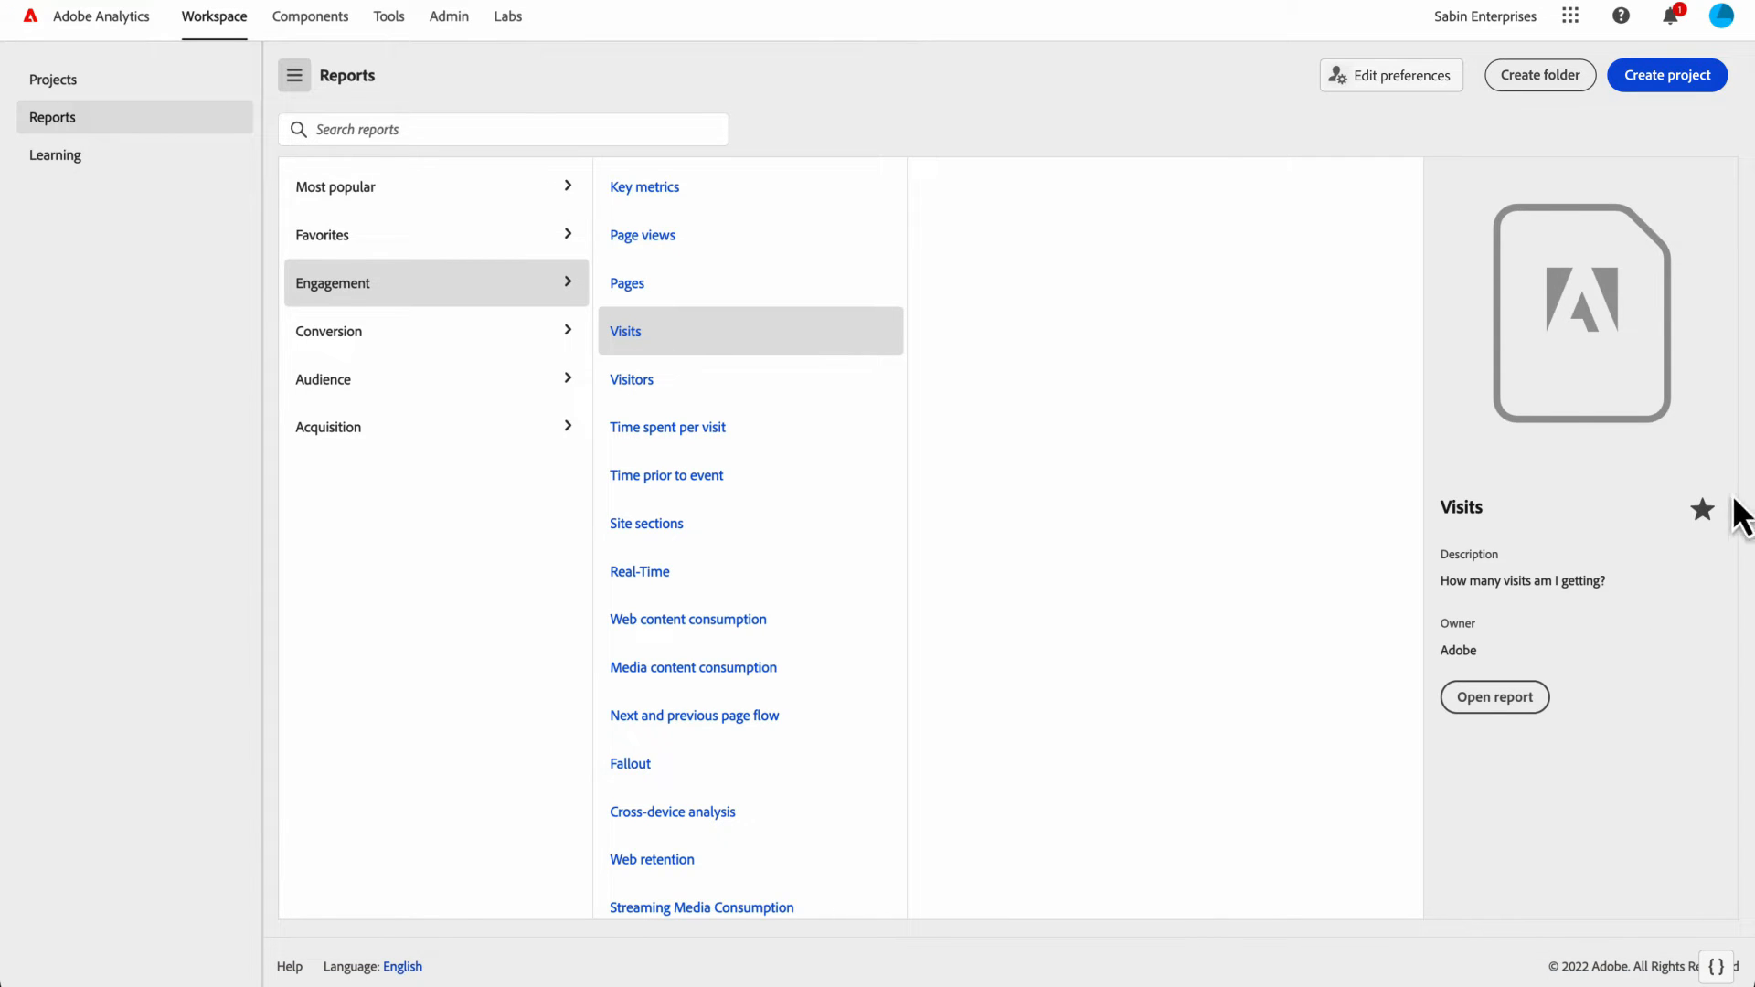
mouse_move(432, 290)
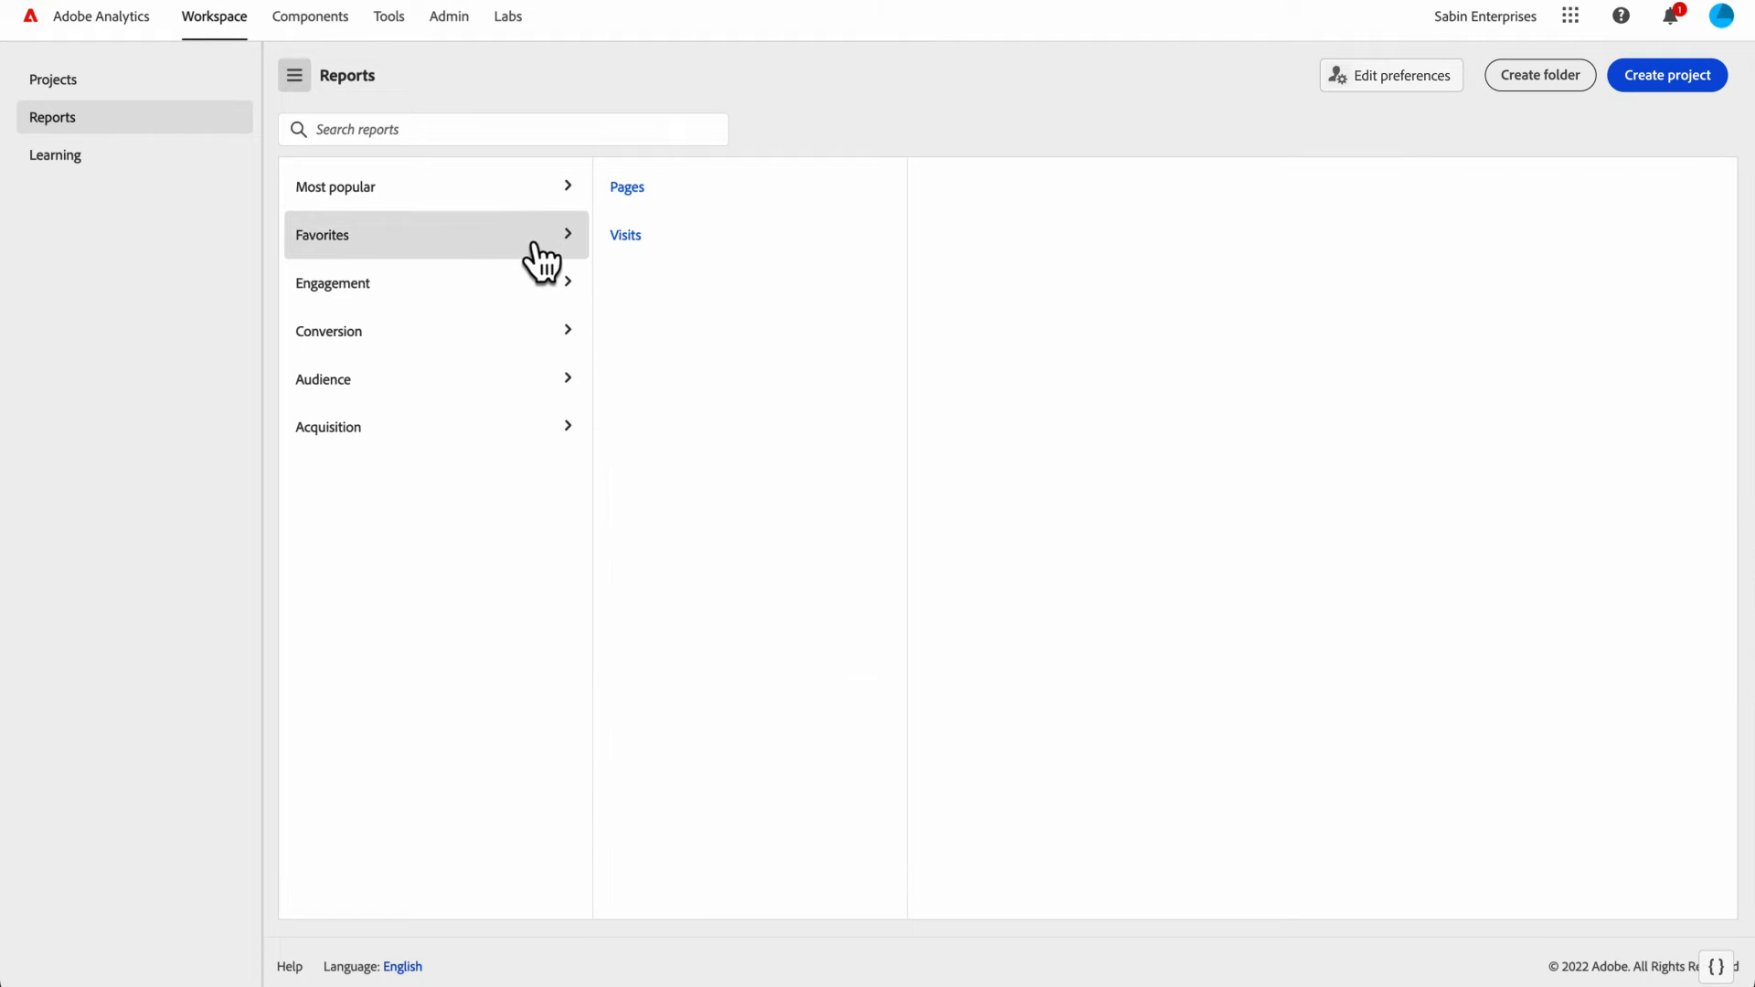
mouse_move(403, 261)
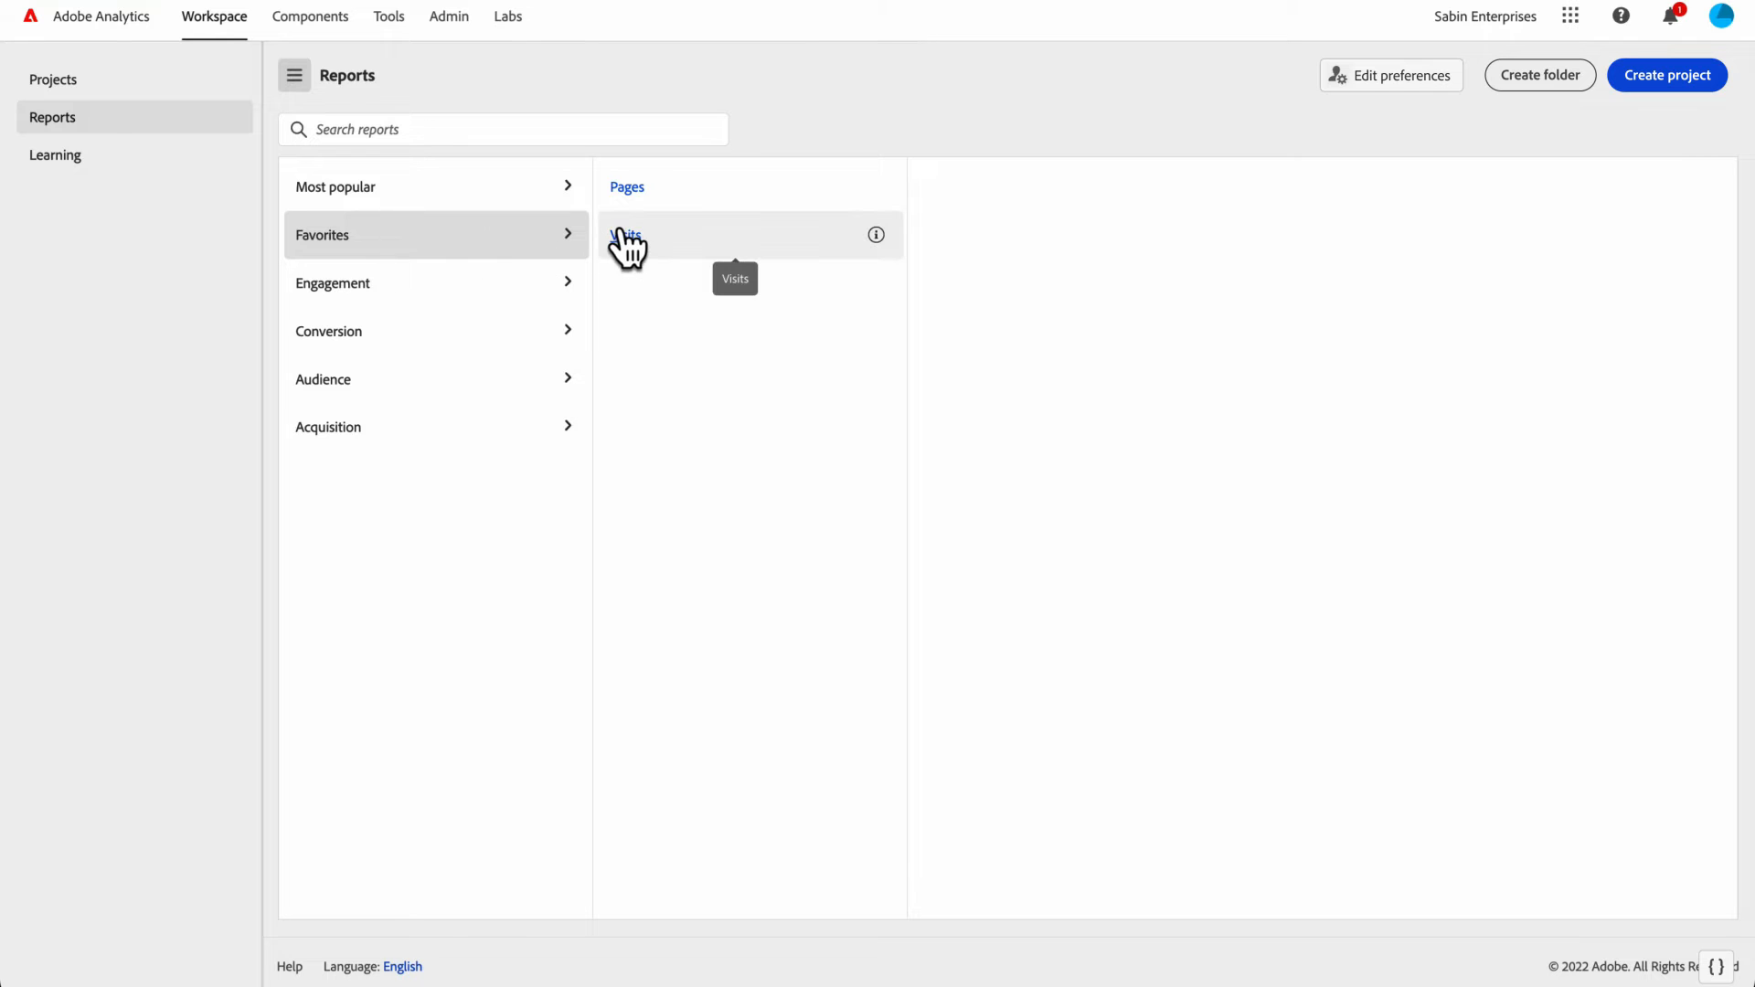
click(627, 235)
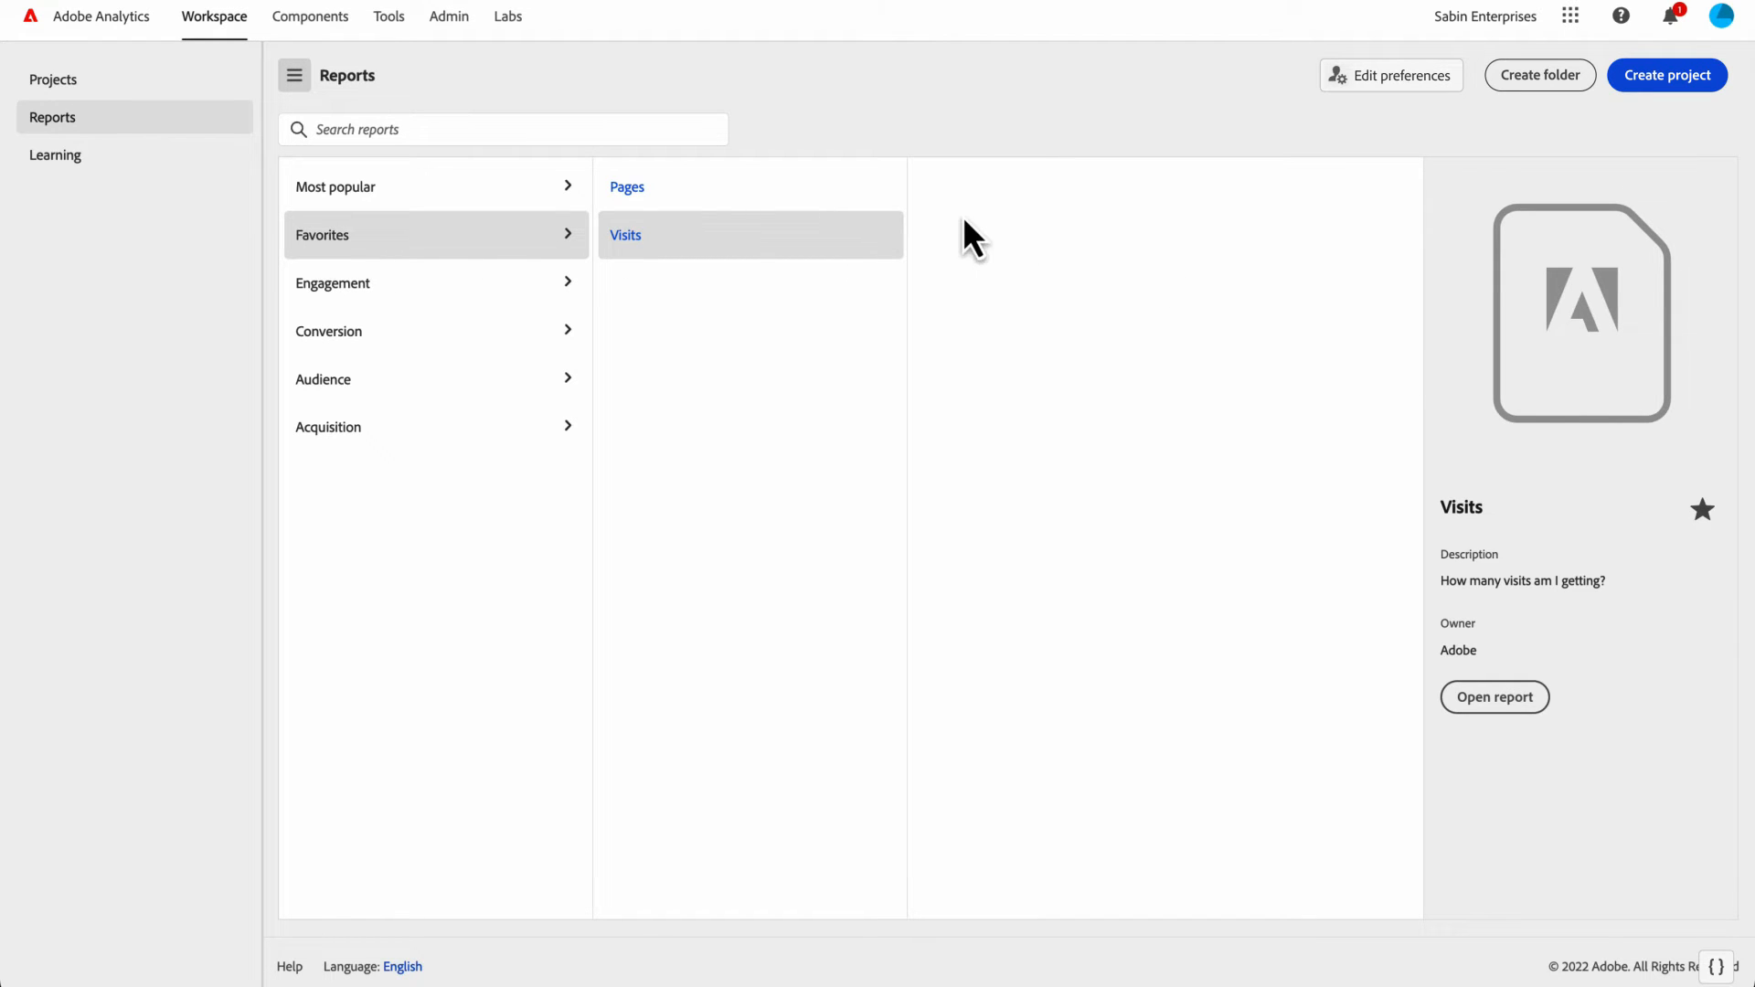
mouse_move(767, 201)
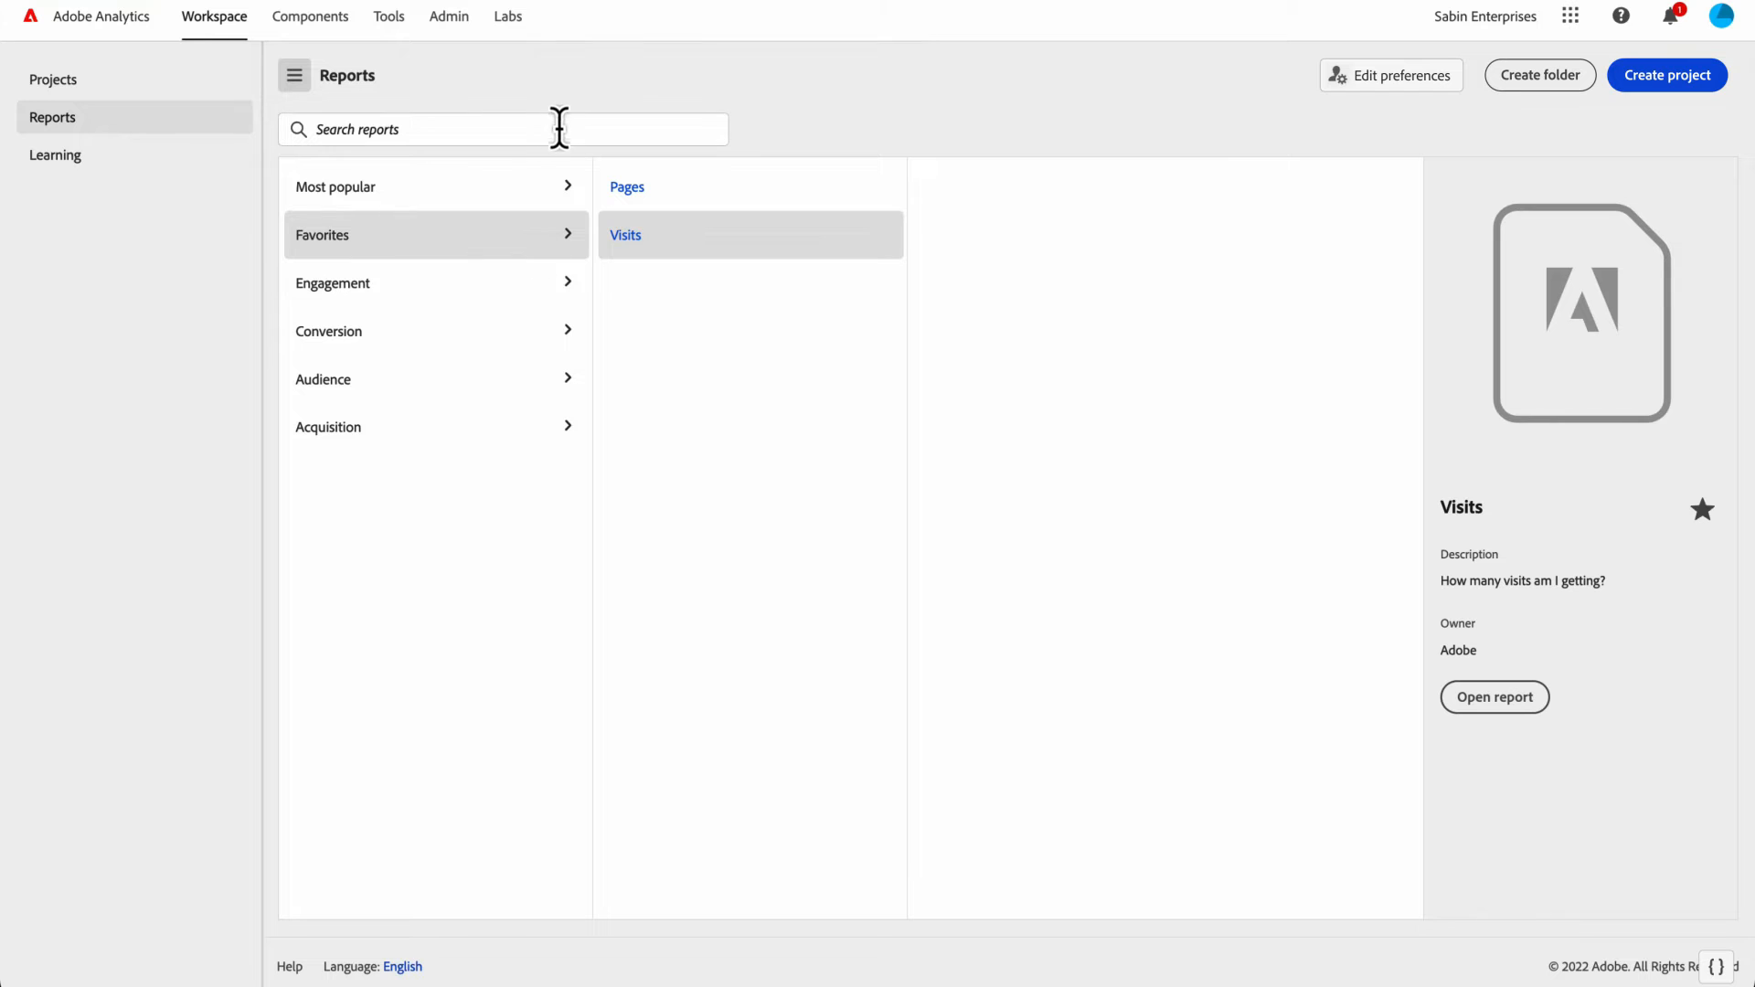
- Search reports for 'mobil' and open the Audience Mobile report group
text(mobile)
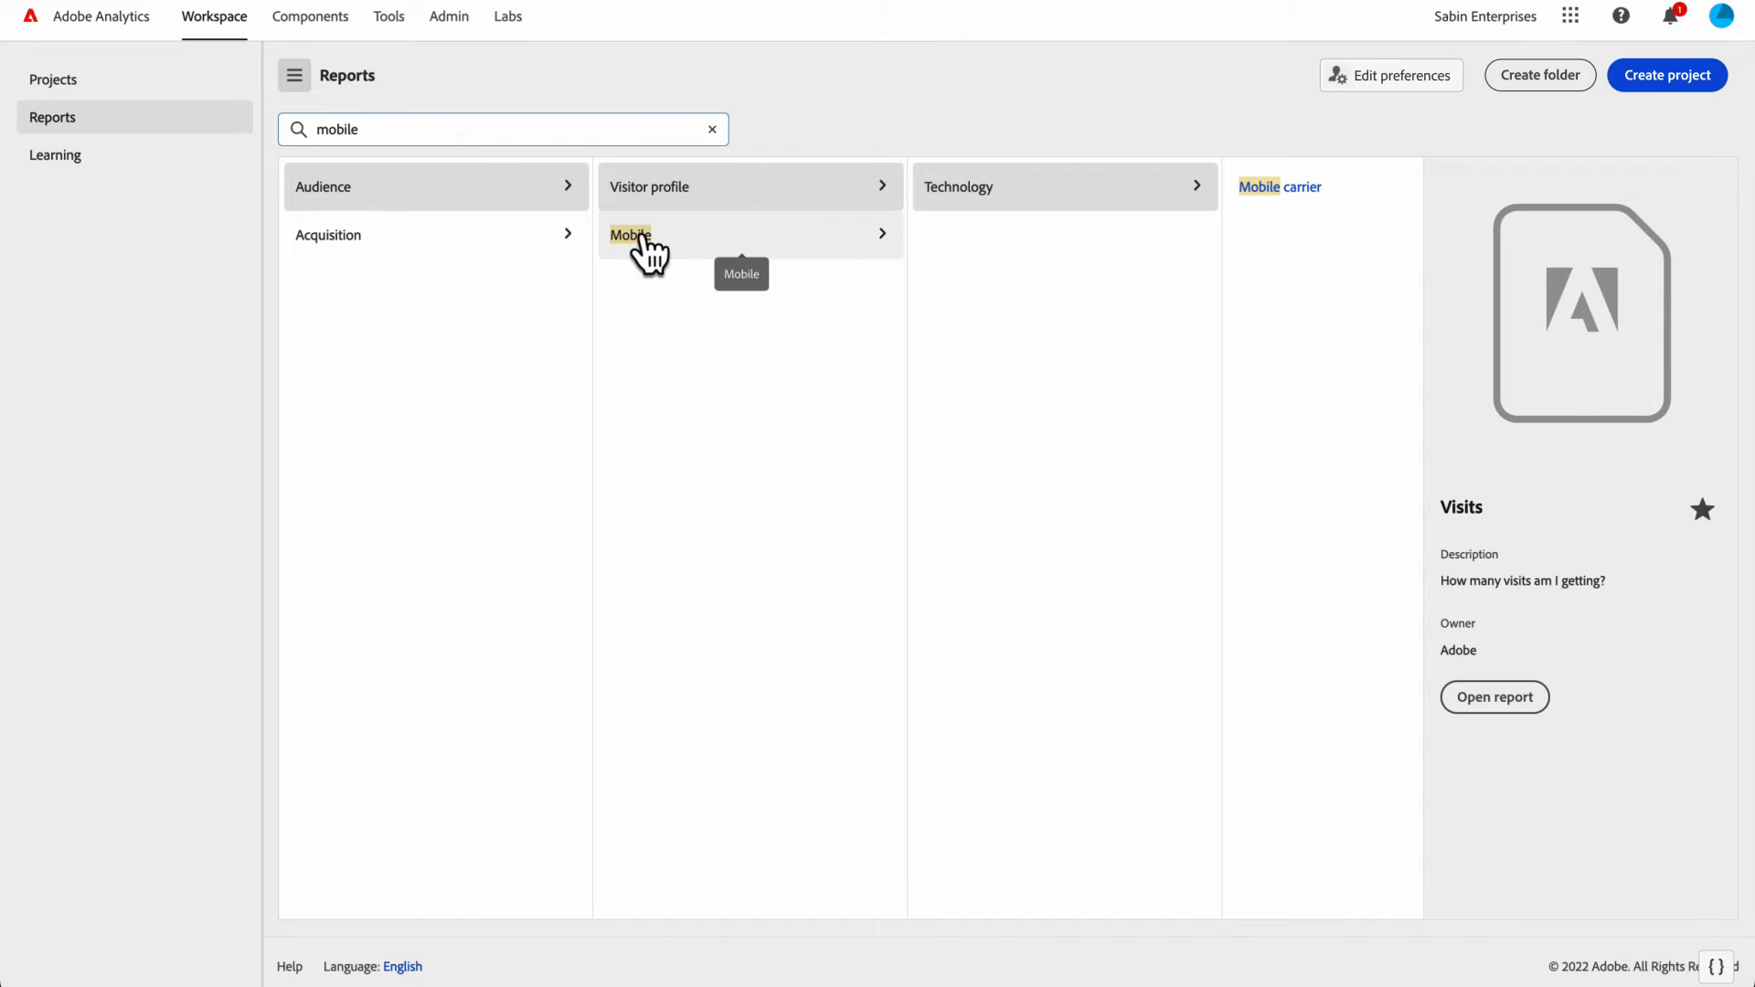
mouse_move(655, 256)
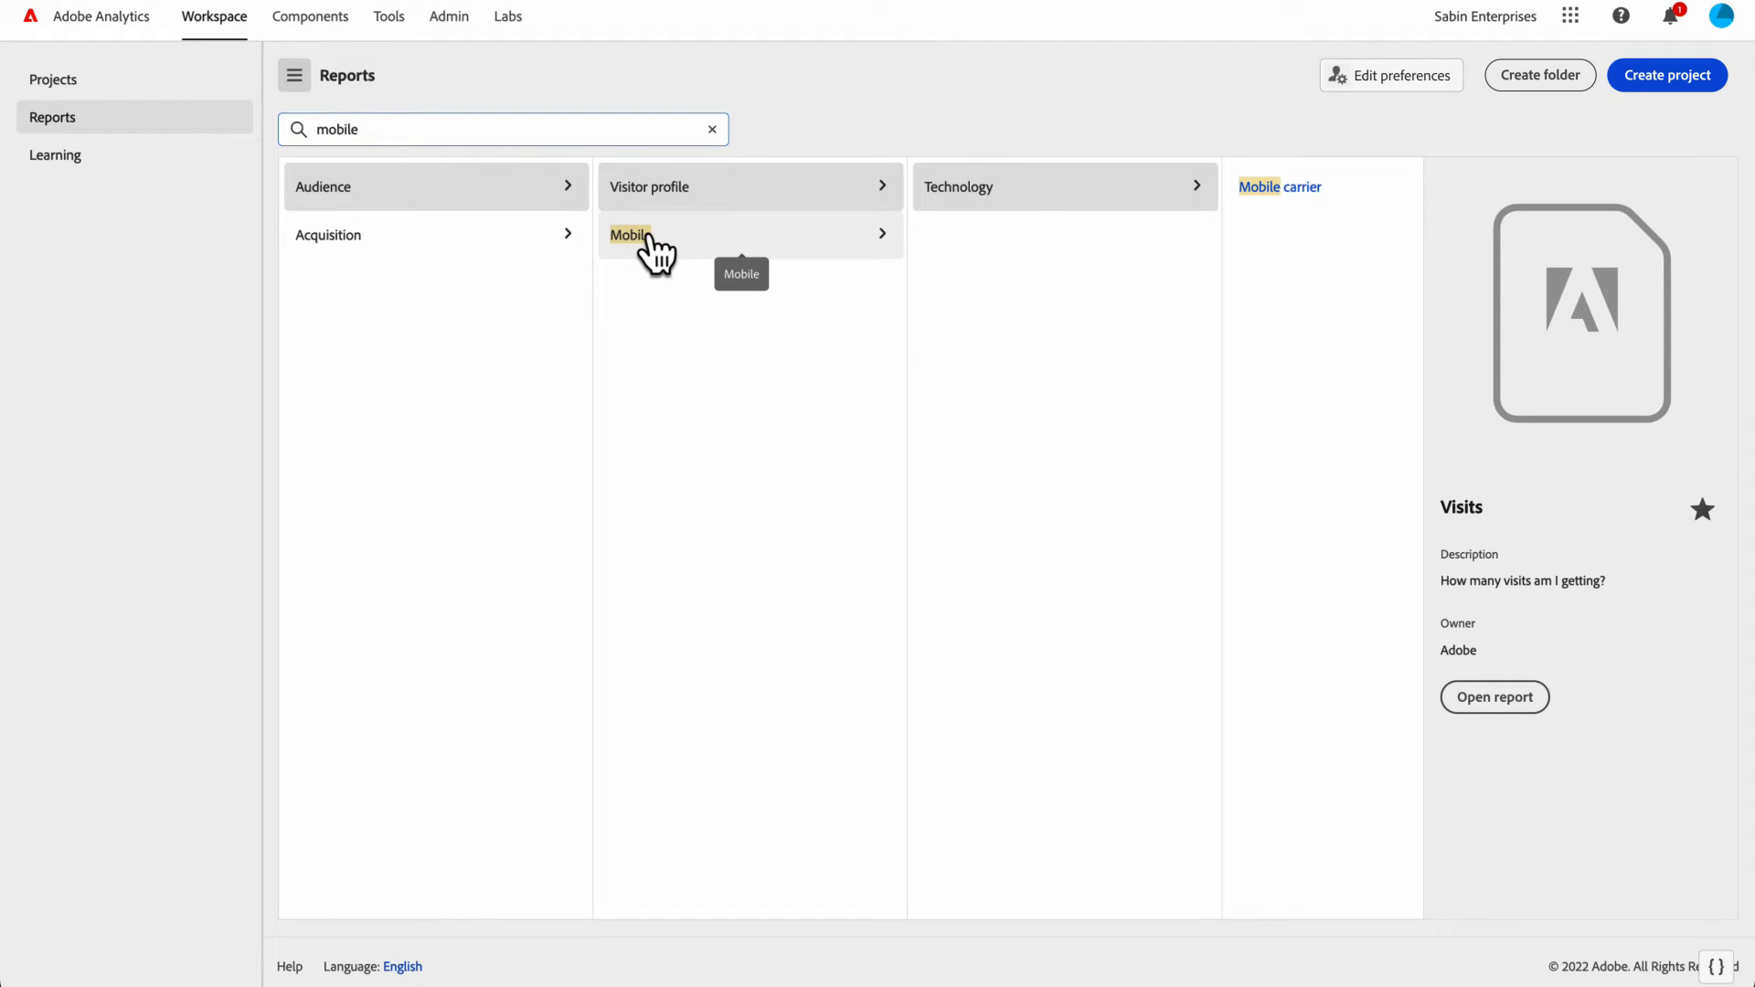
click(712, 128)
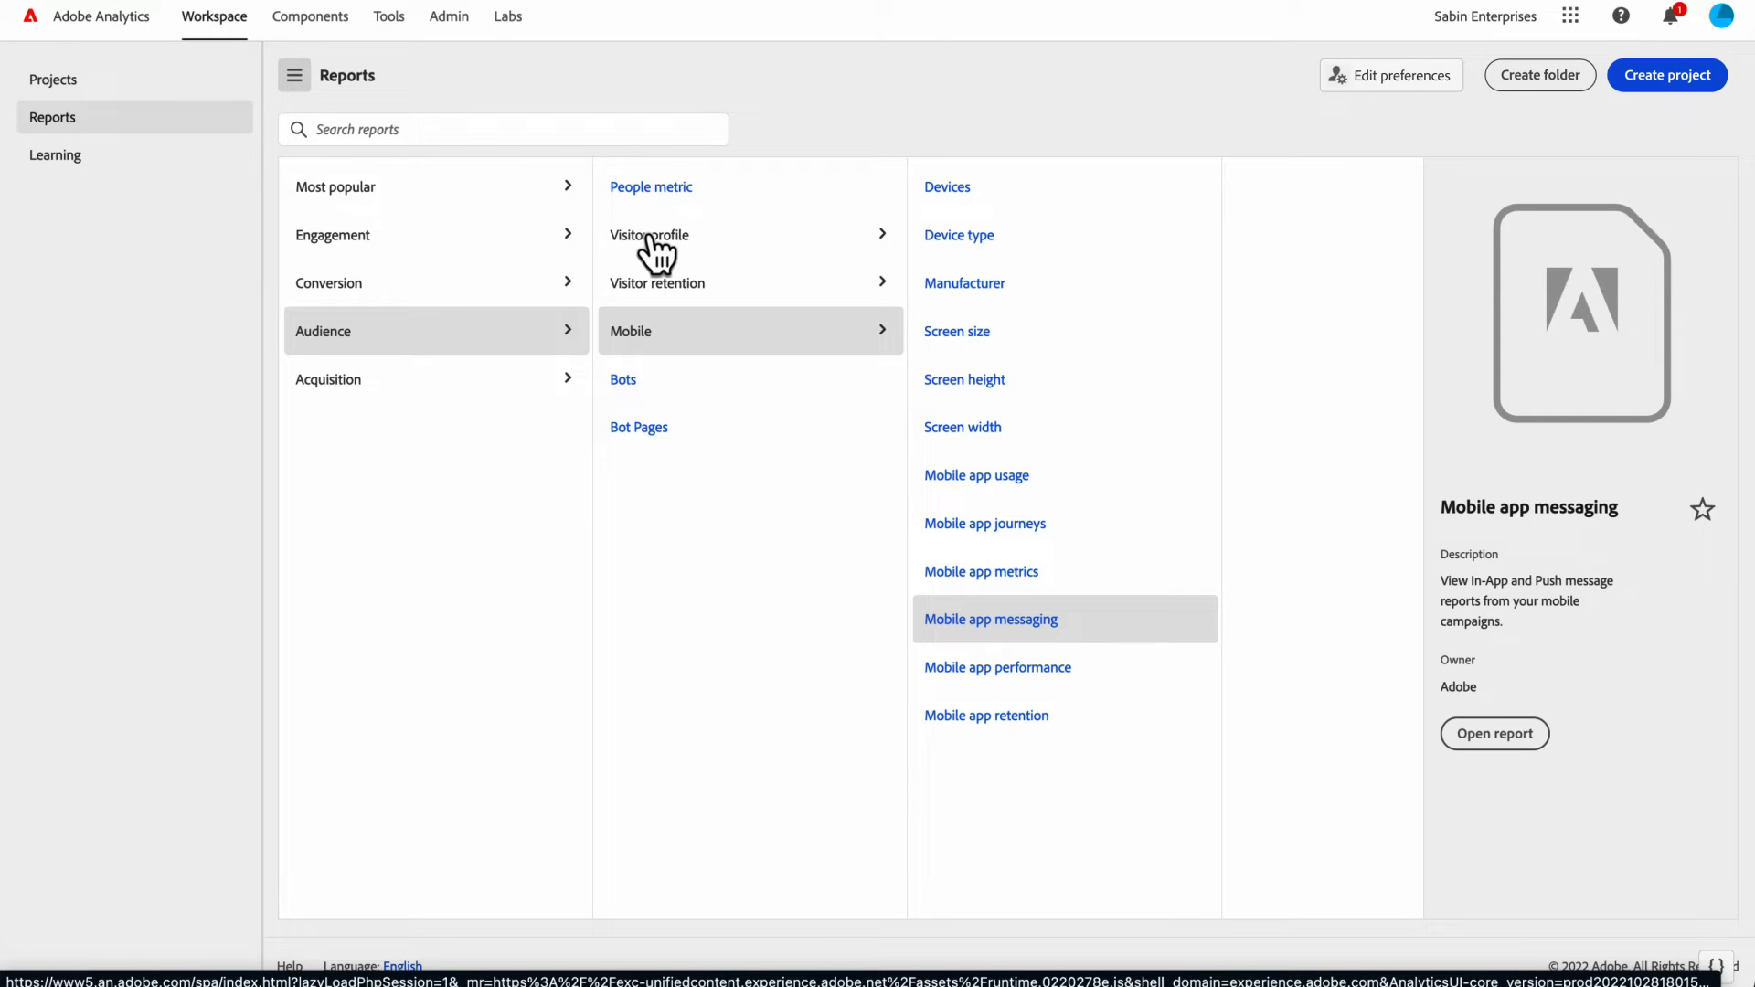
mouse_move(957, 332)
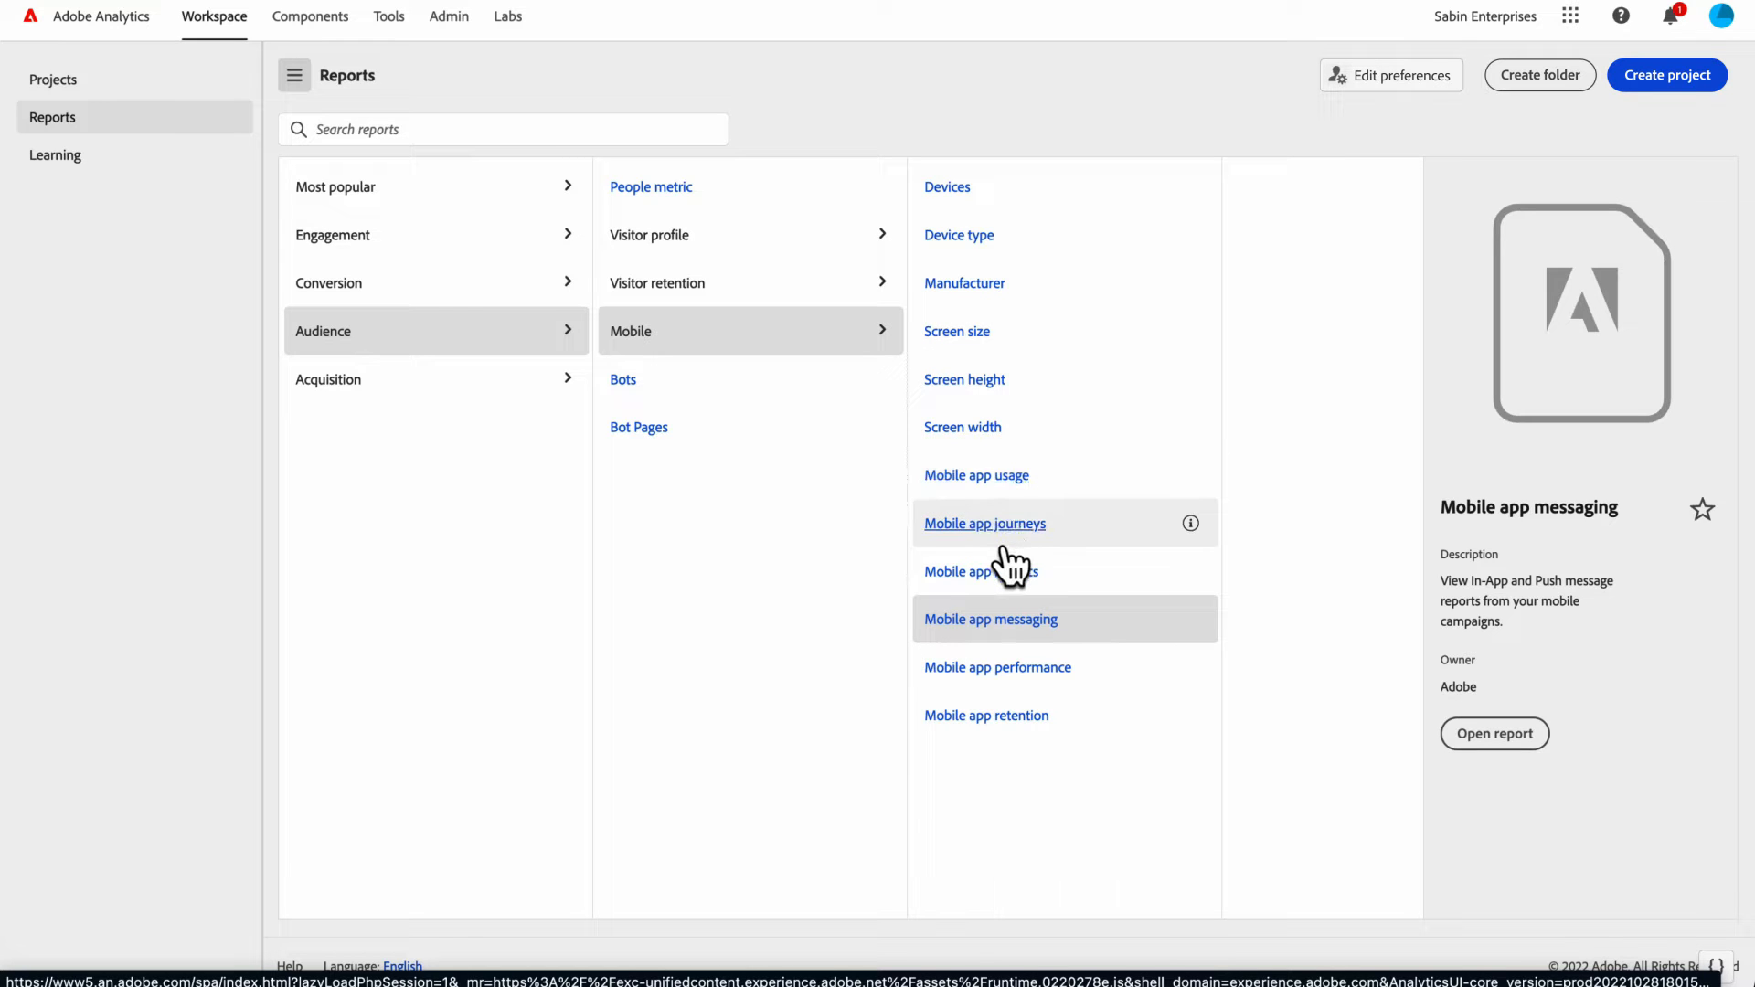
mouse_move(633, 247)
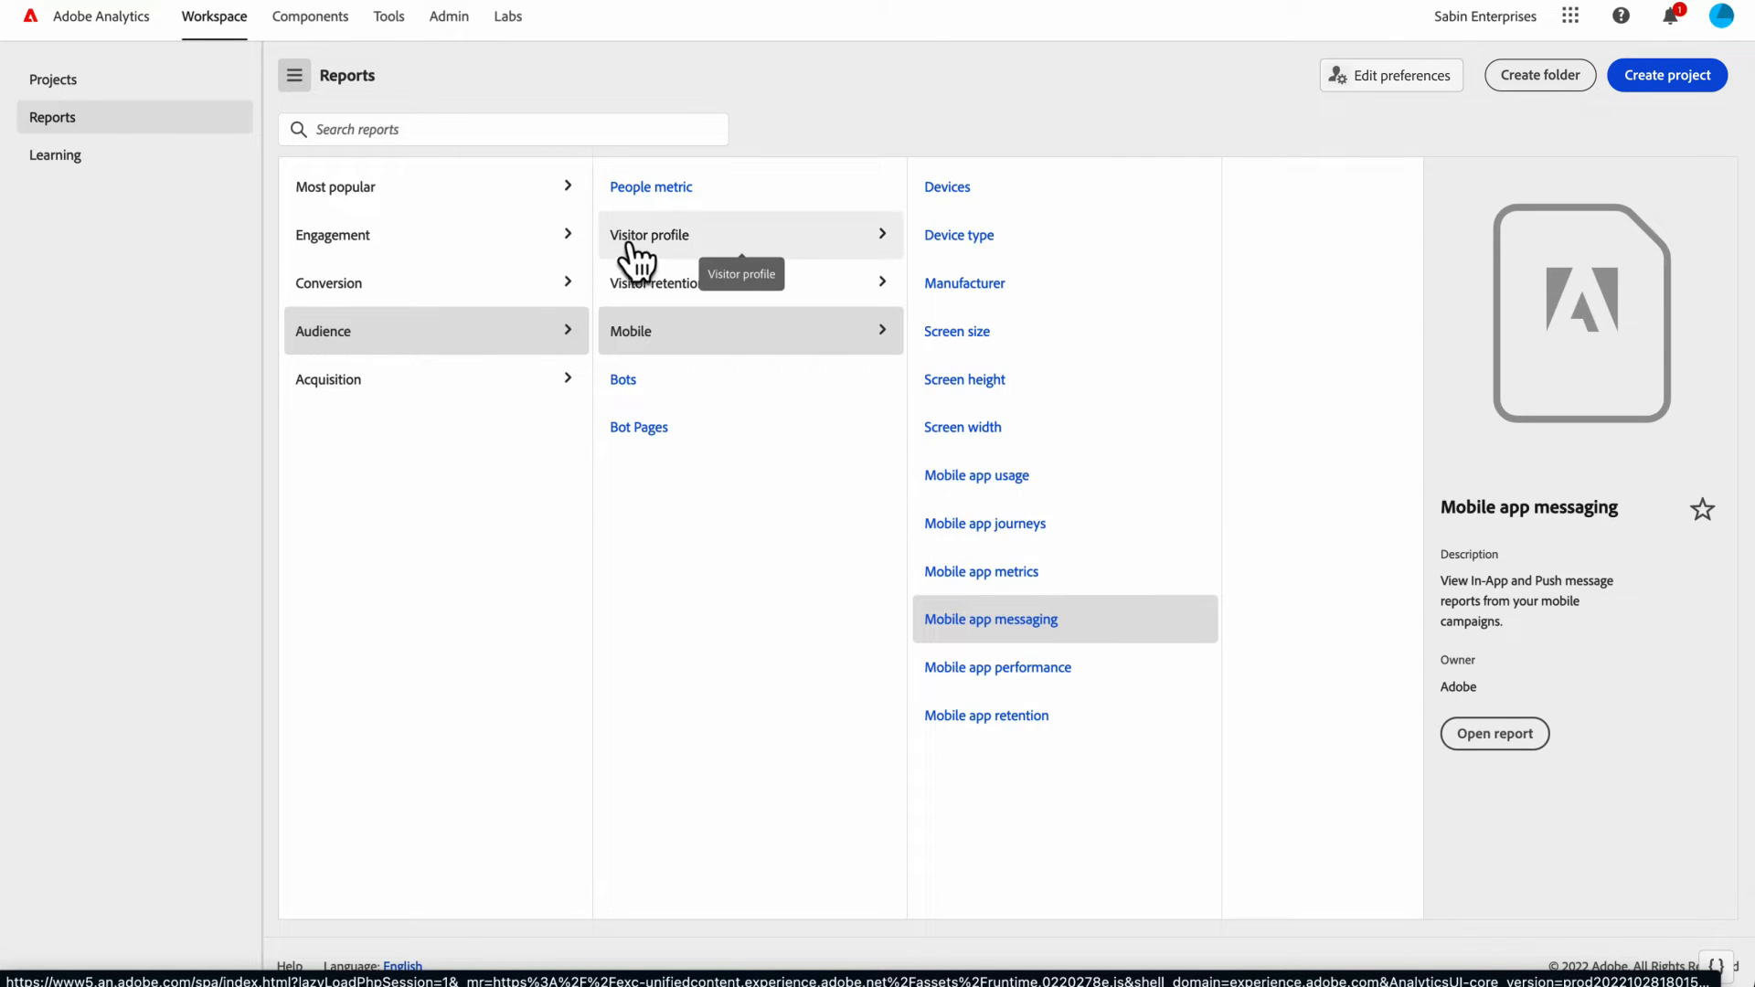
mouse_move(647, 291)
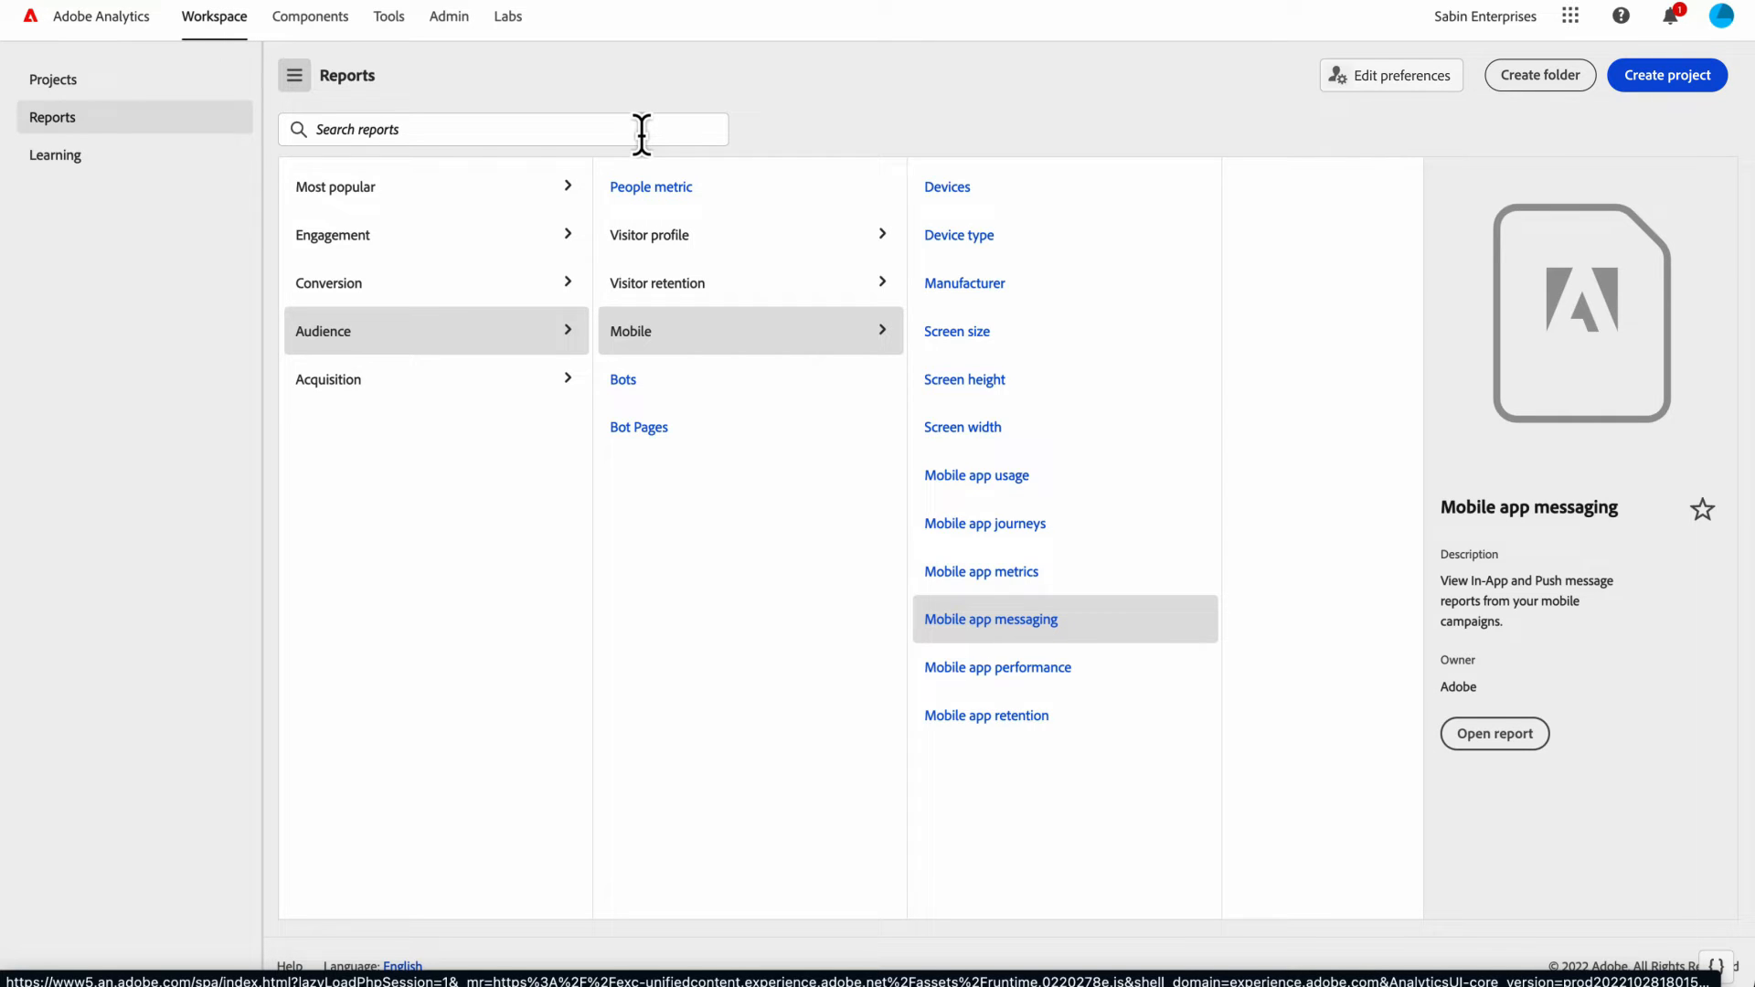
click(504, 128)
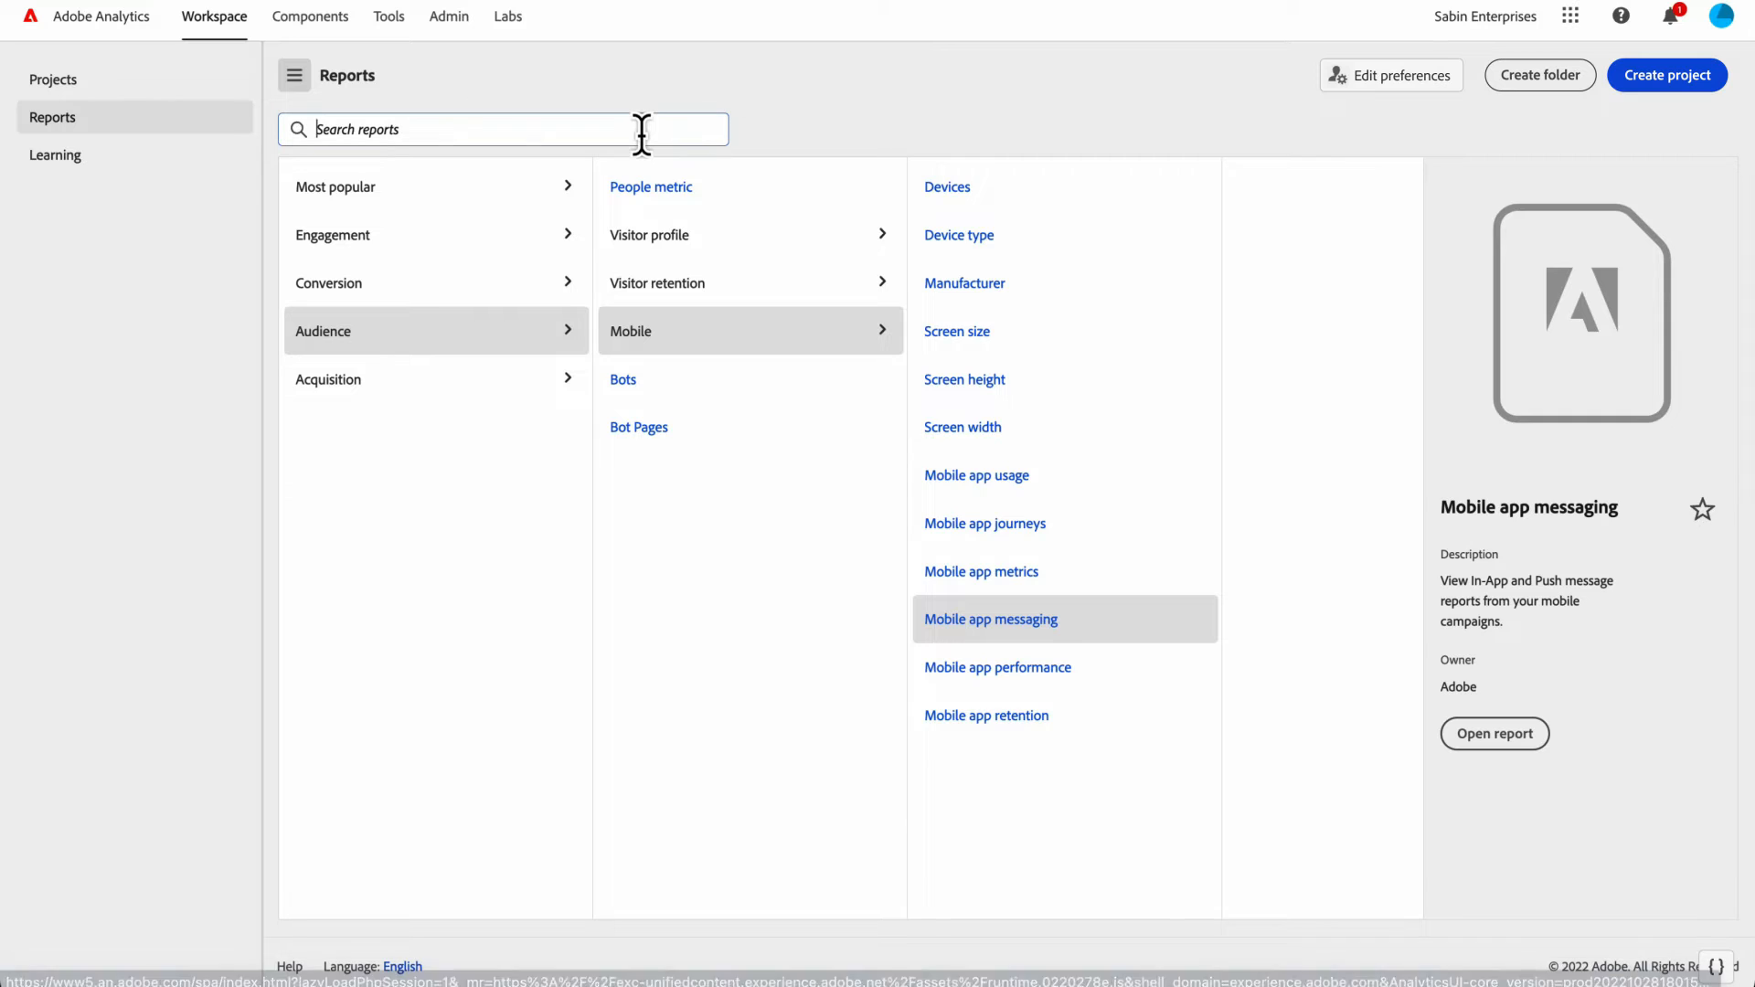
text(bots)
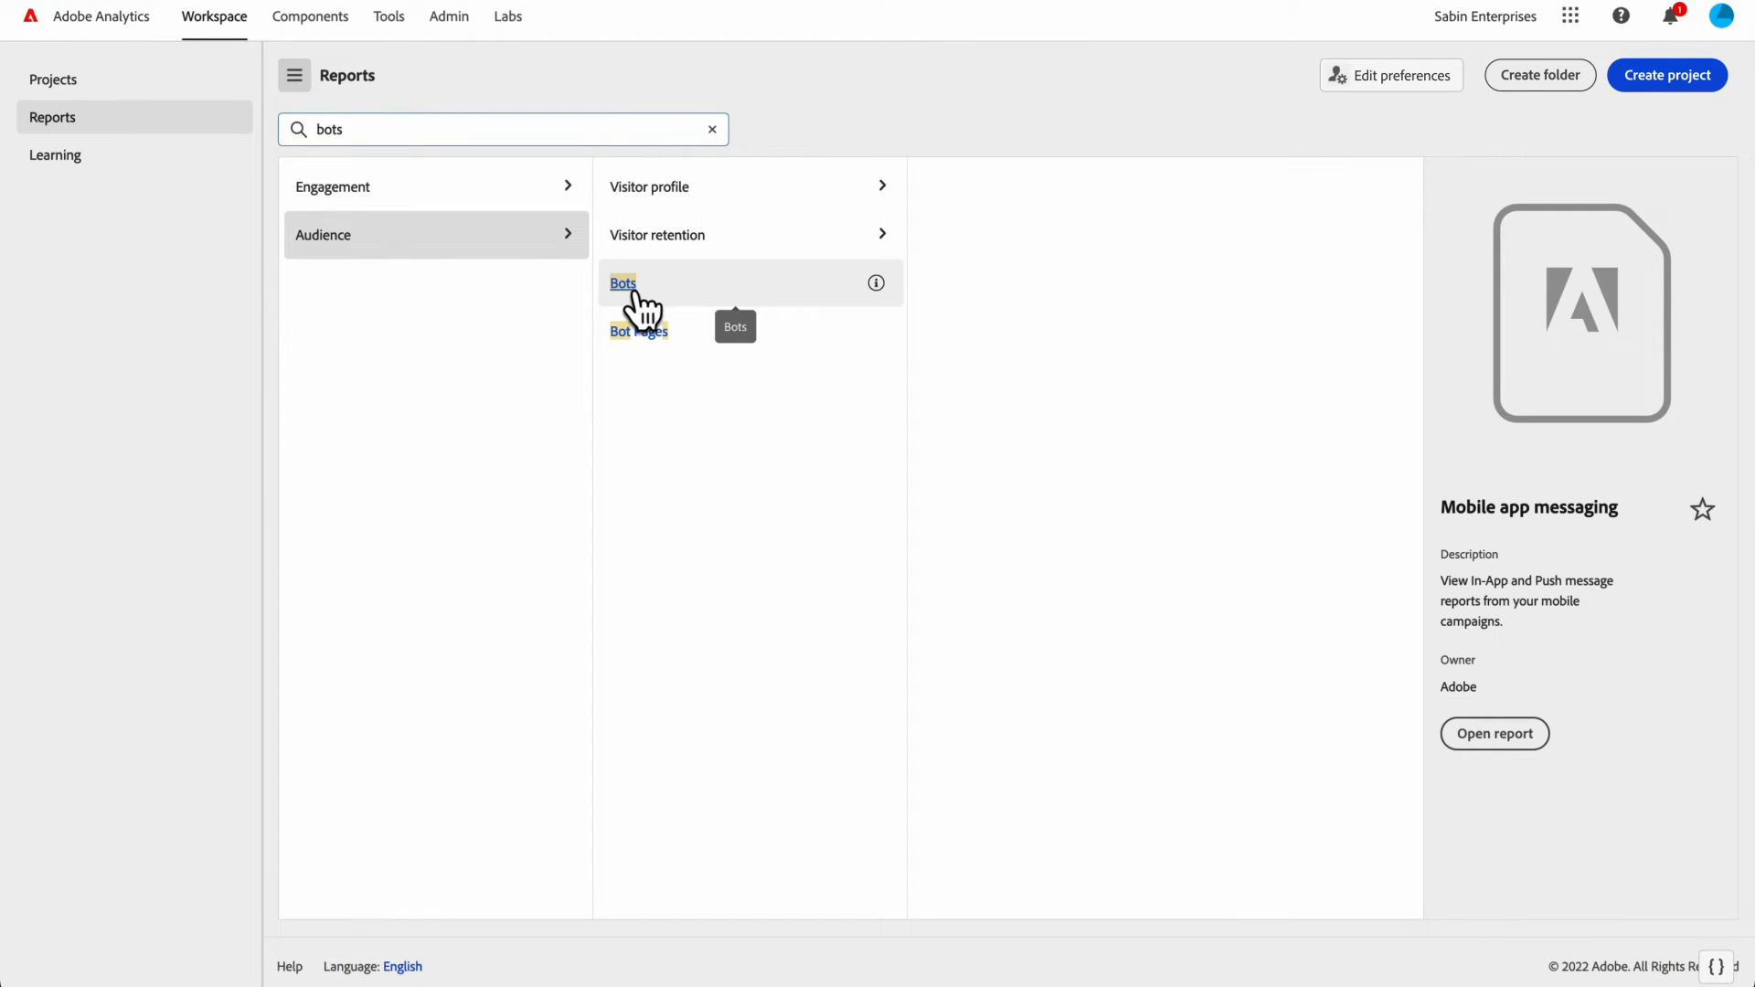
mouse_move(637, 340)
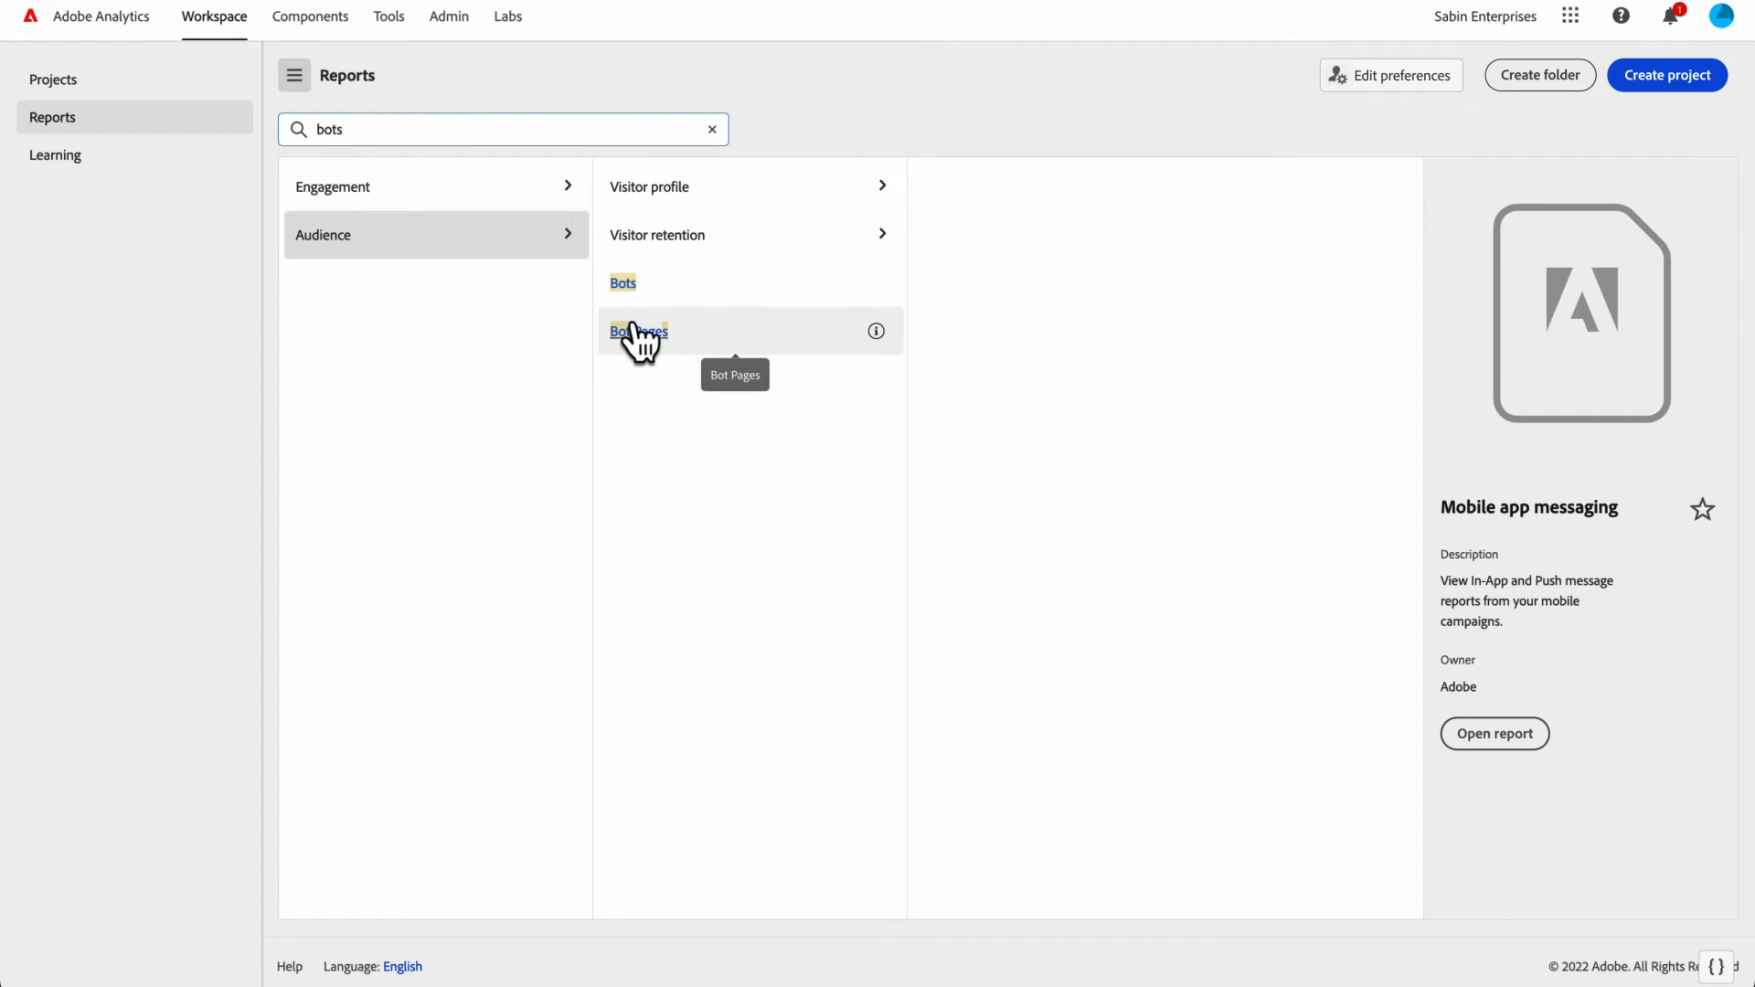
mouse_move(629, 291)
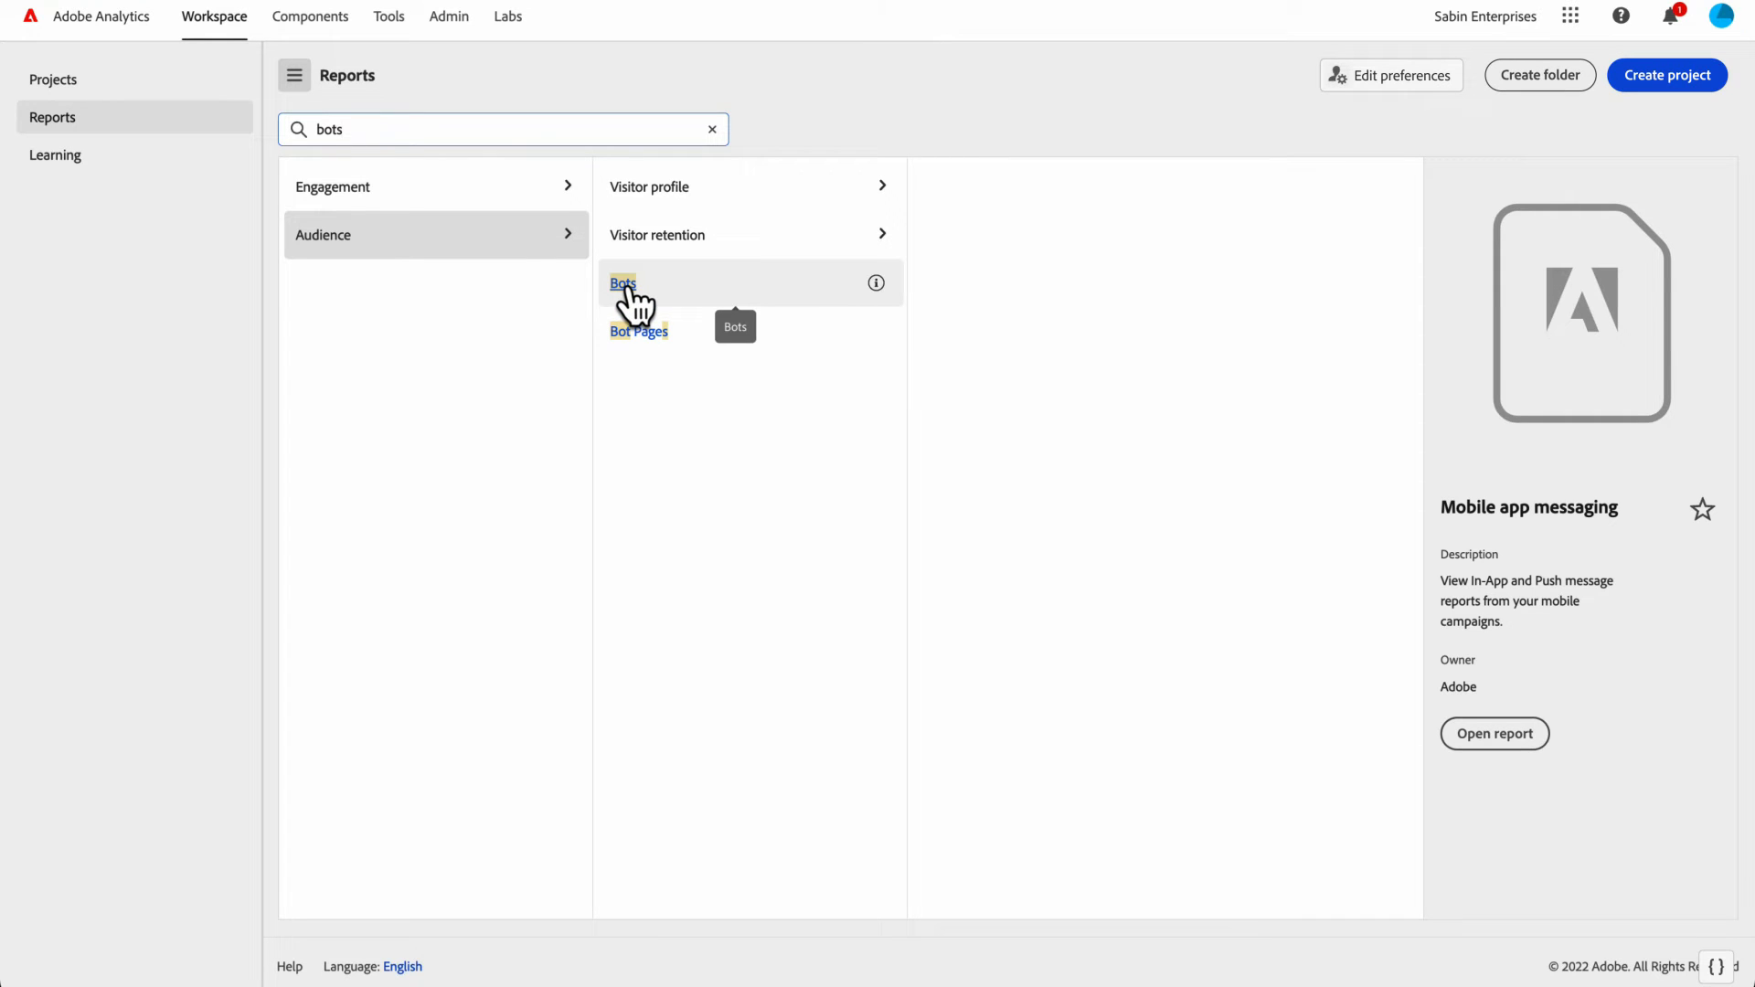
- Select Bots and open the Bots page-views report
click(622, 282)
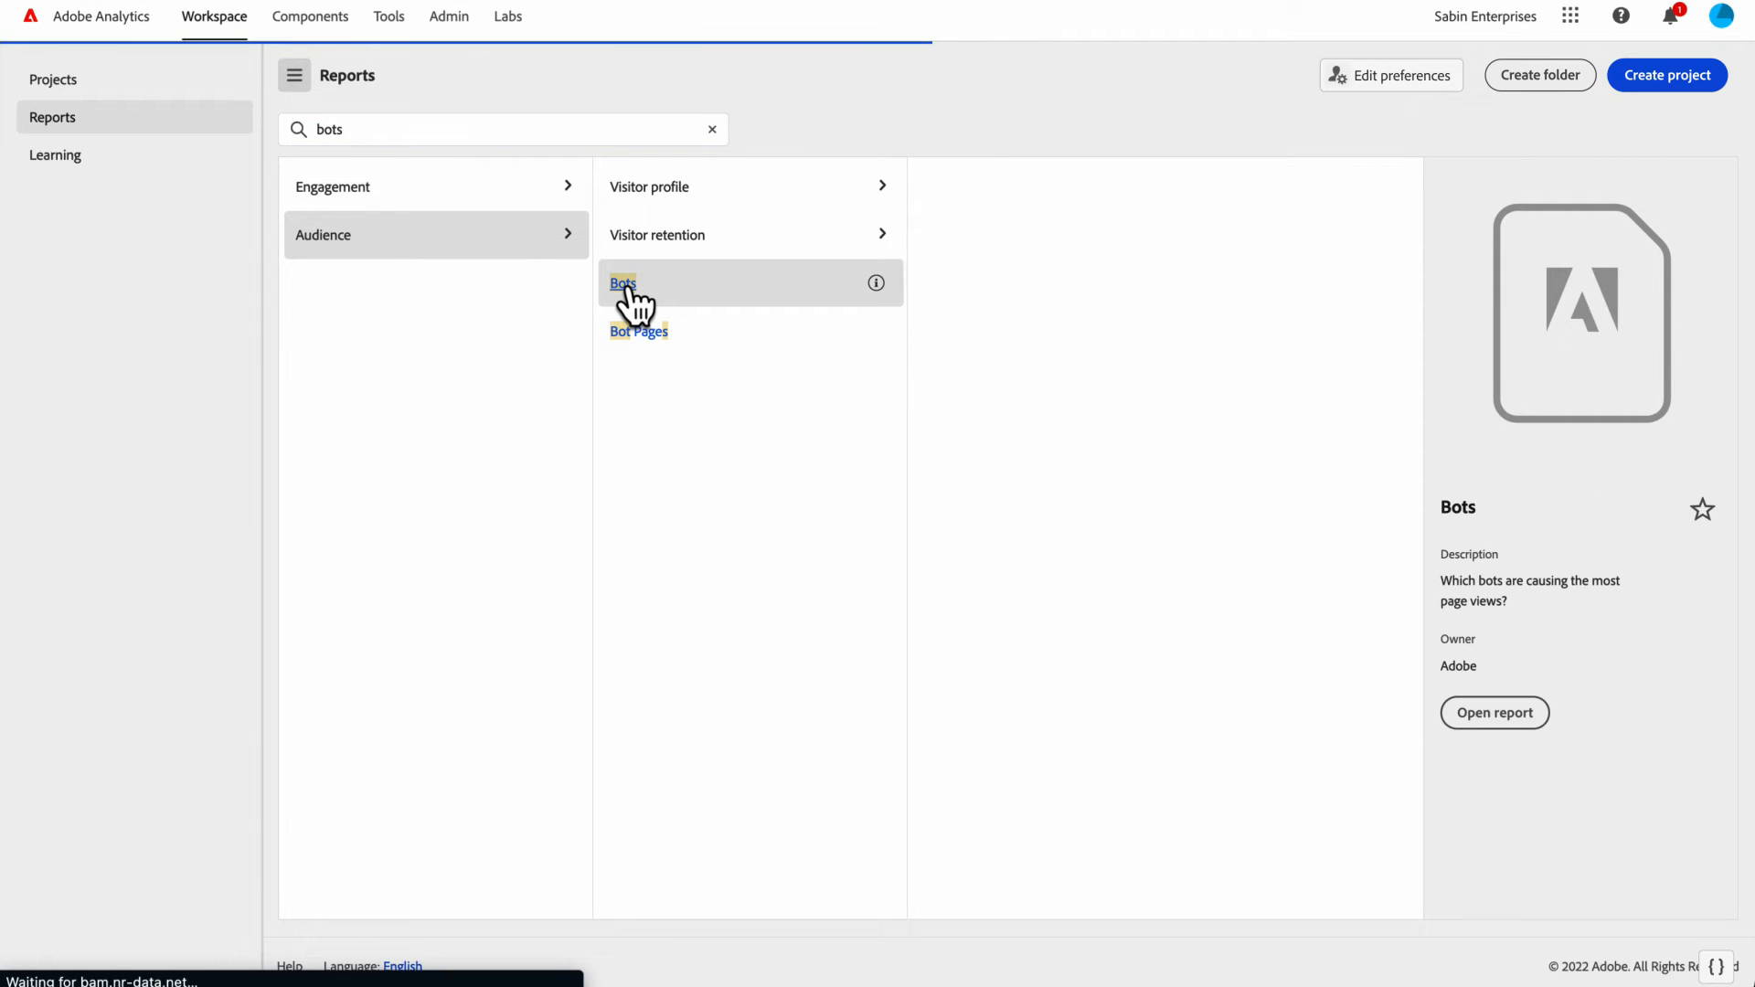
click(621, 283)
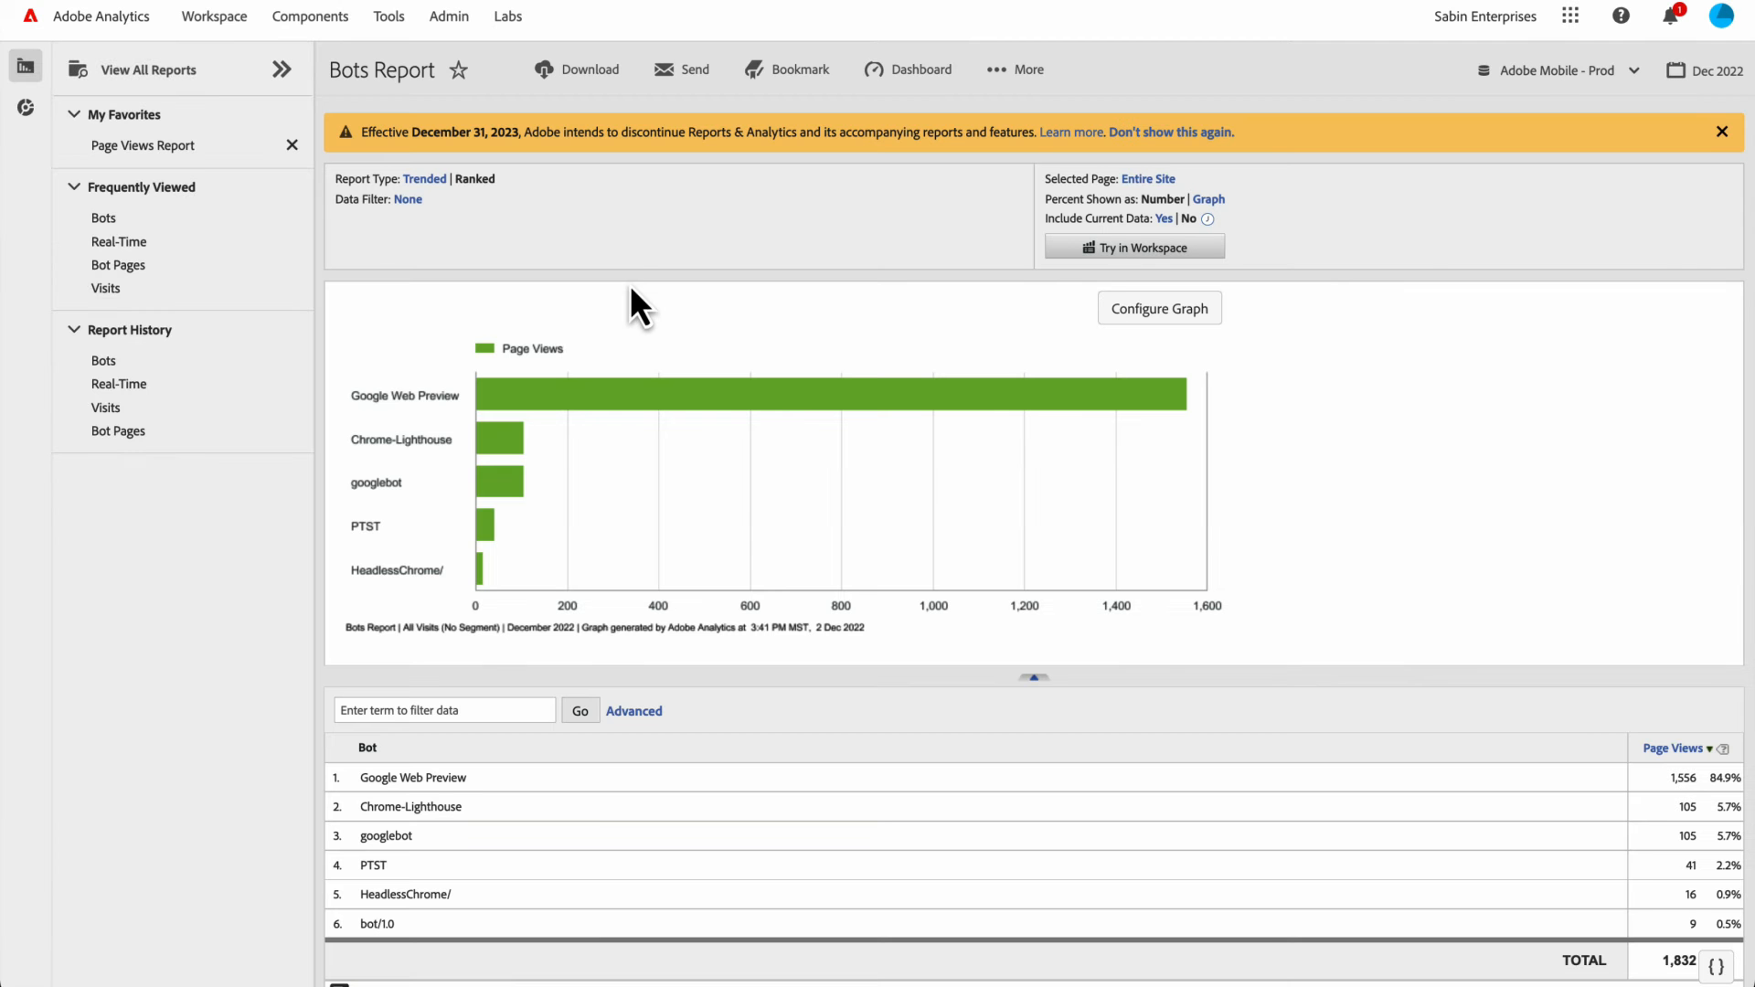
mouse_move(588, 388)
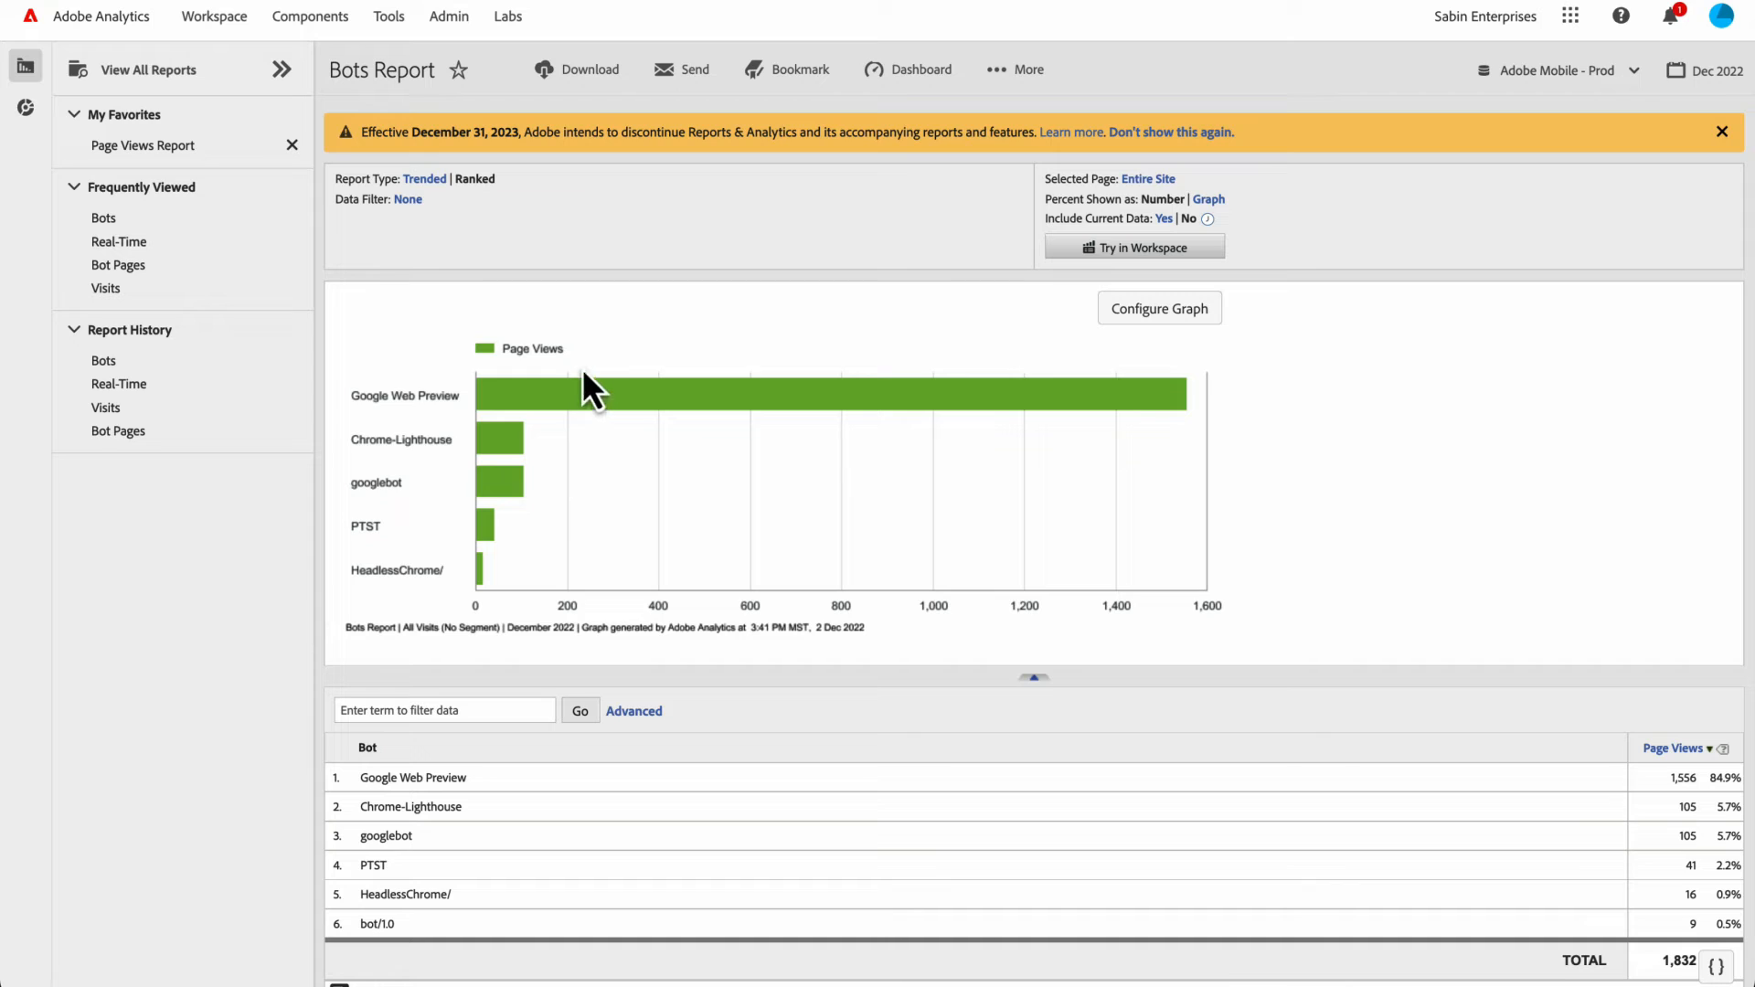
mouse_move(518, 313)
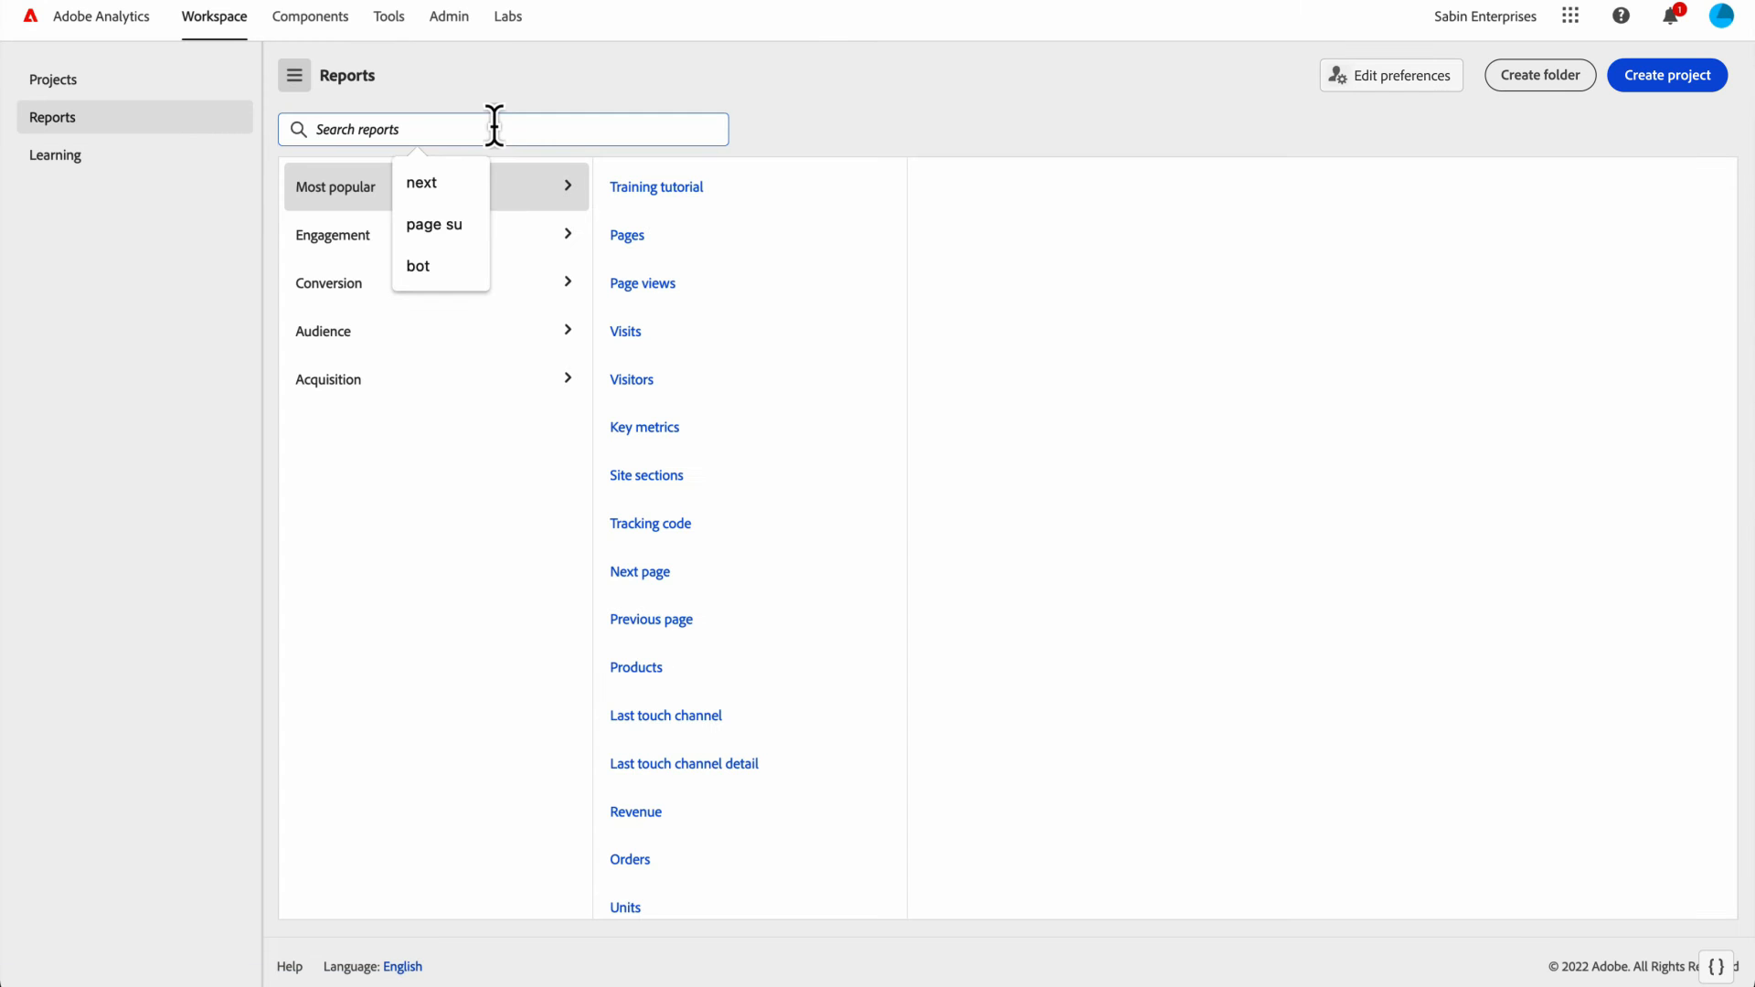
- Search 'real', open the Real-Time content report, then return to the reports list
text(real)
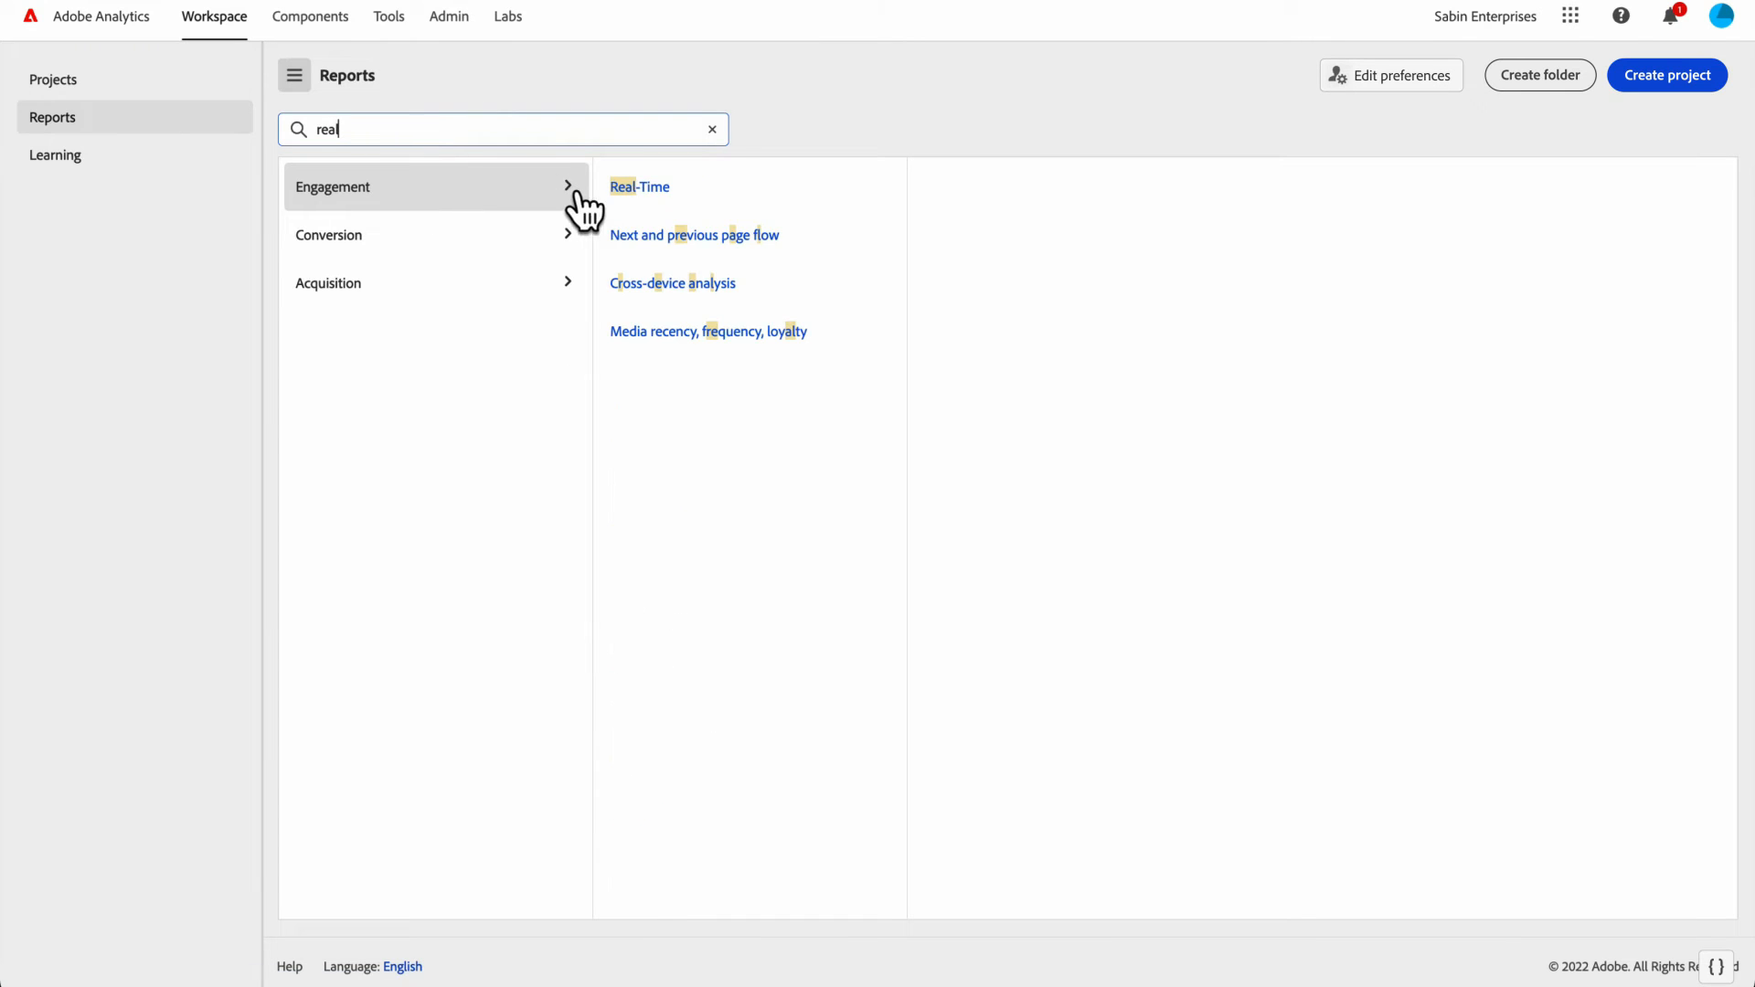
click(639, 187)
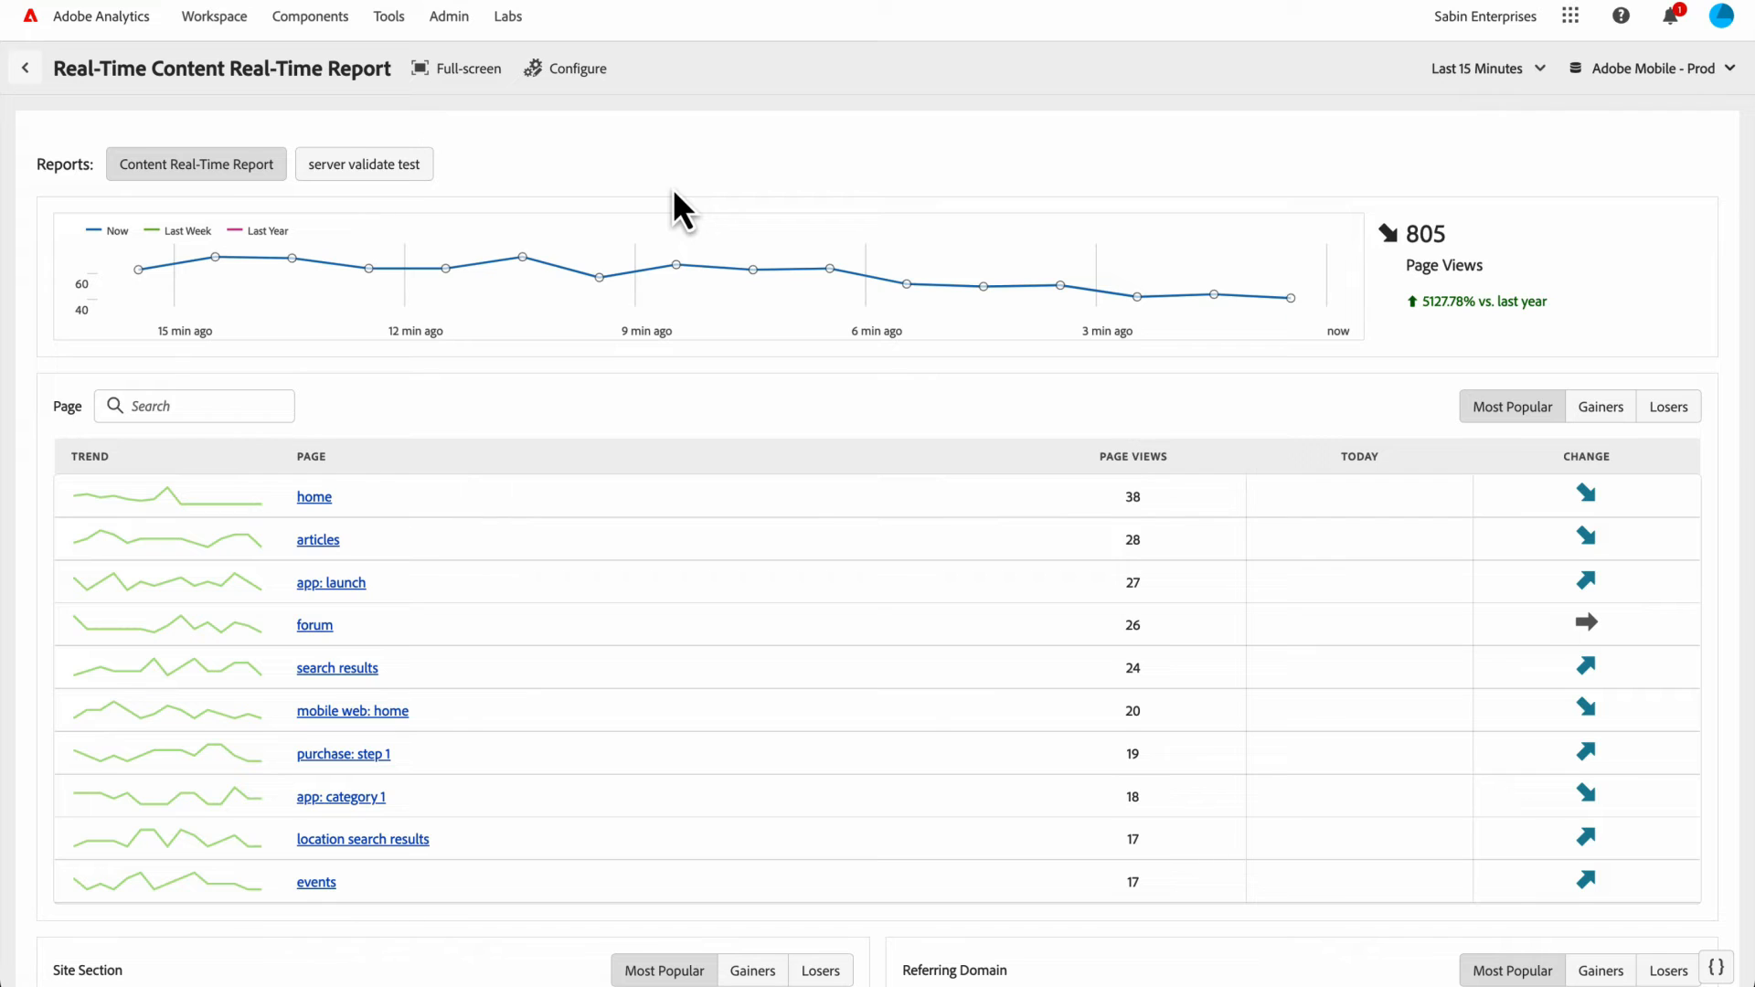
mouse_move(434, 491)
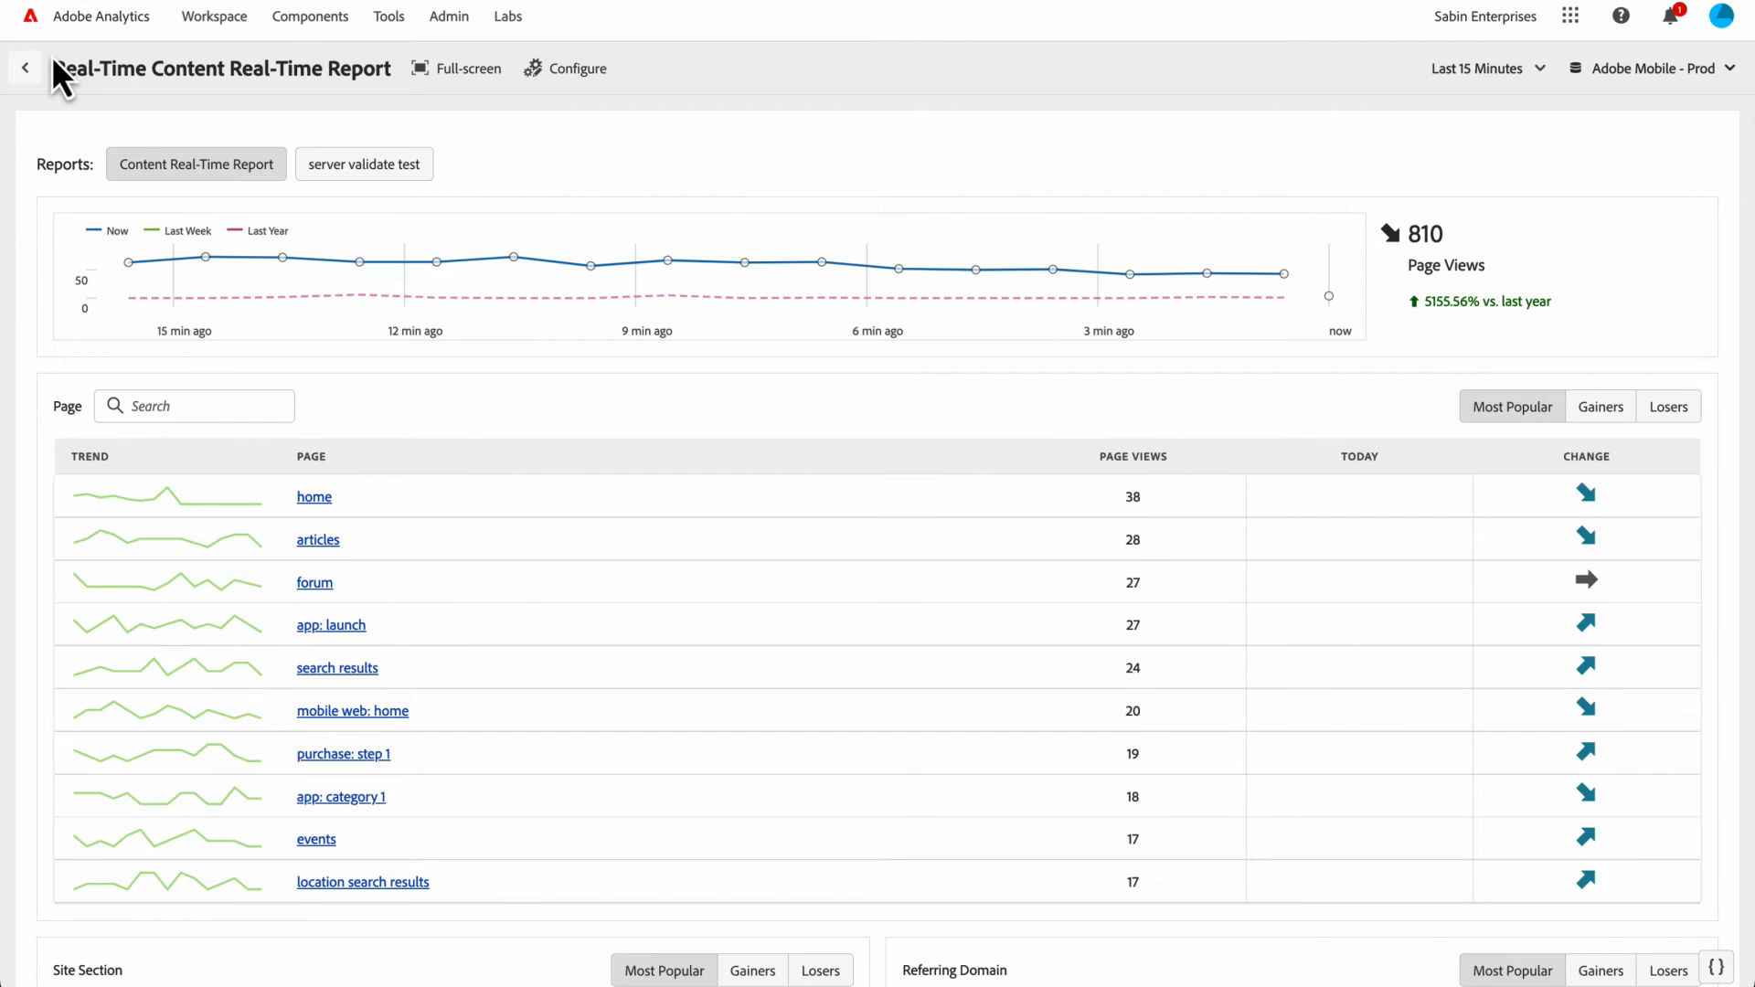
click(20, 67)
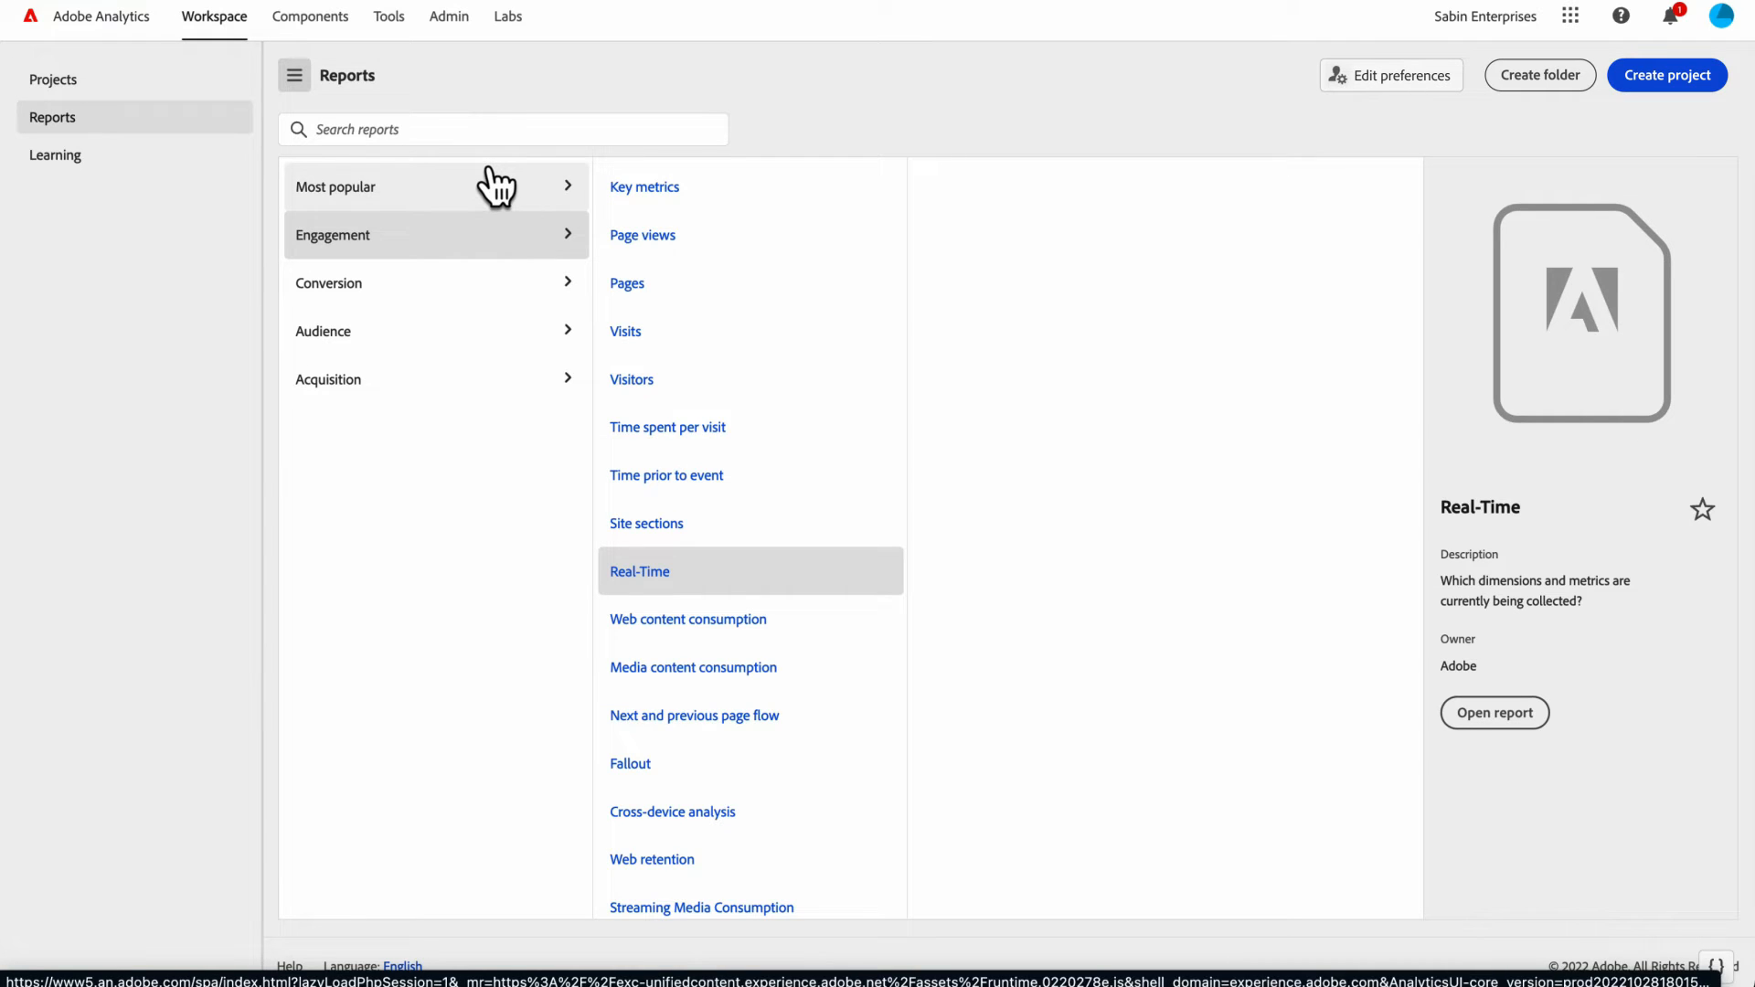
mouse_move(427, 123)
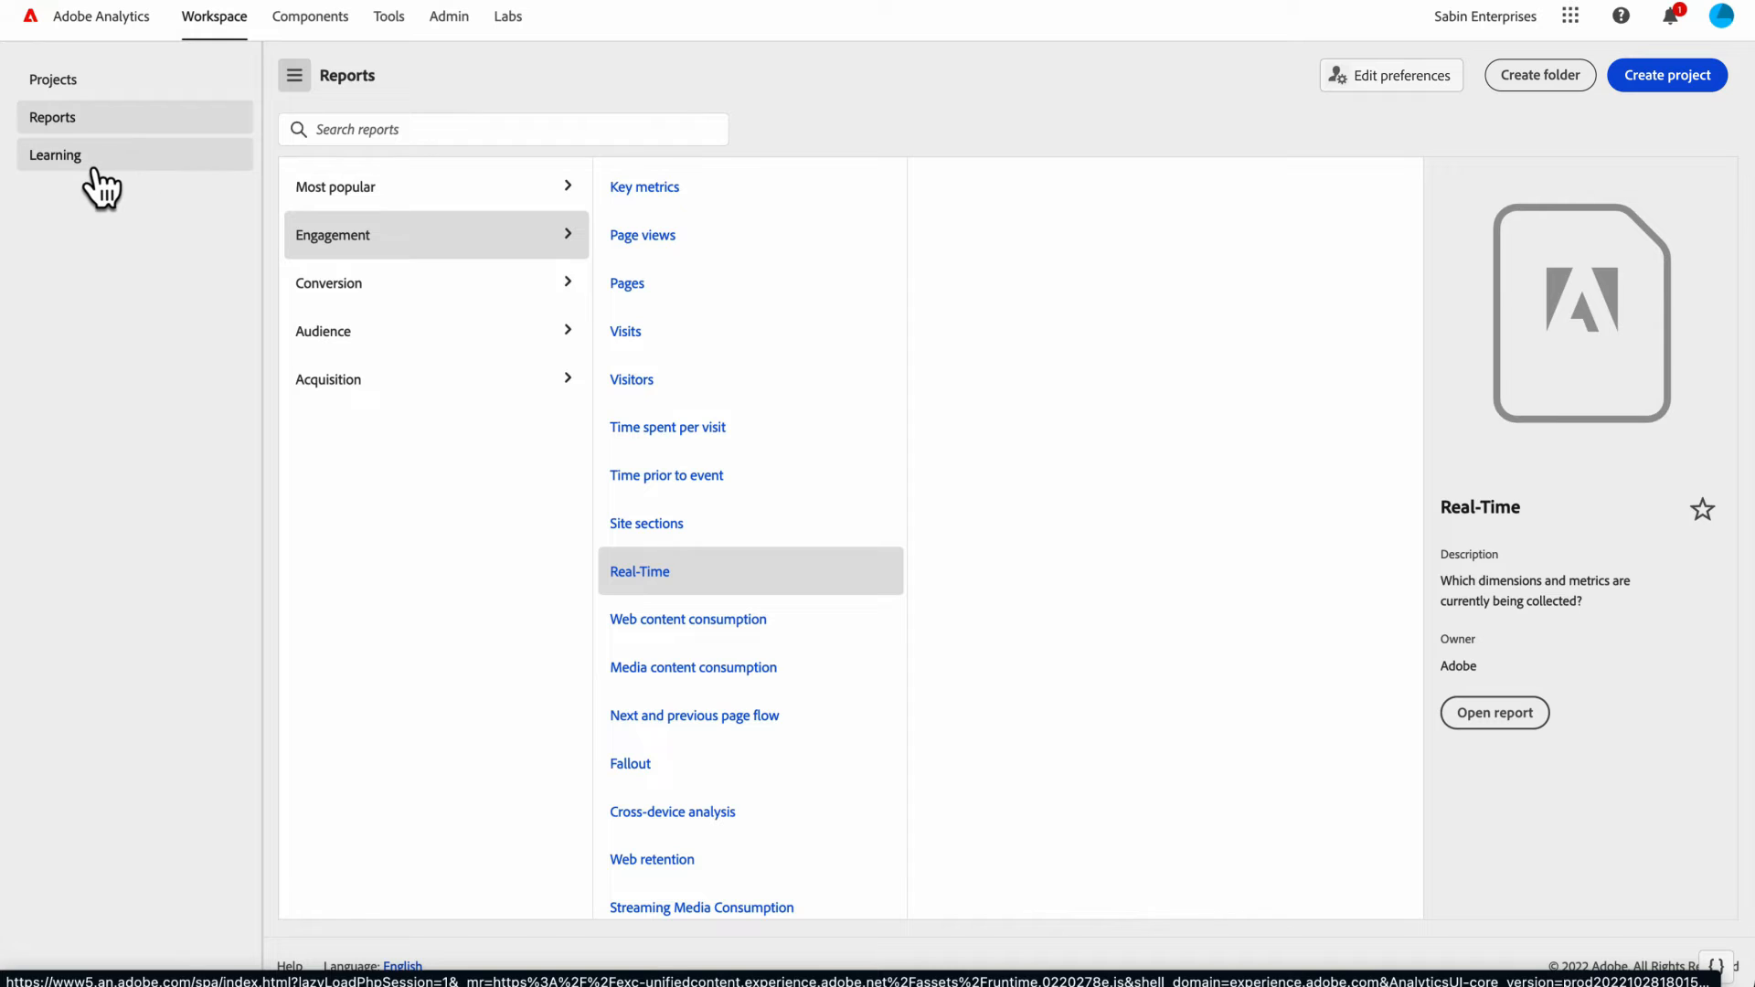
- Open Learning in the left rail and scroll through its tours, tutorials and videos
click(56, 155)
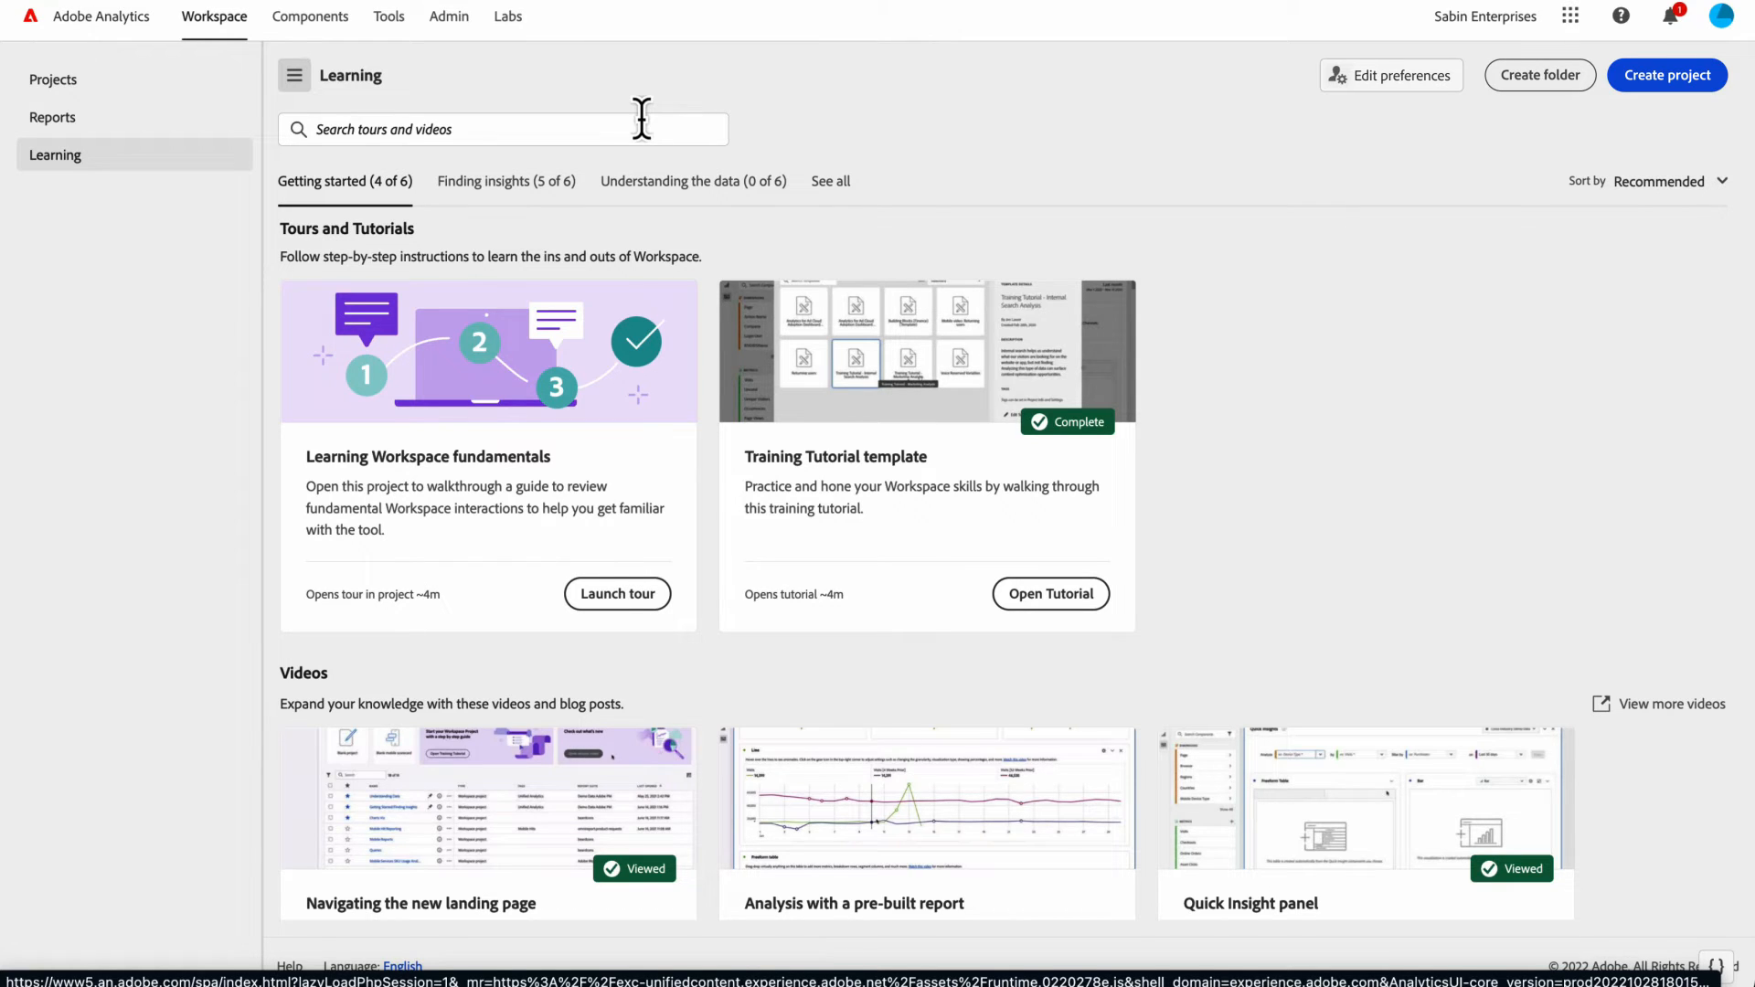
scroll(down, 3)
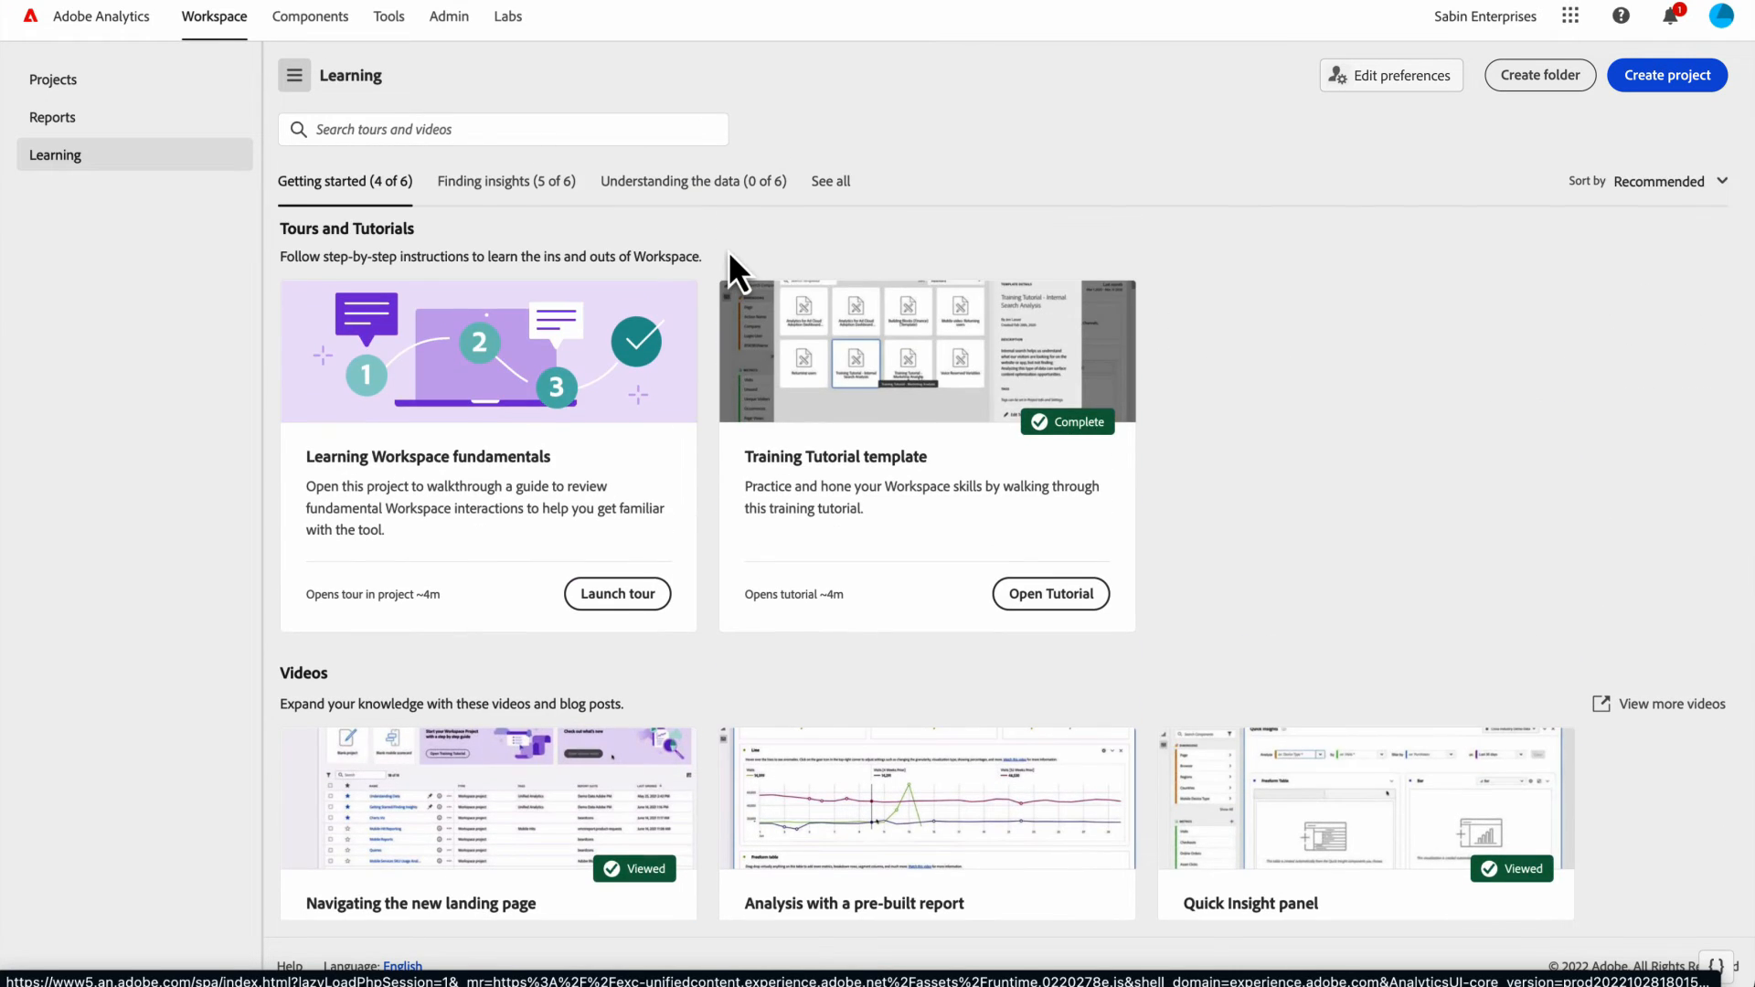
scroll(down, 3)
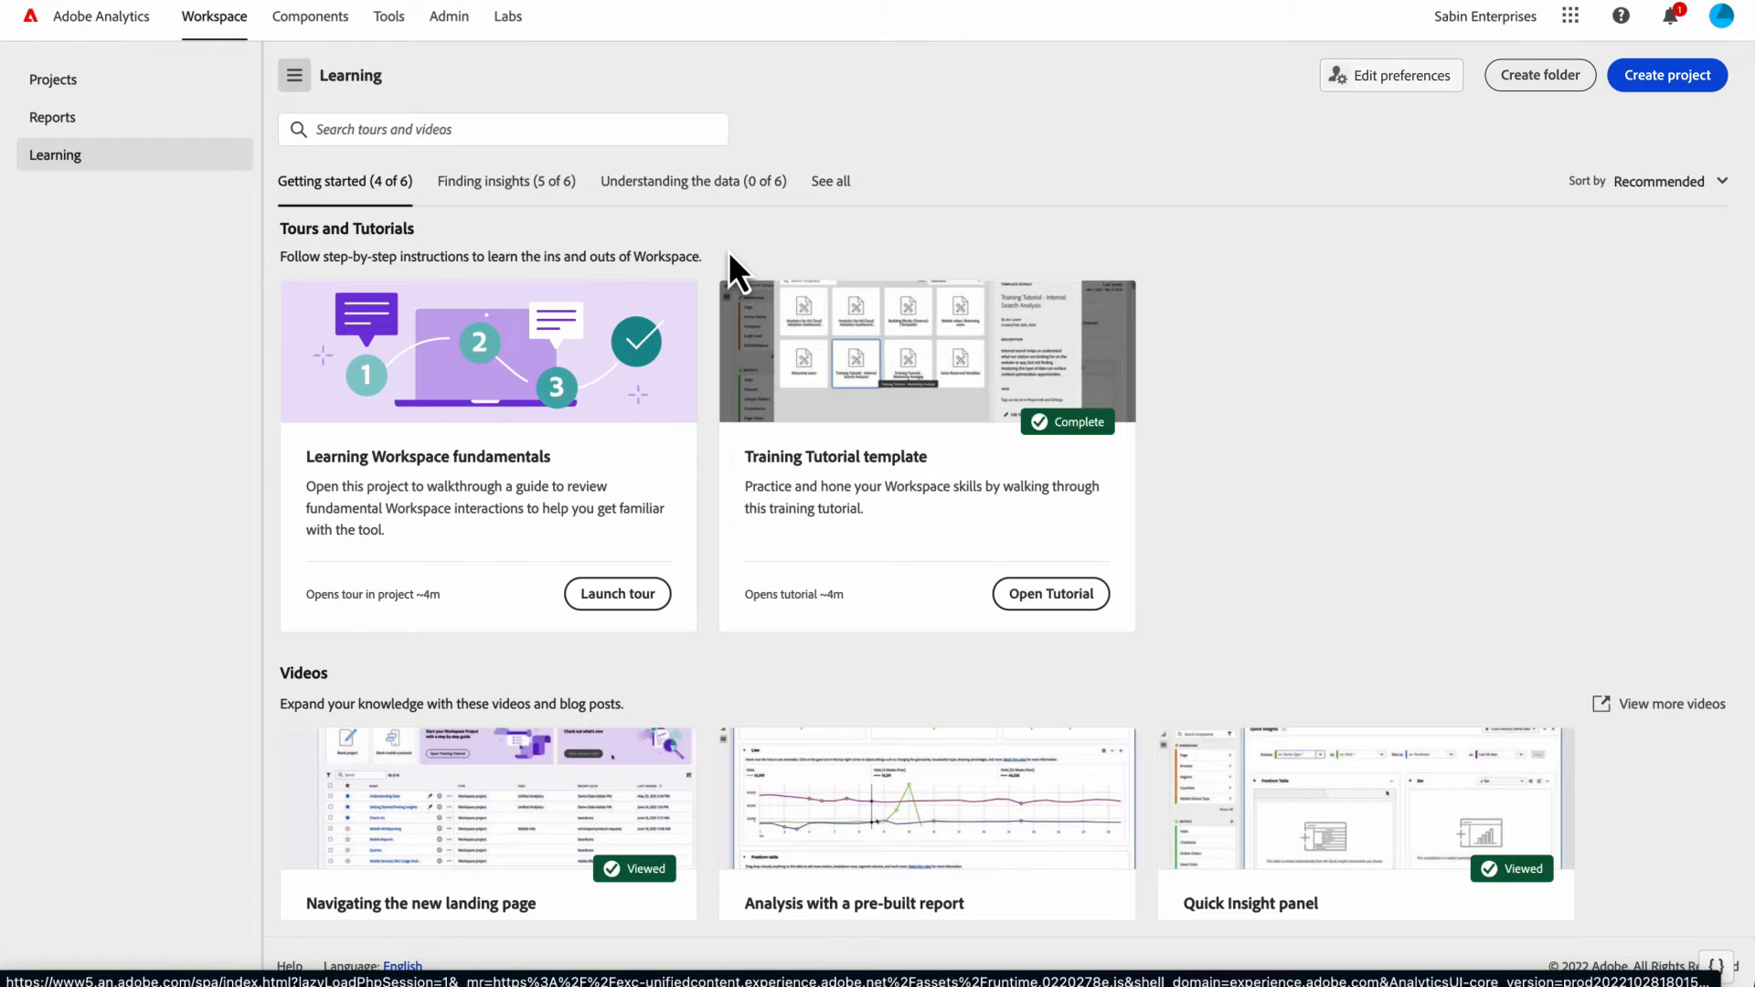
mouse_move(707, 222)
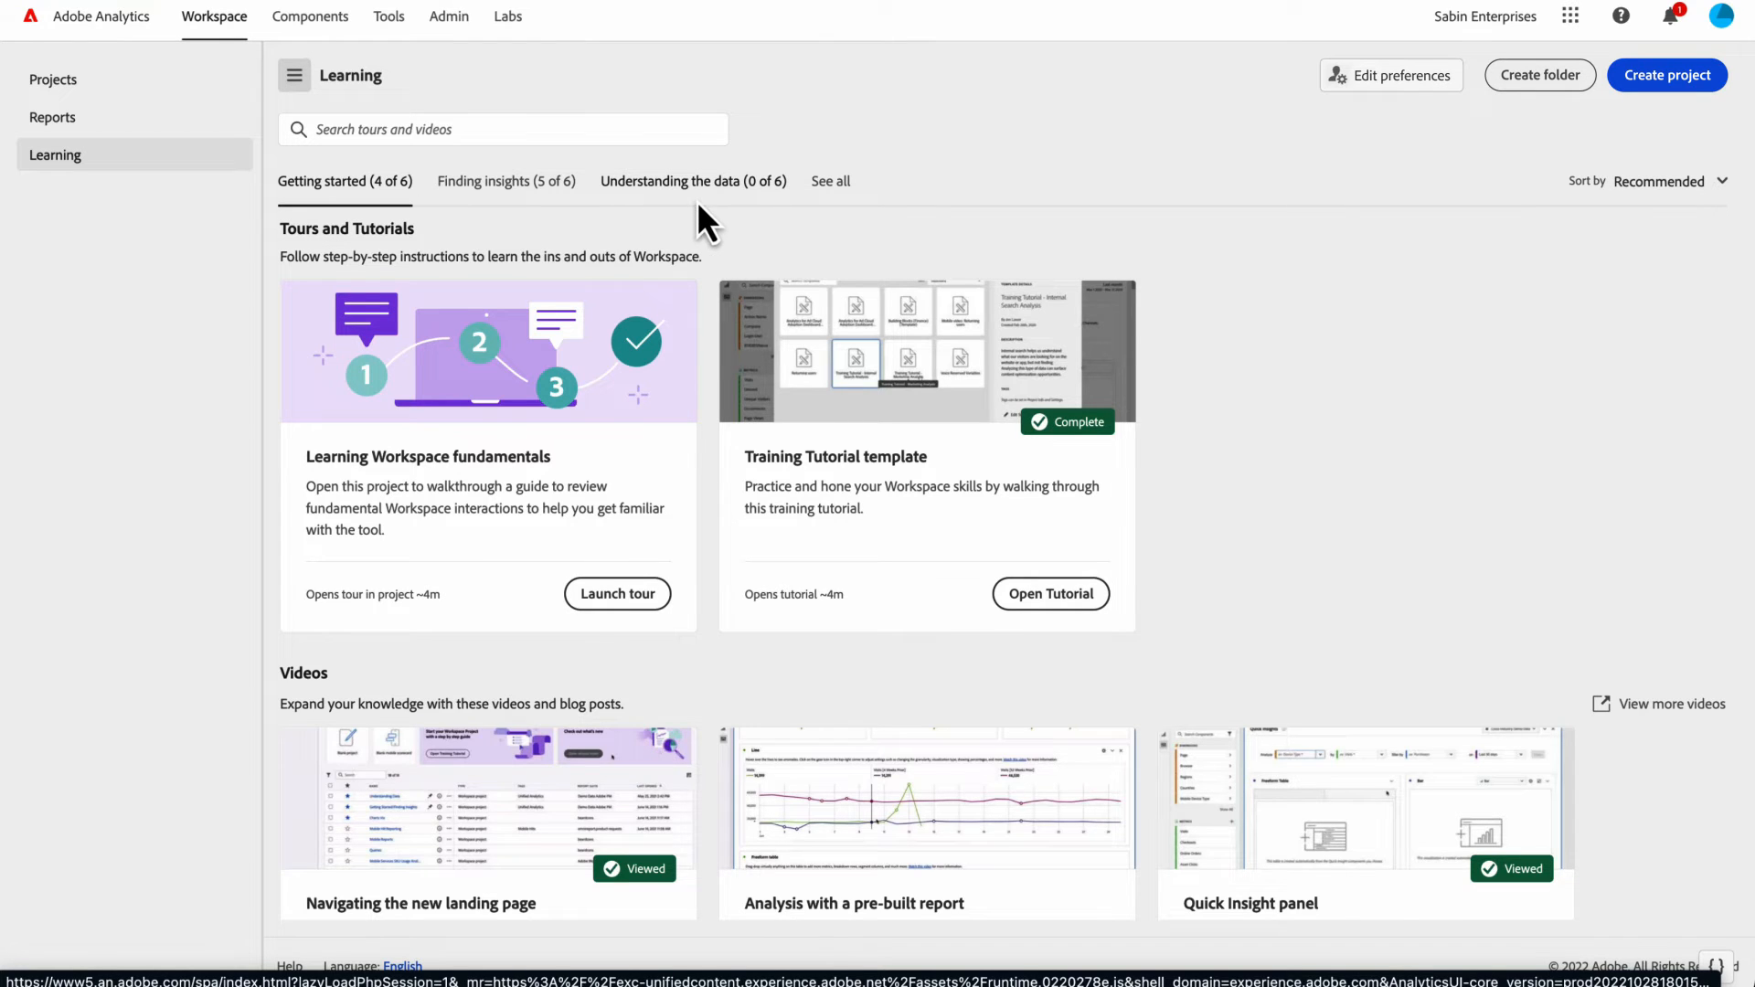
mouse_move(605, 224)
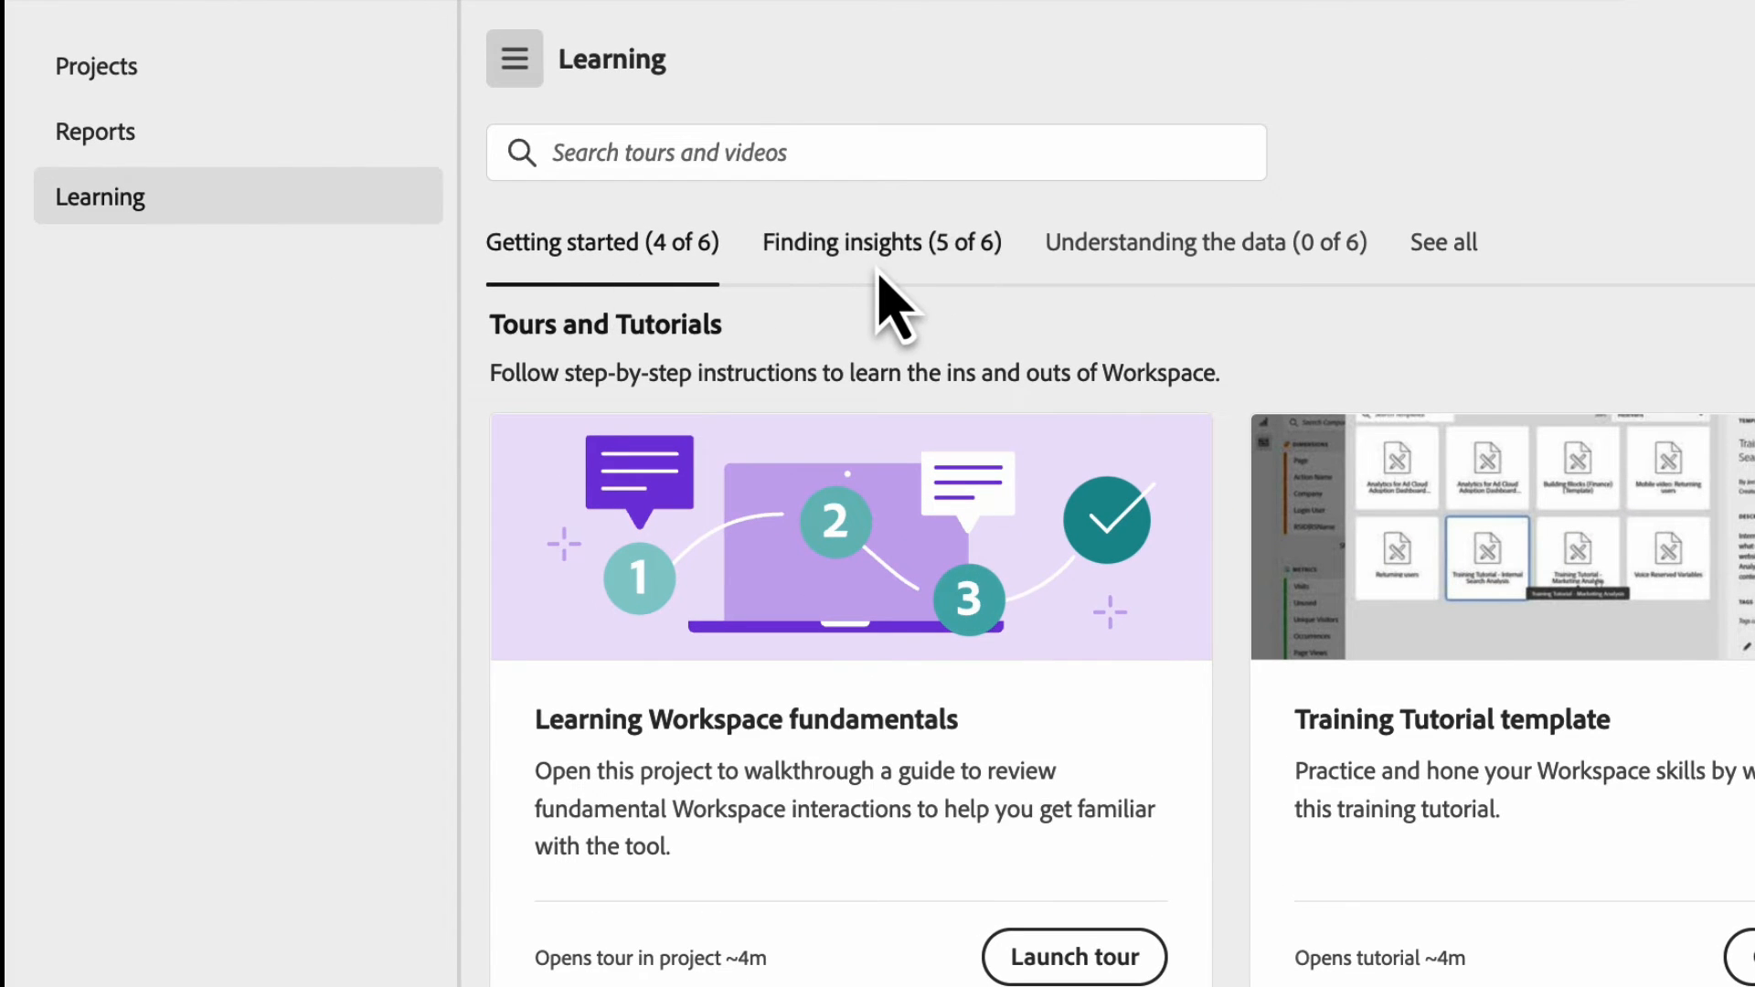
mouse_move(1404, 274)
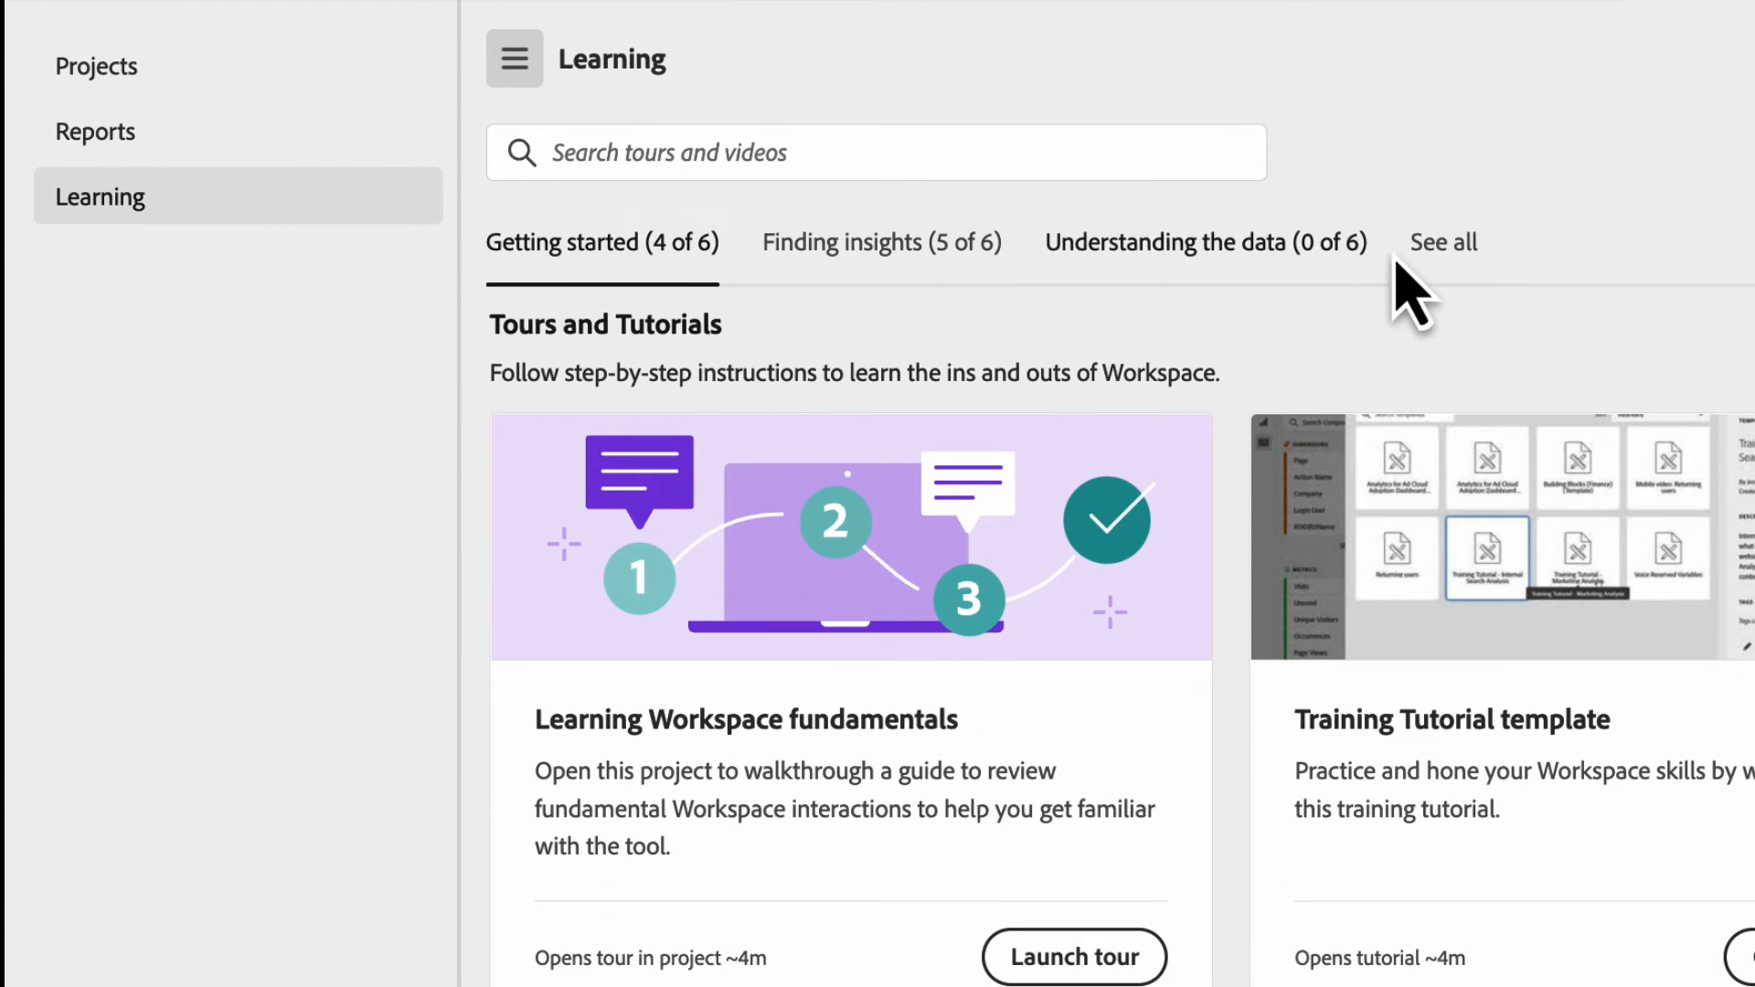
mouse_move(723, 269)
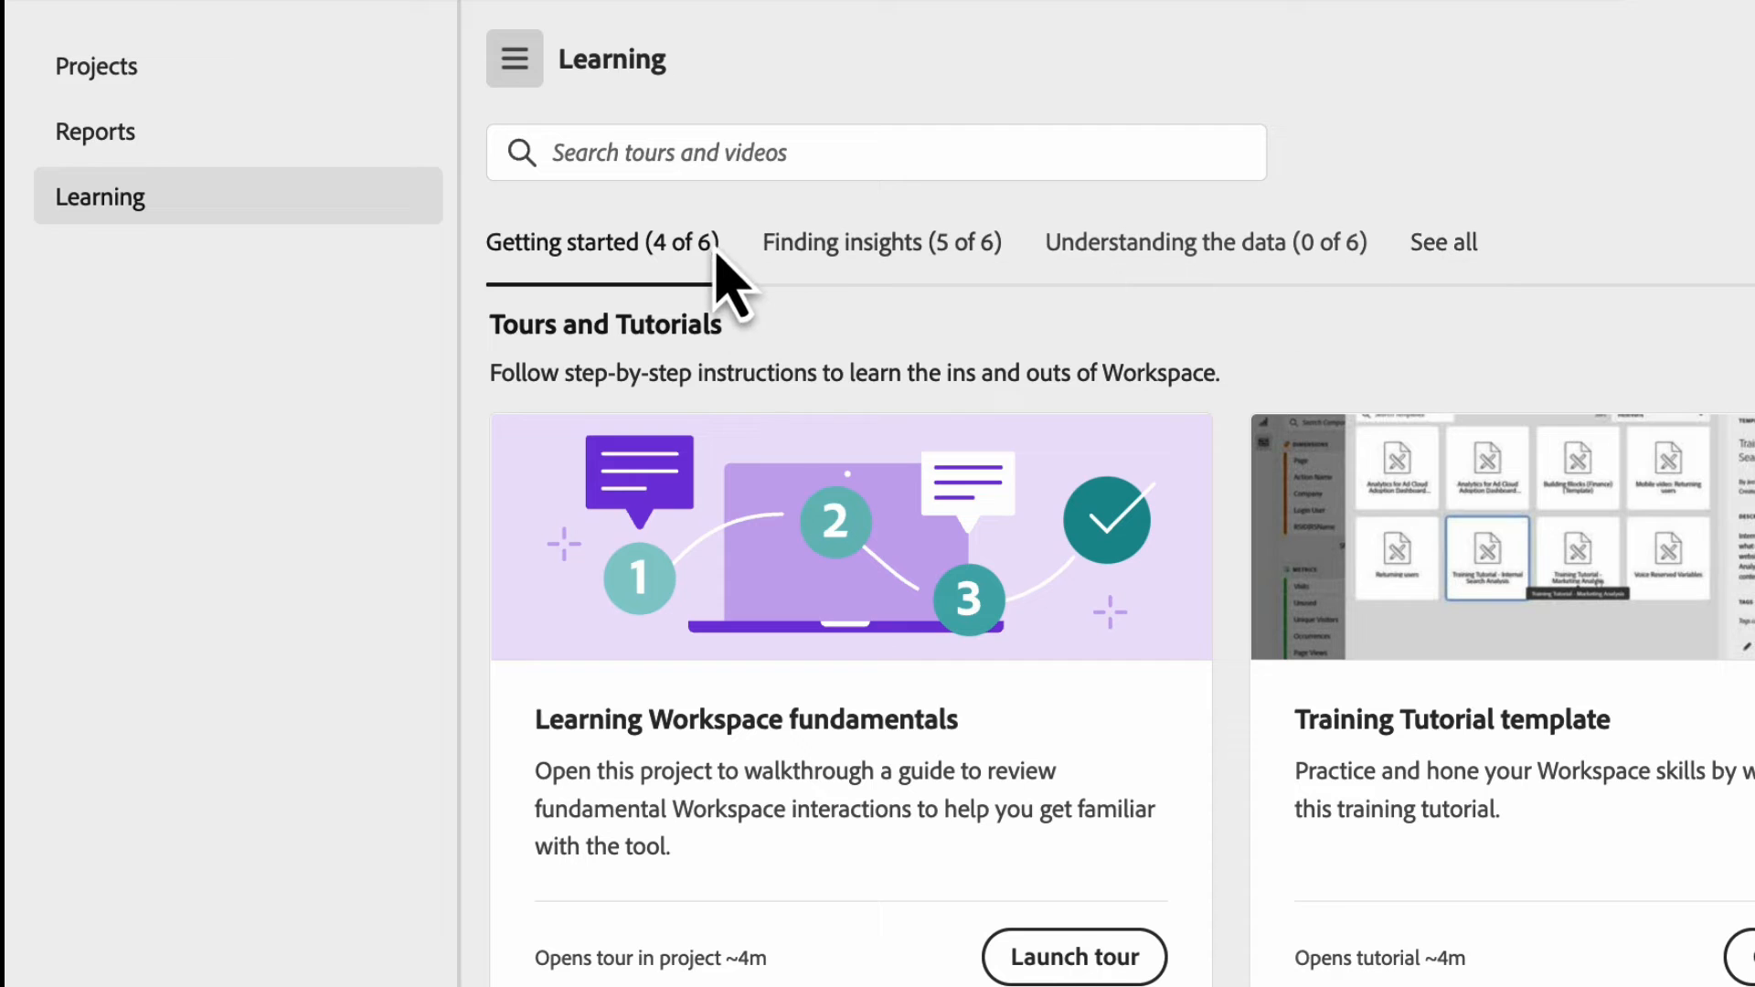
mouse_move(681, 284)
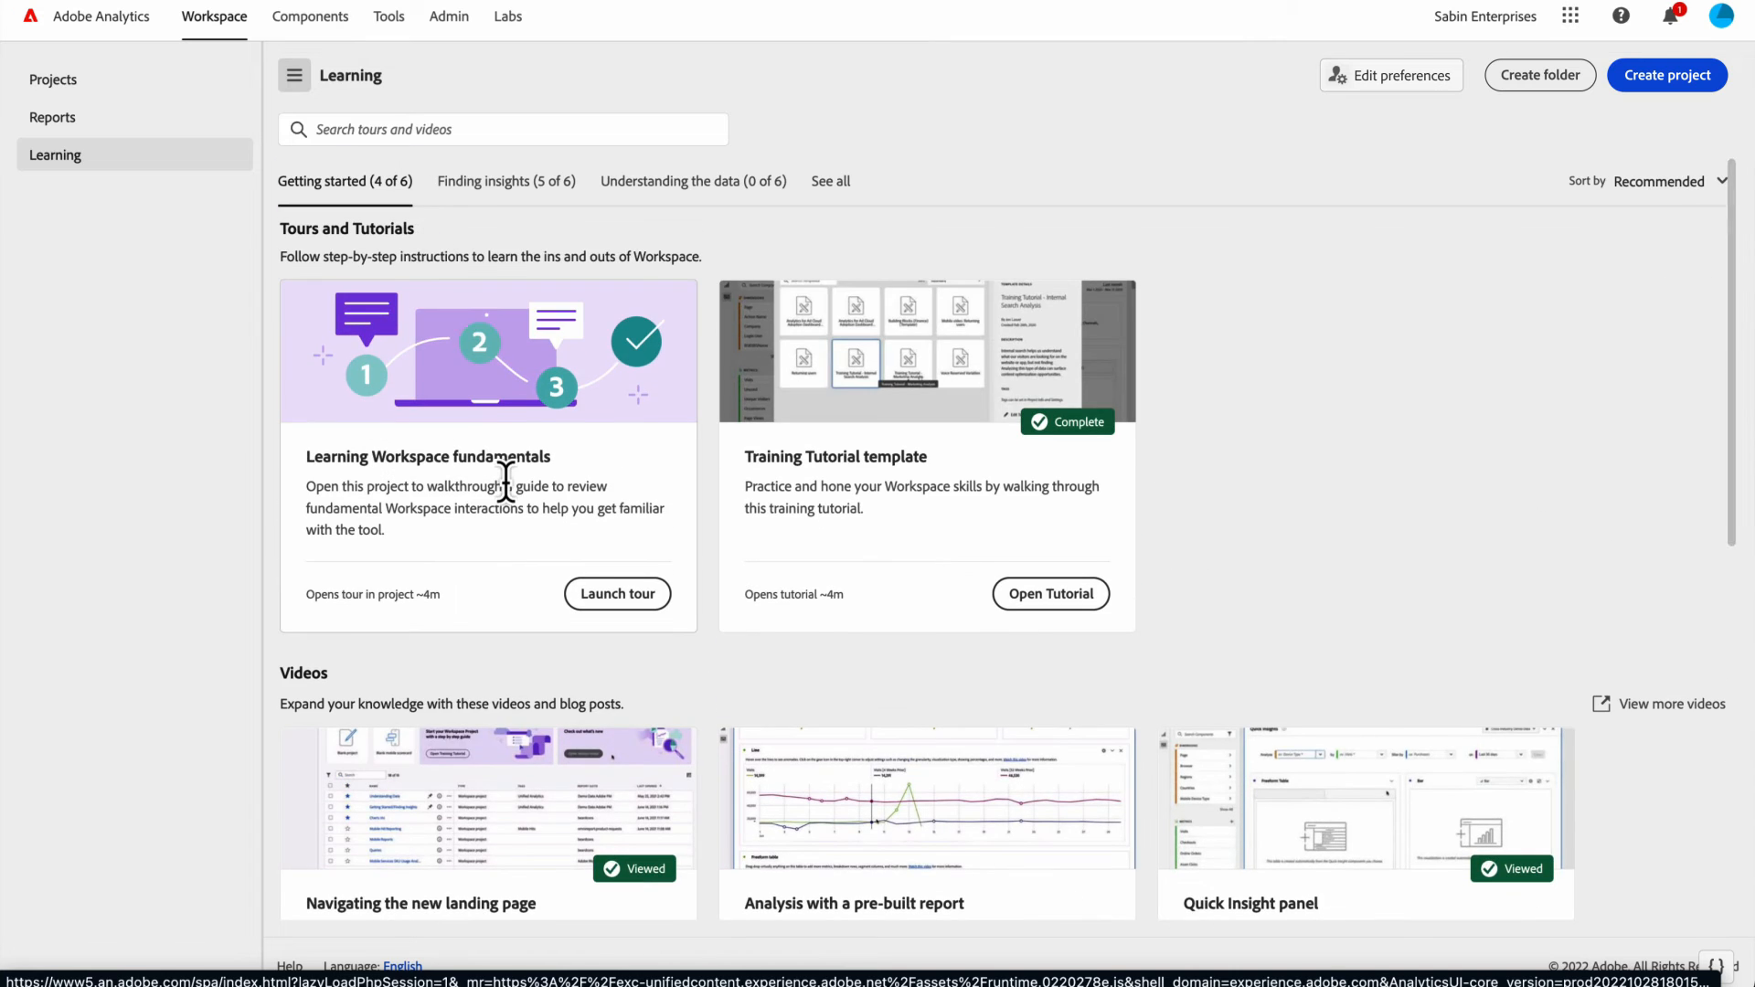
scroll(down, 3)
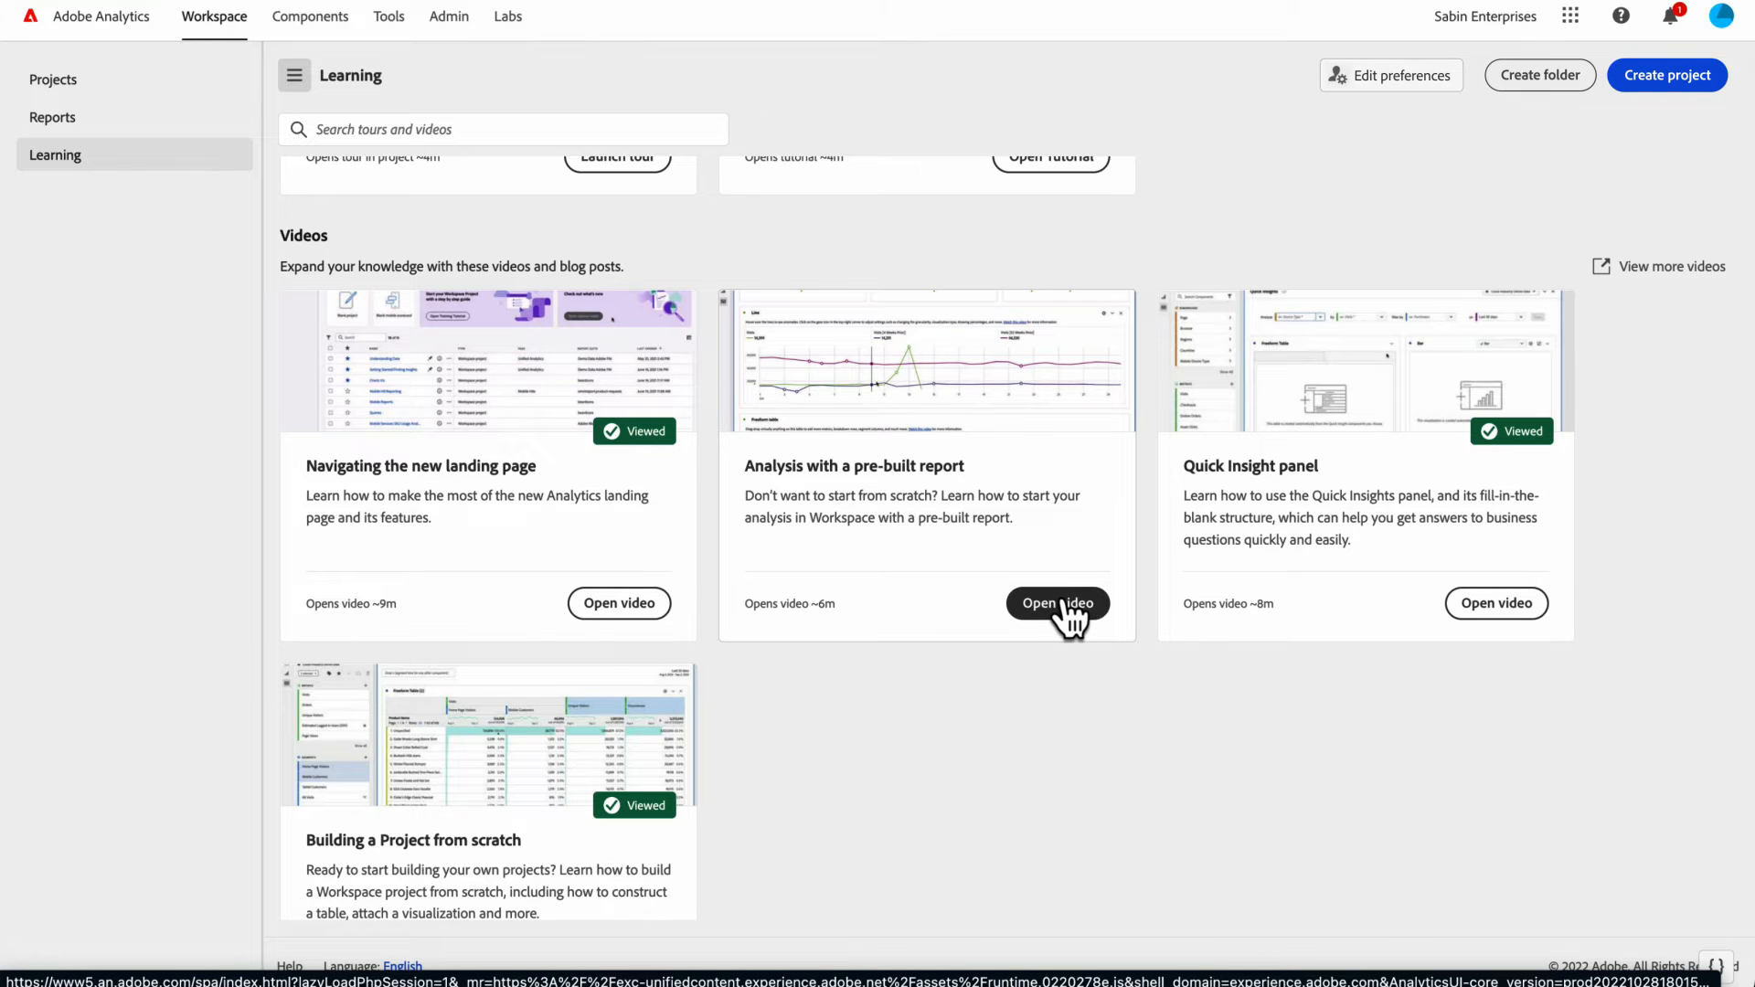
click(1057, 604)
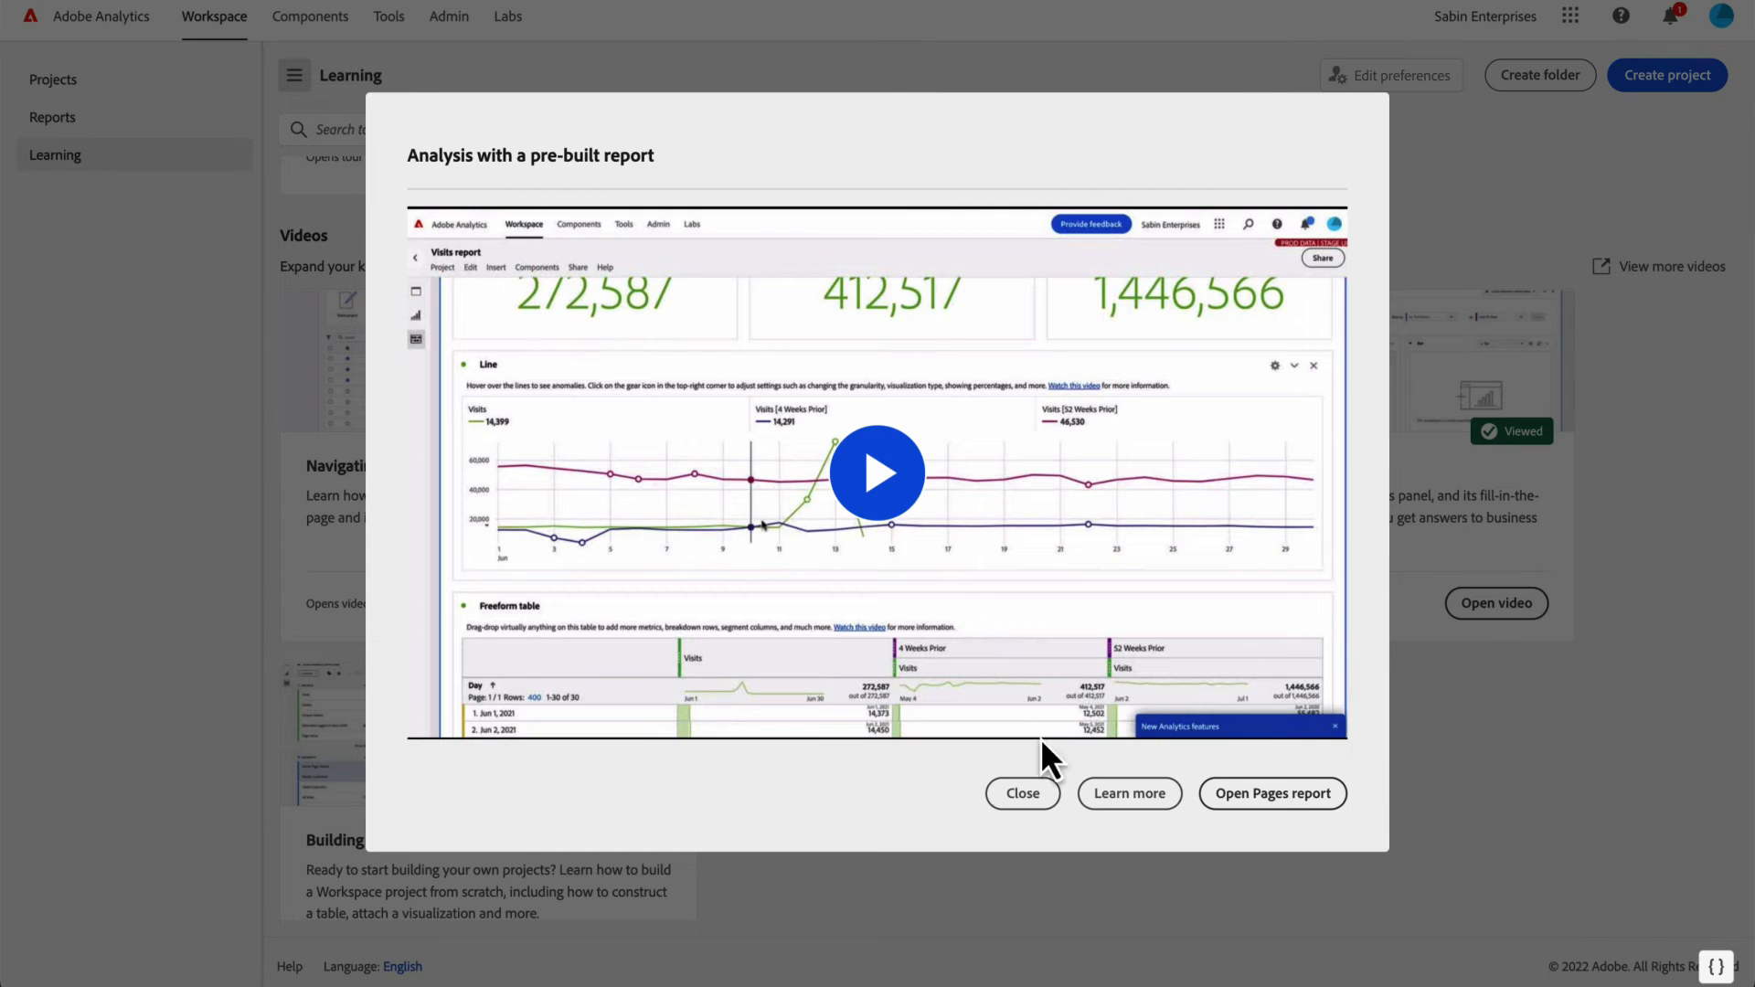
click(1023, 794)
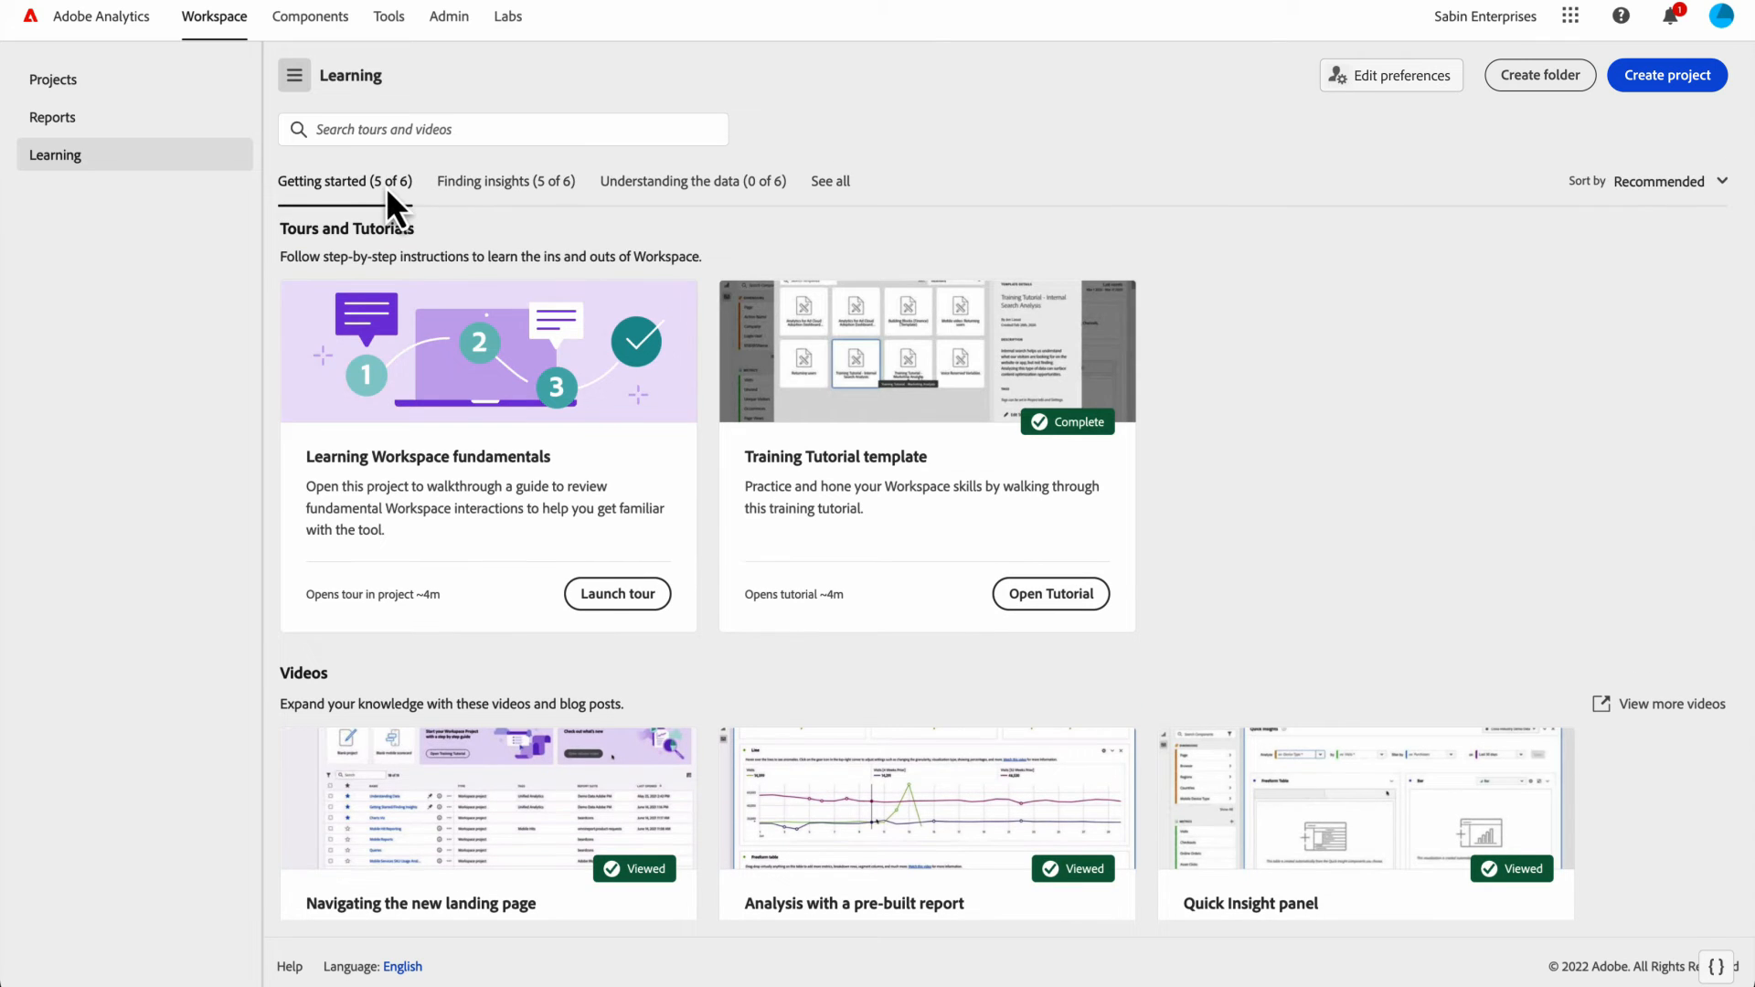
mouse_move(564, 394)
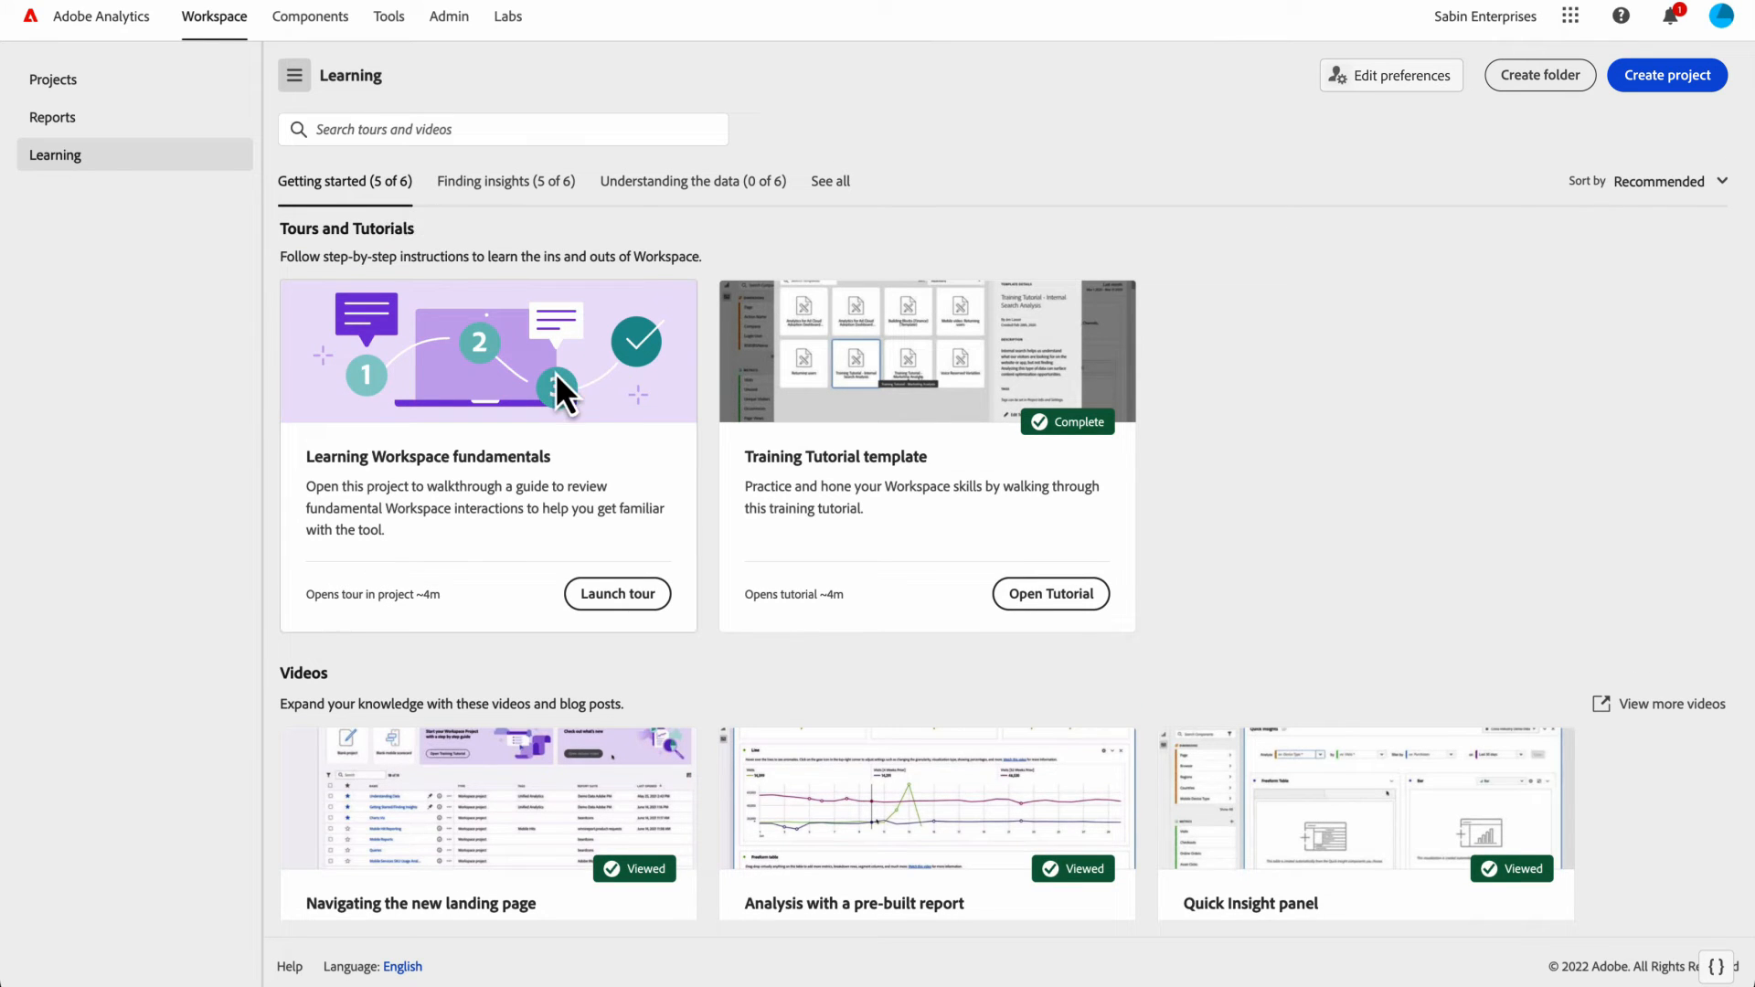
scroll(down, 3)
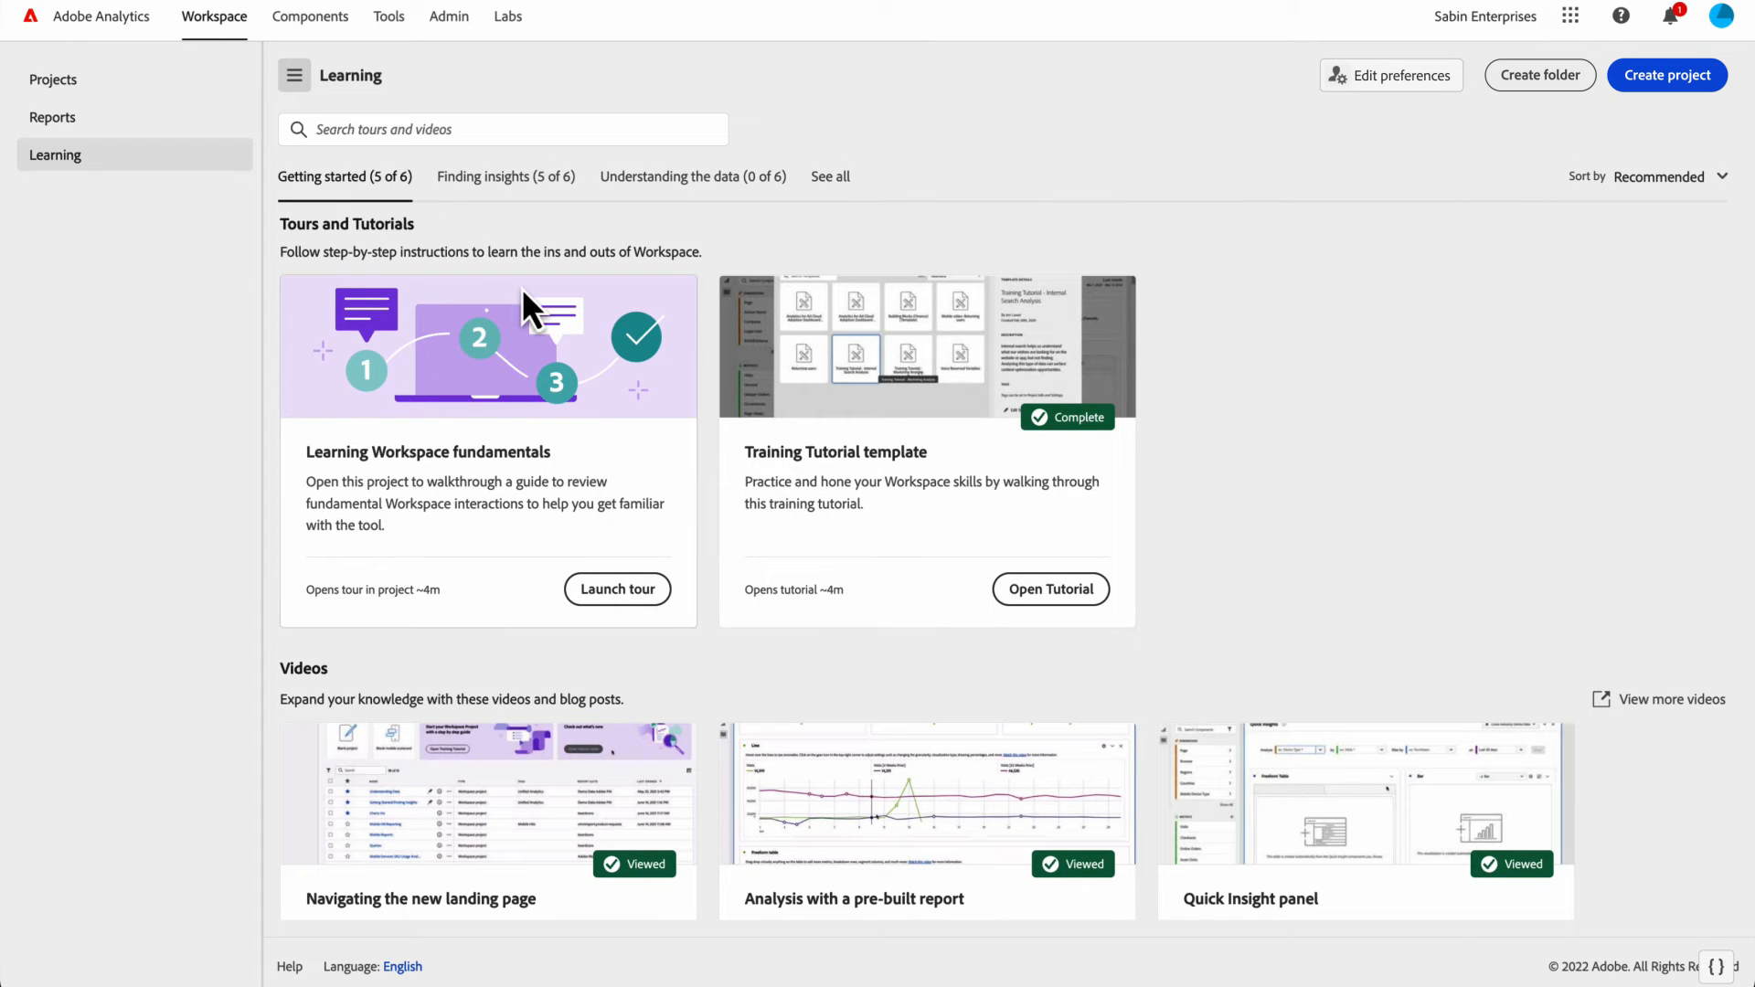
mouse_move(889, 429)
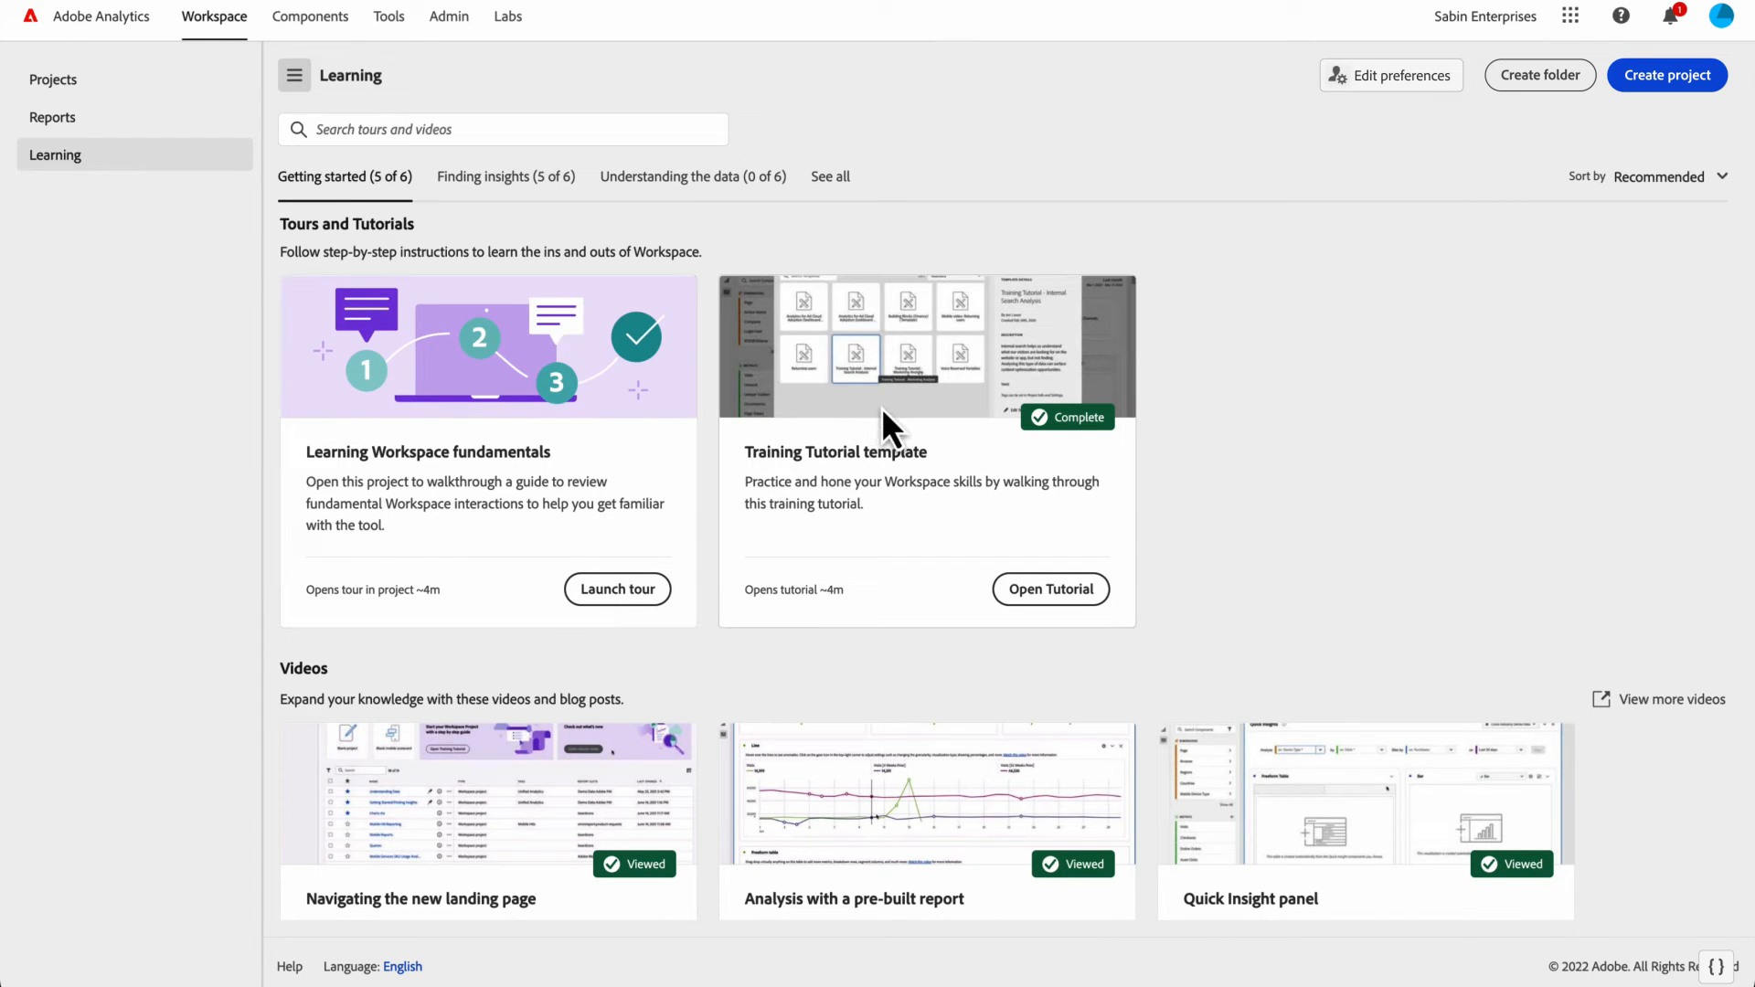
scroll(down, 3)
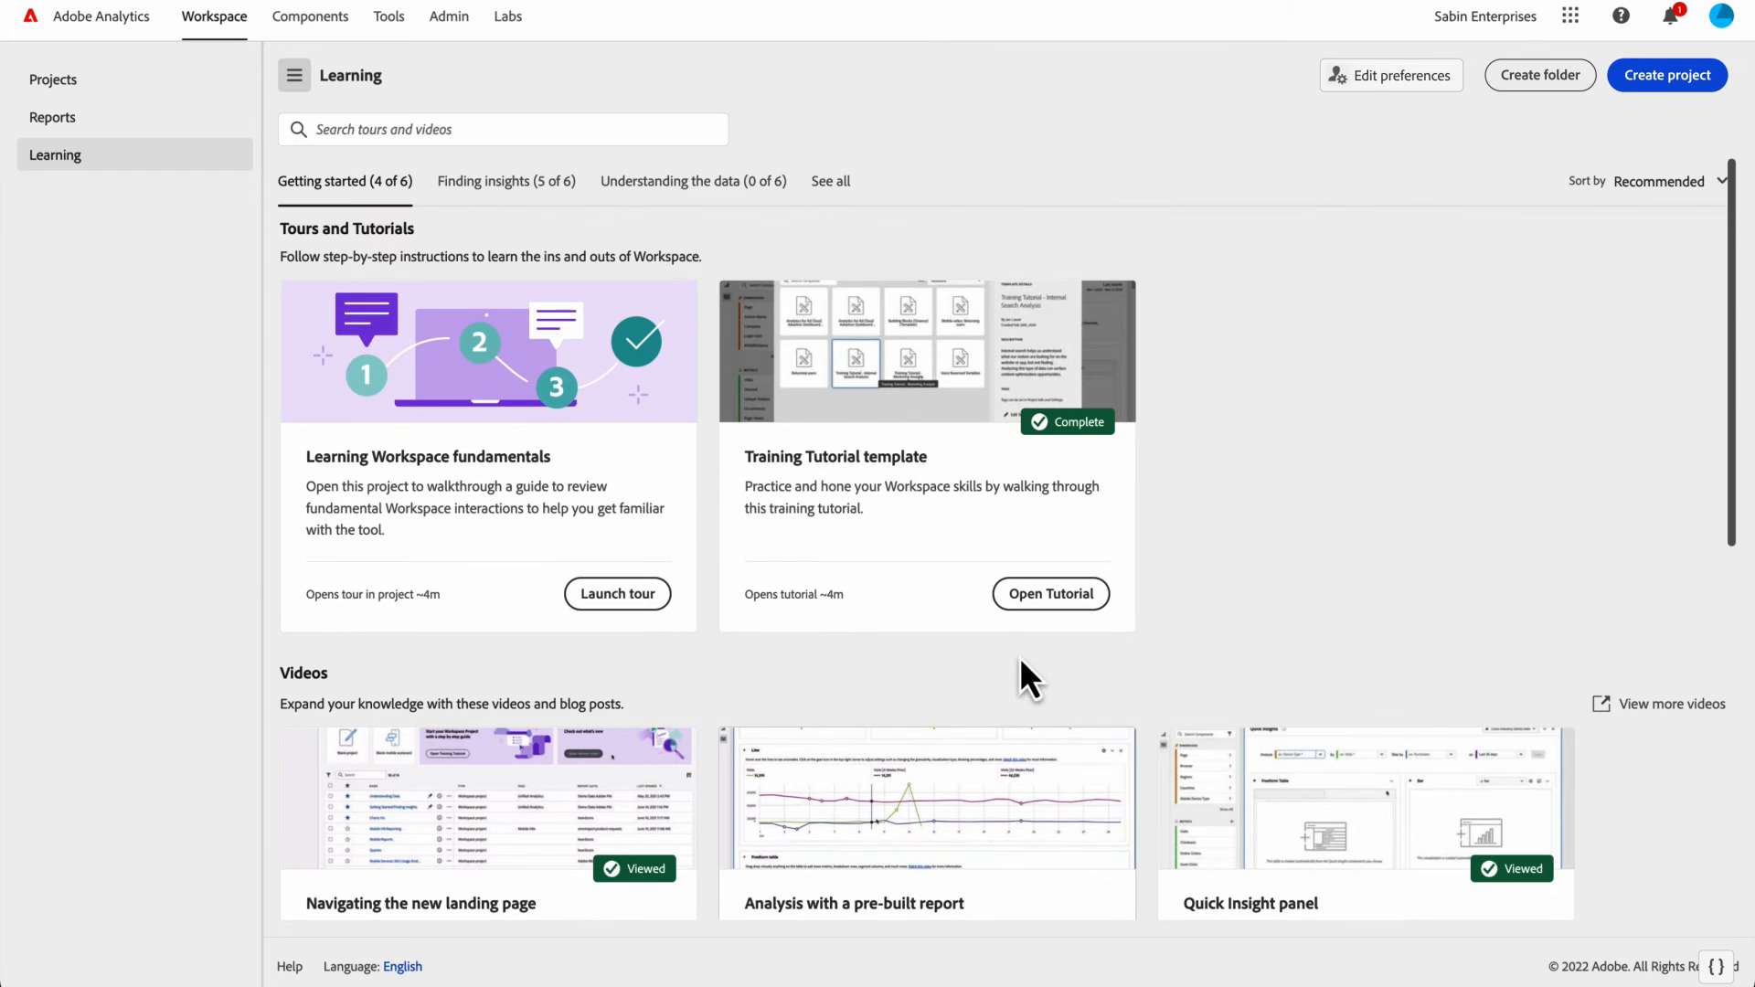
scroll(down, 3)
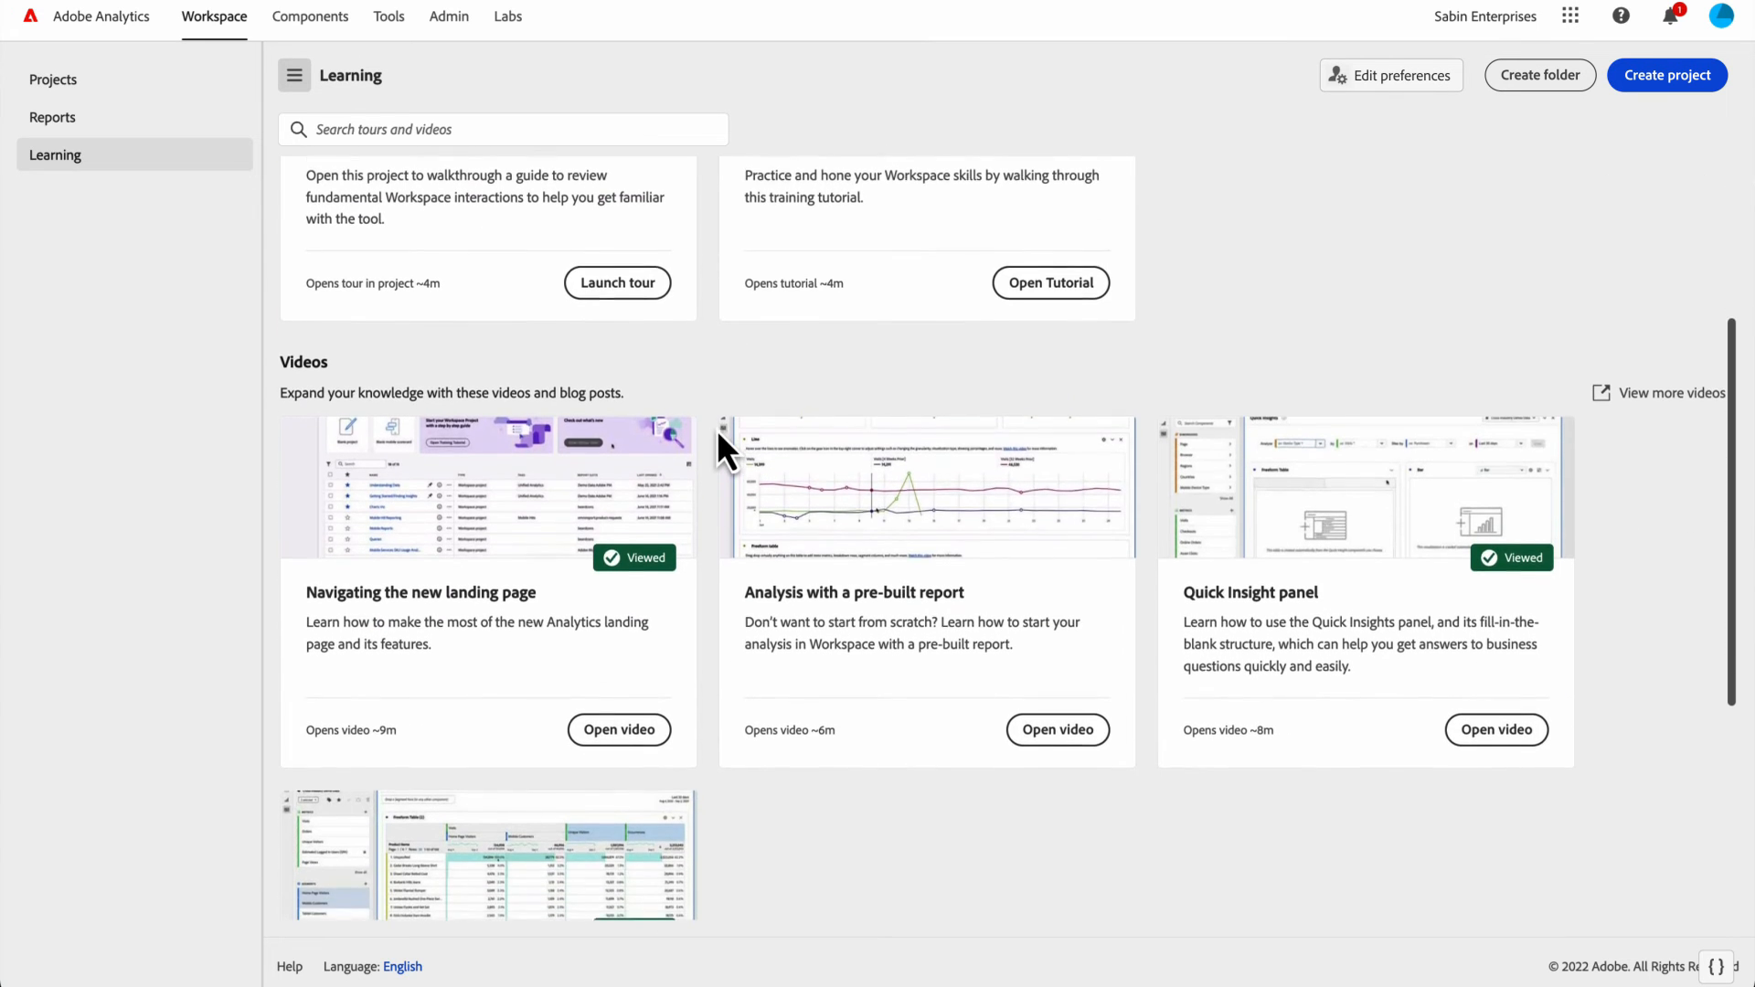
scroll(down, 3)
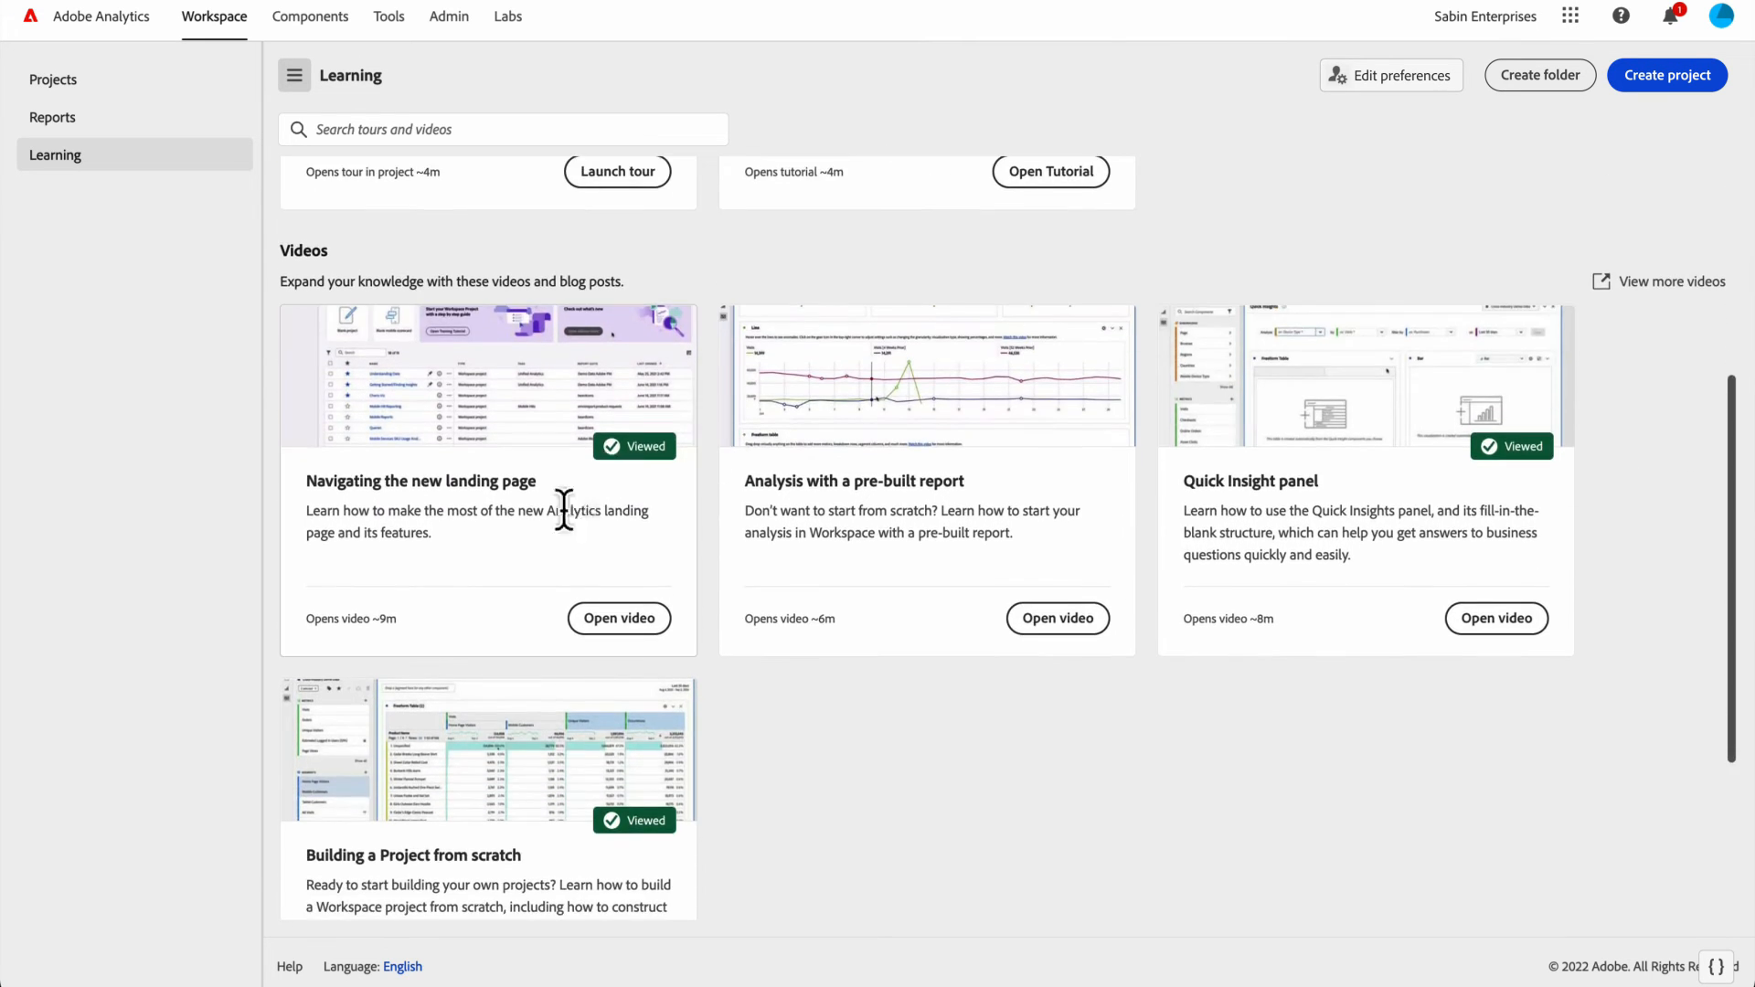
- Close the landing-page video preview and launch the Learning Workspace fundamentals tour
click(618, 618)
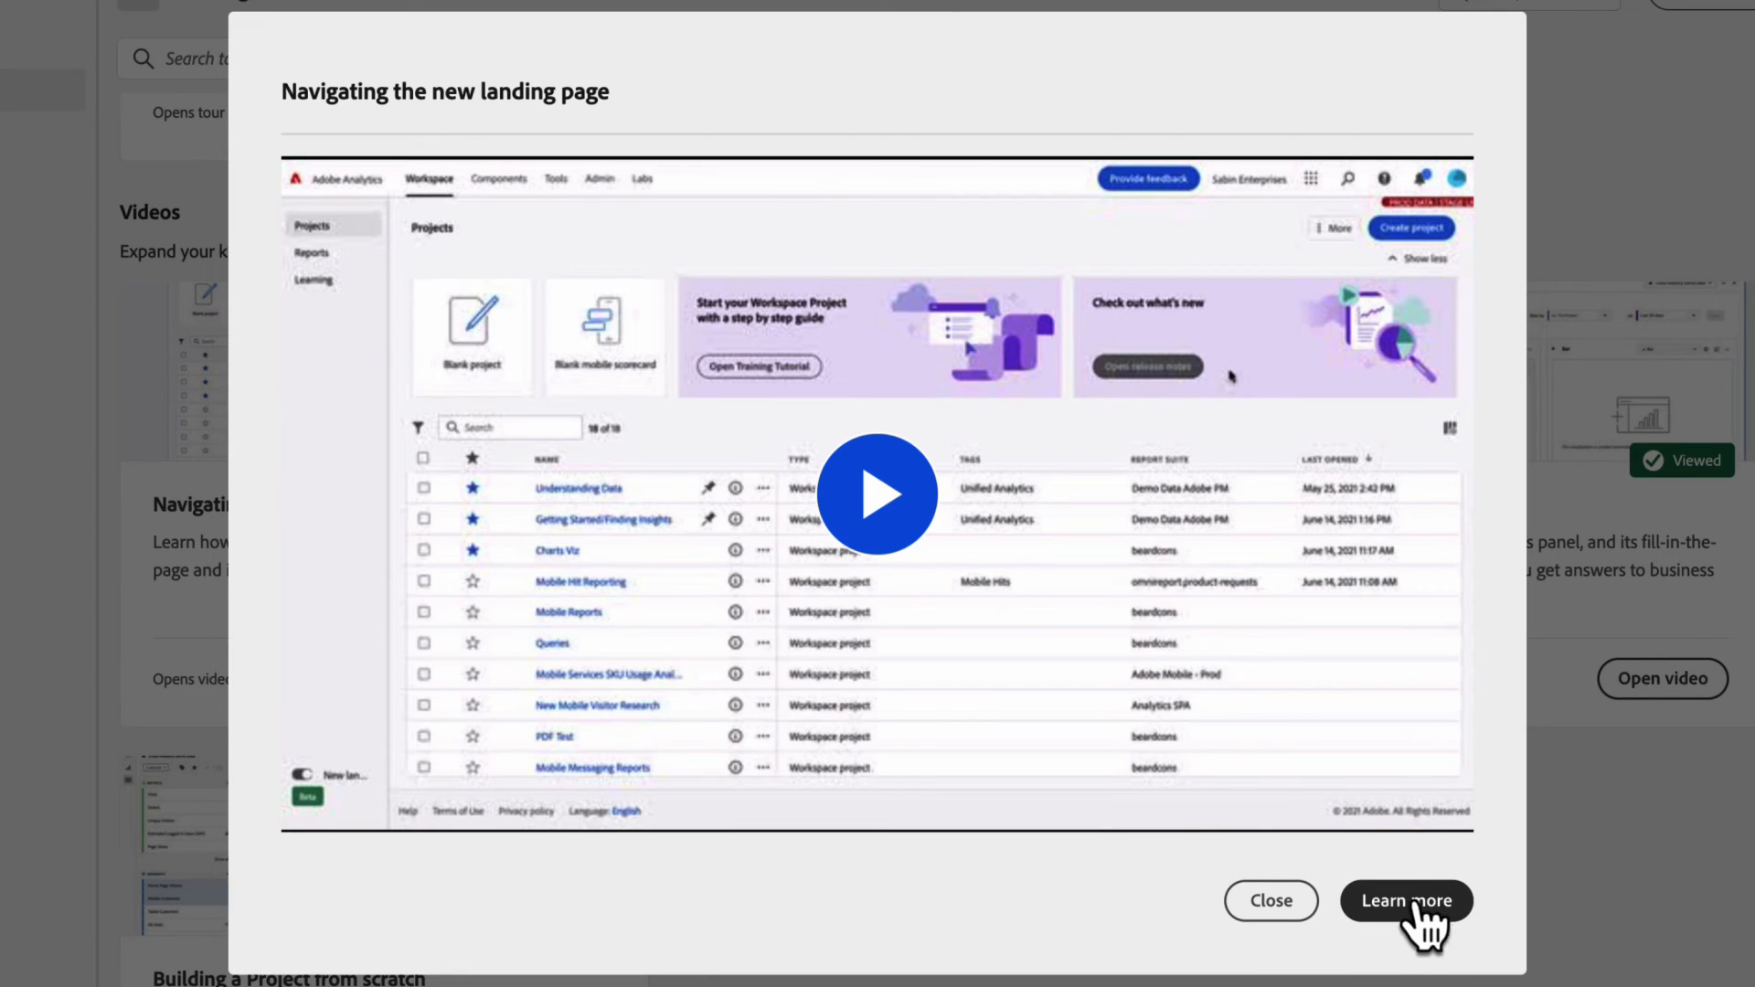
mouse_move(1433, 919)
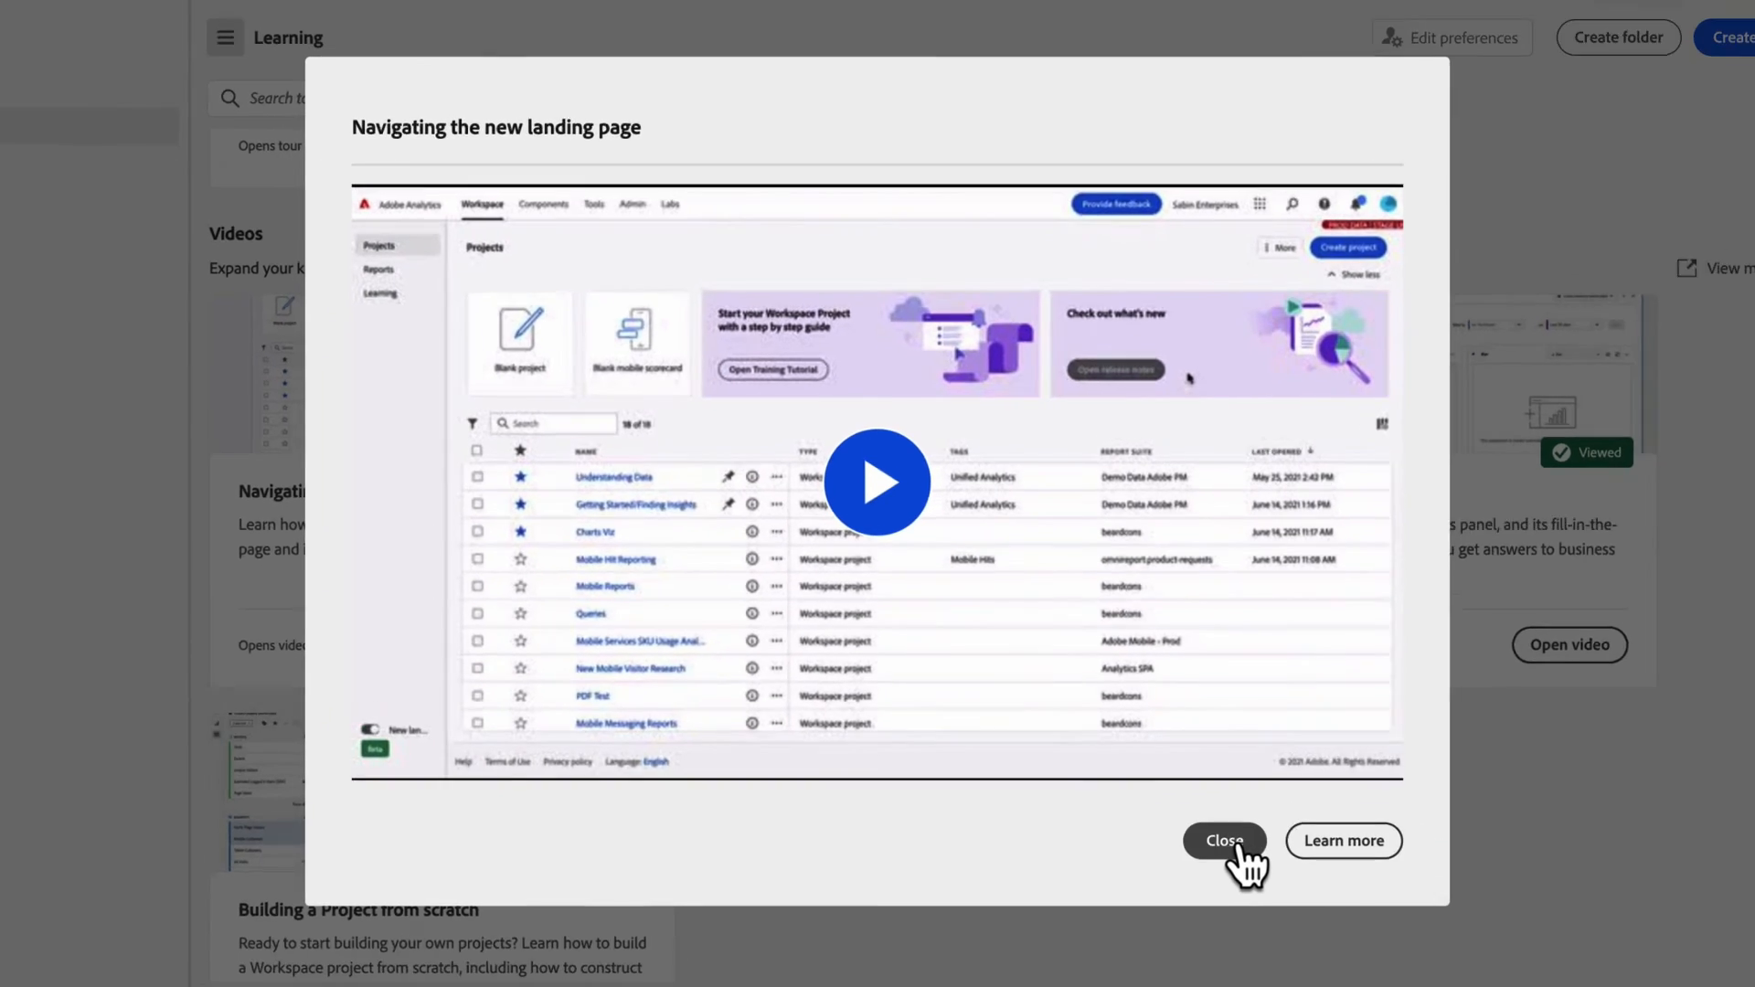
click(1225, 841)
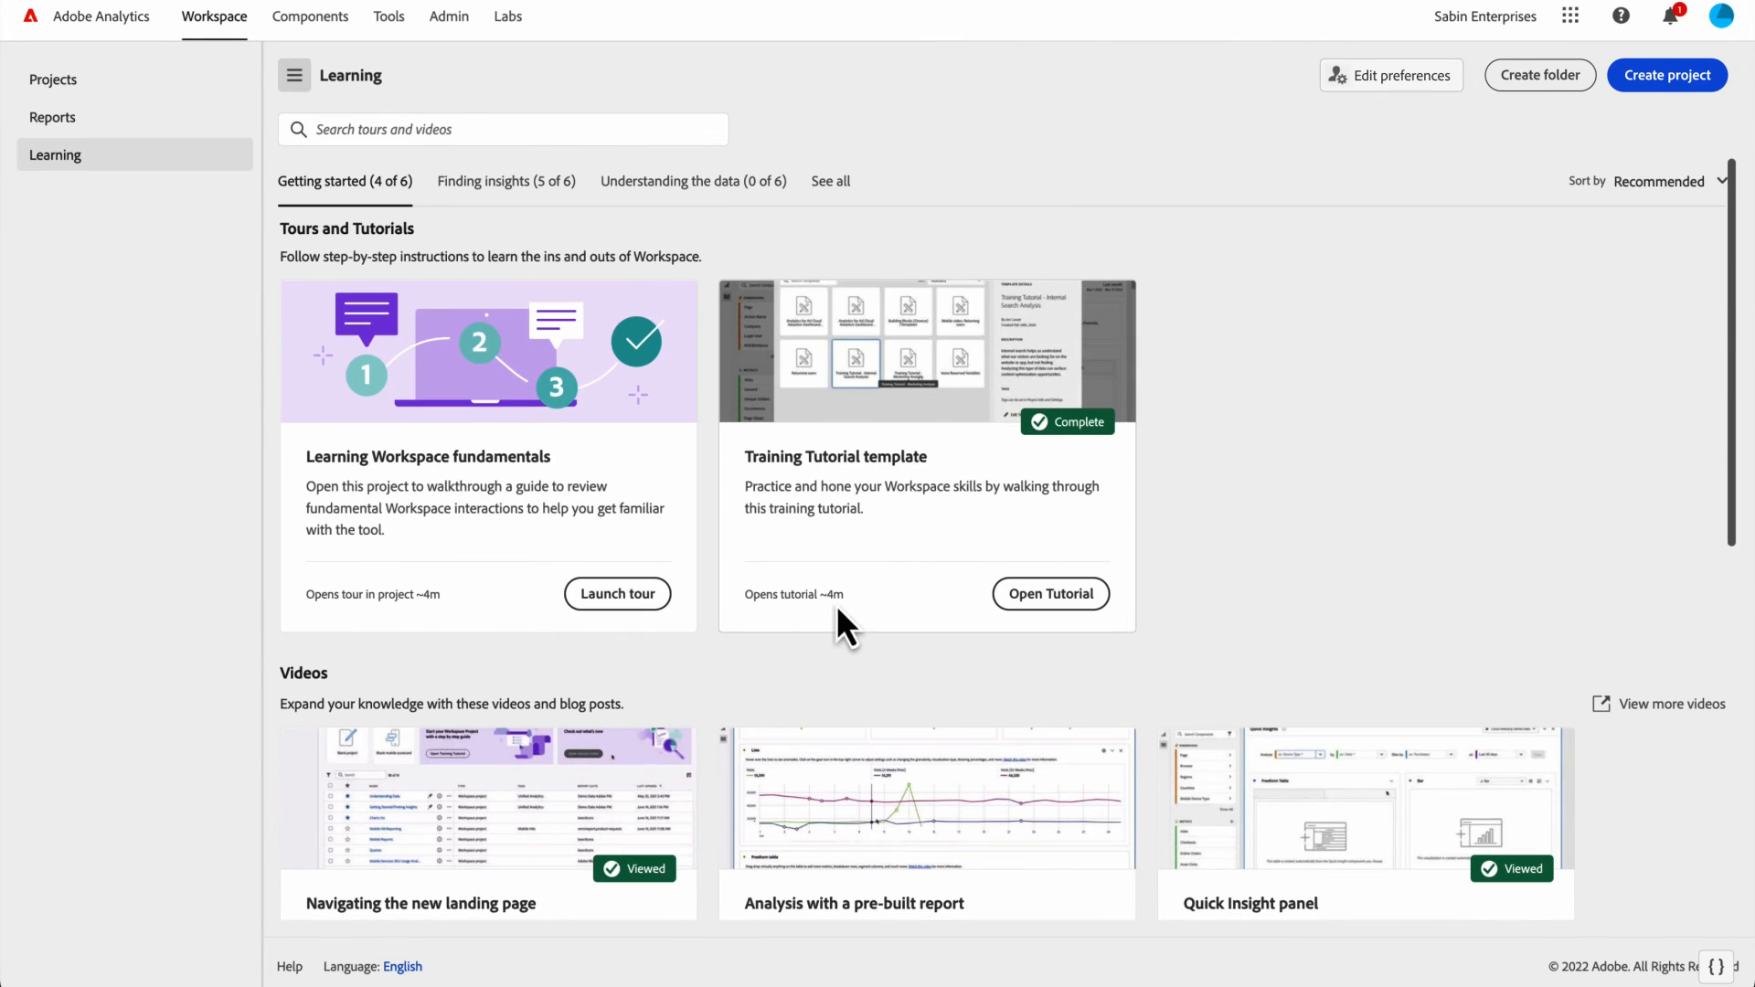
mouse_move(920, 526)
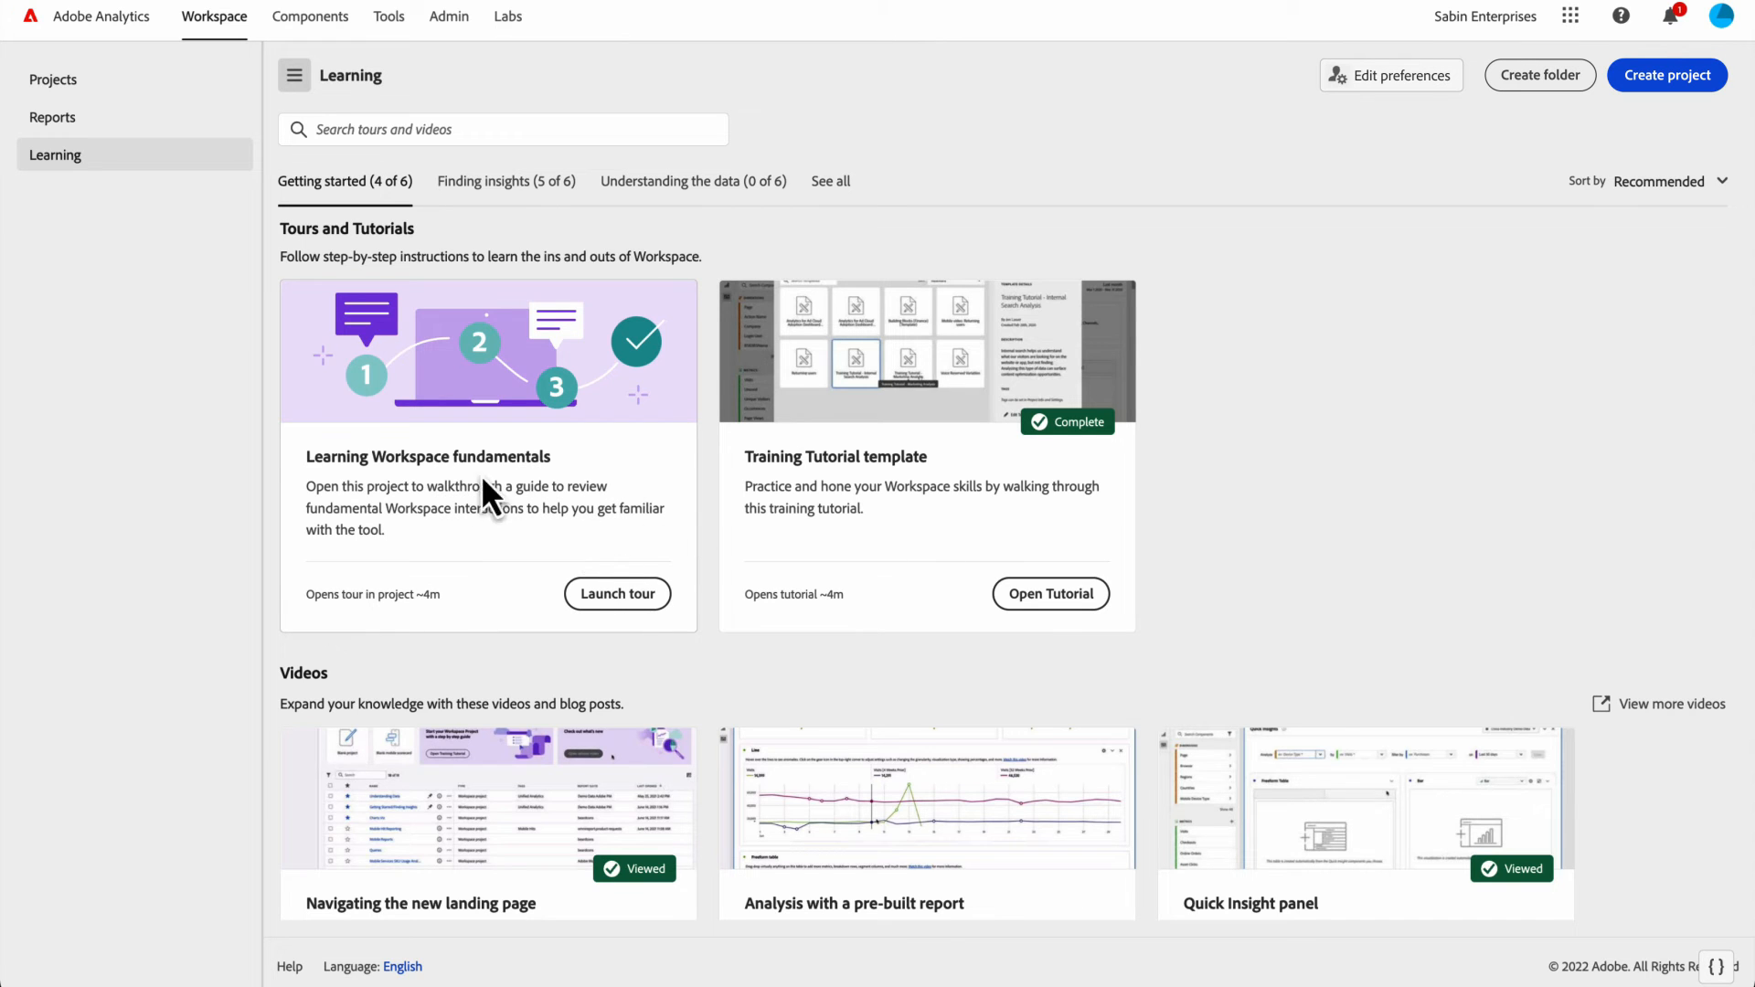
click(617, 593)
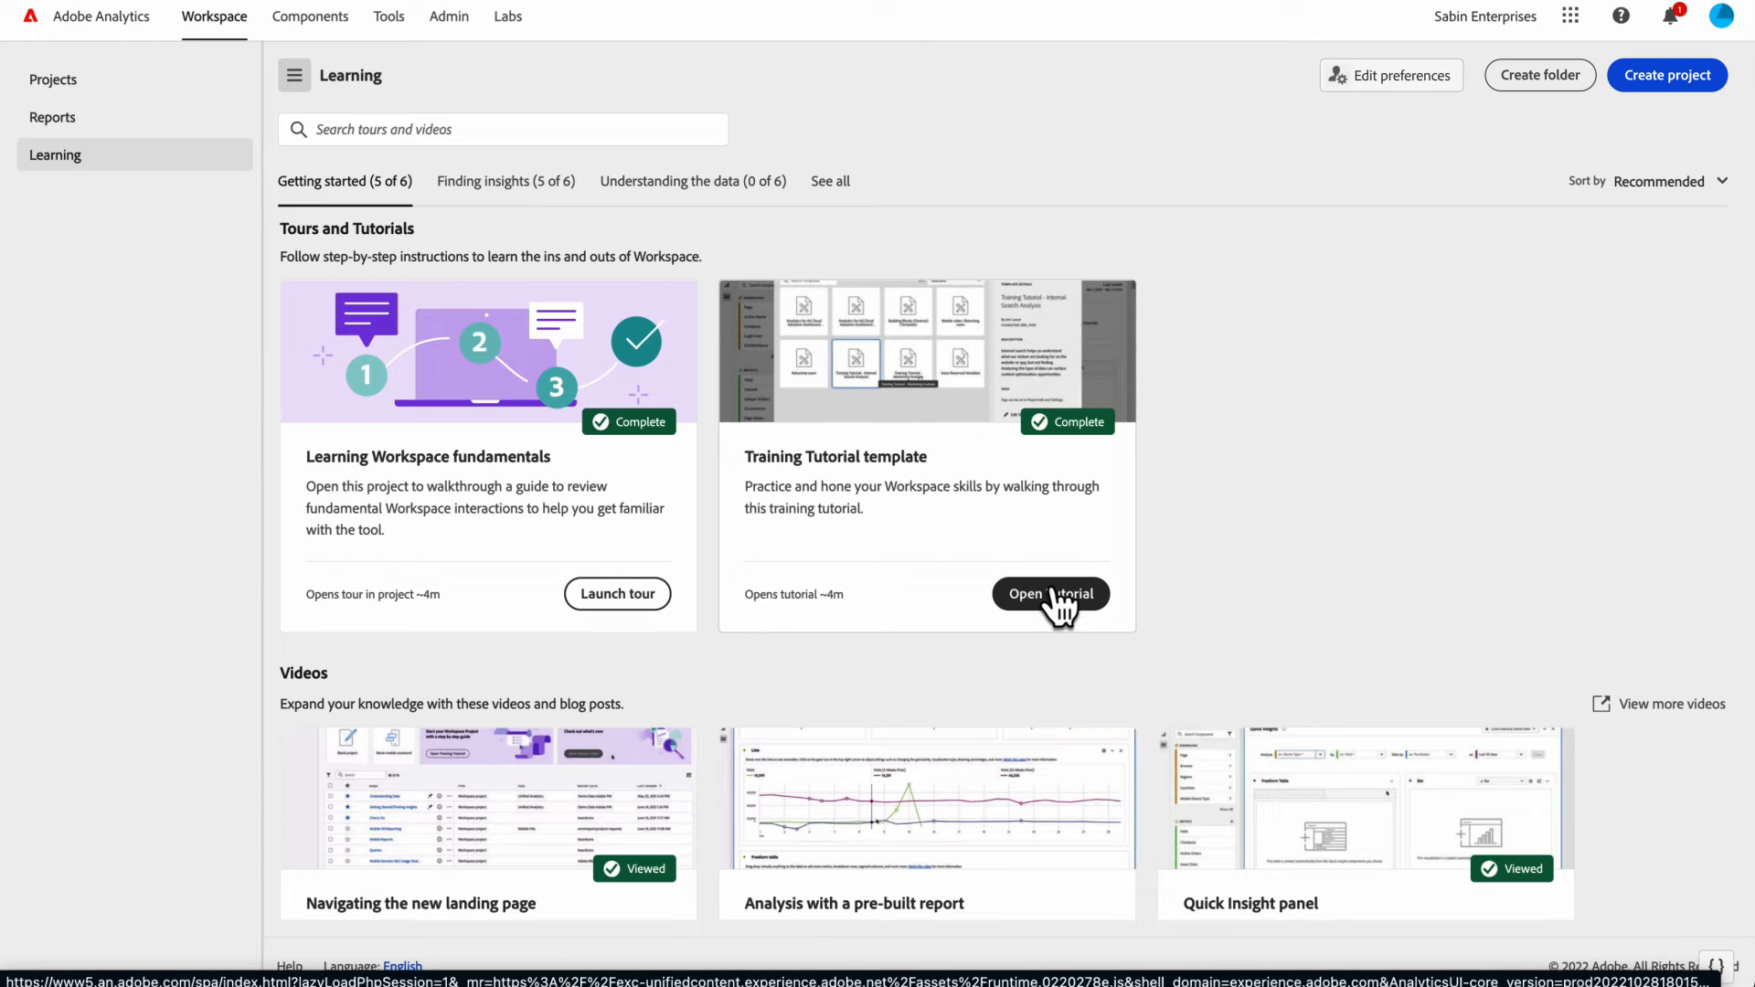
click(1051, 593)
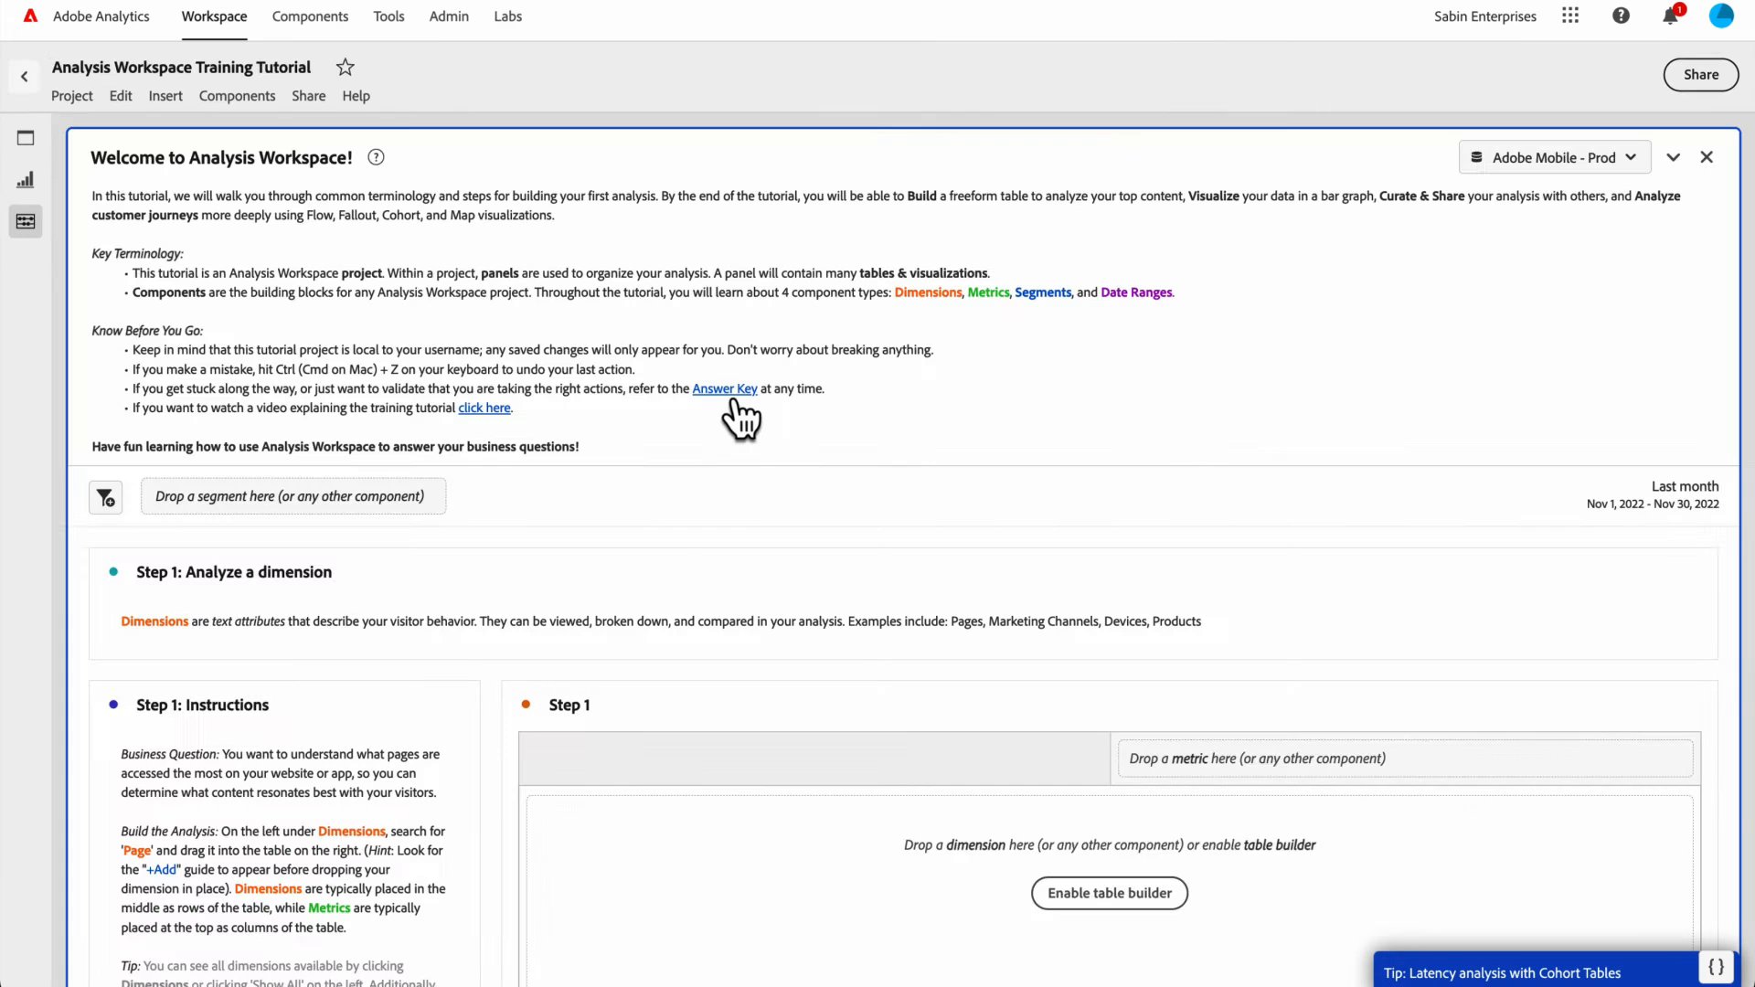
scroll(down, 3)
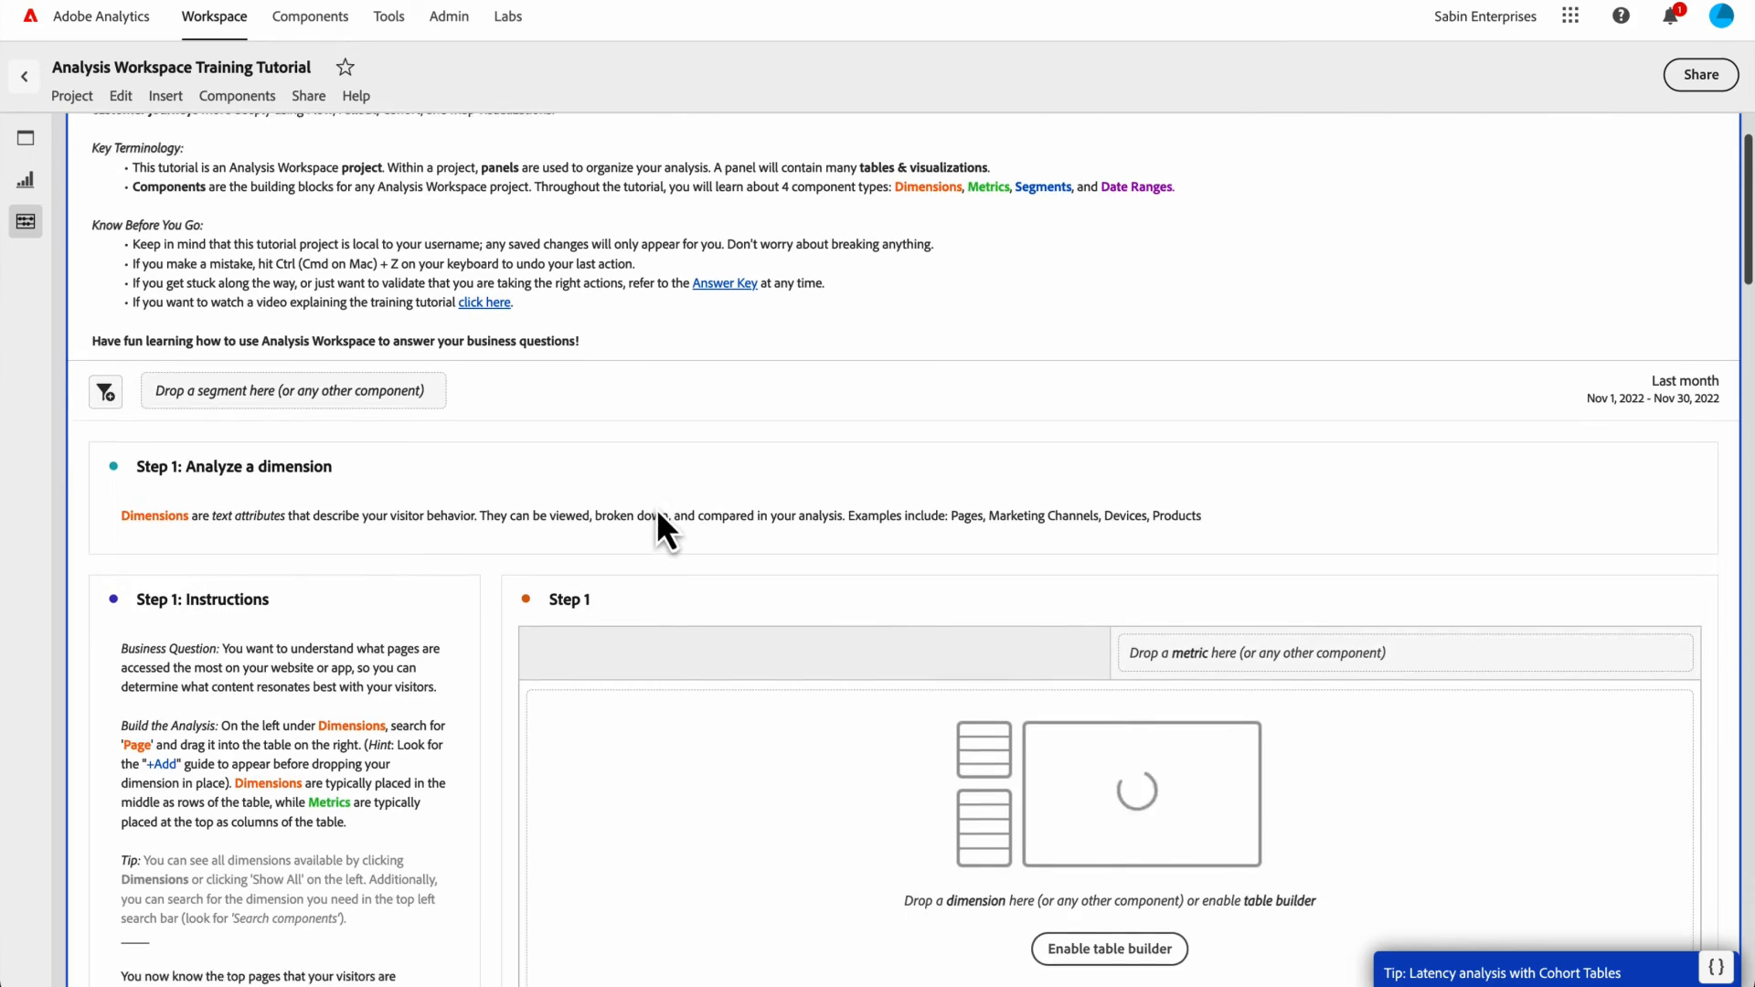
scroll(down, 3)
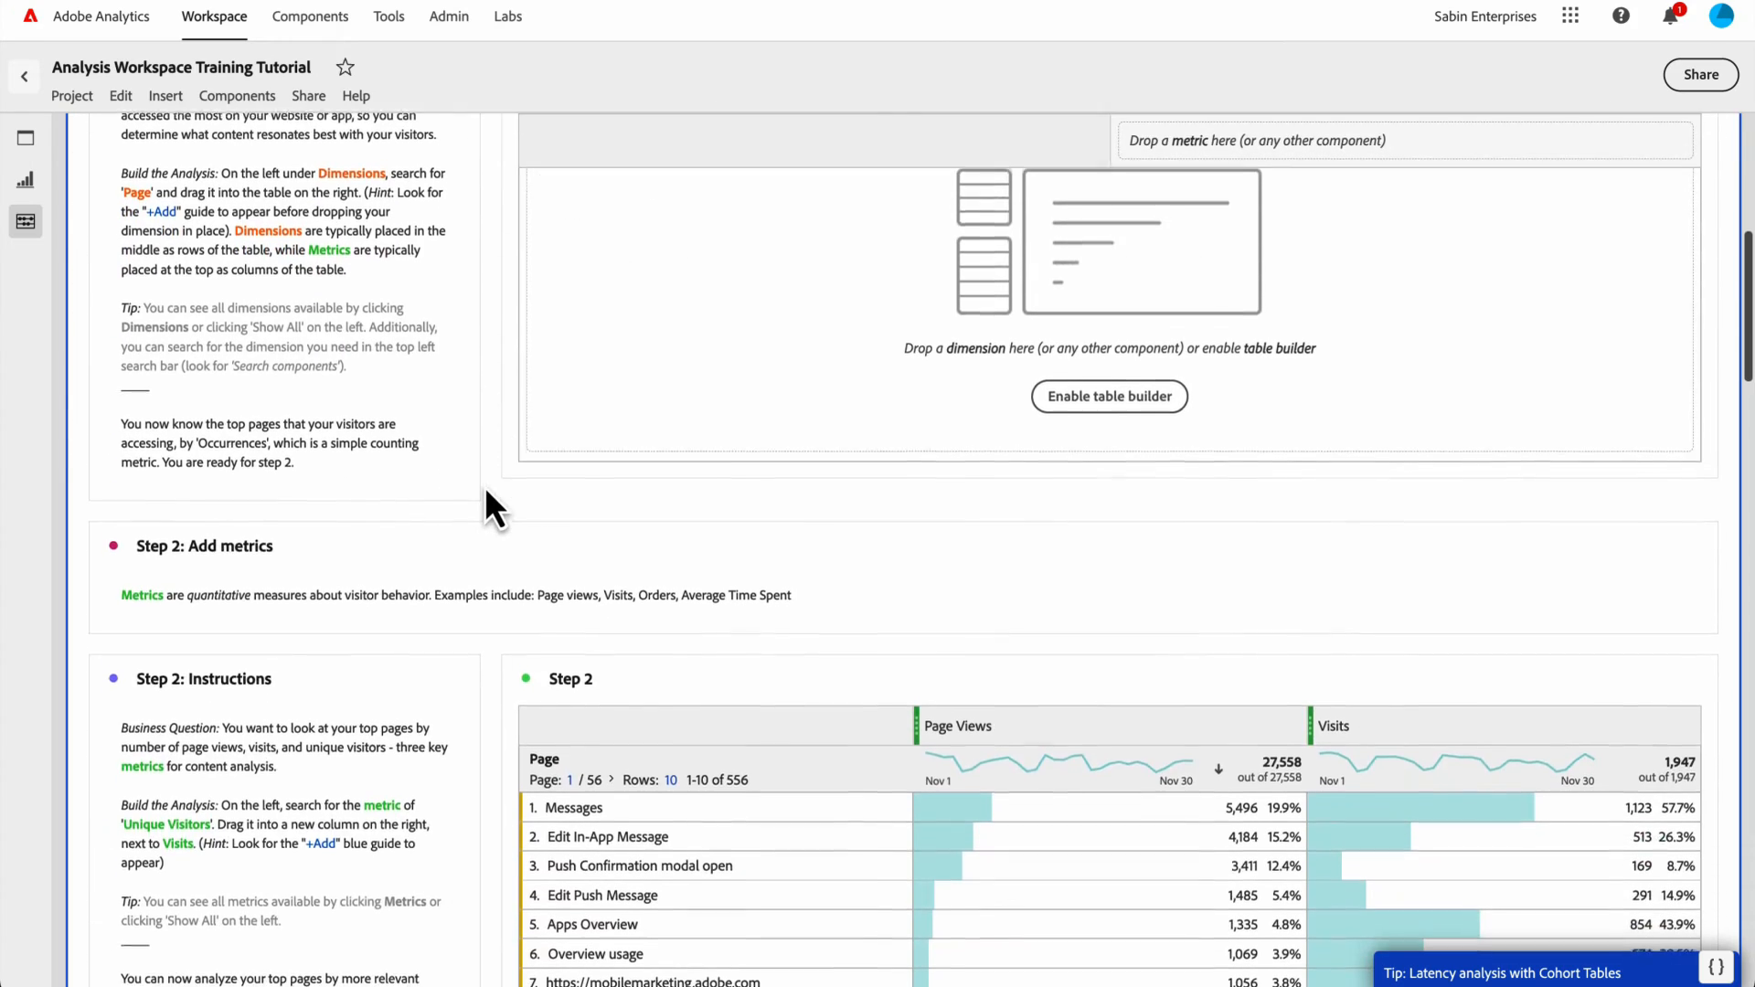
scroll(down, 3)
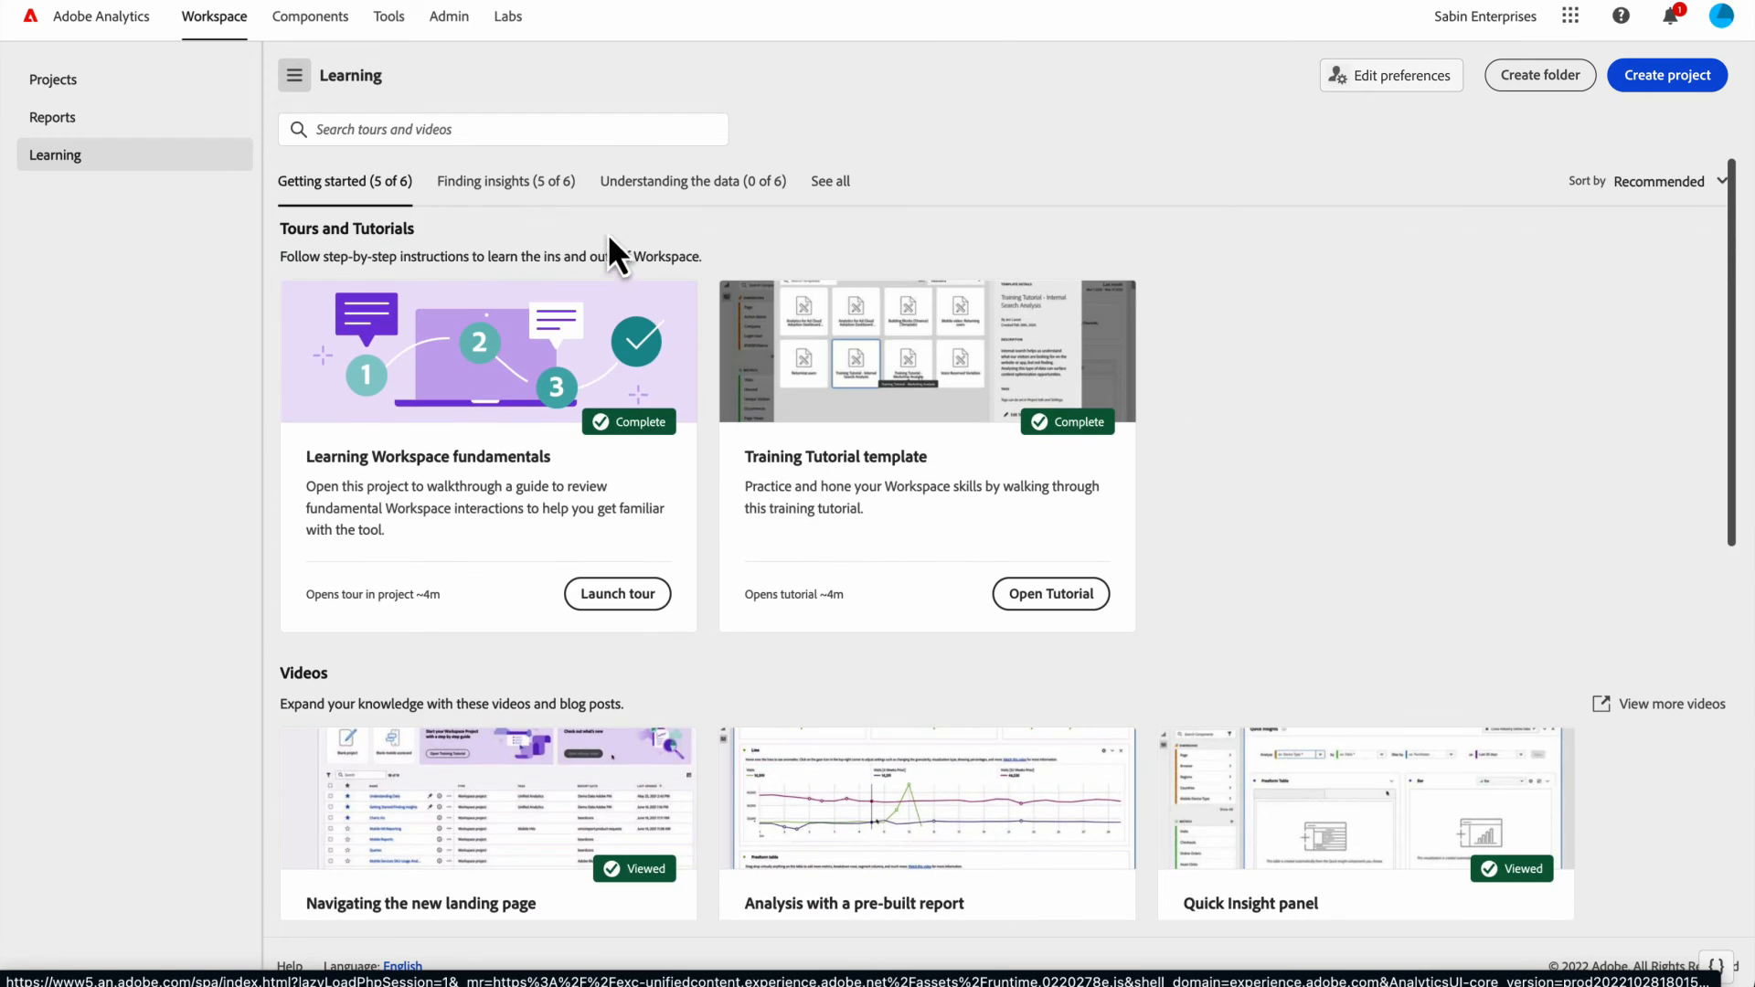
- Browse Finding insights and Getting started, then open the Workspace YouTube video playlist
click(506, 181)
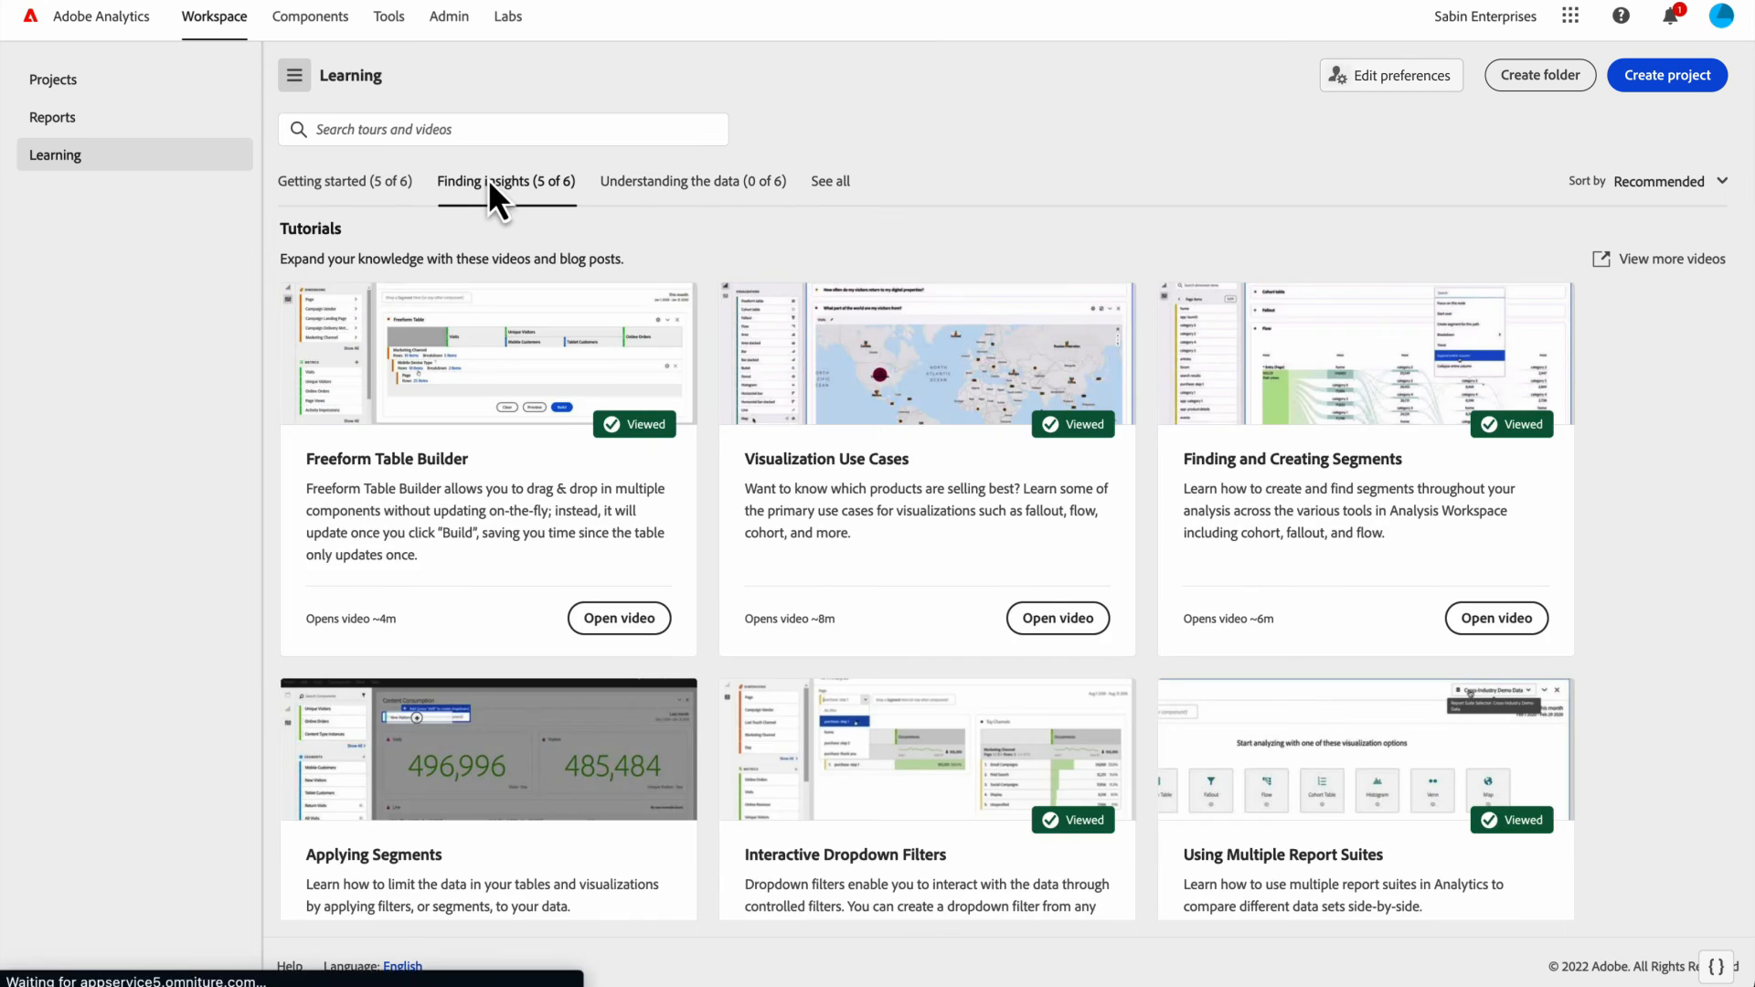
click(345, 181)
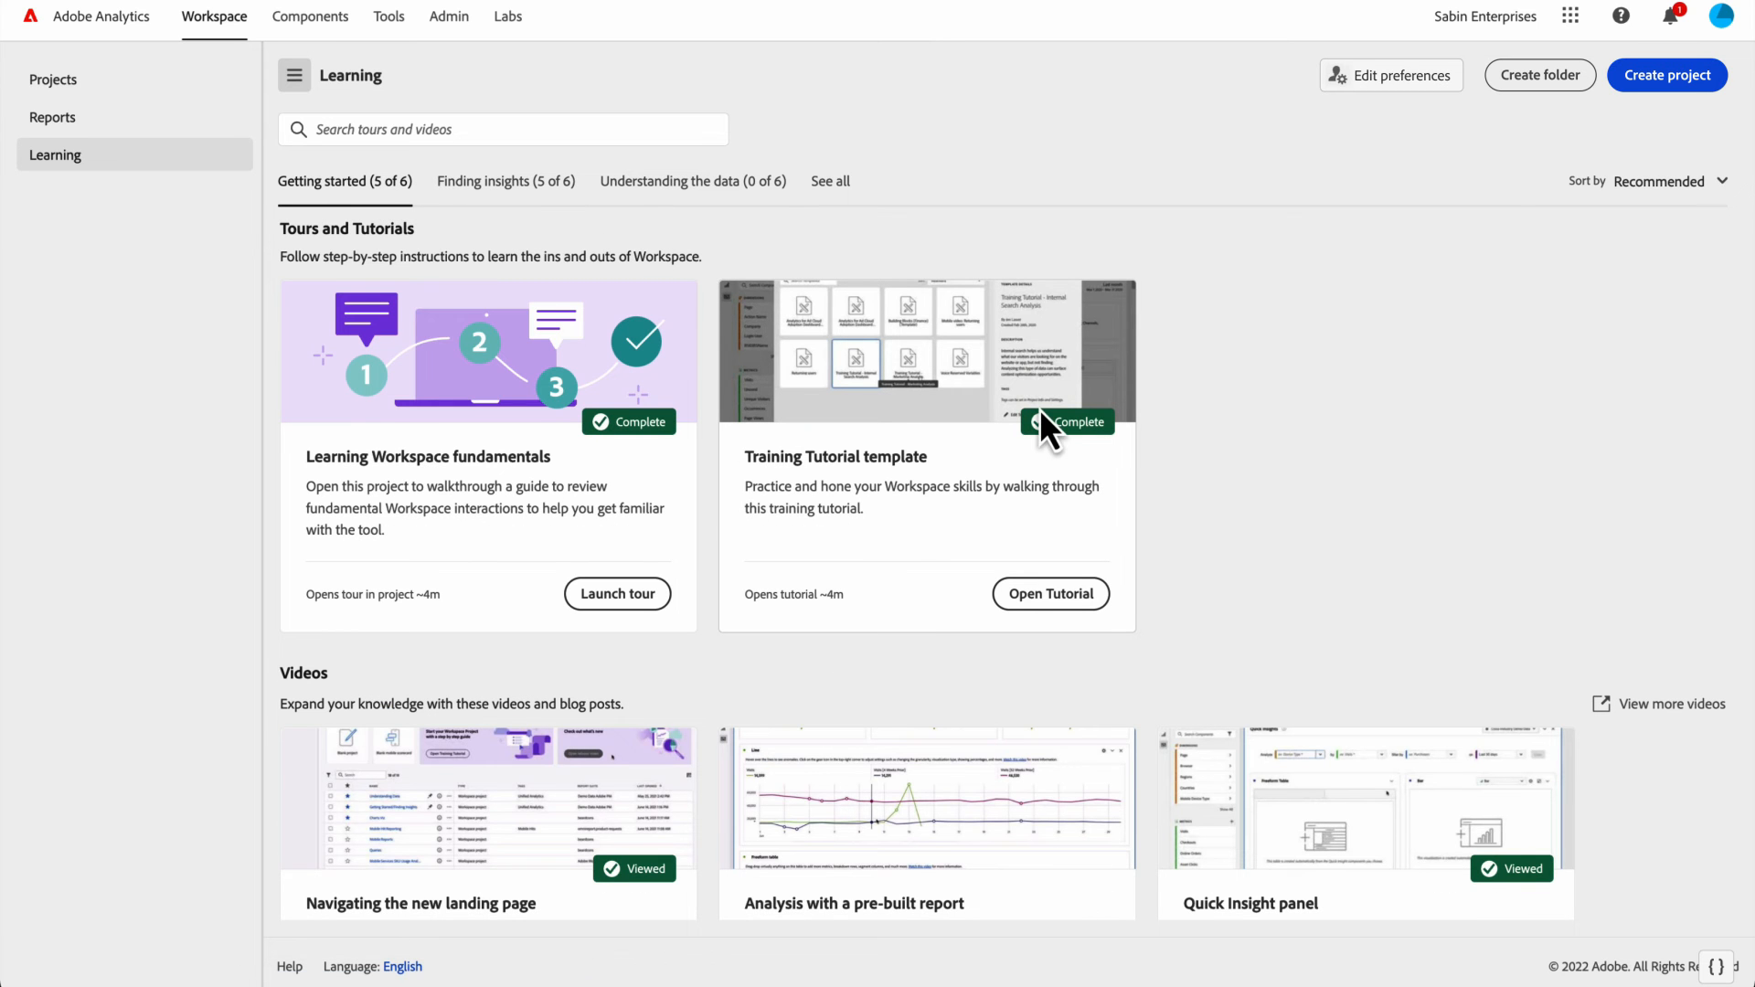
scroll(down, 3)
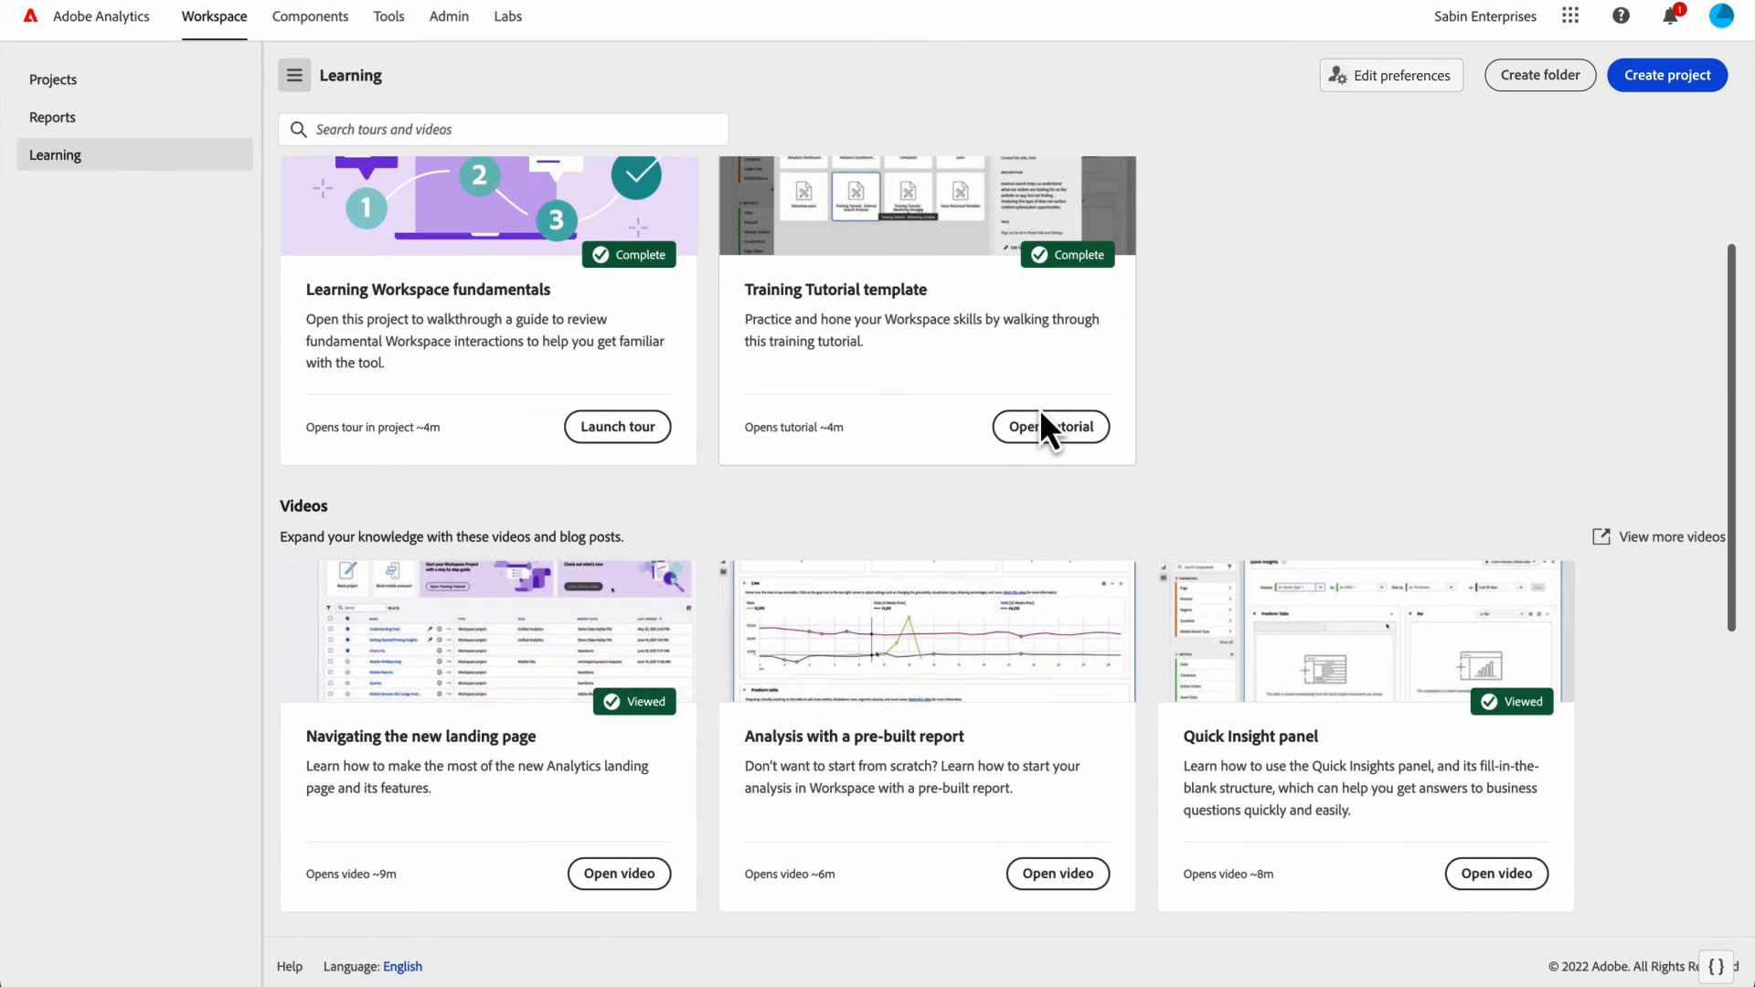
scroll(down, 3)
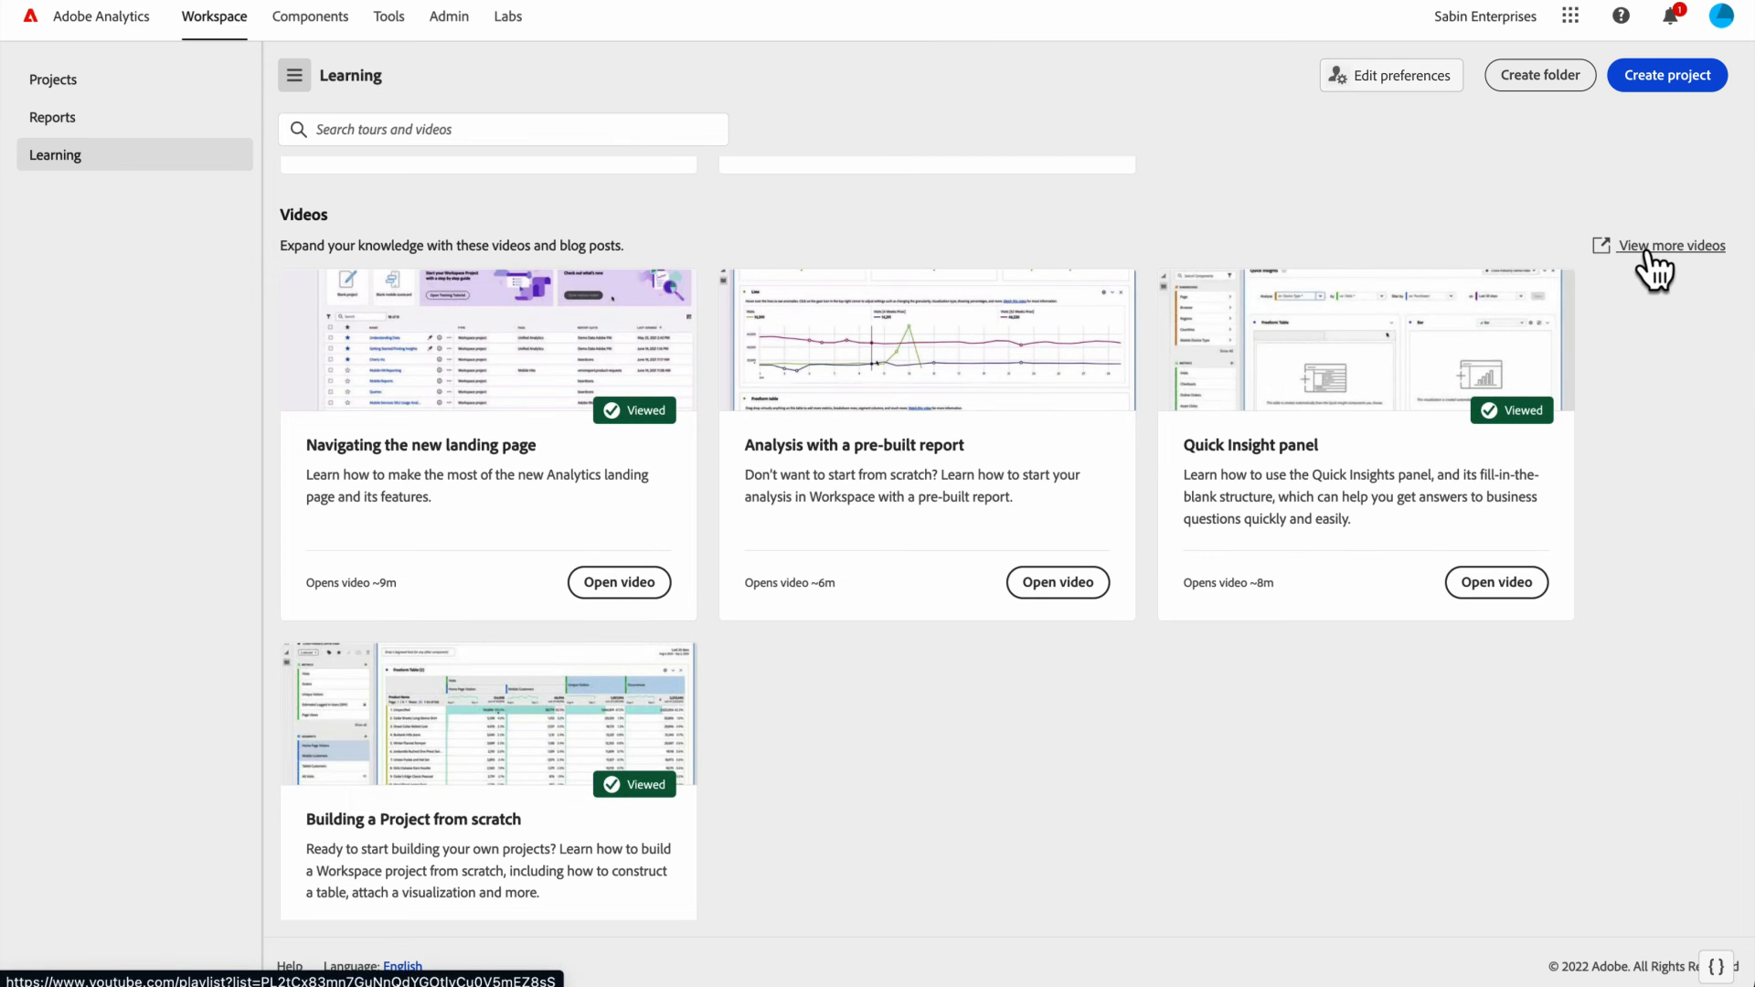
click(1672, 245)
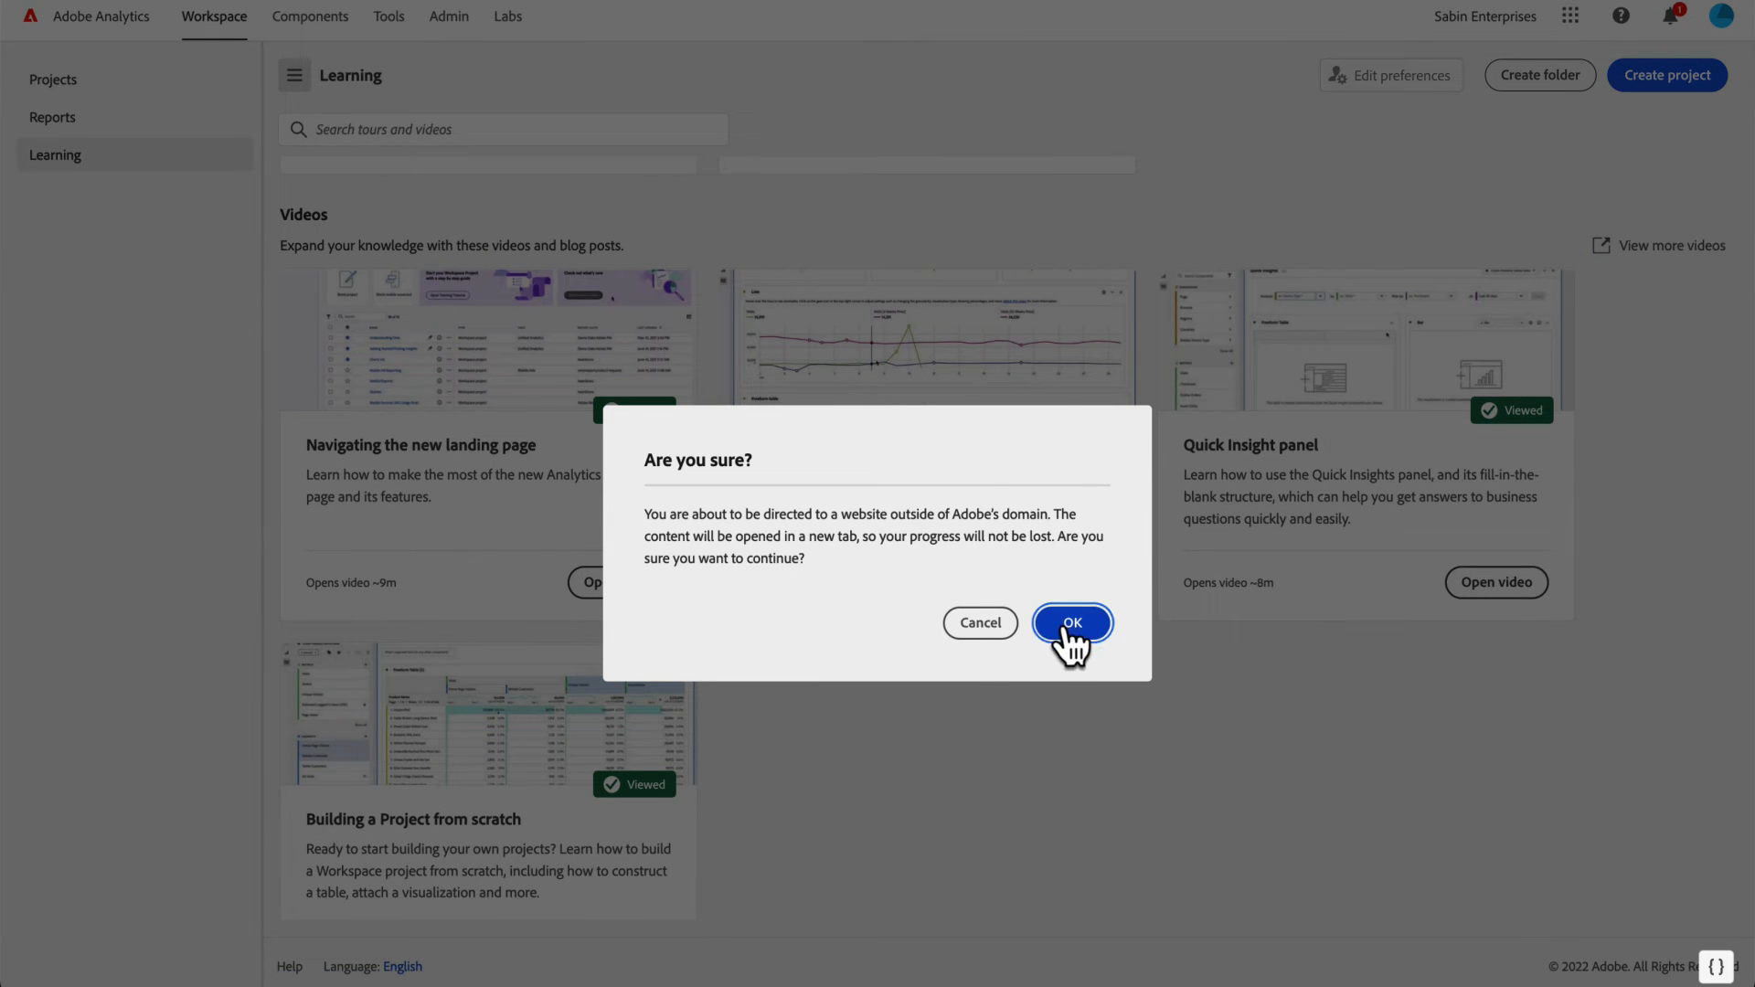
click(1071, 622)
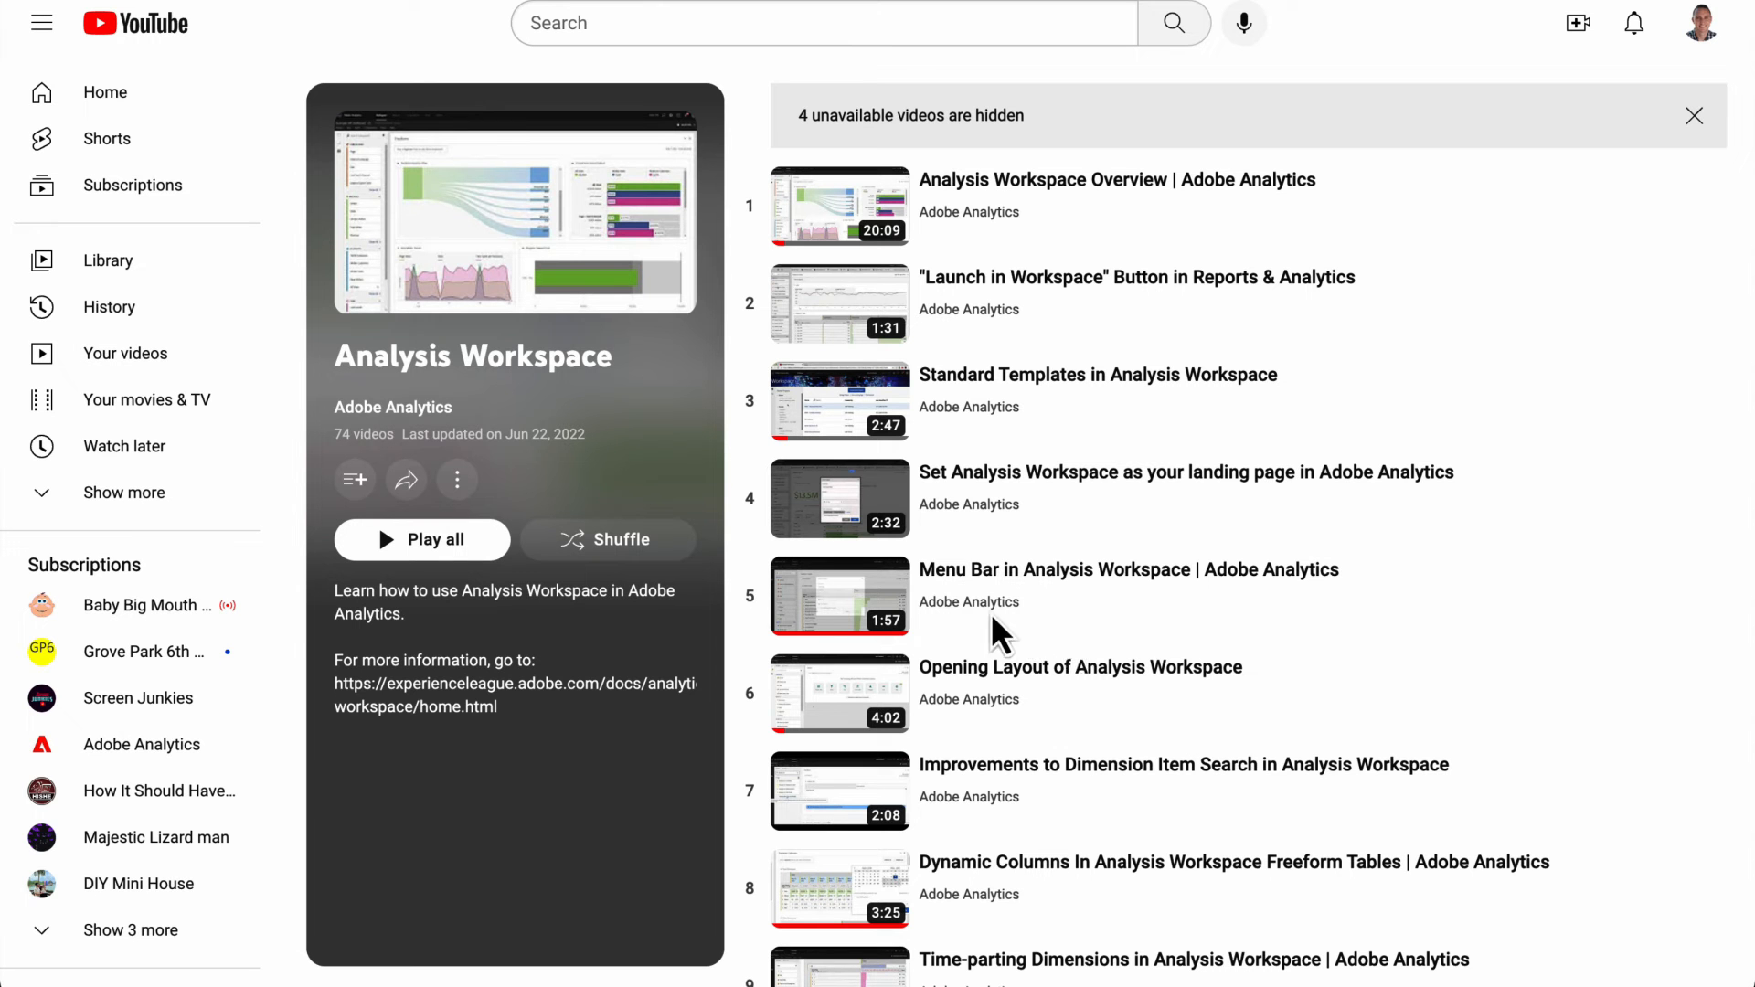
mouse_move(596, 453)
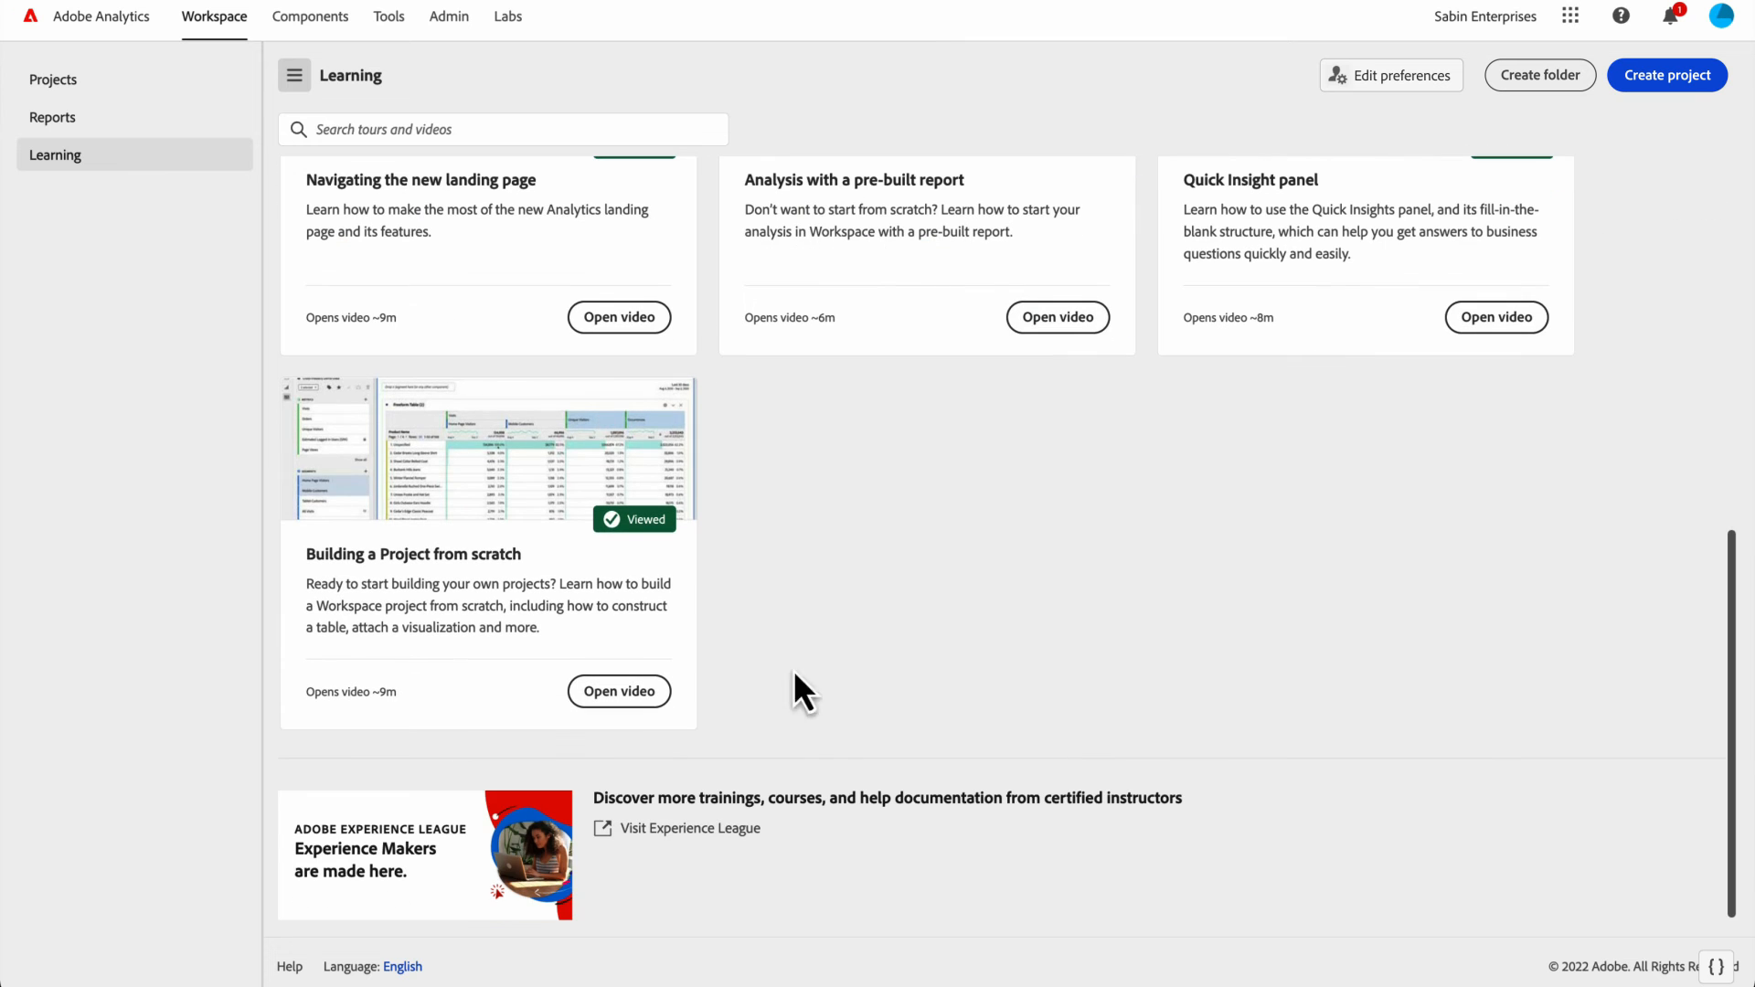
- Visit Experience League courses from the Learning page banner
click(690, 828)
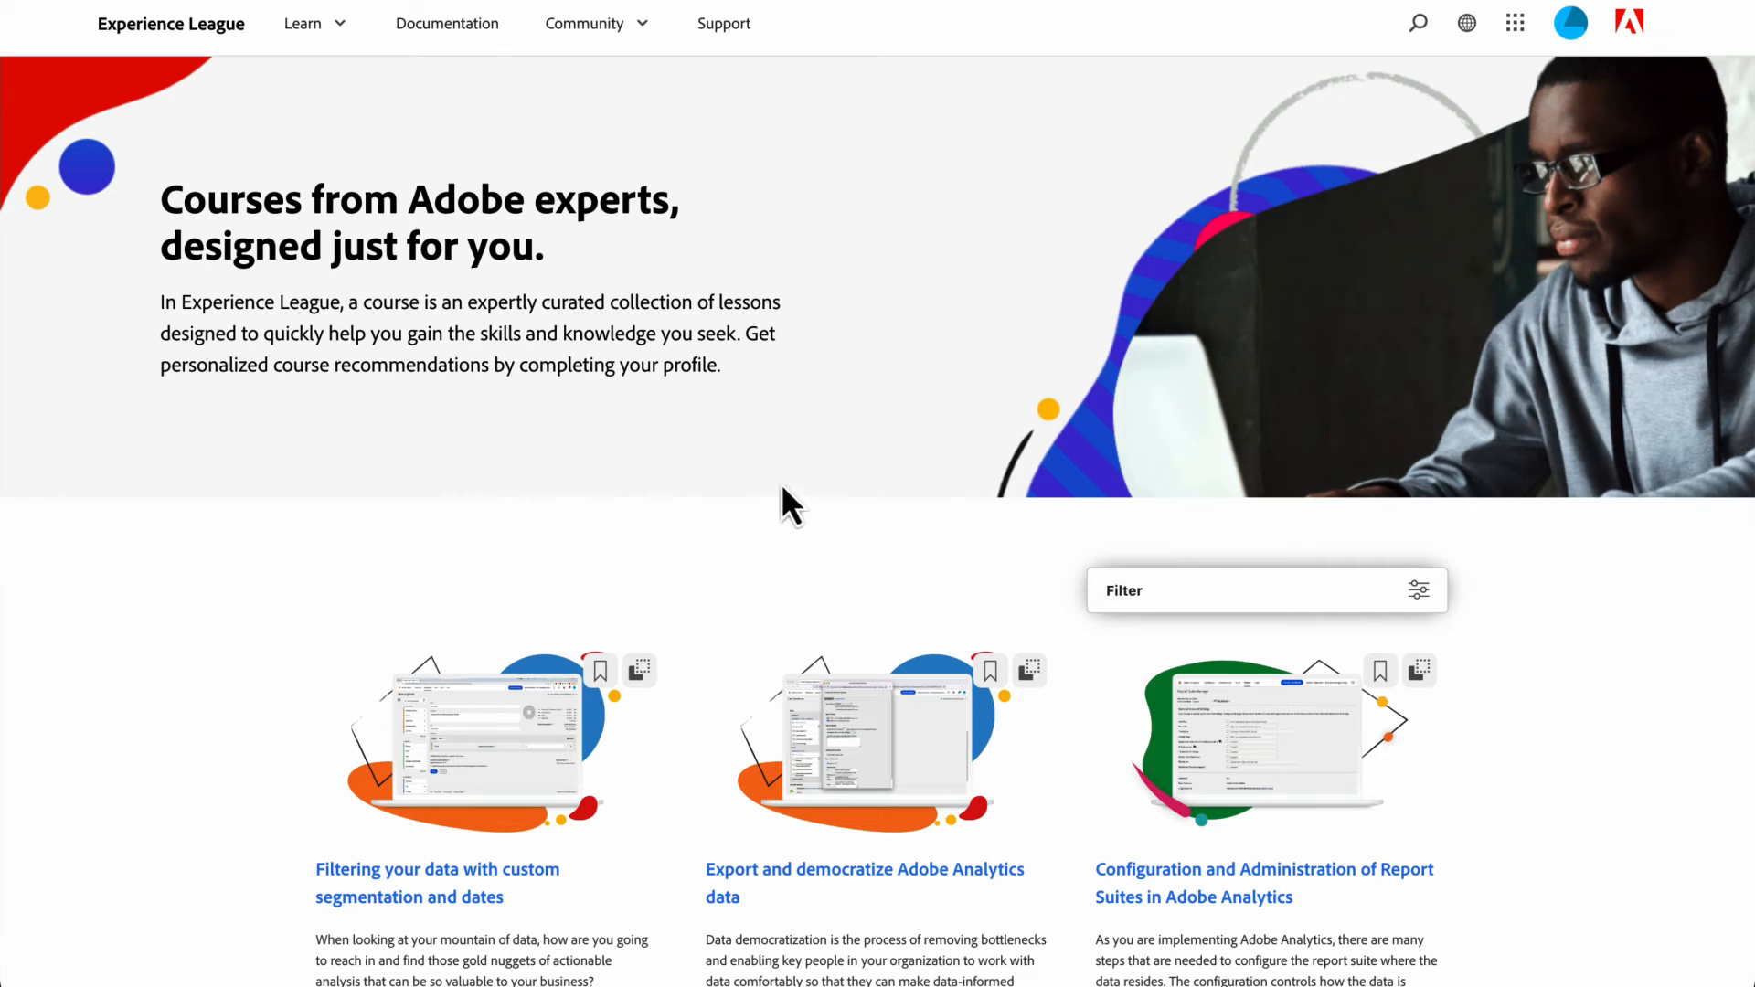
mouse_move(756, 316)
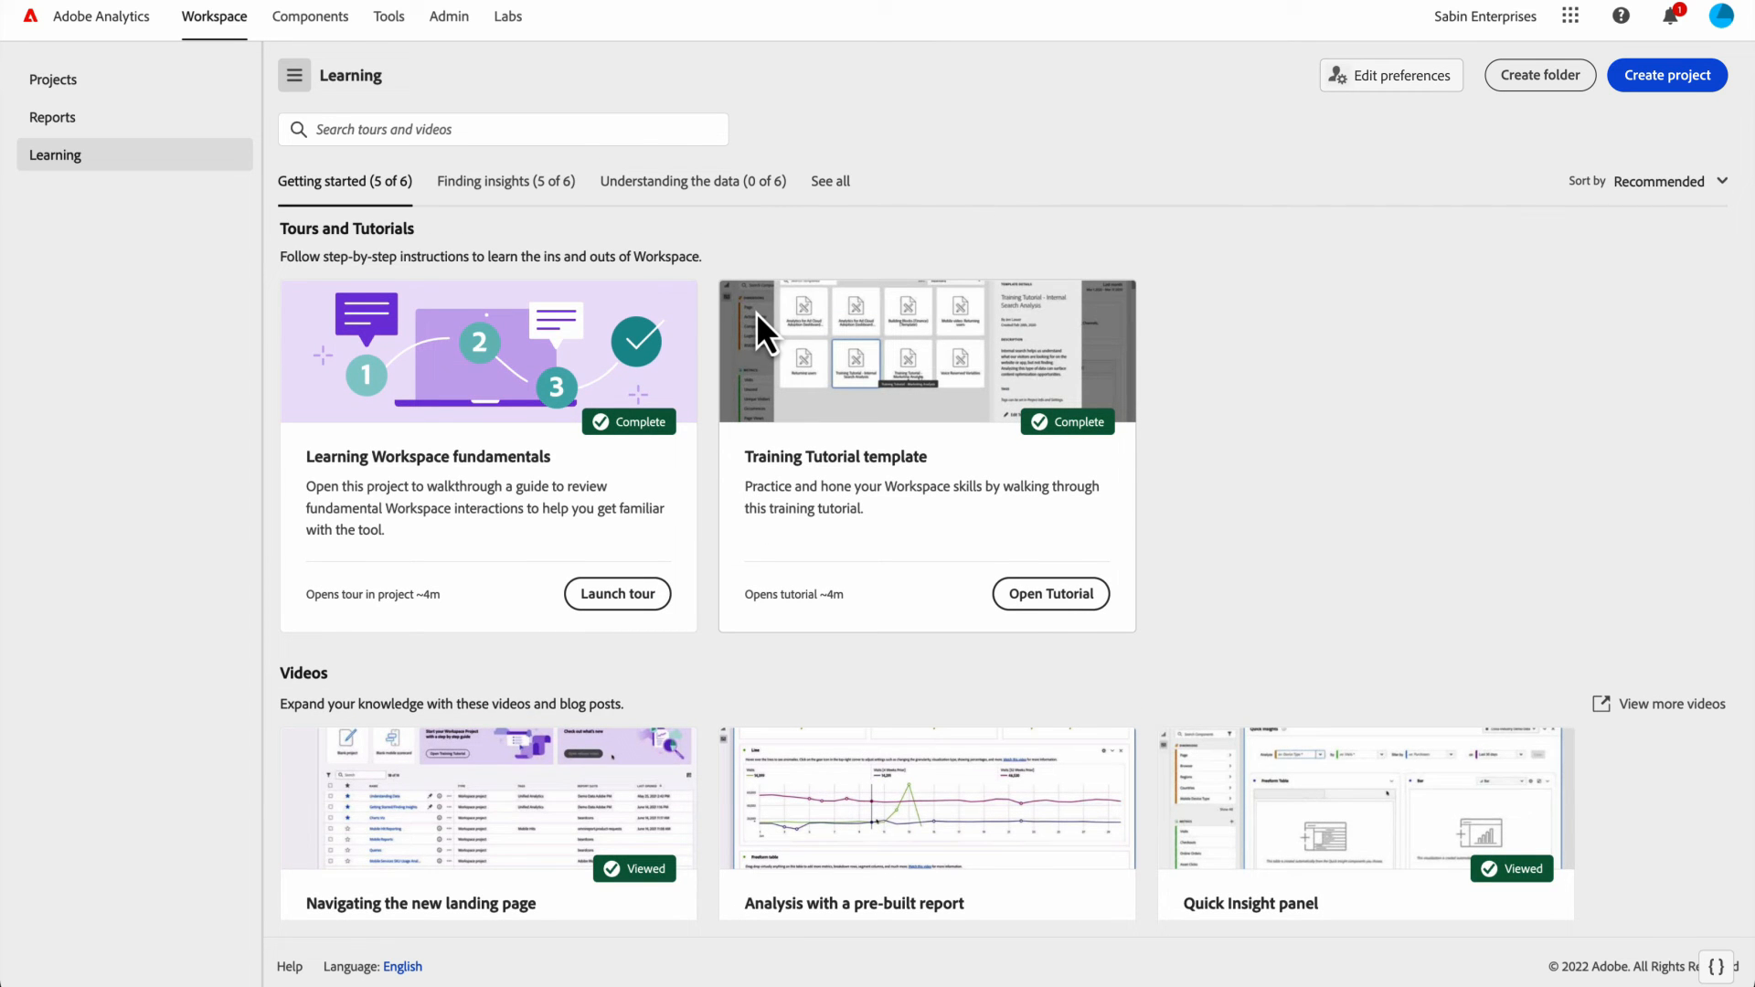
mouse_move(198, 168)
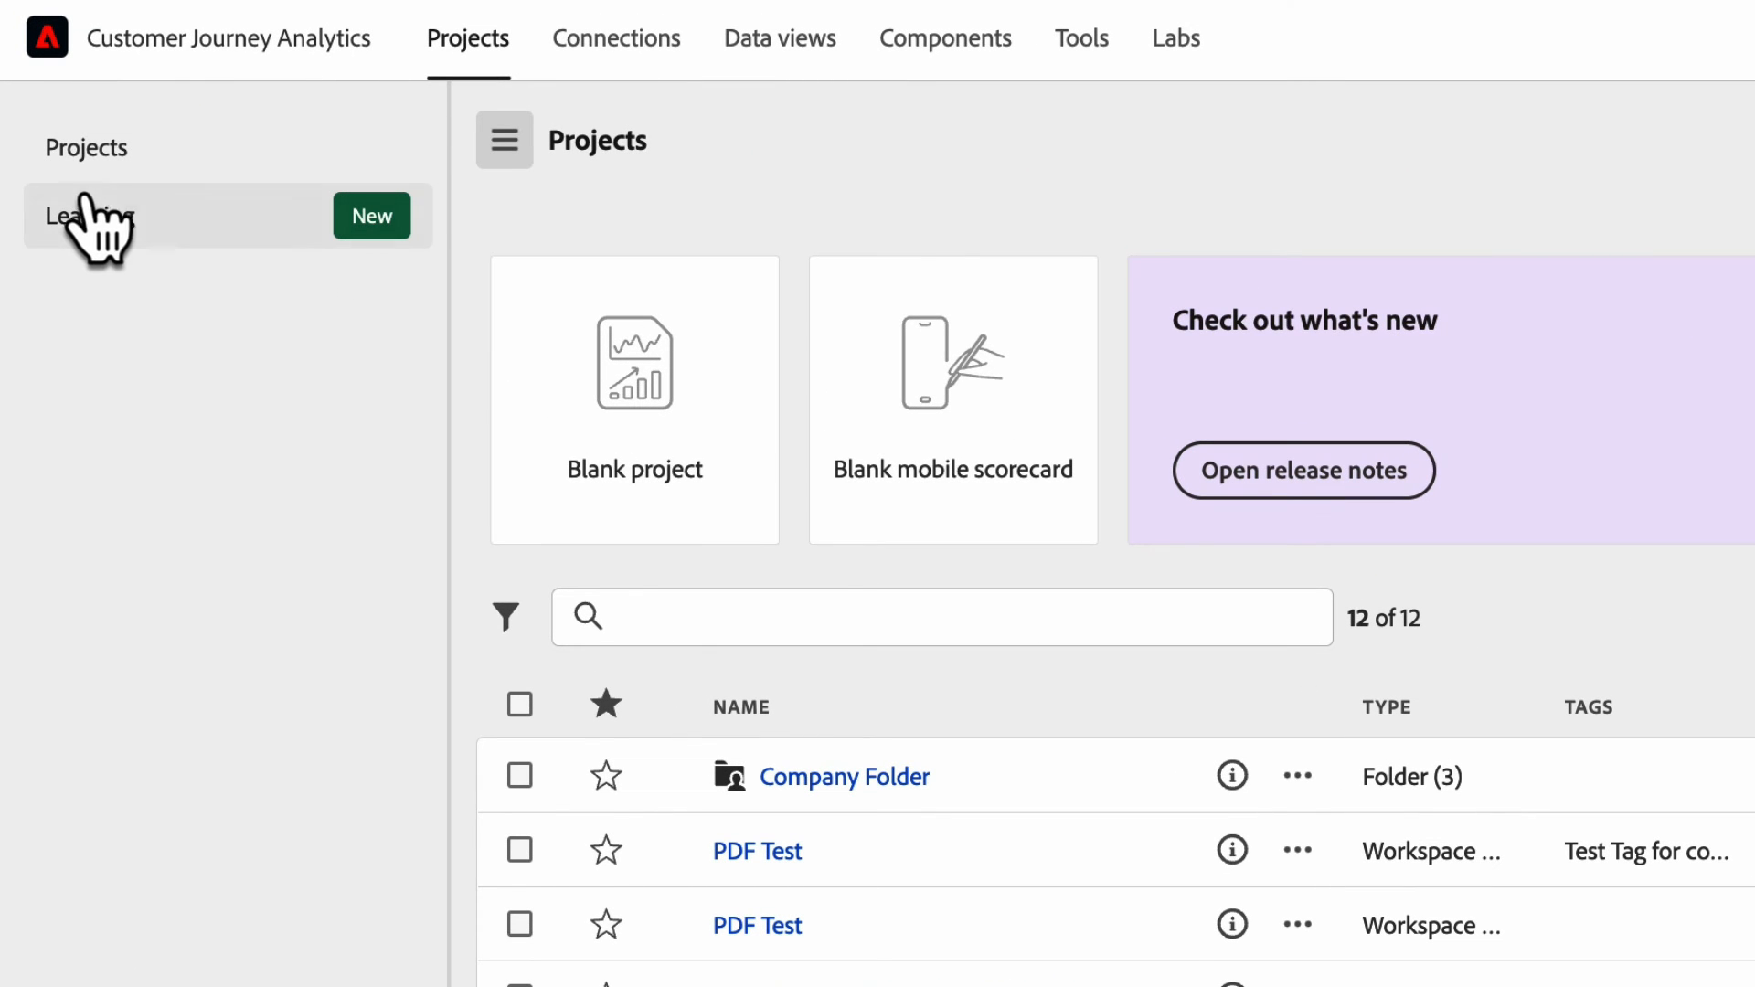
mouse_move(151, 279)
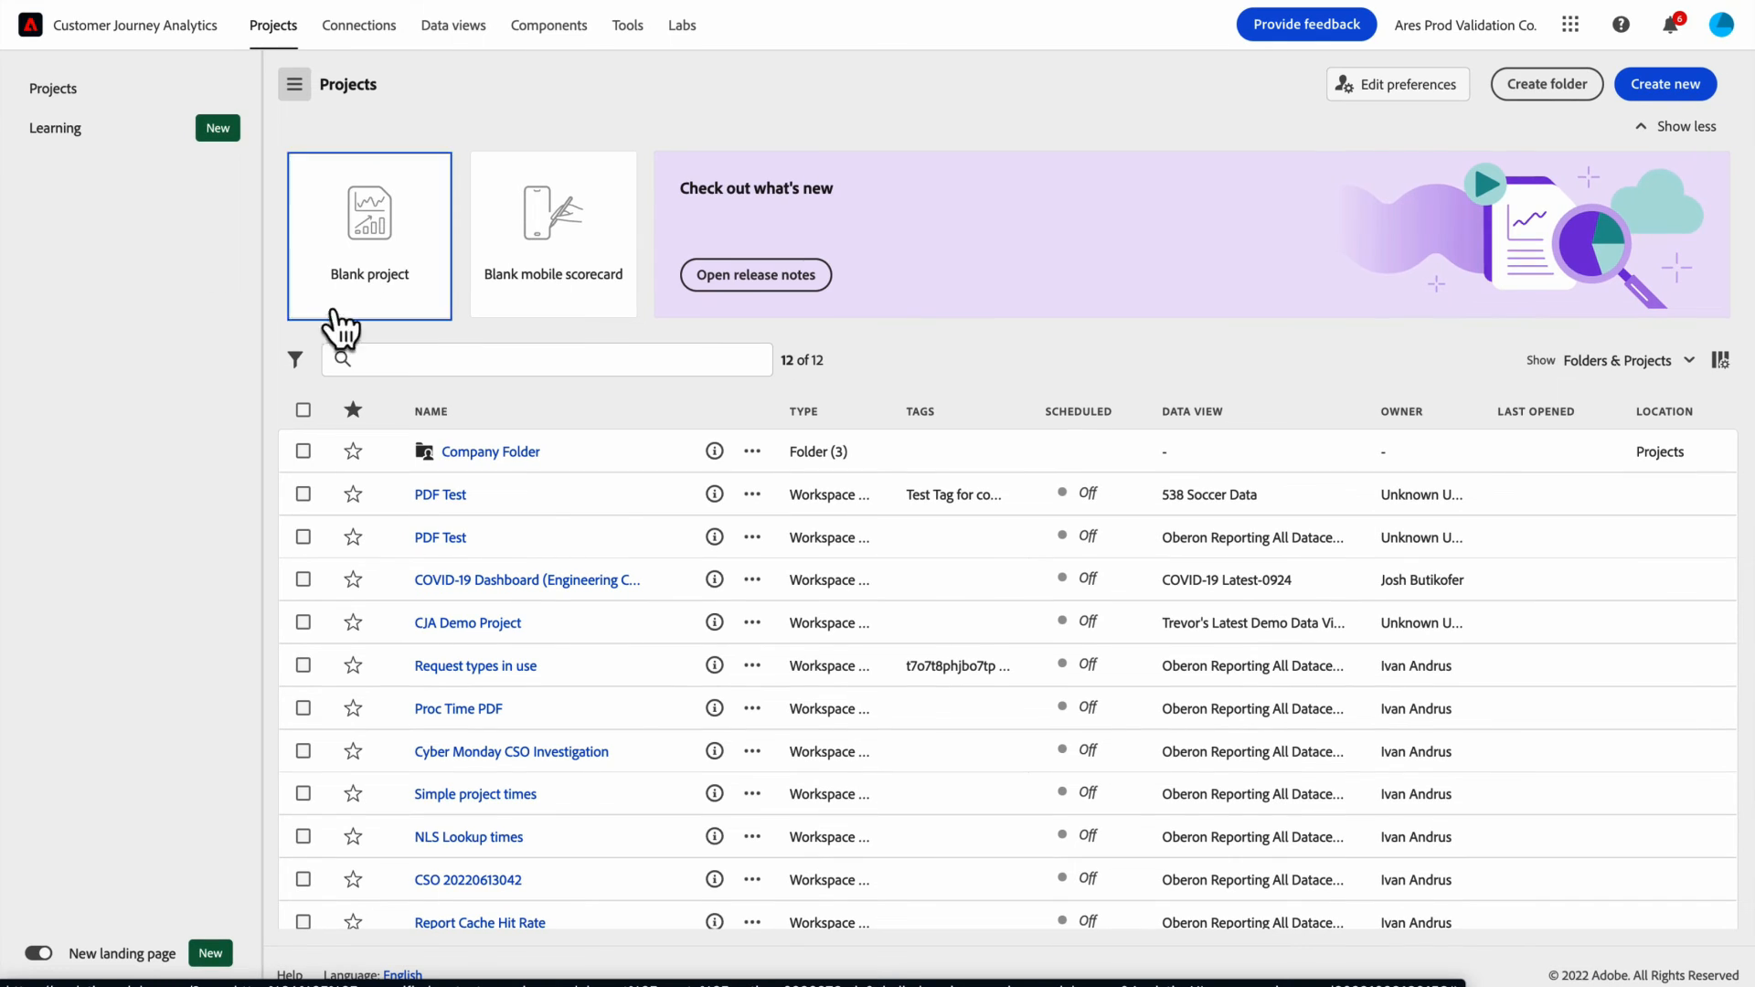
- Bring up the Customer Journey Analytics Projects landing page listing 12 items
click(553, 234)
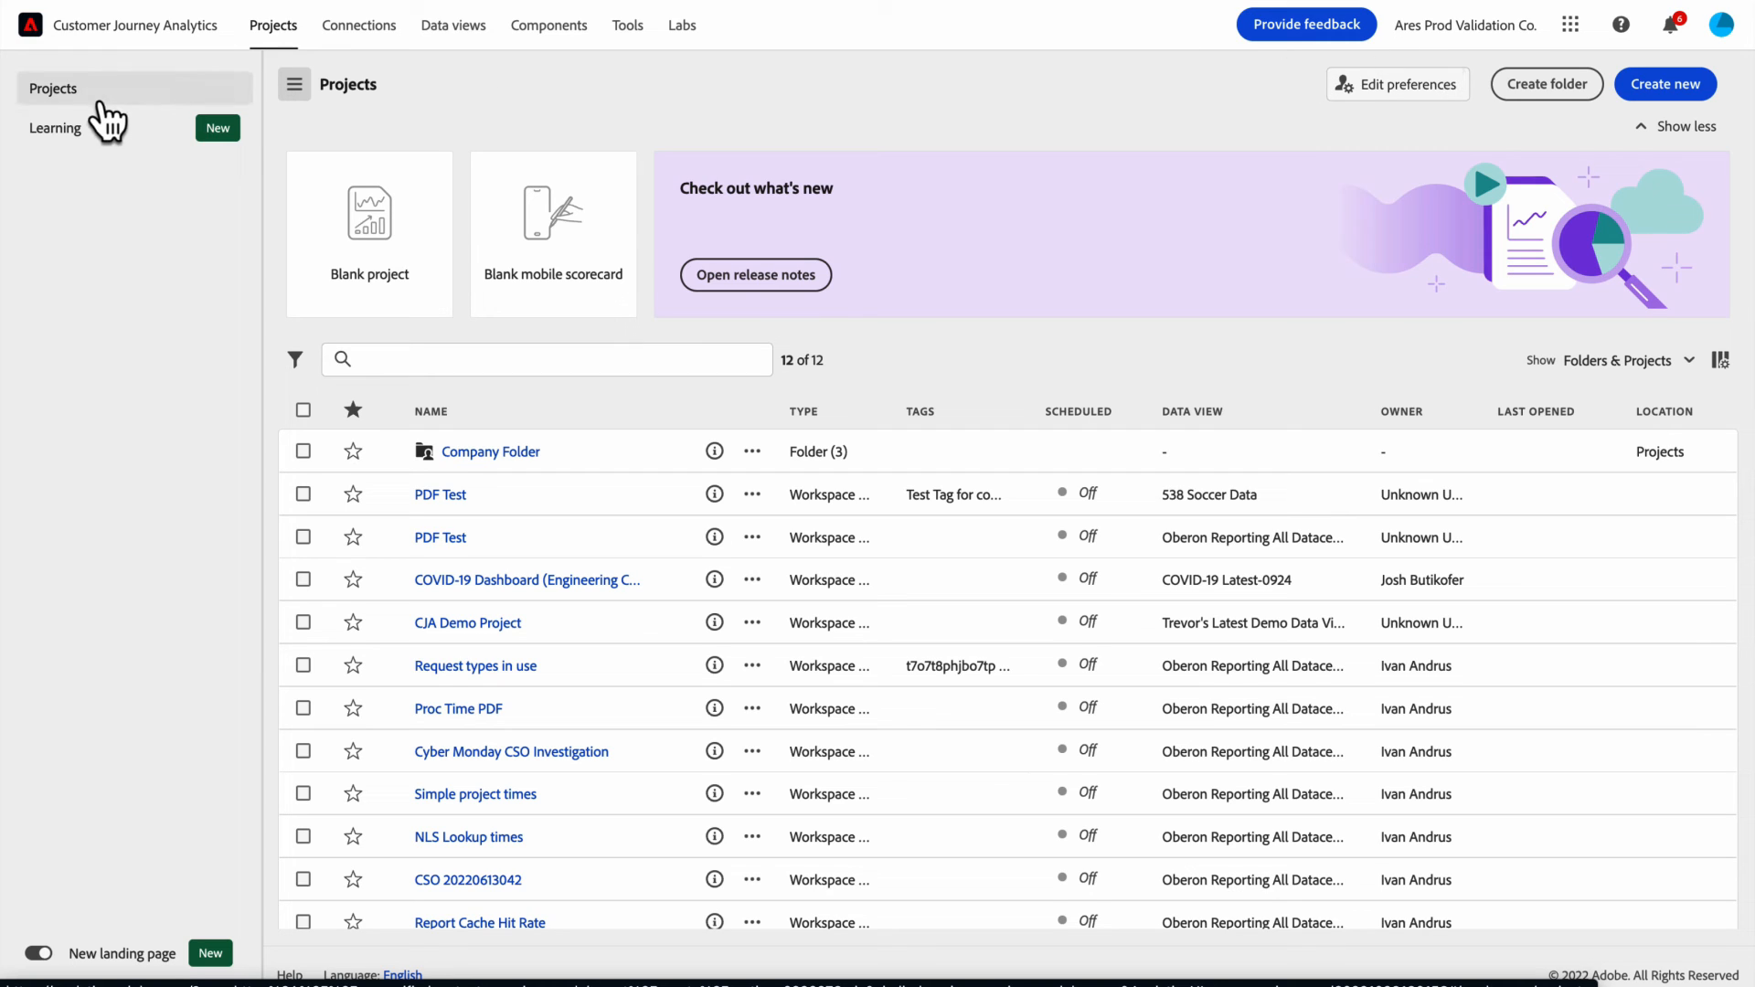
mouse_move(399, 137)
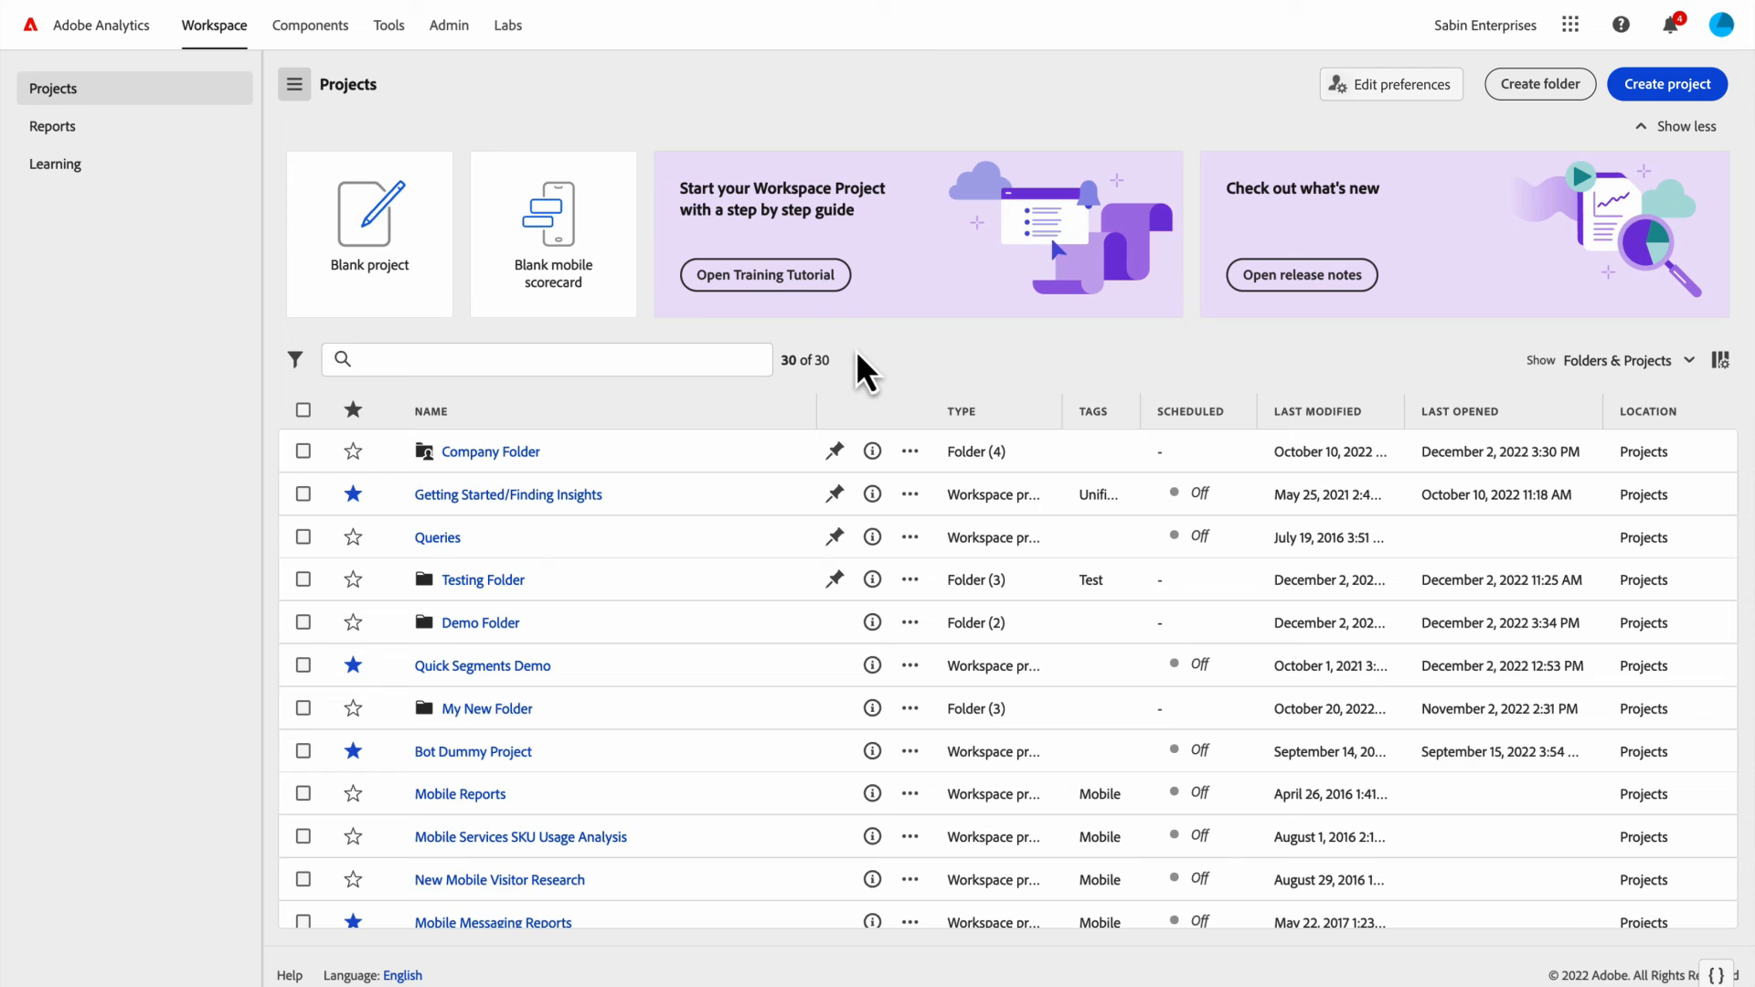
mouse_move(551, 206)
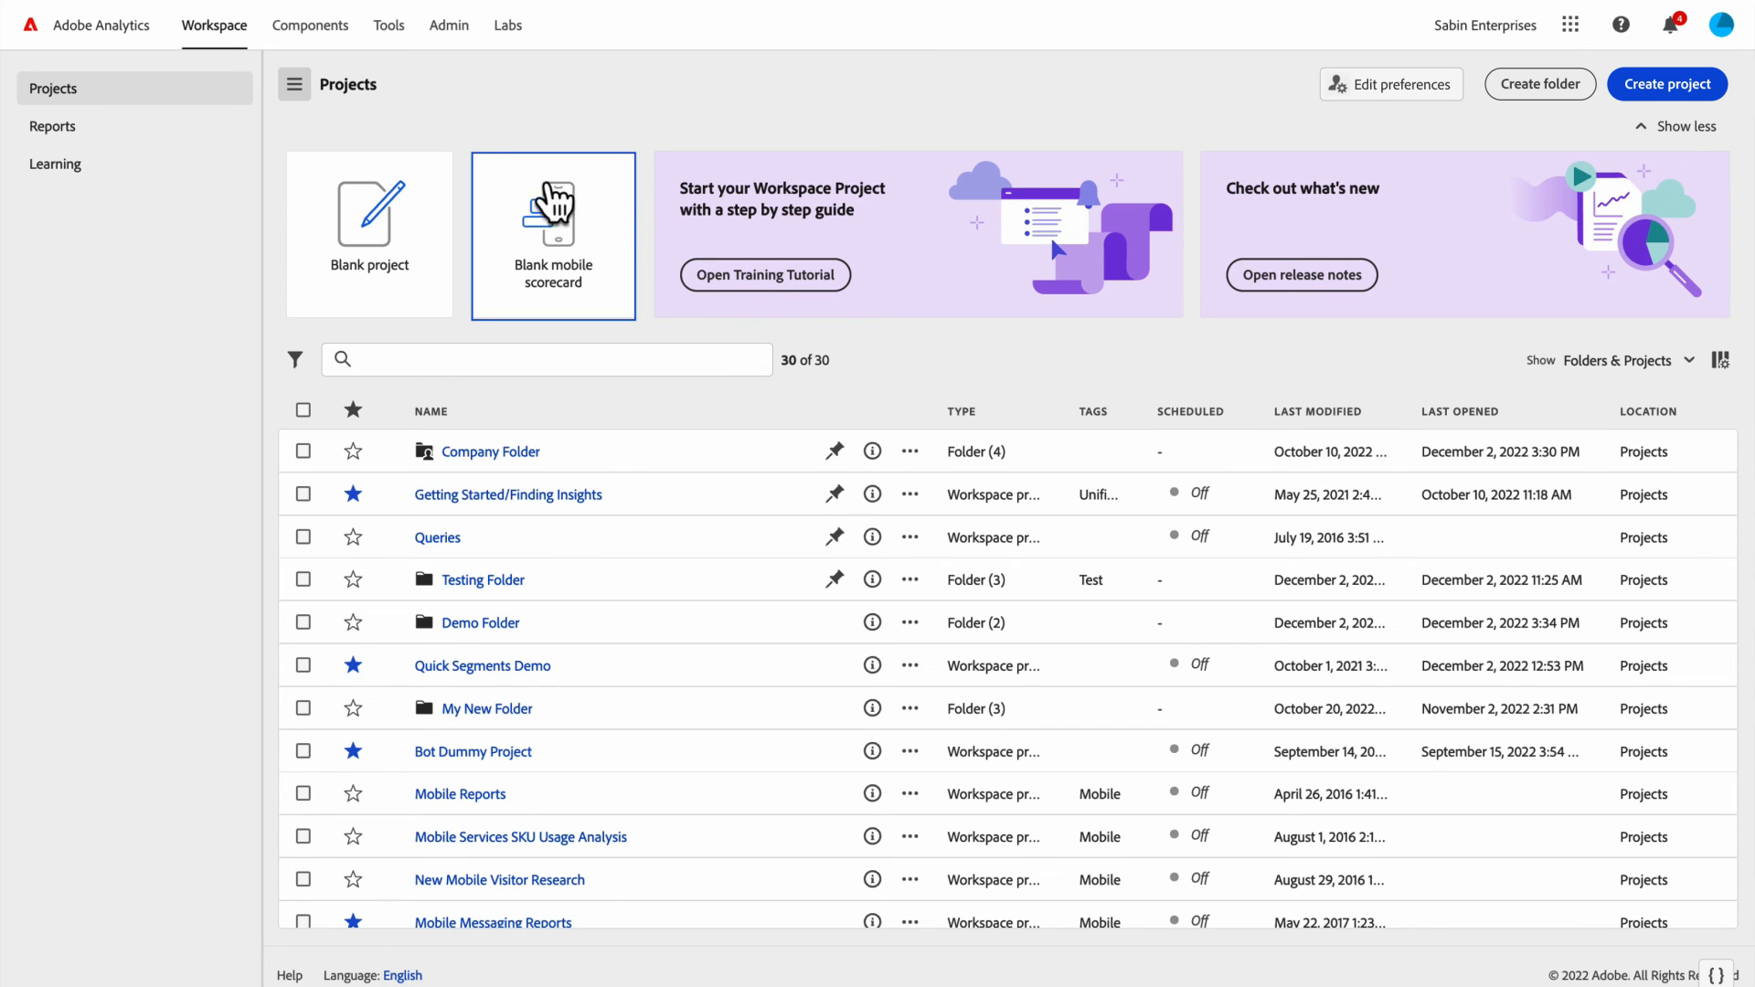
mouse_move(432, 117)
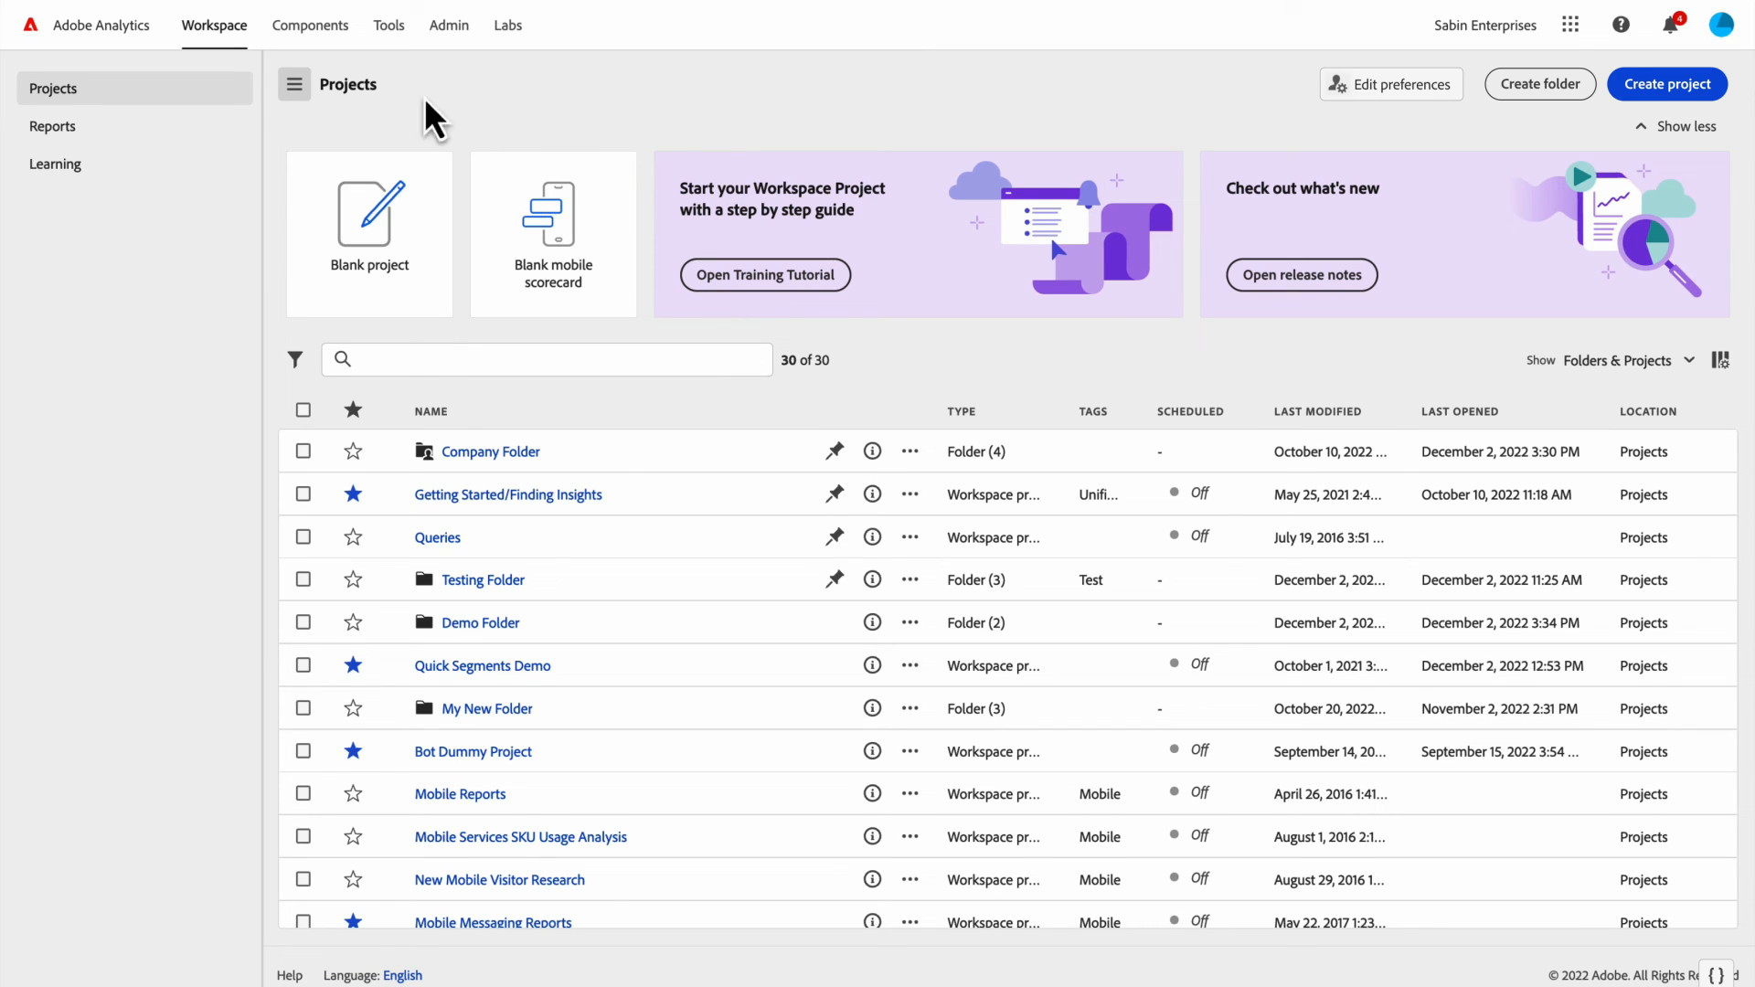
mouse_move(219, 46)
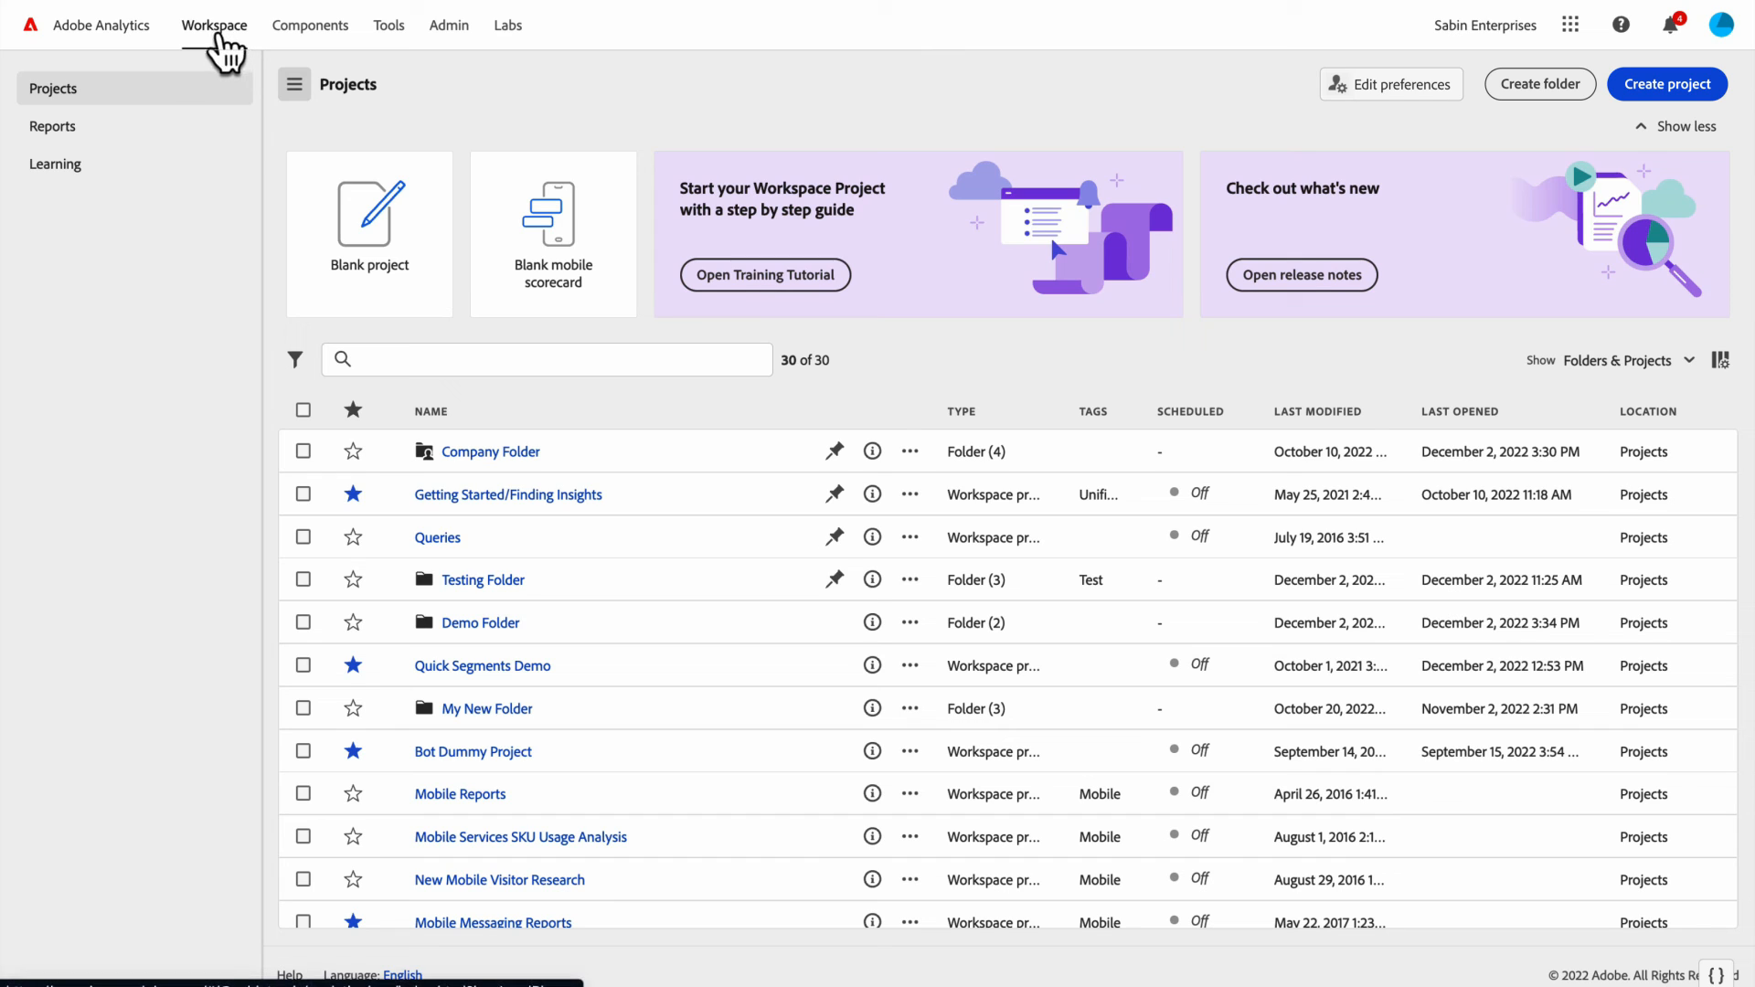
mouse_move(626, 500)
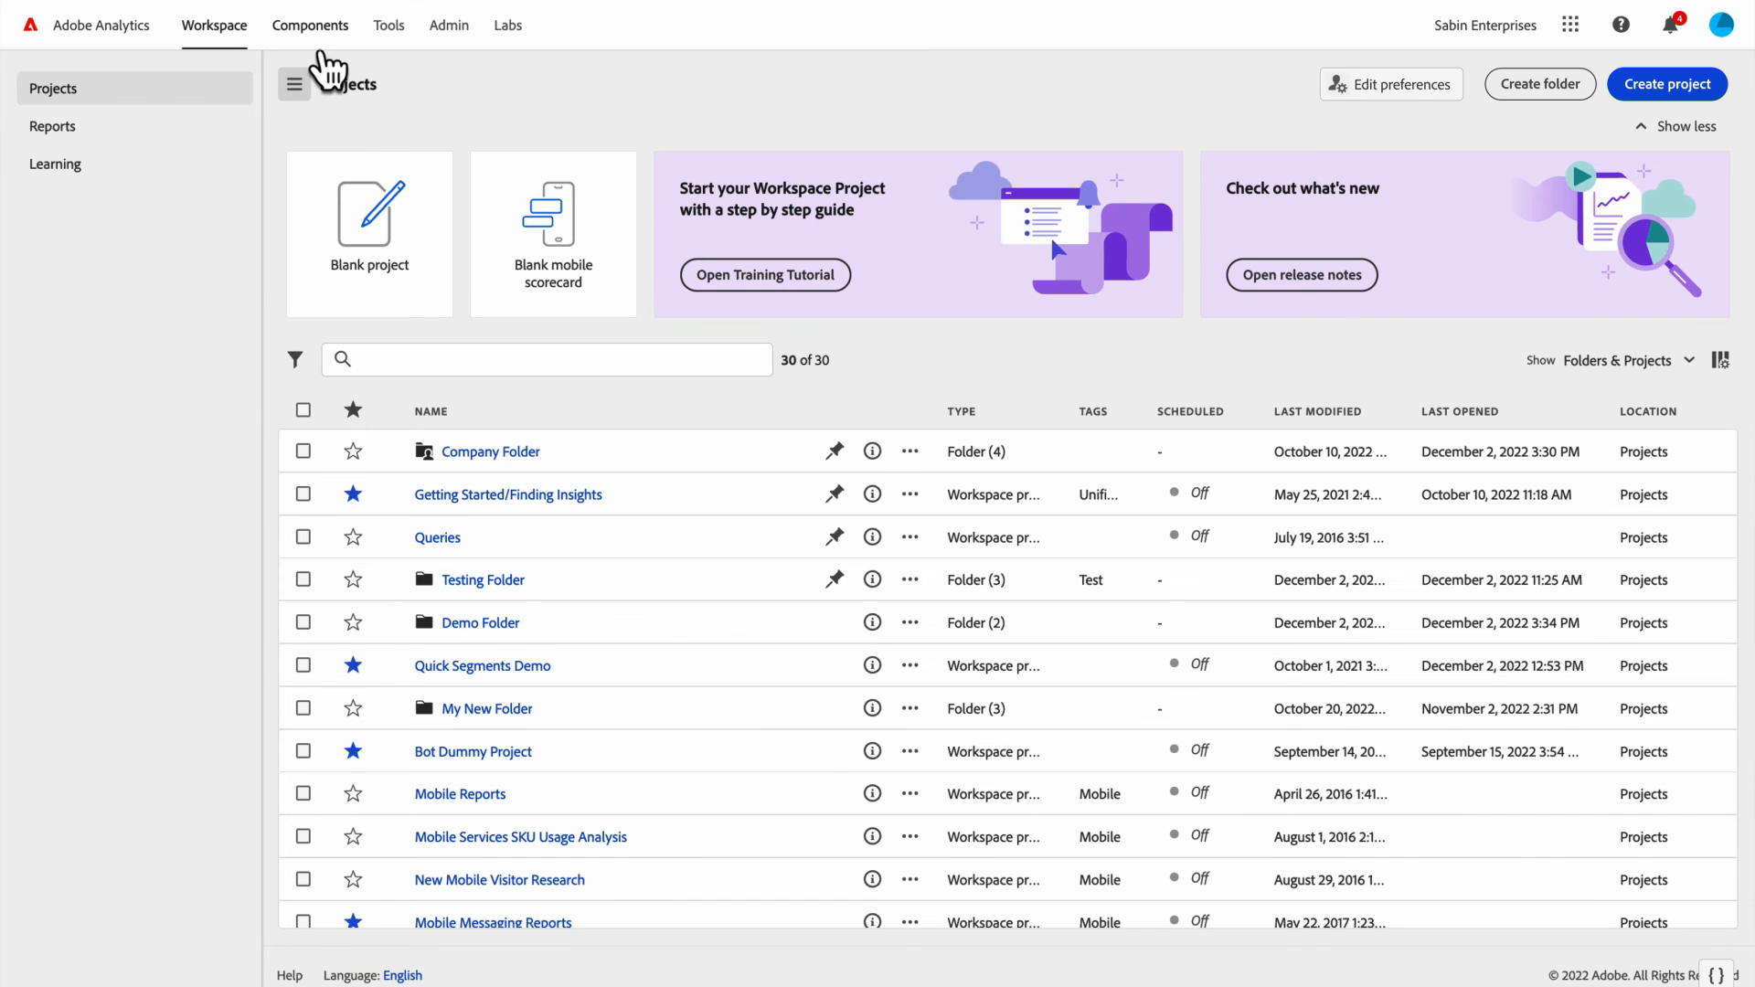
- Review the Components, Tools and Admin menus, leaving Admin open with report suites, users and data feeds
click(310, 24)
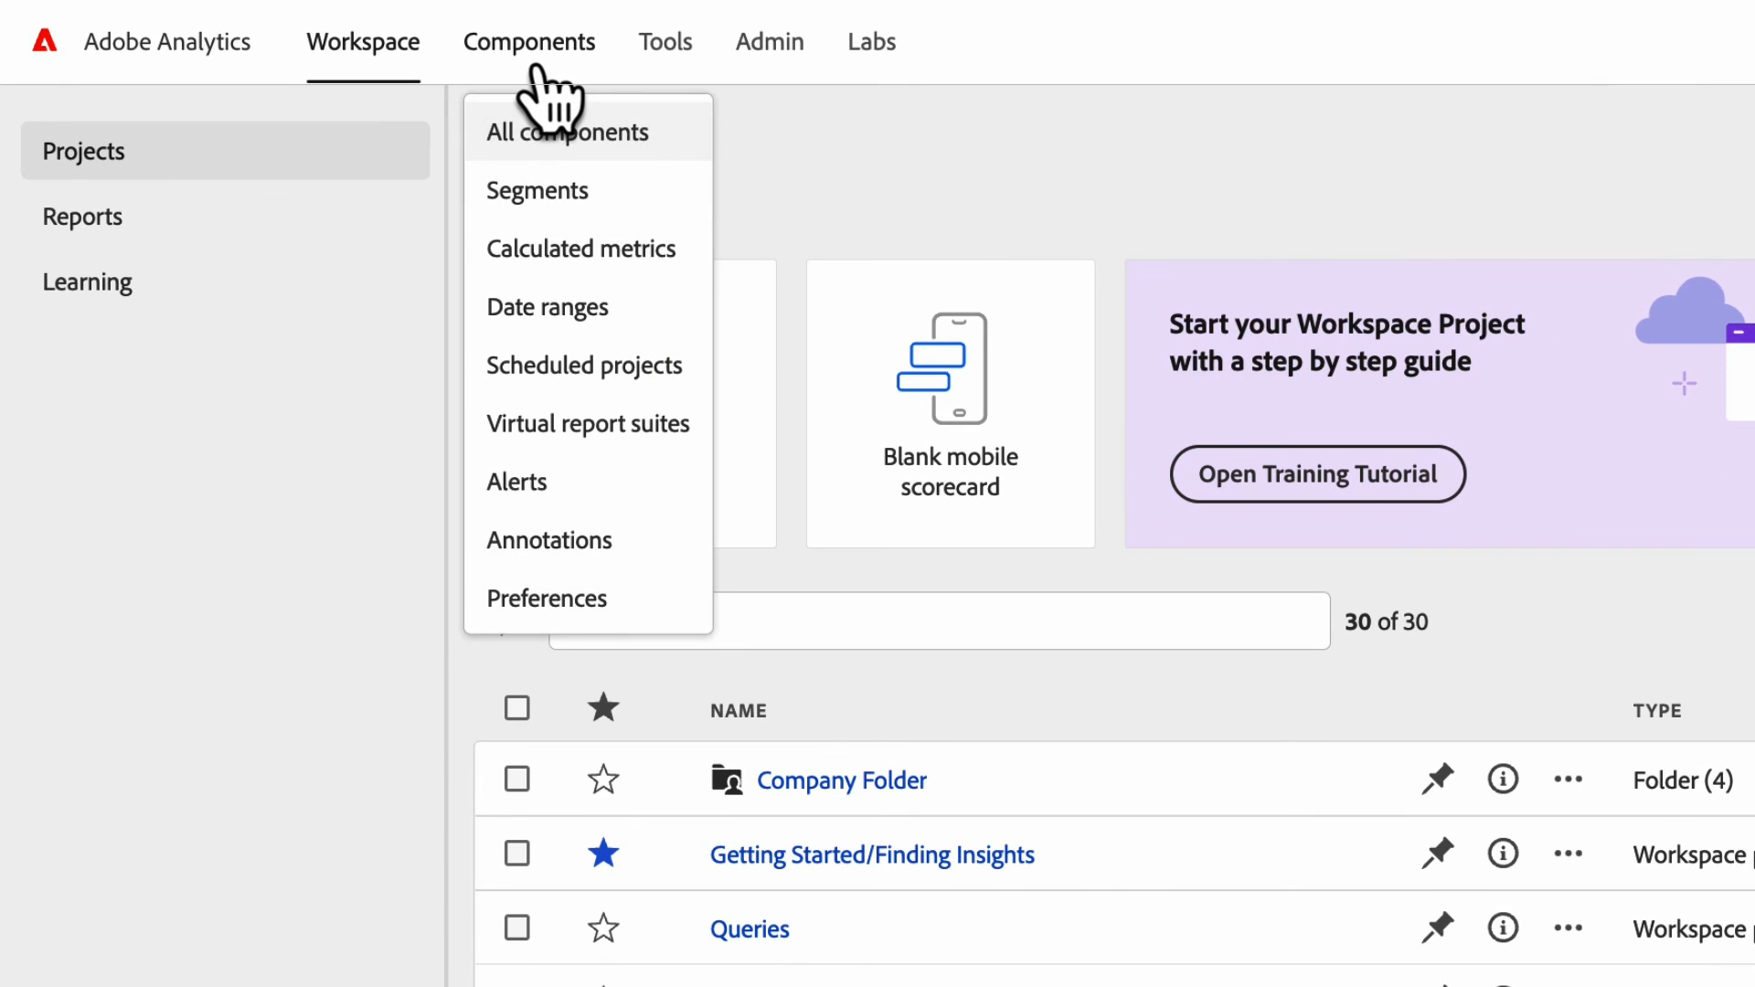
mouse_move(604, 192)
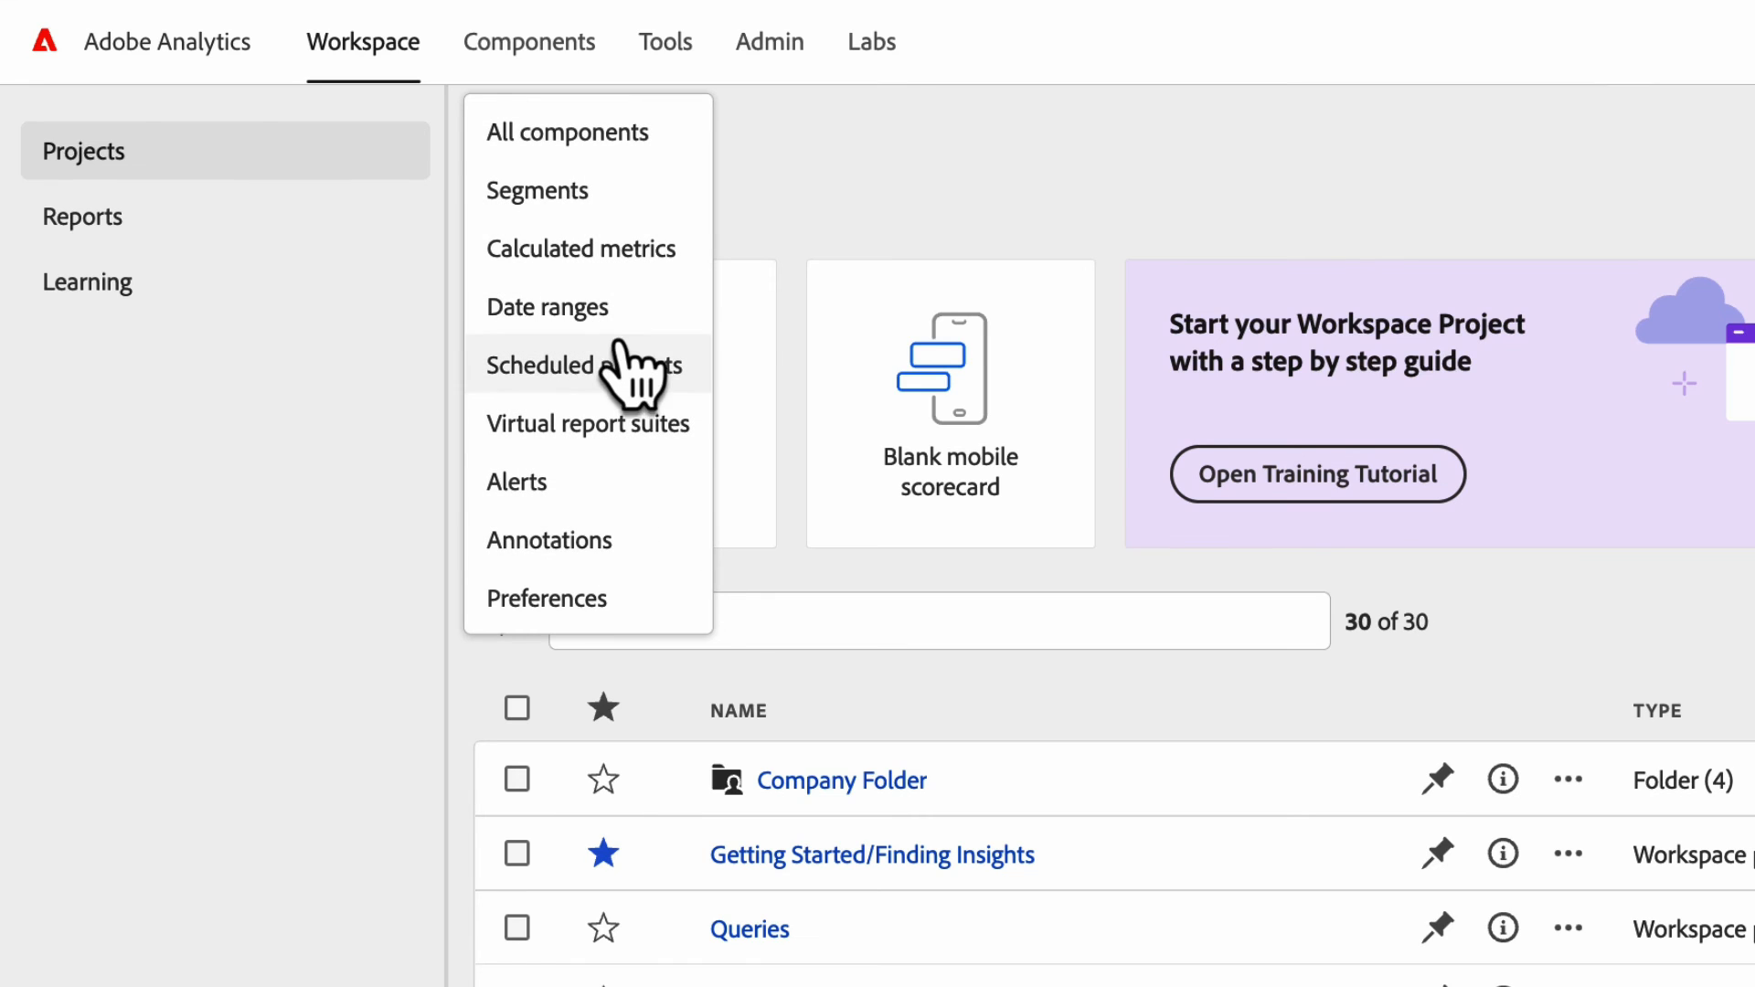
mouse_move(621, 275)
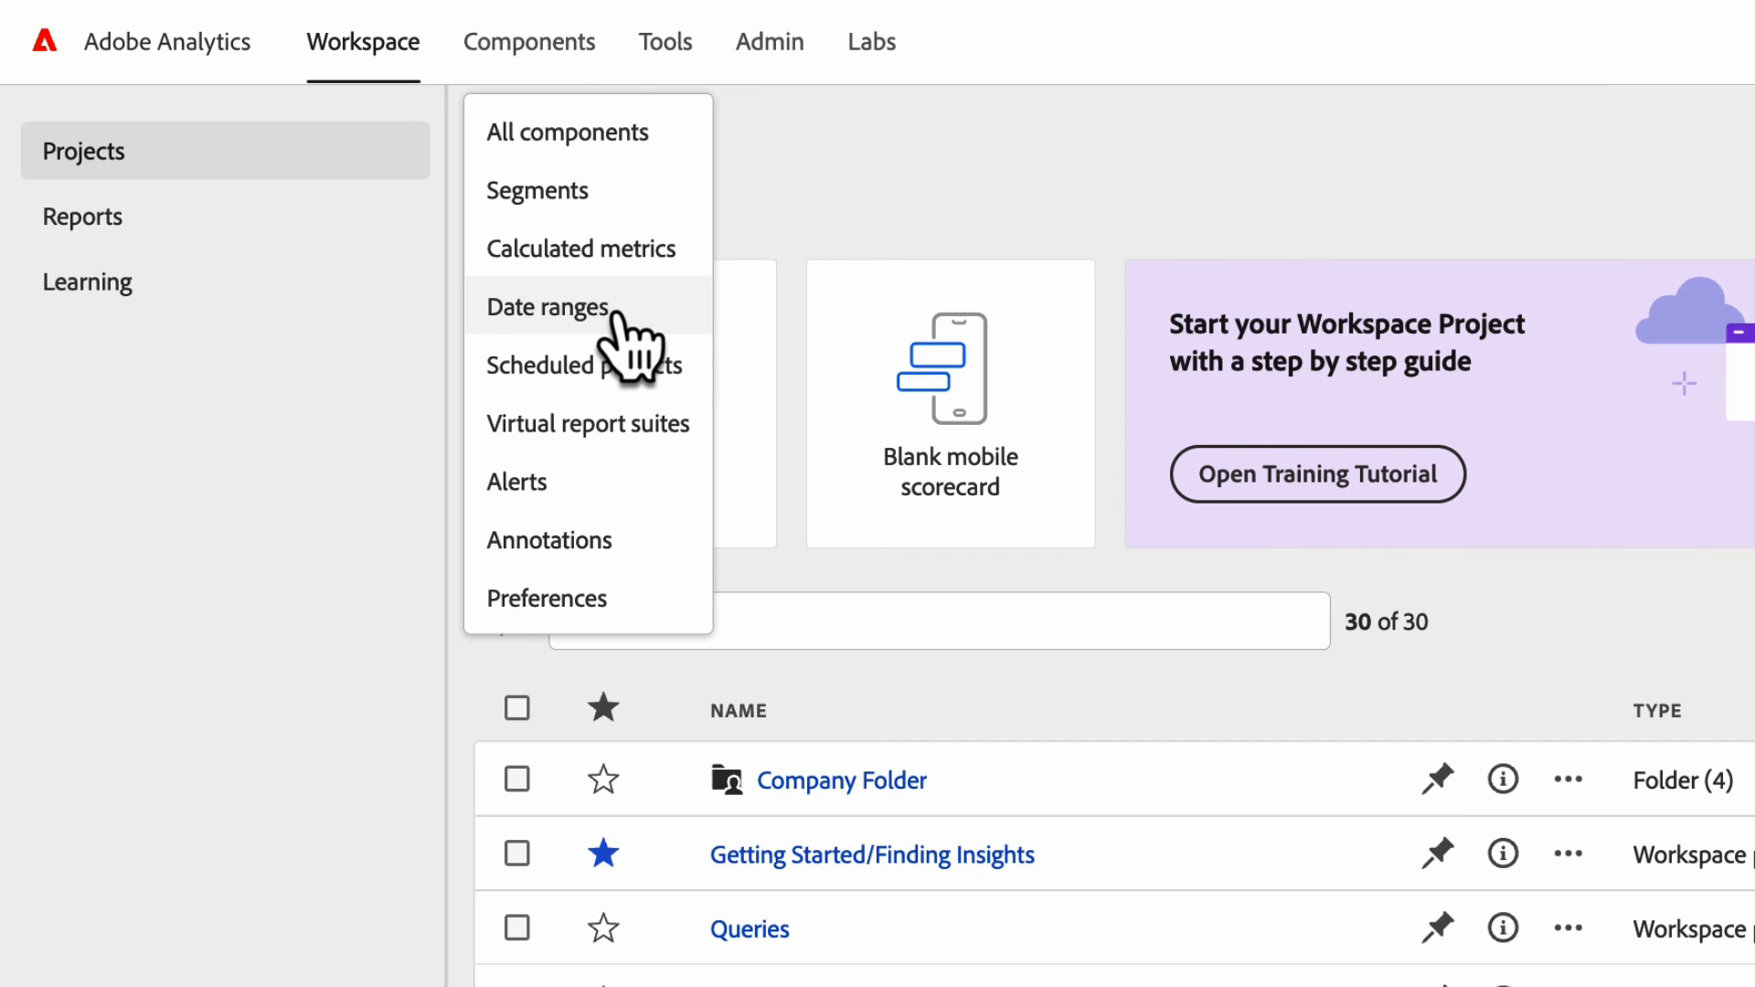
mouse_move(529, 69)
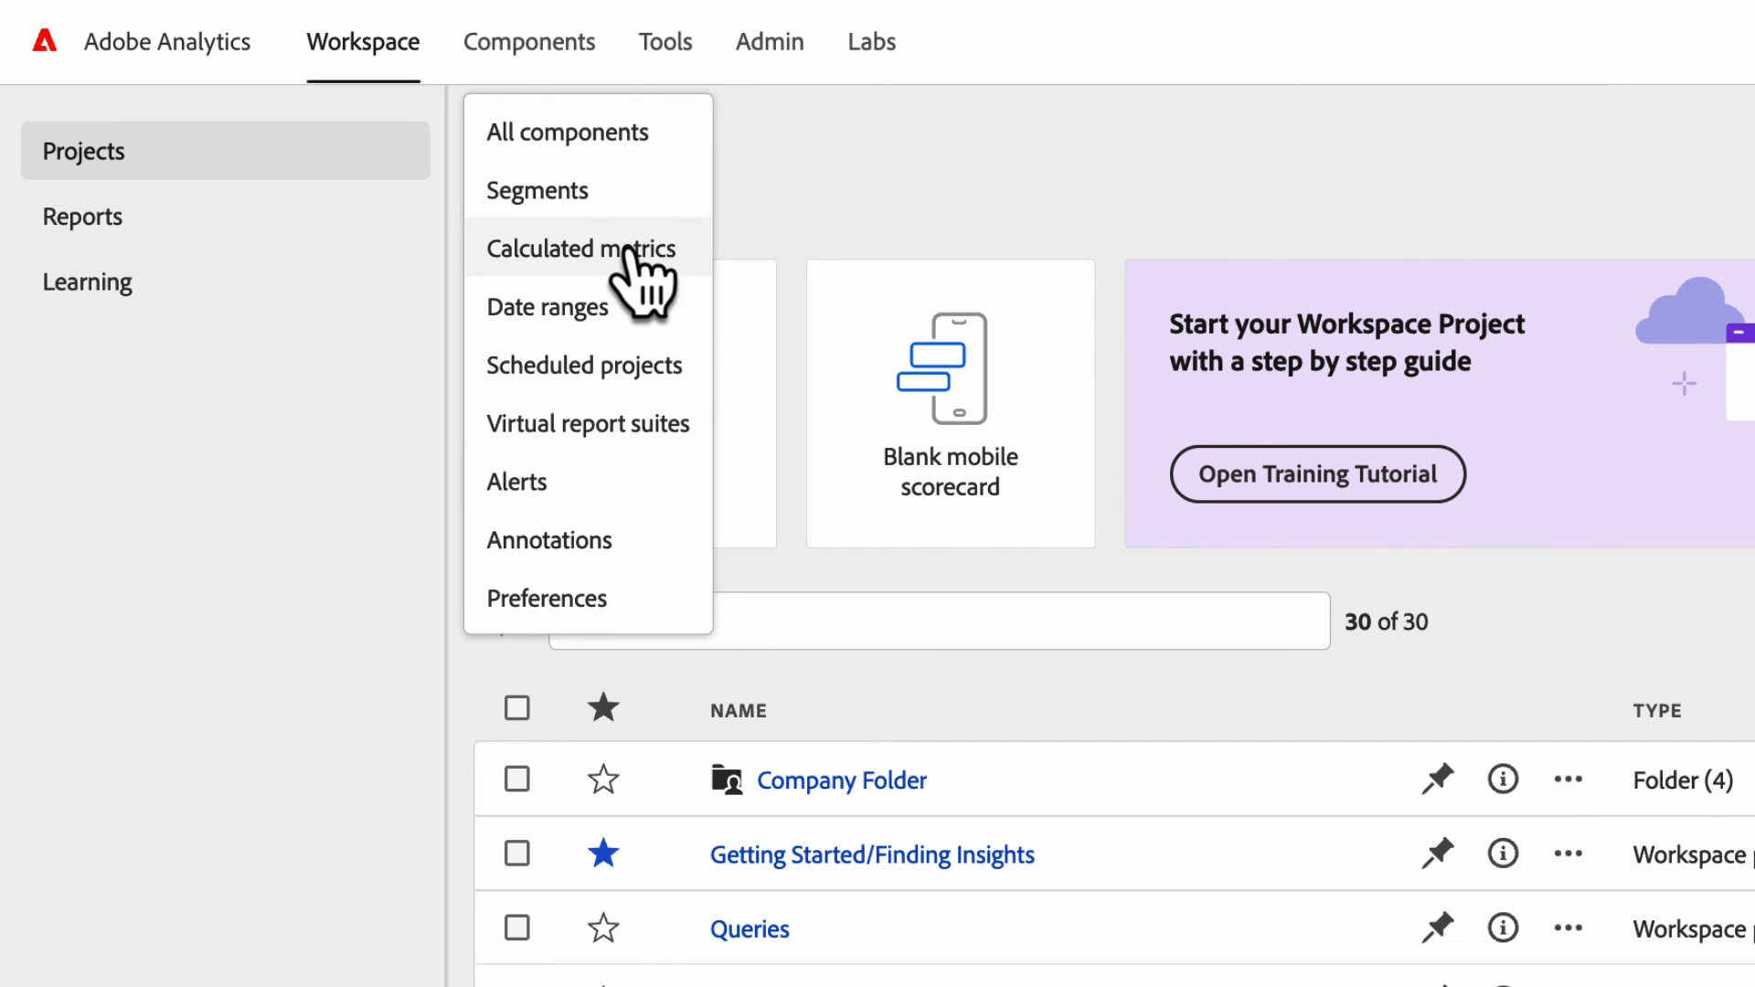
click(665, 41)
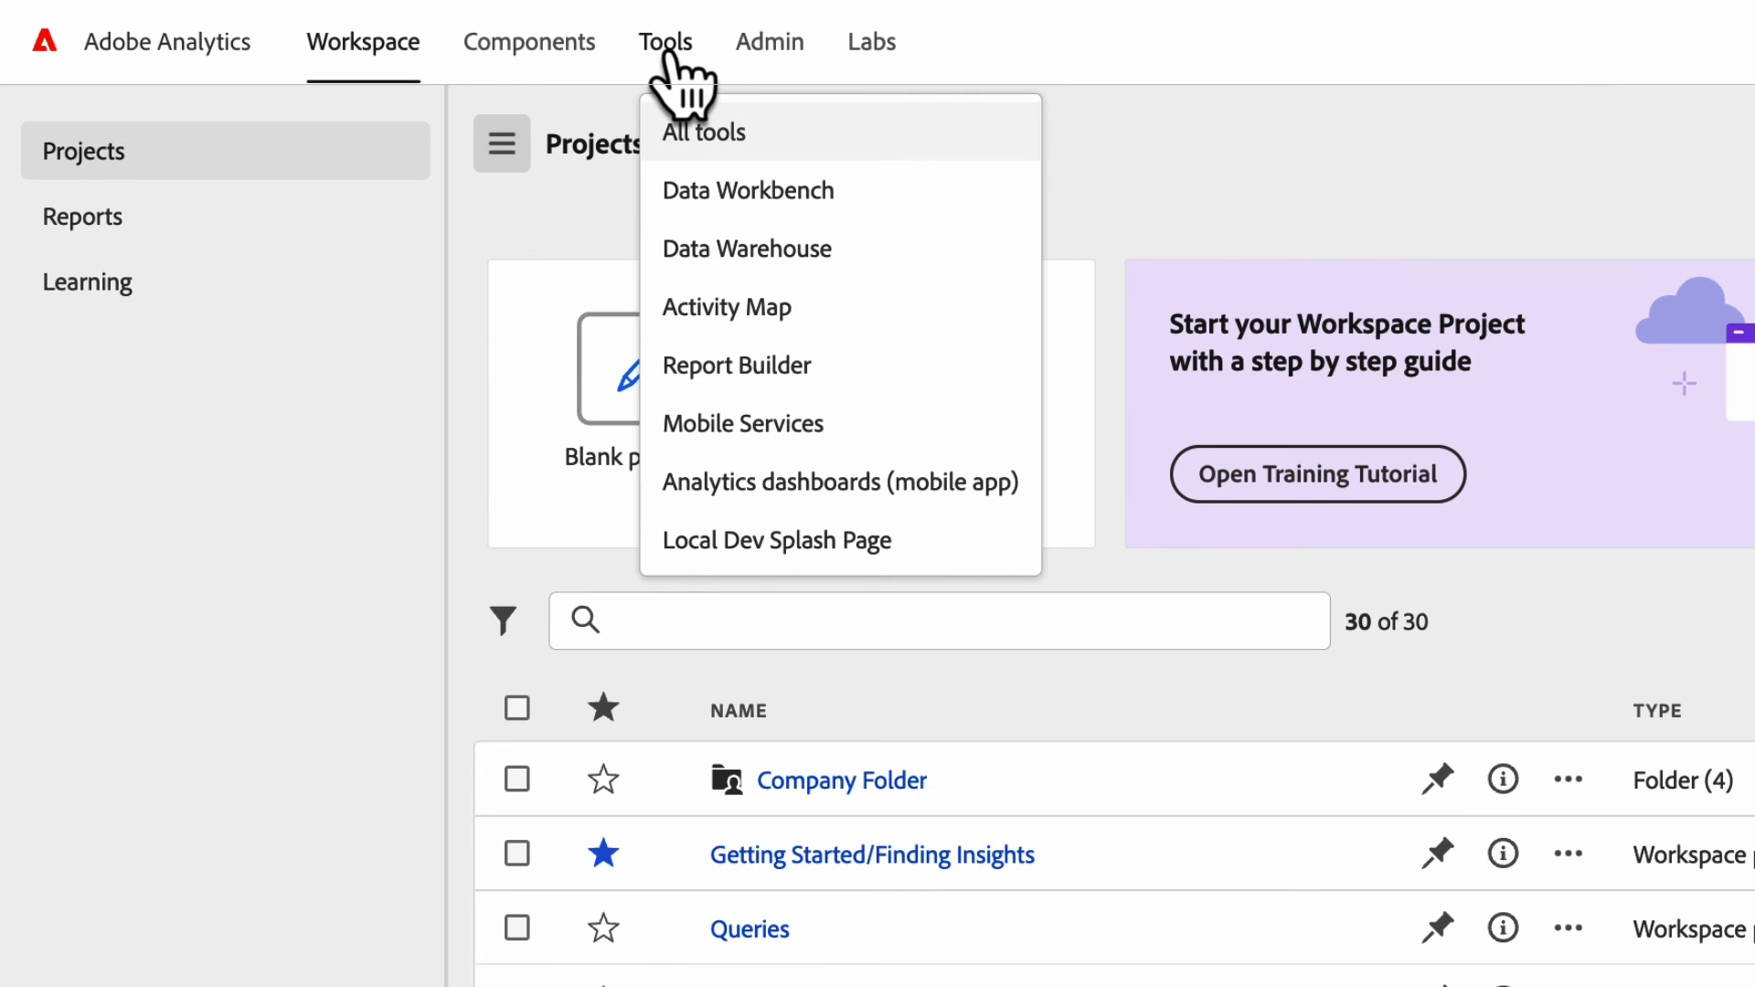
mouse_move(763, 226)
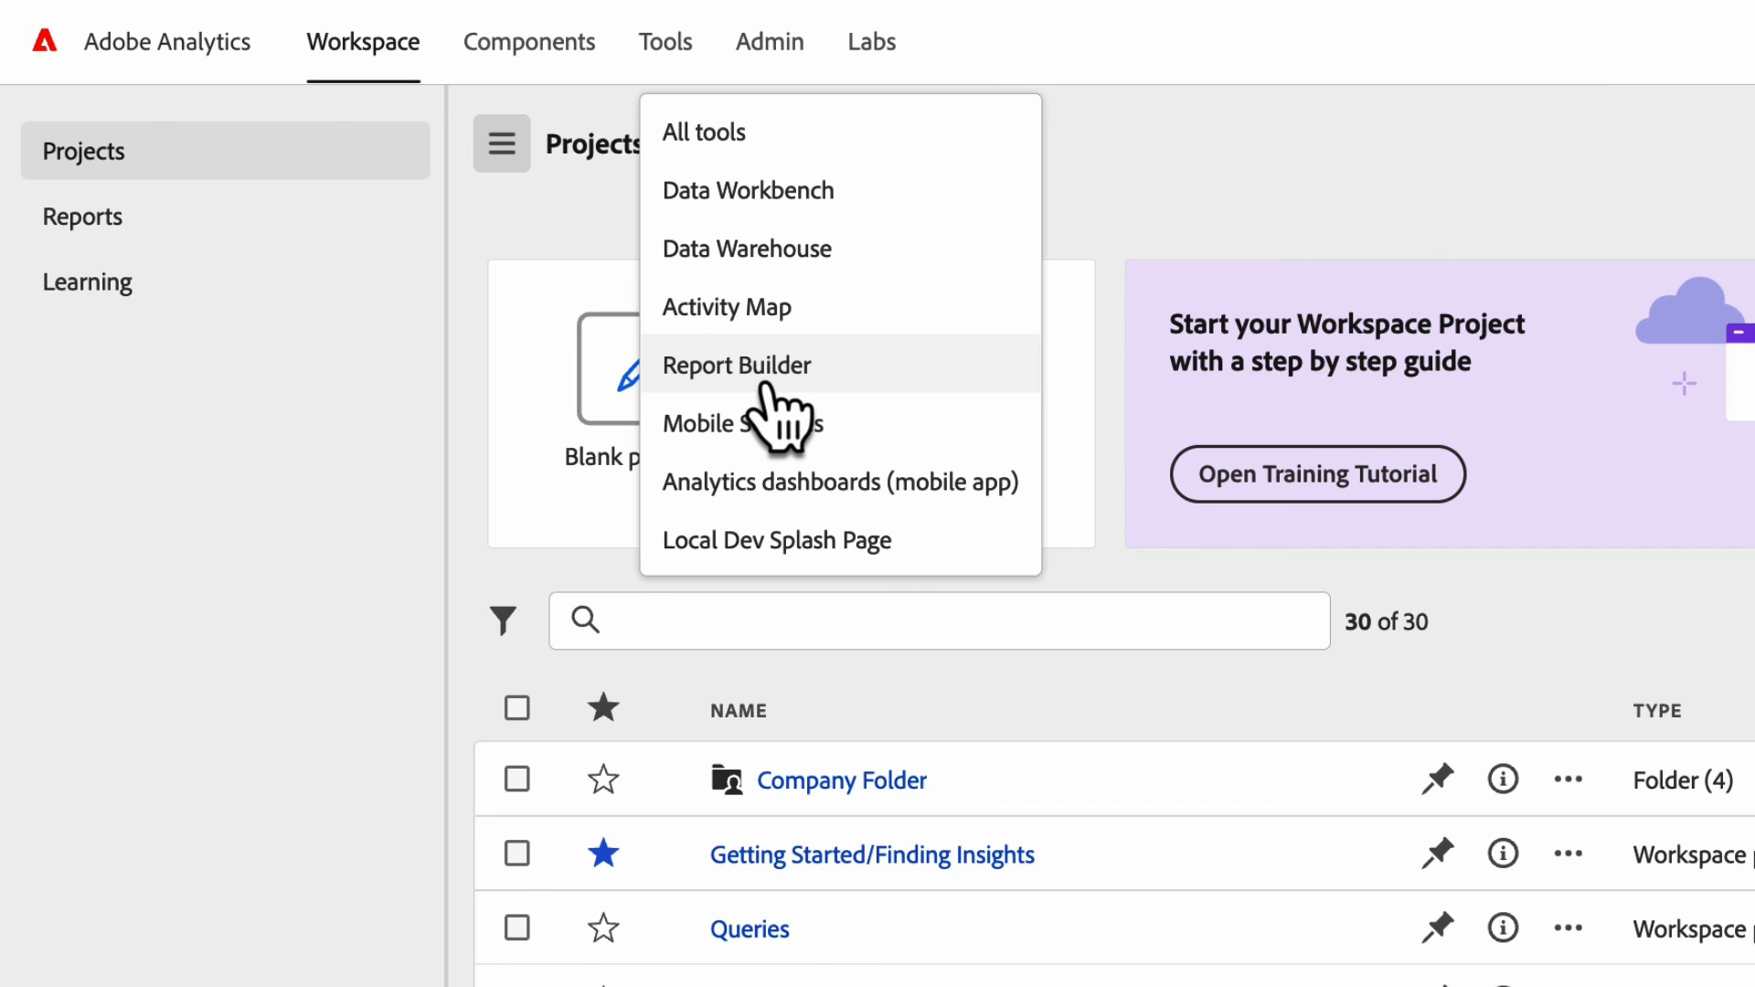
mouse_move(765, 415)
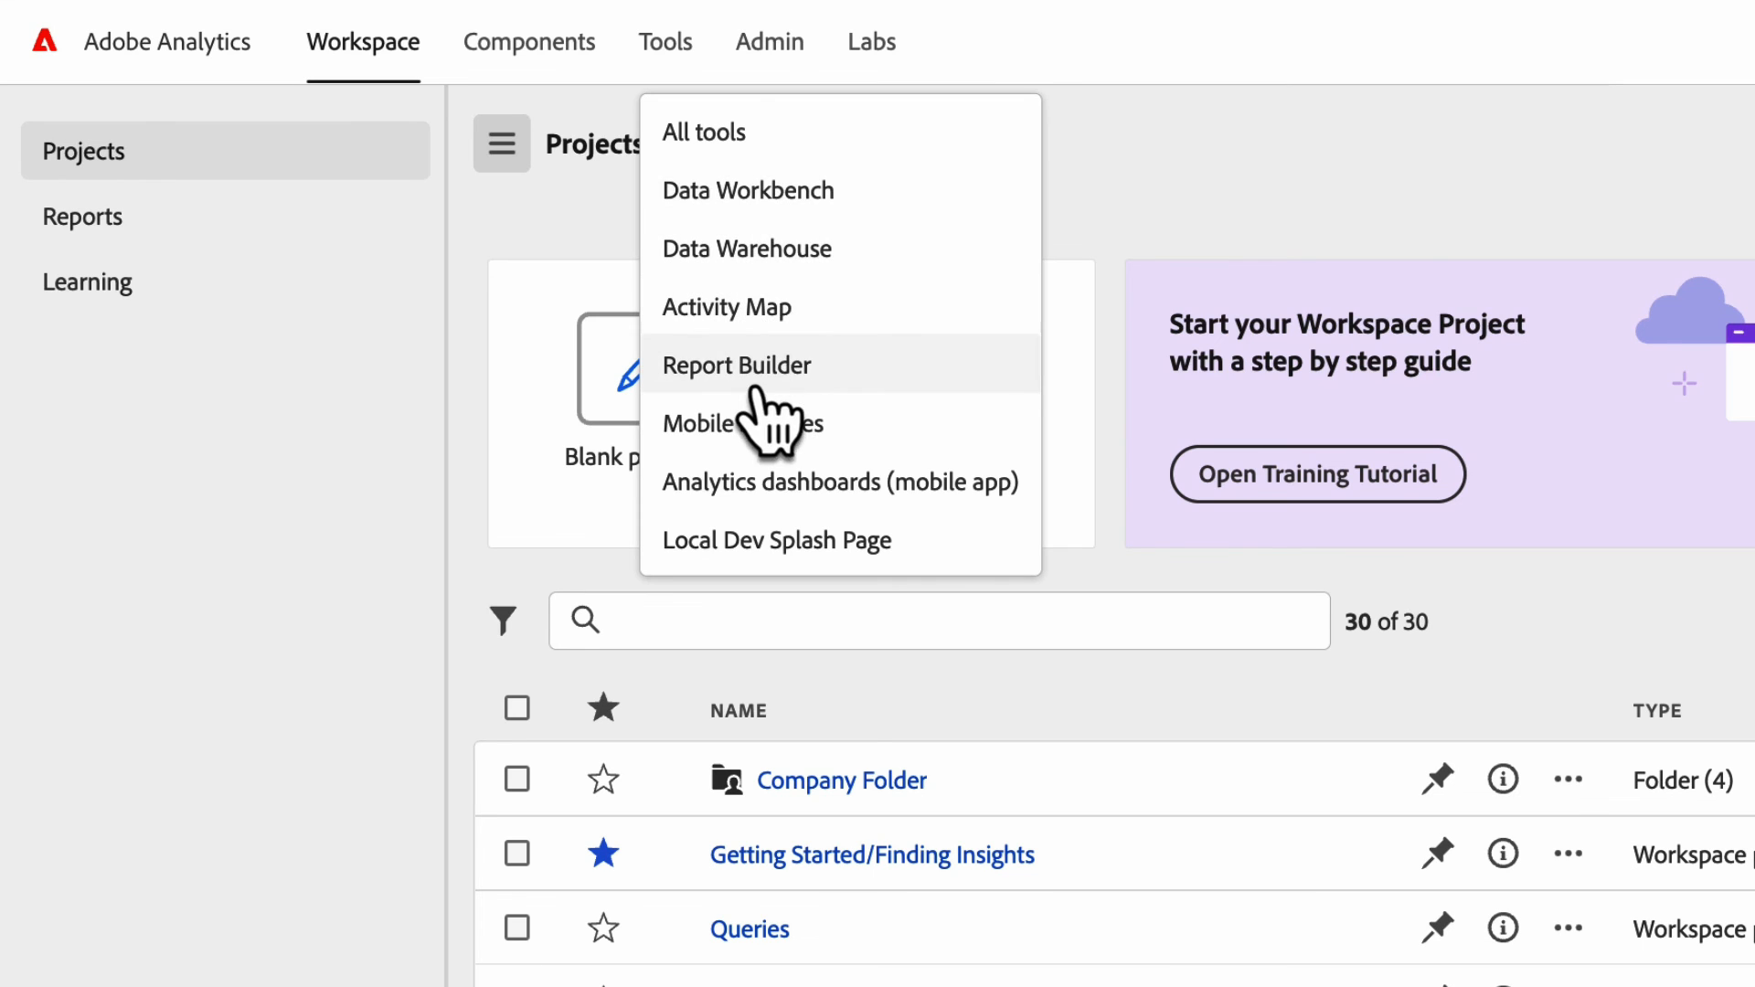
click(769, 42)
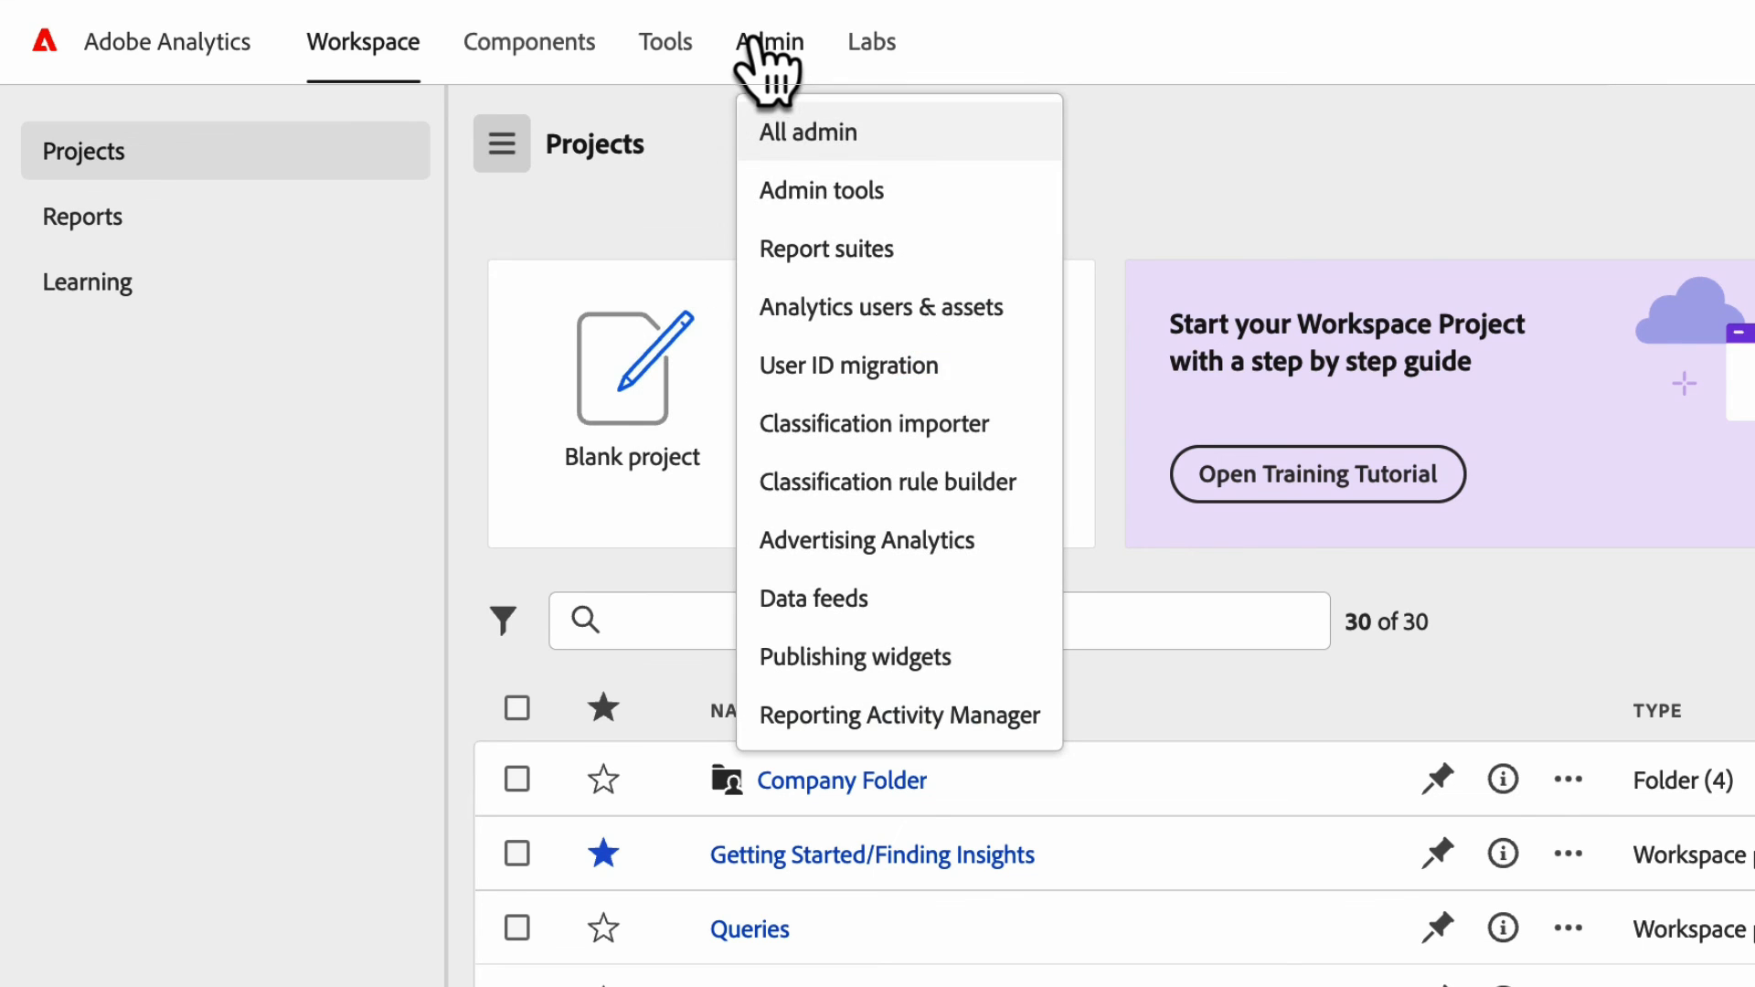
mouse_move(855, 568)
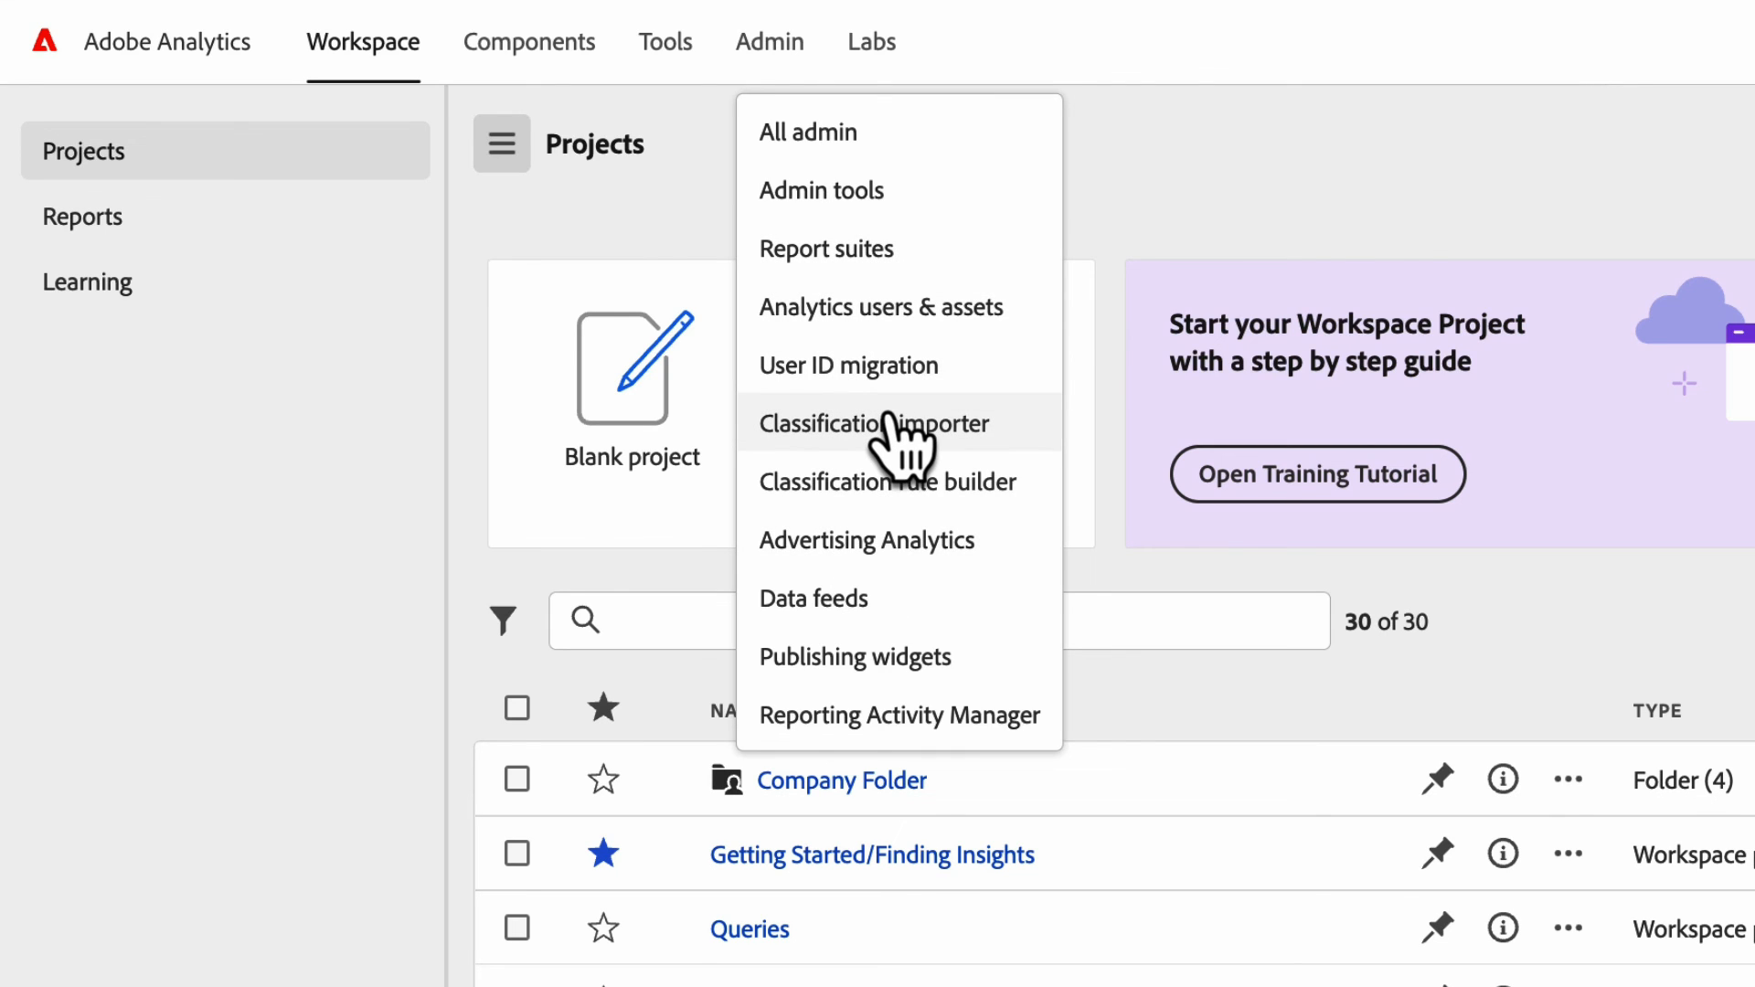
mouse_move(858, 379)
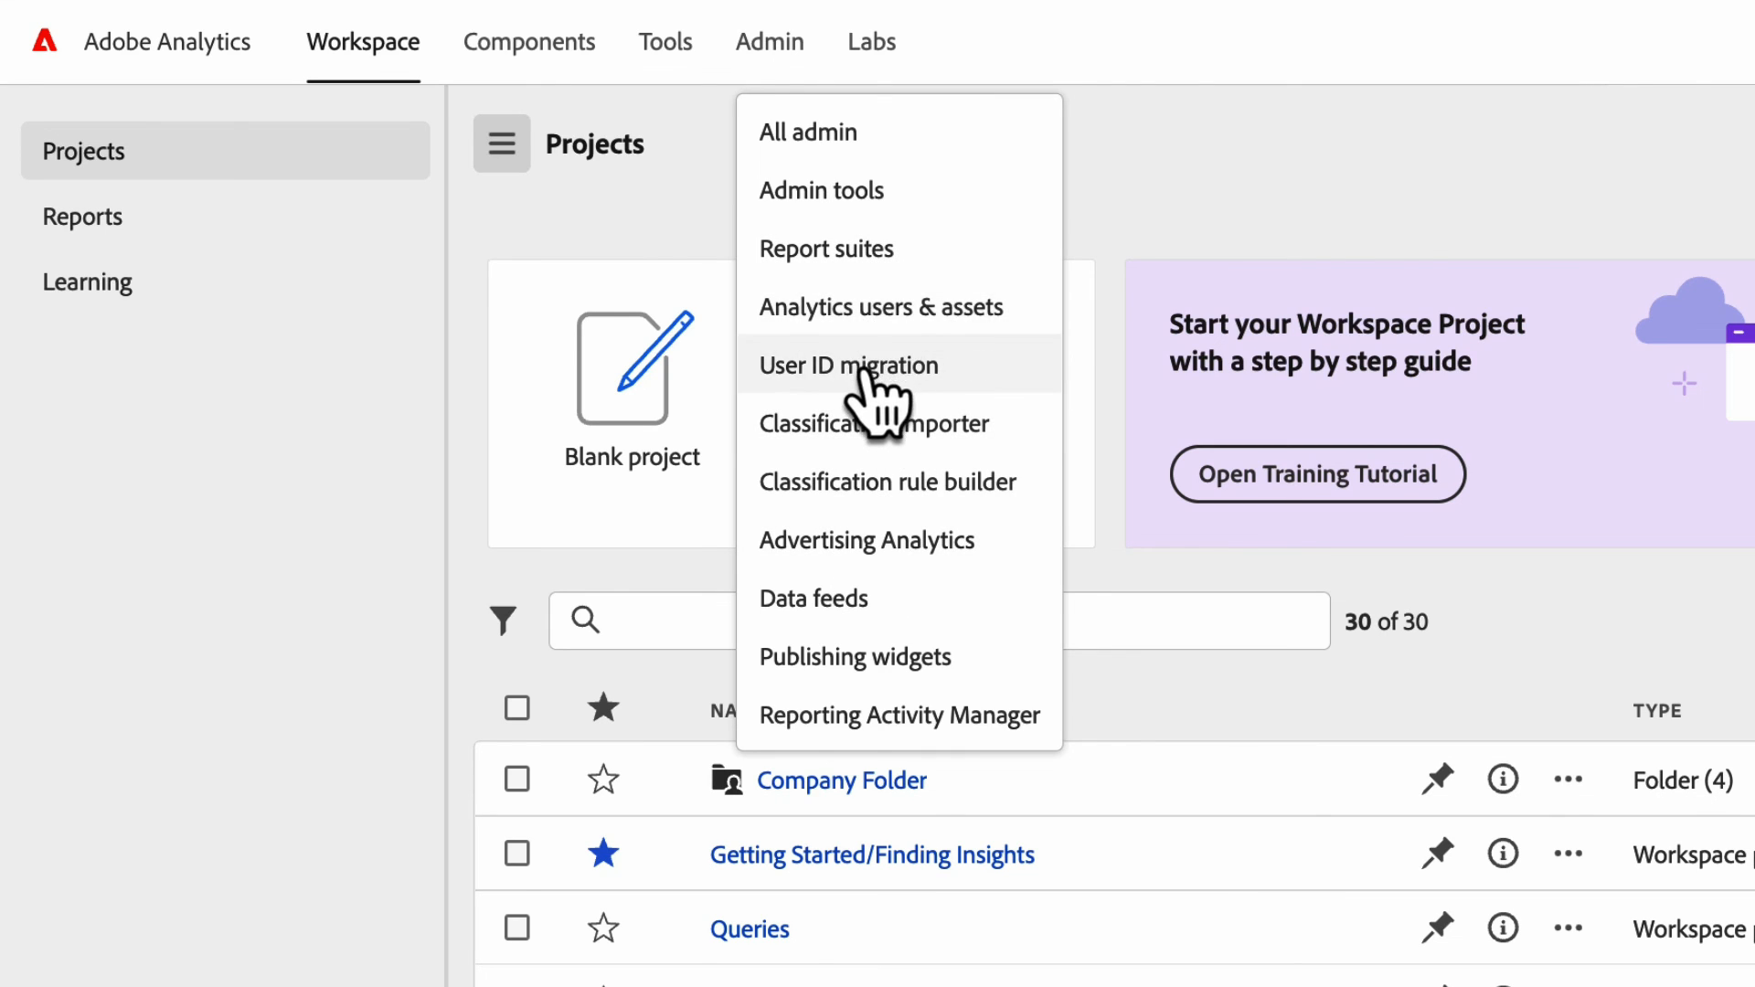
mouse_move(839, 192)
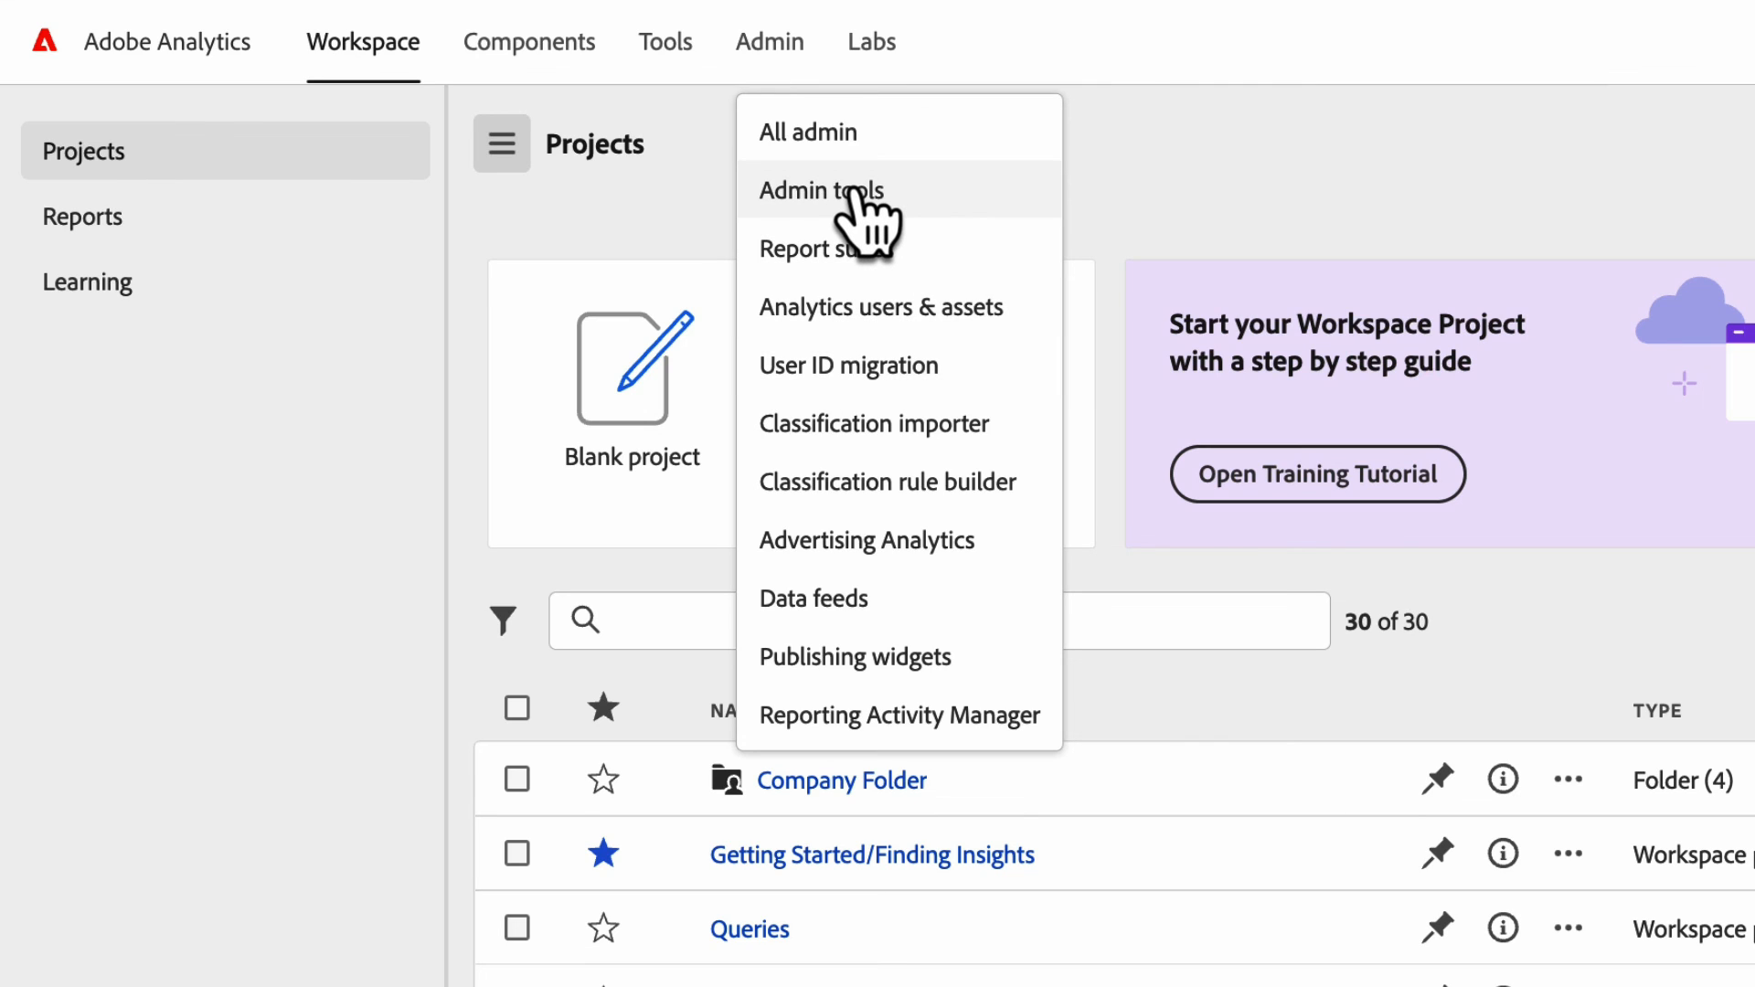
mouse_move(904, 137)
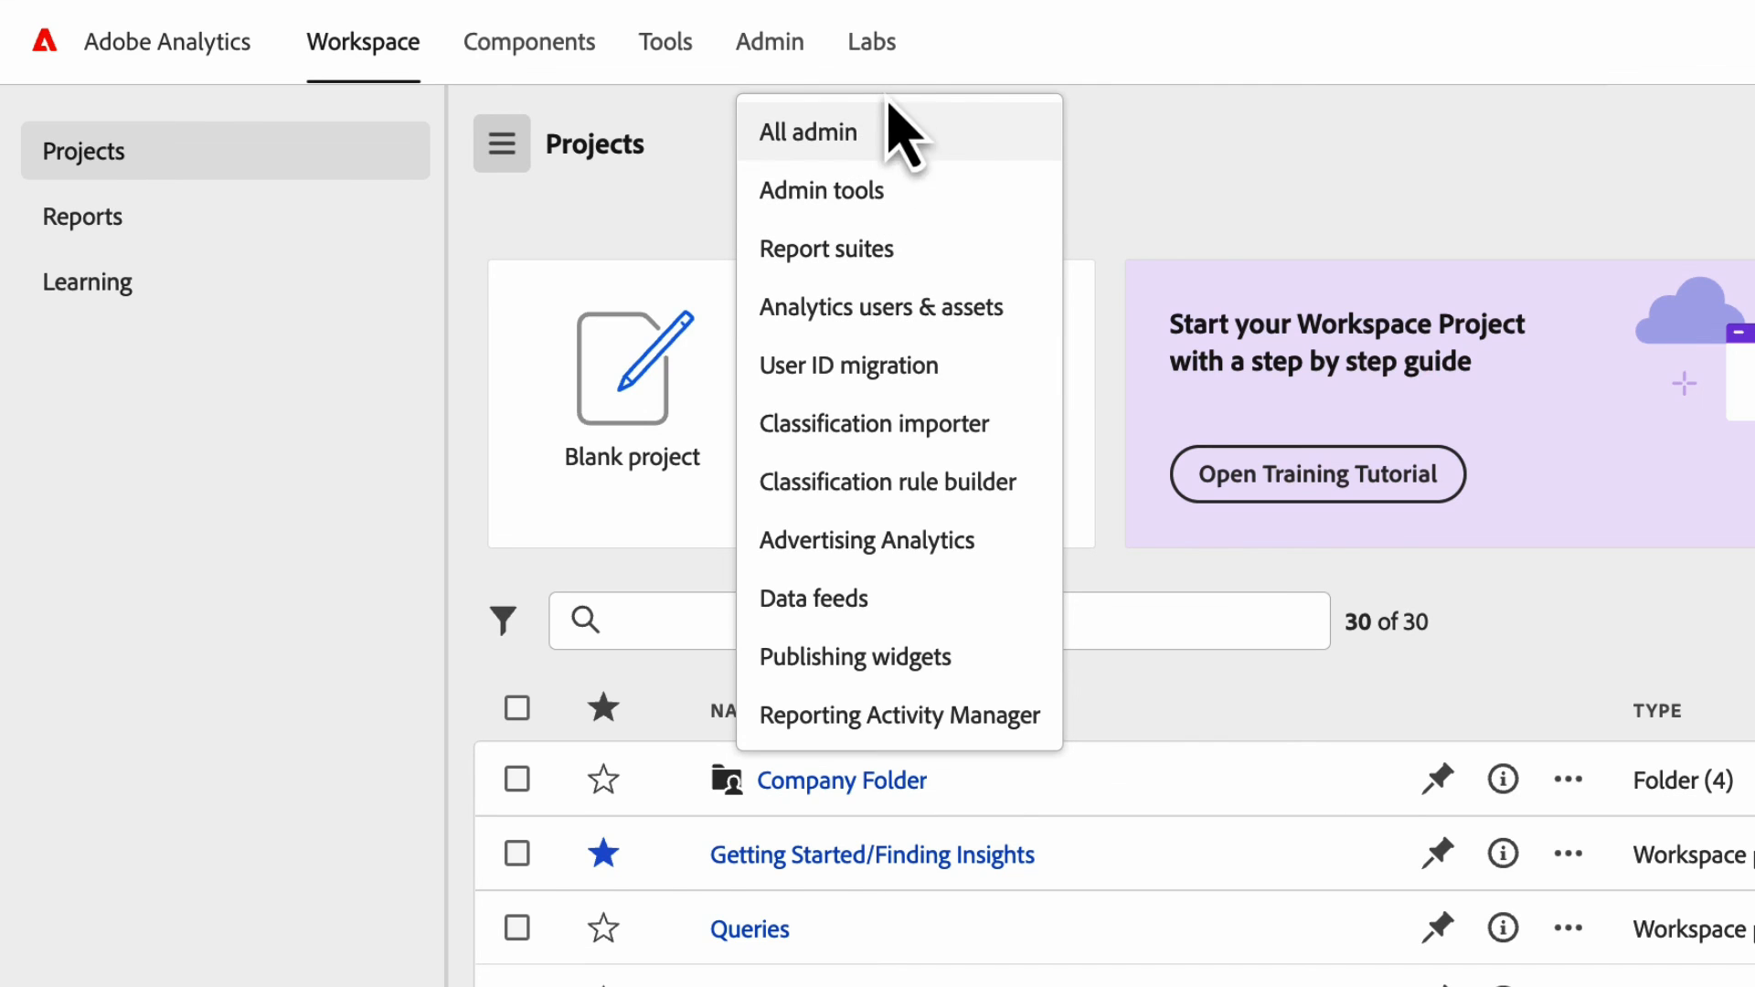
mouse_move(879, 69)
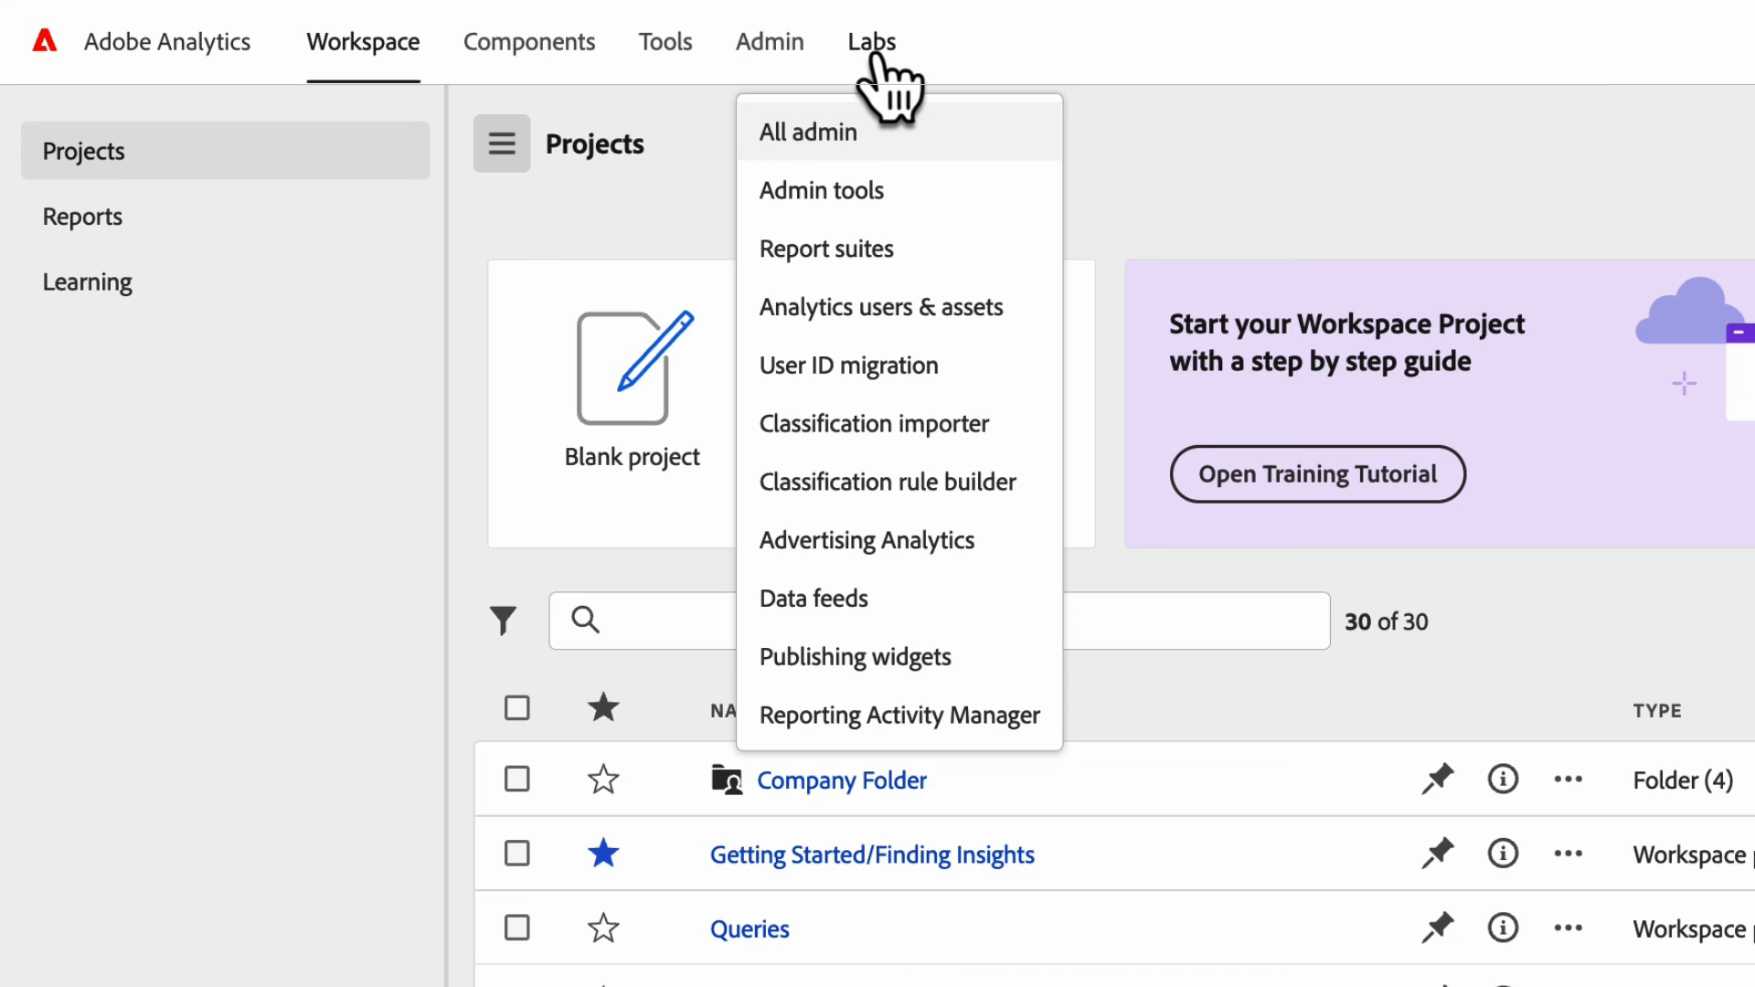
- Go to Analytics Labs to see the Time Series Forecasting and Visualization Recommender prototypes
click(807, 132)
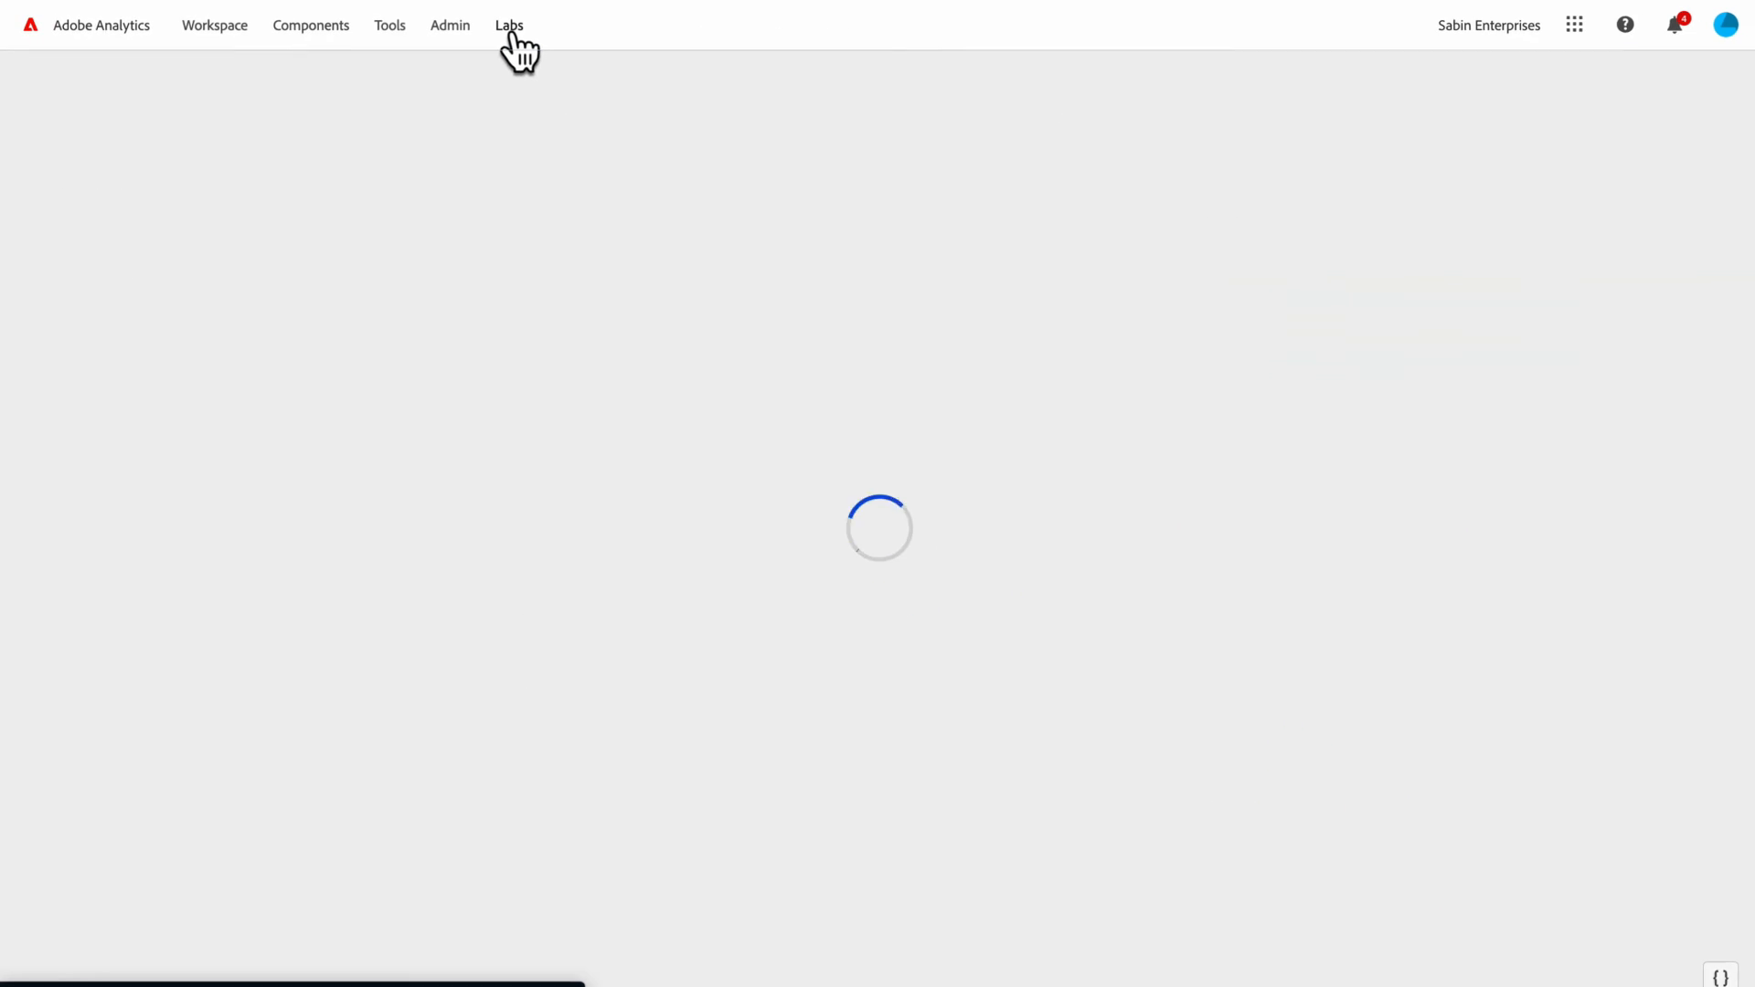
click(511, 25)
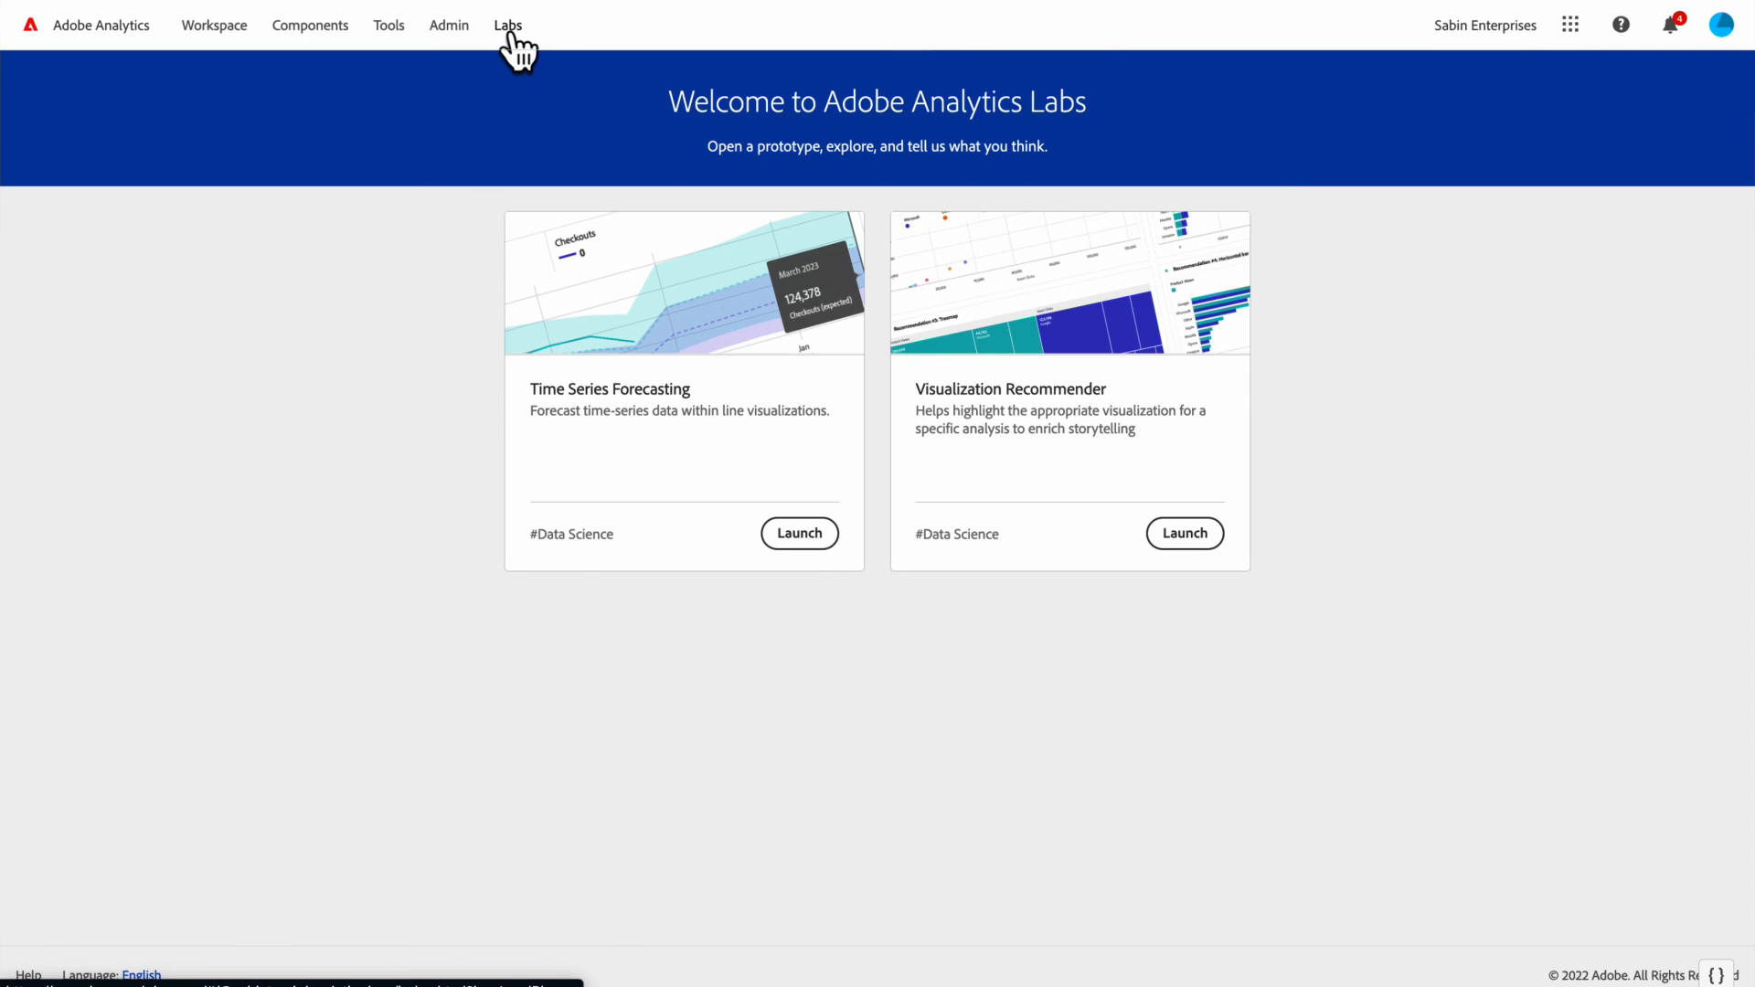
mouse_move(975, 526)
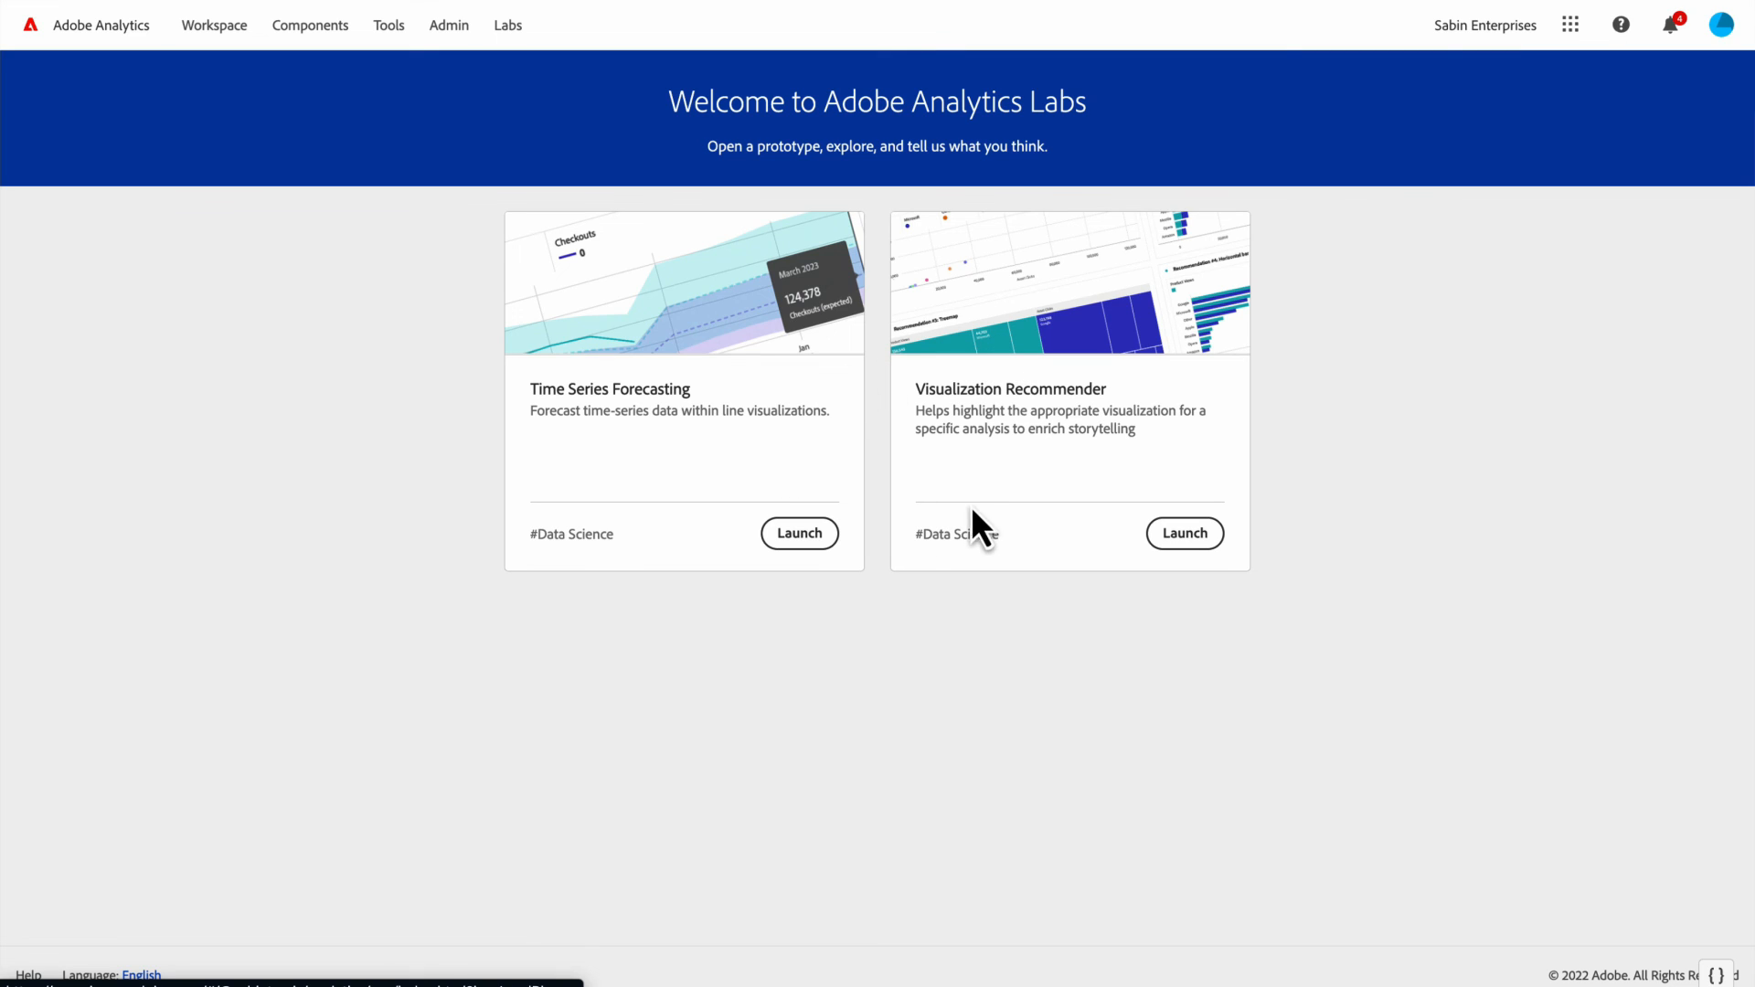
mouse_move(305, 138)
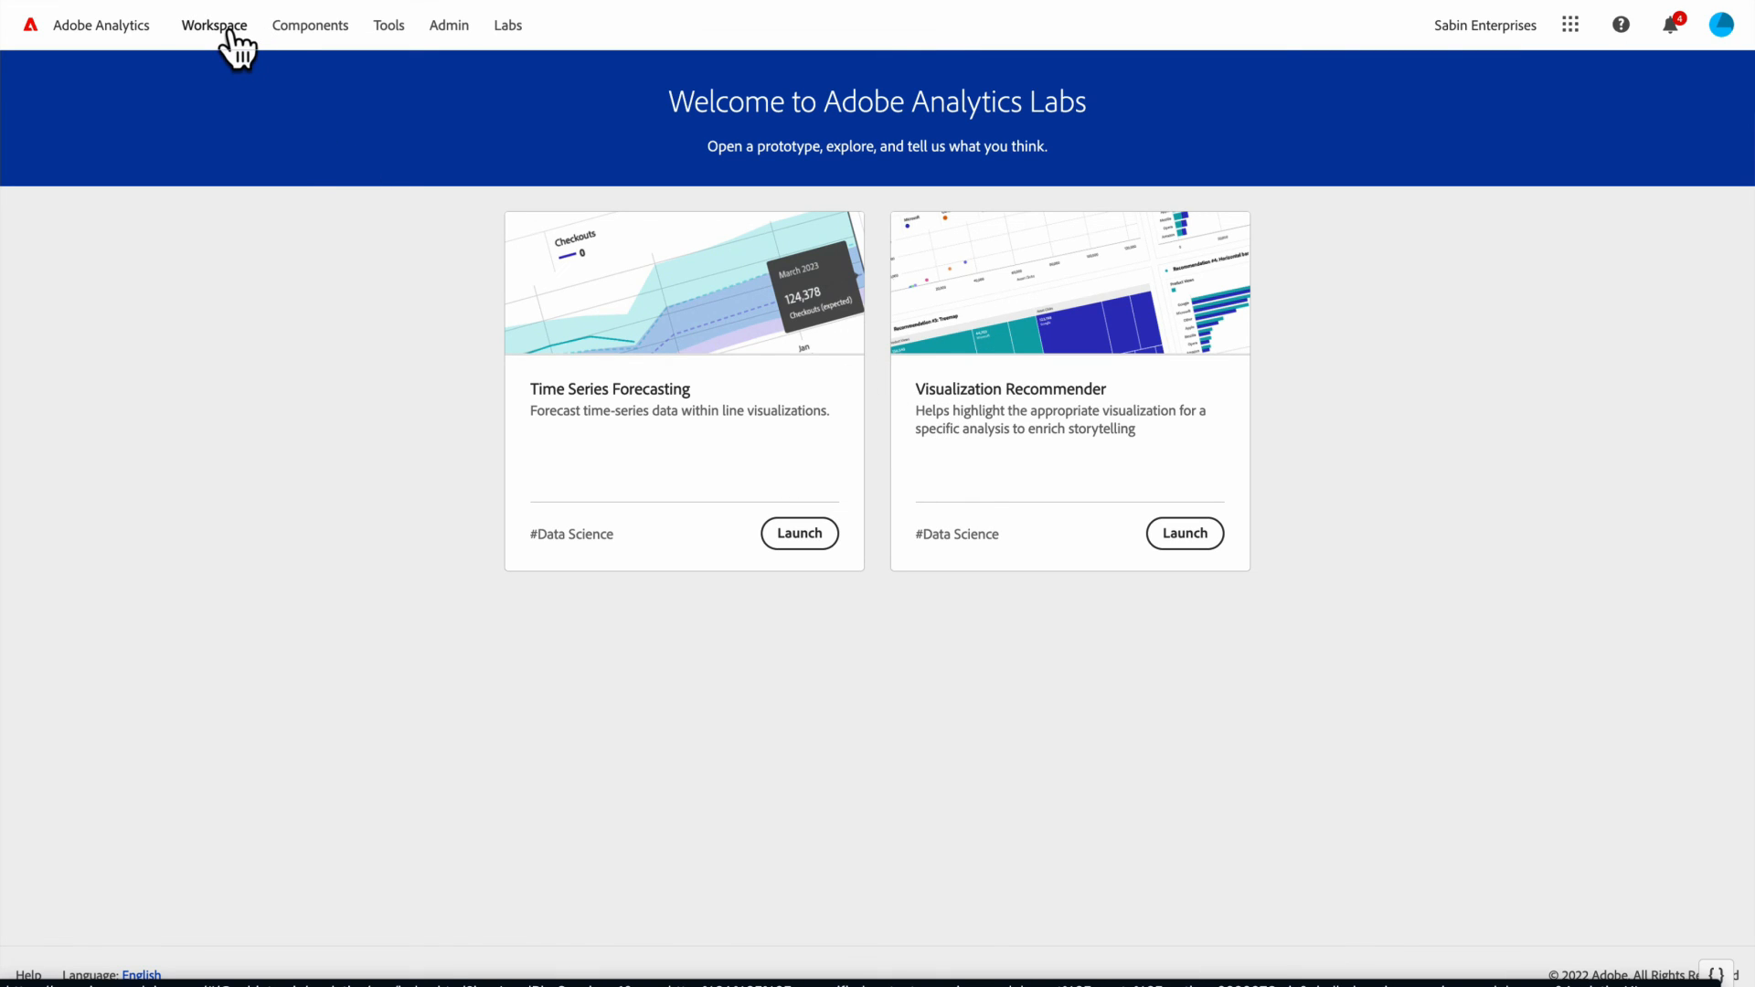
- Return to Workspace and inspect the organization switcher, app grid, Help panel and notifications
click(214, 24)
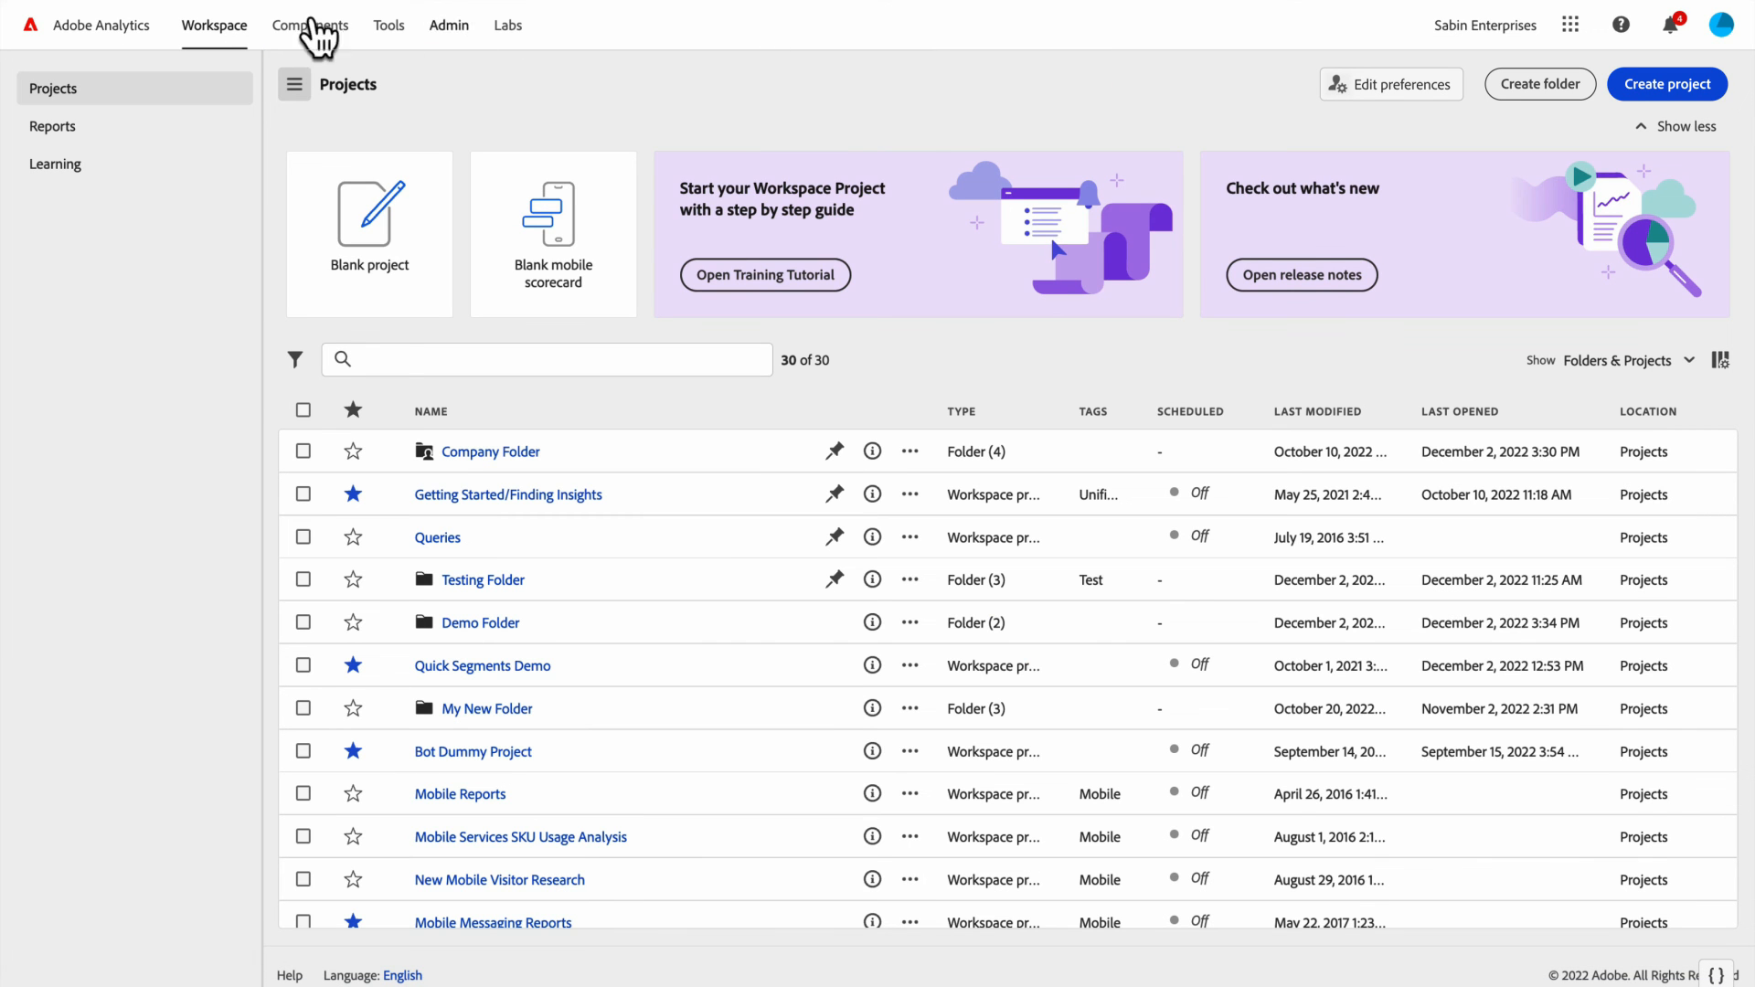
mouse_move(1184, 72)
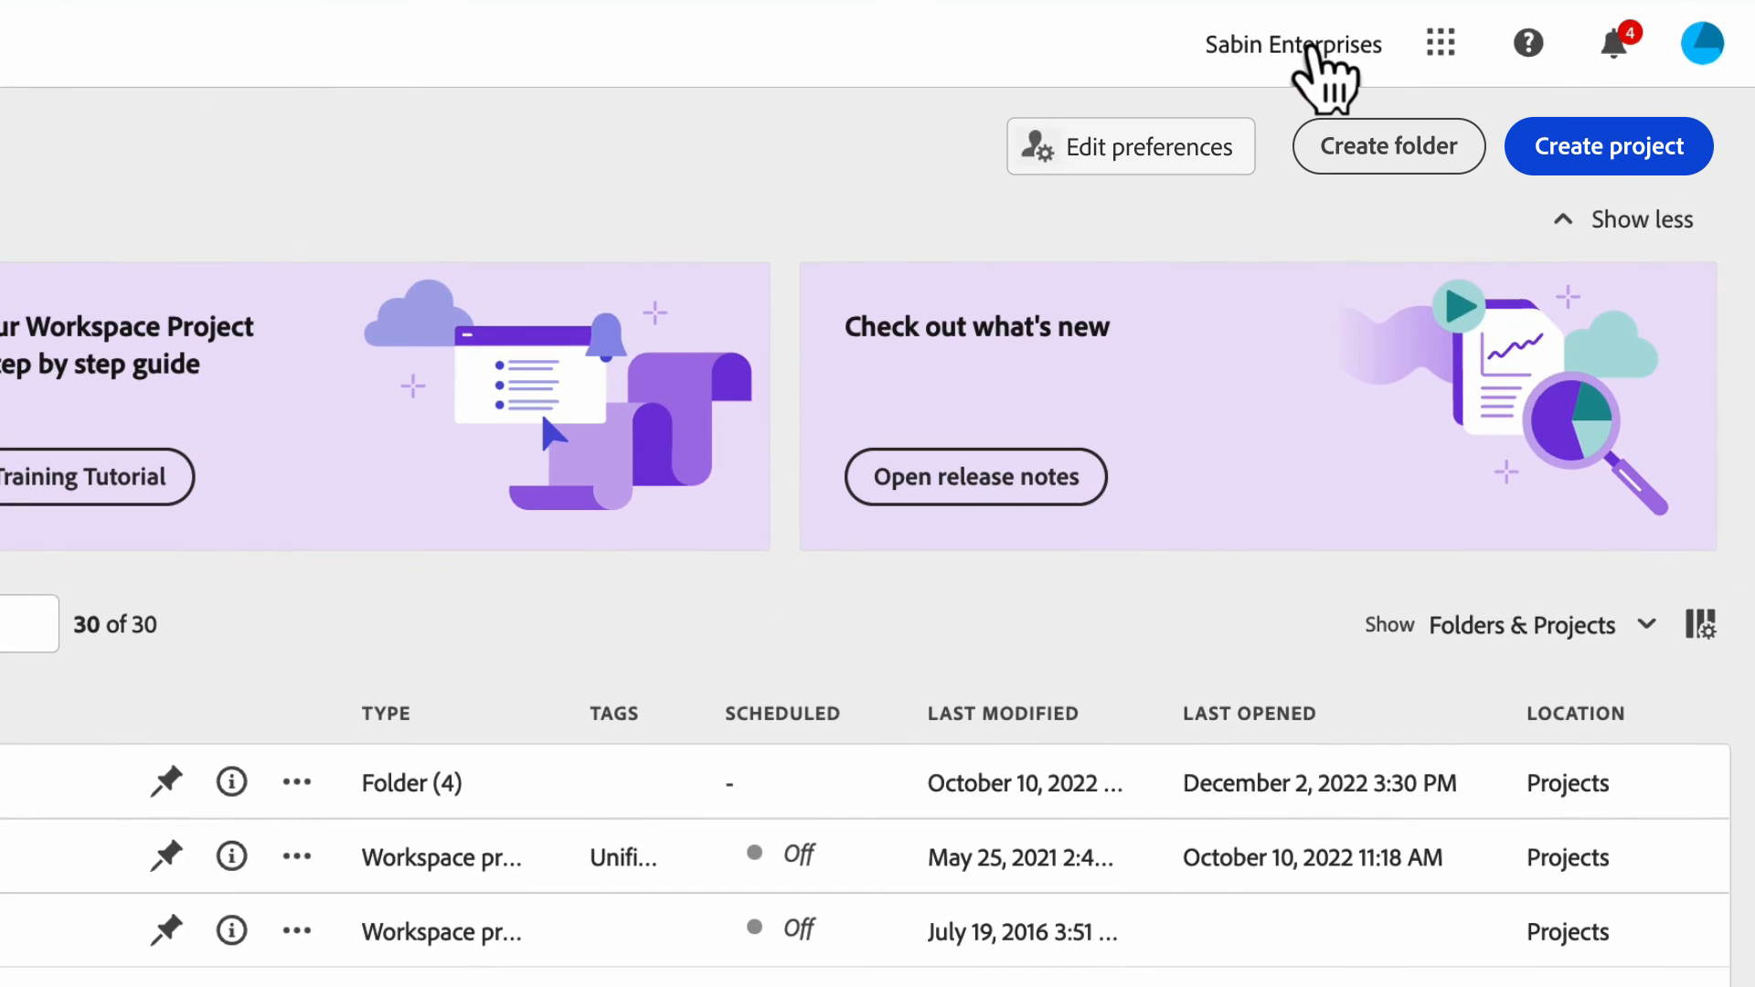
click(1294, 44)
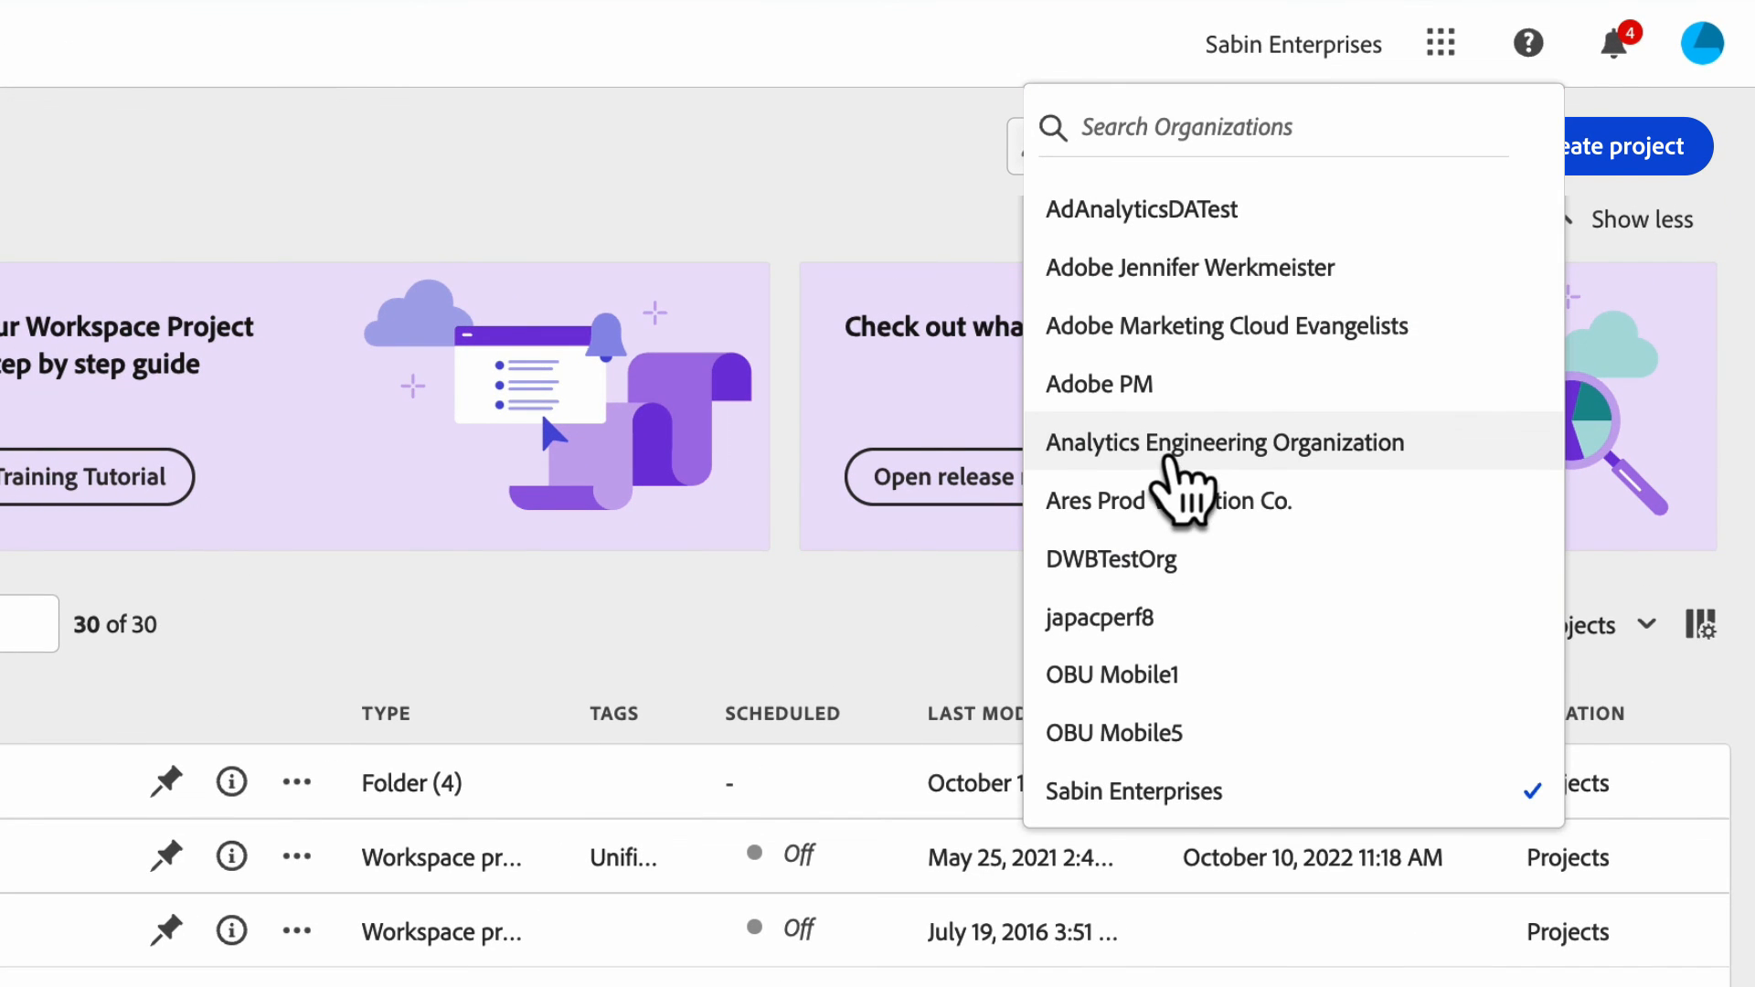
click(1439, 43)
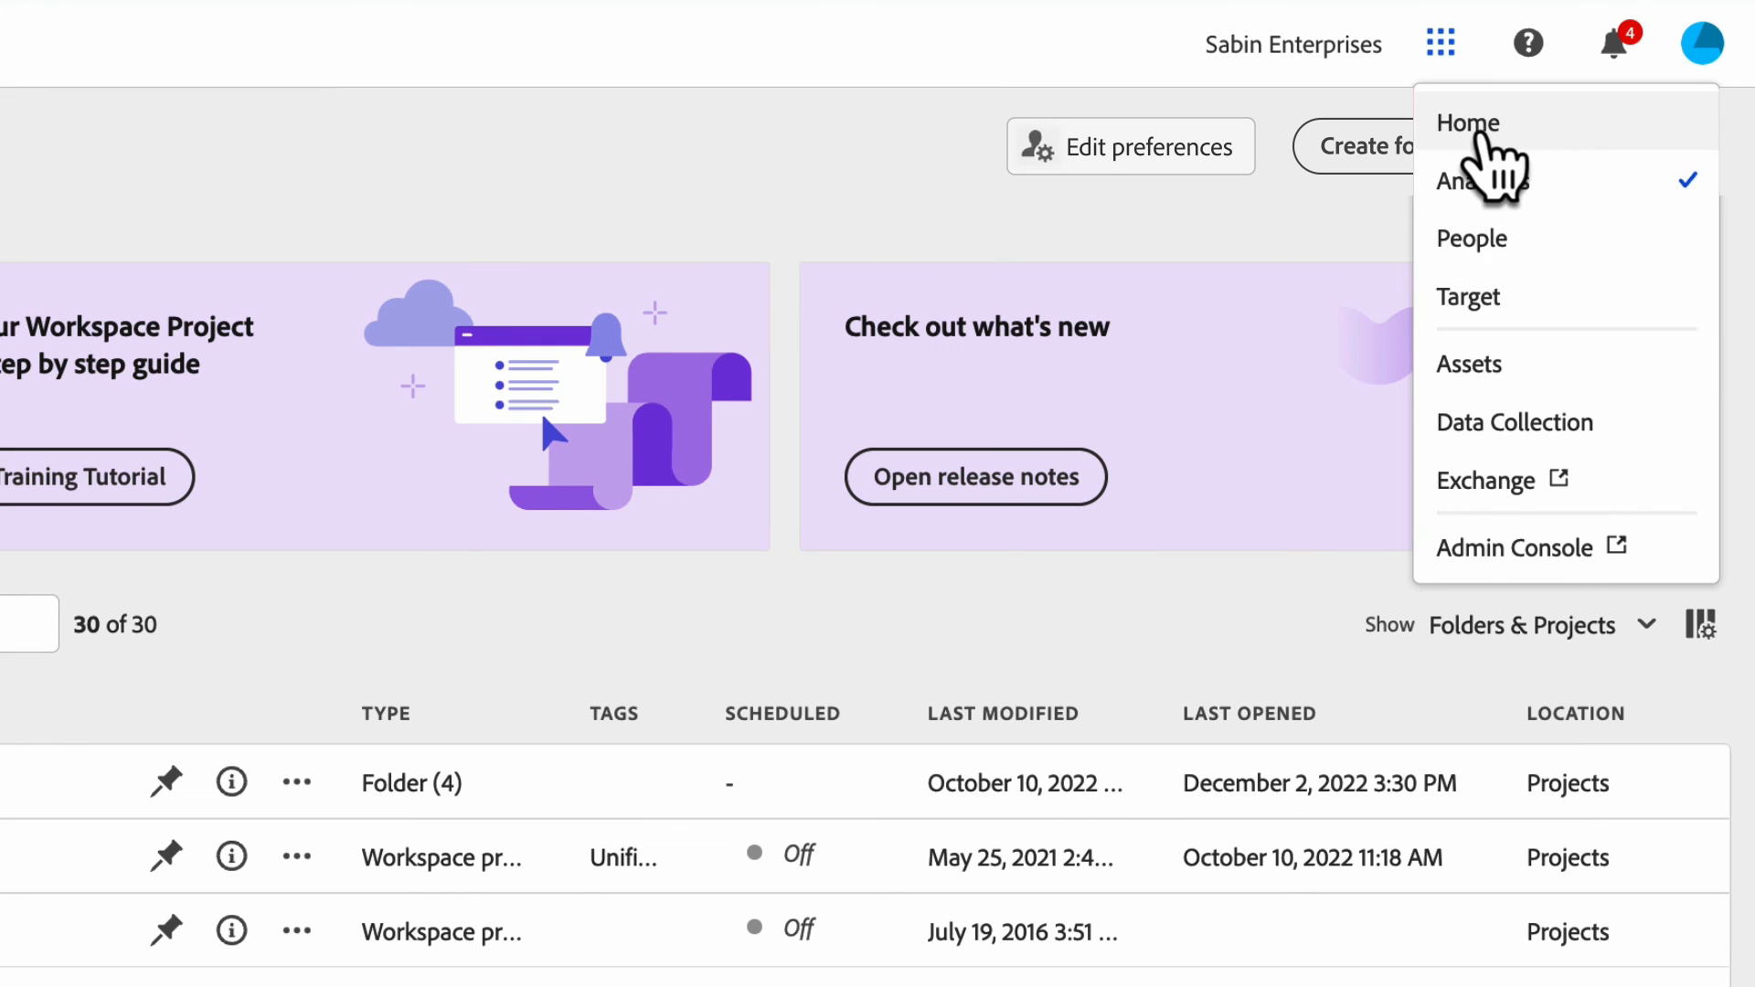
mouse_move(1508, 493)
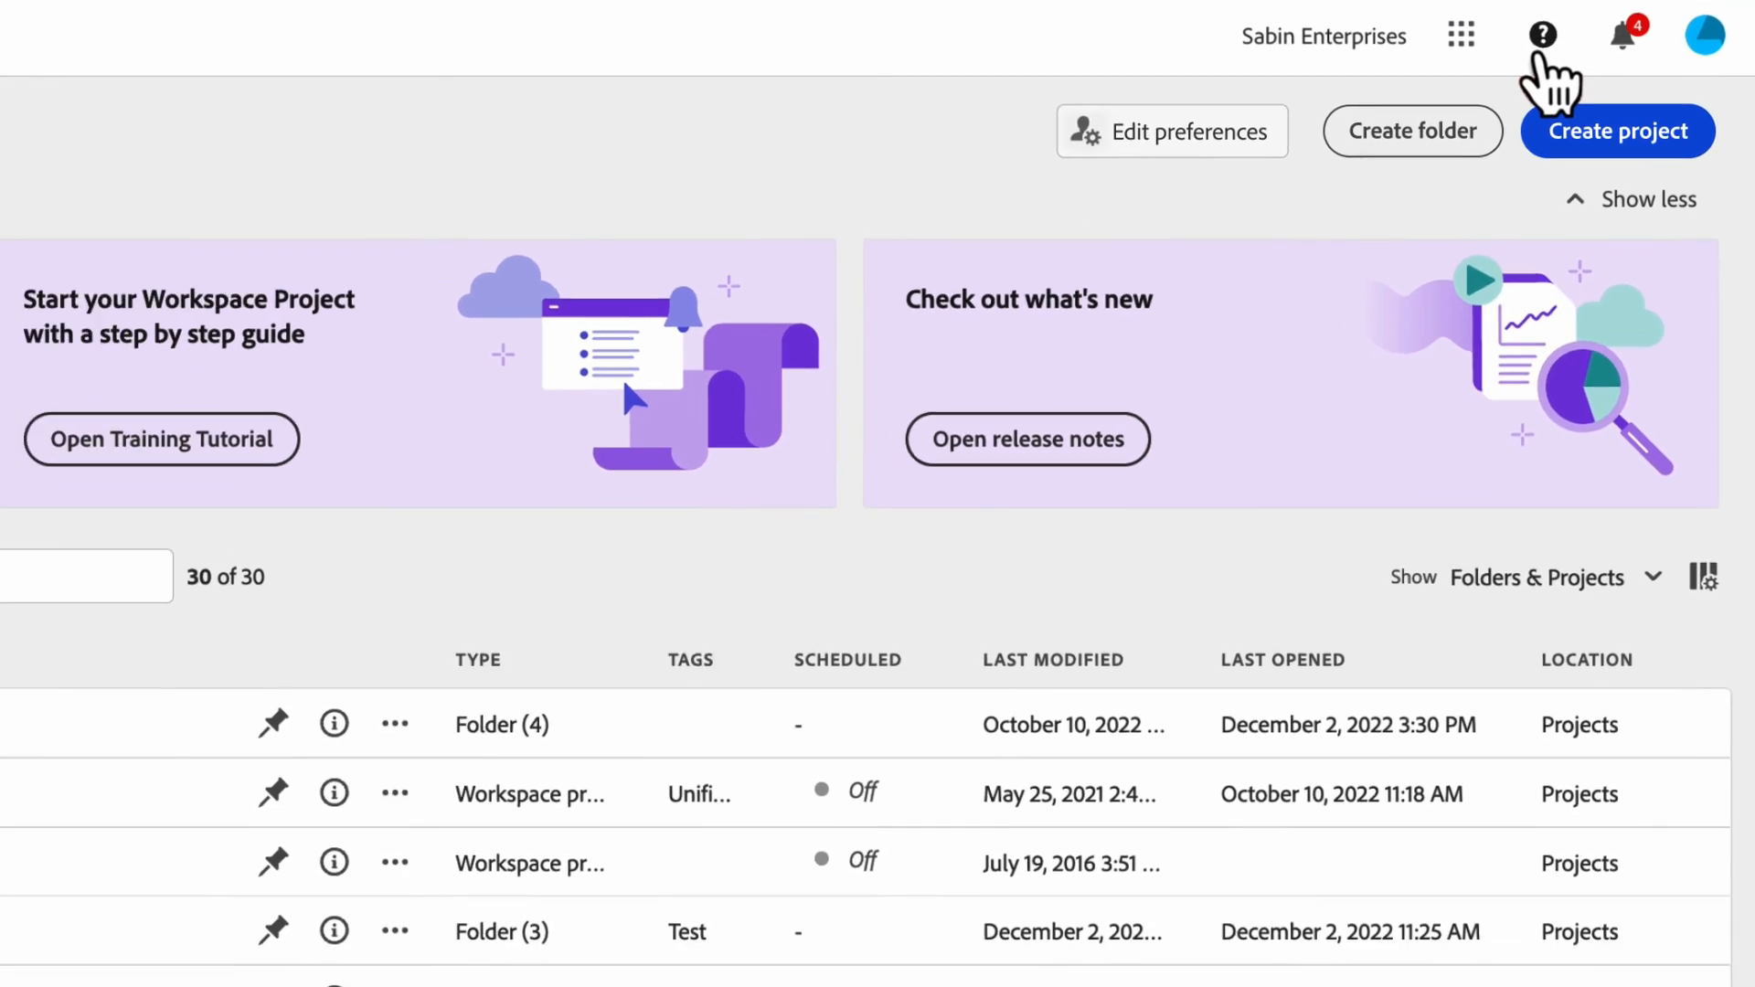
click(1544, 34)
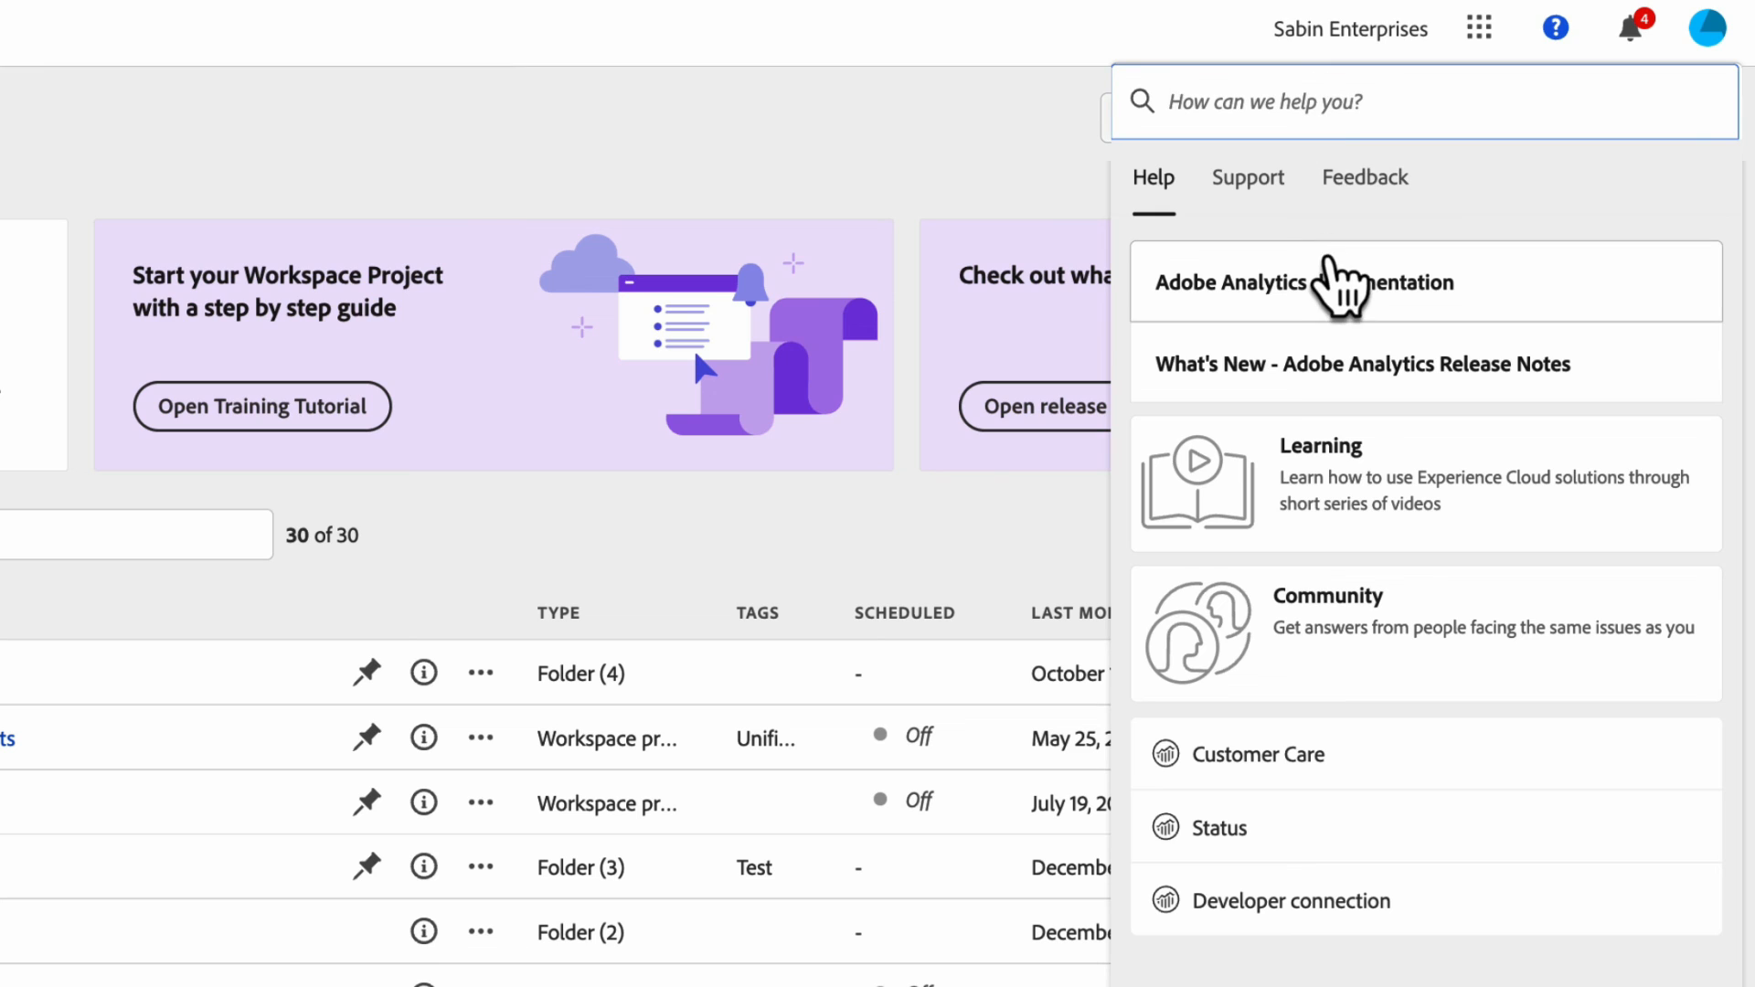
mouse_move(1356, 432)
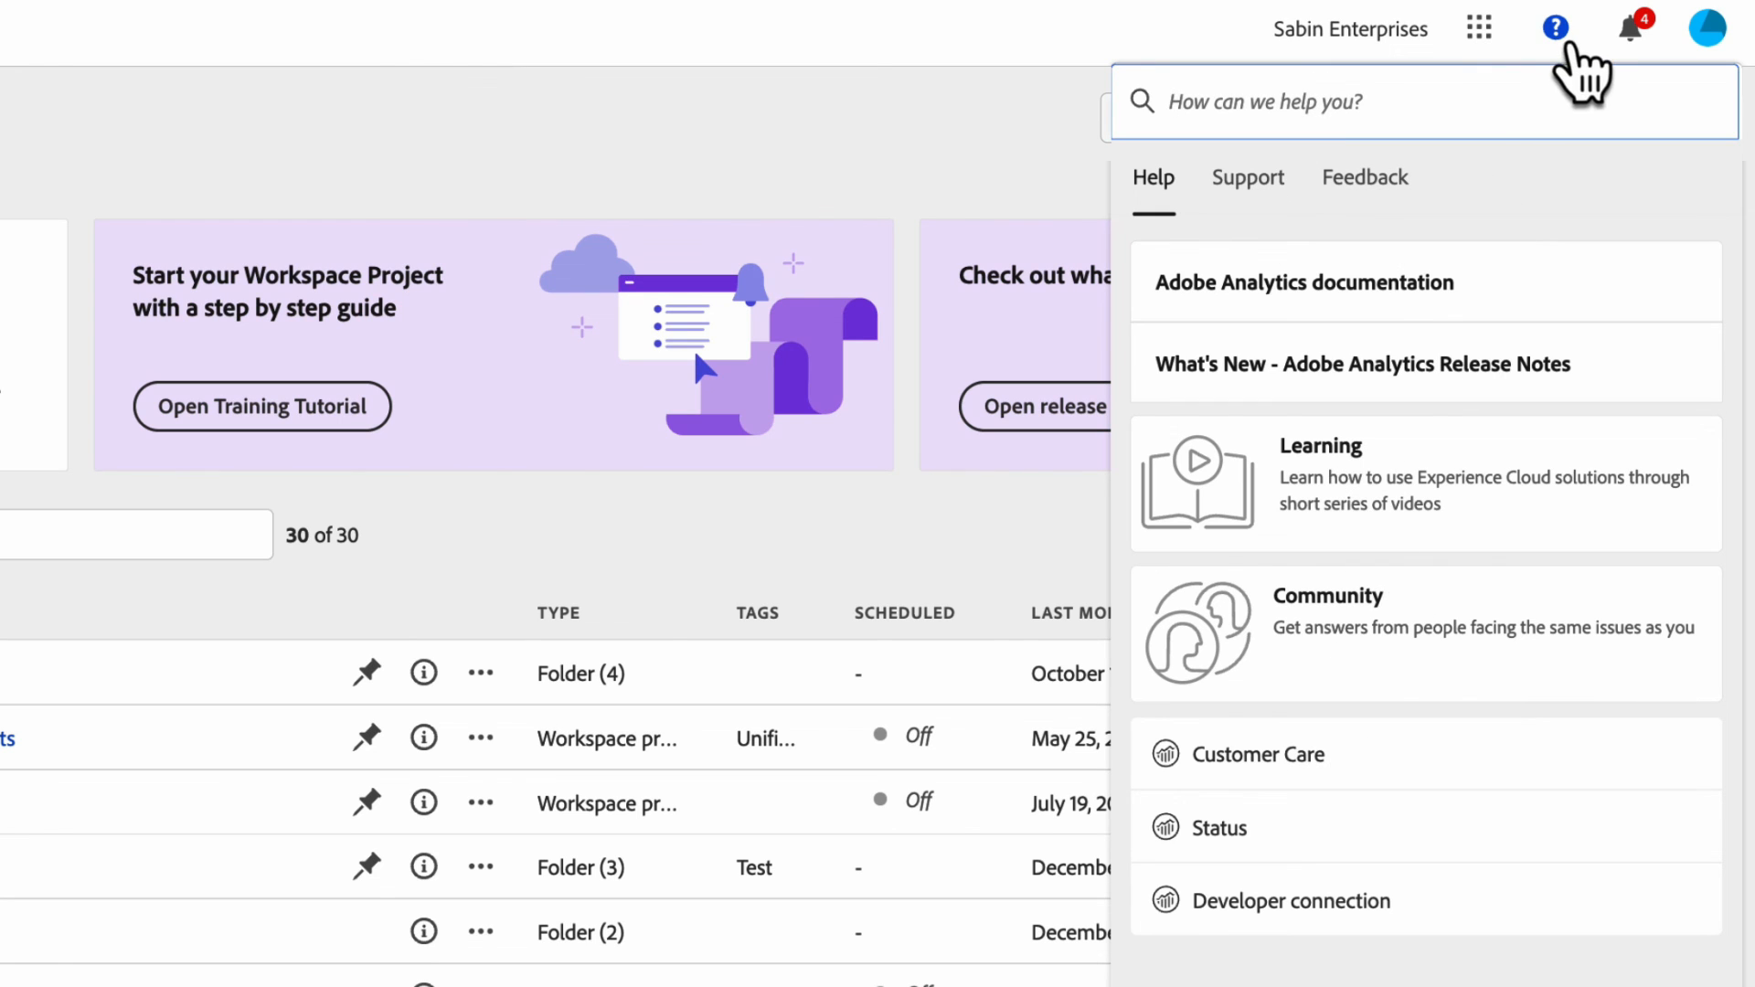
click(1631, 28)
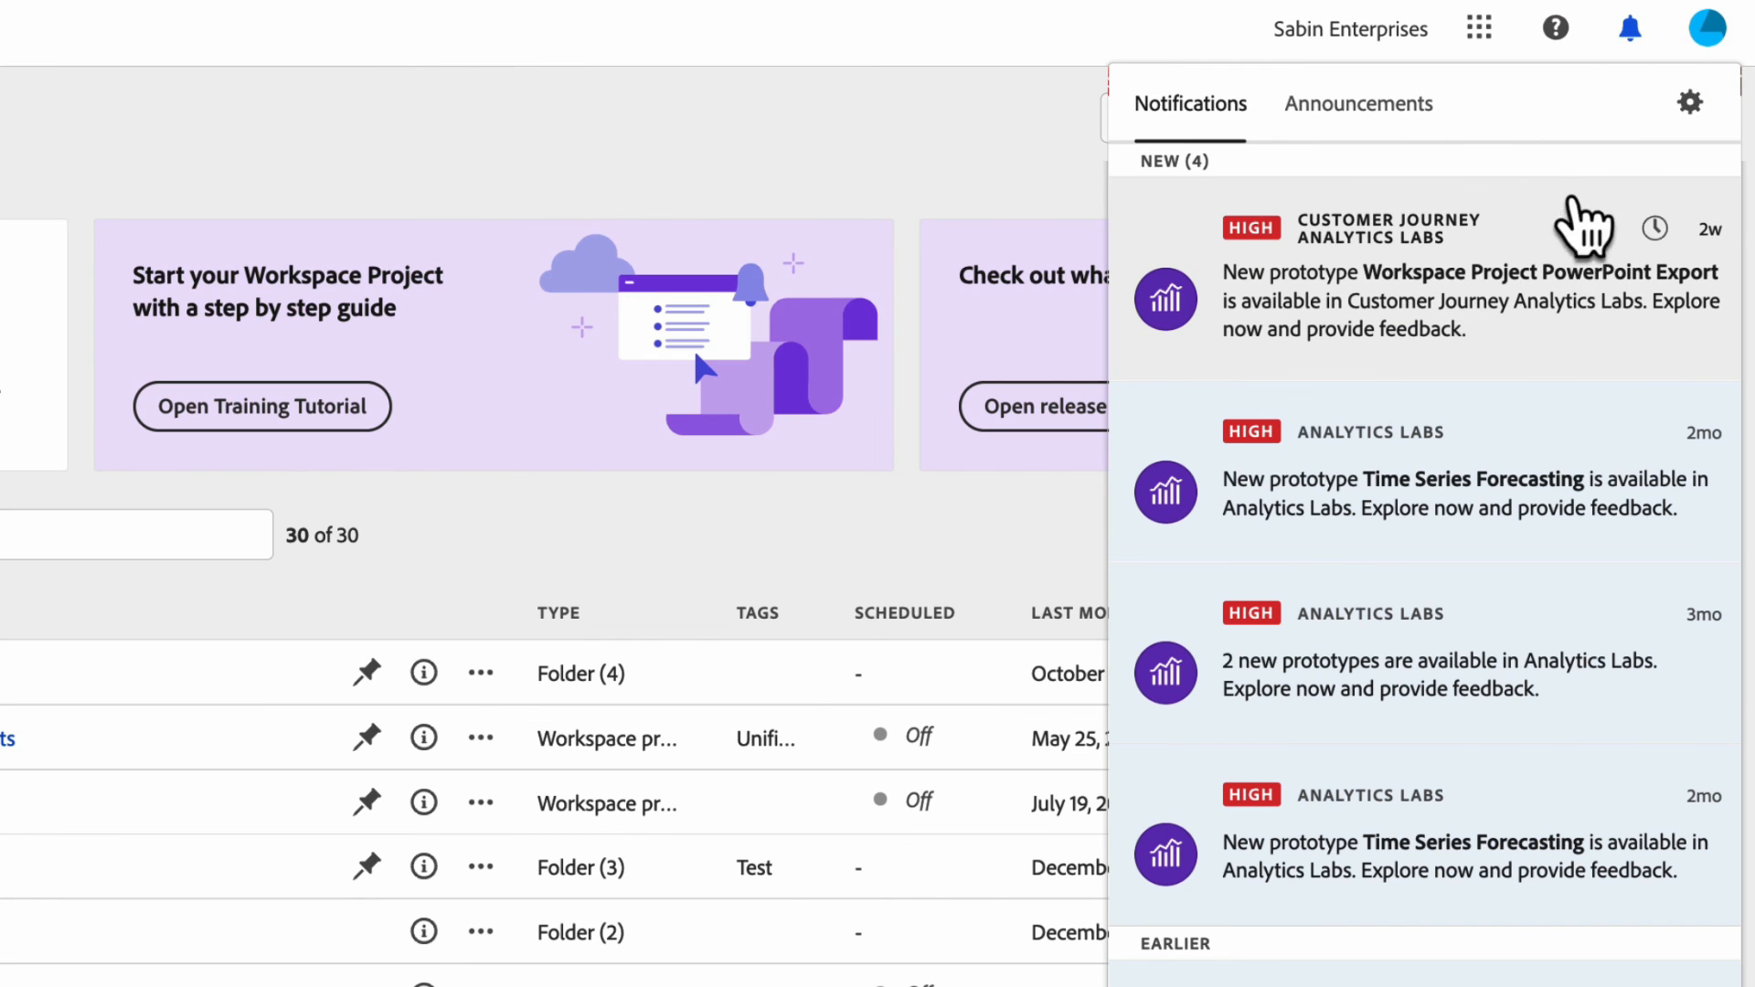
mouse_move(1617, 114)
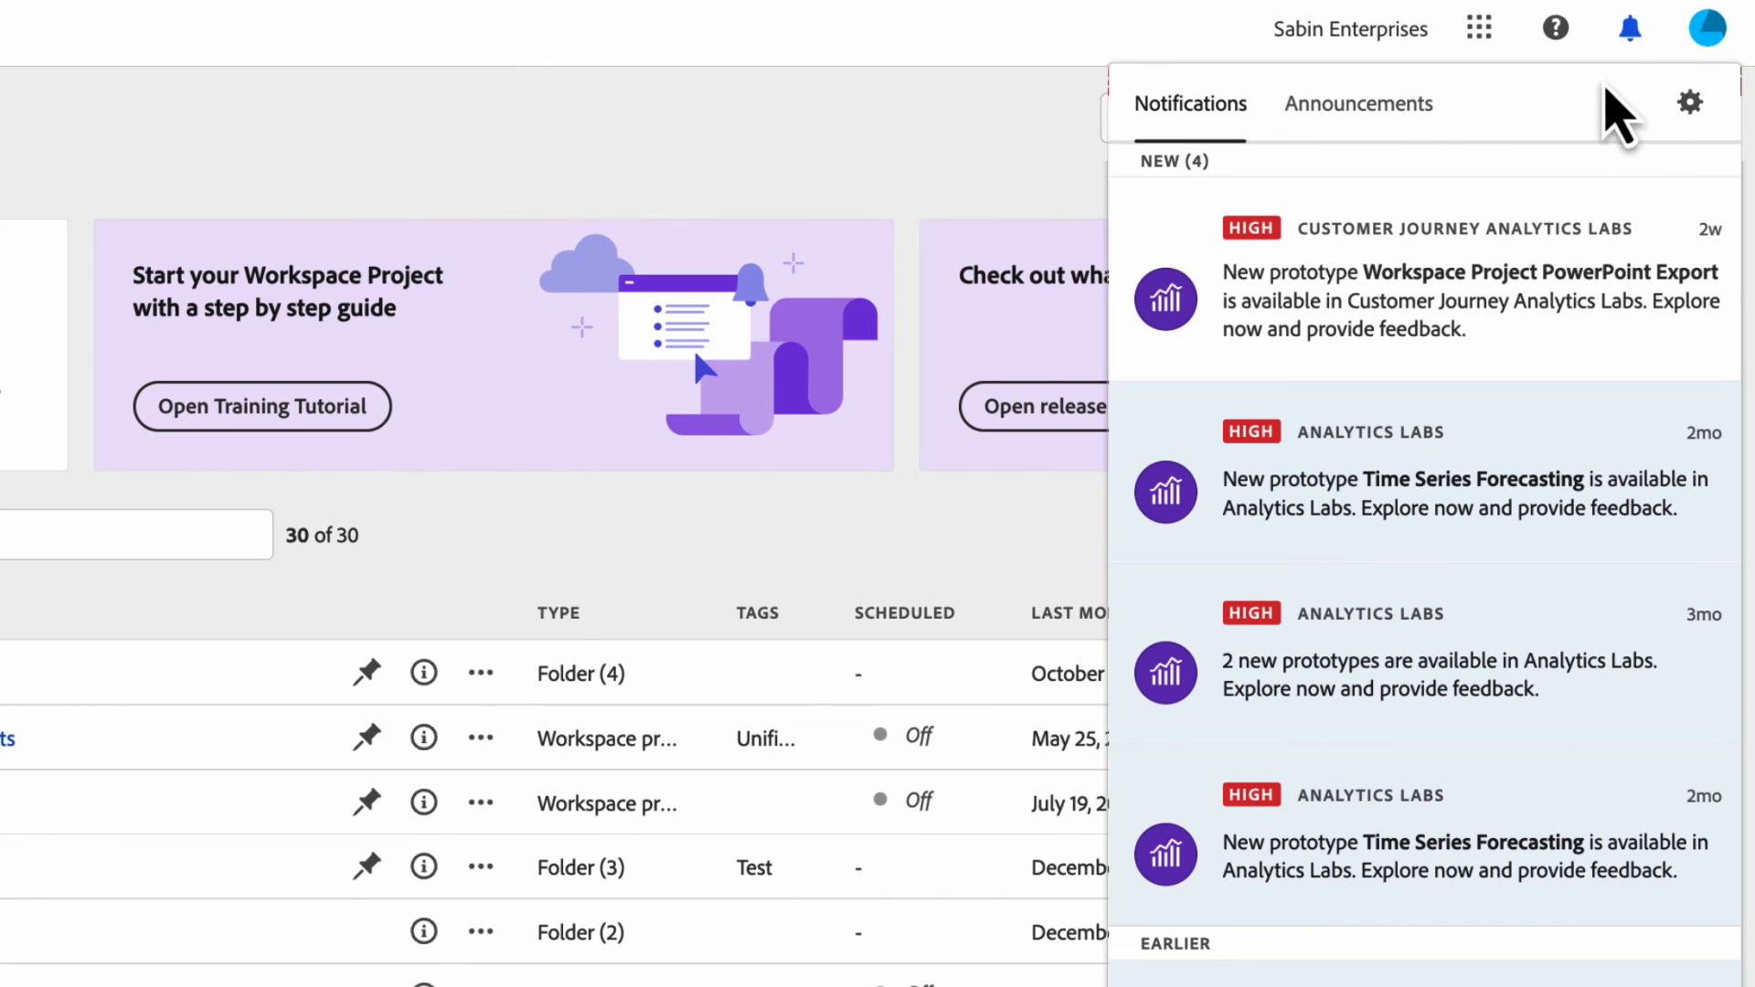
mouse_move(1704, 24)
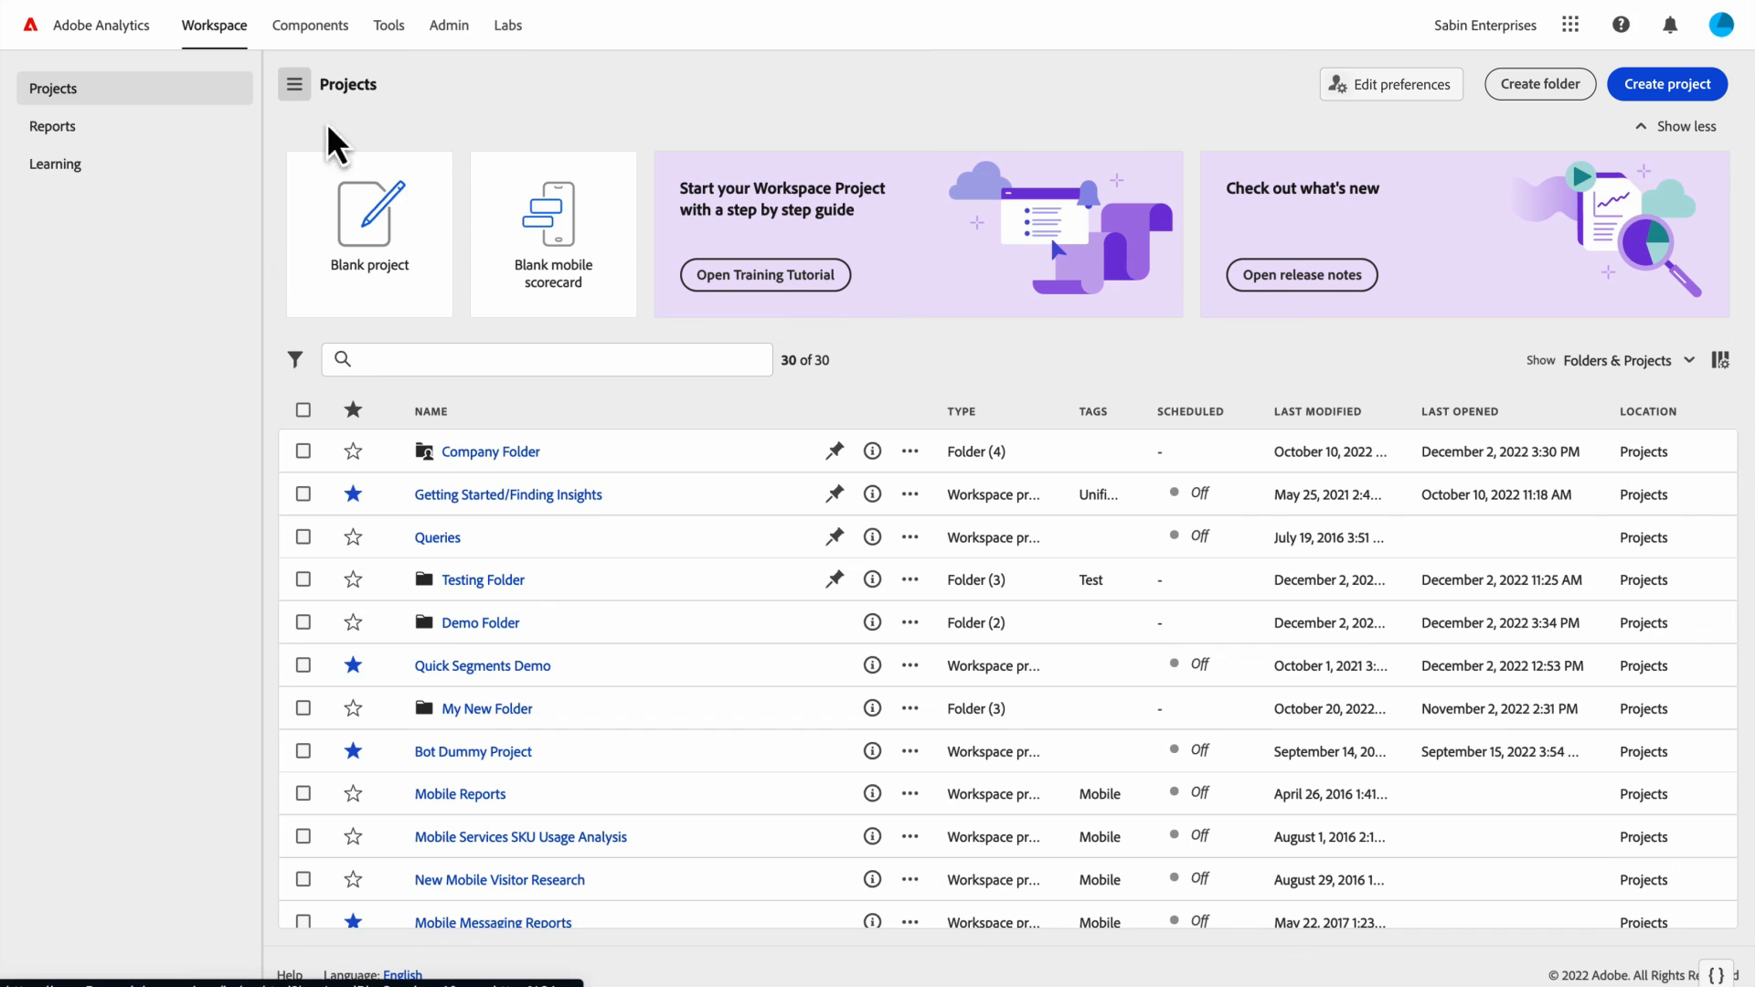
click(214, 25)
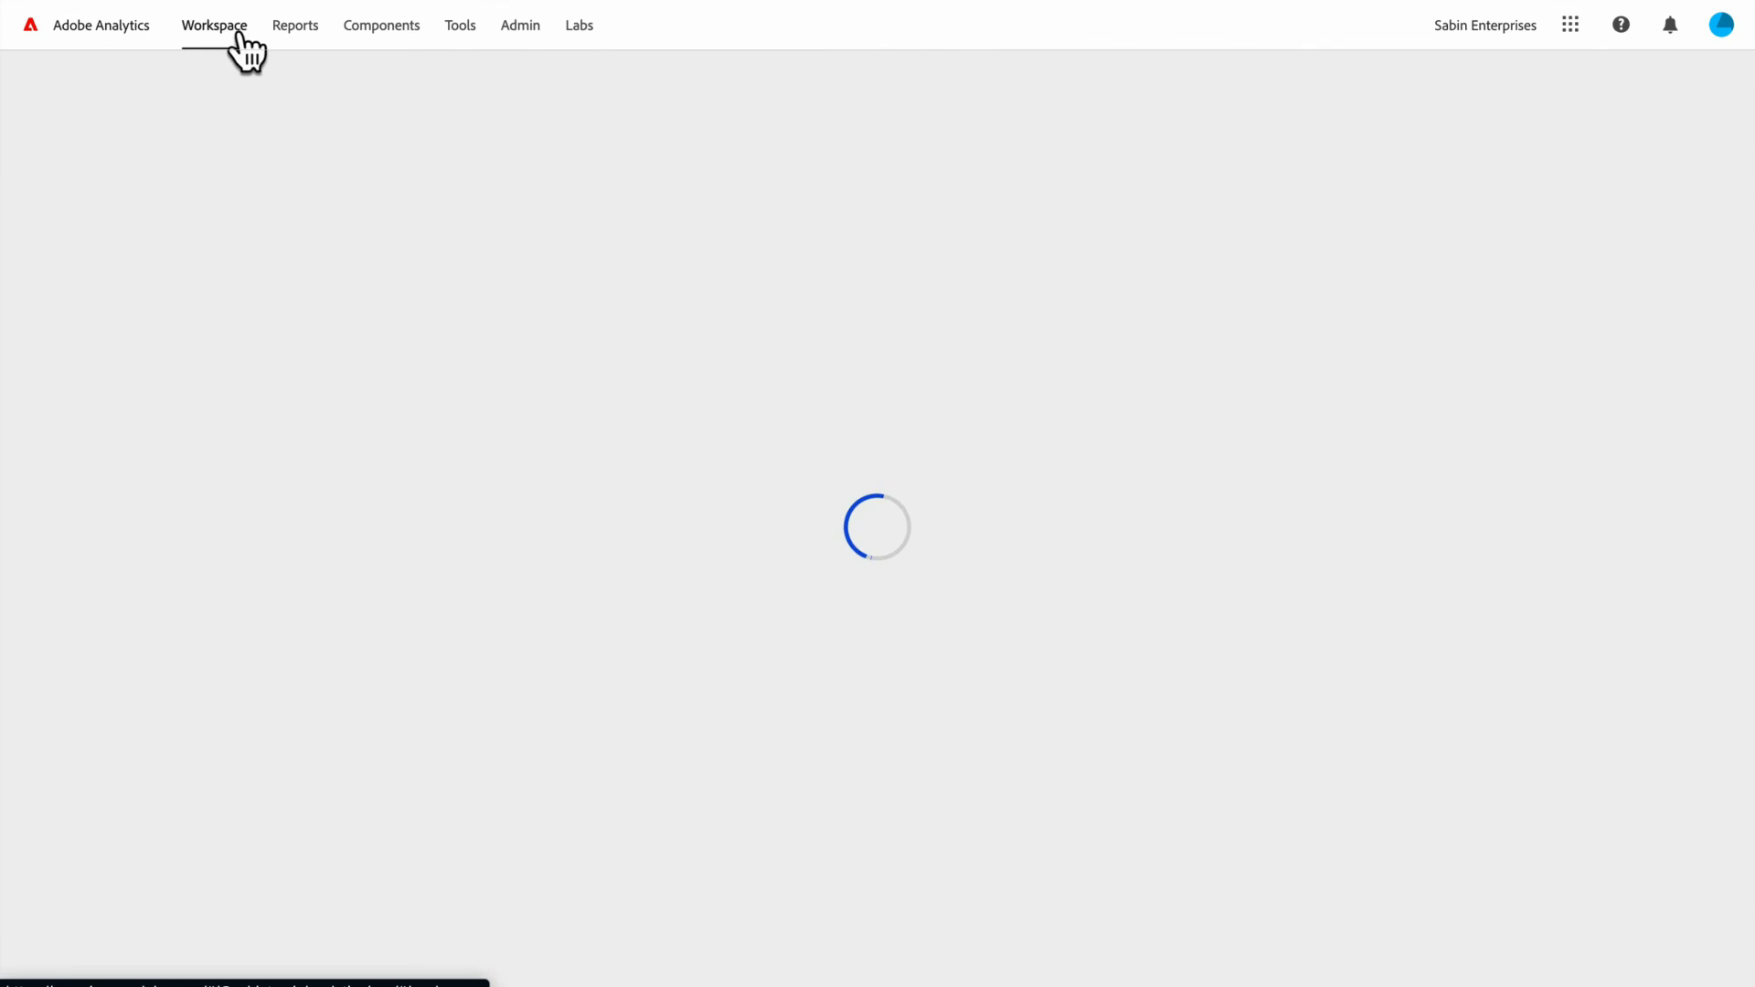
click(214, 24)
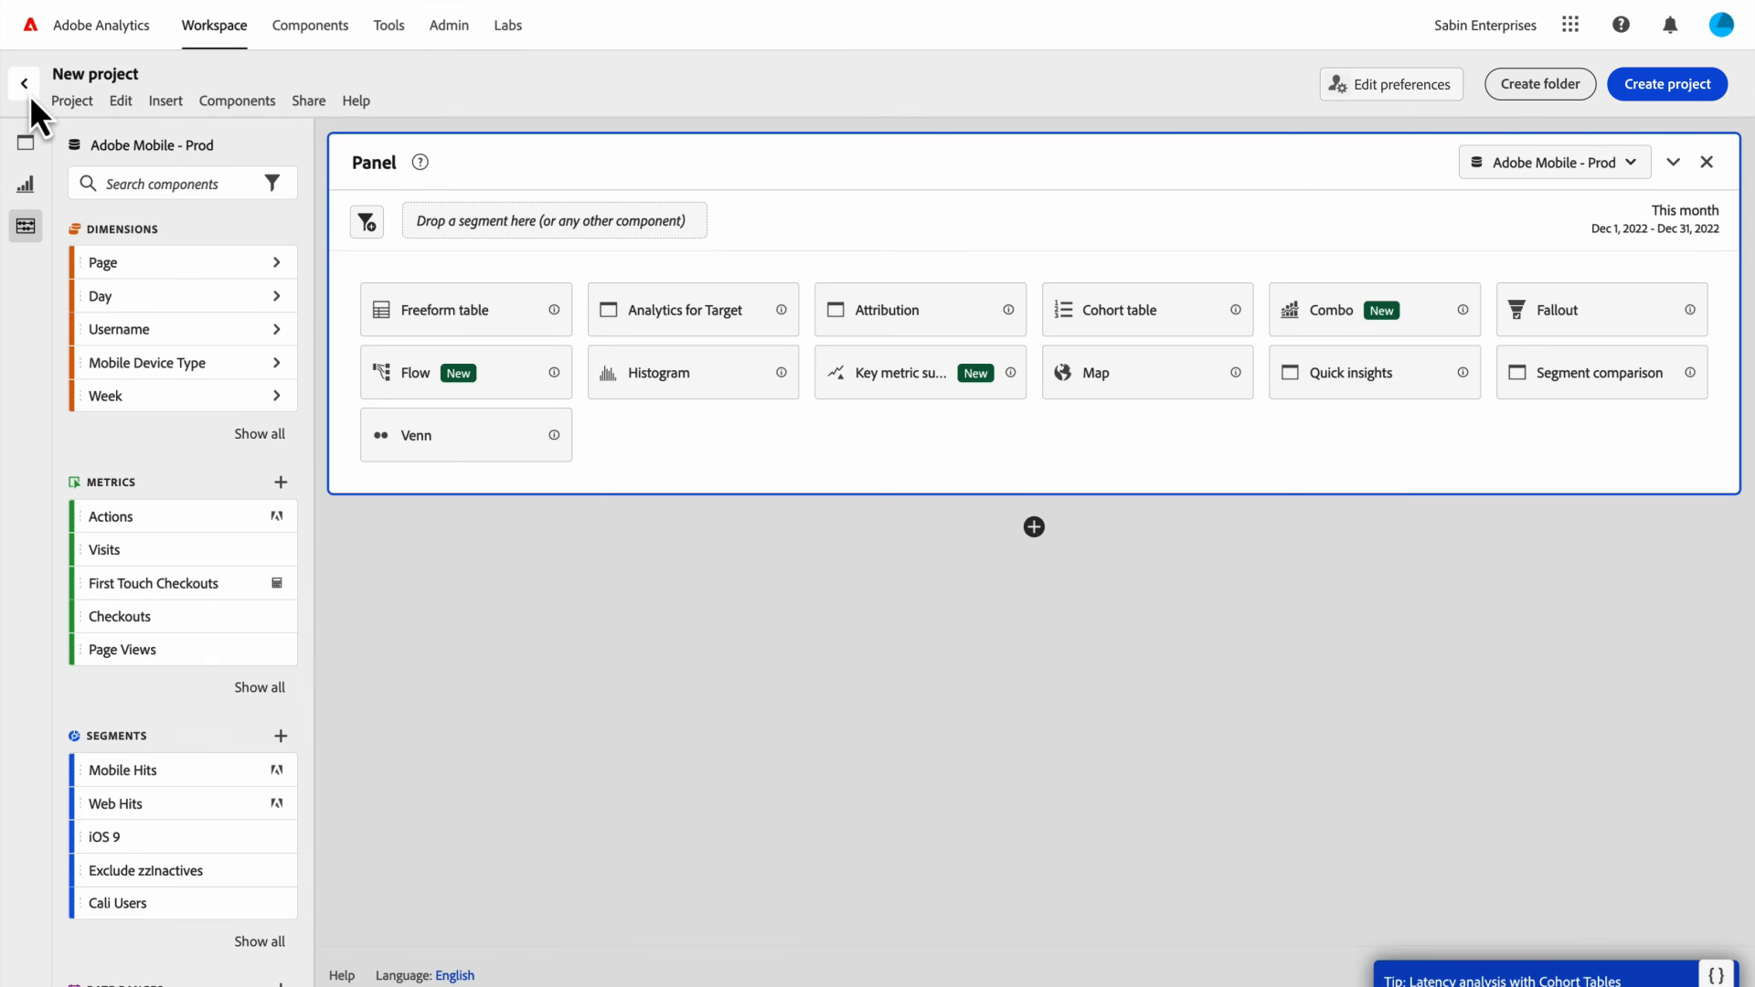
click(20, 85)
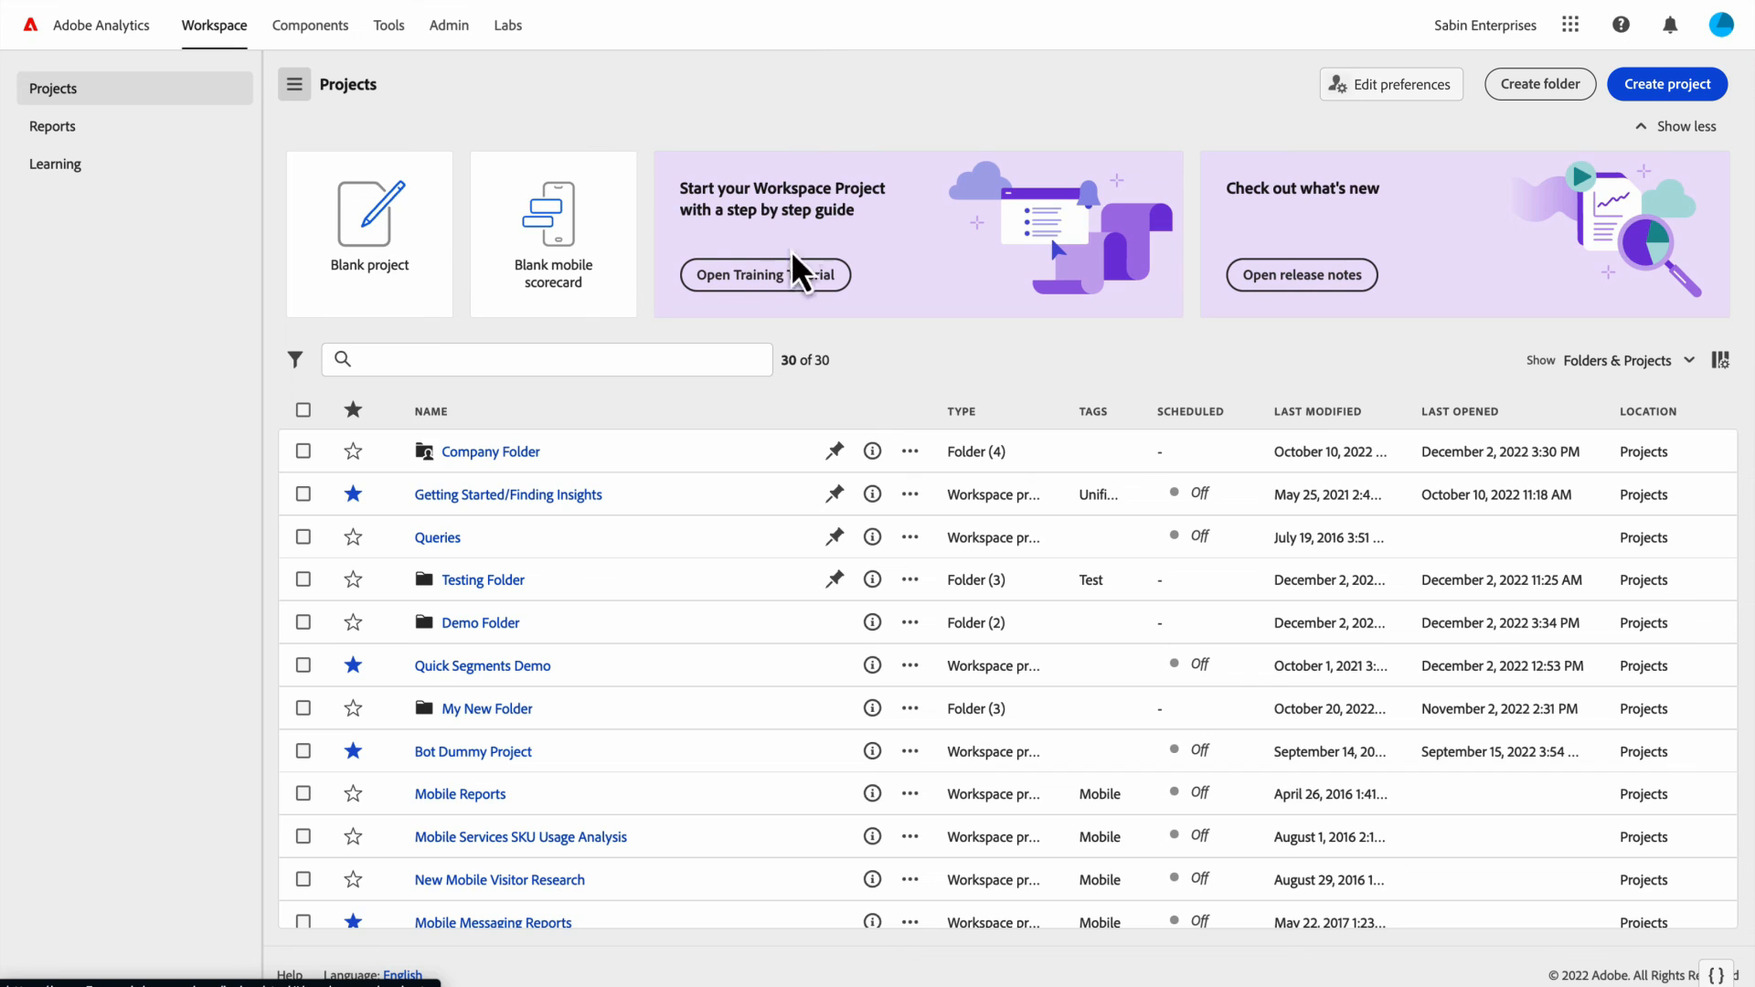
mouse_move(729, 264)
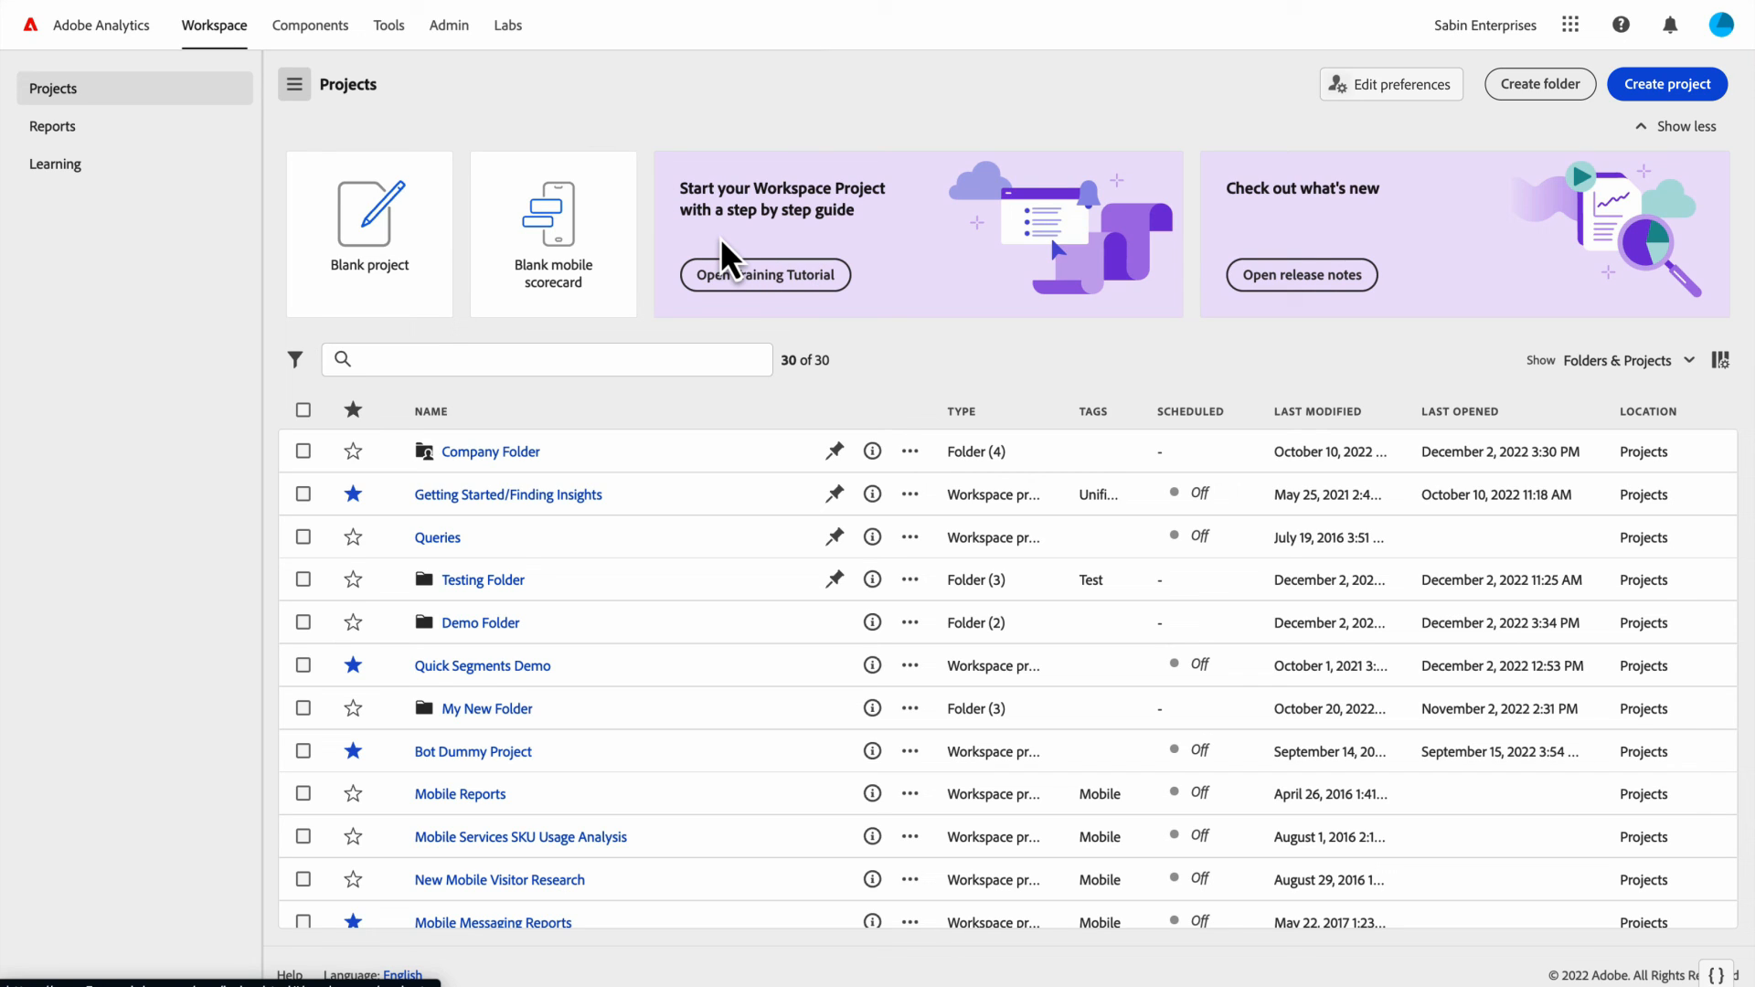